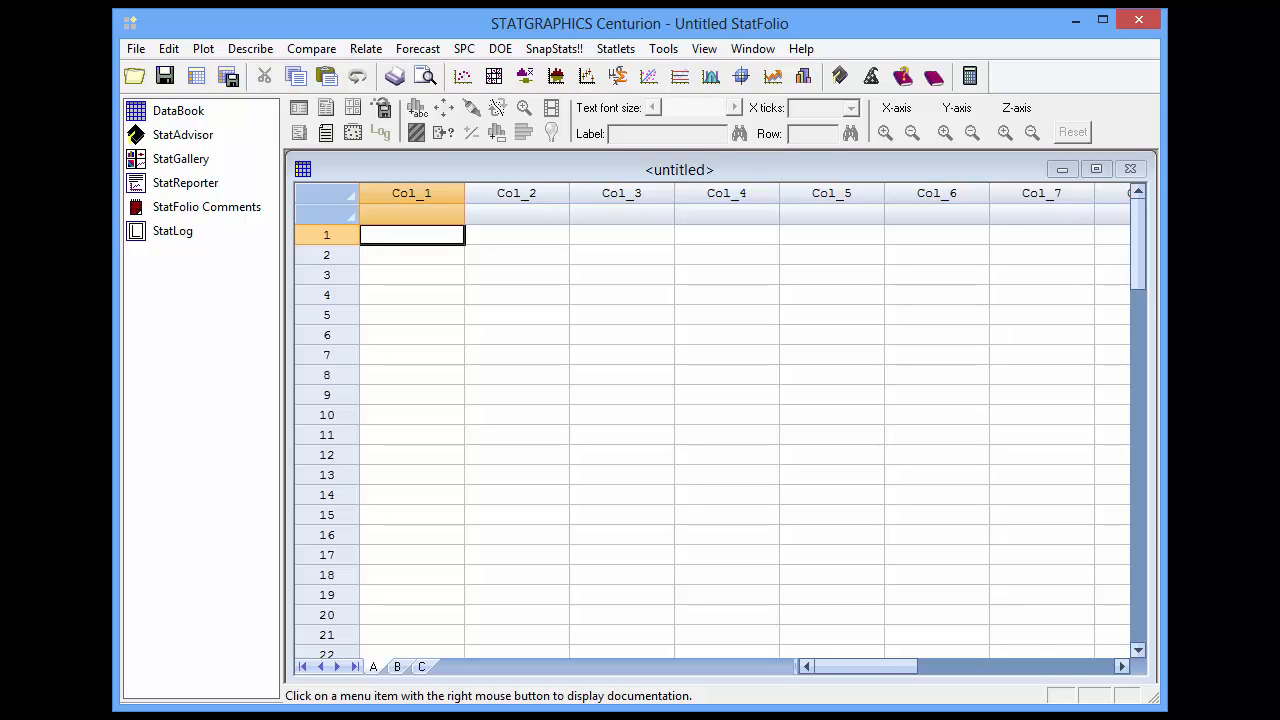
{"action": "mouse_move", "coordinate": [826, 56]}
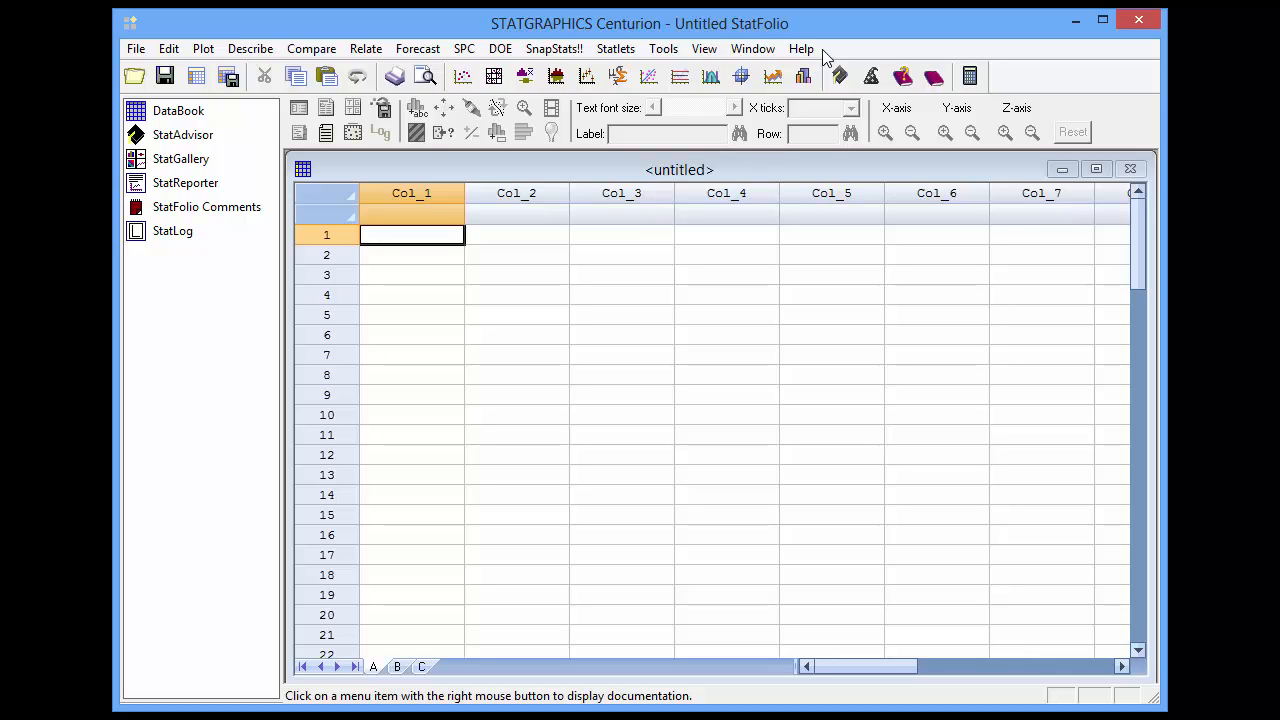
{"action": "mouse_move", "coordinate": [1036, 100]}
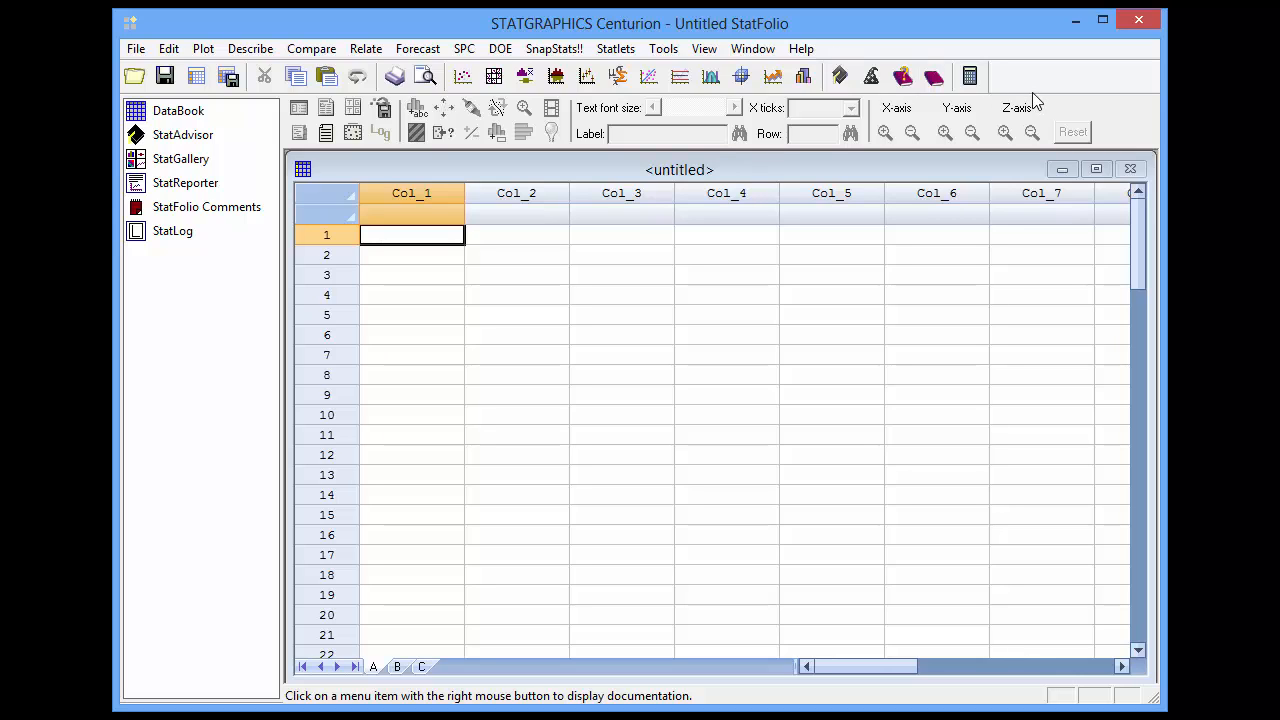
{"action": "mouse_move", "coordinate": [1032, 92]}
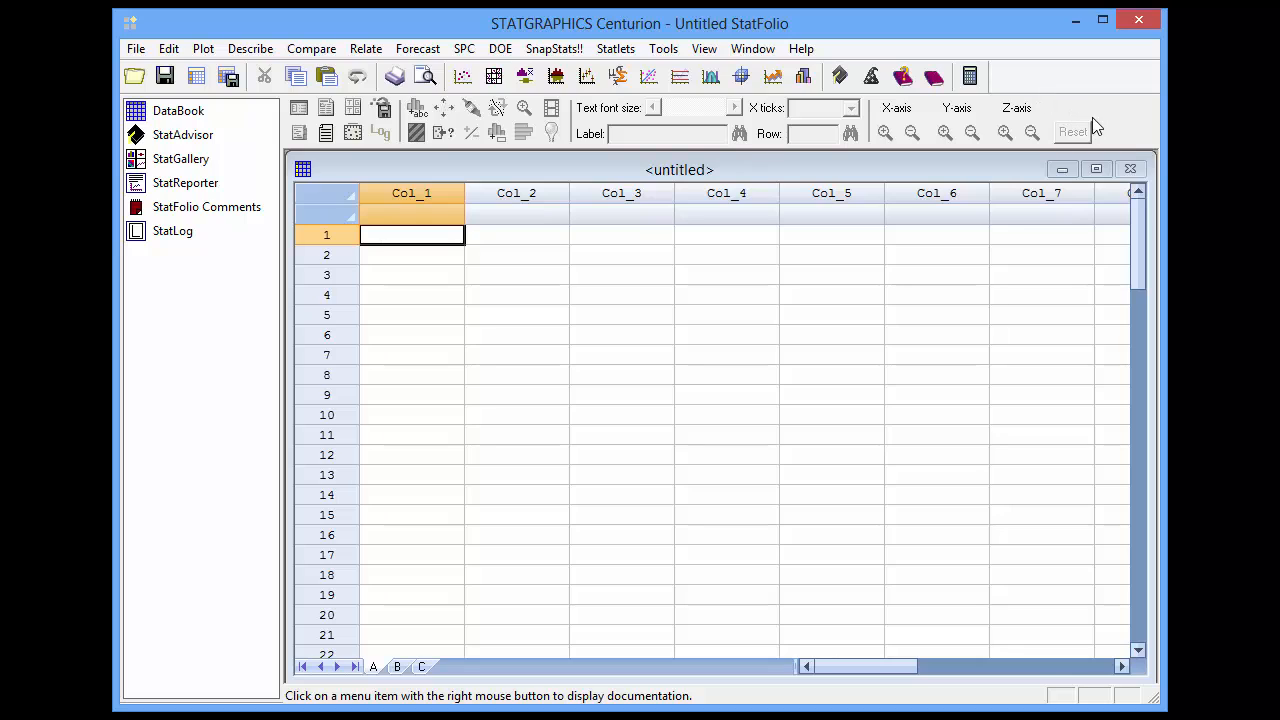
{"action": "mouse_move", "coordinate": [1108, 124]}
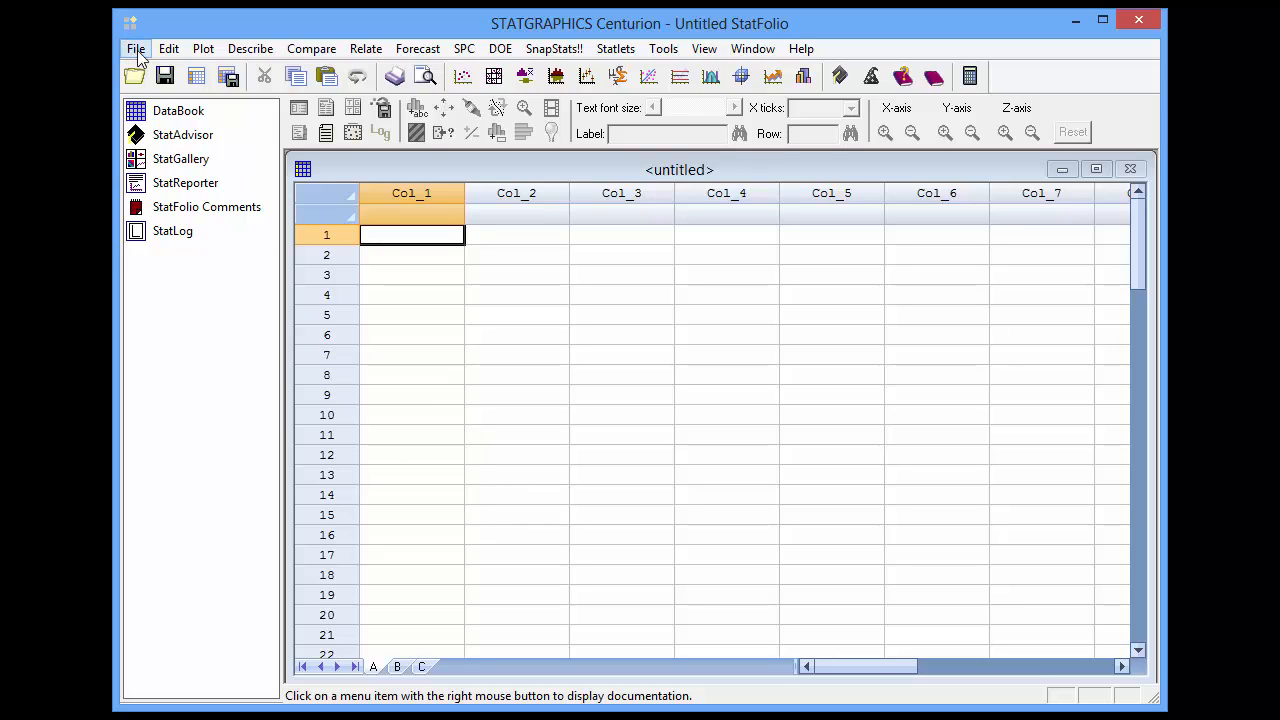
Step: Open an external data file source with Excel kept as the input file type
{"action": "left_click", "coordinate": [136, 48]}
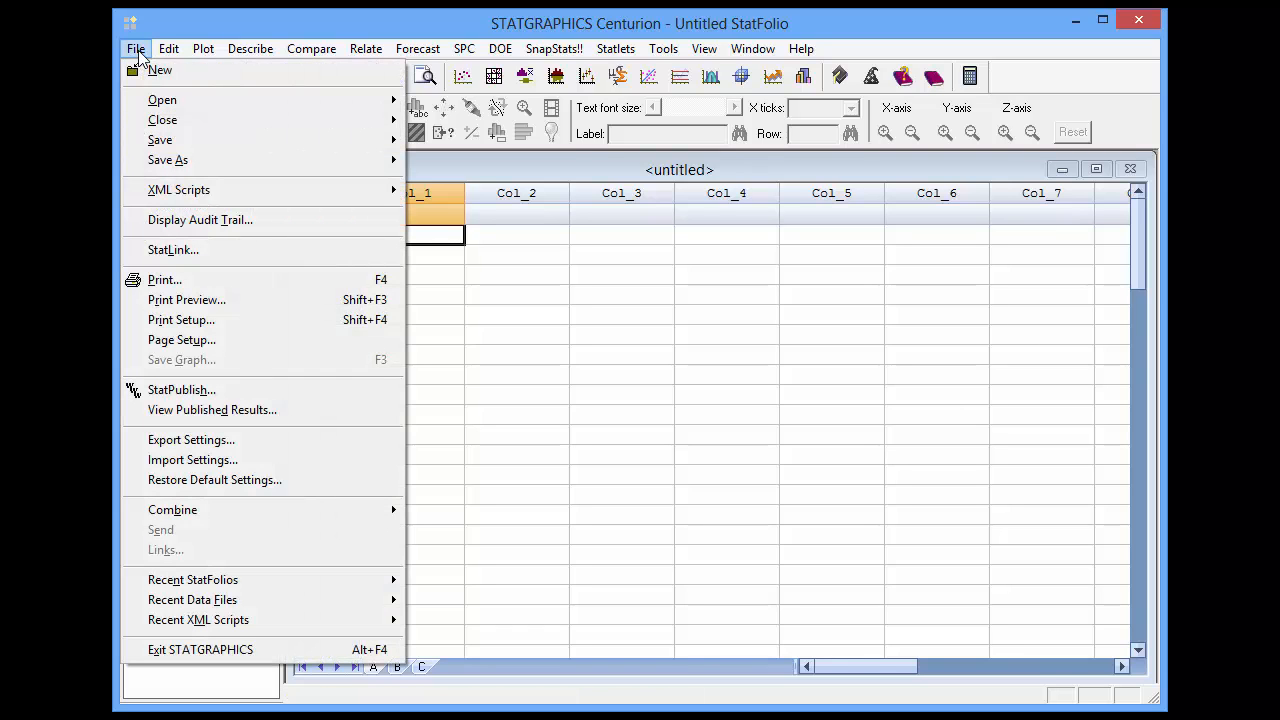
{"action": "mouse_move", "coordinate": [162, 100]}
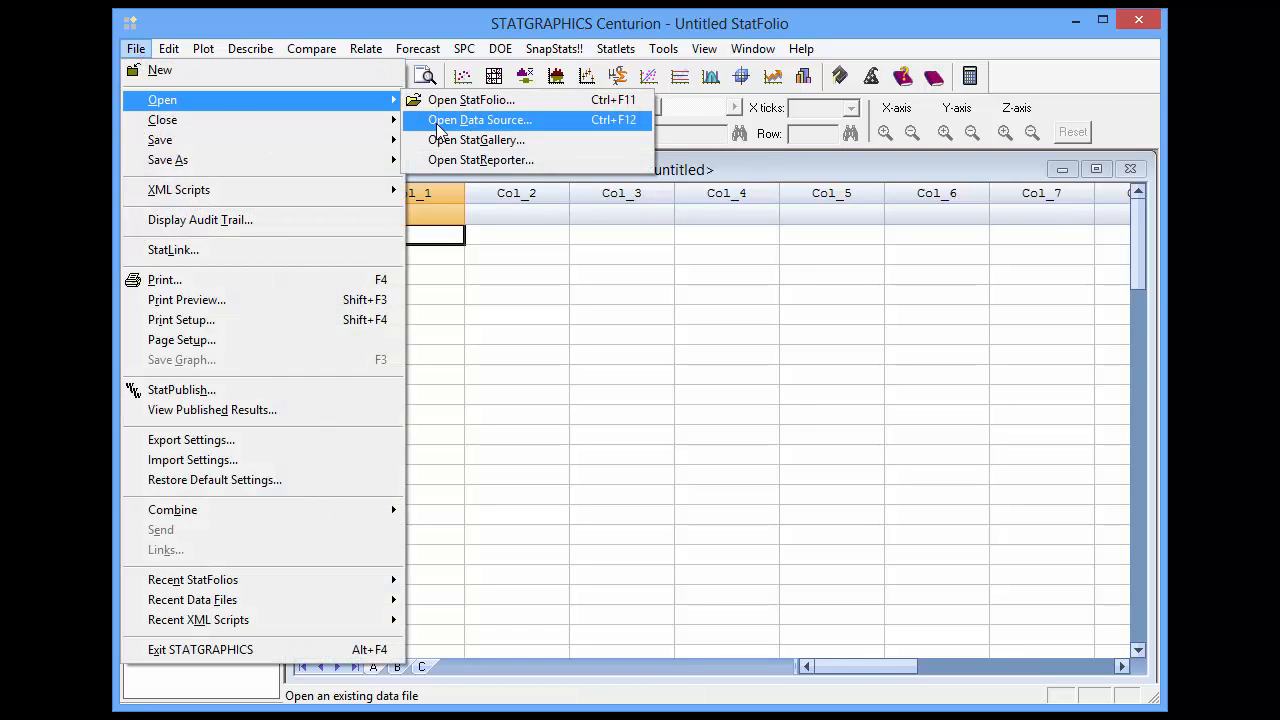
{"action": "left_click", "coordinate": [480, 120]}
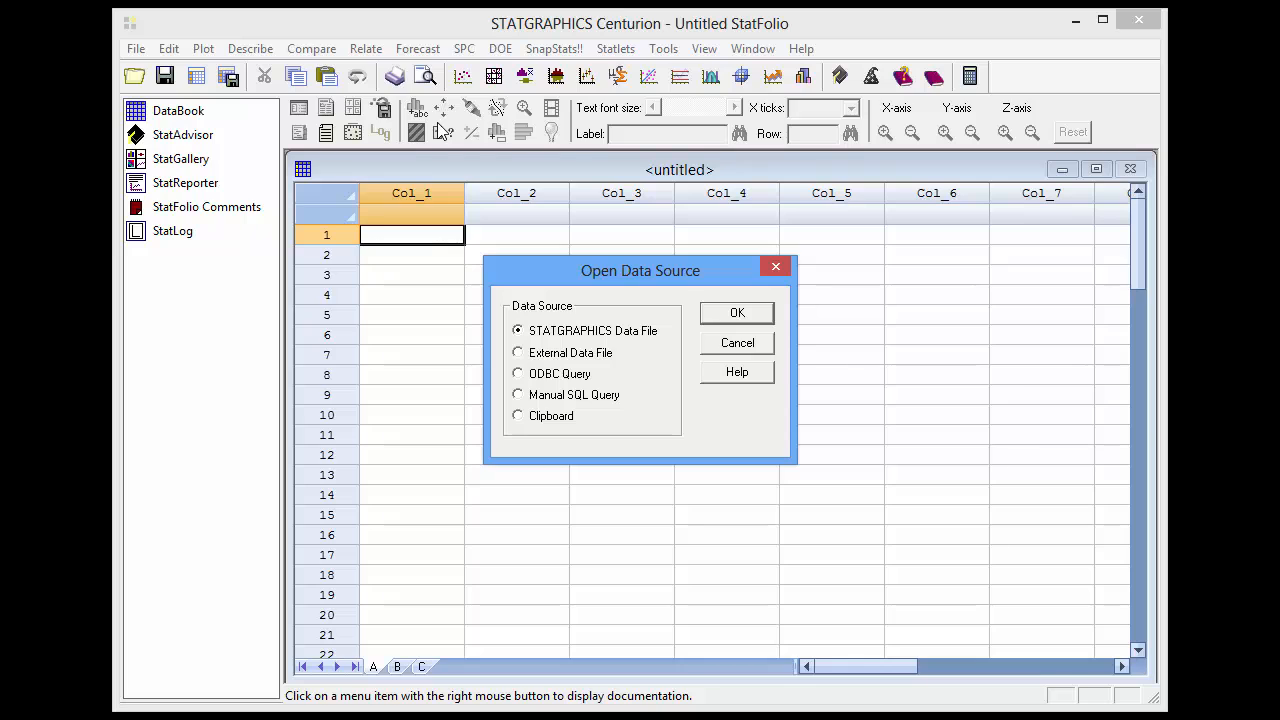
{"action": "mouse_move", "coordinate": [558, 364]}
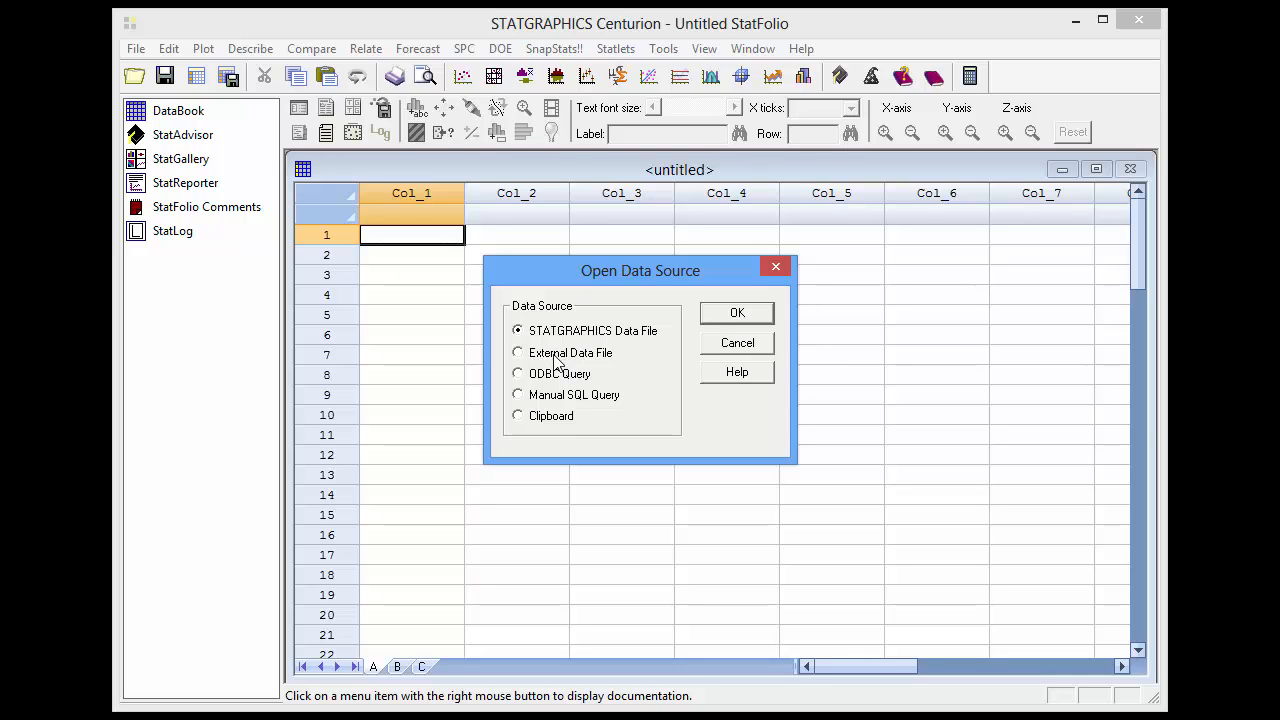
{"action": "left_click", "coordinate": [518, 352]}
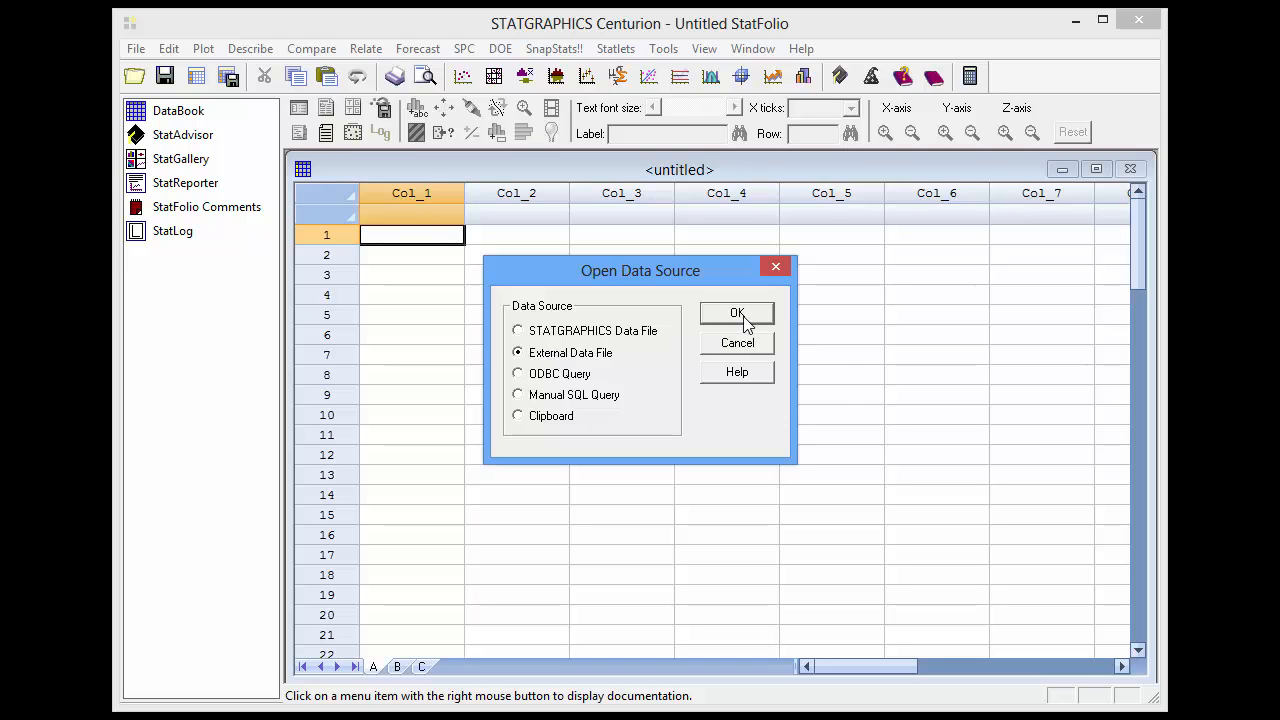
{"action": "left_click", "coordinate": [736, 312]}
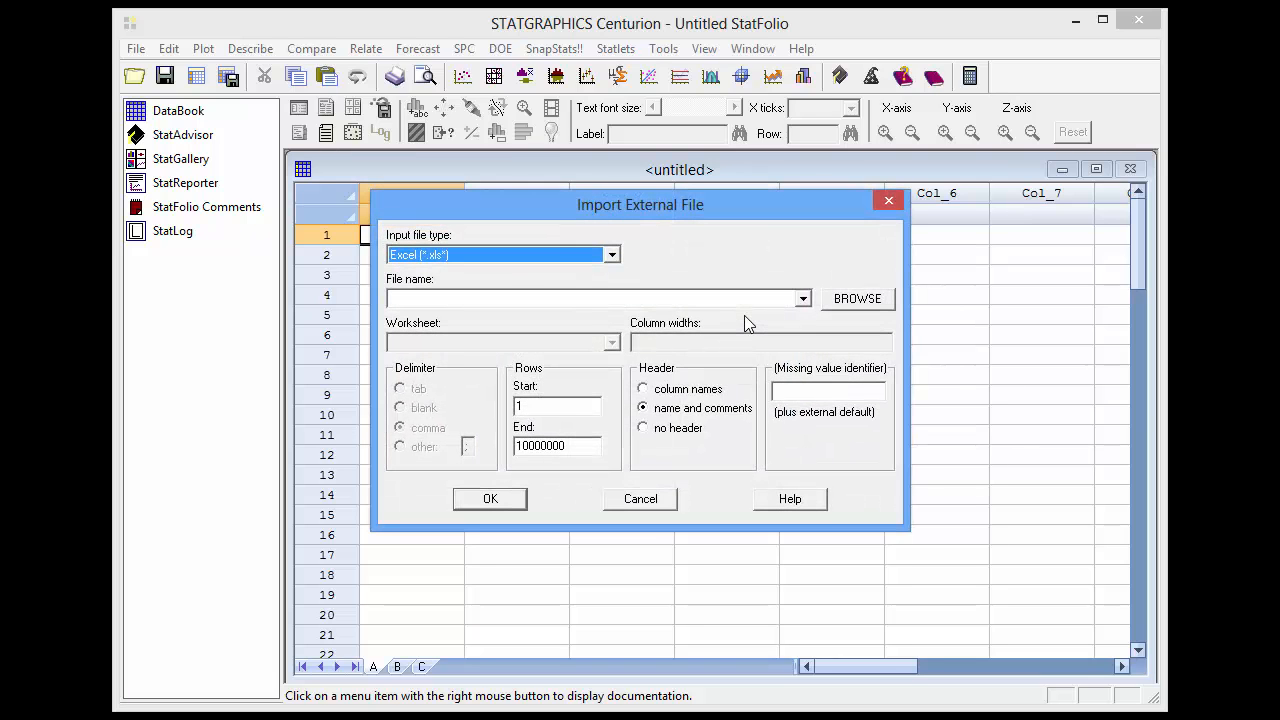
{"action": "left_click", "coordinate": [612, 254]}
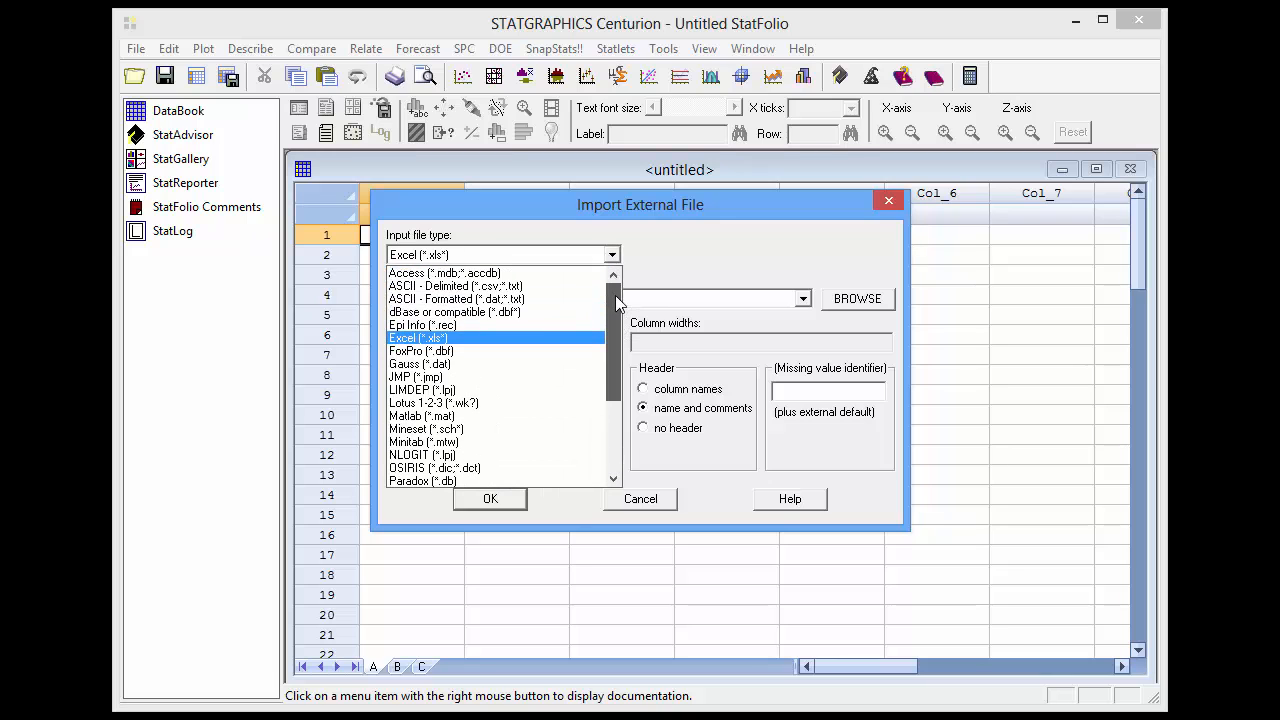
{"action": "left_click", "coordinate": [420, 352]}
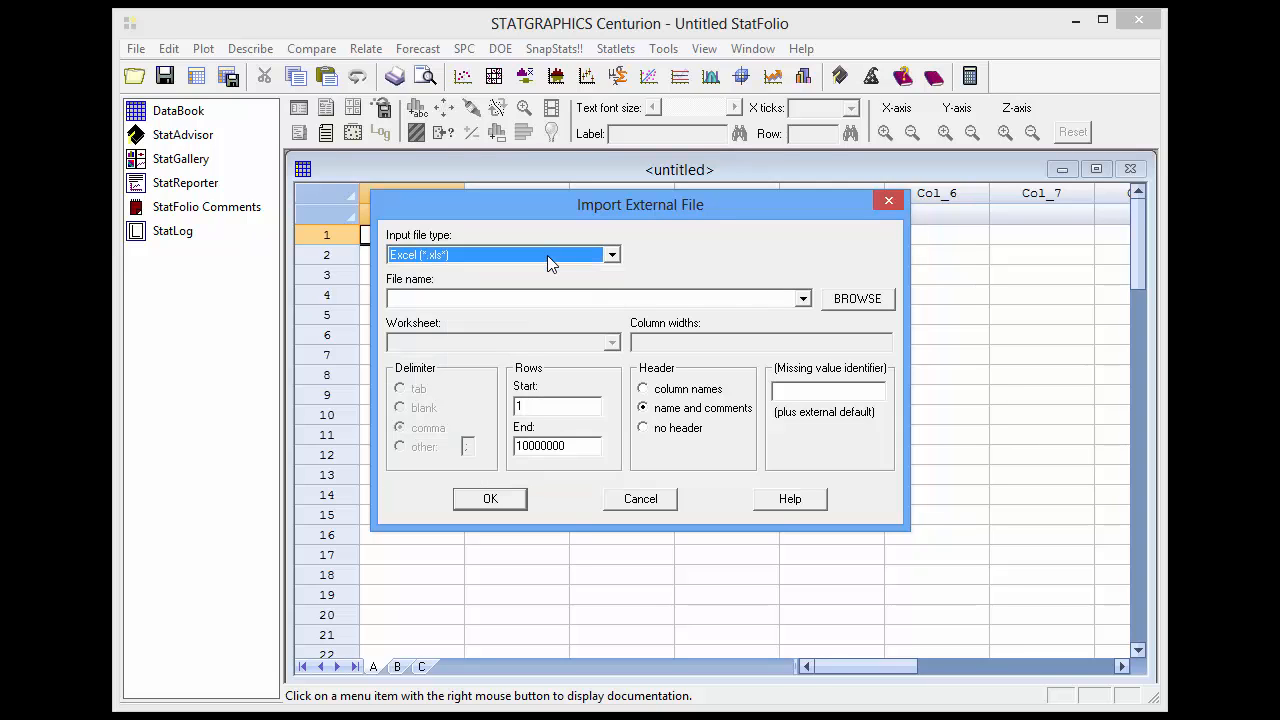
{"action": "mouse_move", "coordinate": [844, 304]}
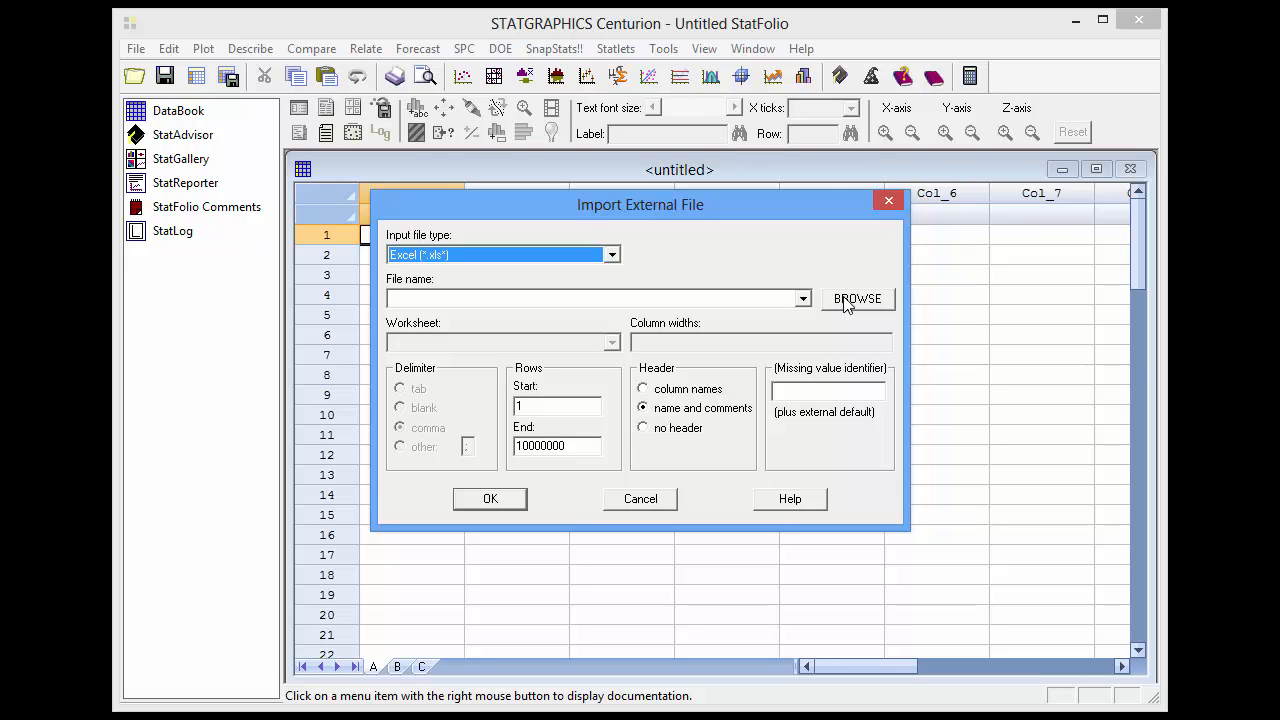
Step: Browse to the World Bank workbook and import it into the datasheet
{"action": "left_click", "coordinate": [856, 298]}
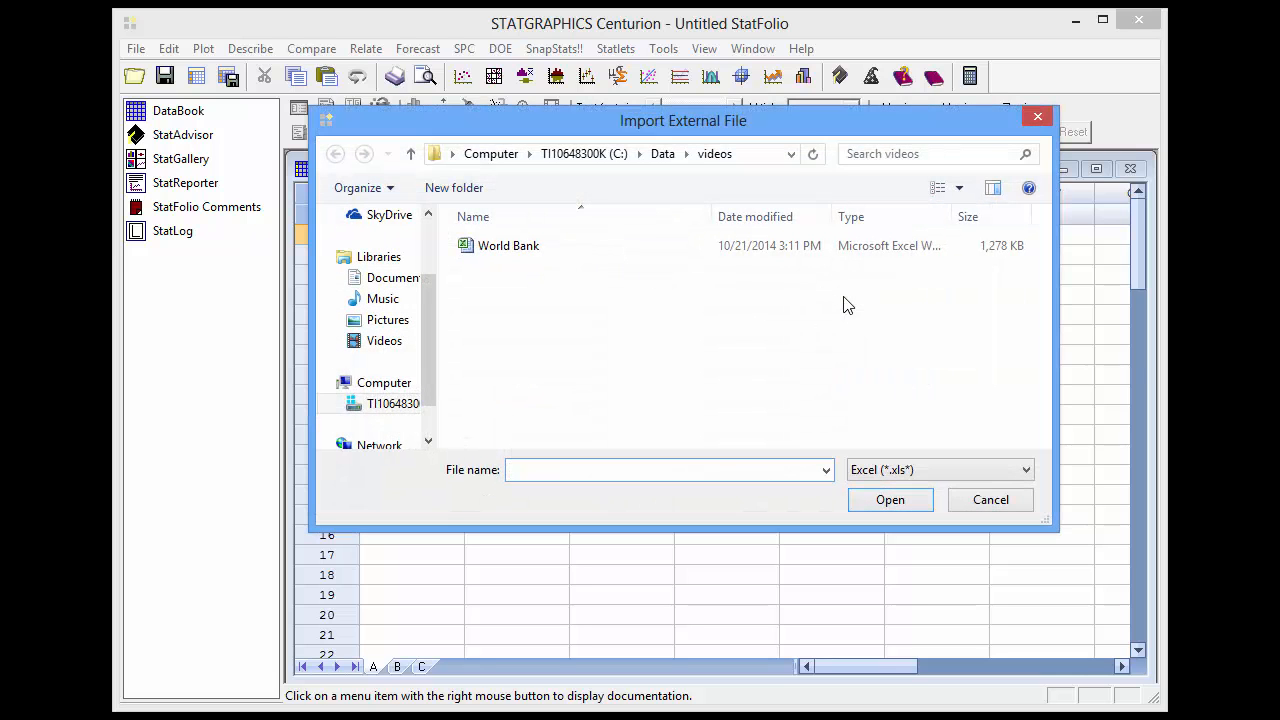
{"action": "left_click", "coordinate": [508, 244]}
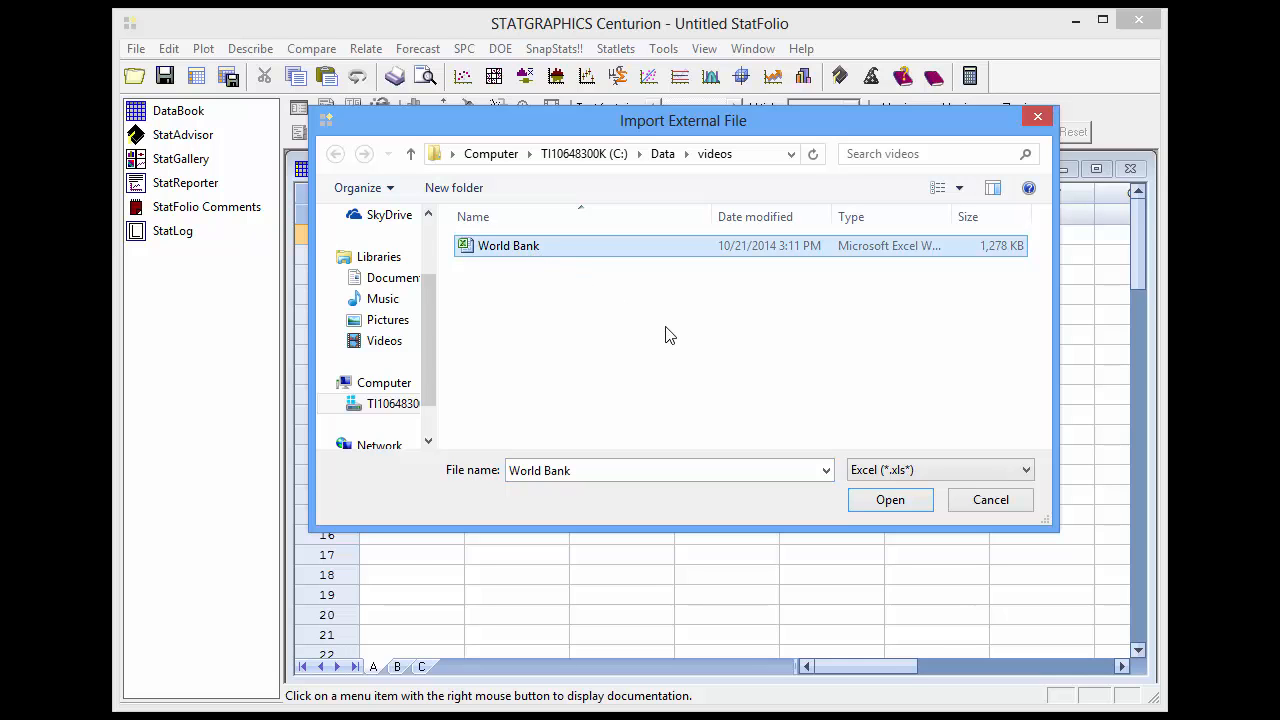
{"action": "left_click", "coordinate": [890, 500]}
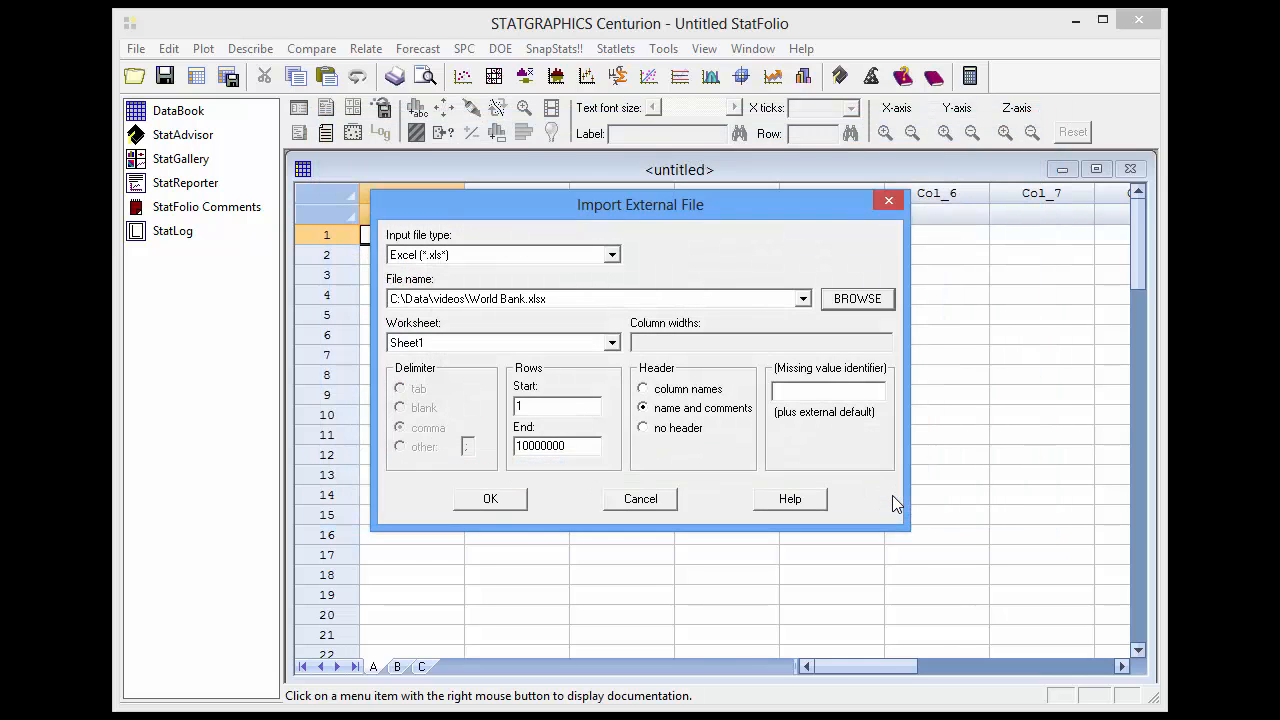
{"action": "mouse_move", "coordinate": [678, 390]}
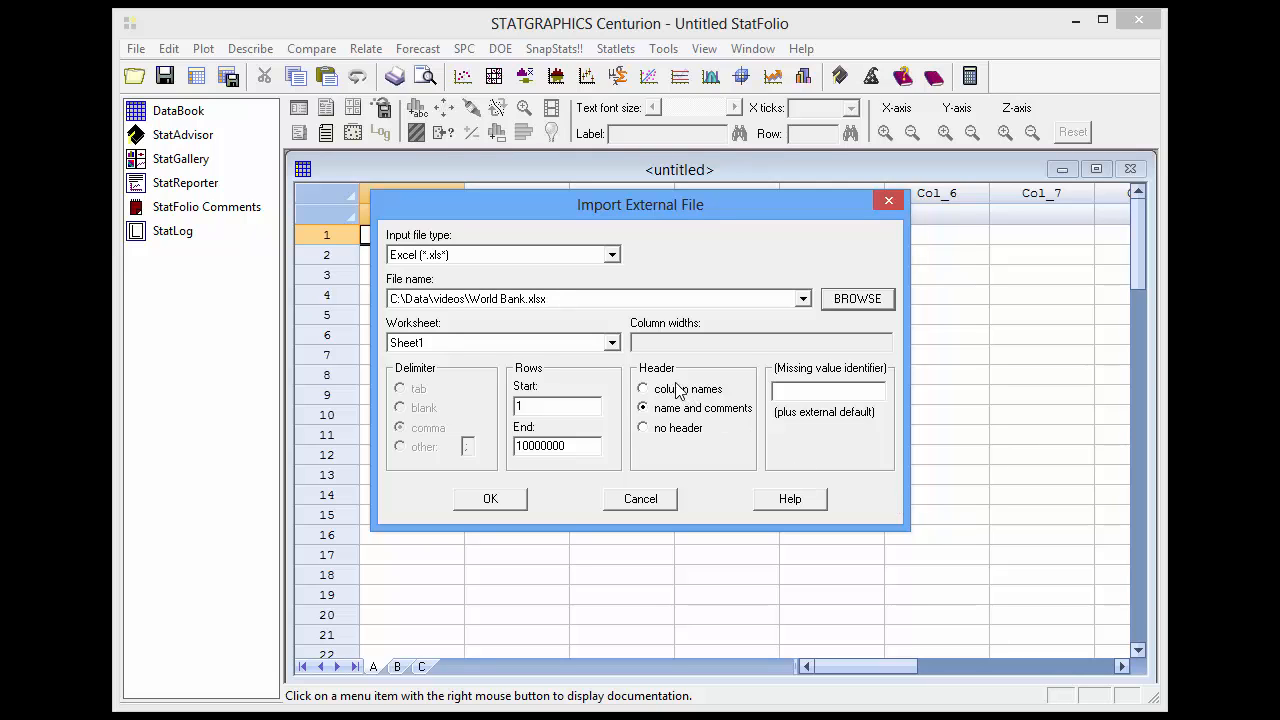
{"action": "mouse_move", "coordinate": [684, 408]}
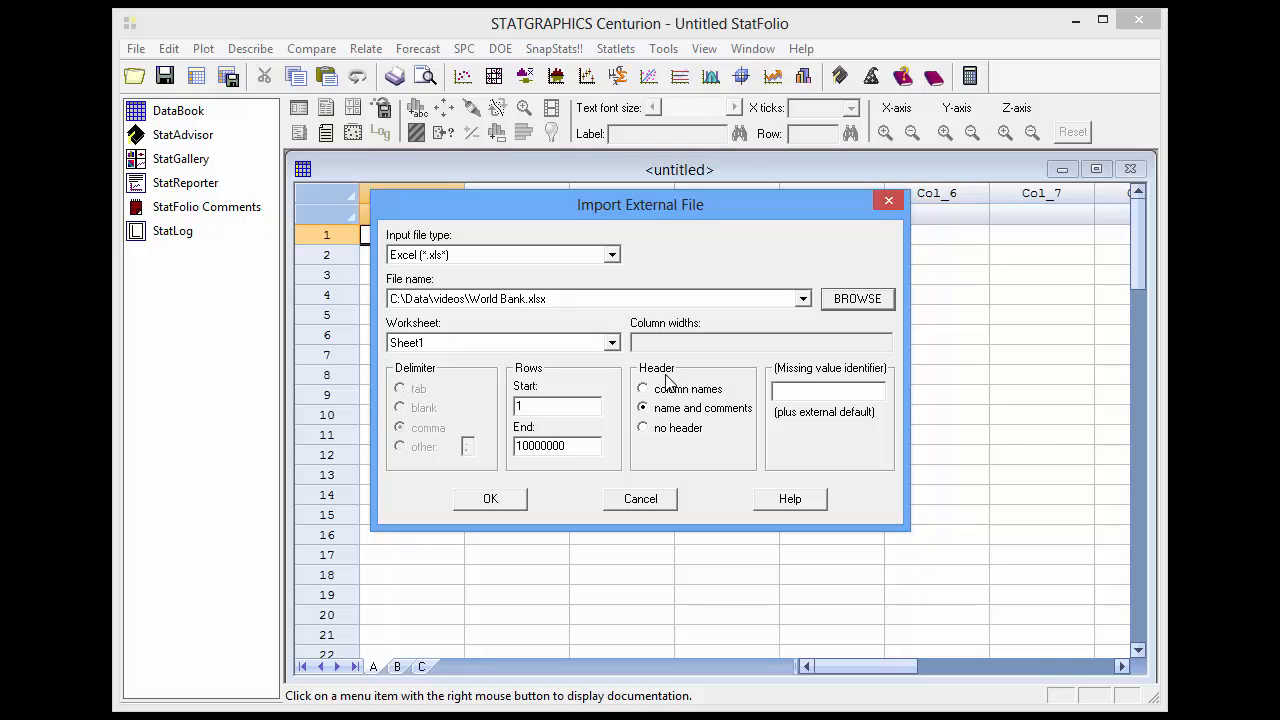
{"action": "mouse_move", "coordinate": [702, 418]}
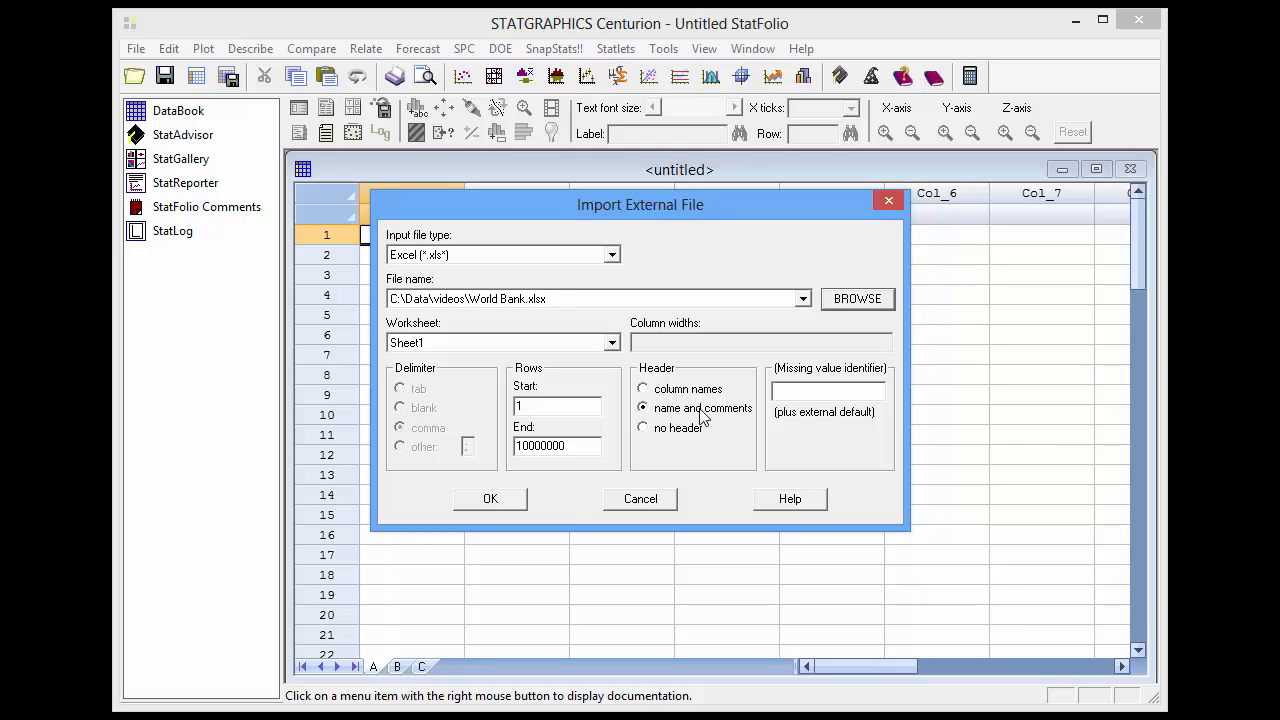
{"action": "mouse_move", "coordinate": [716, 414]}
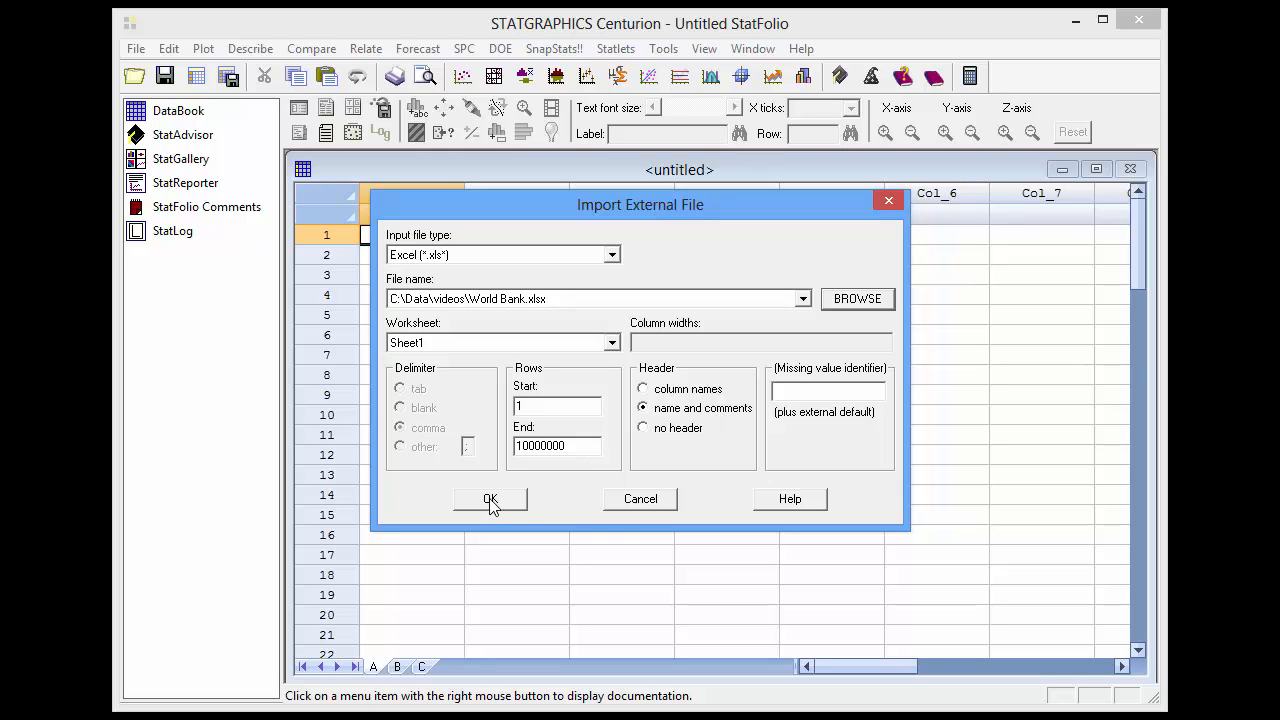
{"action": "left_click", "coordinate": [490, 500]}
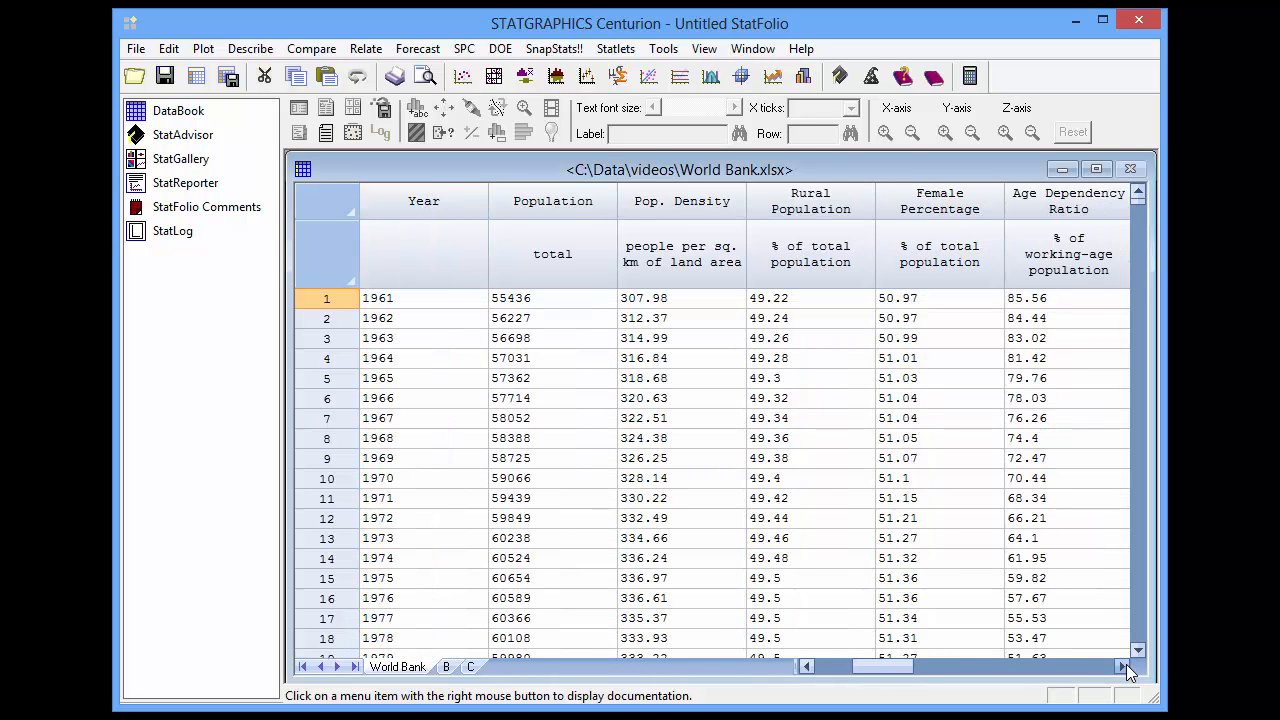
{"action": "left_click", "coordinate": [1124, 666]}
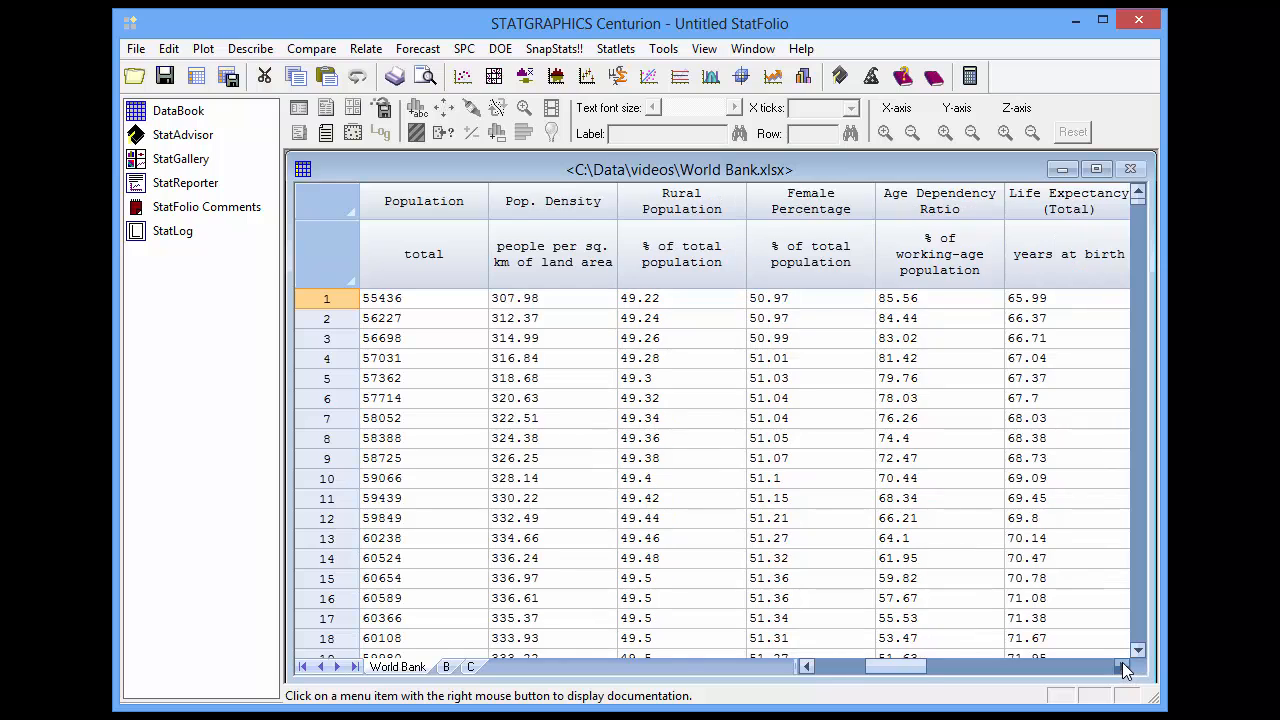
{"action": "left_click", "coordinate": [1124, 666]}
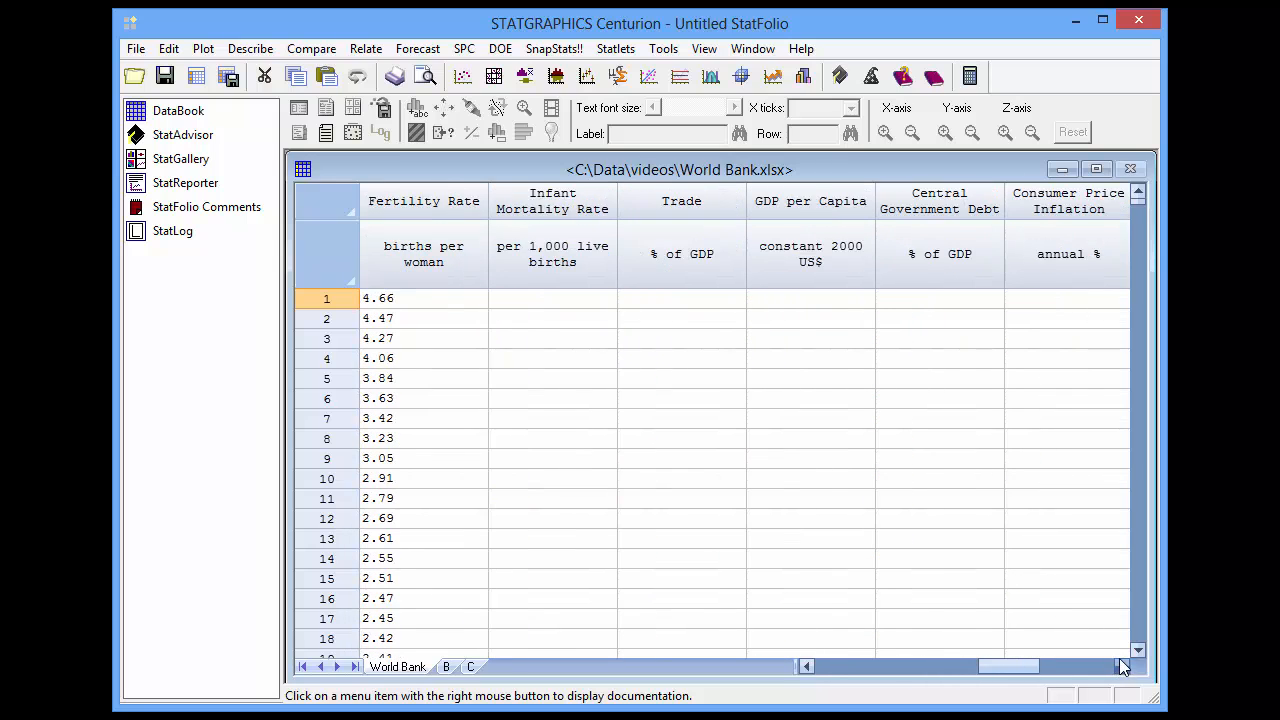
{"action": "left_click", "coordinate": [1122, 666]}
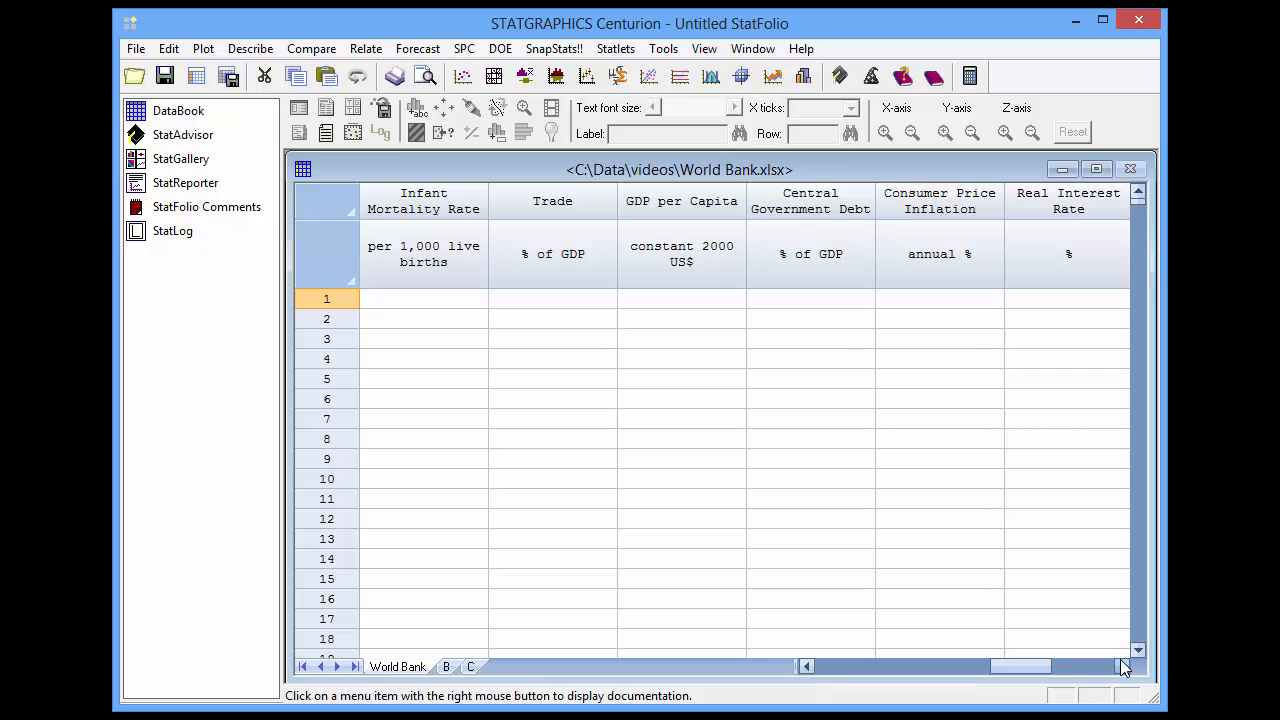
{"action": "left_click_drag", "start_coordinate": [1120, 664], "coordinate": [964, 668]}
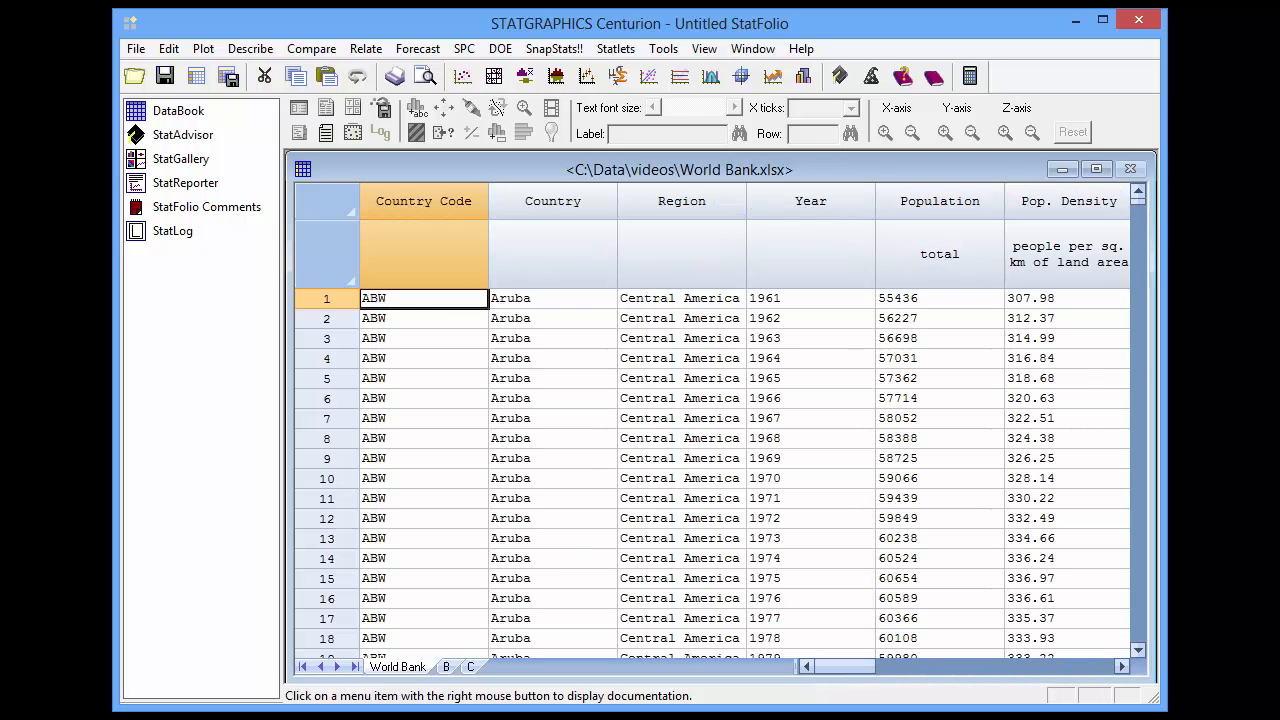
{"action": "left_click", "coordinate": [424, 200]}
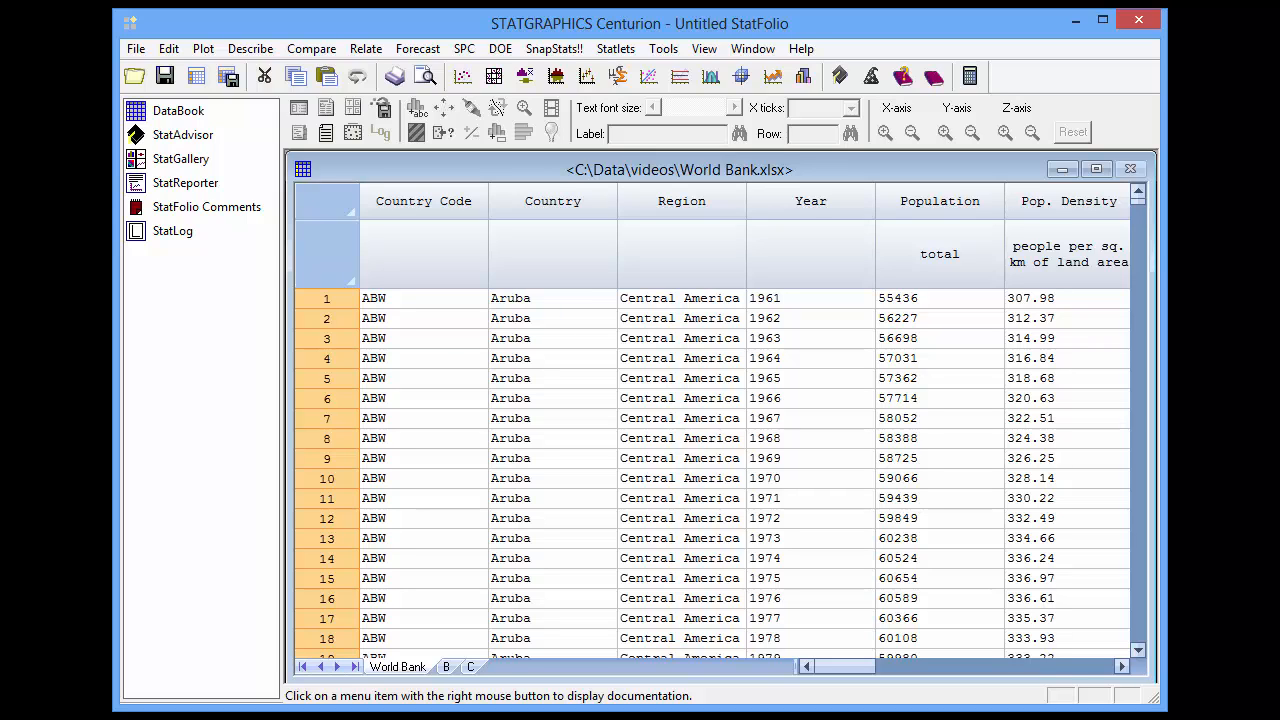
{"action": "left_click", "coordinate": [1122, 666]}
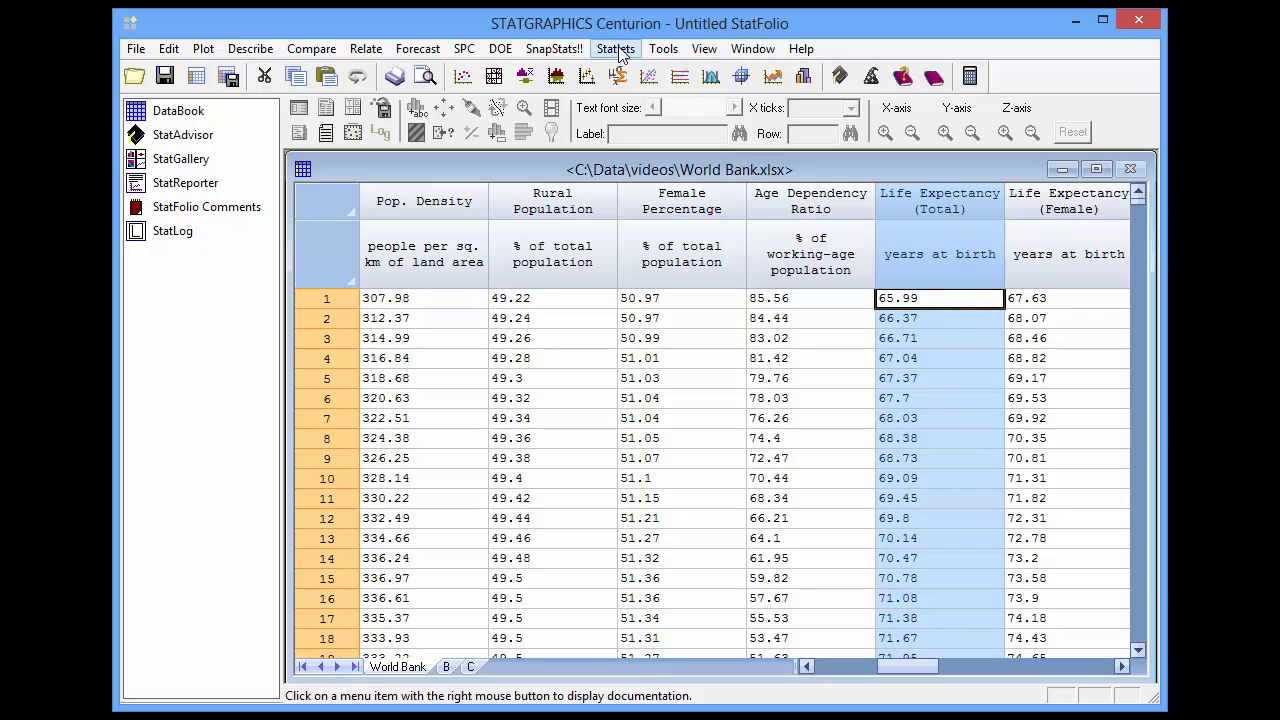
Step: Create an interactive histogram statlet of Life Expectancy (Total)
{"action": "left_click", "coordinate": [616, 48]}
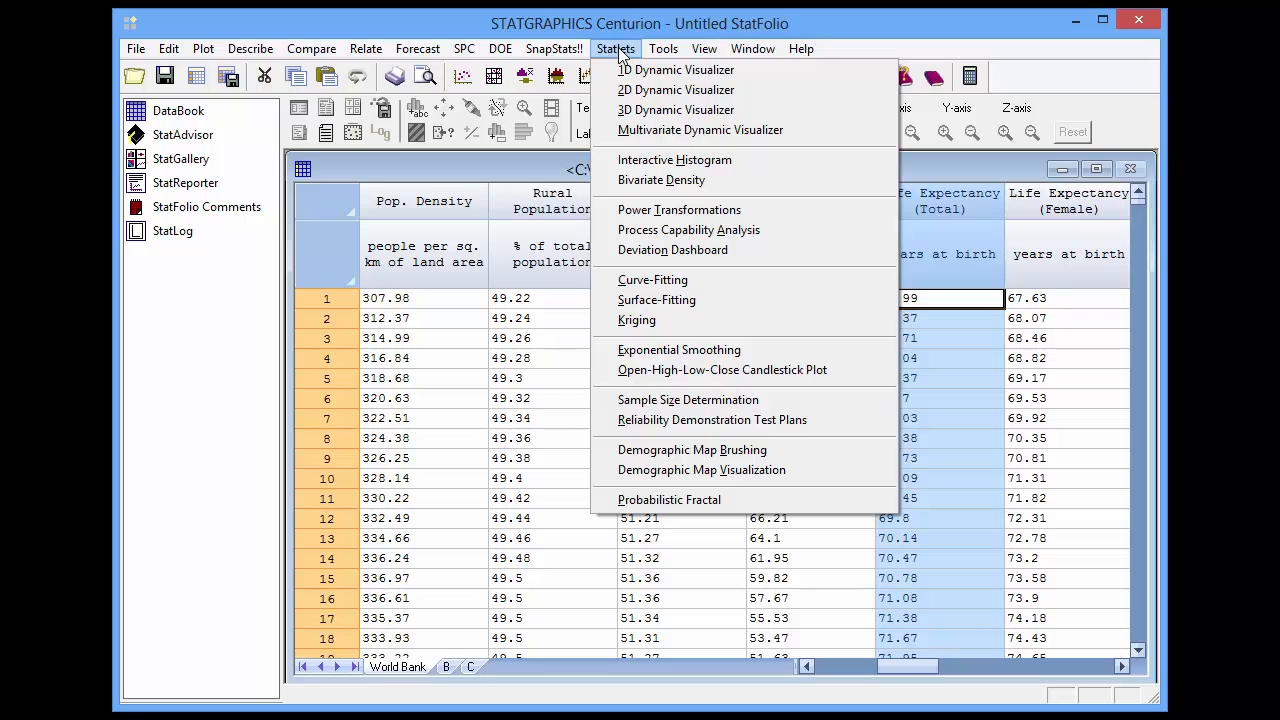
{"action": "mouse_move", "coordinate": [674, 160]}
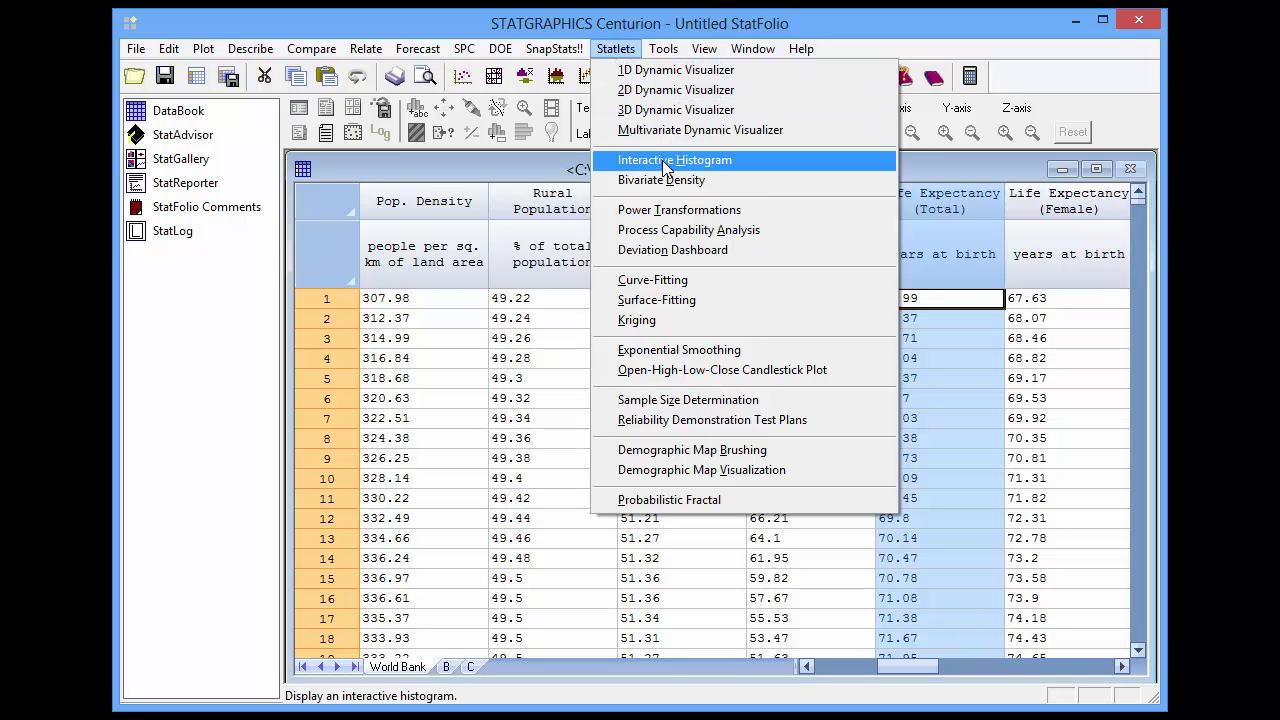
{"action": "left_click", "coordinate": [674, 160]}
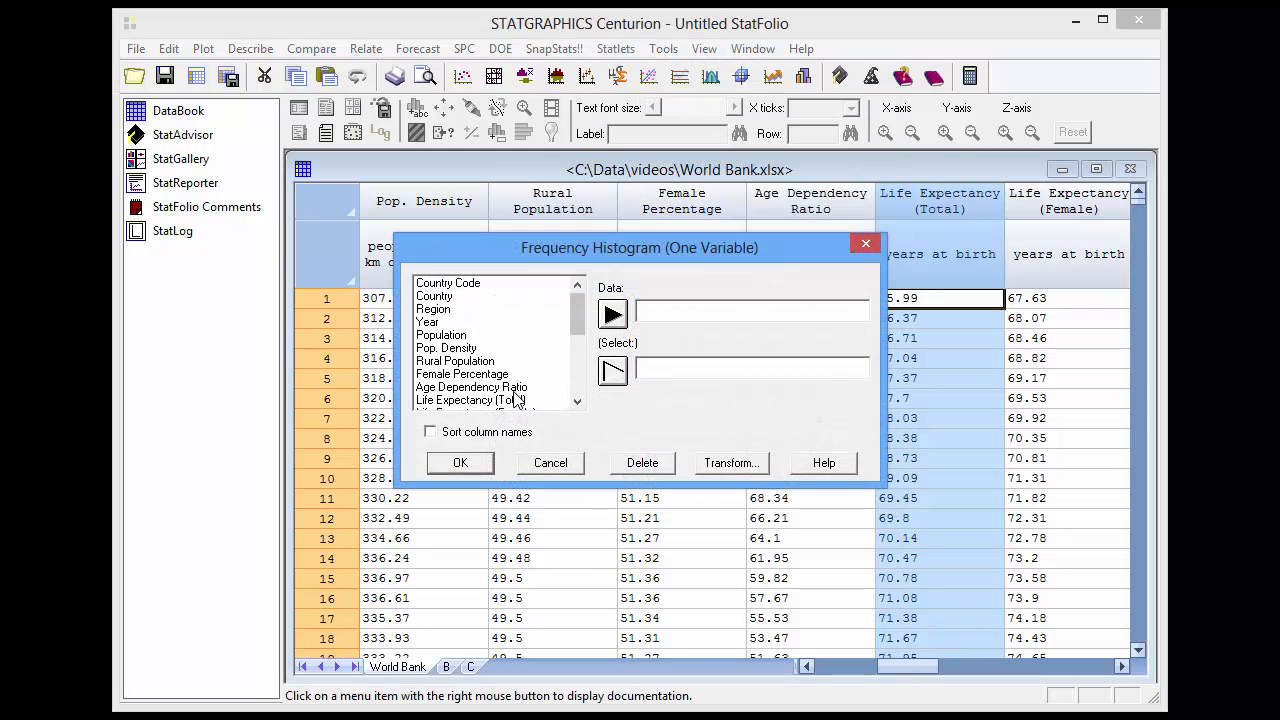
{"action": "left_click", "coordinate": [470, 400]}
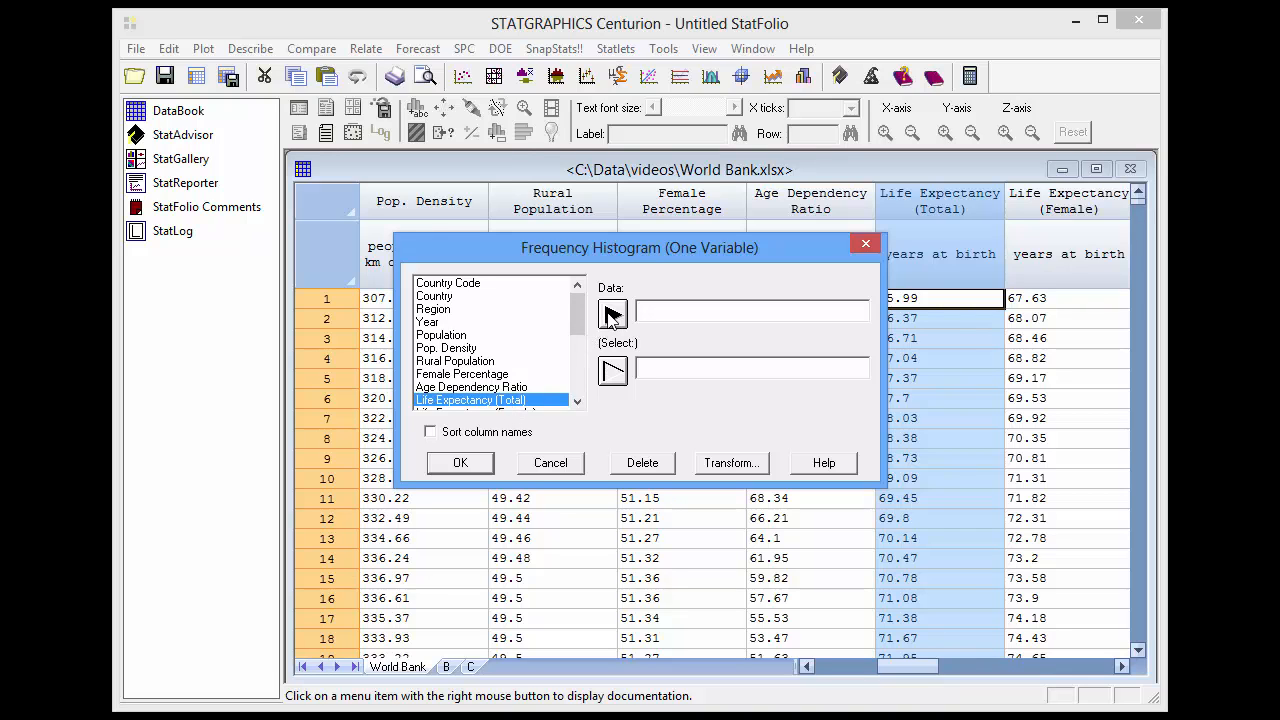
{"action": "left_click", "coordinate": [460, 462]}
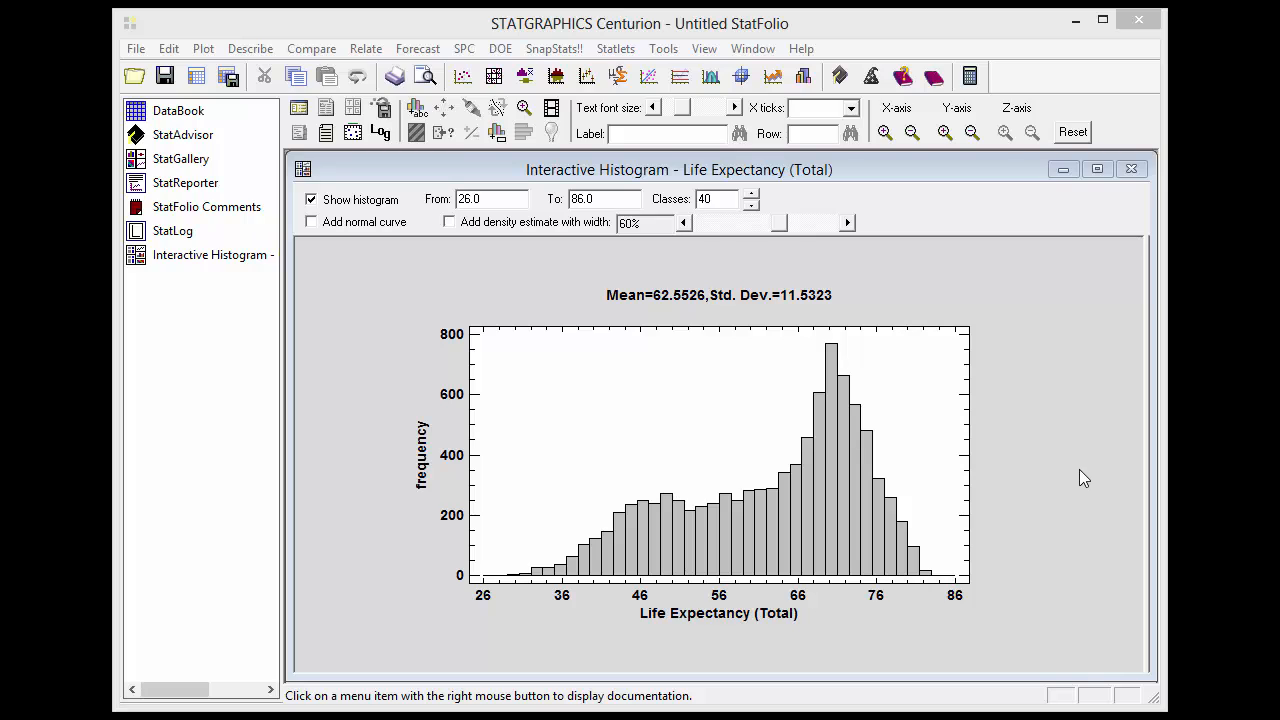
{"action": "mouse_move", "coordinate": [808, 250]}
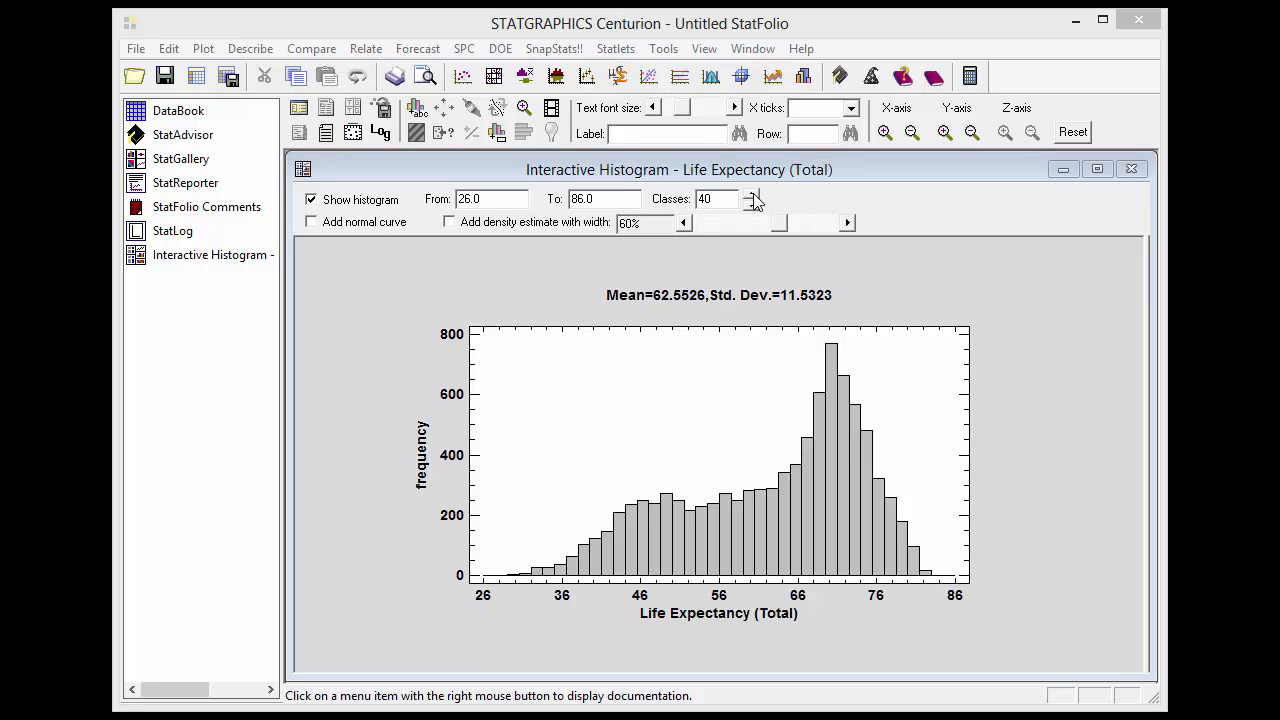
Step: Increase the histogram's number of classes from 40 to 50
{"action": "left_click", "coordinate": [748, 194]}
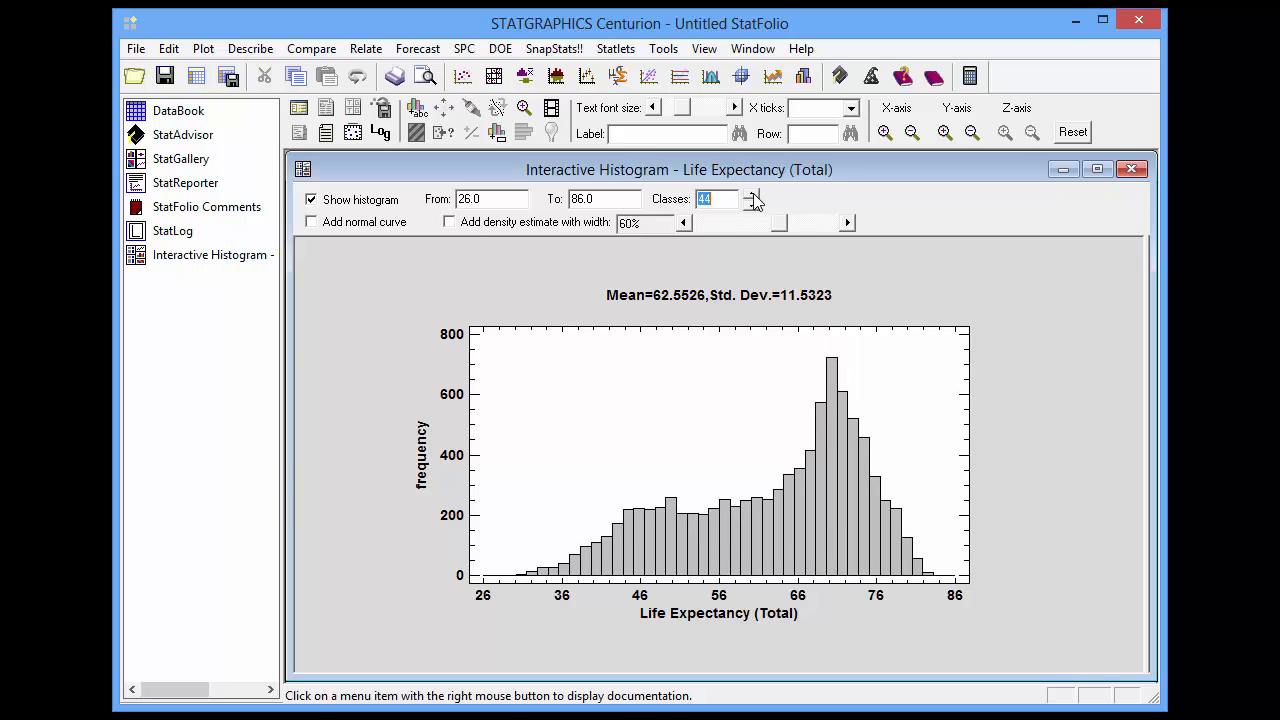
{"action": "left_click", "coordinate": [752, 192]}
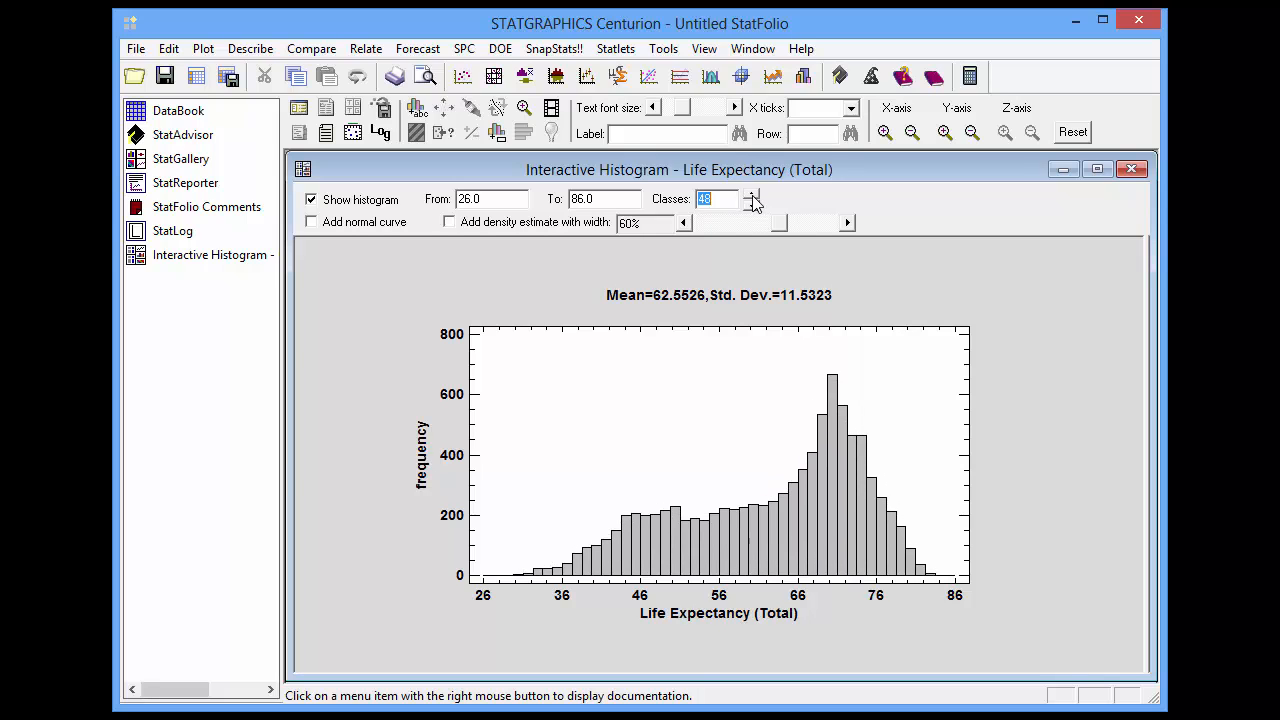
{"action": "left_click", "coordinate": [752, 196]}
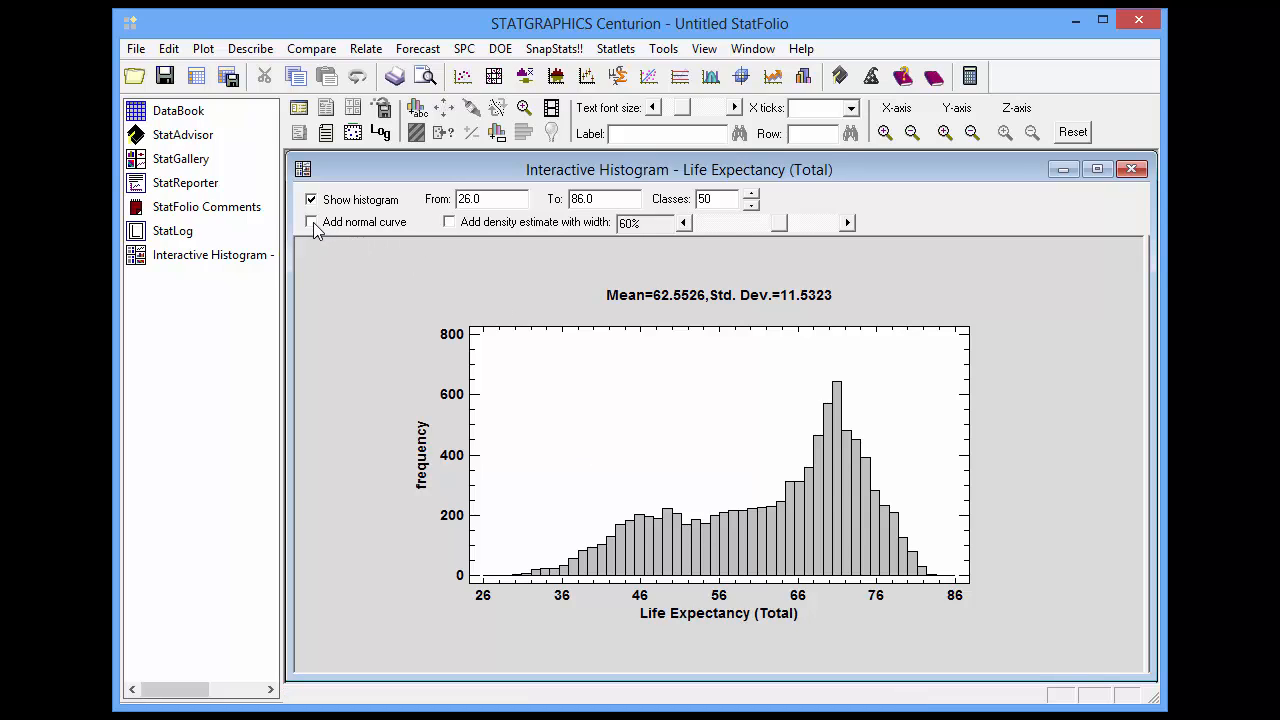
Step: Try a normal curve, then overlay a density estimate narrowed to 15% width
{"action": "left_click", "coordinate": [312, 220]}
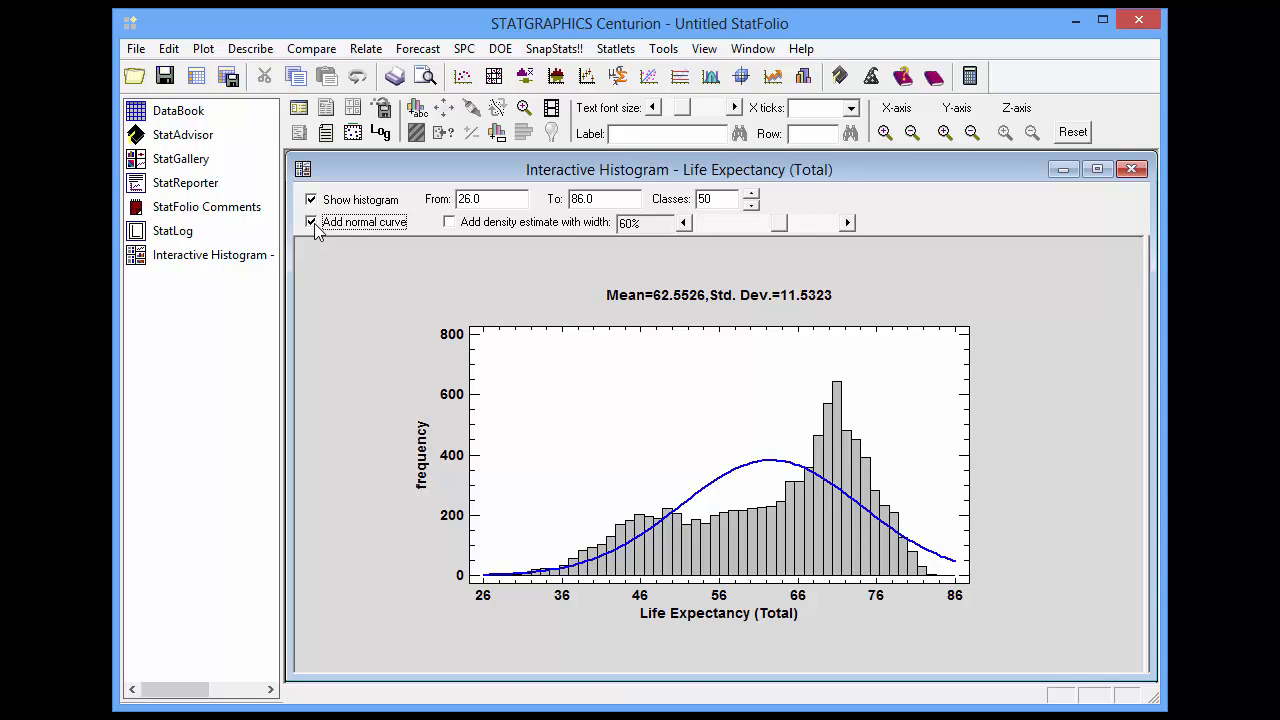
{"action": "left_click", "coordinate": [312, 222]}
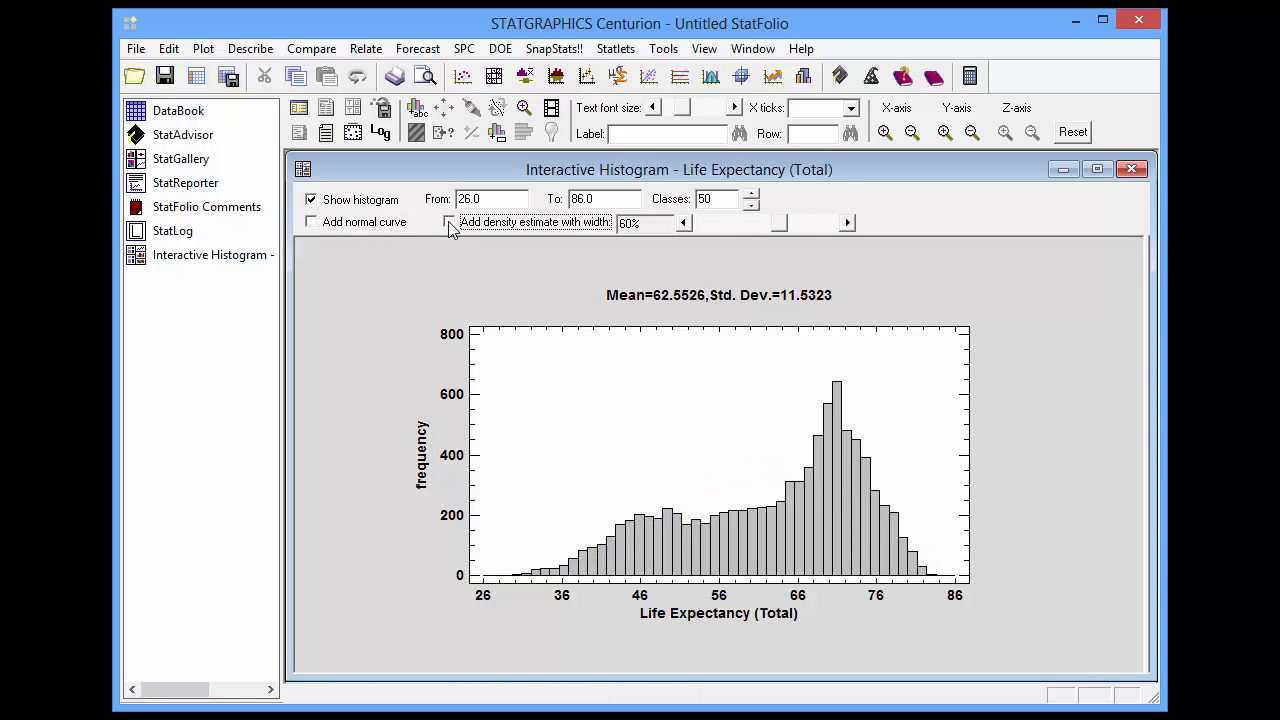
{"action": "left_click", "coordinate": [448, 222]}
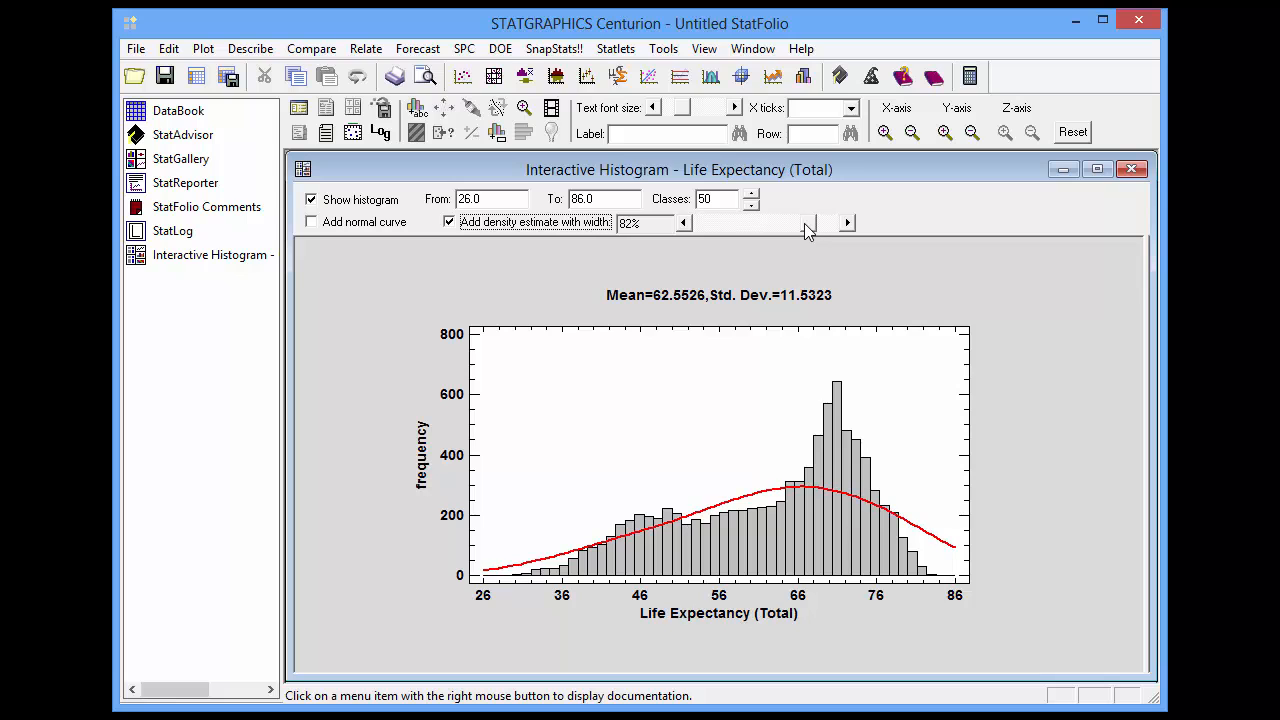
{"action": "left_click_drag", "start_coordinate": [808, 222], "coordinate": [740, 222]}
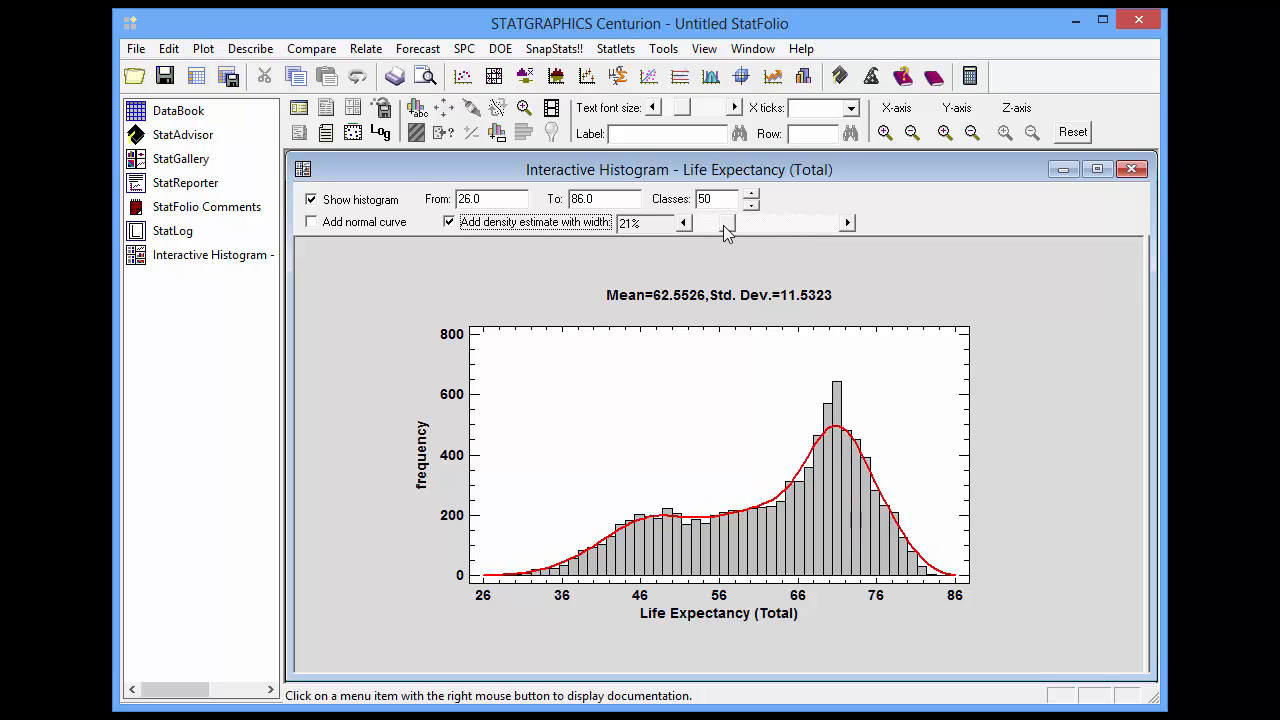
{"action": "left_click", "coordinate": [684, 222]}
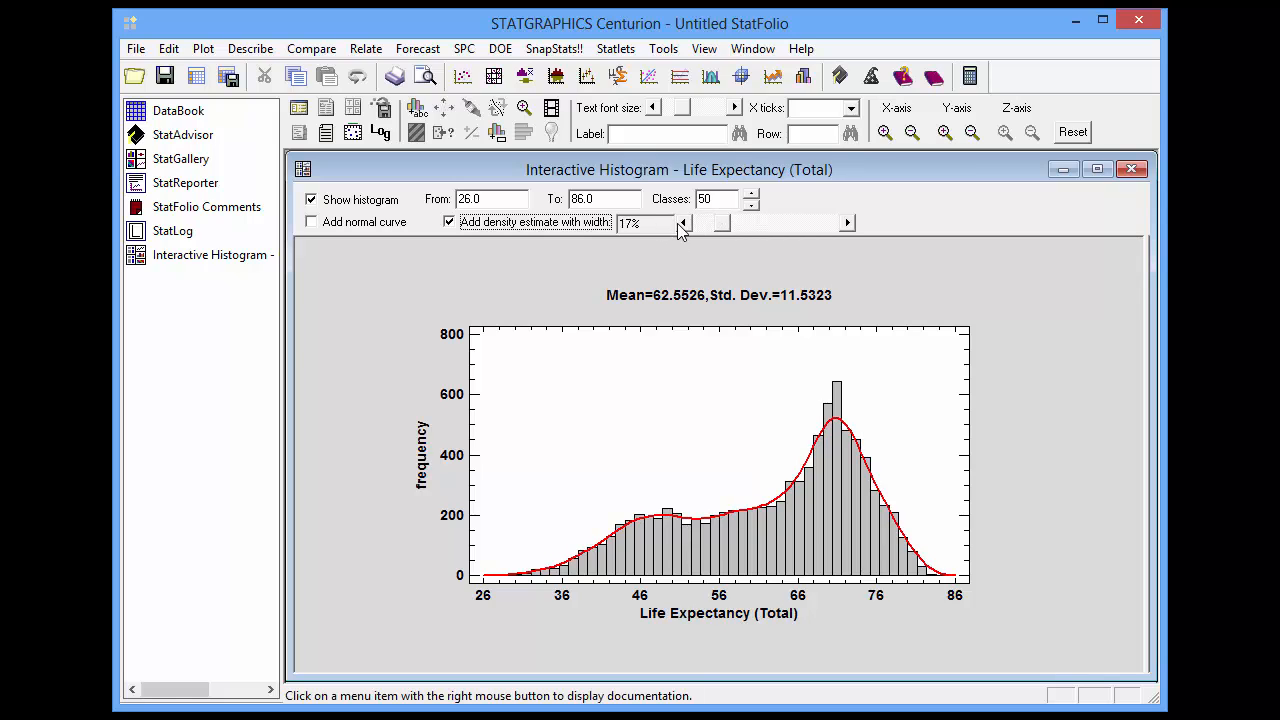
{"action": "left_click", "coordinate": [684, 222]}
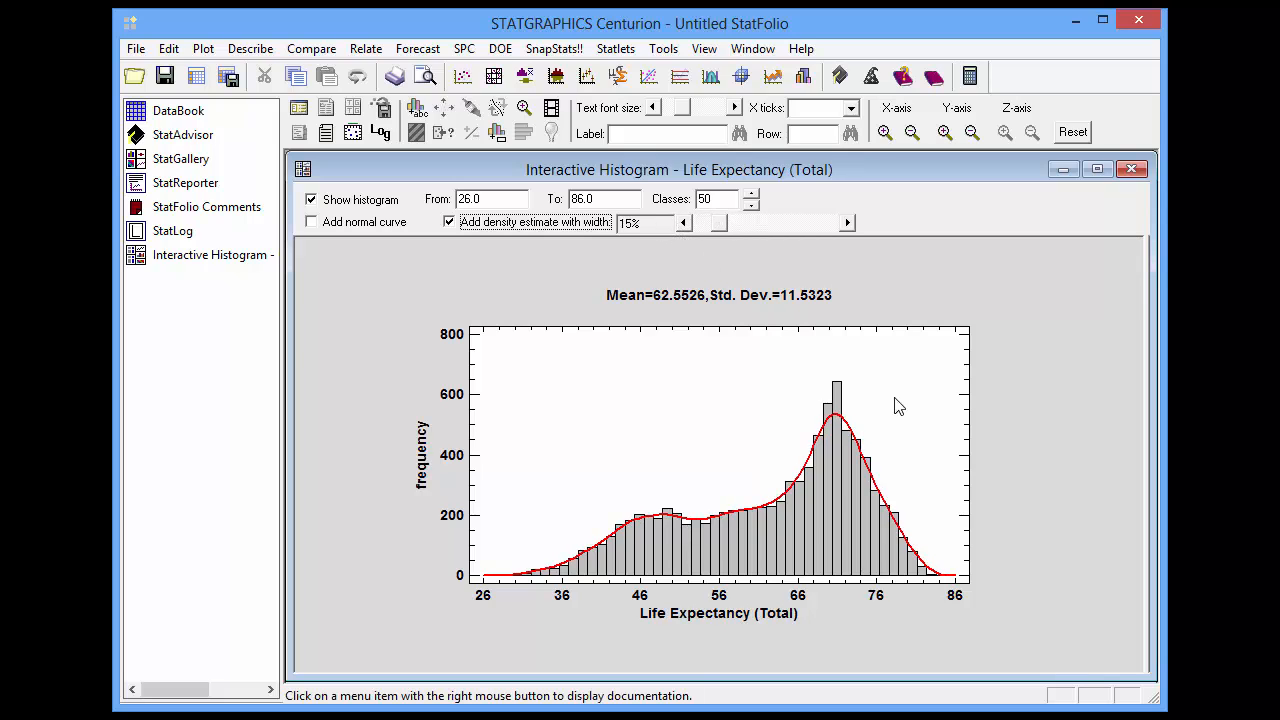
{"action": "mouse_move", "coordinate": [910, 414]}
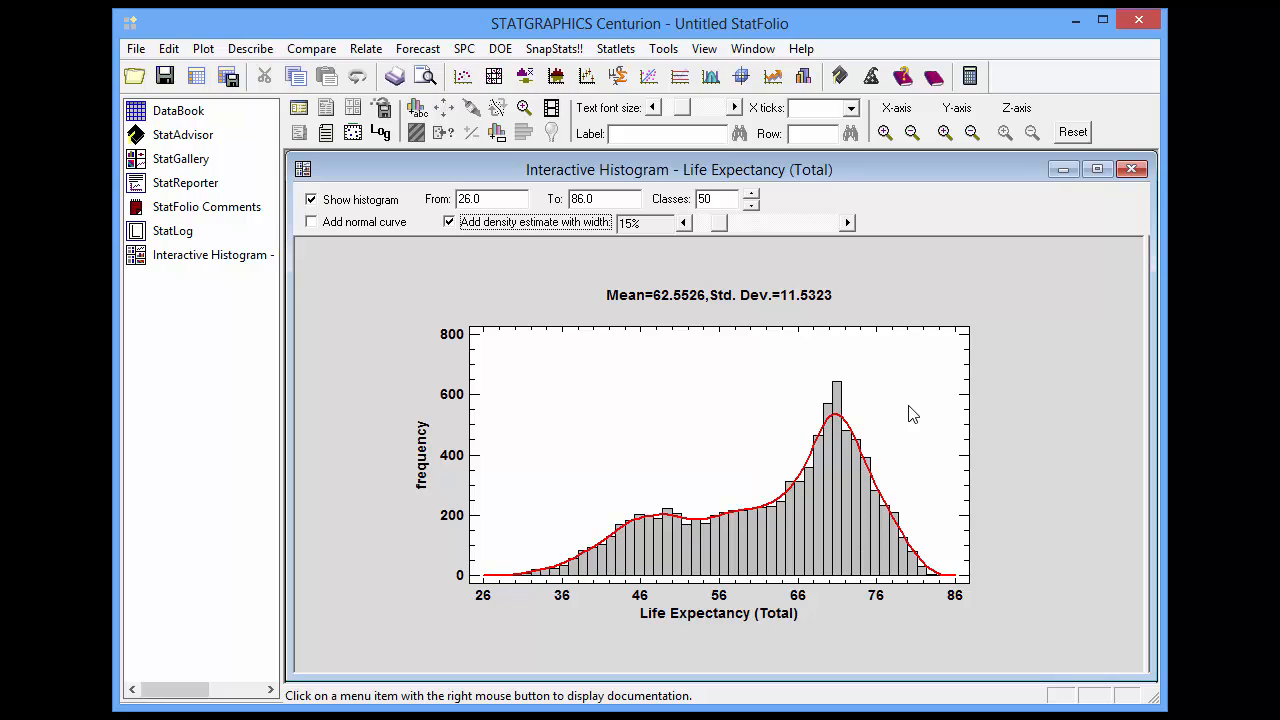
{"action": "mouse_move", "coordinate": [838, 538]}
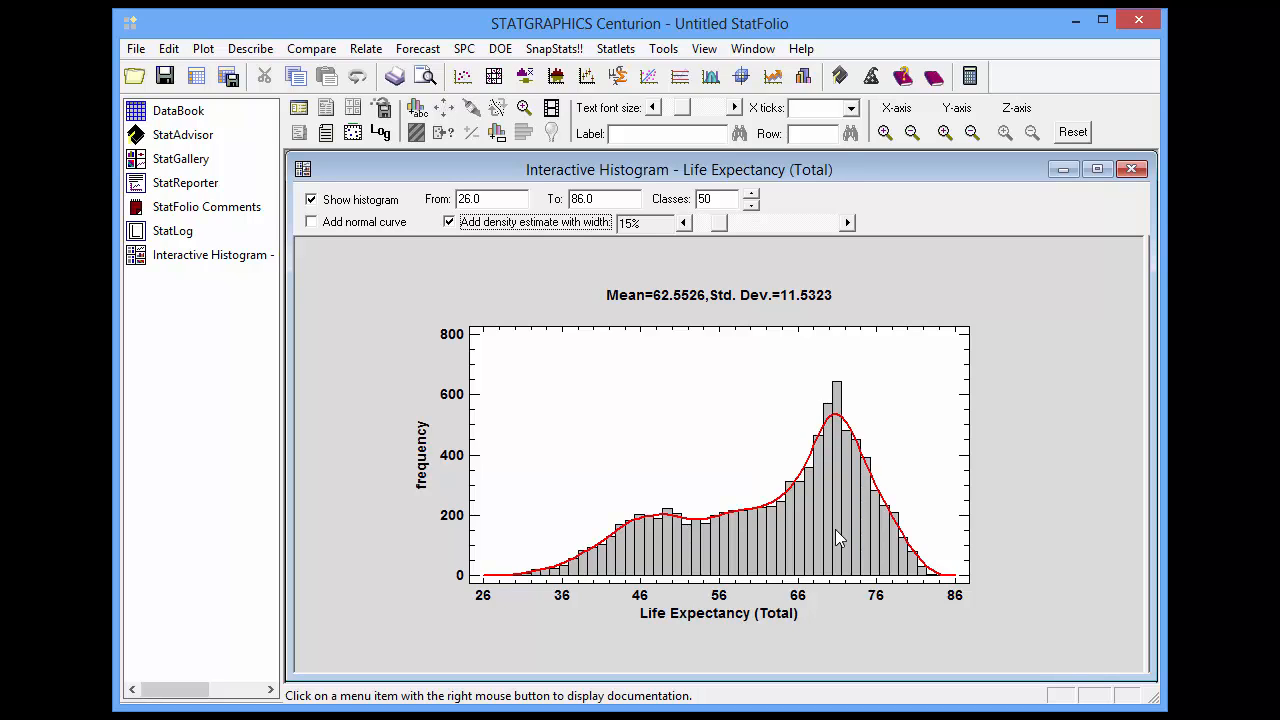
{"action": "mouse_move", "coordinate": [838, 428]}
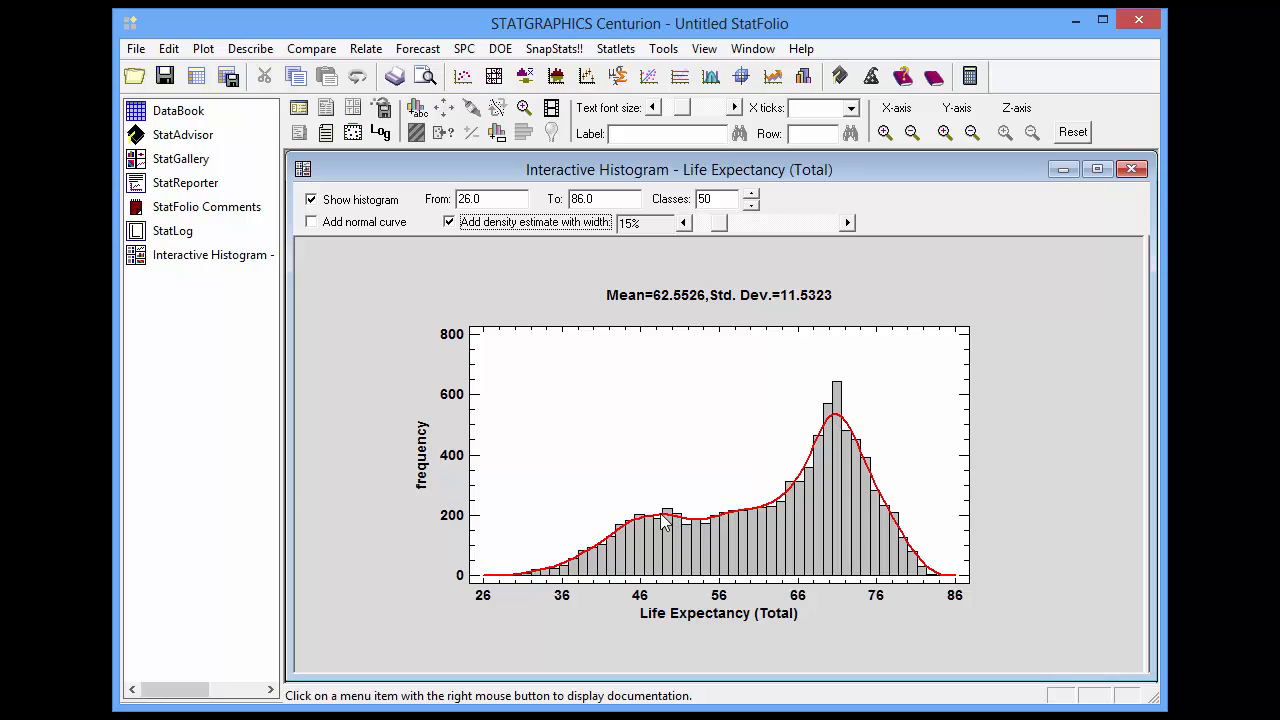
{"action": "mouse_move", "coordinate": [662, 556]}
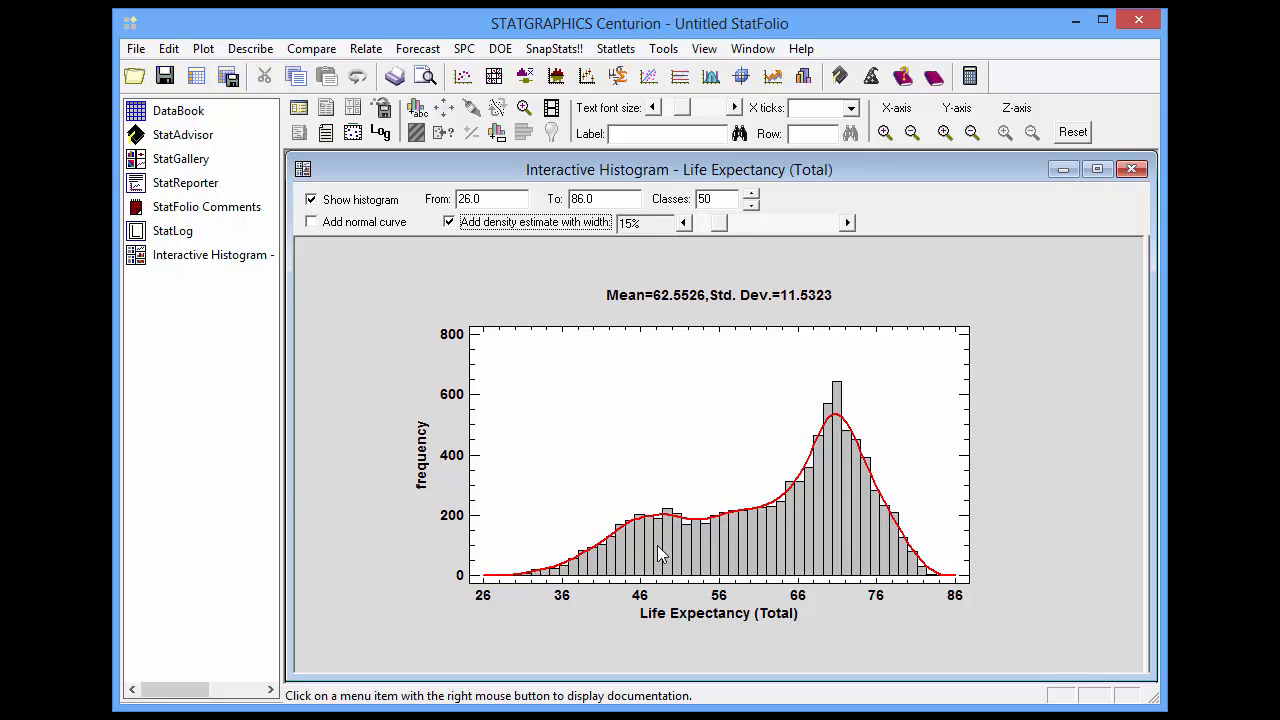
{"action": "mouse_move", "coordinate": [672, 522]}
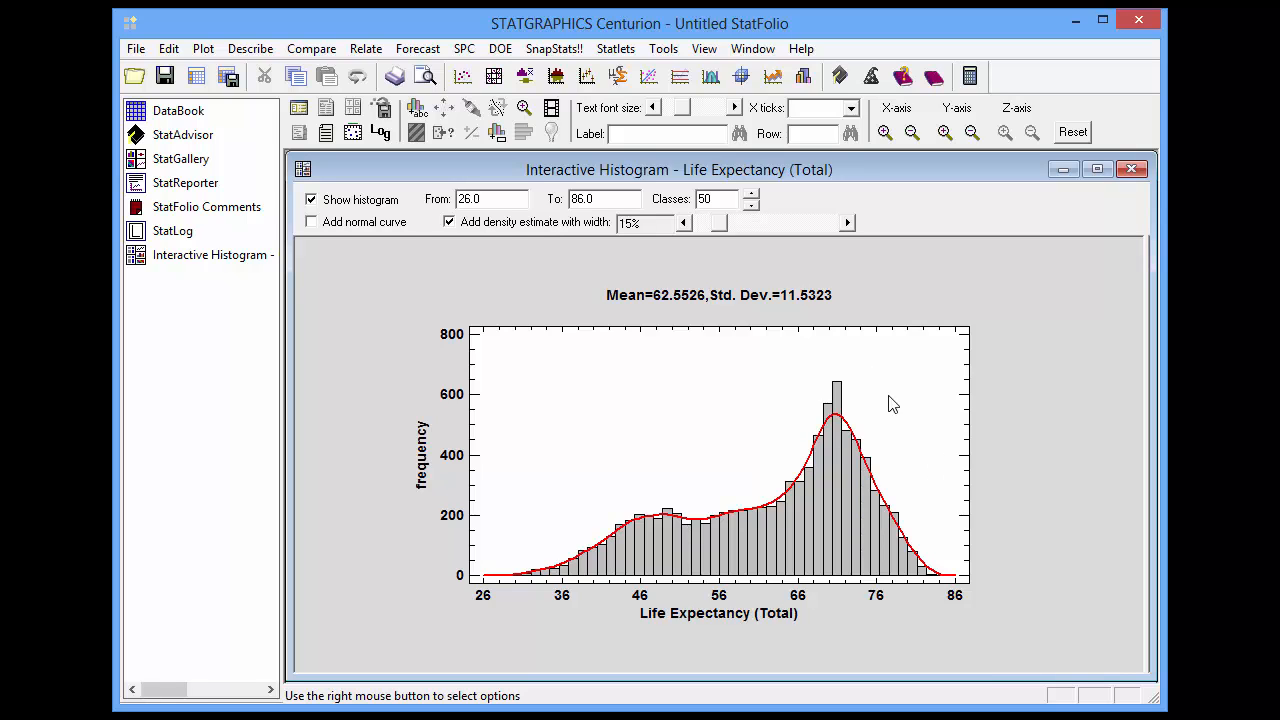
Step: Create a bivariate density statlet with Life Expectancy (Total) and Fertility Rate as the samples
{"action": "left_click", "coordinate": [616, 48]}
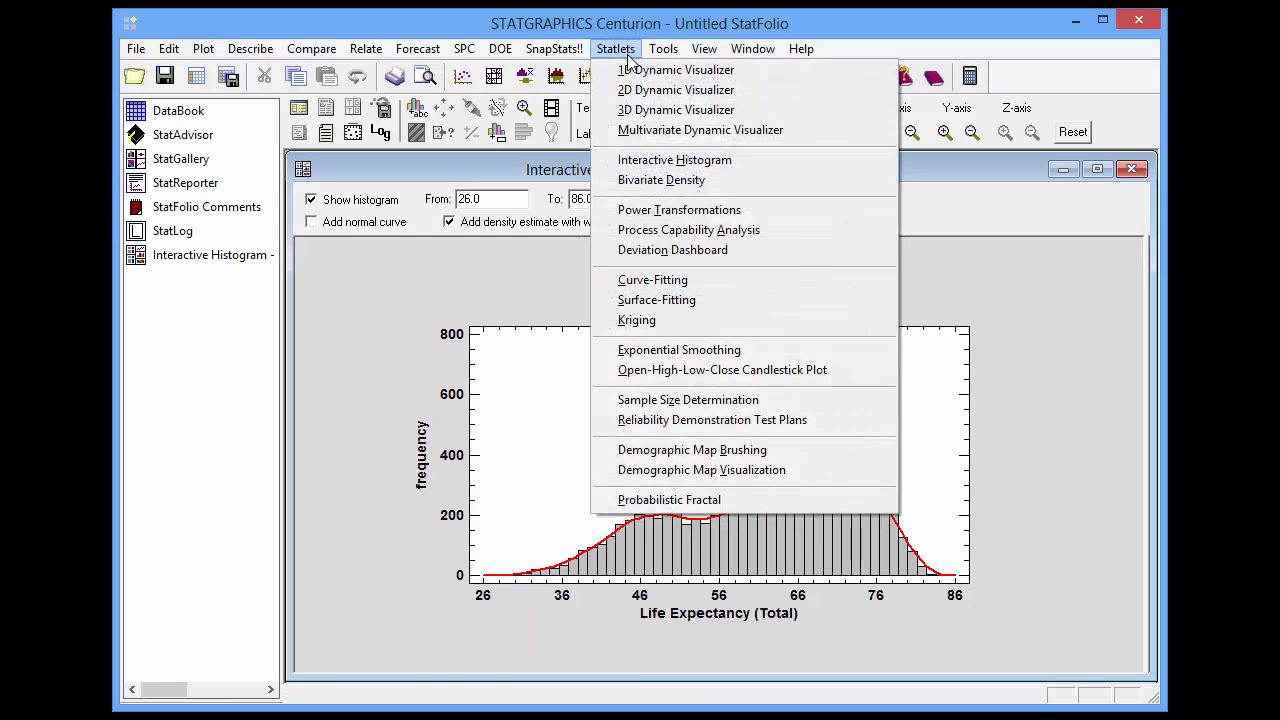
{"action": "mouse_move", "coordinate": [660, 180]}
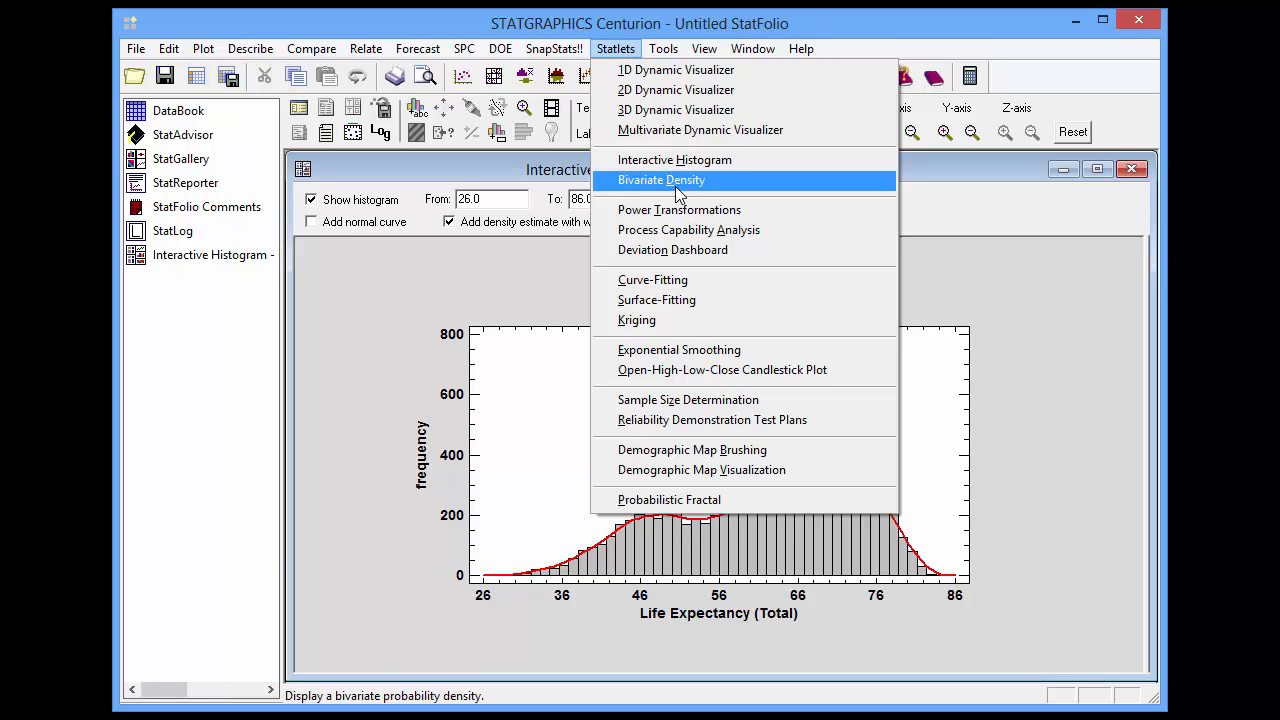
{"action": "left_click", "coordinate": [660, 180]}
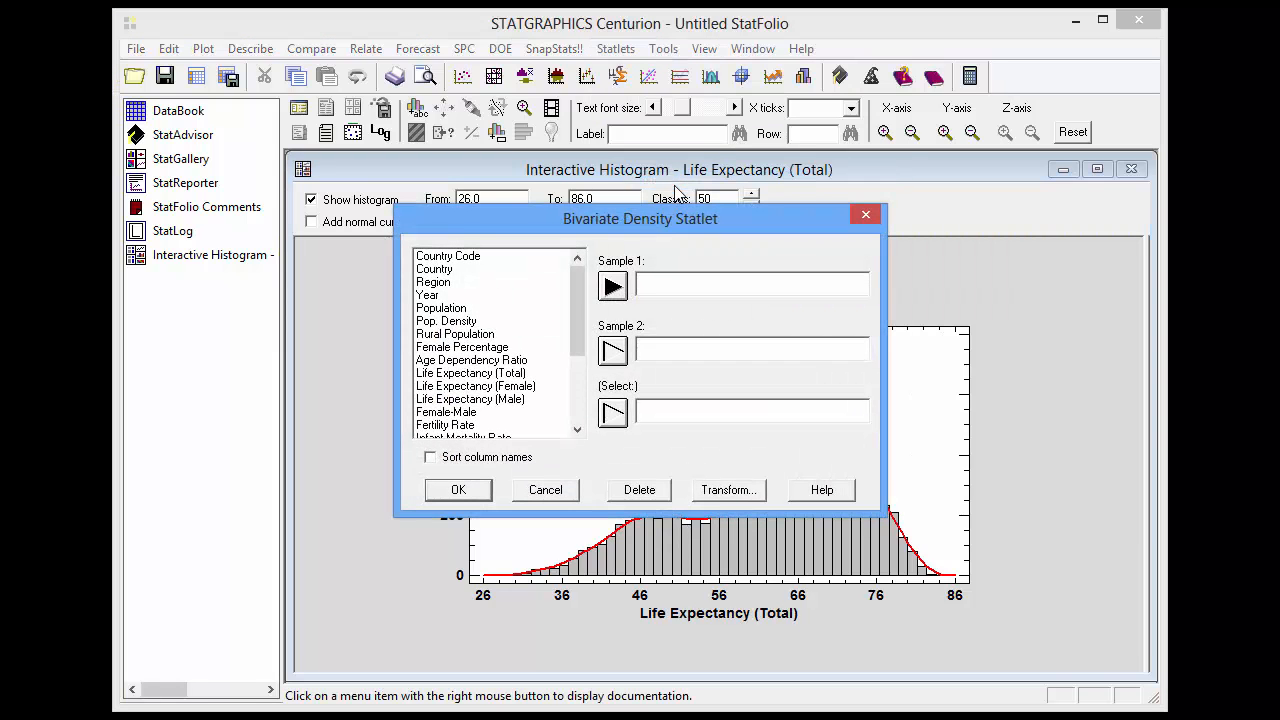
{"action": "left_click", "coordinate": [470, 374]}
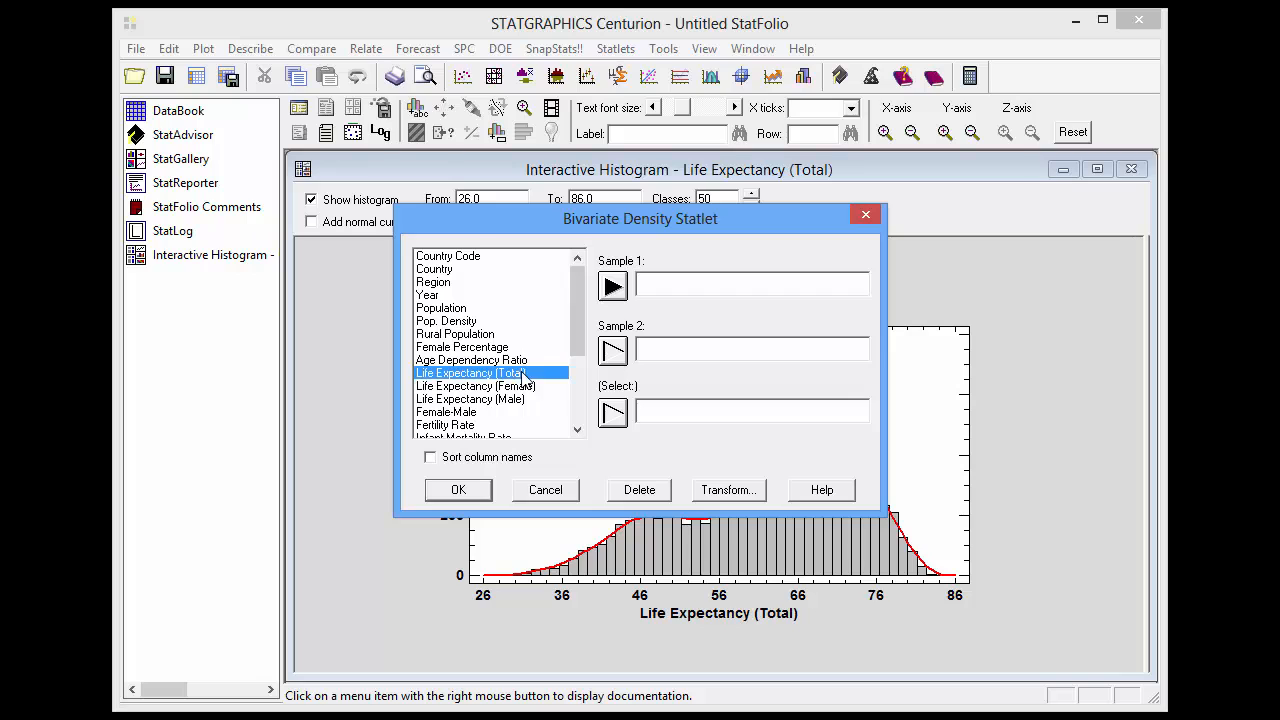
{"action": "left_click", "coordinate": [612, 288]}
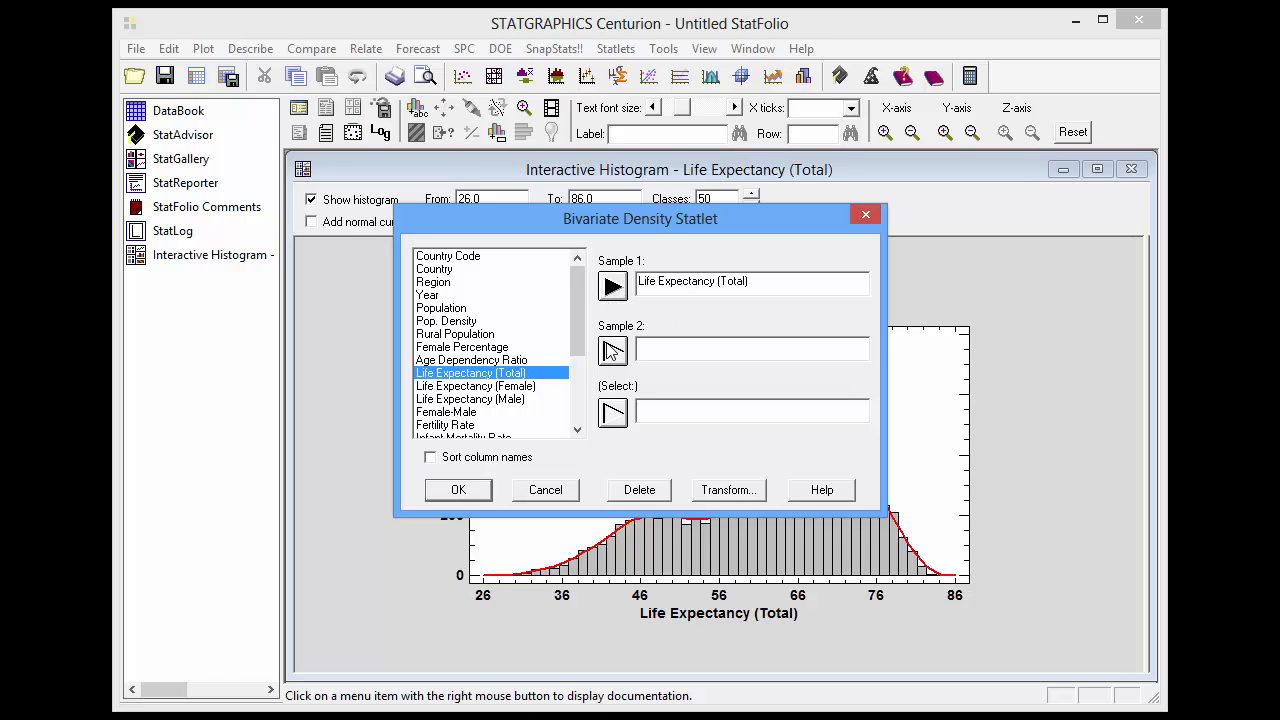
{"action": "left_click", "coordinate": [444, 424]}
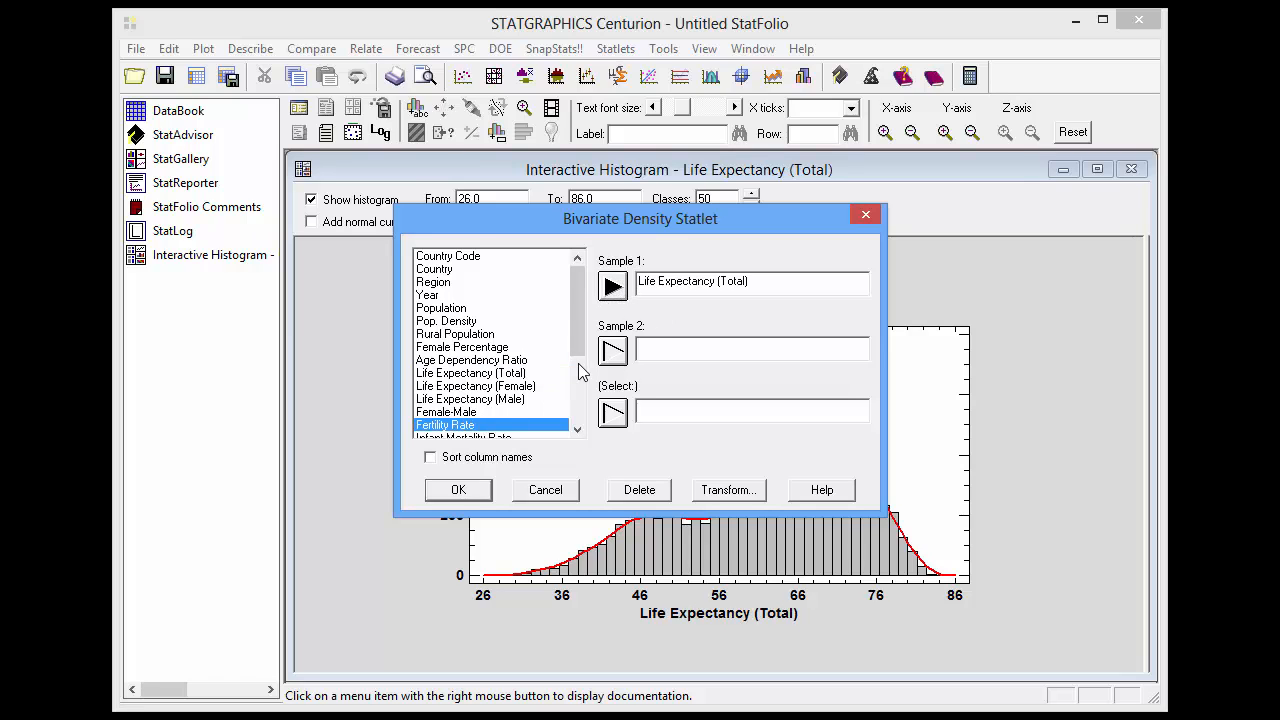
{"action": "left_click", "coordinate": [612, 350]}
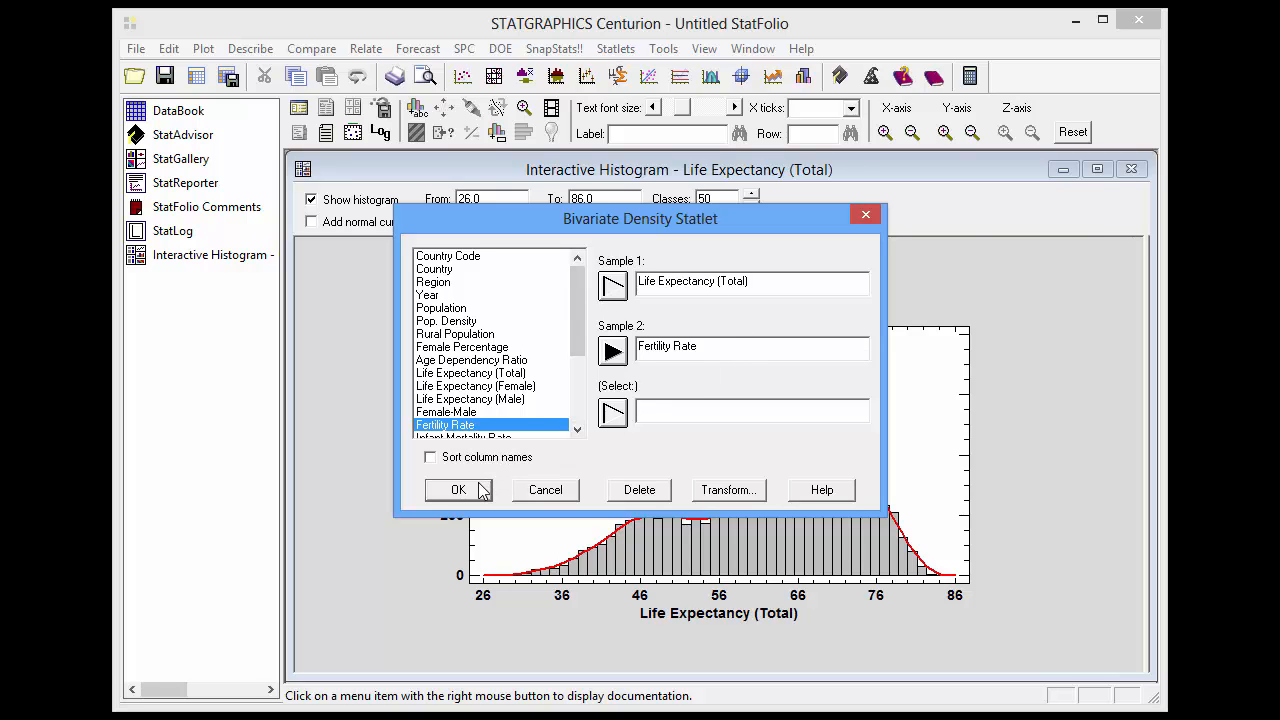
{"action": "left_click", "coordinate": [456, 488]}
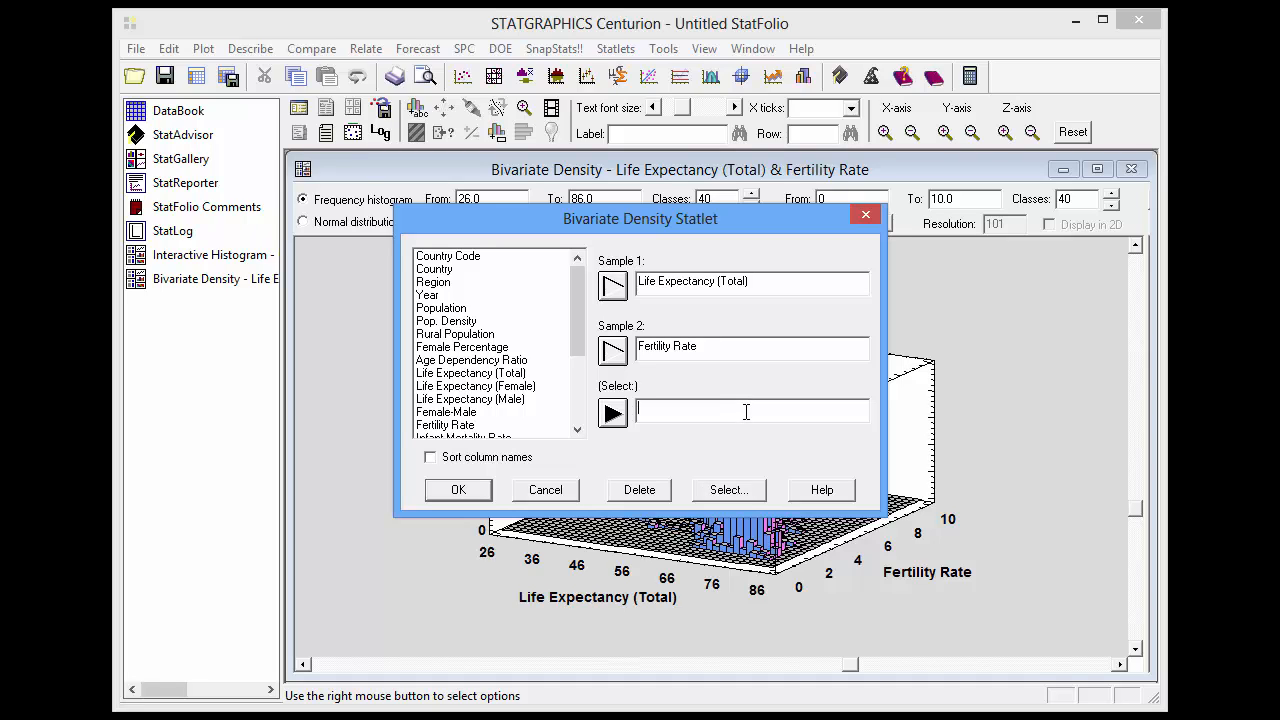
Step: Restrict the bivariate density plot to rows with Year=1961
{"action": "type", "text": "Year=1961"}
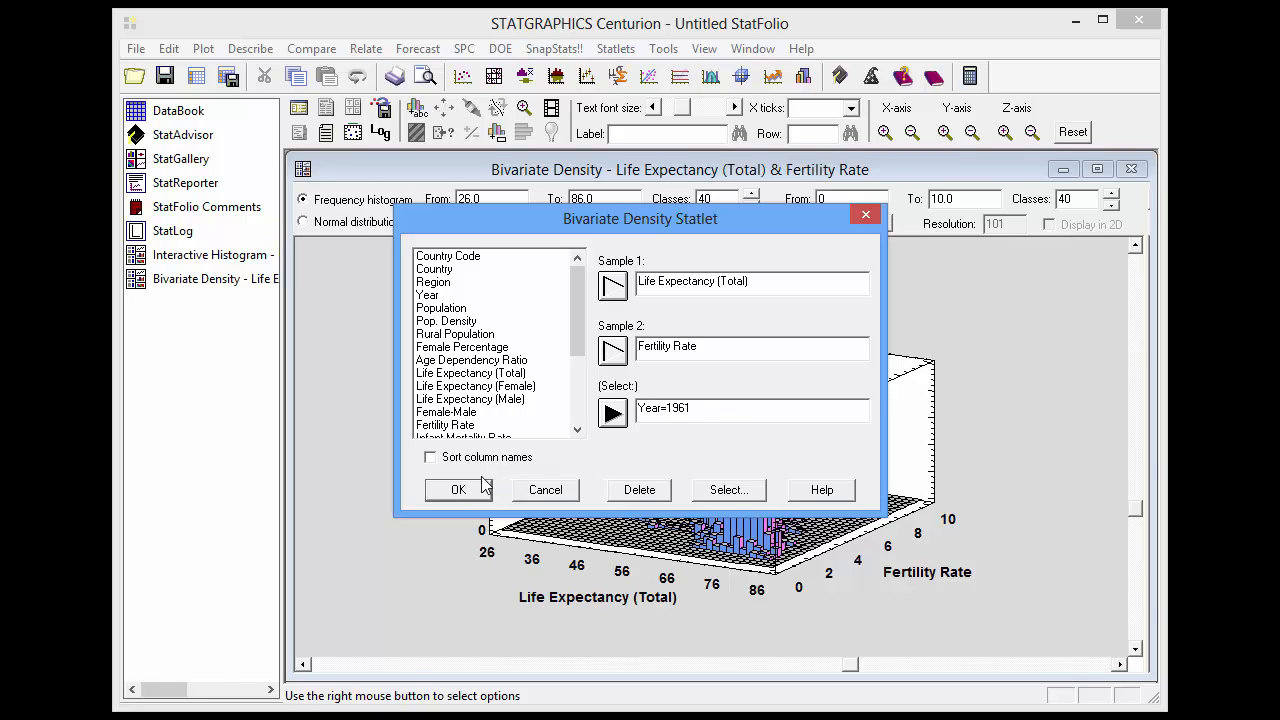
{"action": "left_click", "coordinate": [458, 488]}
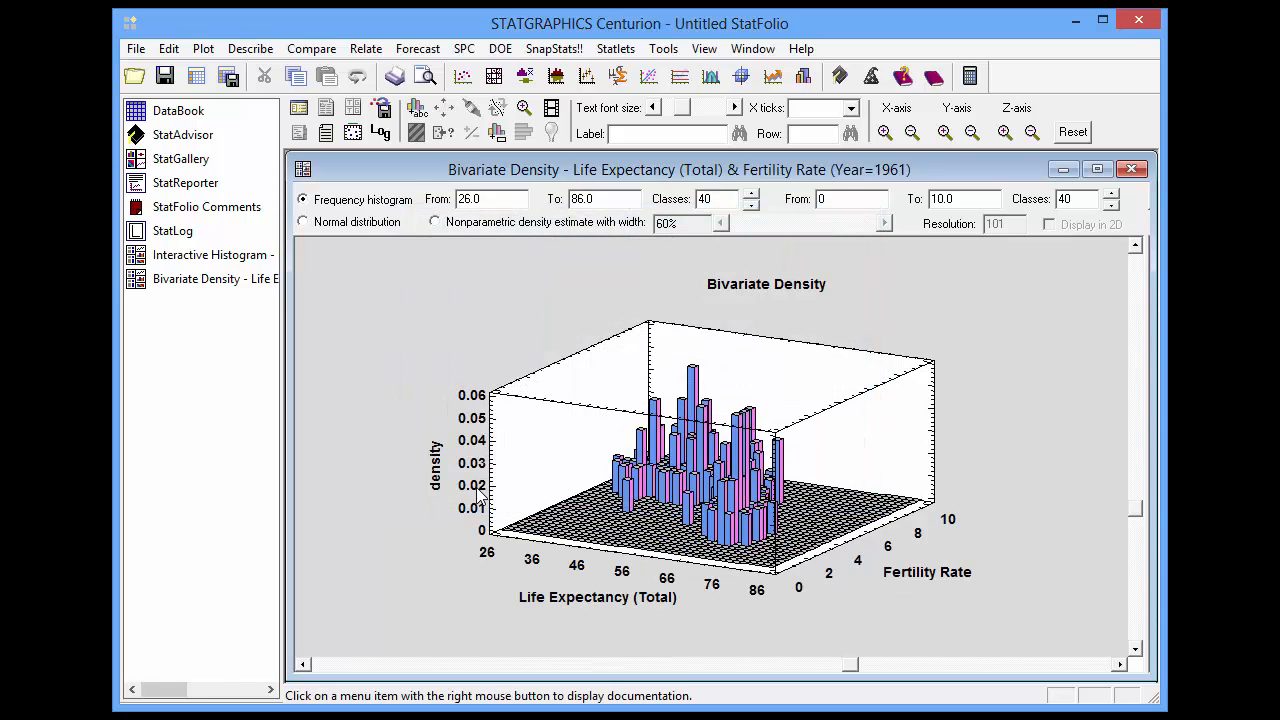
{"action": "mouse_move", "coordinate": [1136, 516]}
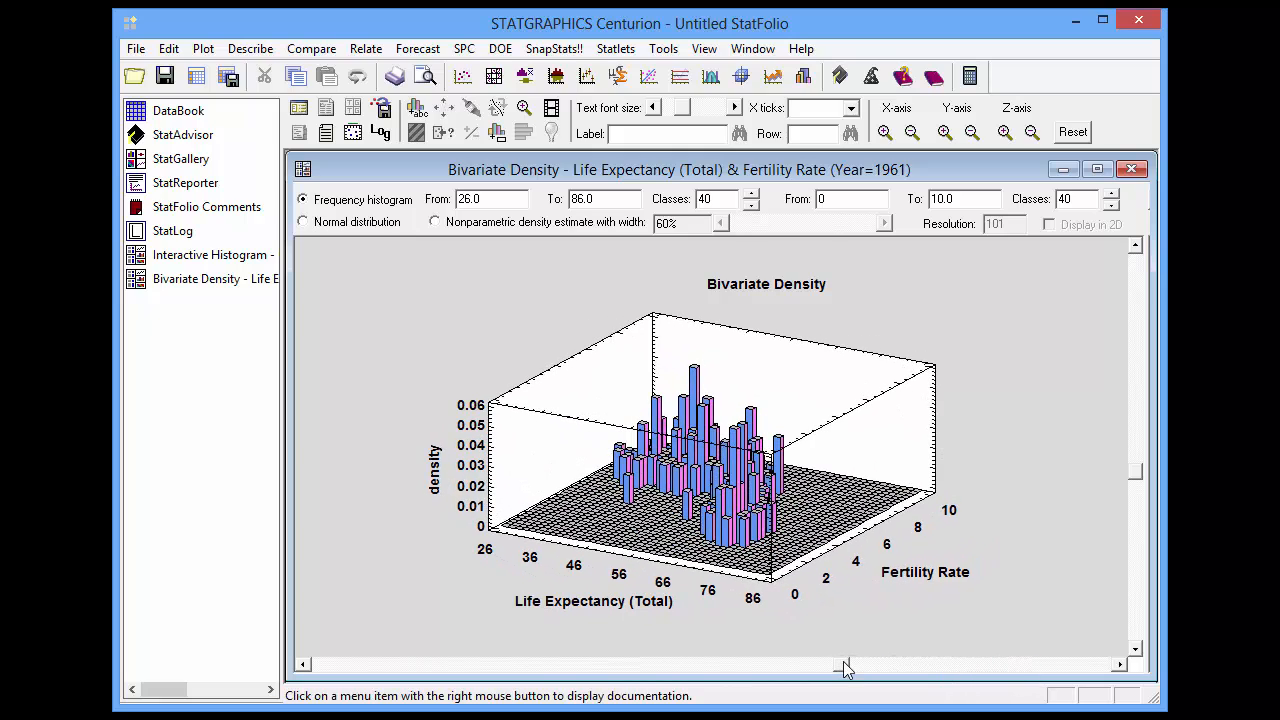
{"action": "mouse_move", "coordinate": [304, 228]}
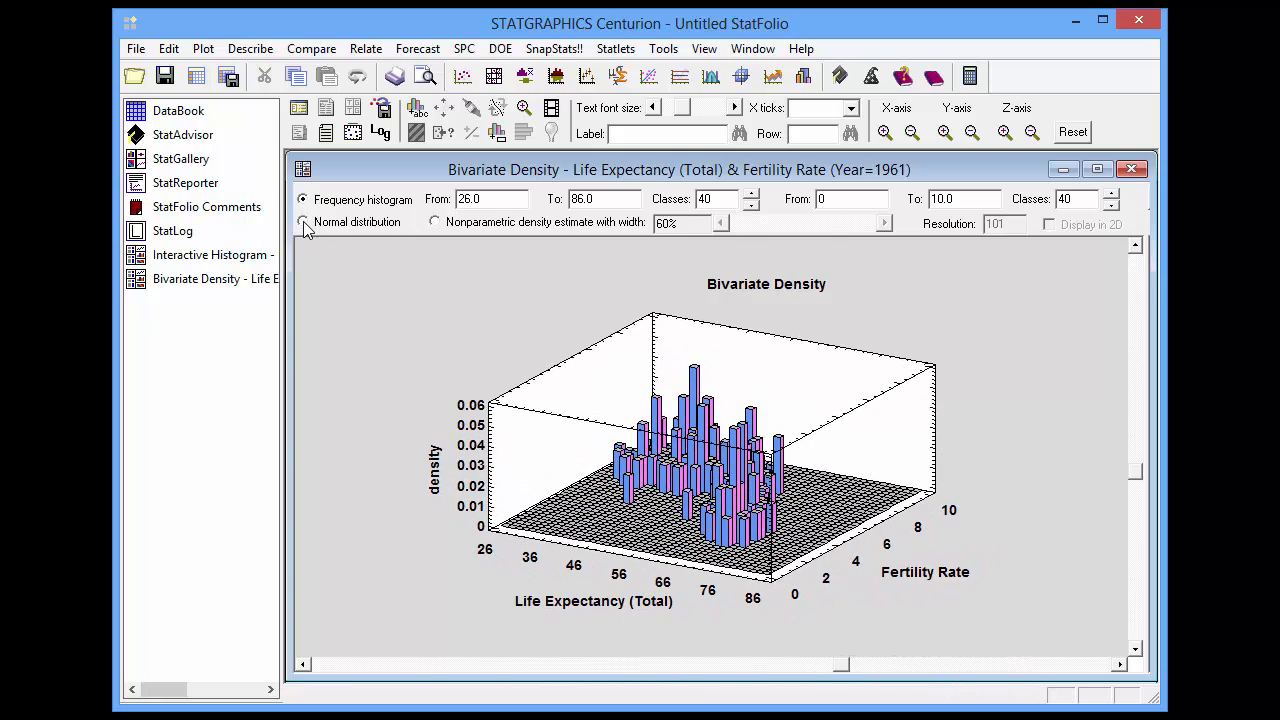
Step: Switch from a normal surface to a 27%-width nonparametric density shown in 2D
{"action": "left_click", "coordinate": [304, 220]}
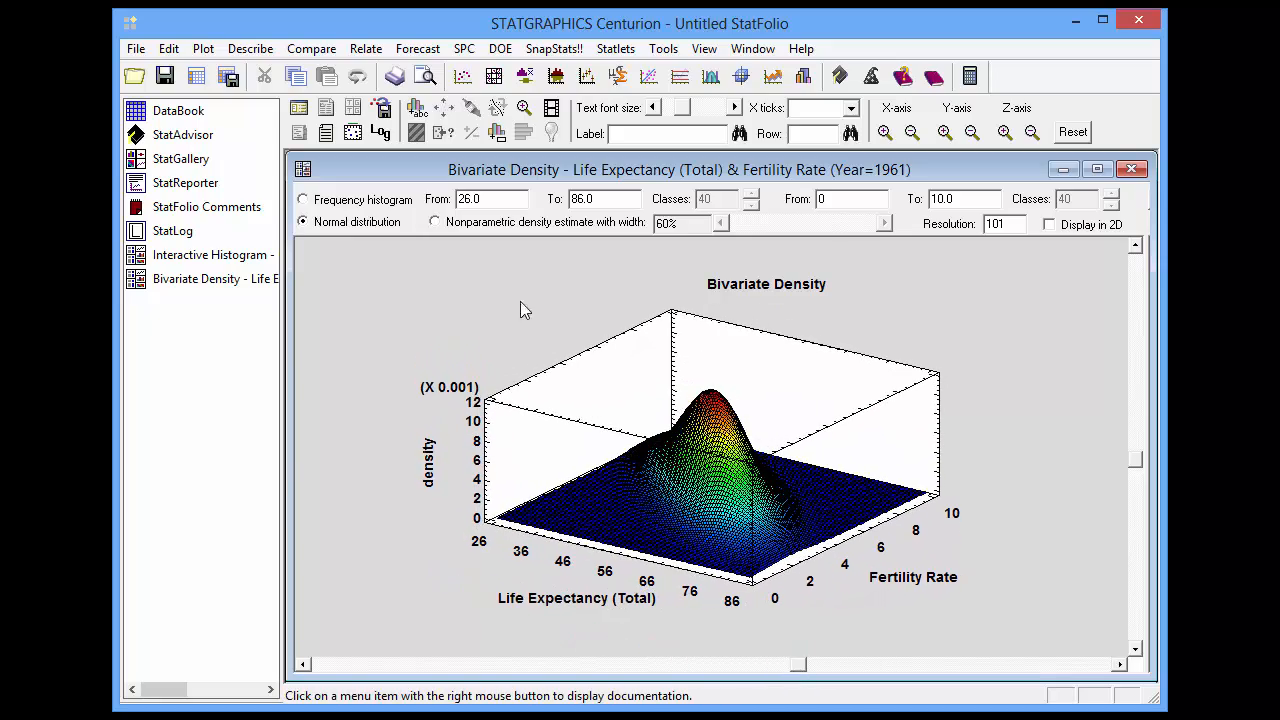
{"action": "left_click", "coordinate": [436, 222]}
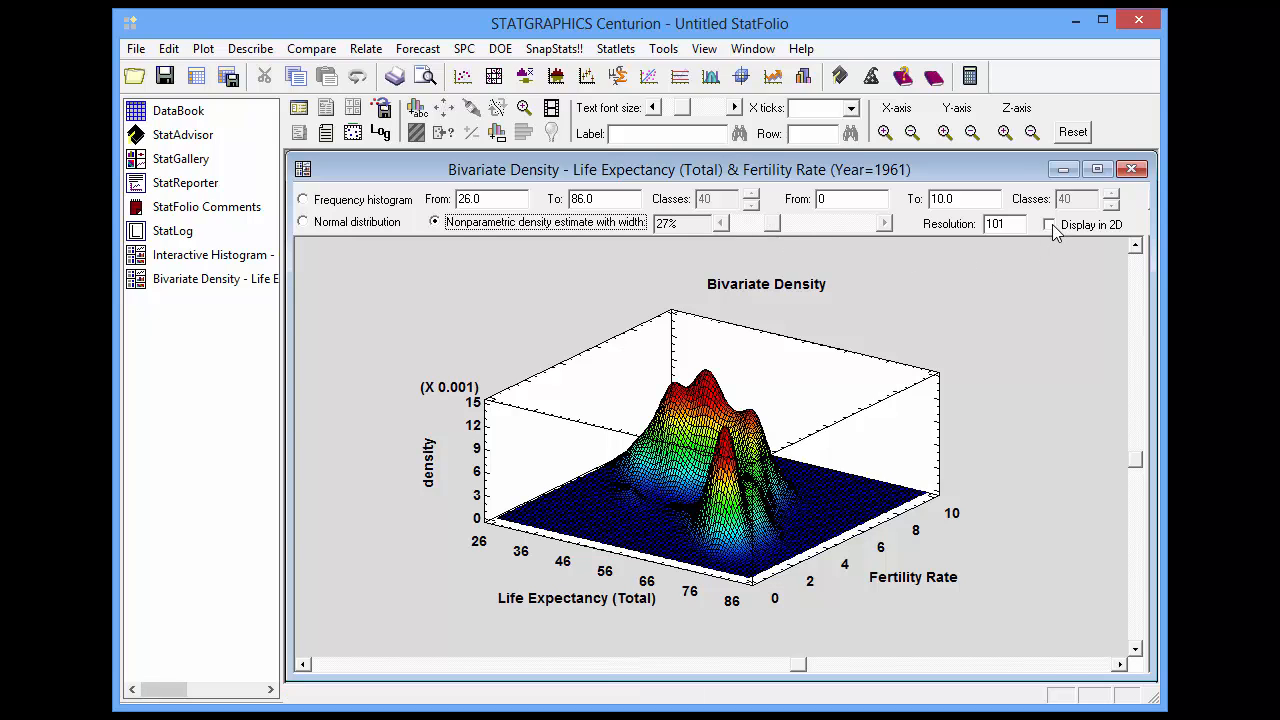
{"action": "left_click", "coordinate": [1048, 224]}
{"action": "type", "text": "Year=2009"}
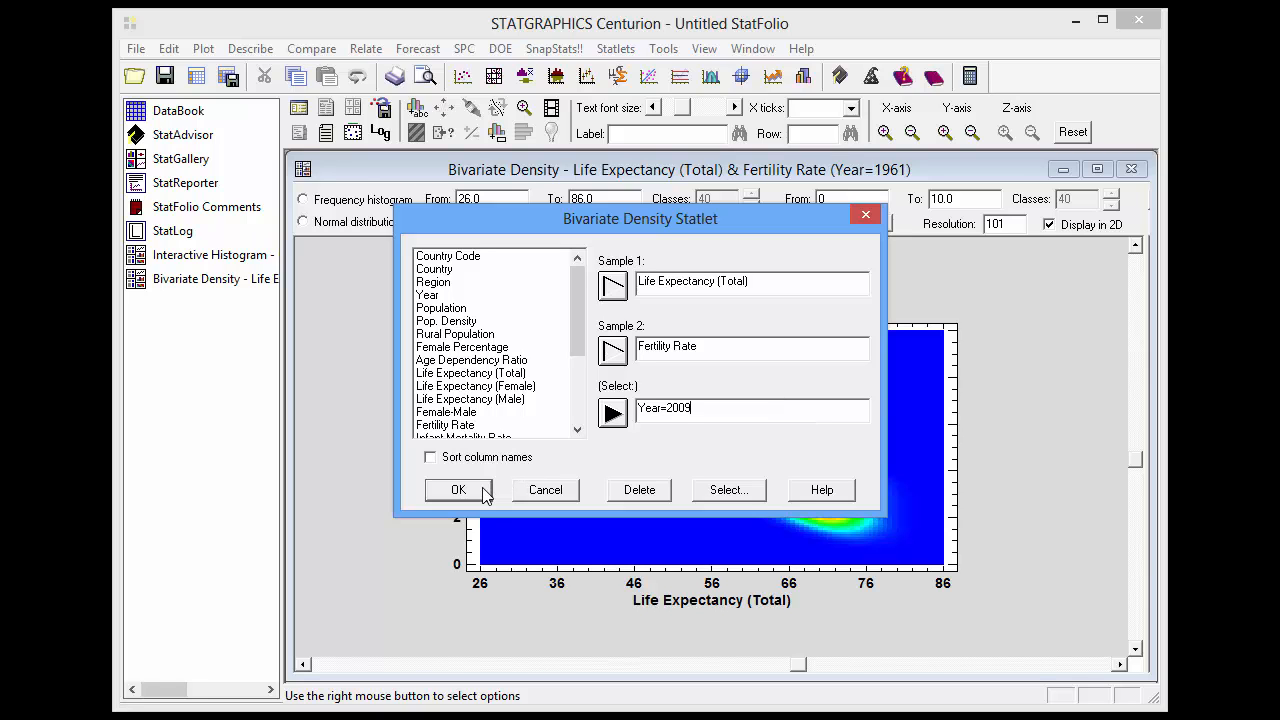
Step: Apply the Year=2009 selection and return the density to a 3D surface
{"action": "left_click", "coordinate": [456, 490]}
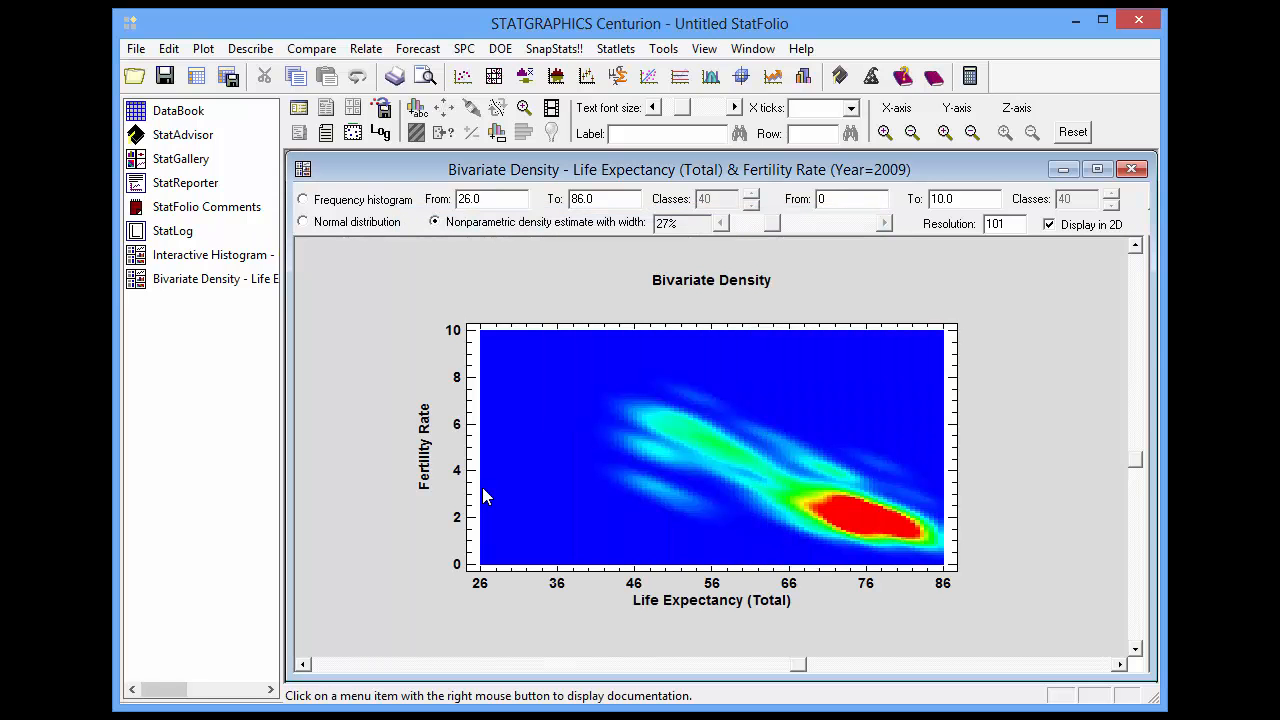
{"action": "mouse_move", "coordinate": [888, 524]}
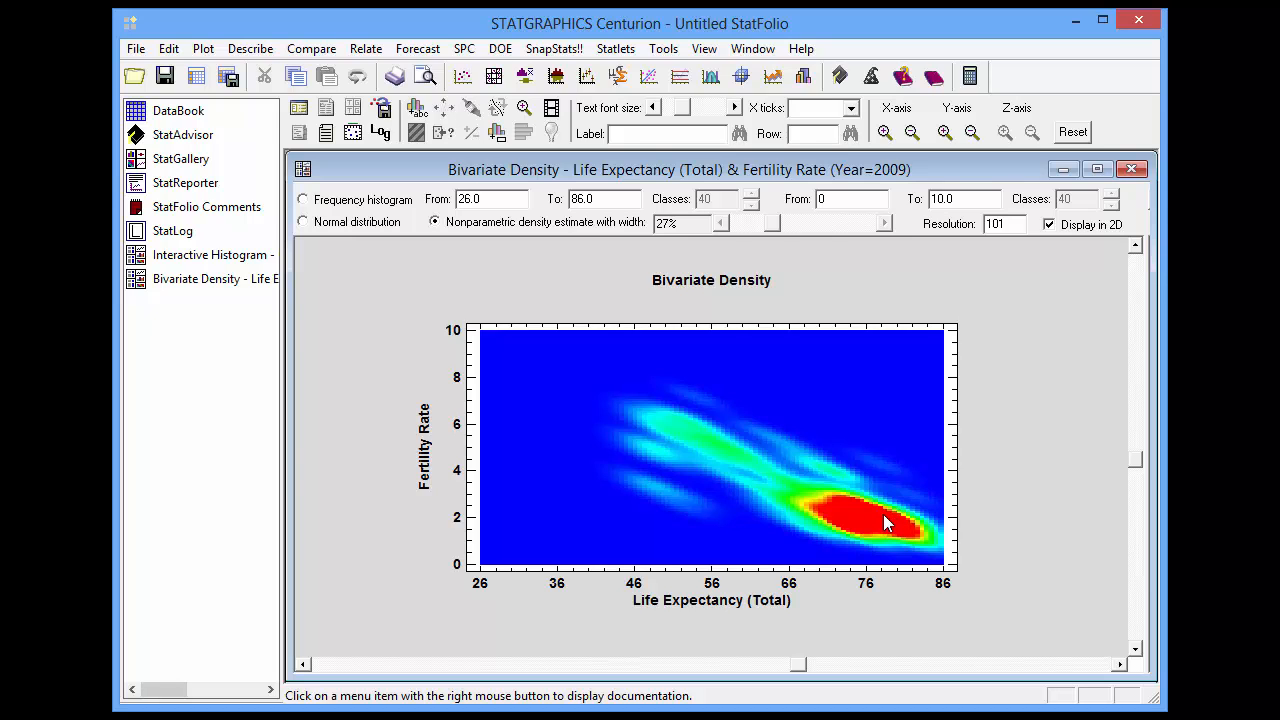
{"action": "mouse_move", "coordinate": [876, 528]}
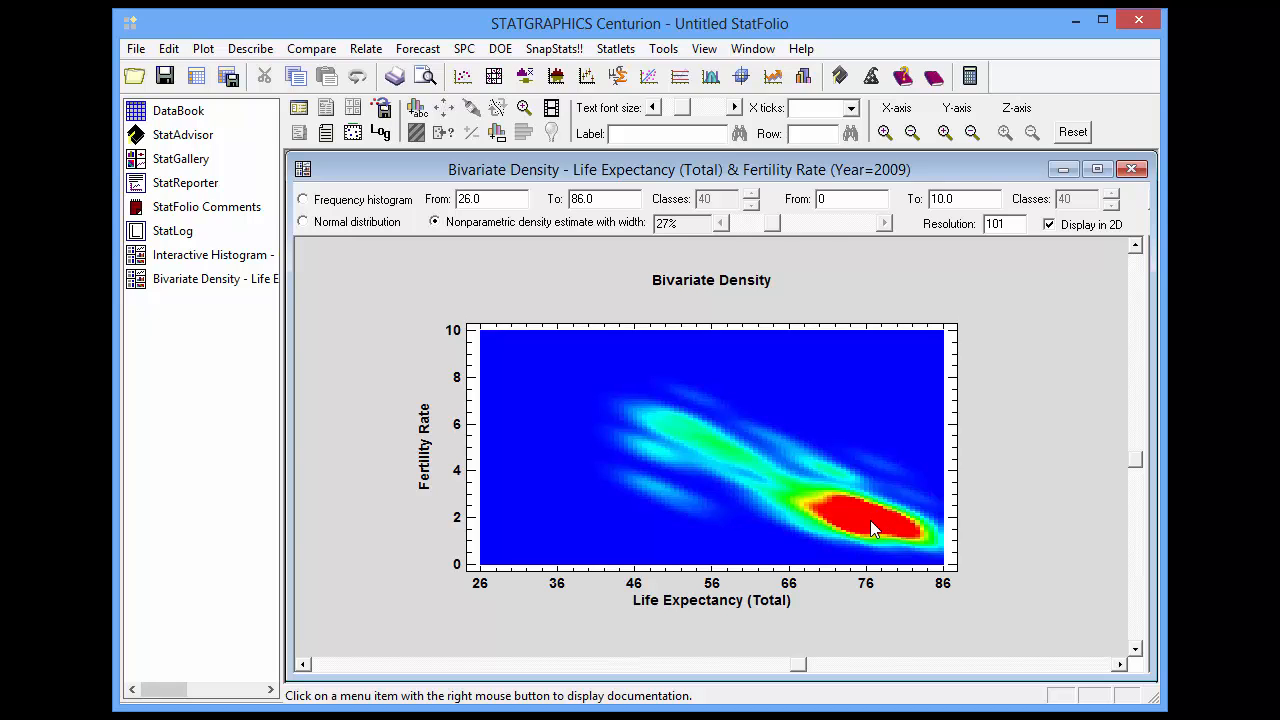
{"action": "mouse_move", "coordinate": [870, 528]}
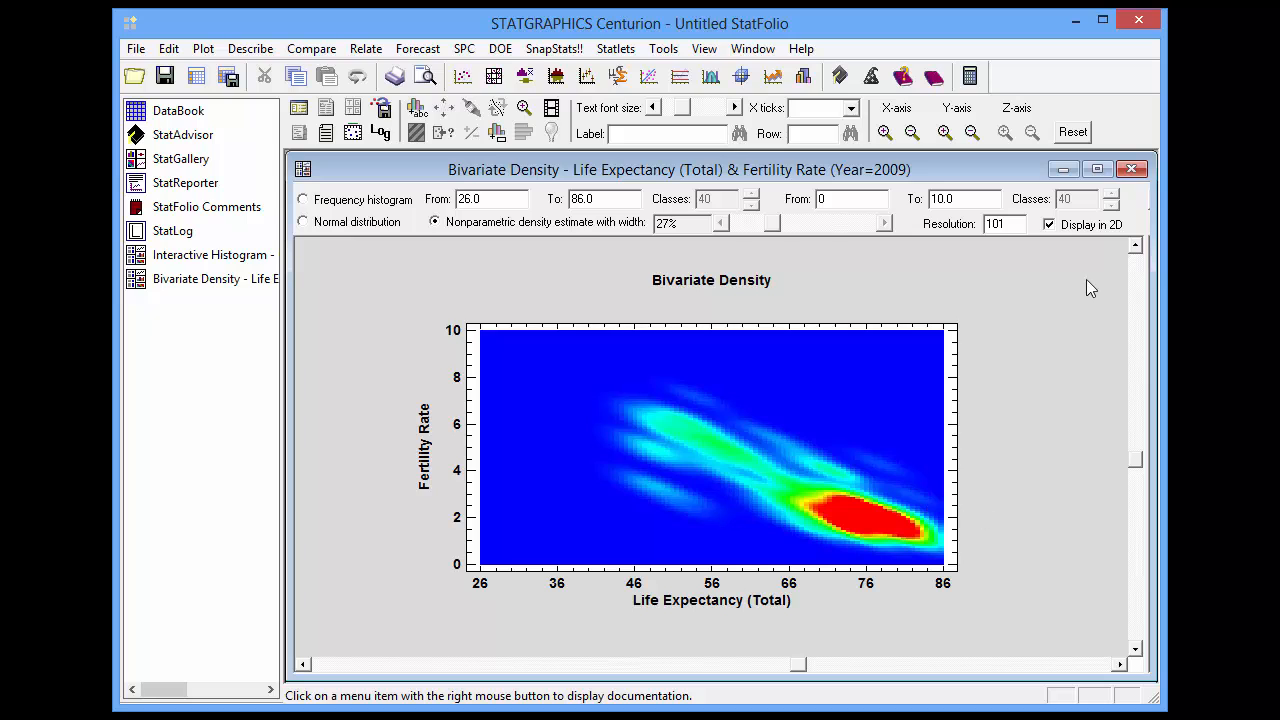
{"action": "left_click", "coordinate": [1048, 224]}
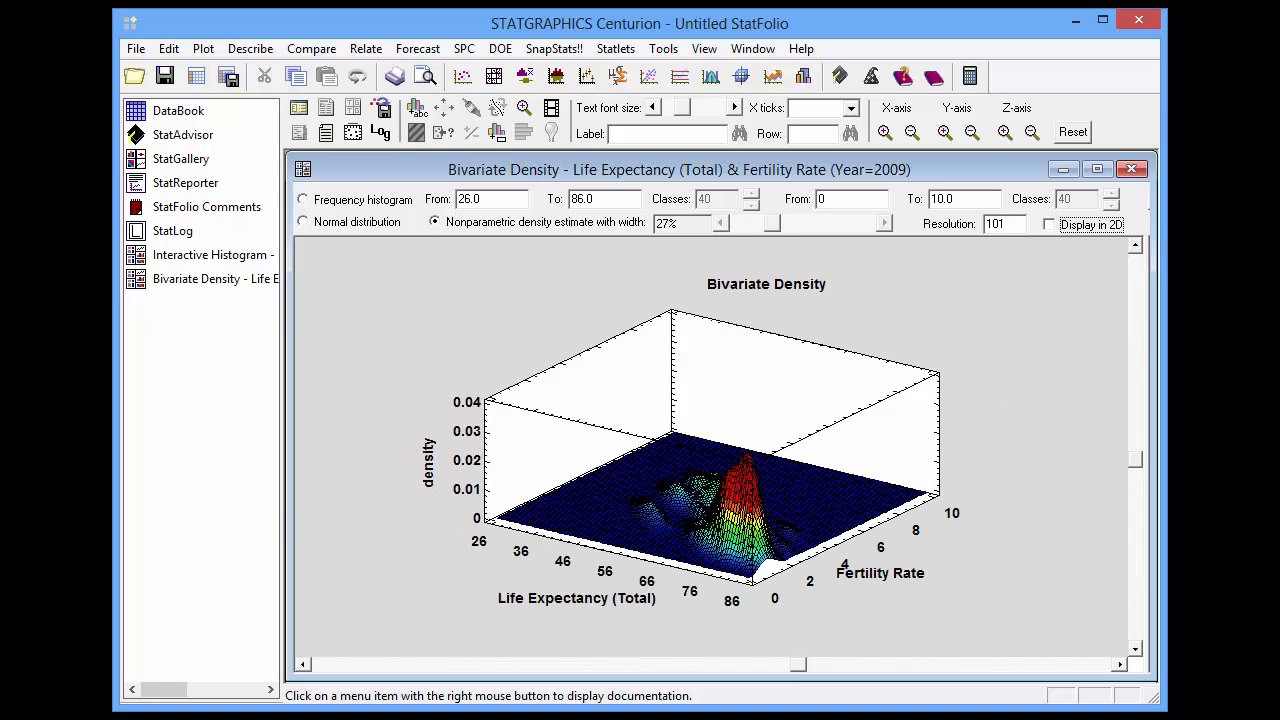
{"action": "left_click", "coordinate": [856, 108]}
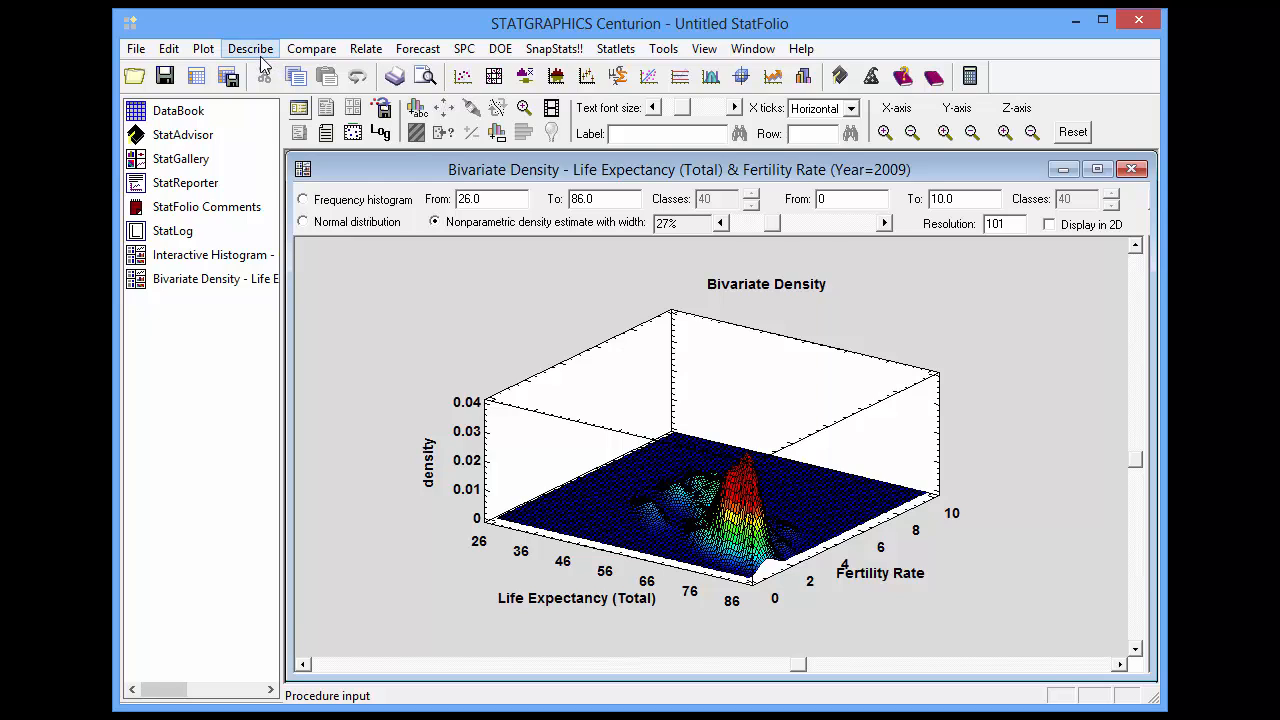
Step: Start a multiple-variable analysis and add Pop. Density, Rural Population and Female Percentage
{"action": "left_click", "coordinate": [250, 48]}
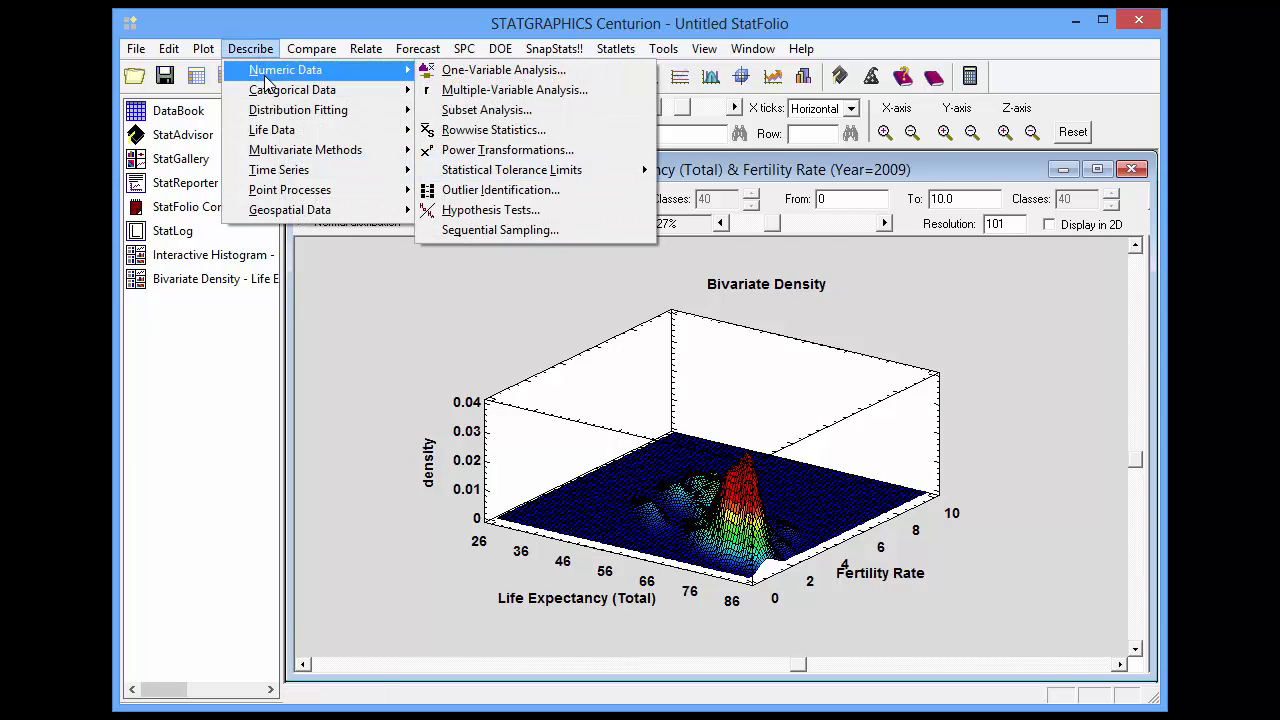
{"action": "left_click", "coordinate": [514, 90]}
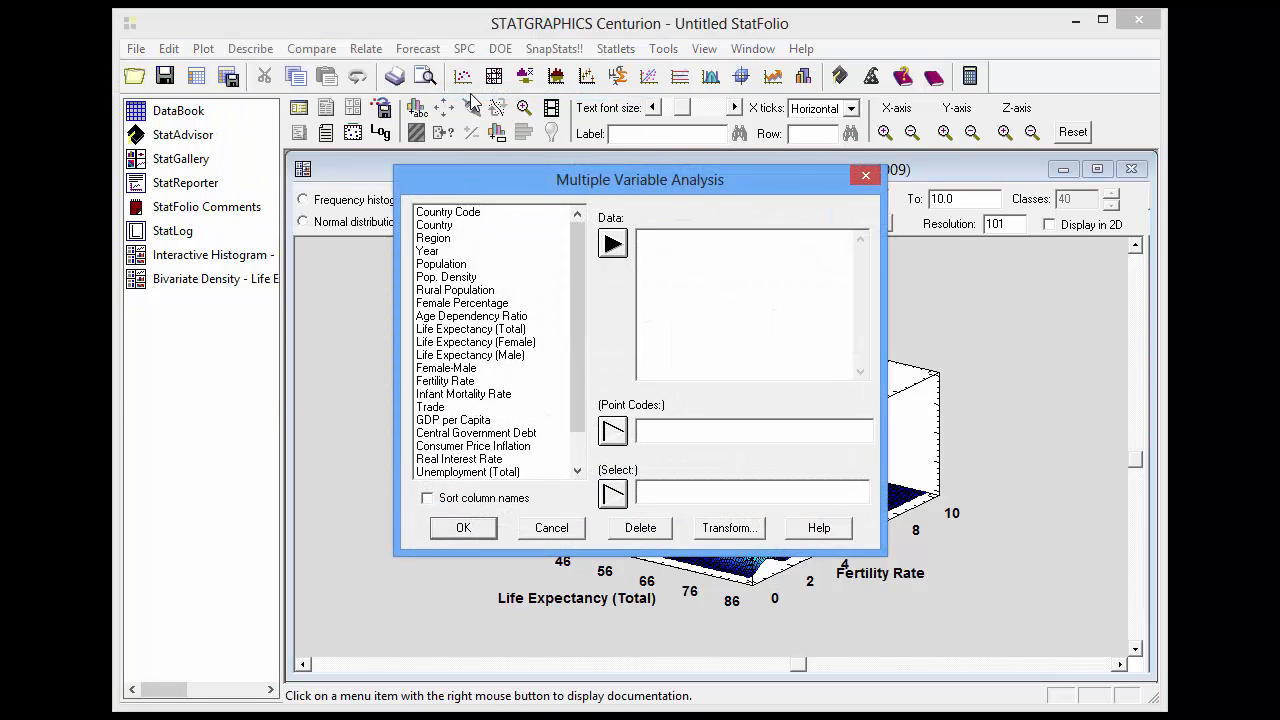
{"action": "mouse_move", "coordinate": [480, 284]}
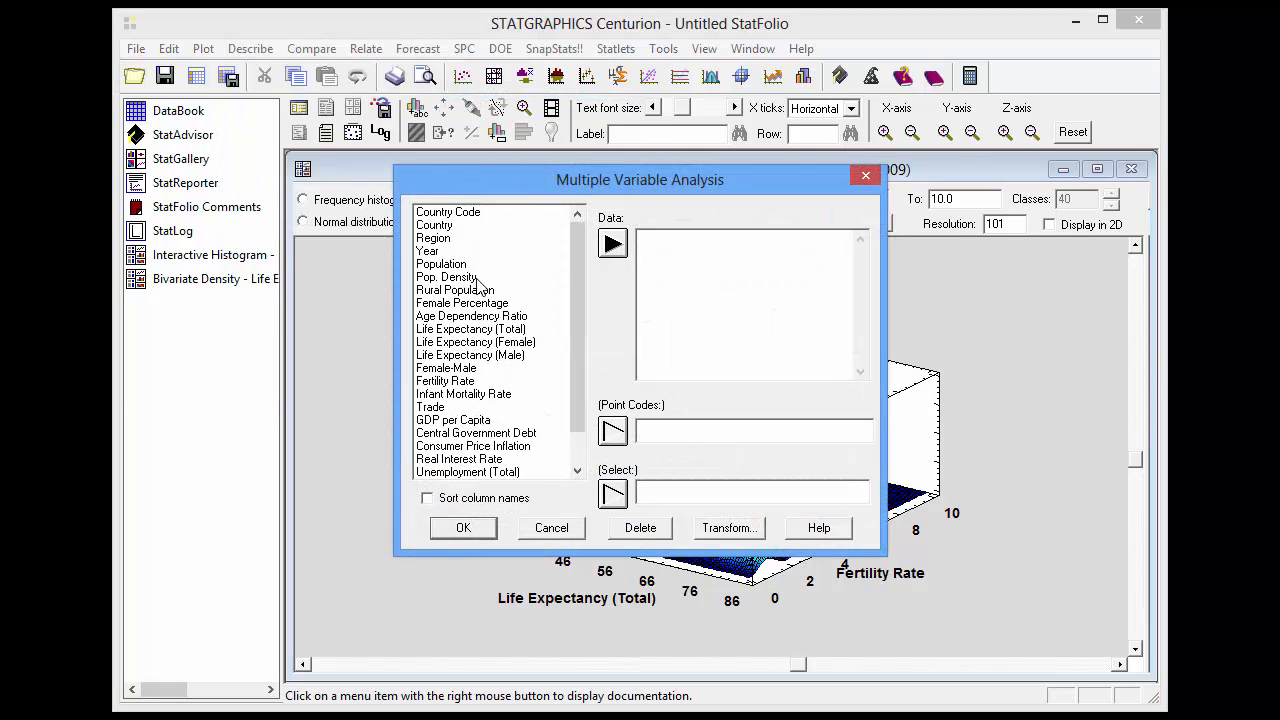
{"action": "left_click", "coordinate": [612, 244]}
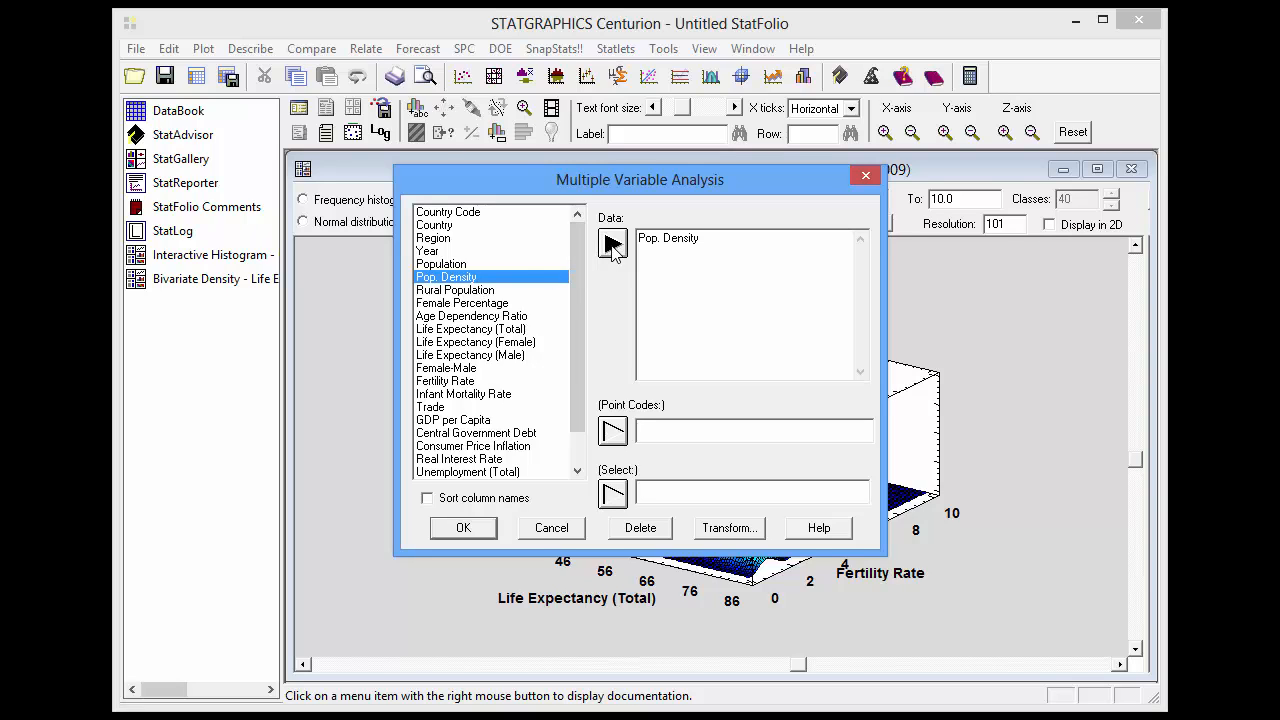
{"action": "left_click", "coordinate": [456, 290]}
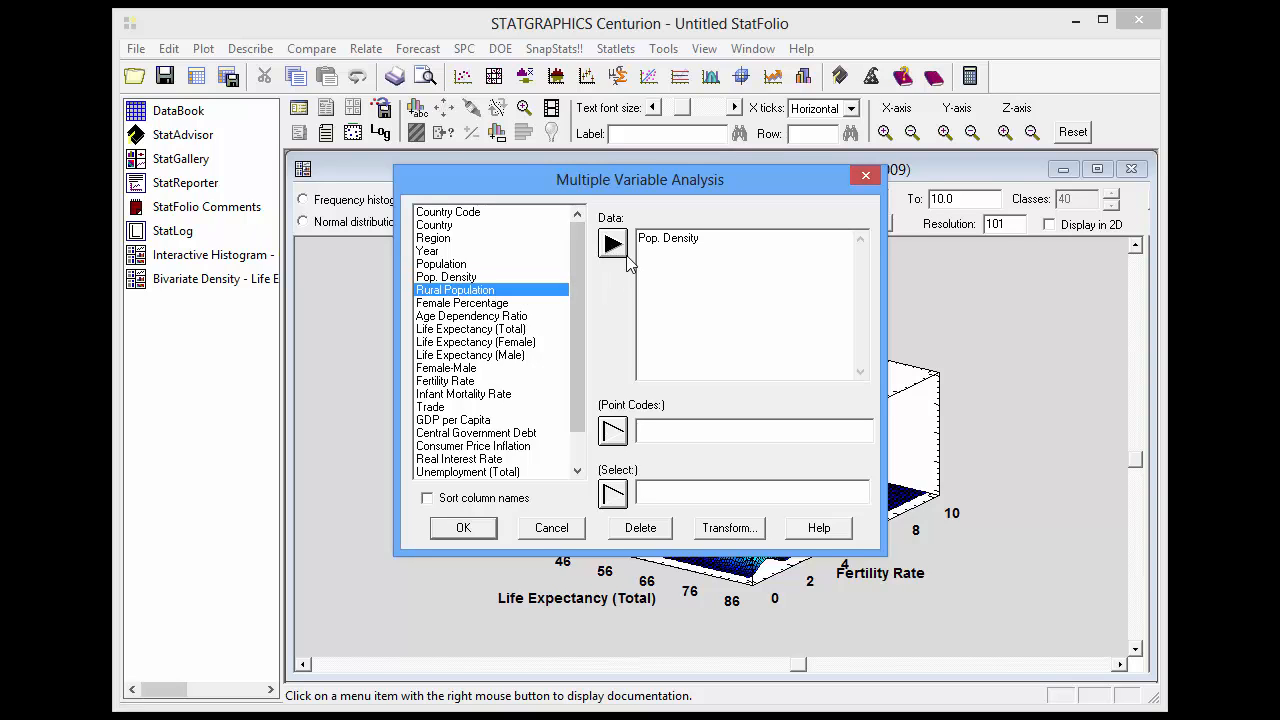
{"action": "left_click", "coordinate": [612, 244]}
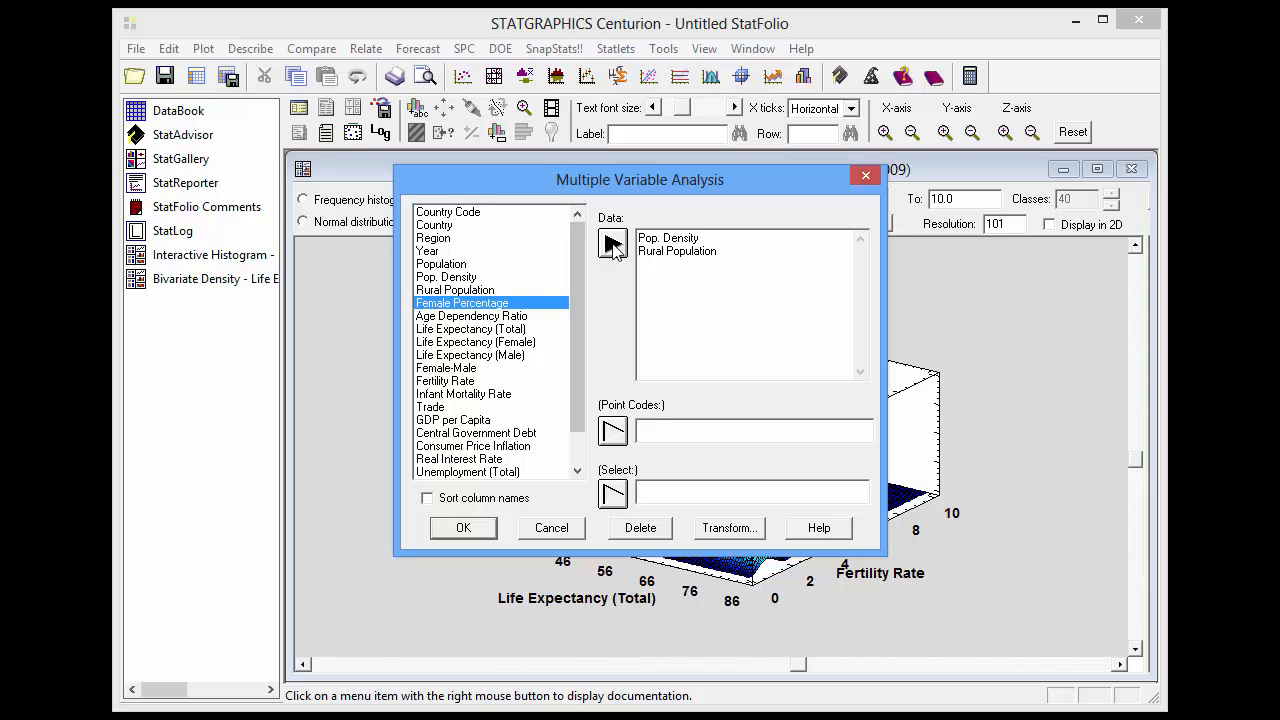
{"action": "left_click", "coordinate": [612, 244]}
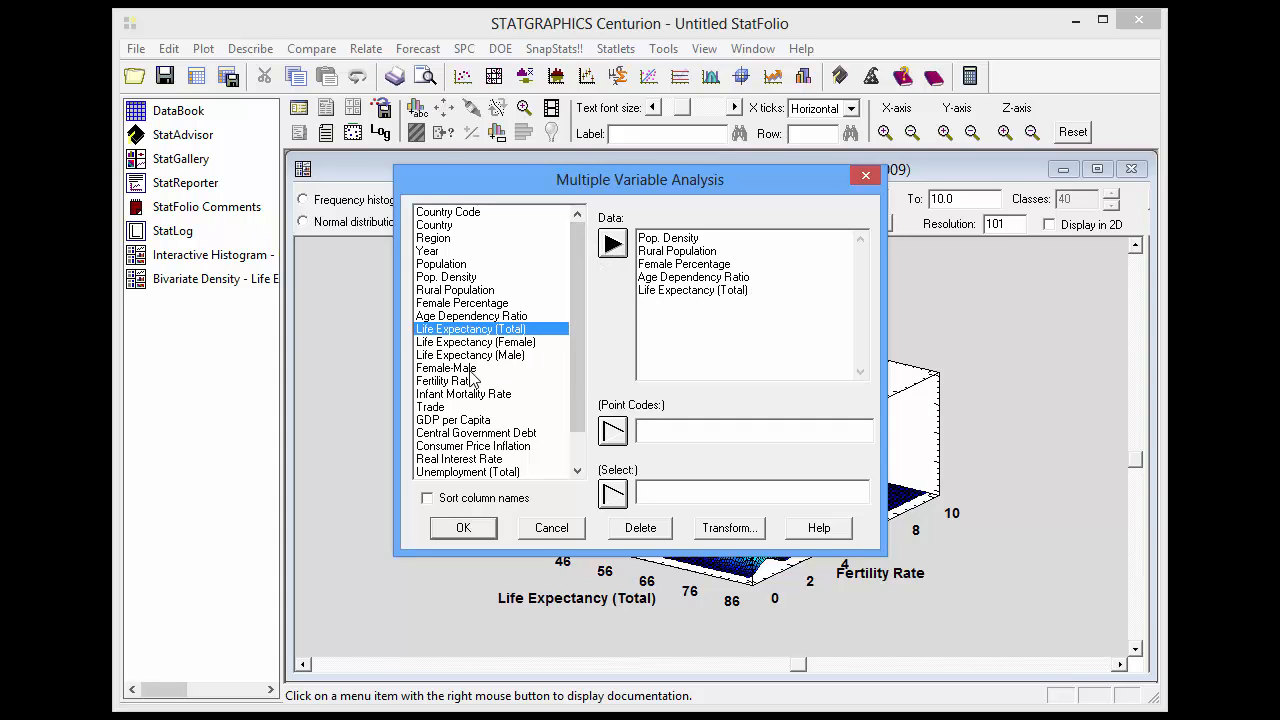
Step: Add the remaining indicators through Trade and GDP per Capita, then accept the variables
{"action": "left_click", "coordinate": [444, 368]}
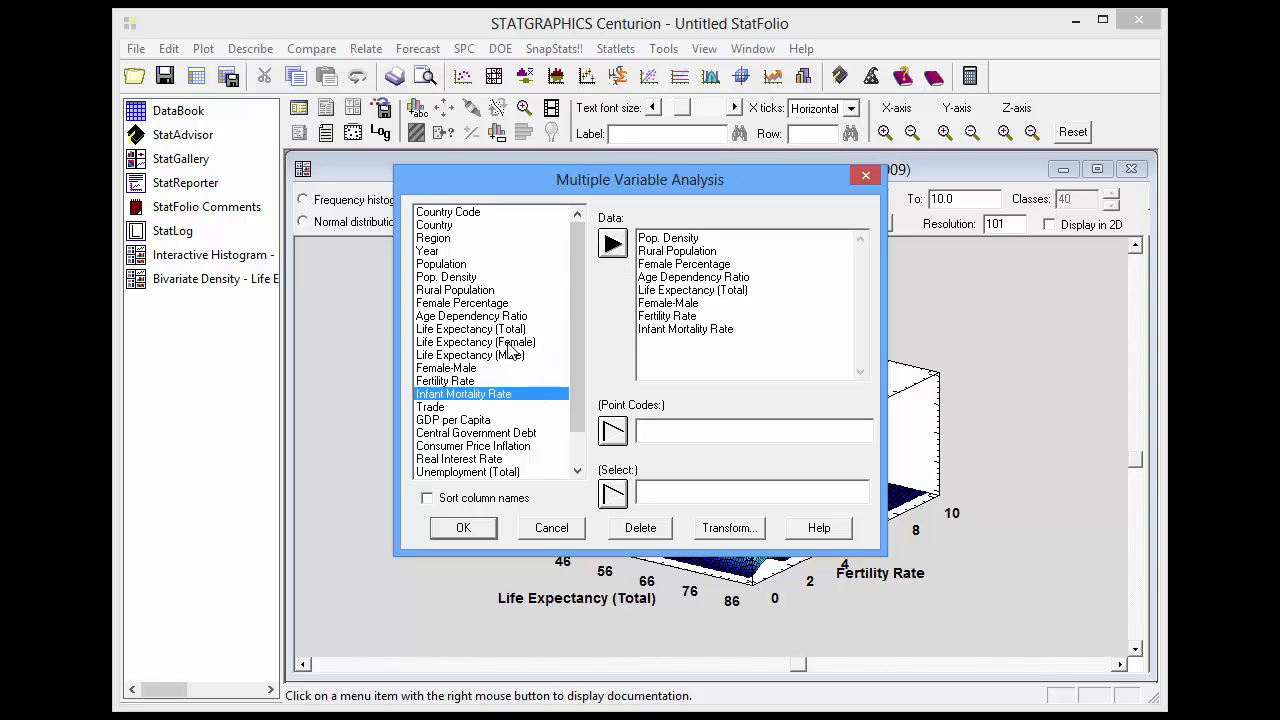
{"action": "left_click", "coordinate": [432, 406]}
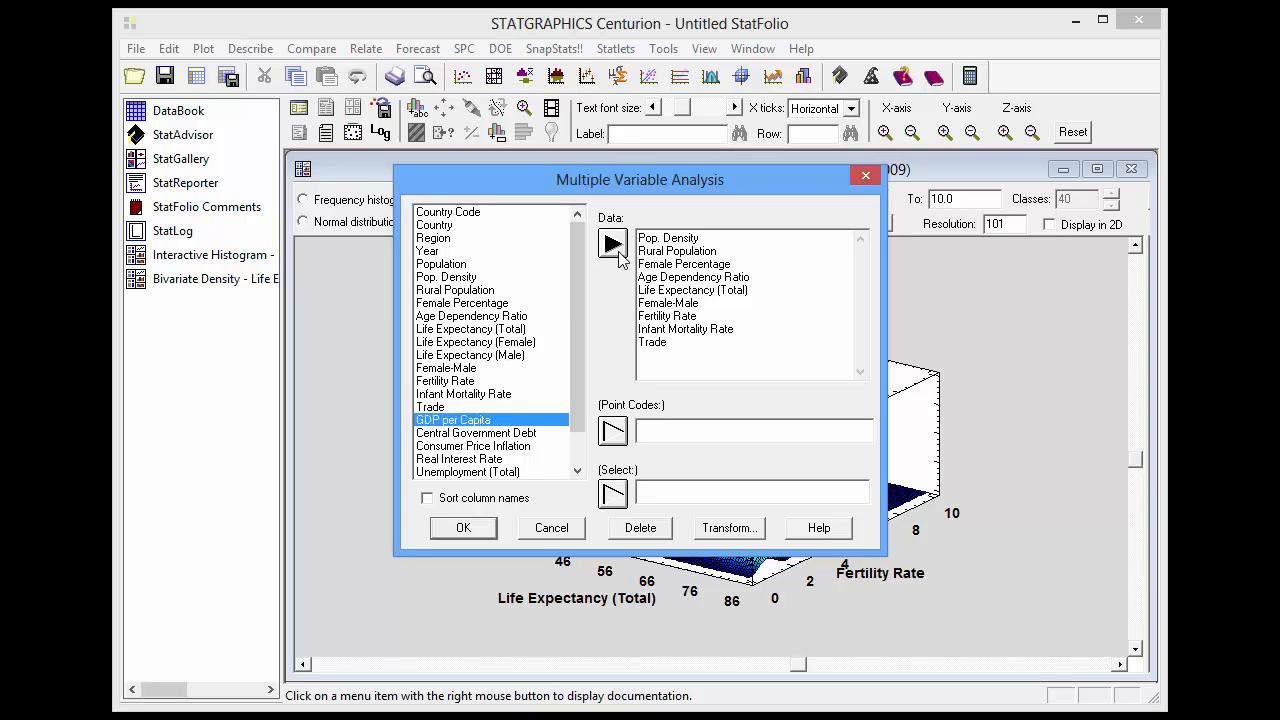
{"action": "left_click", "coordinate": [464, 528]}
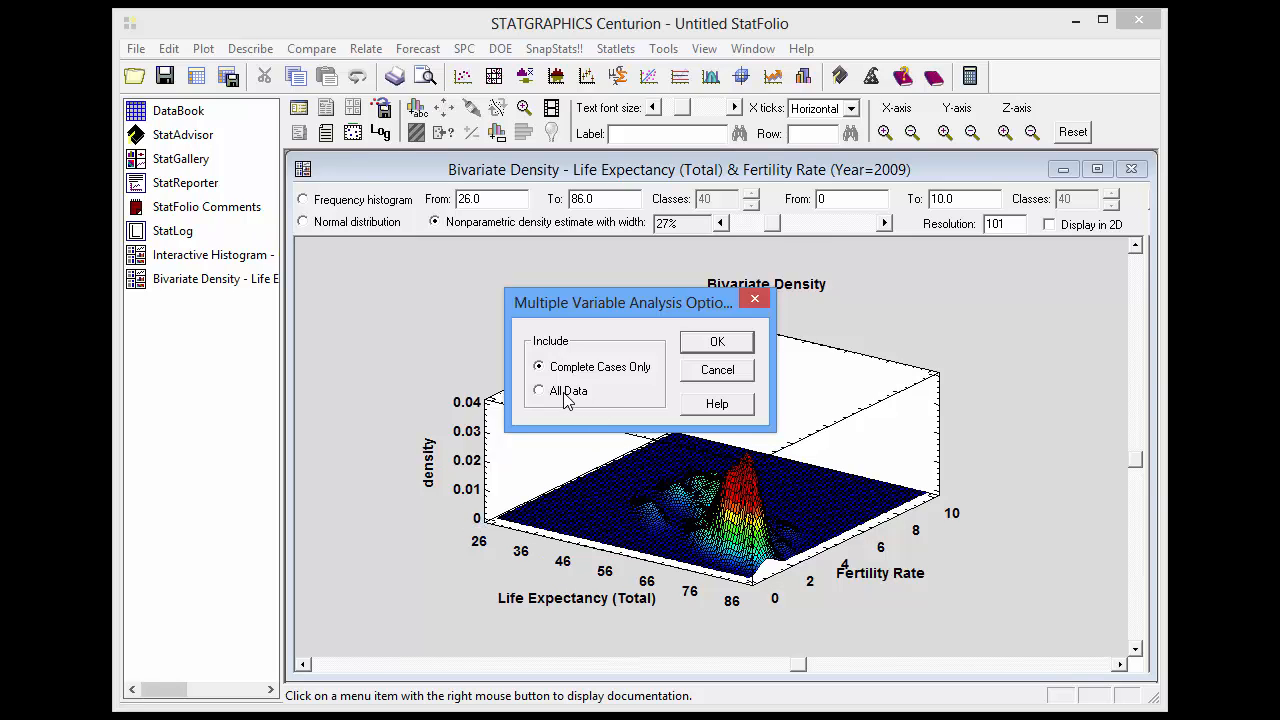
Step: Include all data rows rather than only complete cases in the analysis
{"action": "left_click", "coordinate": [540, 390]}
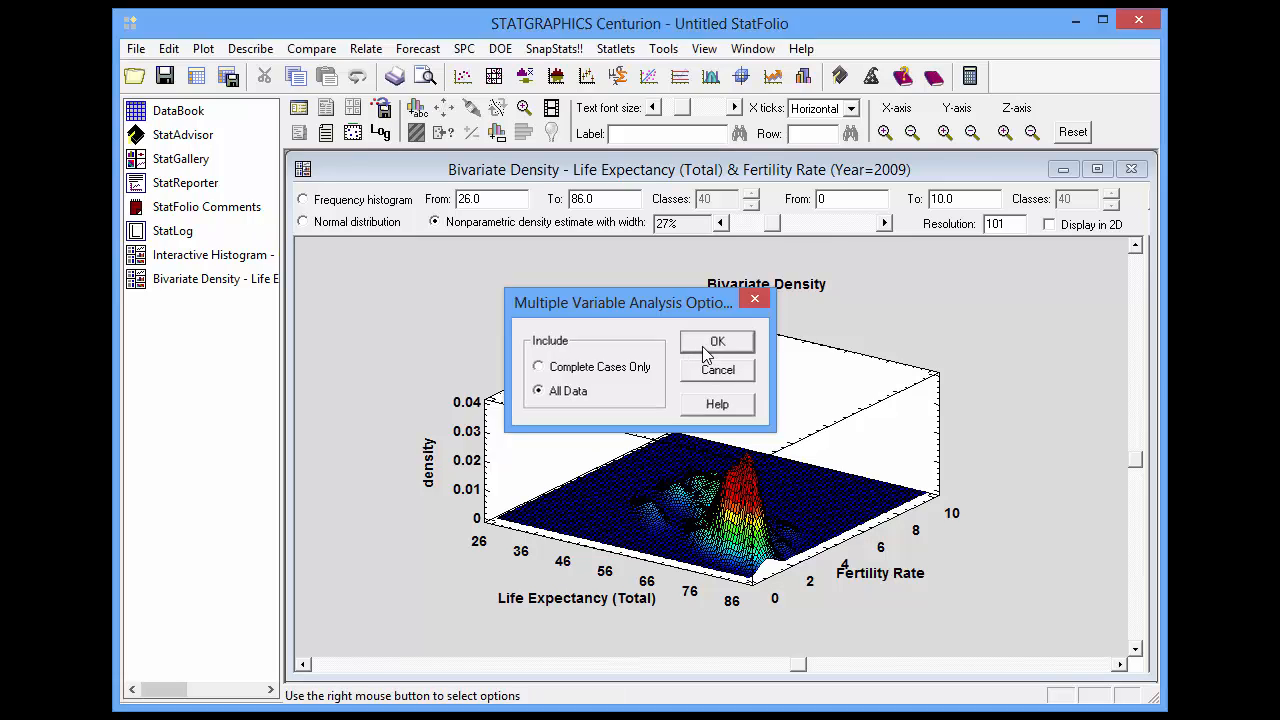
{"action": "left_click", "coordinate": [716, 340]}
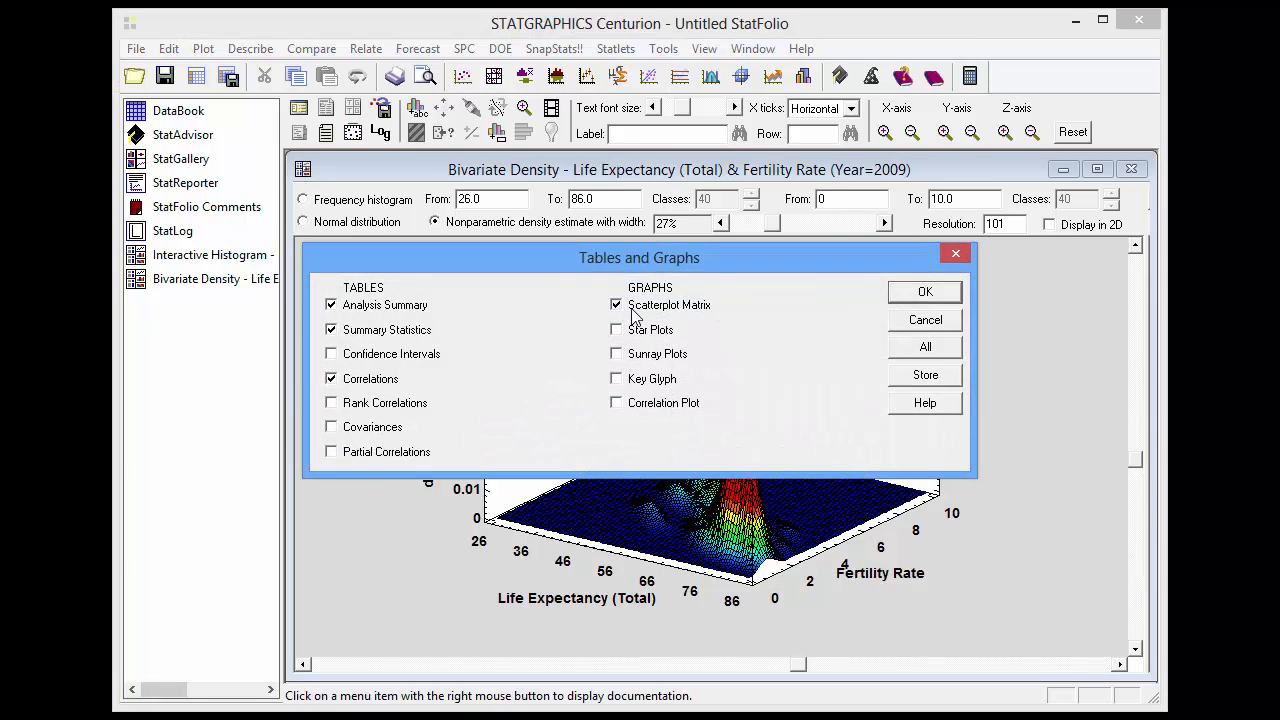
Step: Produce a correlation plot instead of the scatterplot matrix in the output
{"action": "left_click", "coordinate": [616, 304]}
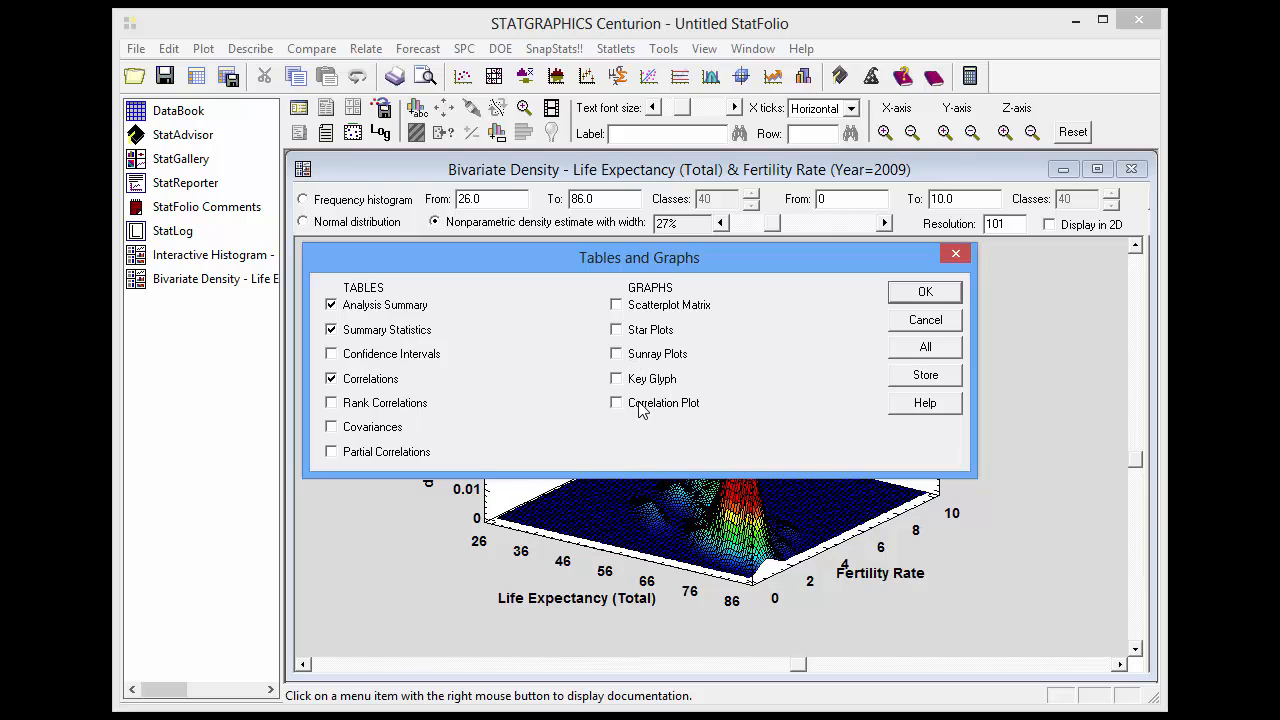
{"action": "left_click", "coordinate": [616, 402]}
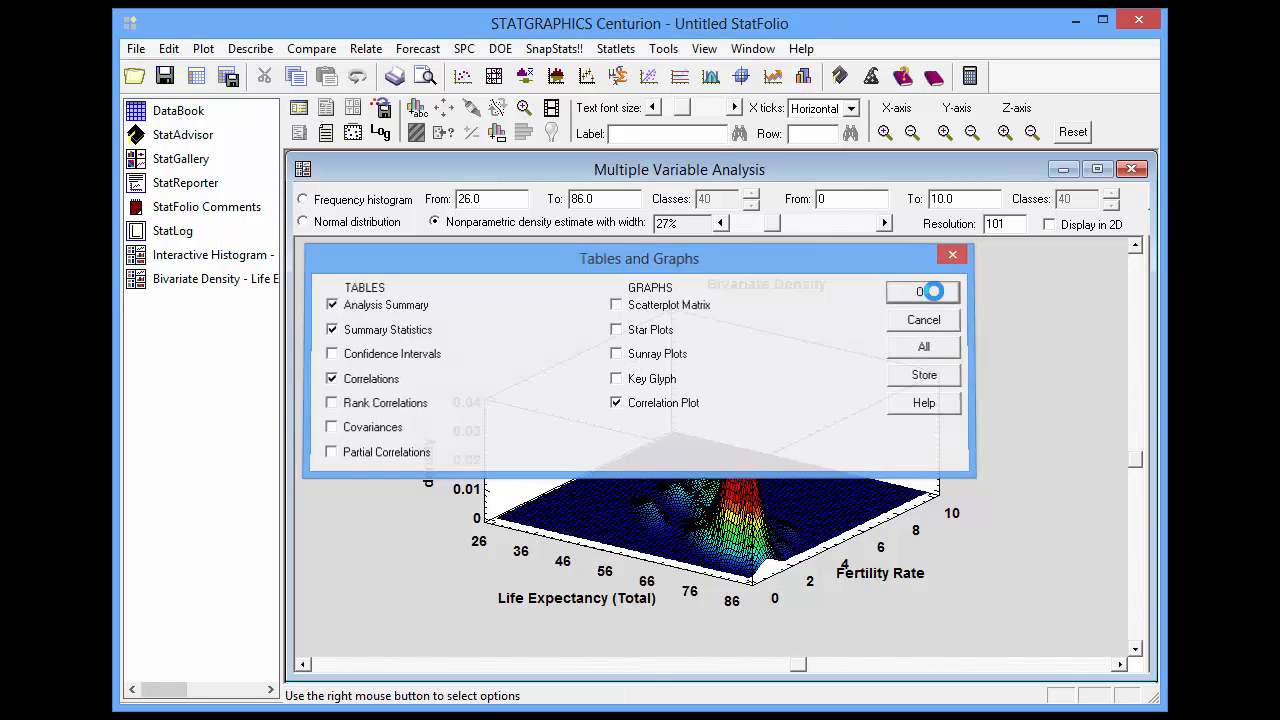
{"action": "left_click", "coordinate": [920, 292]}
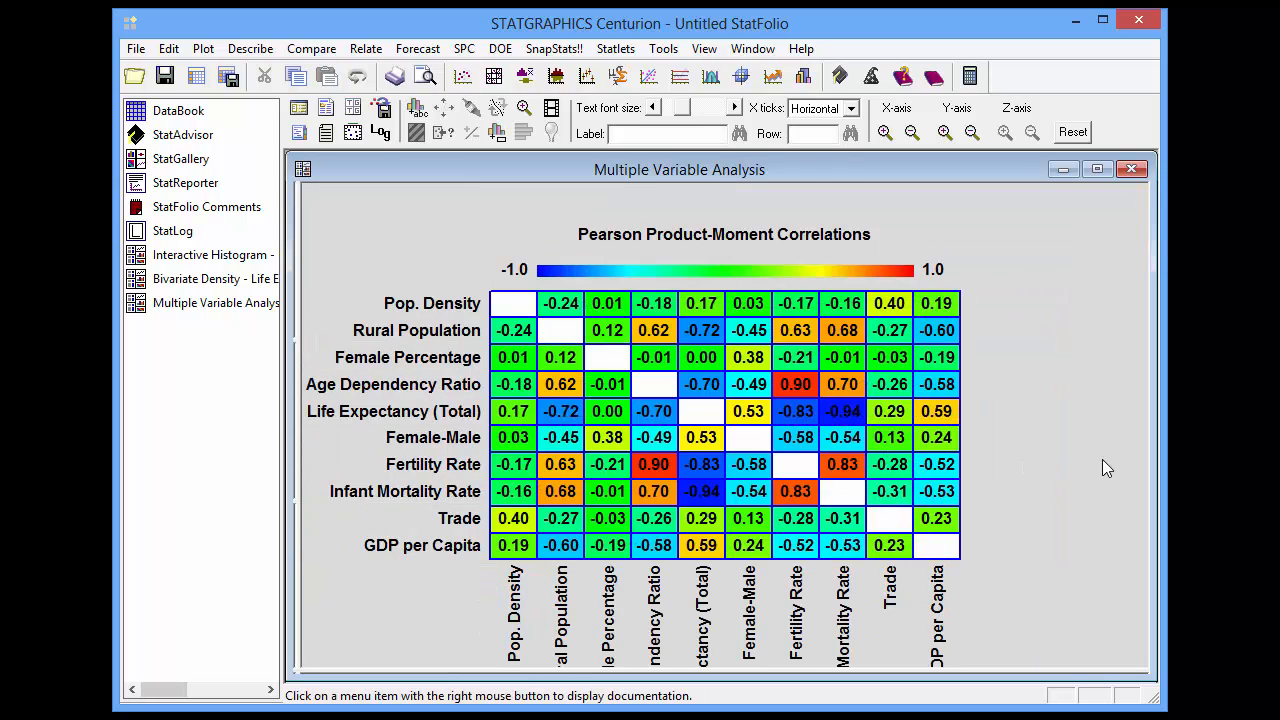
{"action": "mouse_move", "coordinate": [720, 410]}
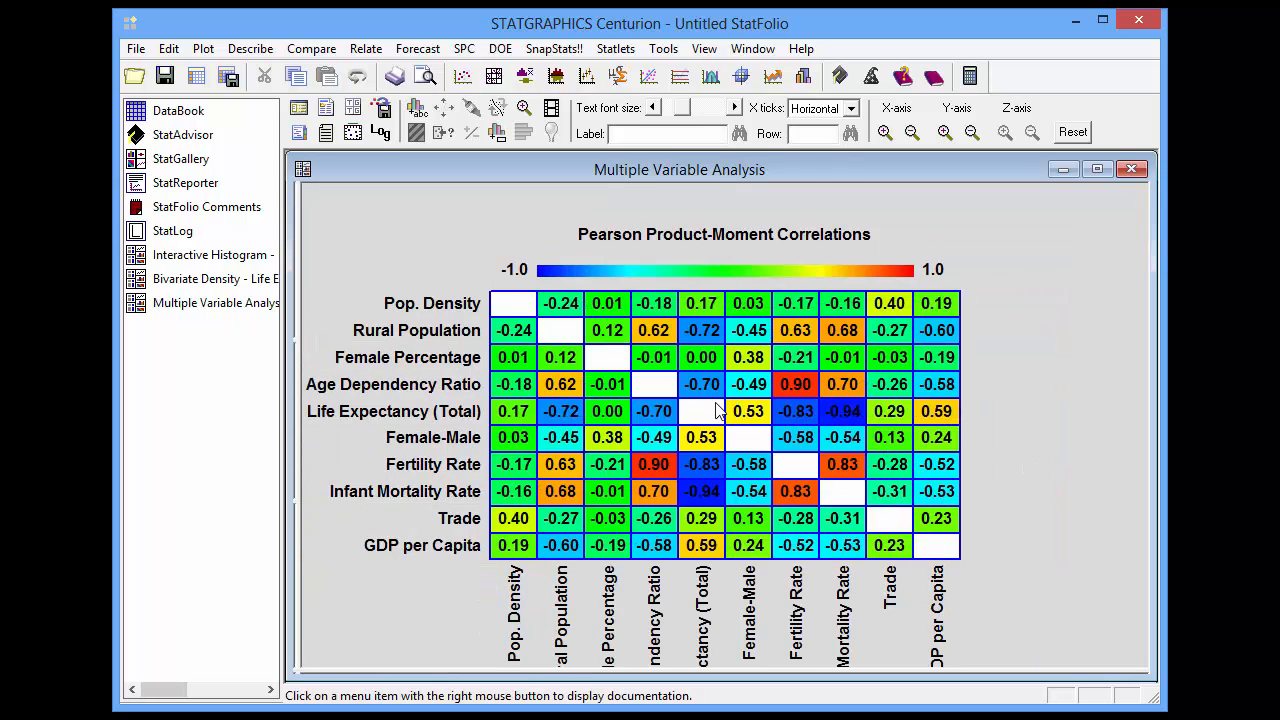
Step: Maximize the Pearson correlation plot so full indicator names show on both axes
{"action": "left_click", "coordinate": [700, 390]}
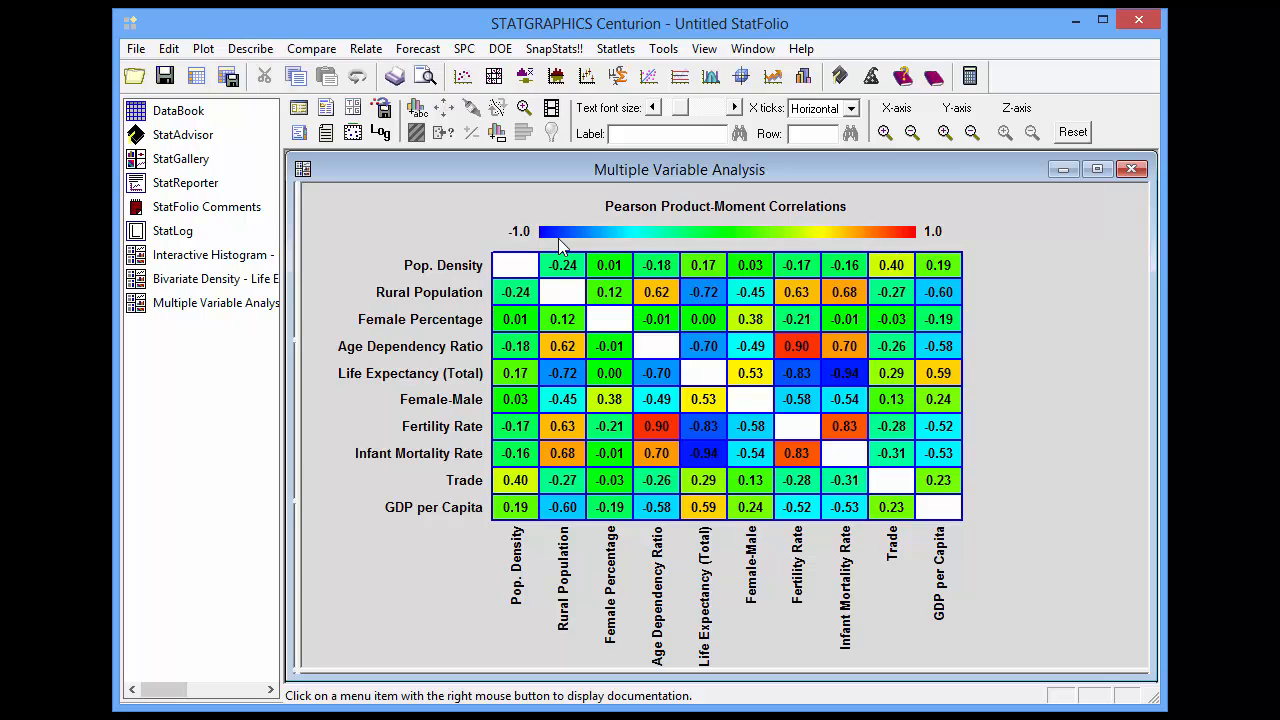
{"action": "mouse_move", "coordinate": [924, 248]}
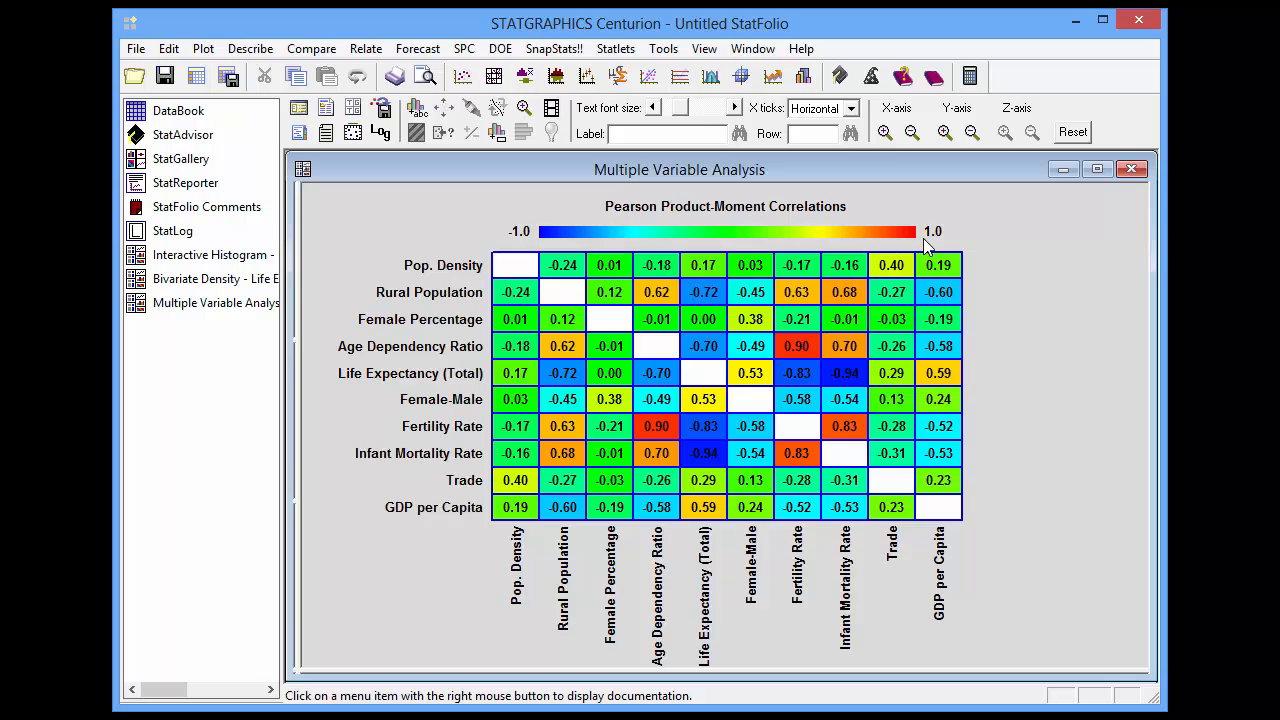
{"action": "mouse_move", "coordinate": [472, 272]}
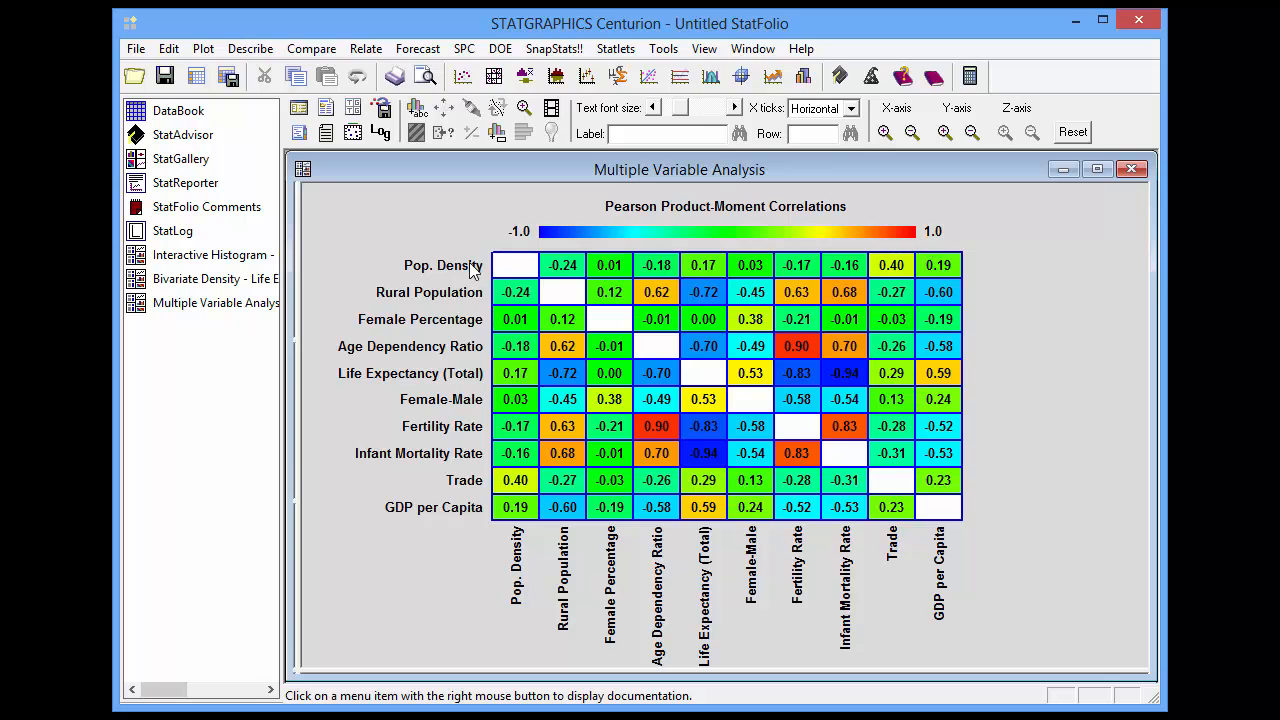
{"action": "mouse_move", "coordinate": [456, 524]}
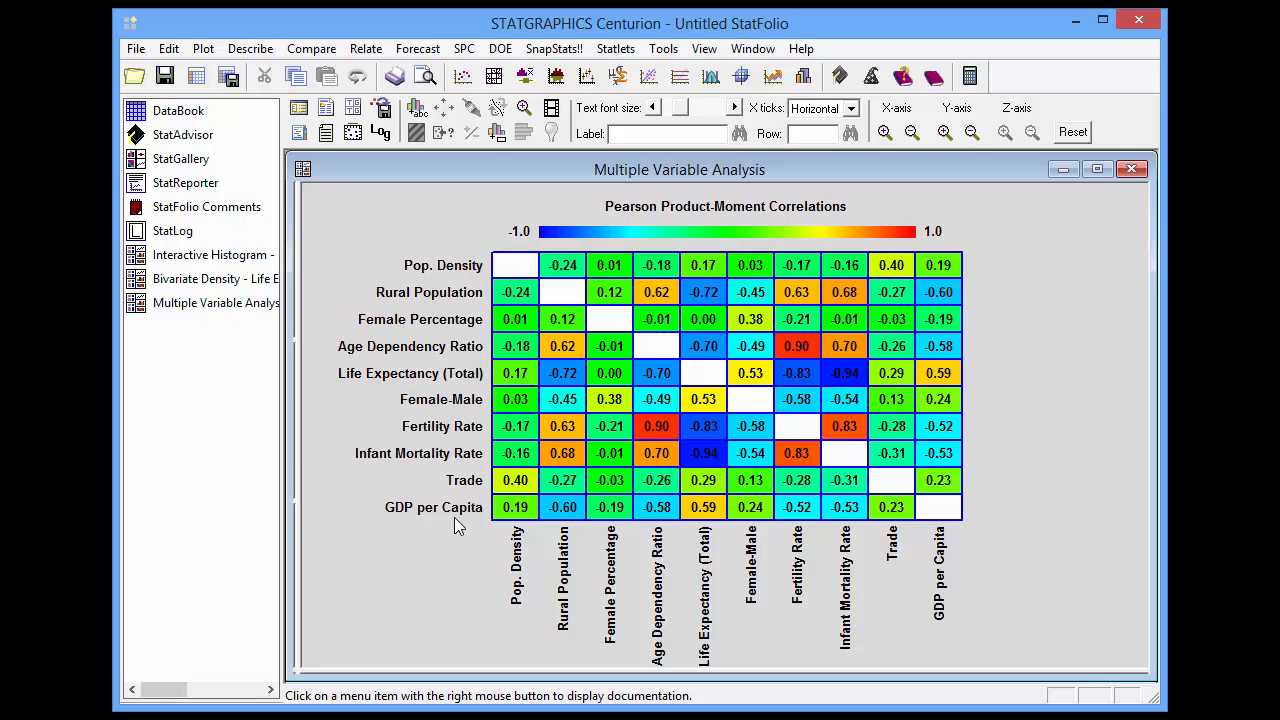
{"action": "mouse_move", "coordinate": [1008, 316]}
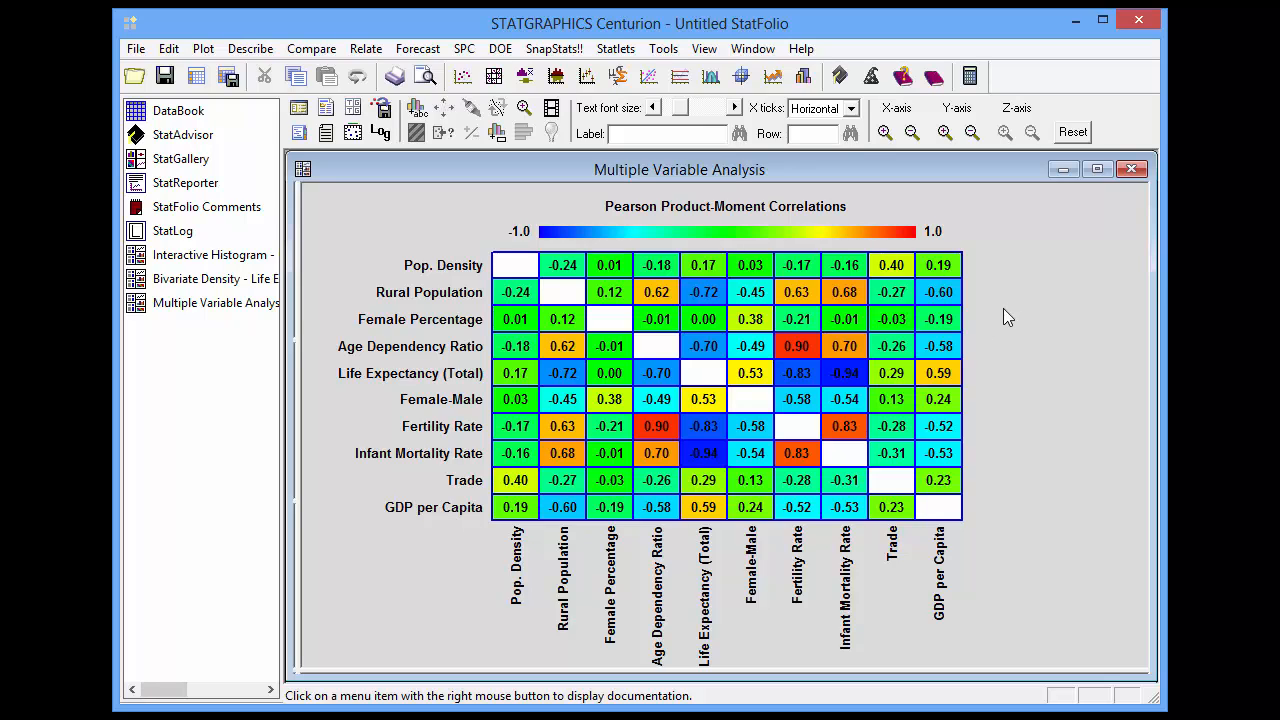
{"action": "mouse_move", "coordinate": [1018, 240]}
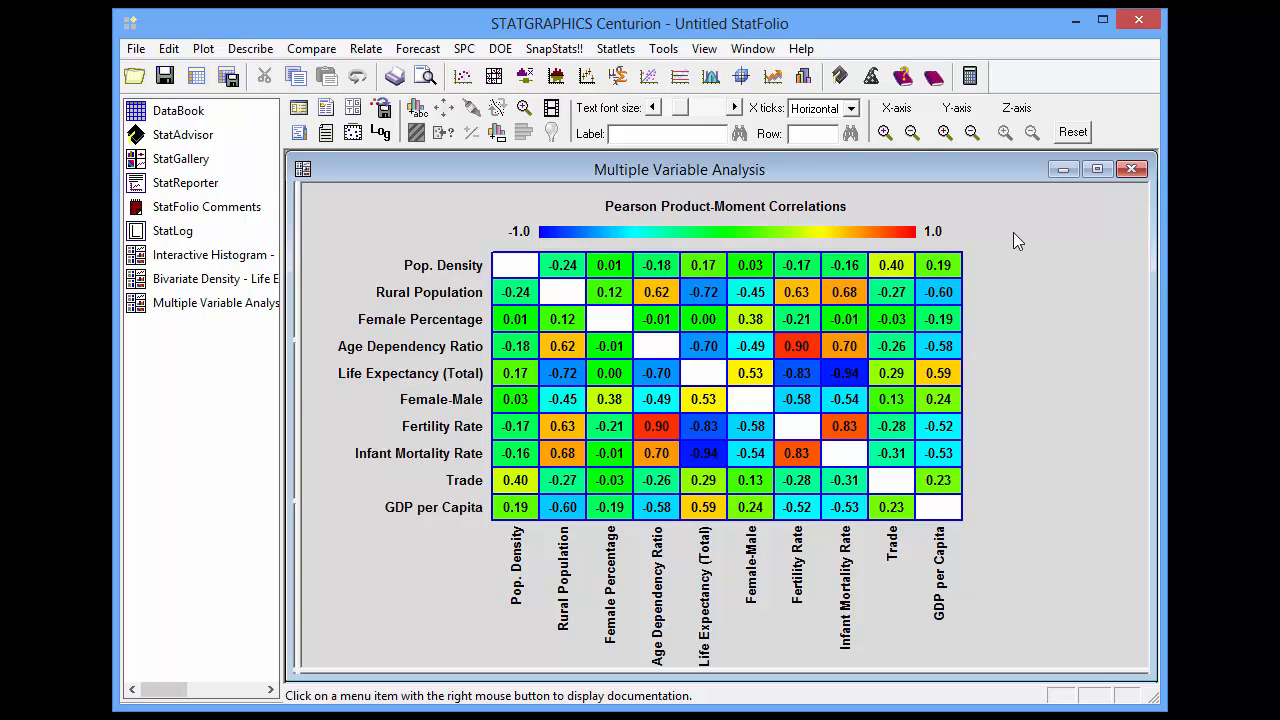
Step: Order the correlation plot's variables by the first eigenvector via Pane Options
{"action": "right_click", "coordinate": [1016, 240]}
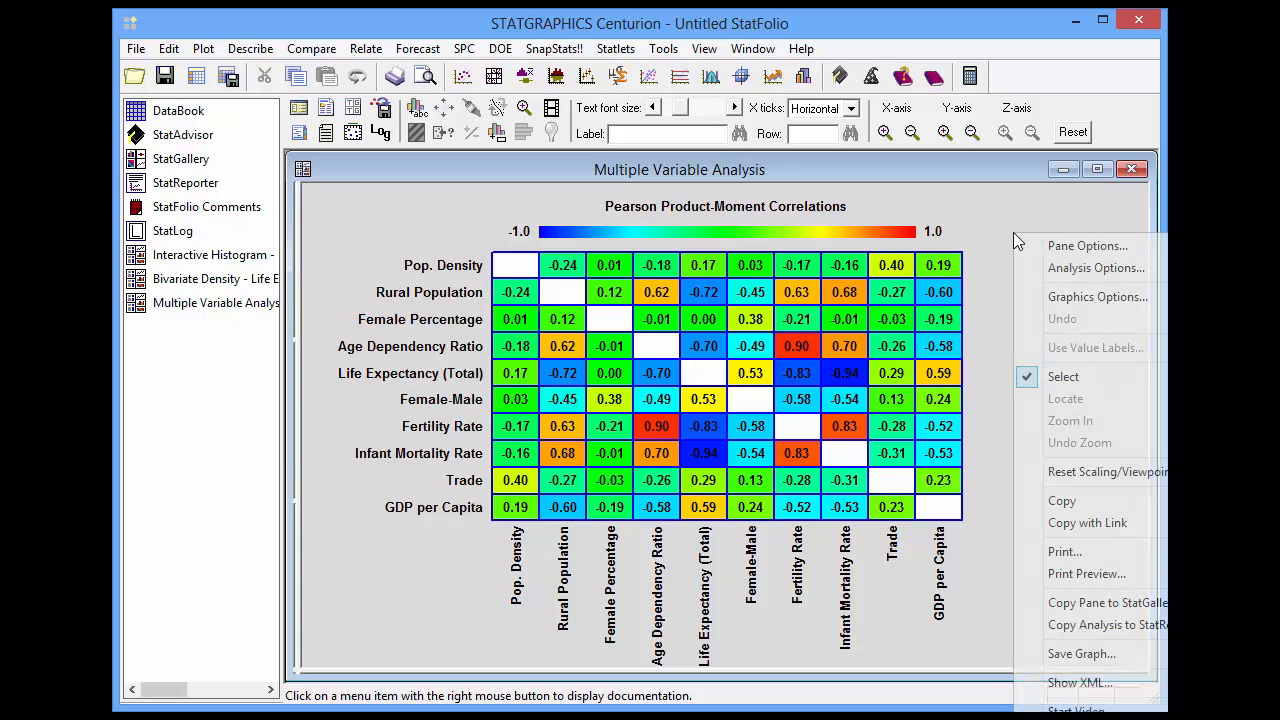
{"action": "left_click", "coordinate": [1088, 244]}
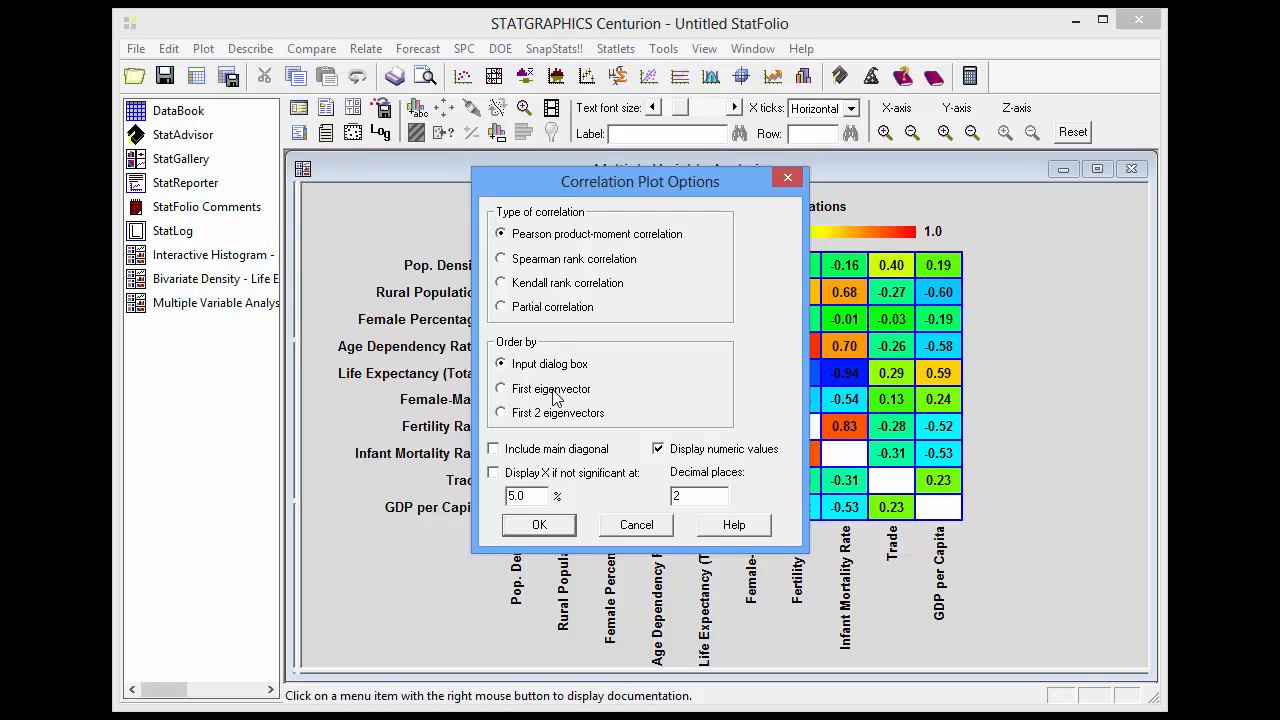
{"action": "left_click", "coordinate": [500, 388]}
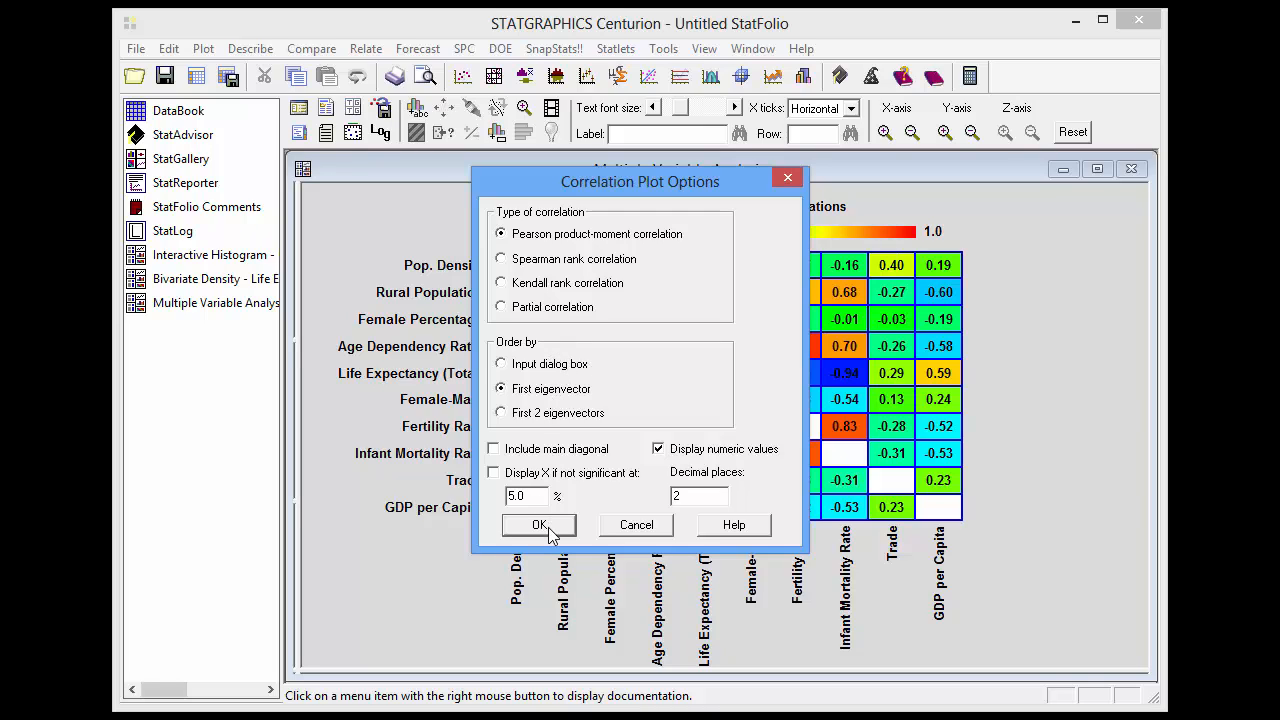
{"action": "left_click", "coordinate": [538, 524]}
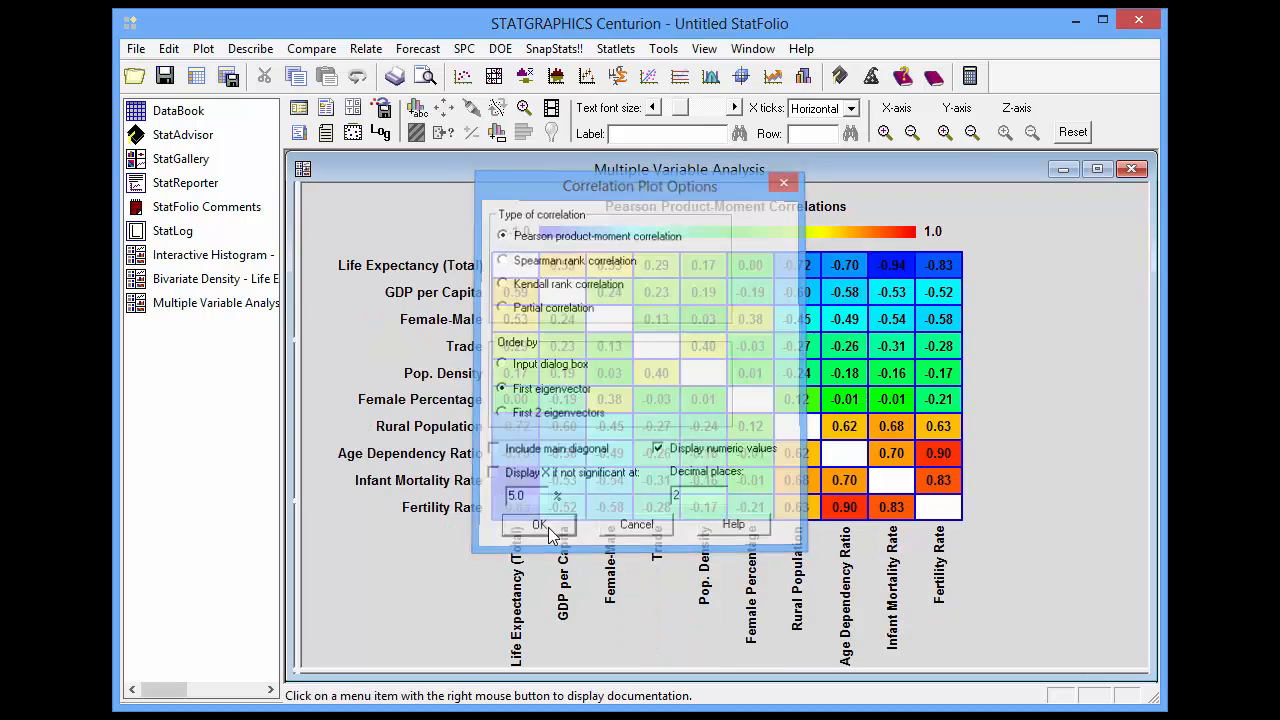
{"action": "left_click", "coordinate": [538, 524]}
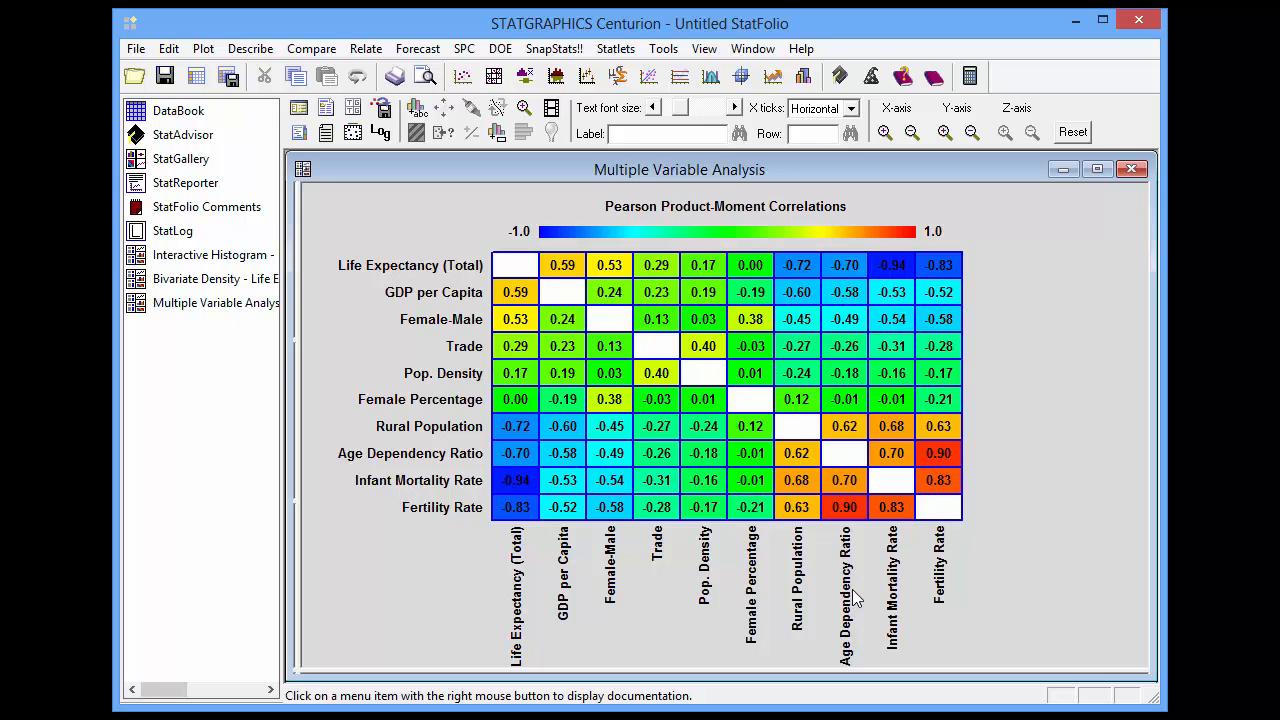
{"action": "mouse_move", "coordinate": [892, 610]}
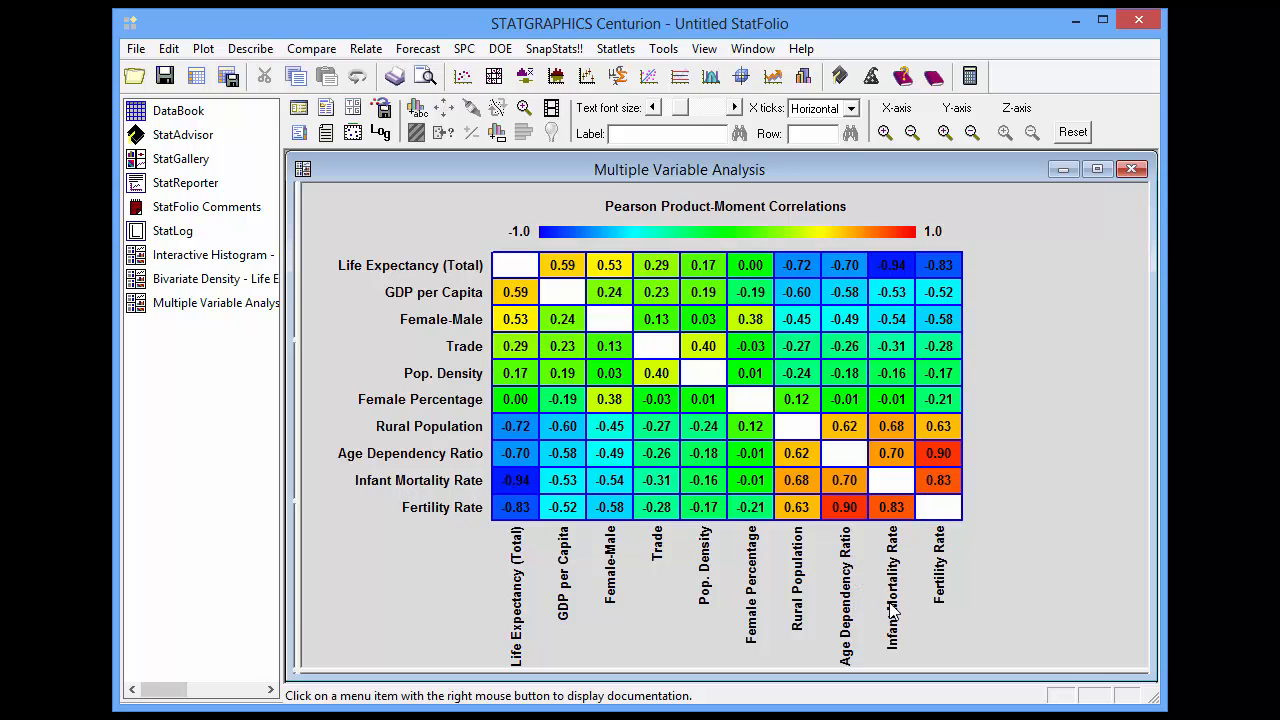
{"action": "mouse_move", "coordinate": [938, 590]}
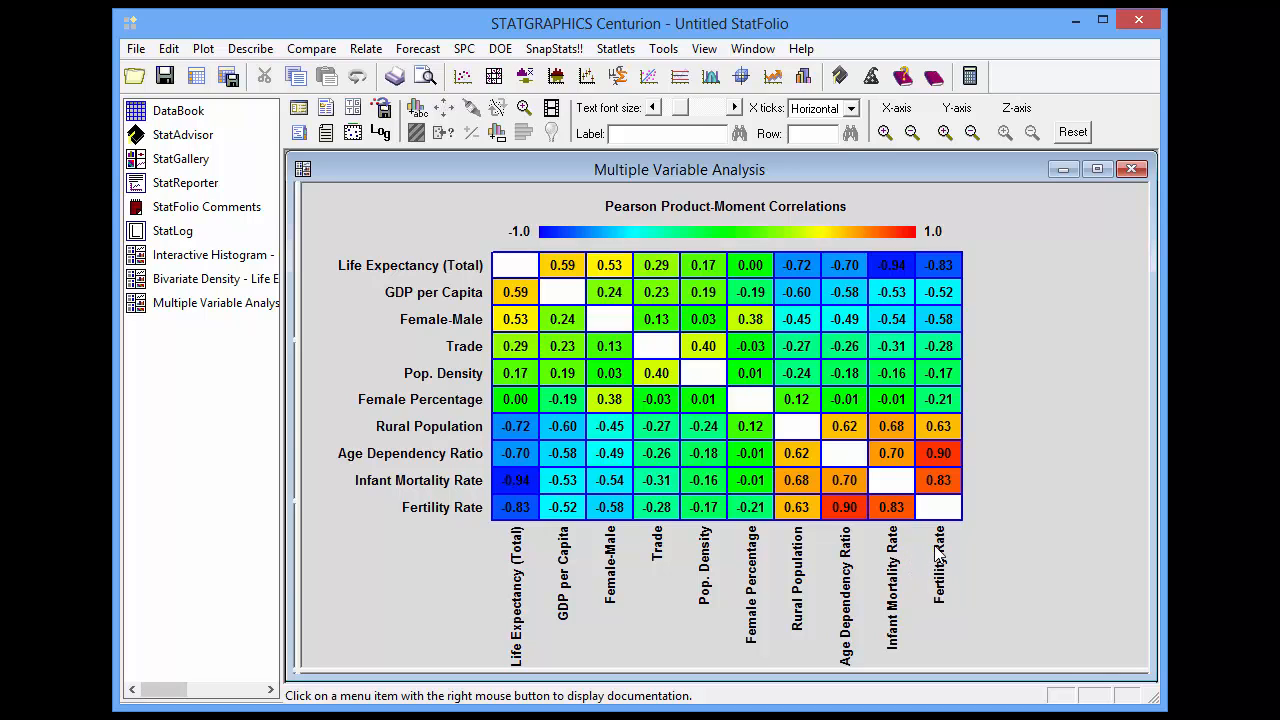
{"action": "mouse_move", "coordinate": [524, 496]}
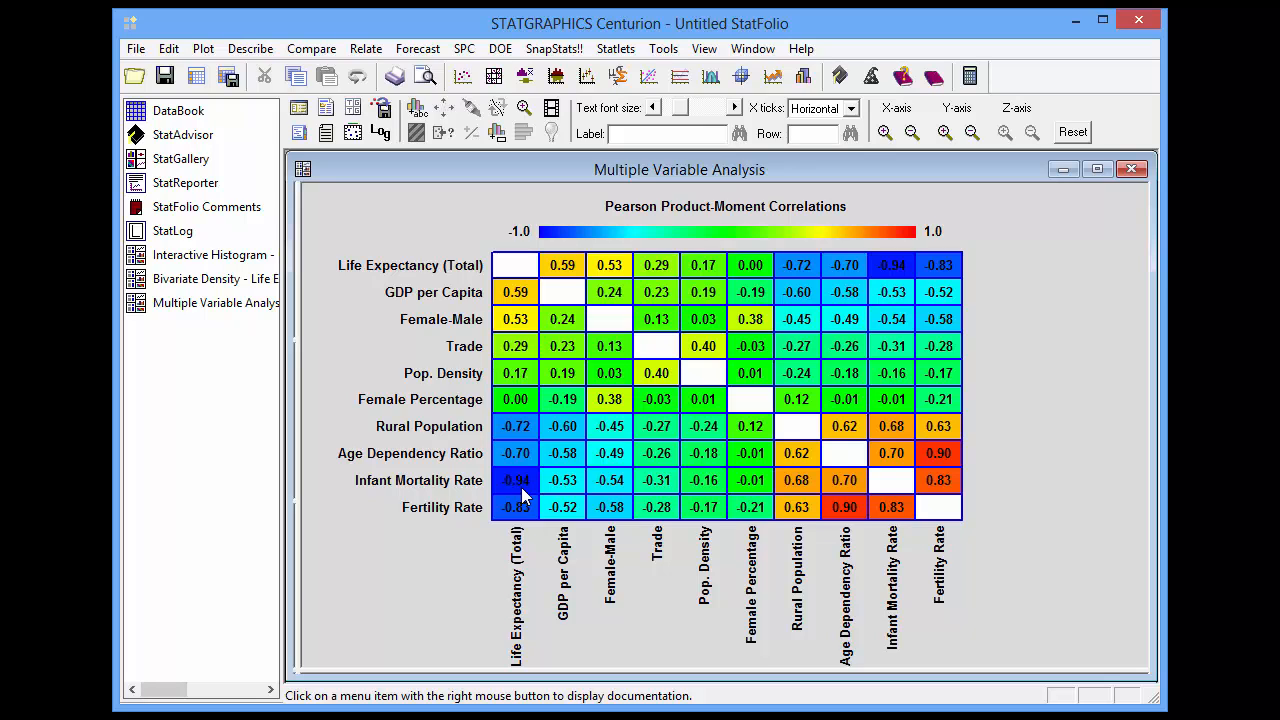
{"action": "mouse_move", "coordinate": [528, 572]}
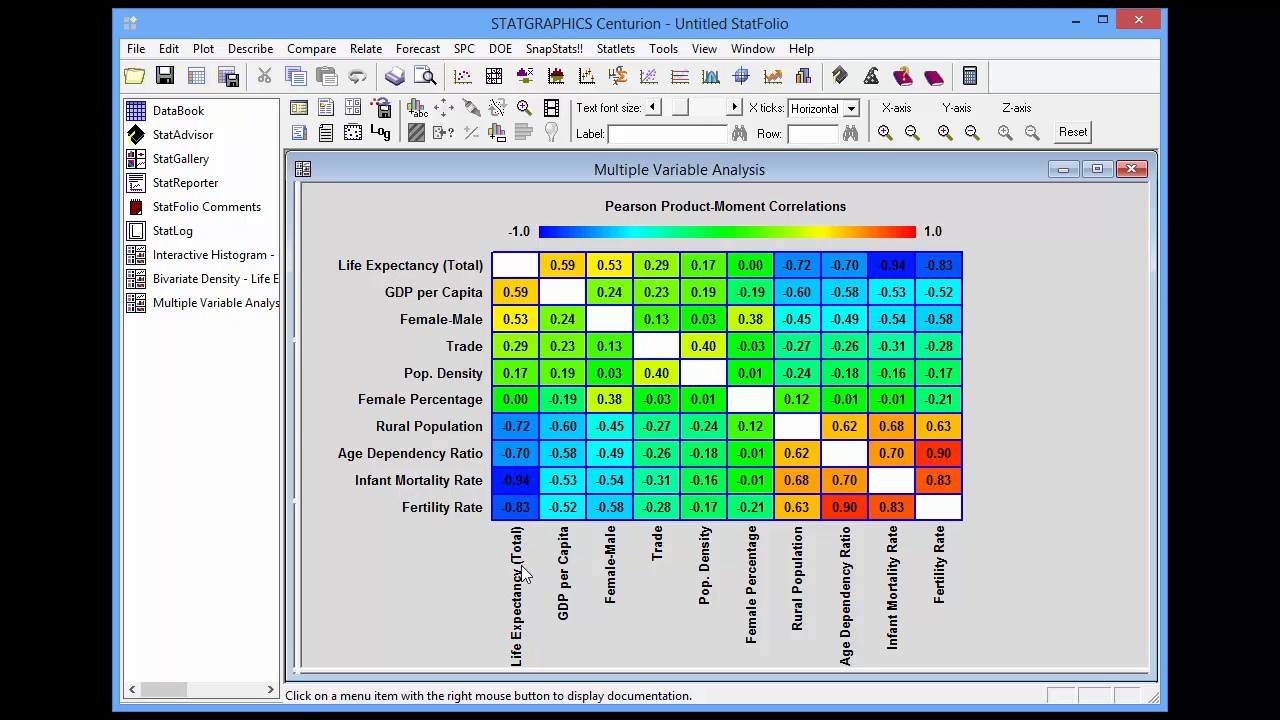
{"action": "mouse_move", "coordinate": [484, 528]}
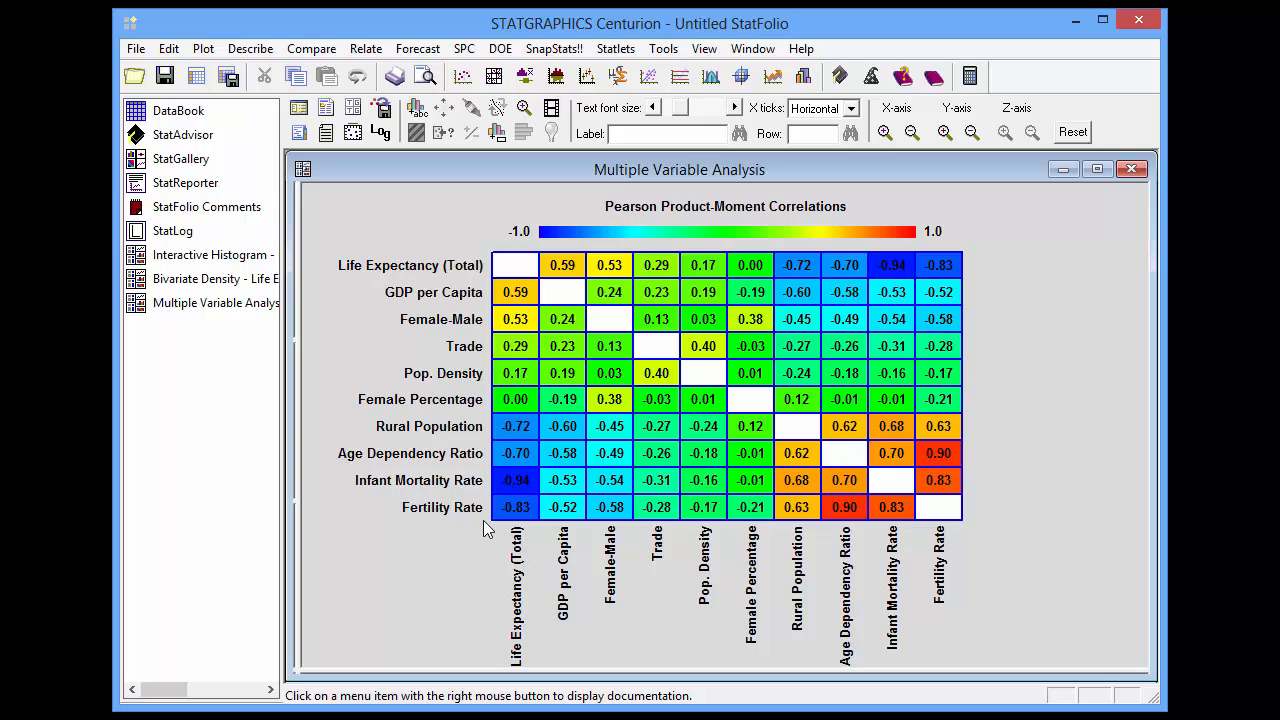
{"action": "mouse_move", "coordinate": [470, 486]}
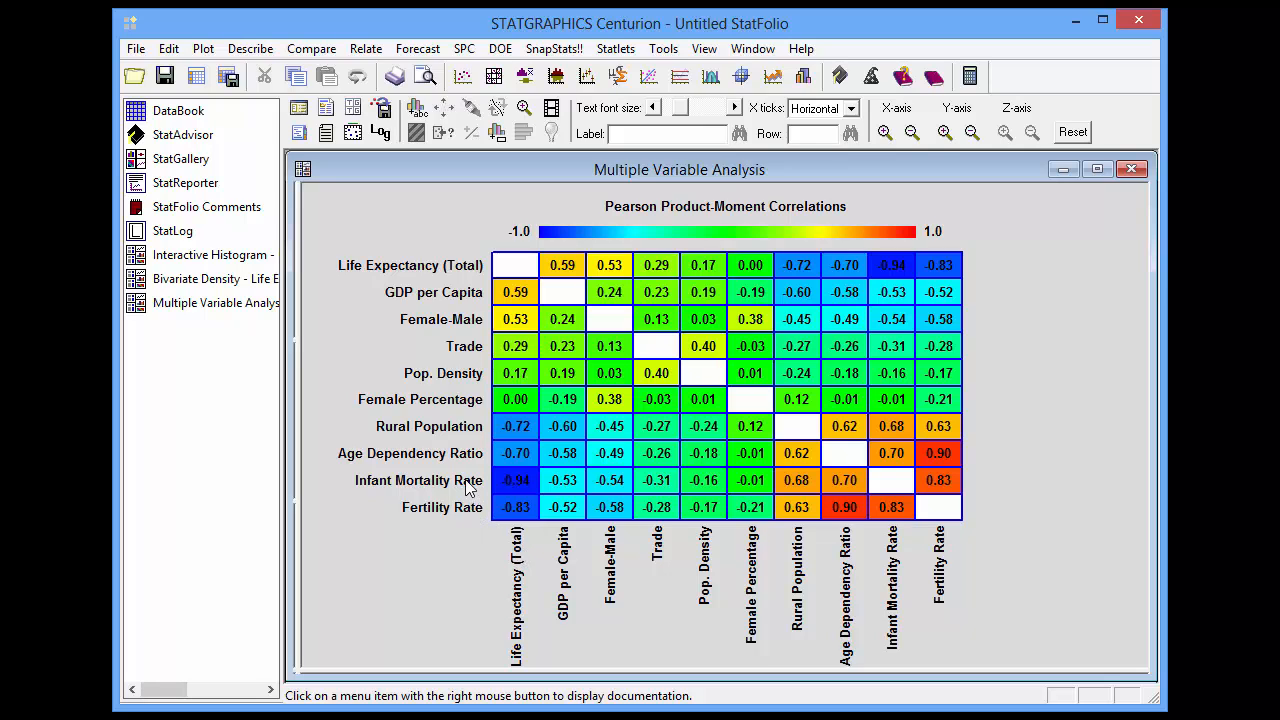
{"action": "mouse_move", "coordinate": [736, 398]}
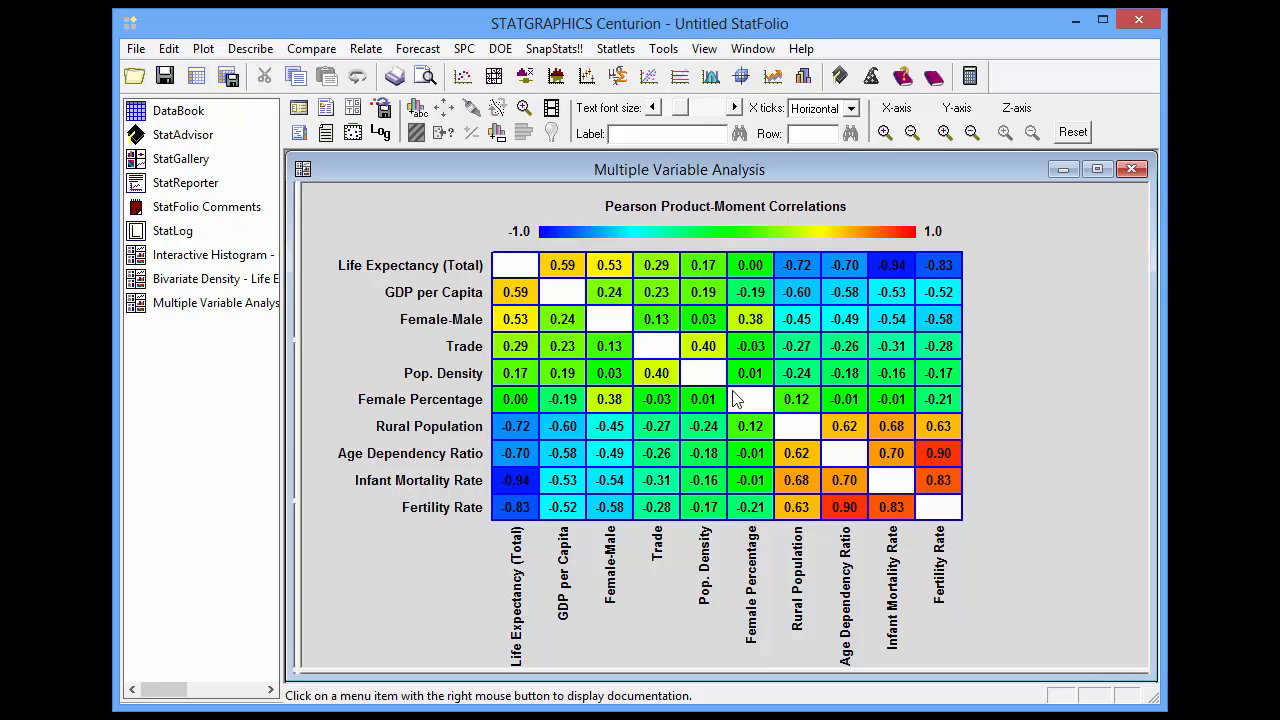
{"action": "mouse_move", "coordinate": [778, 430]}
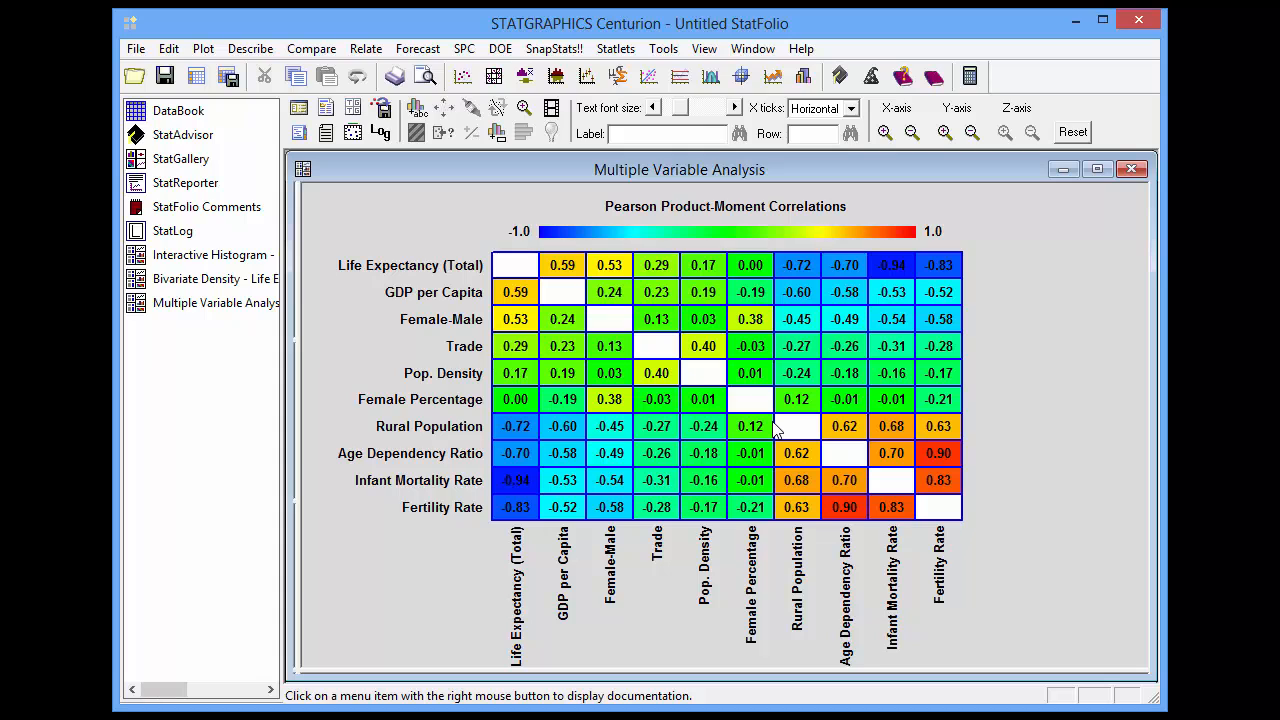
{"action": "mouse_move", "coordinate": [1044, 262]}
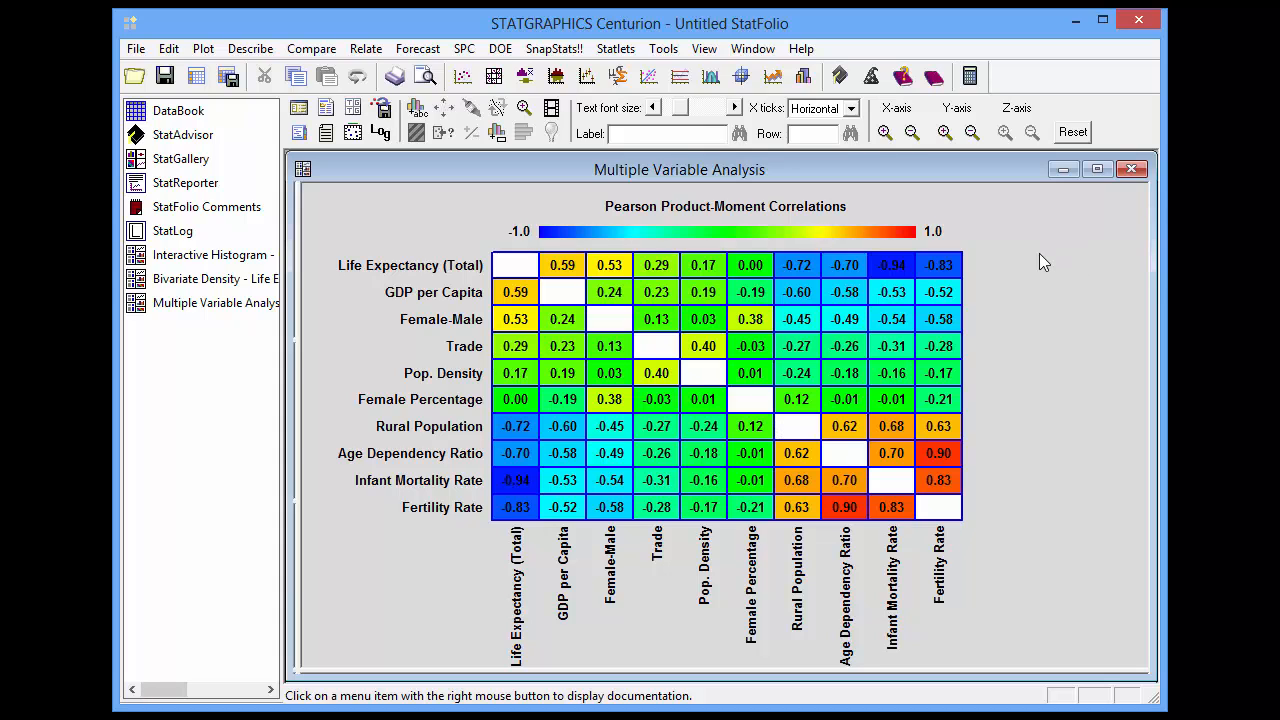
Step: Display an X for correlations not significant at 5.0% in the matrix
{"action": "right_click", "coordinate": [1044, 262]}
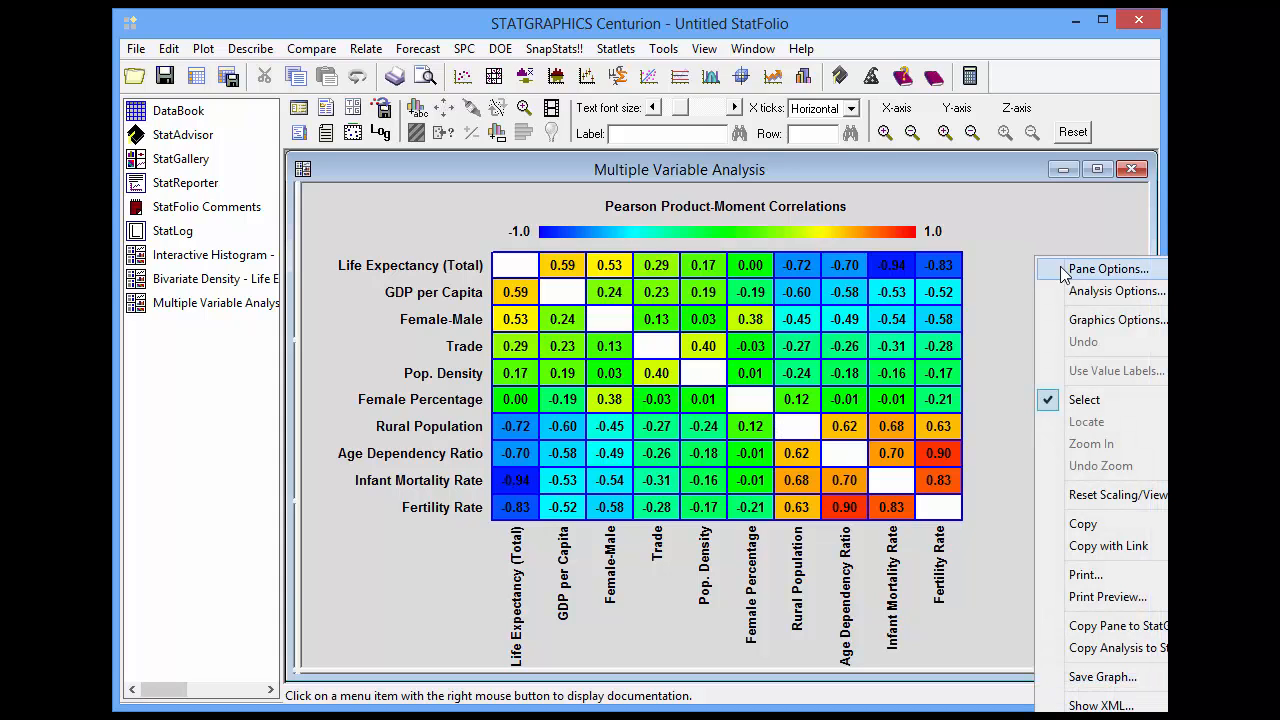
{"action": "left_click", "coordinate": [1106, 268]}
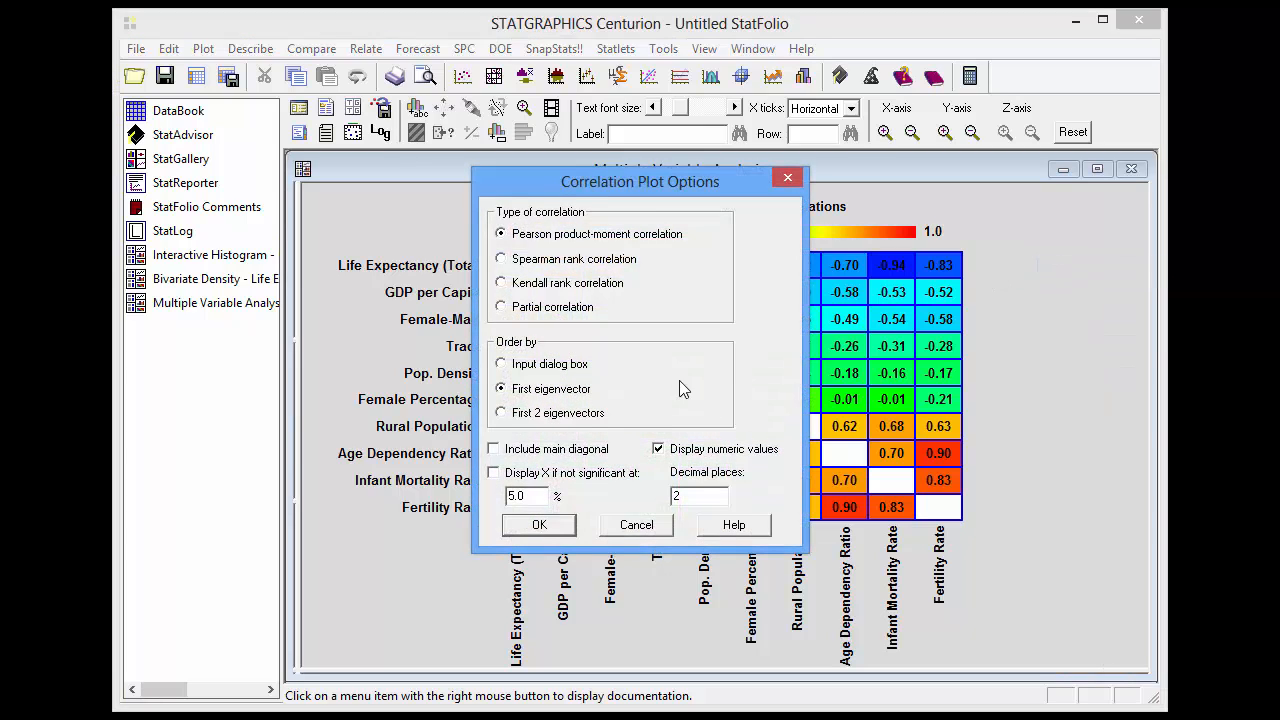
{"action": "left_click", "coordinate": [492, 472]}
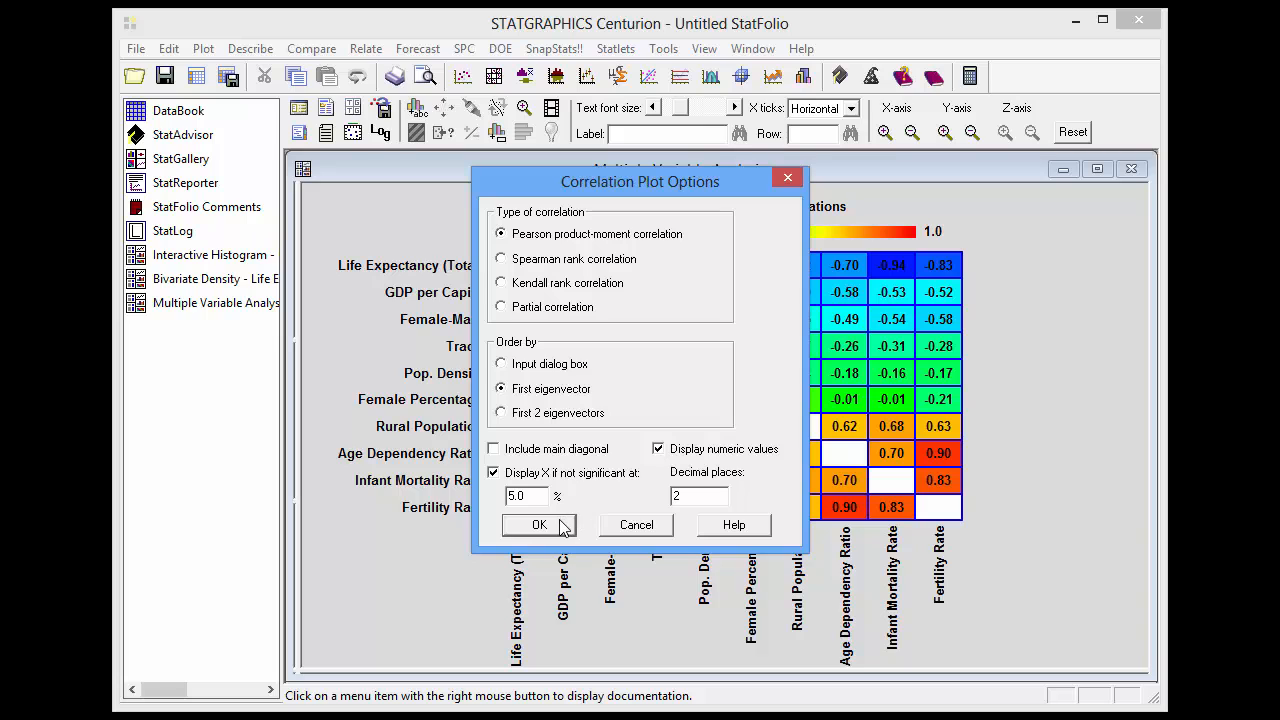
{"action": "left_click", "coordinate": [538, 524]}
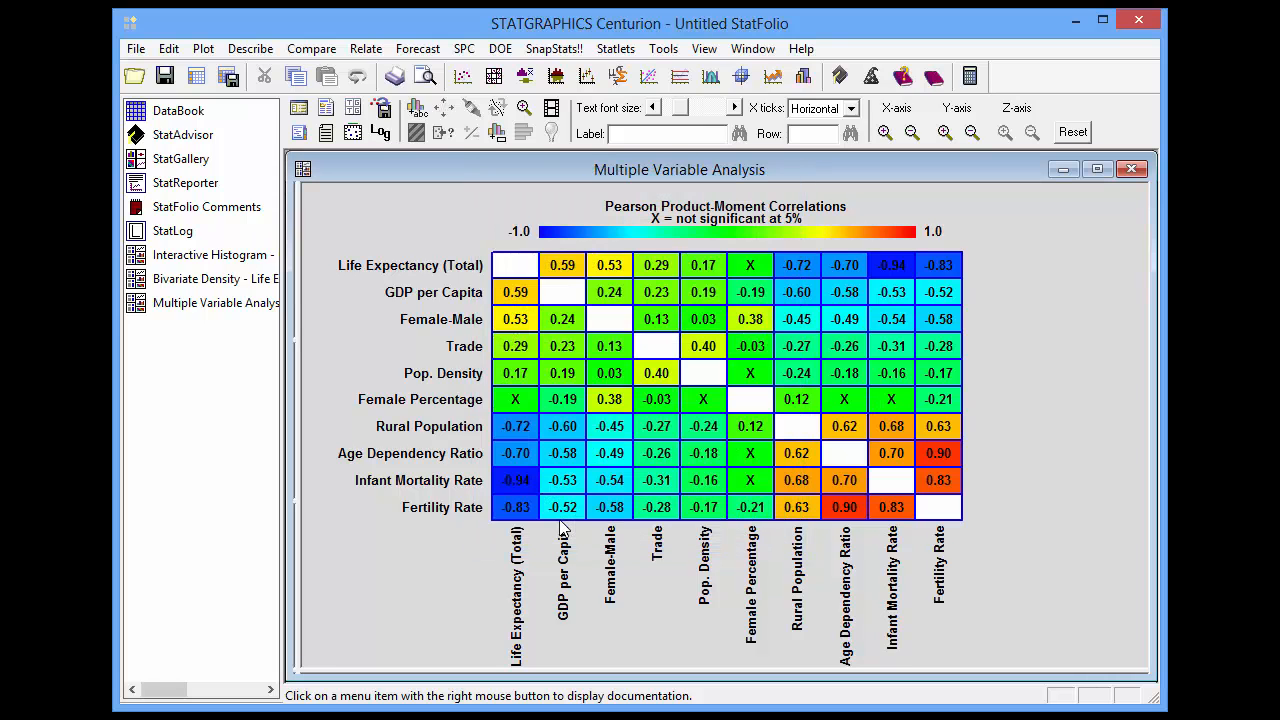
{"action": "mouse_move", "coordinate": [562, 530]}
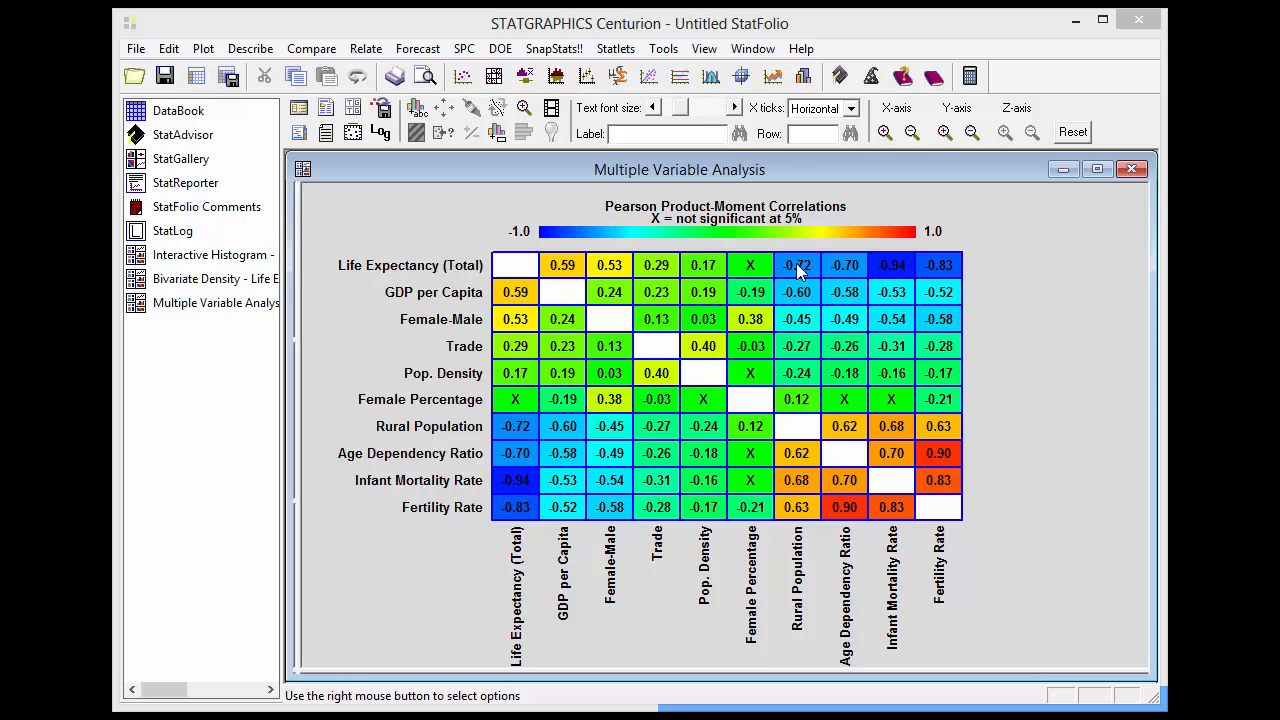
Step: Start the 2-D Dynamic Visualizer statlet with Life Expectancy (Total) as Y
{"action": "left_click", "coordinate": [616, 48]}
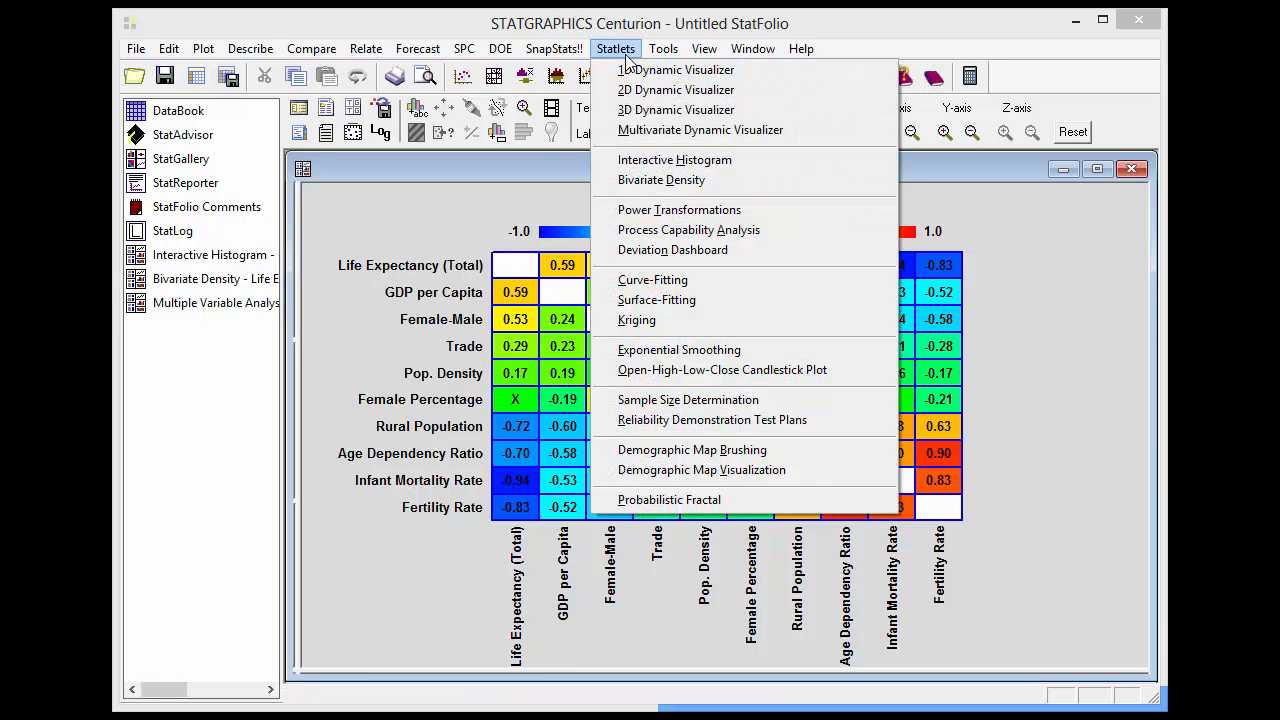
{"action": "mouse_move", "coordinate": [676, 70]}
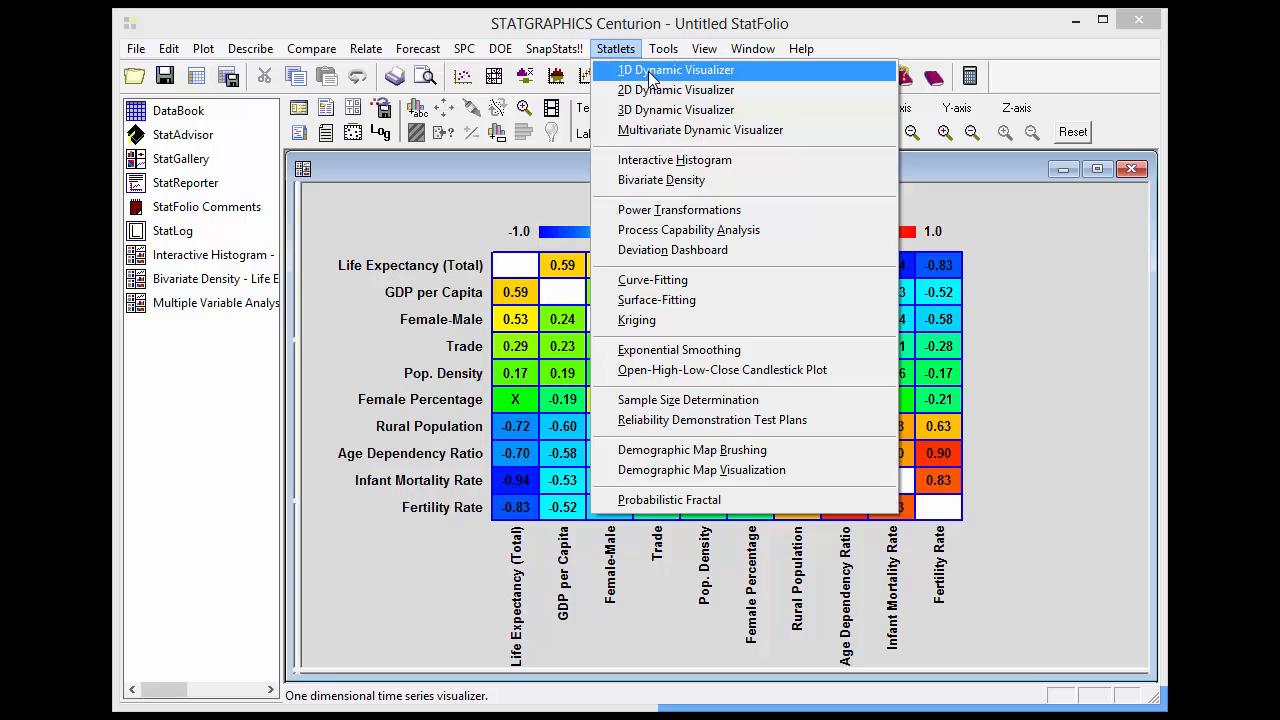
{"action": "mouse_move", "coordinate": [676, 90]}
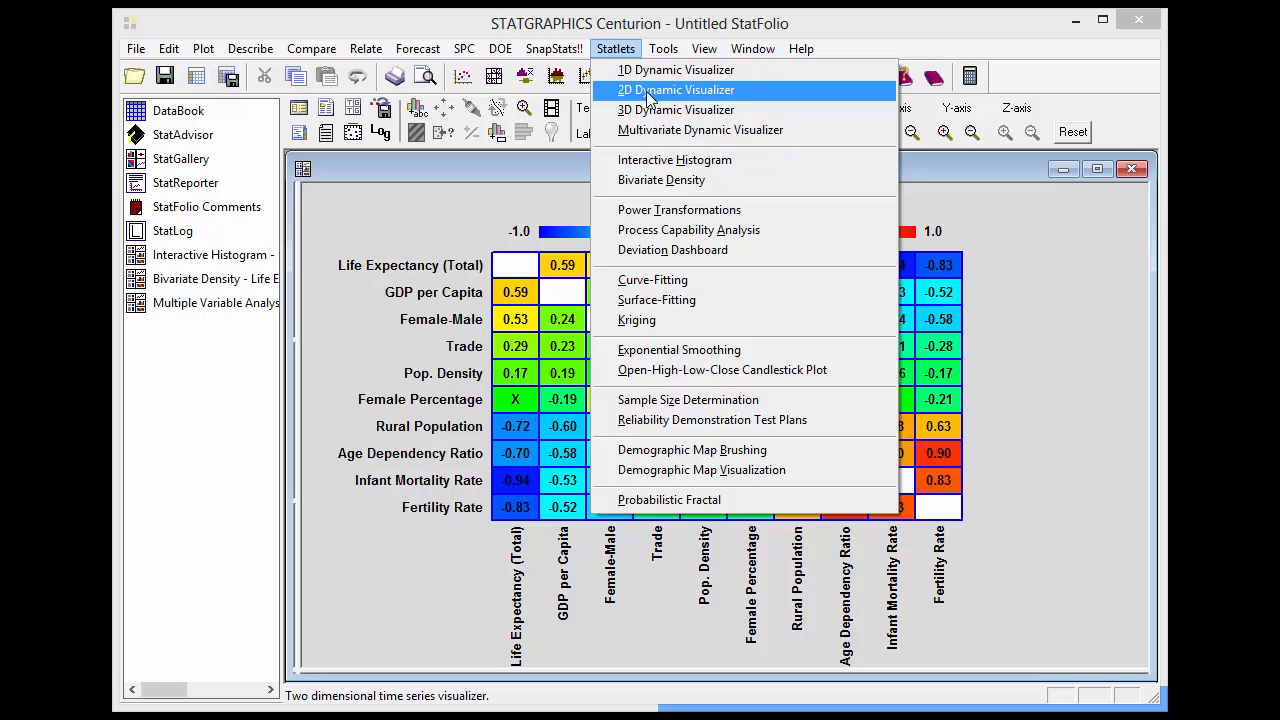
{"action": "left_click", "coordinate": [676, 90]}
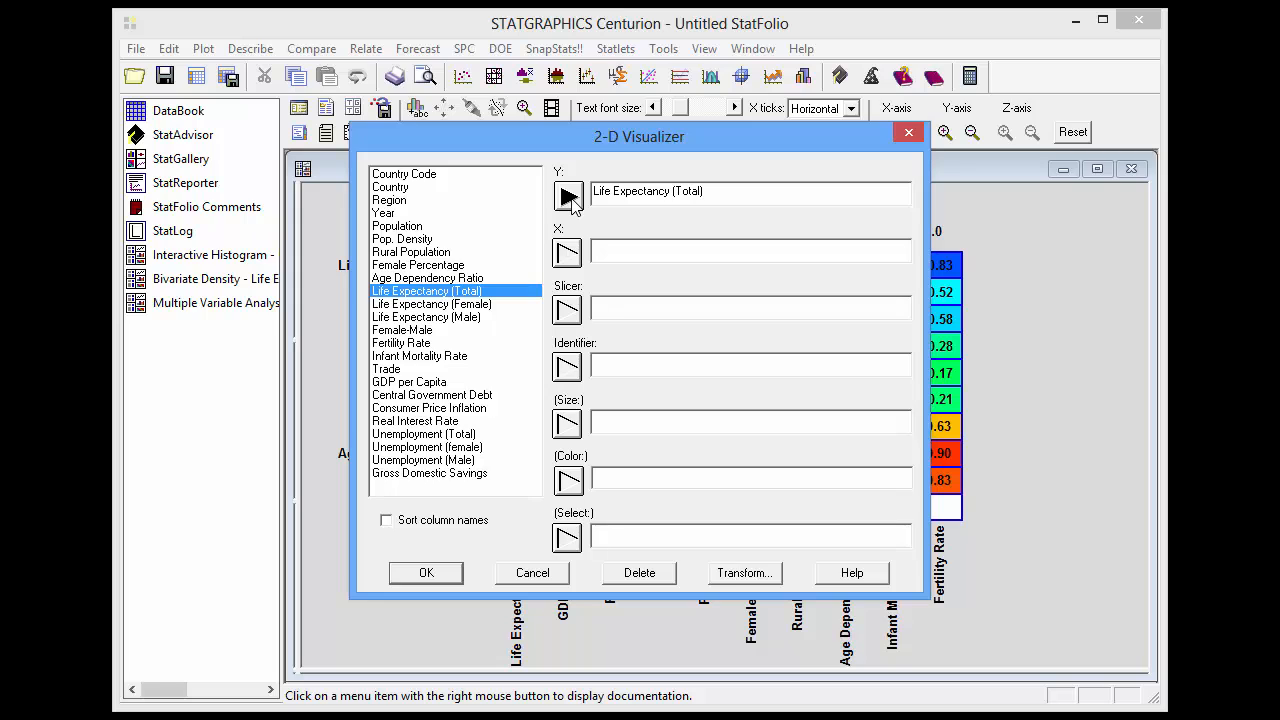
Step: Assign Fertility Rate as X, County Code as identifier and Region as colour, then plot
{"action": "left_click", "coordinate": [400, 342]}
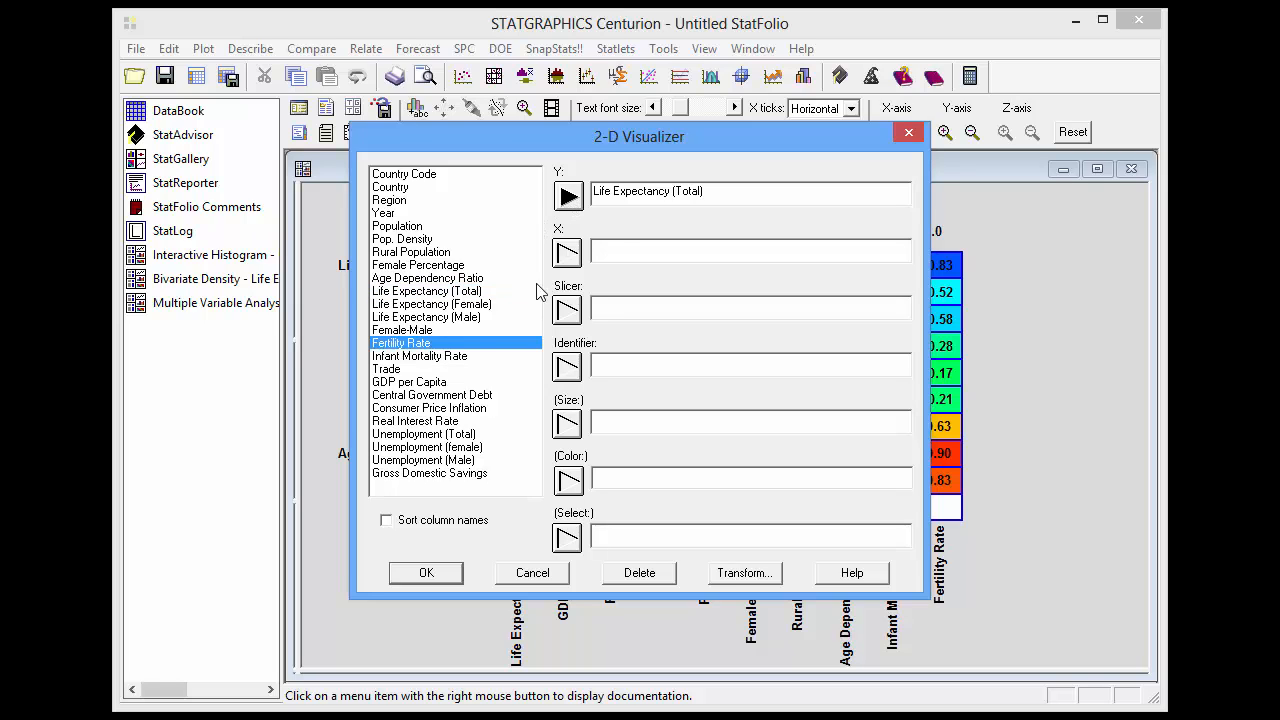
{"action": "left_click", "coordinate": [568, 252]}
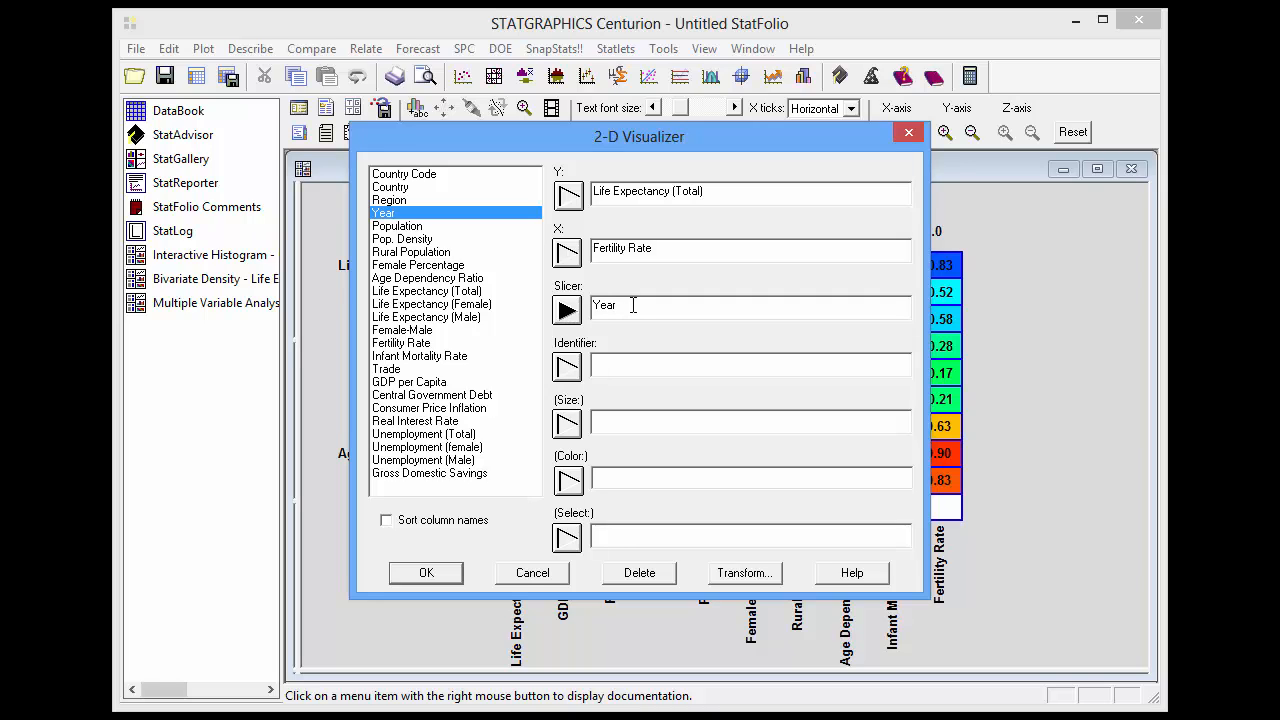
{"action": "left_click", "coordinate": [404, 172]}
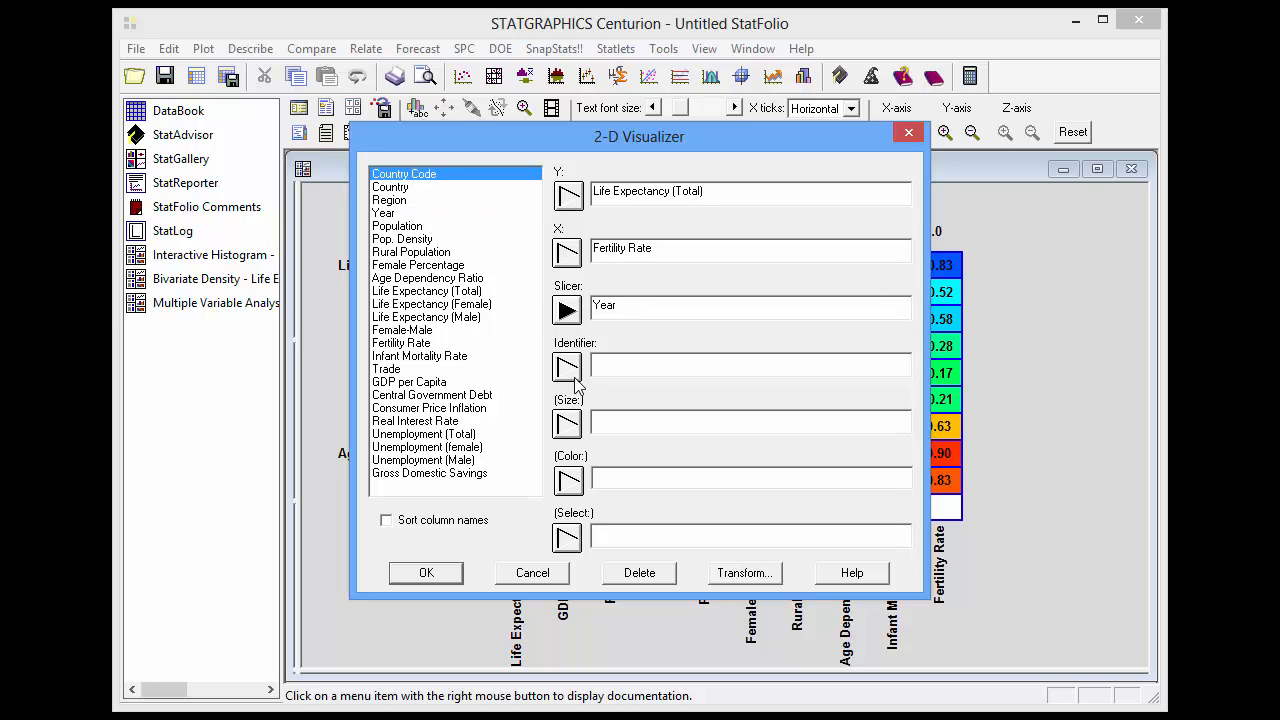
{"action": "left_click", "coordinate": [568, 368]}
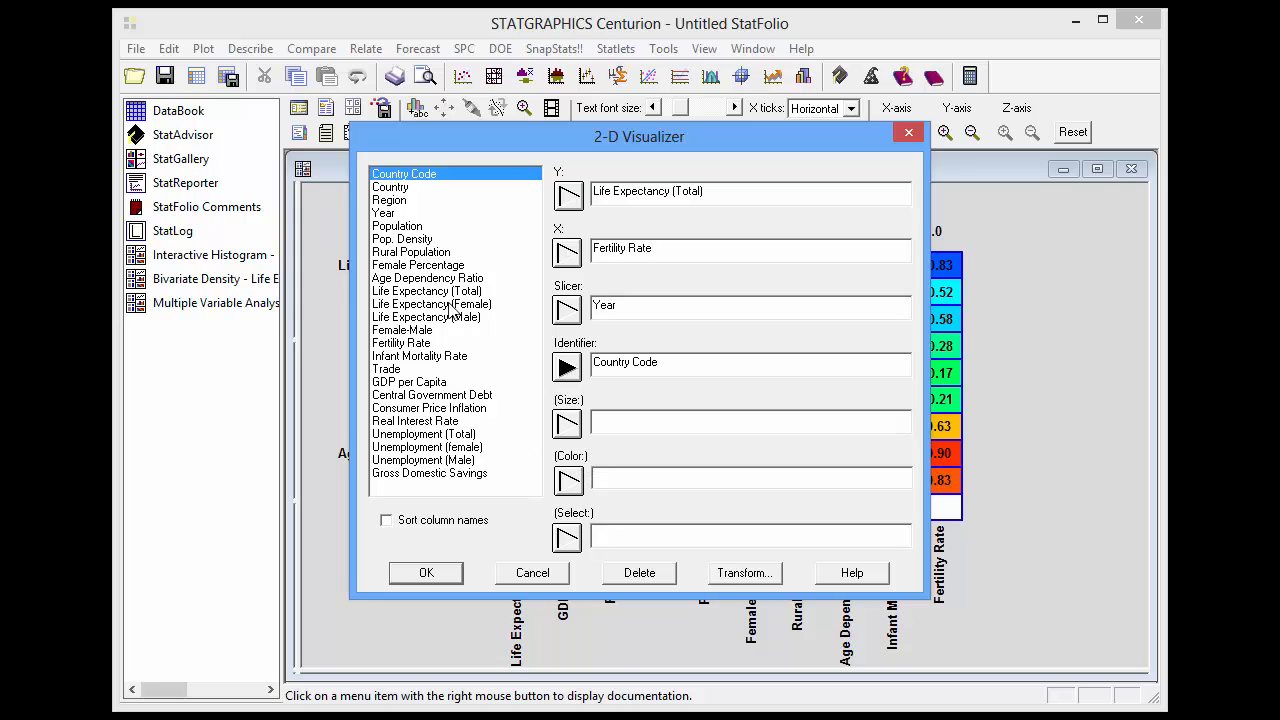
{"action": "left_click", "coordinate": [388, 200]}
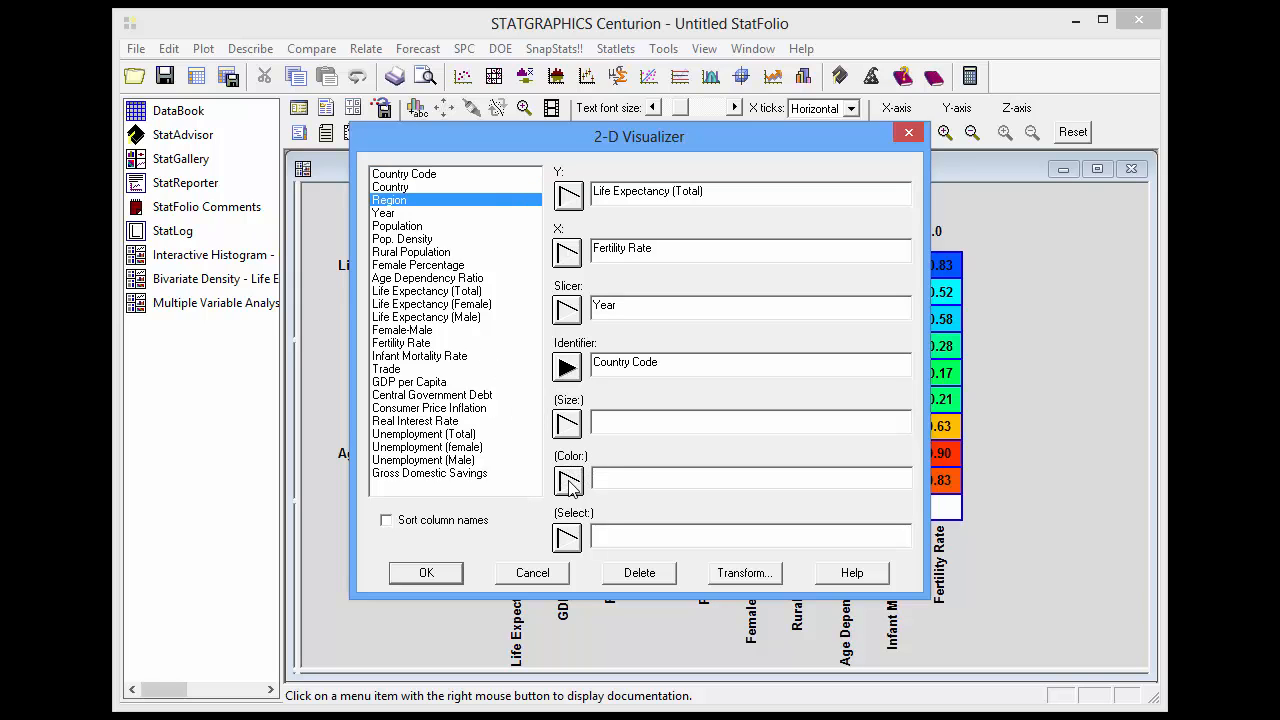
{"action": "left_click", "coordinate": [568, 482]}
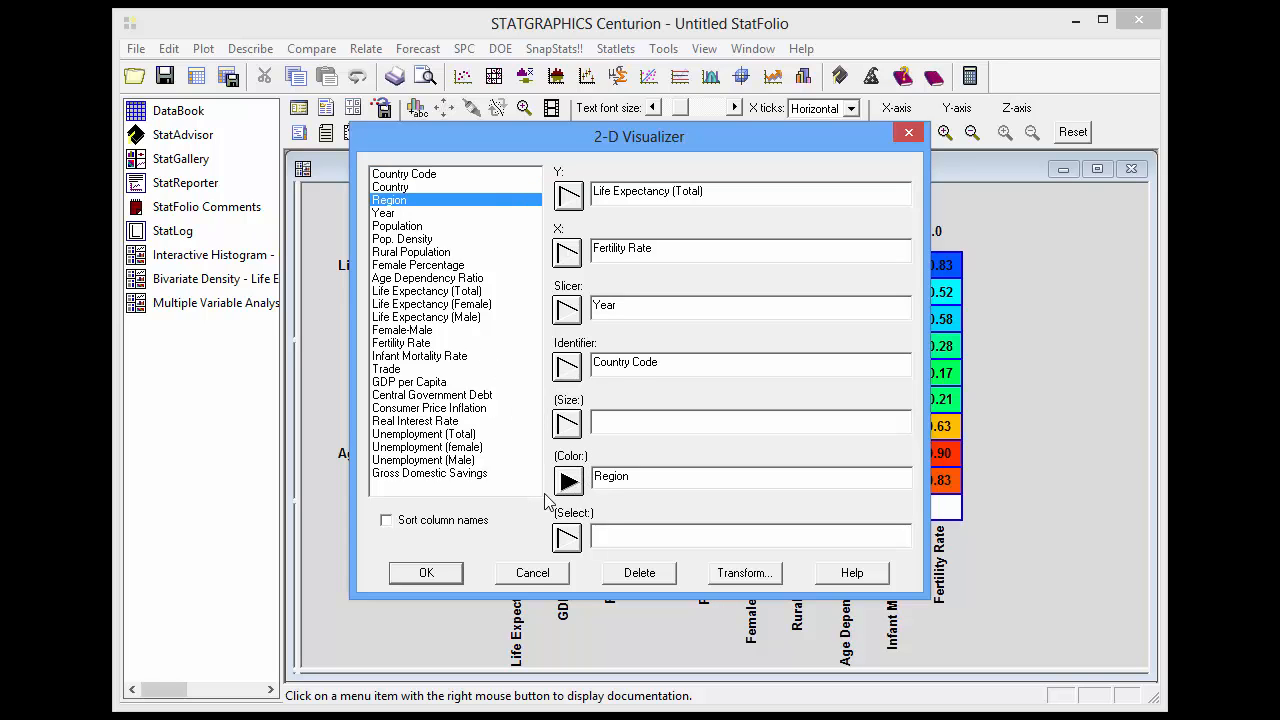
{"action": "left_click", "coordinate": [424, 572]}
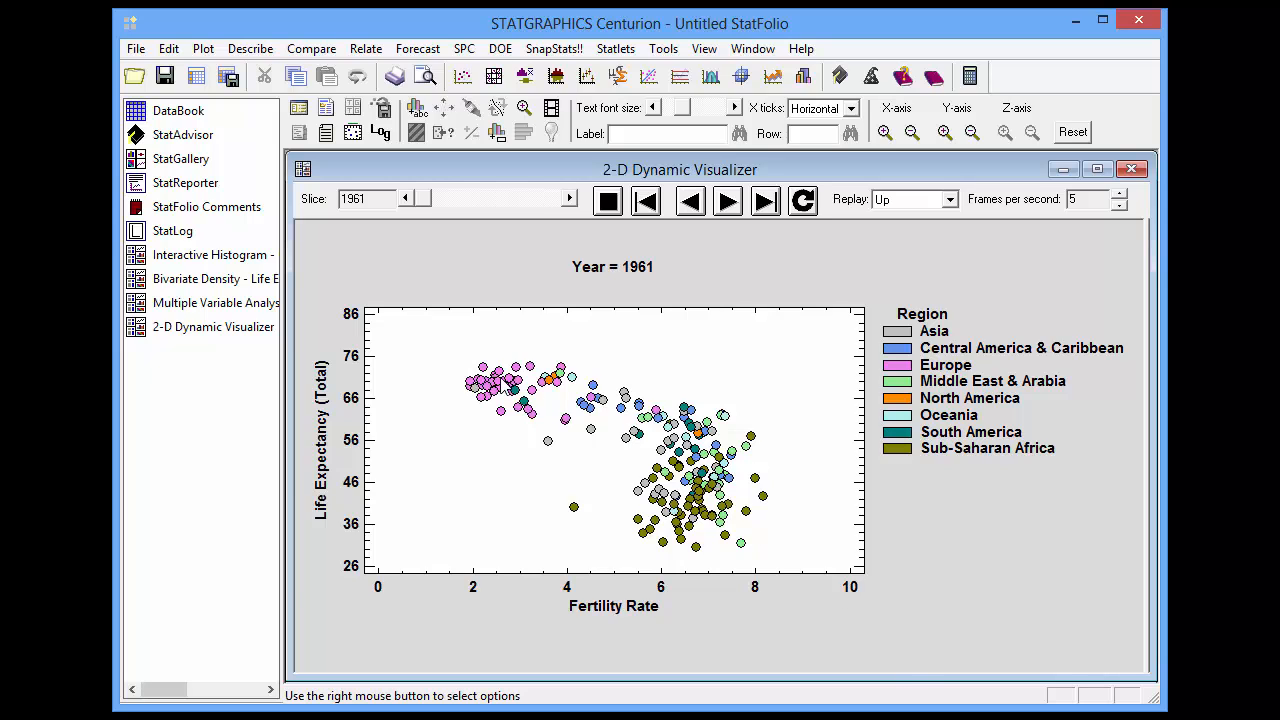
{"action": "mouse_move", "coordinate": [670, 456]}
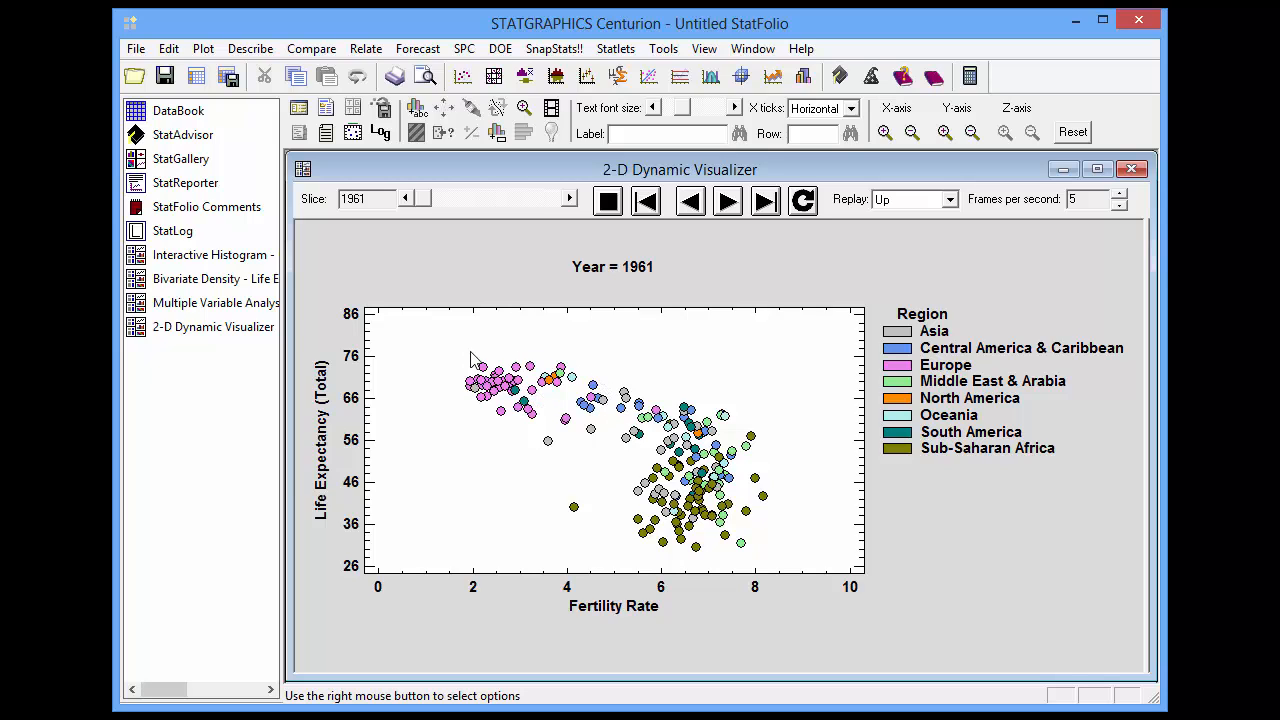
{"action": "mouse_move", "coordinate": [556, 378]}
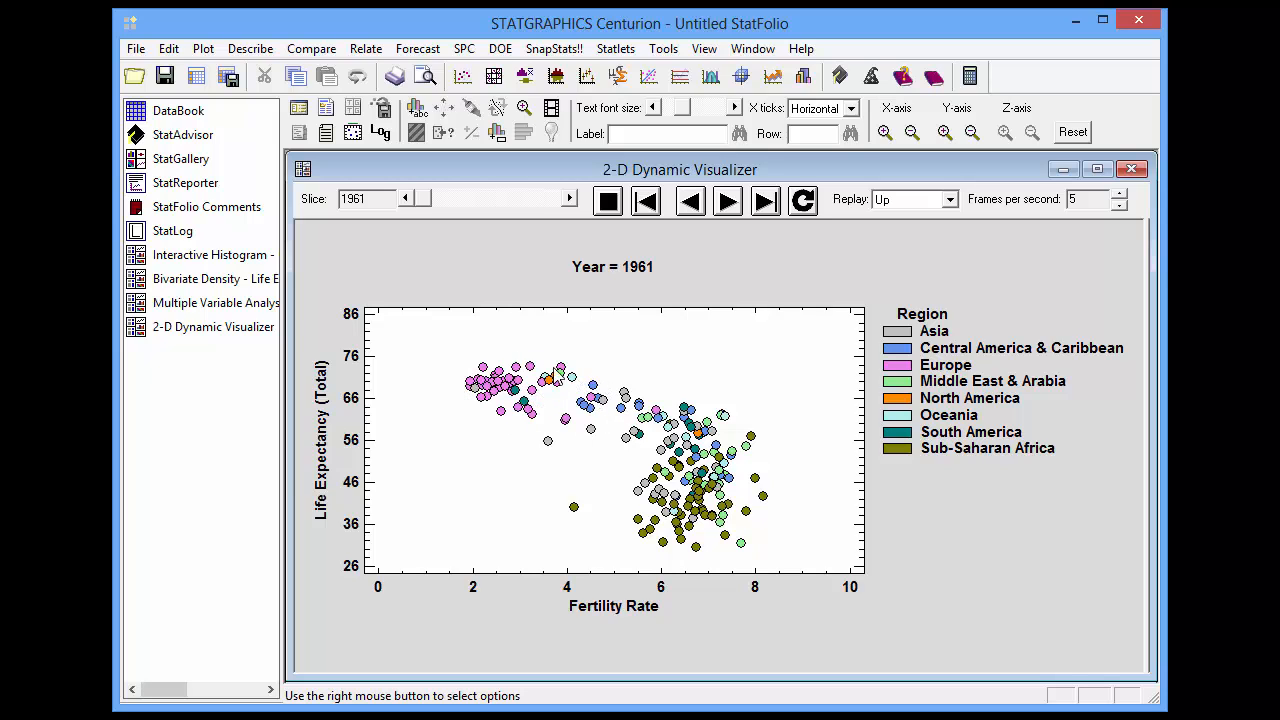
{"action": "mouse_move", "coordinate": [496, 390]}
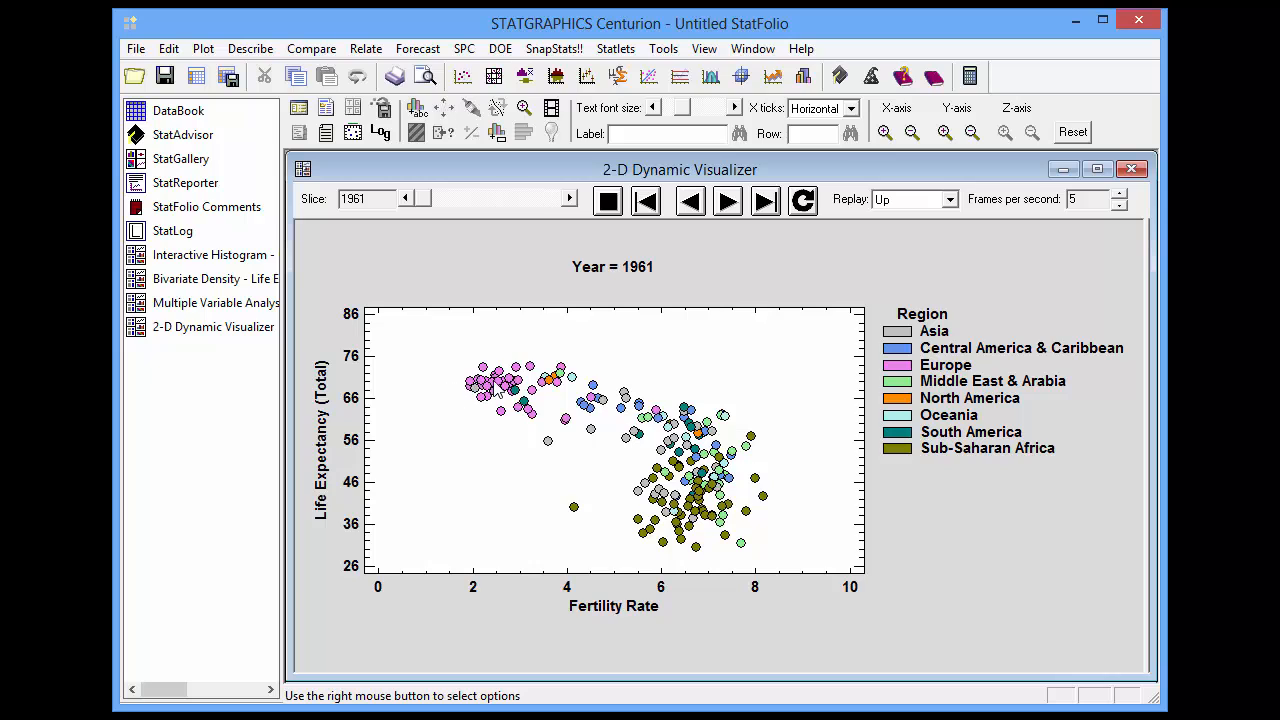
{"action": "mouse_move", "coordinate": [510, 528]}
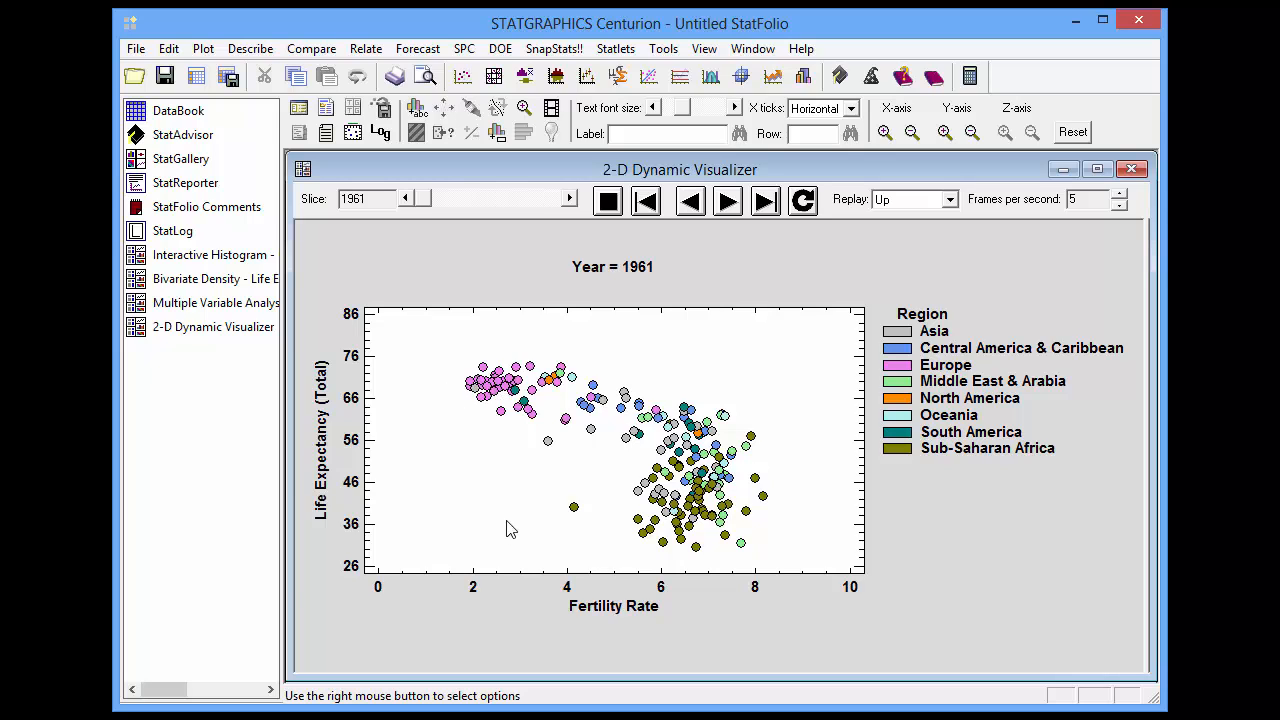
{"action": "mouse_move", "coordinate": [548, 418]}
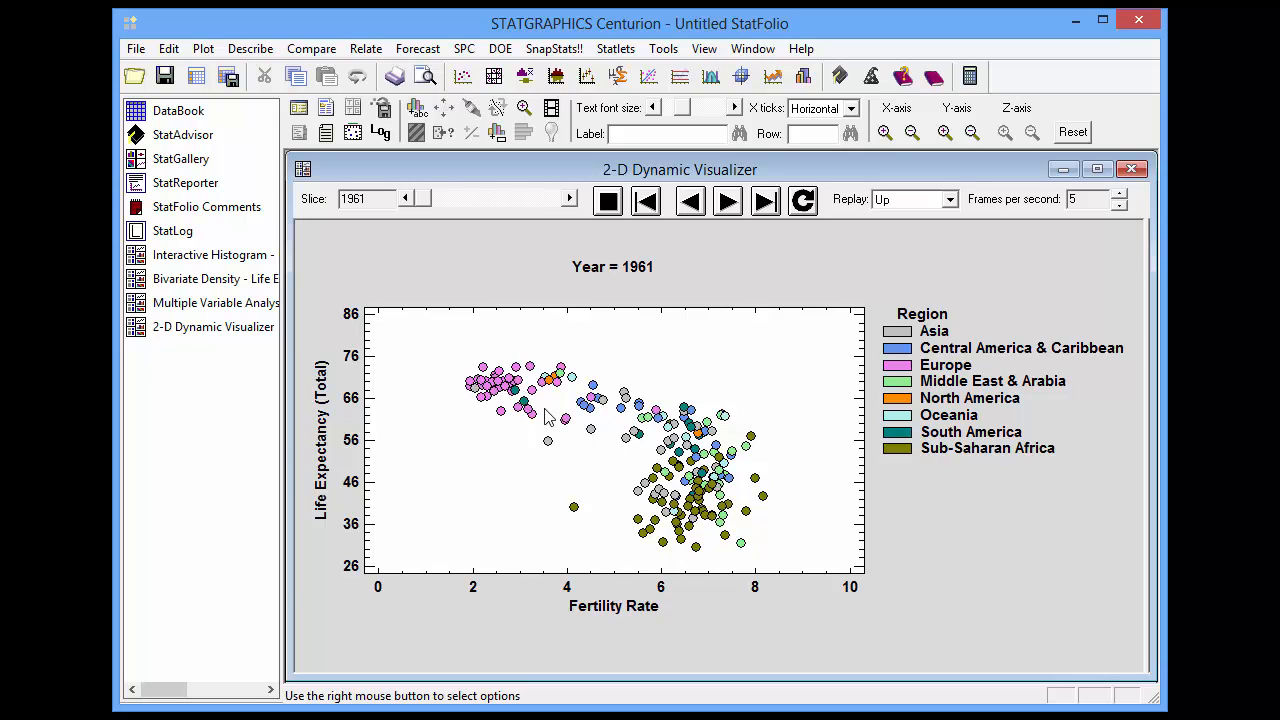
{"action": "mouse_move", "coordinate": [756, 488]}
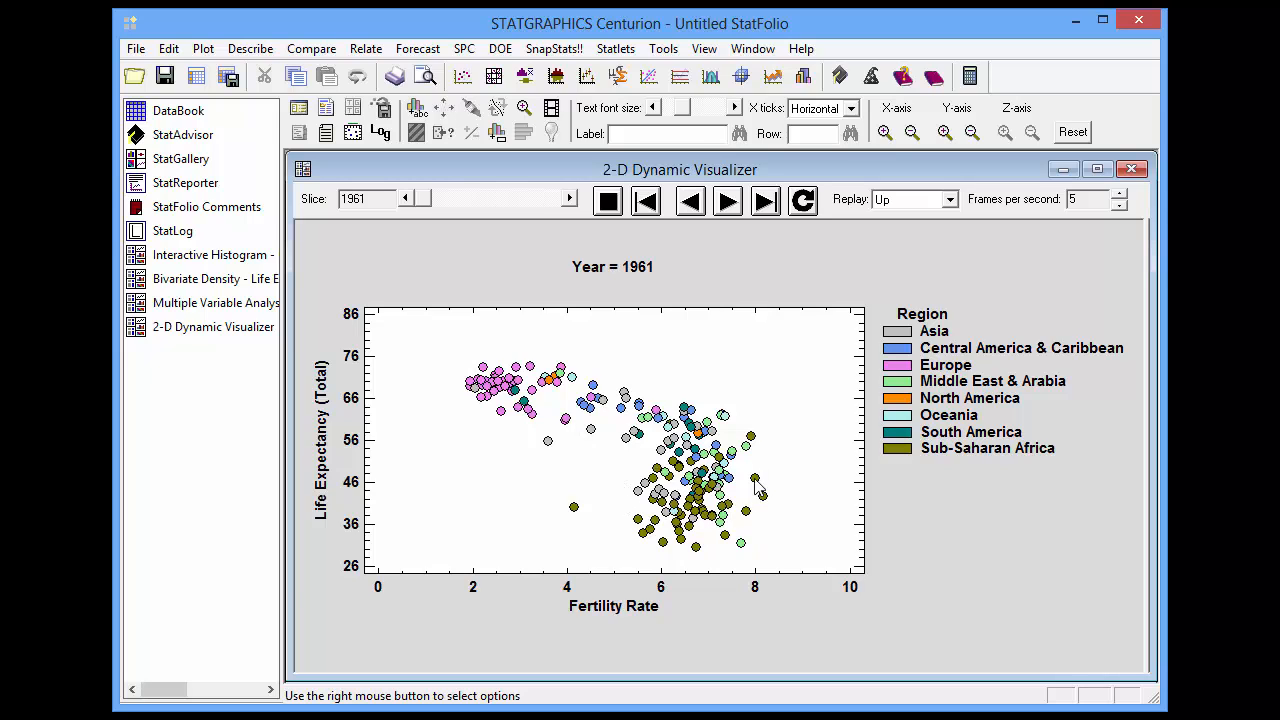
{"action": "mouse_move", "coordinate": [752, 490]}
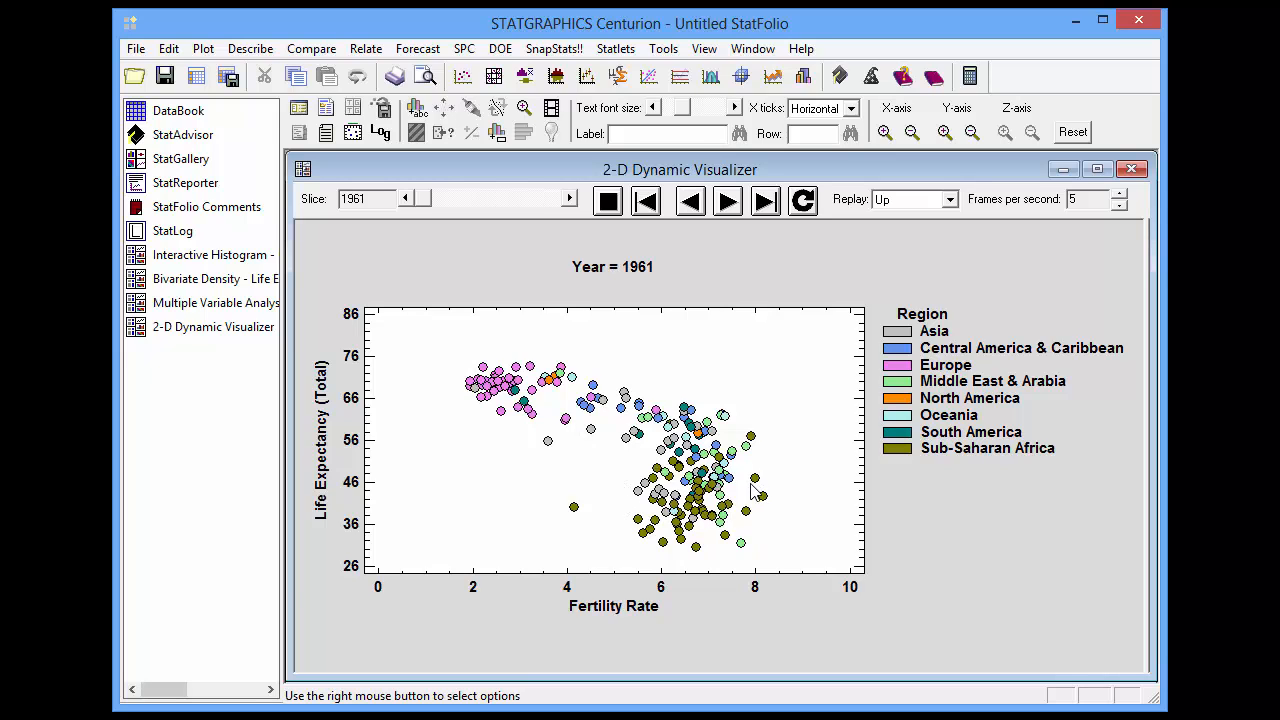
{"action": "mouse_move", "coordinate": [716, 512]}
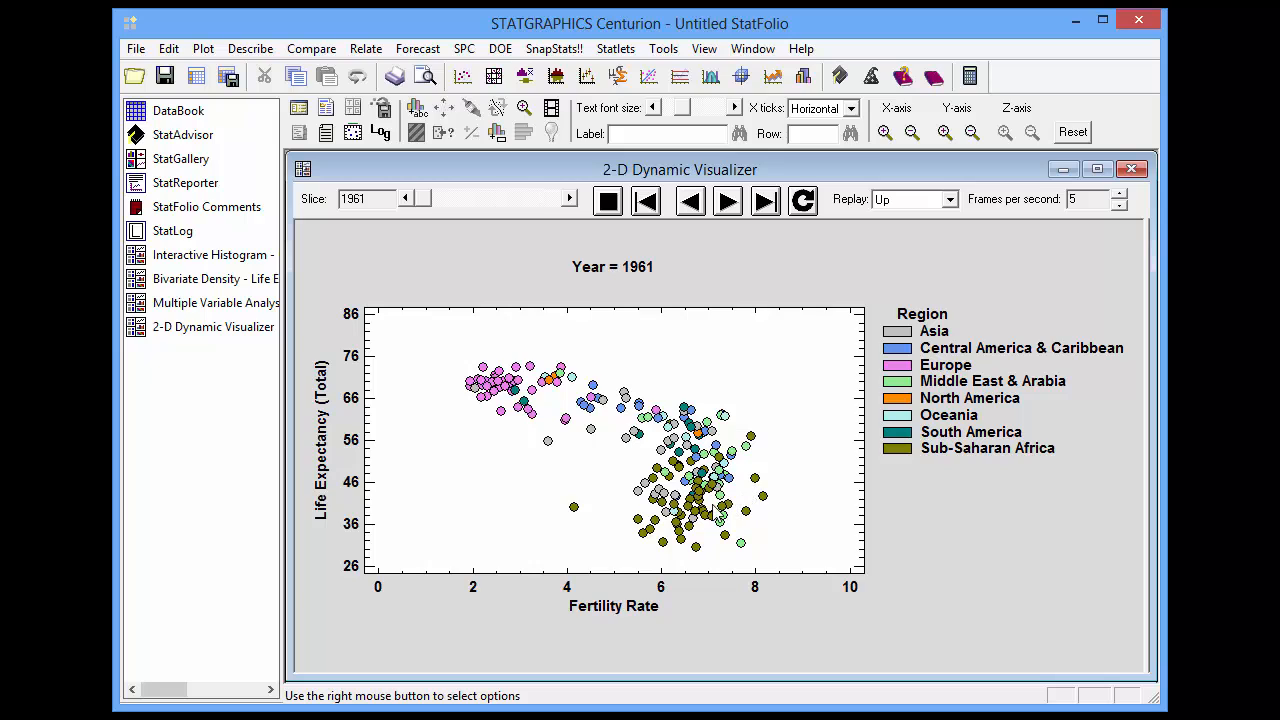
{"action": "mouse_move", "coordinate": [1116, 620]}
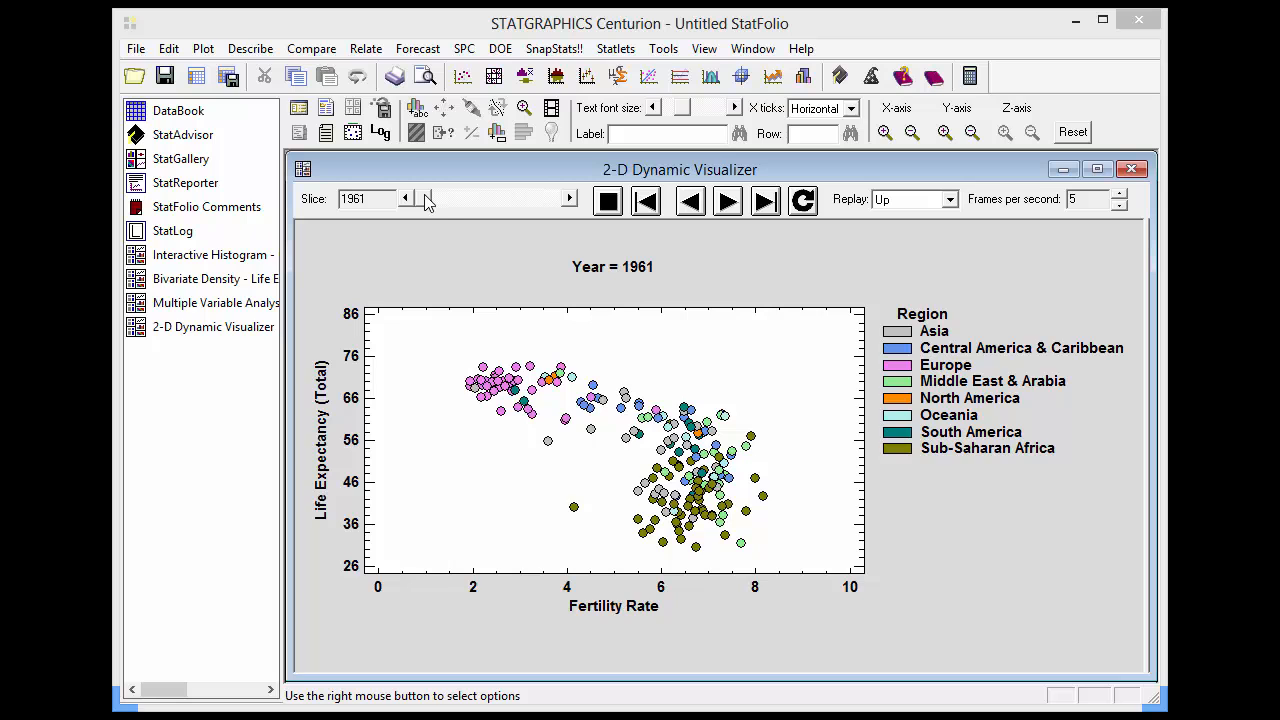
{"action": "left_click_drag", "start_coordinate": [428, 198], "coordinate": [516, 198]}
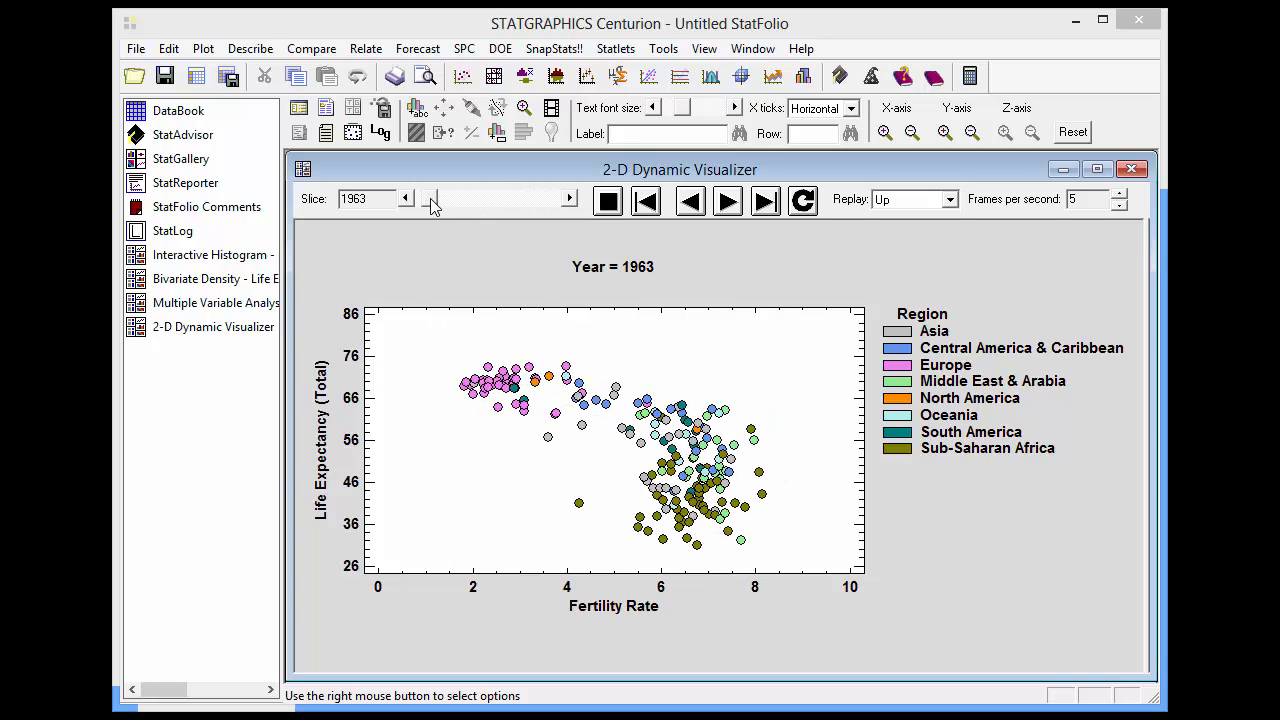
{"action": "left_click", "coordinate": [456, 200]}
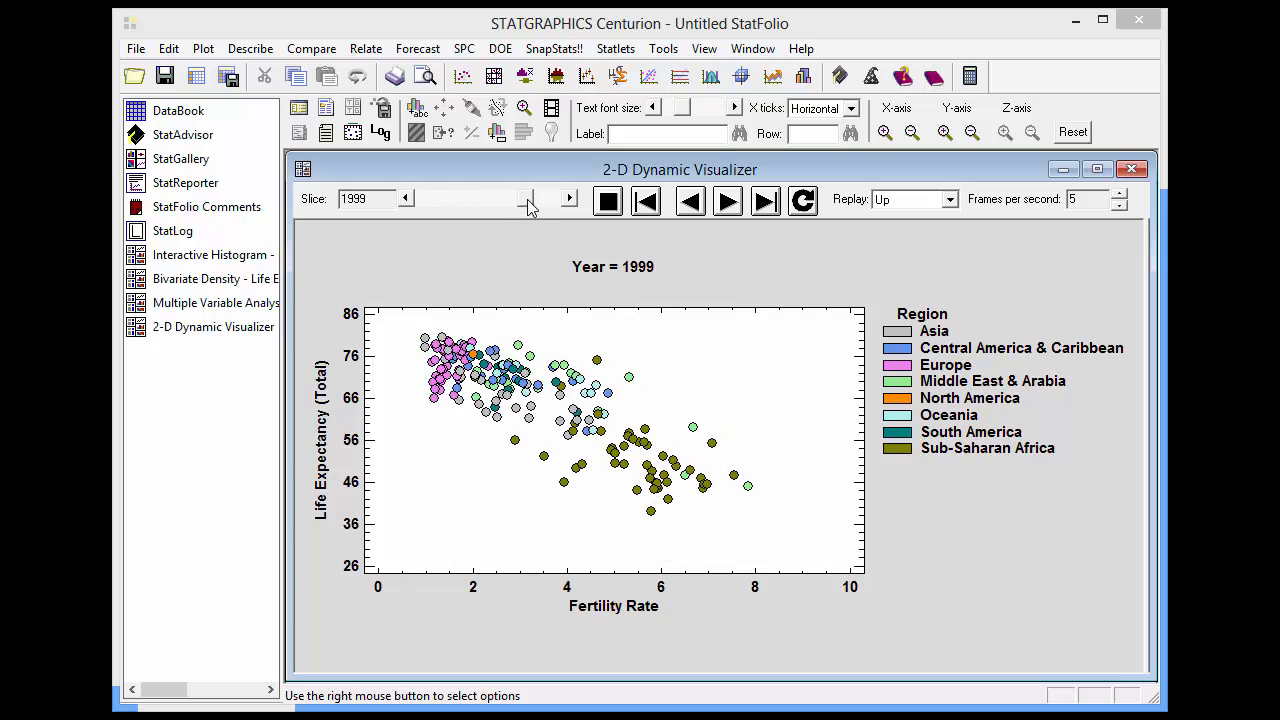
{"action": "left_click", "coordinate": [568, 198]}
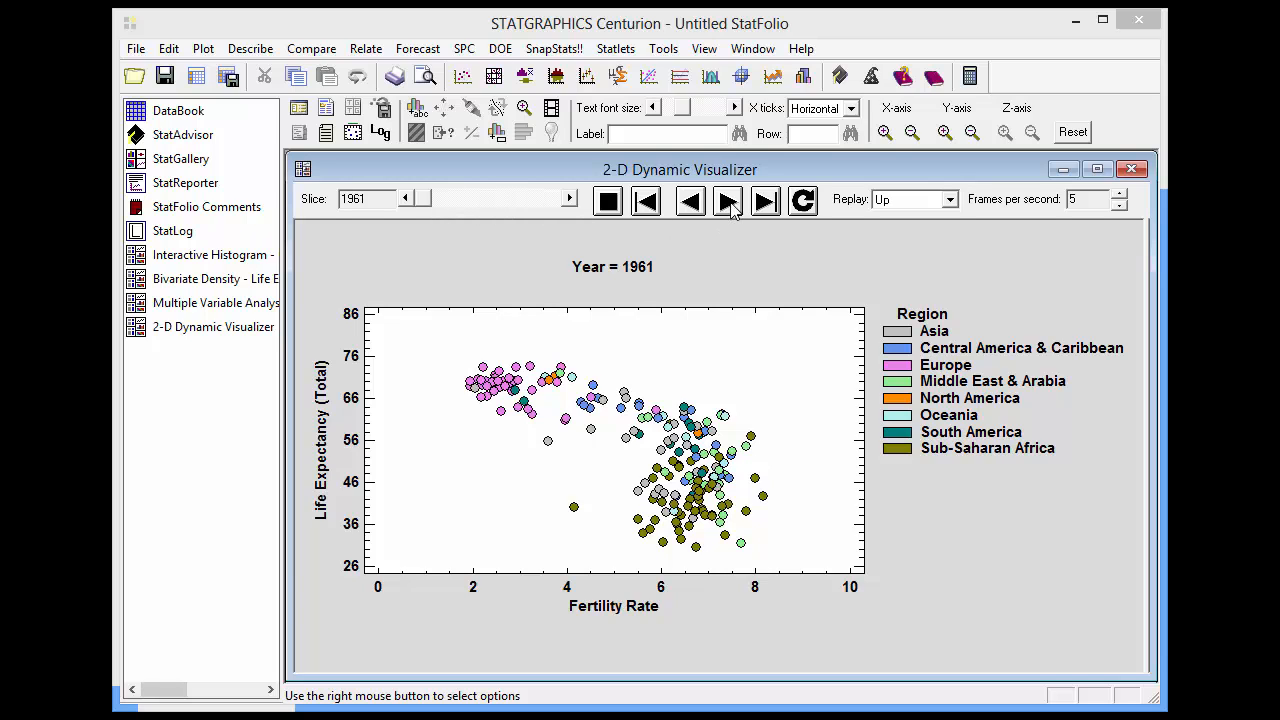
{"action": "left_click", "coordinate": [728, 200]}
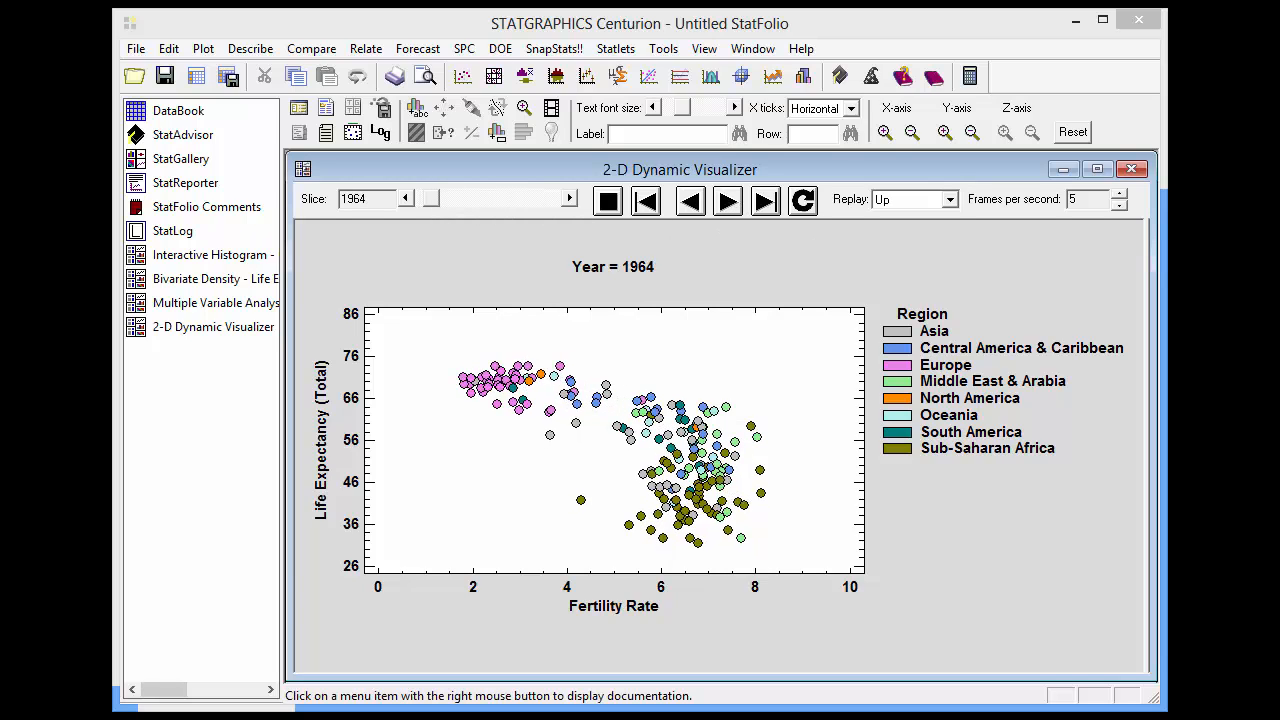
{"action": "left_click", "coordinate": [728, 200]}
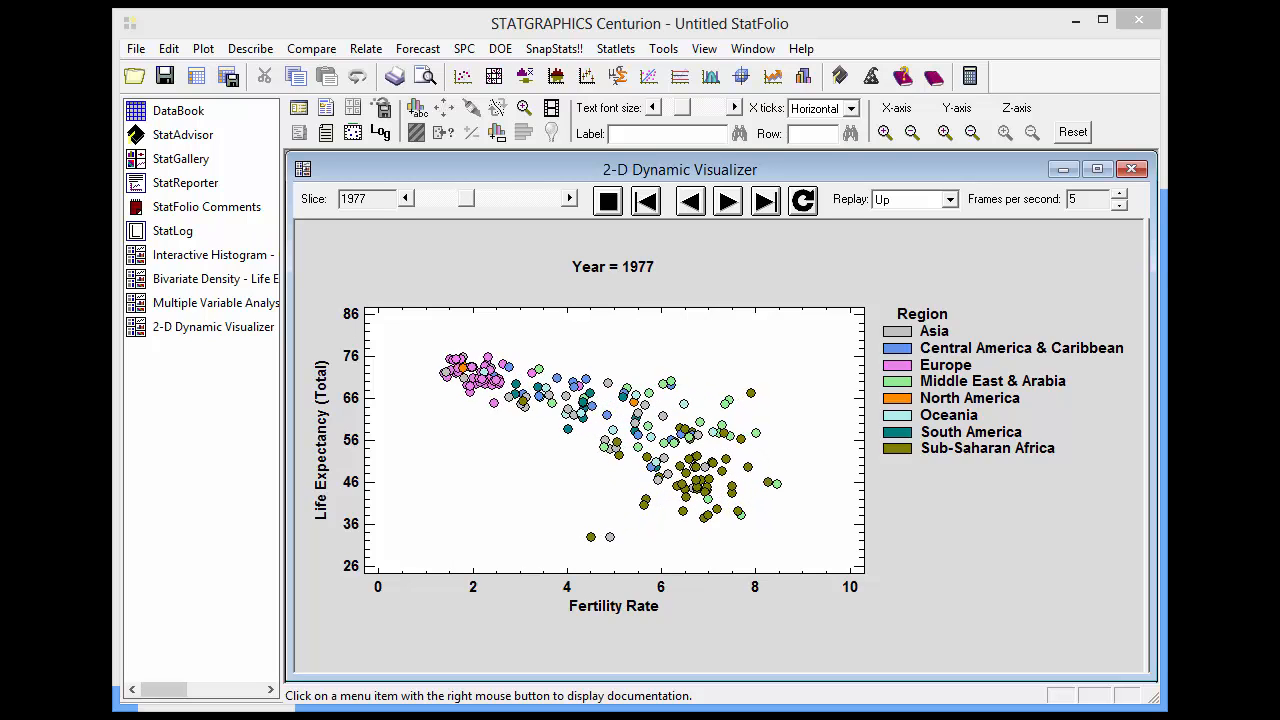
{"action": "left_click", "coordinate": [728, 200]}
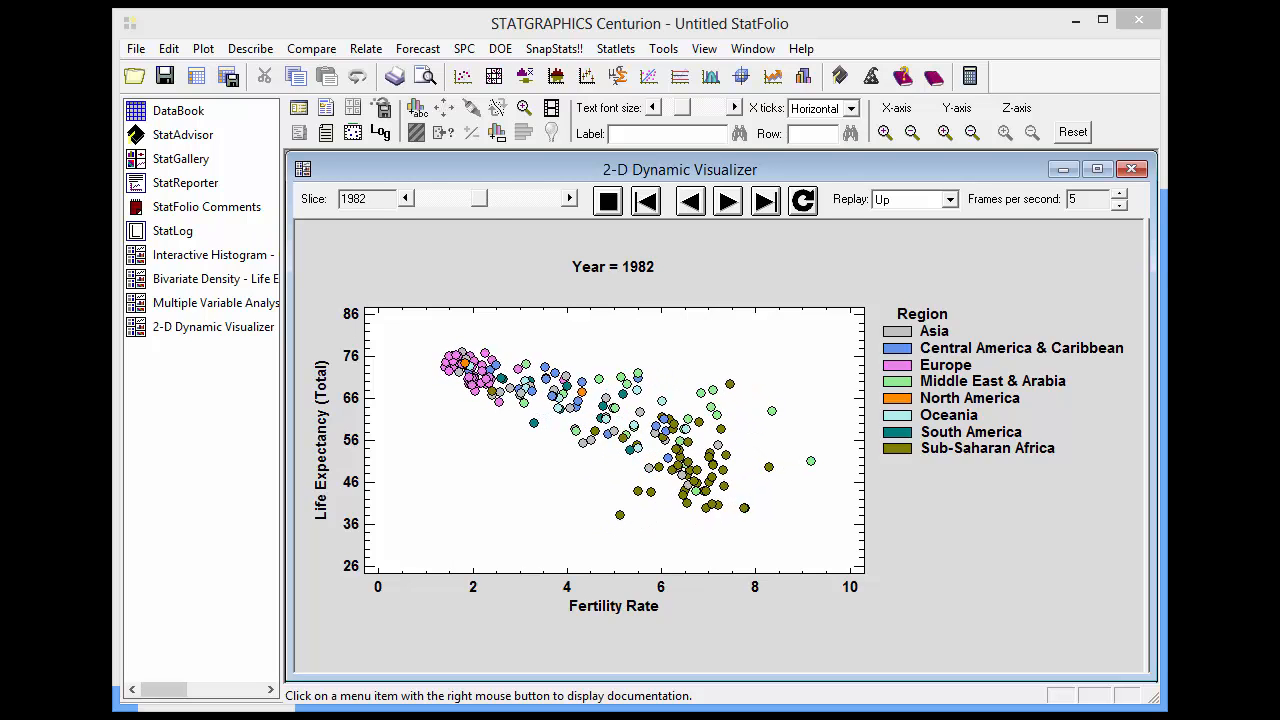
{"action": "left_click", "coordinate": [728, 200]}
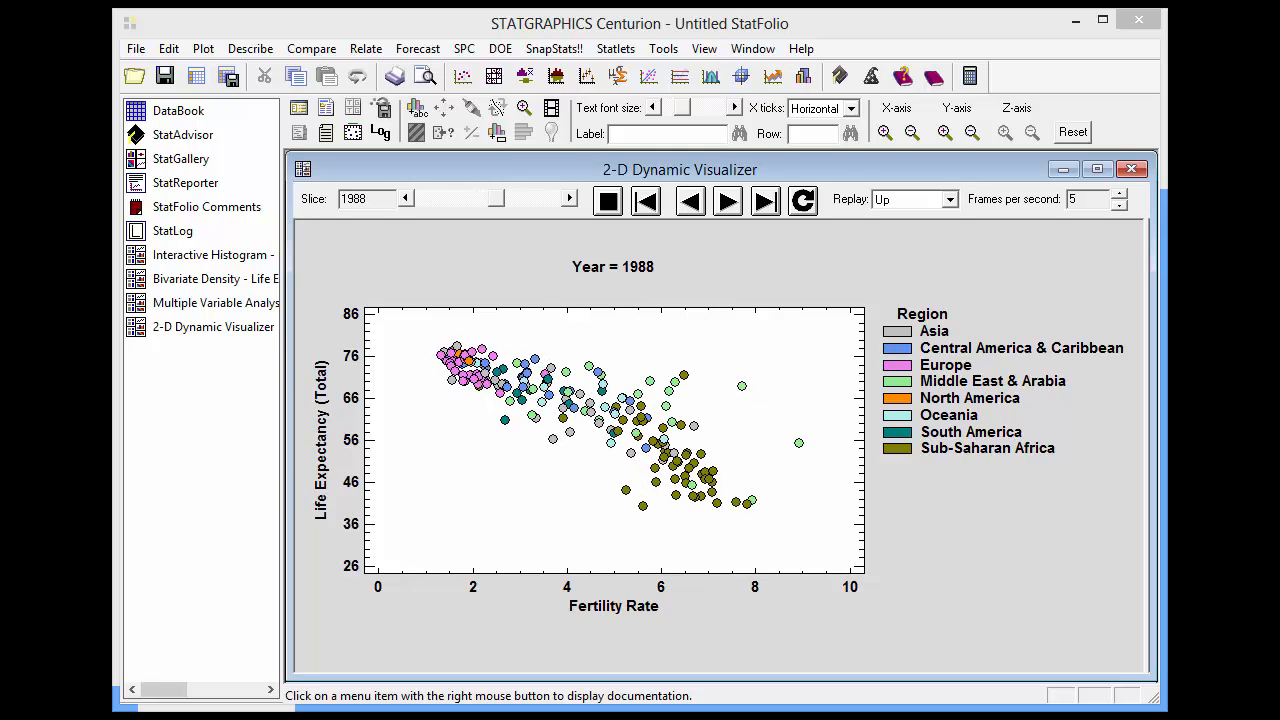
{"action": "left_click", "coordinate": [728, 200]}
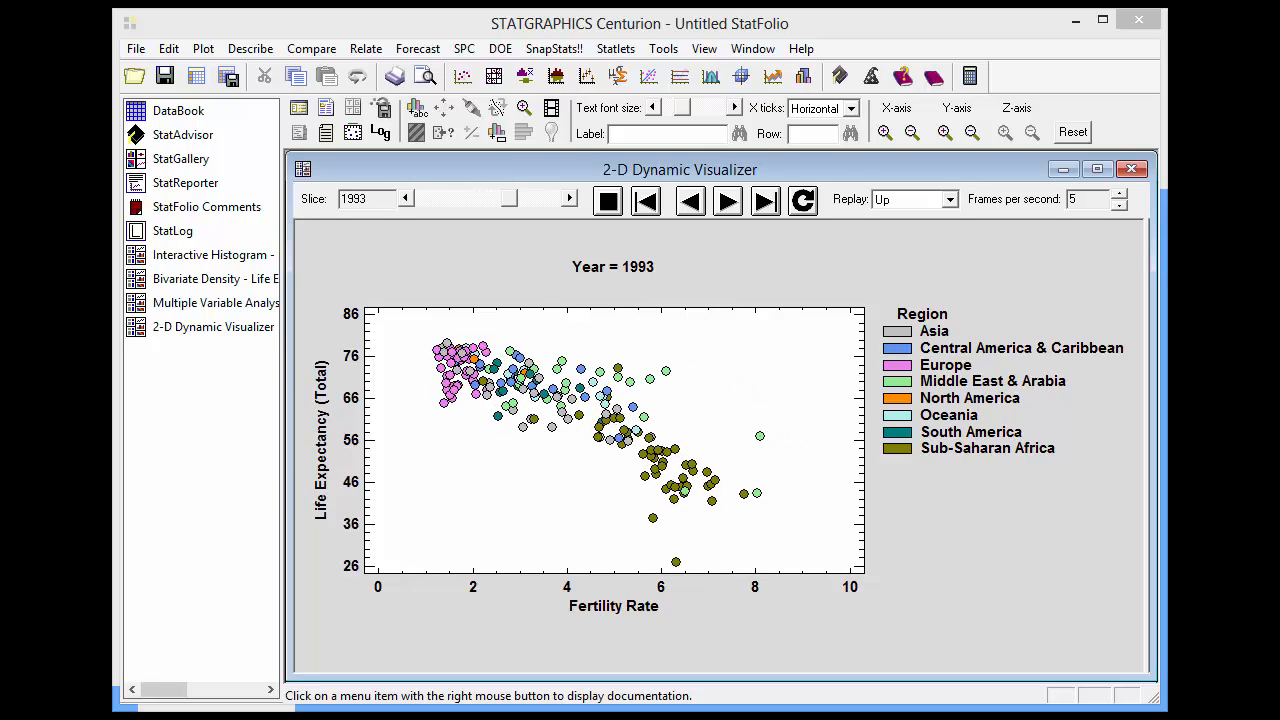
{"action": "left_click", "coordinate": [728, 200]}
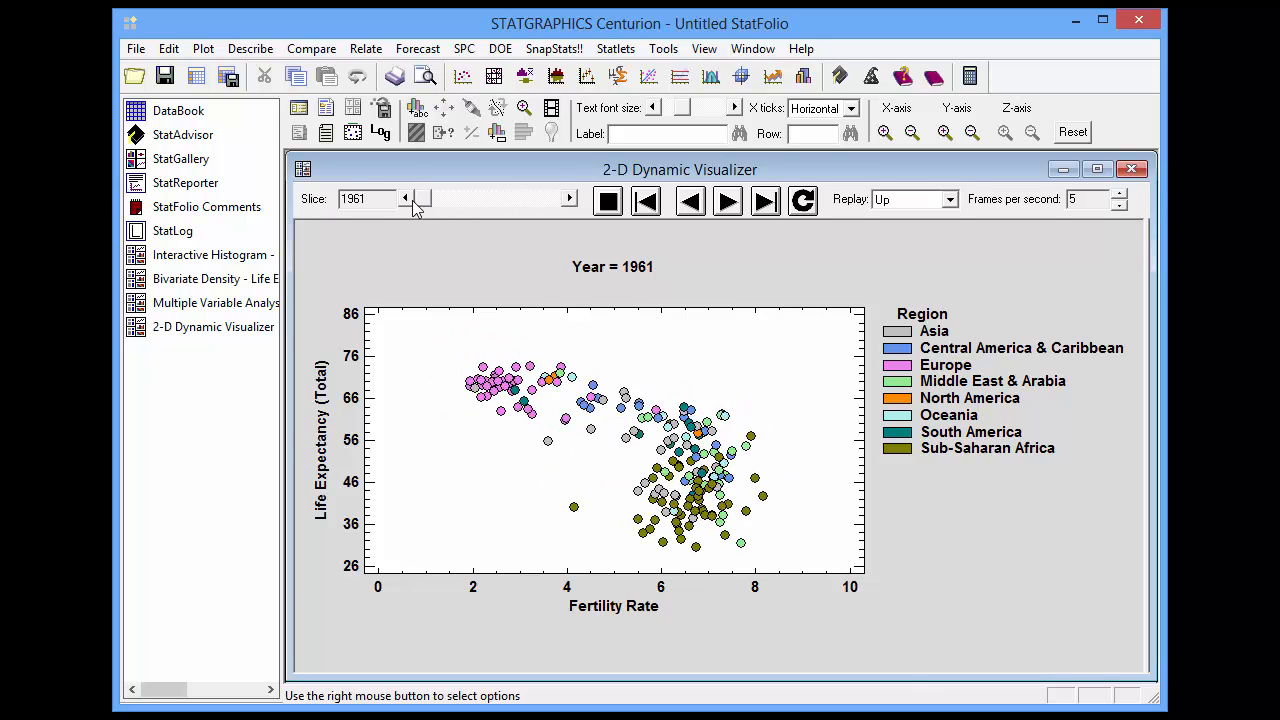
Step: Label and trace breadcrumbs only for the selected identifier MEX
{"action": "right_click", "coordinate": [820, 260]}
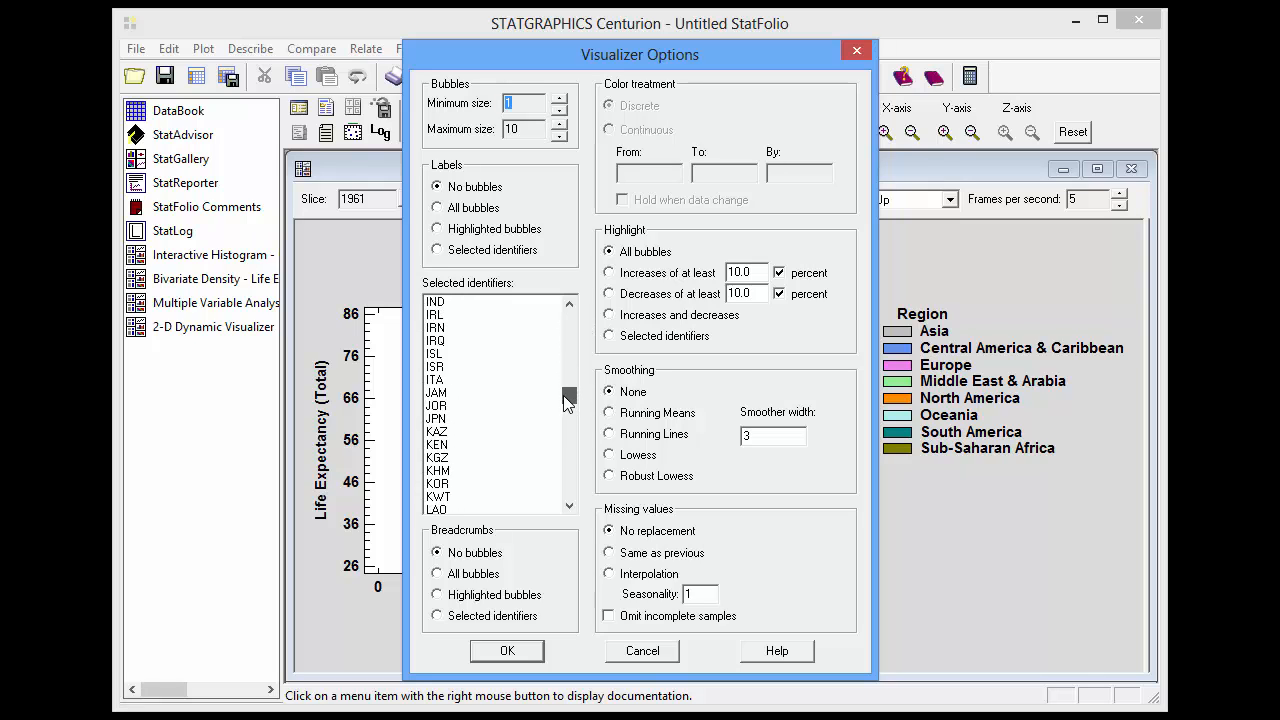
{"action": "scroll", "scroll_direction": "down", "scroll_amount": 3}
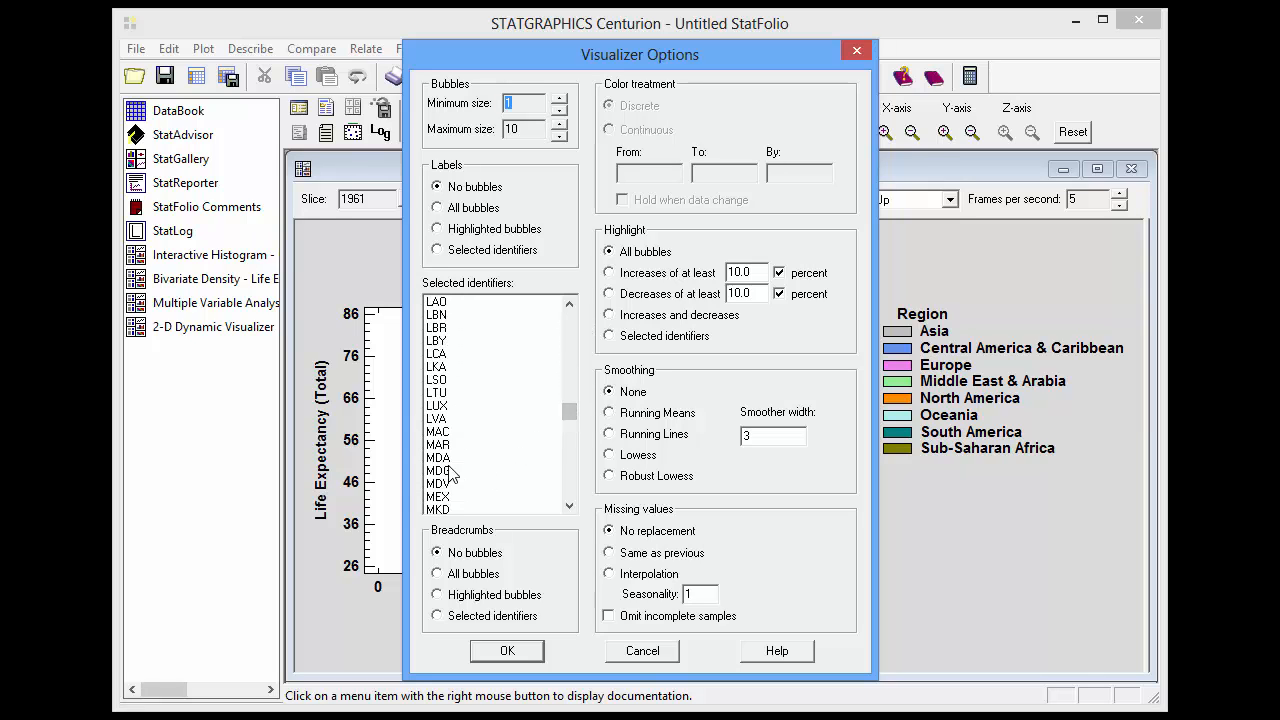
{"action": "left_click", "coordinate": [438, 496]}
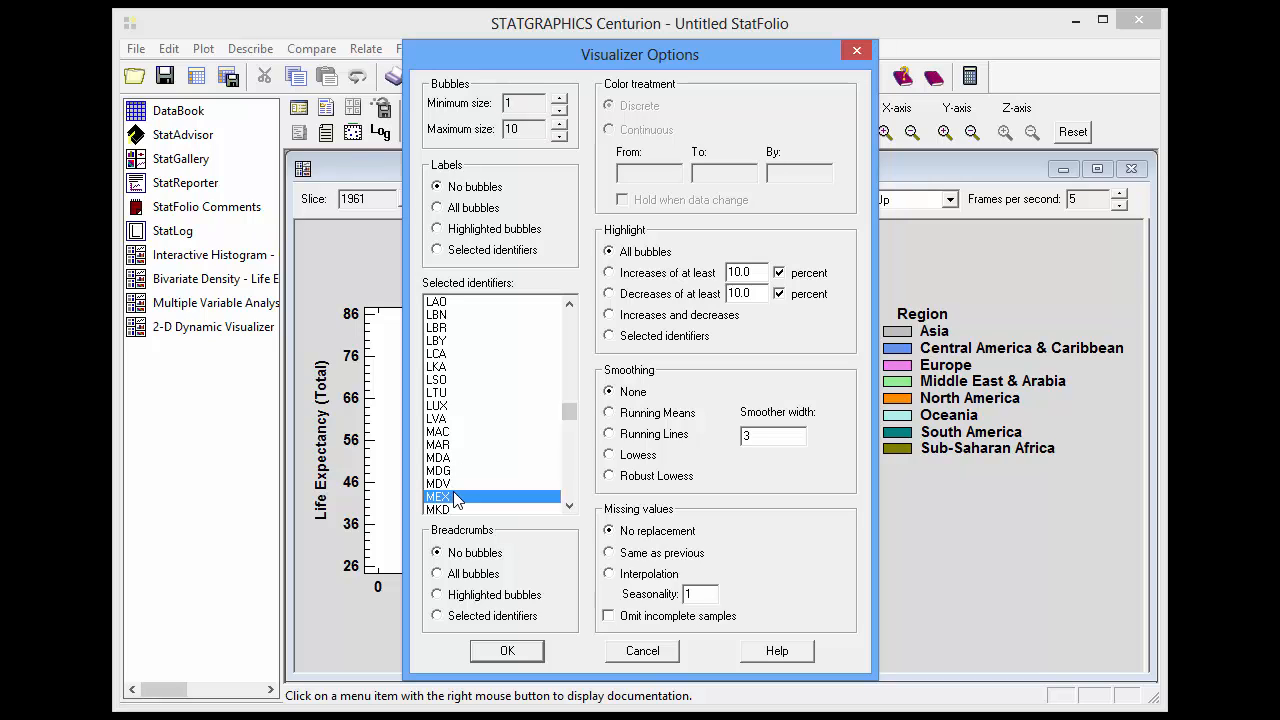
{"action": "mouse_move", "coordinate": [452, 490]}
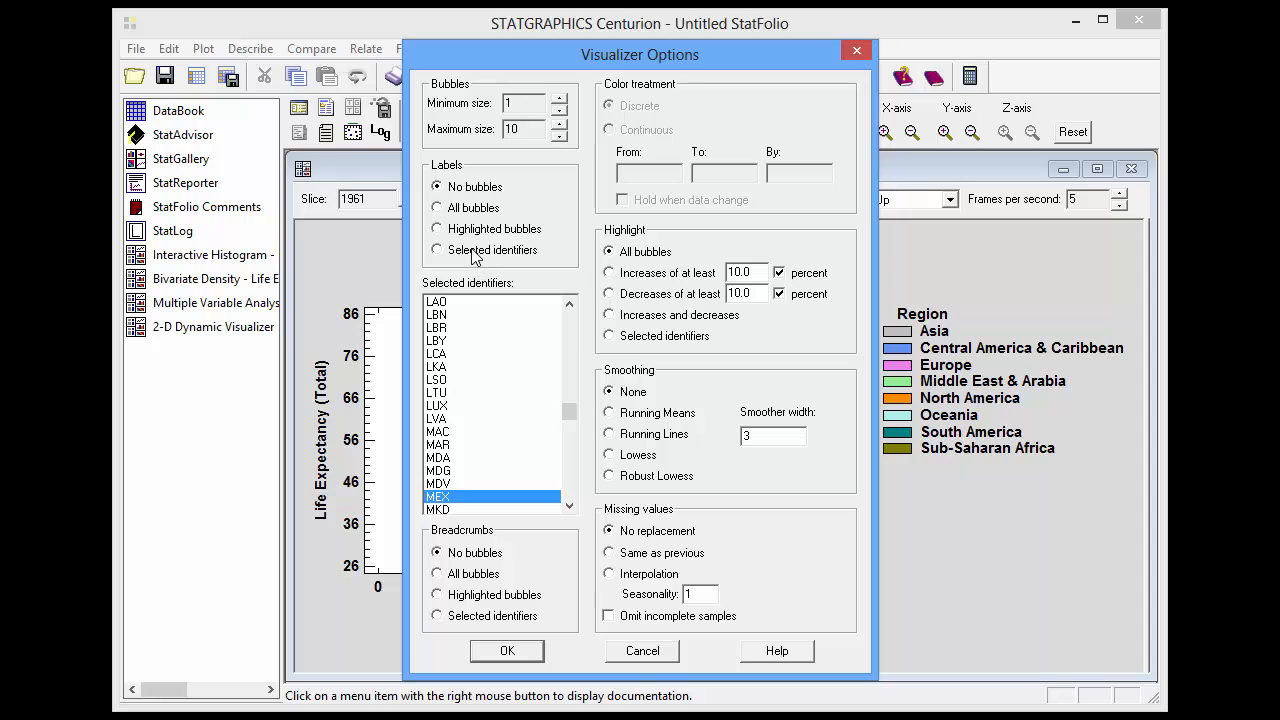
{"action": "left_click", "coordinate": [436, 250]}
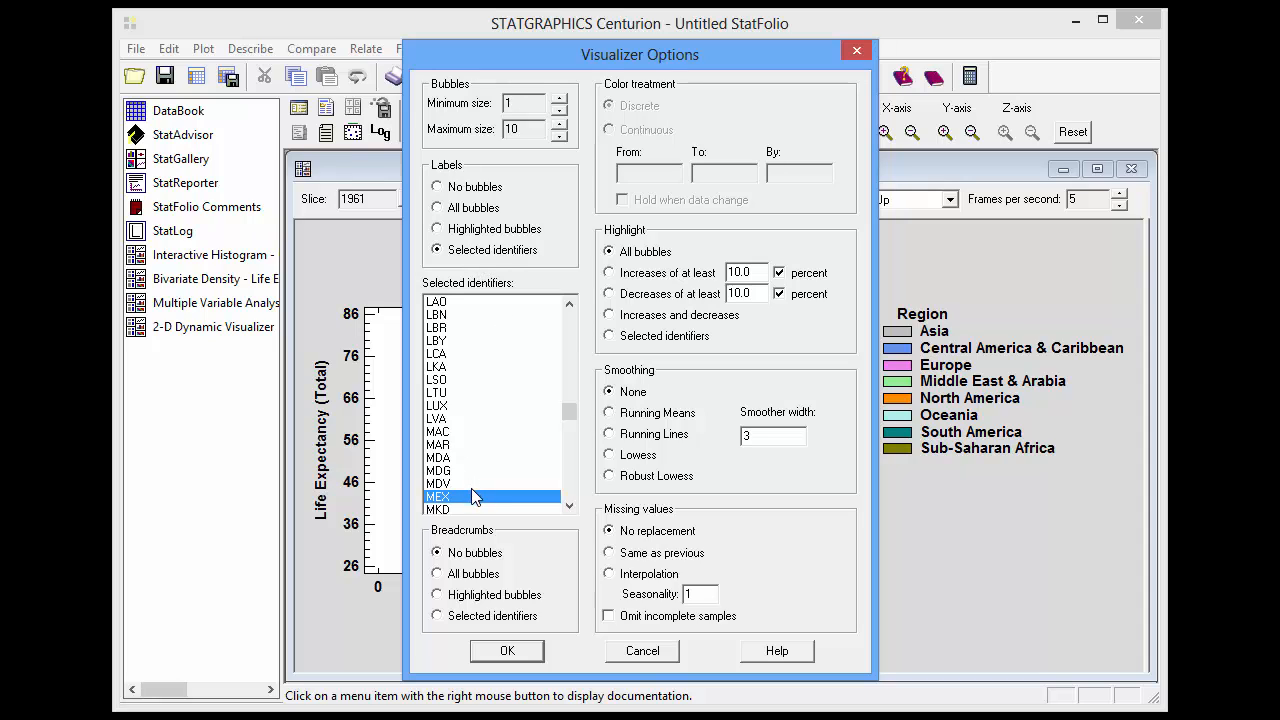
{"action": "mouse_move", "coordinate": [496, 620]}
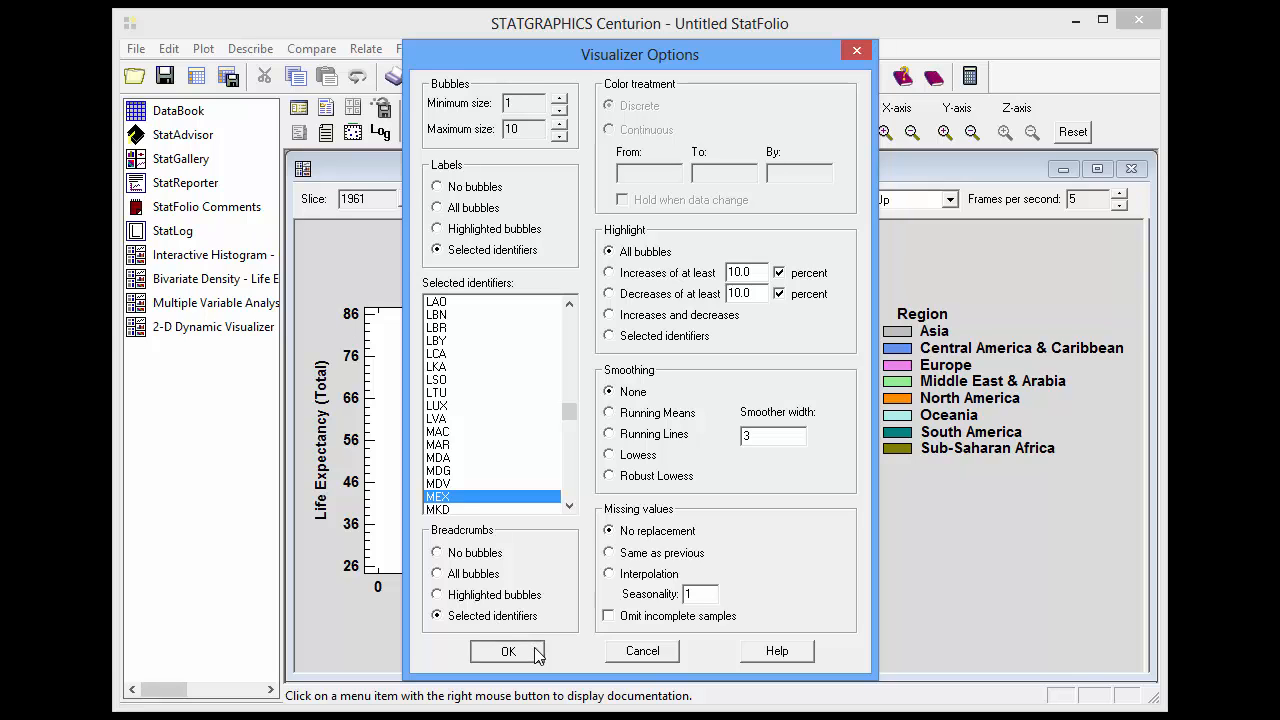
{"action": "left_click", "coordinate": [508, 652]}
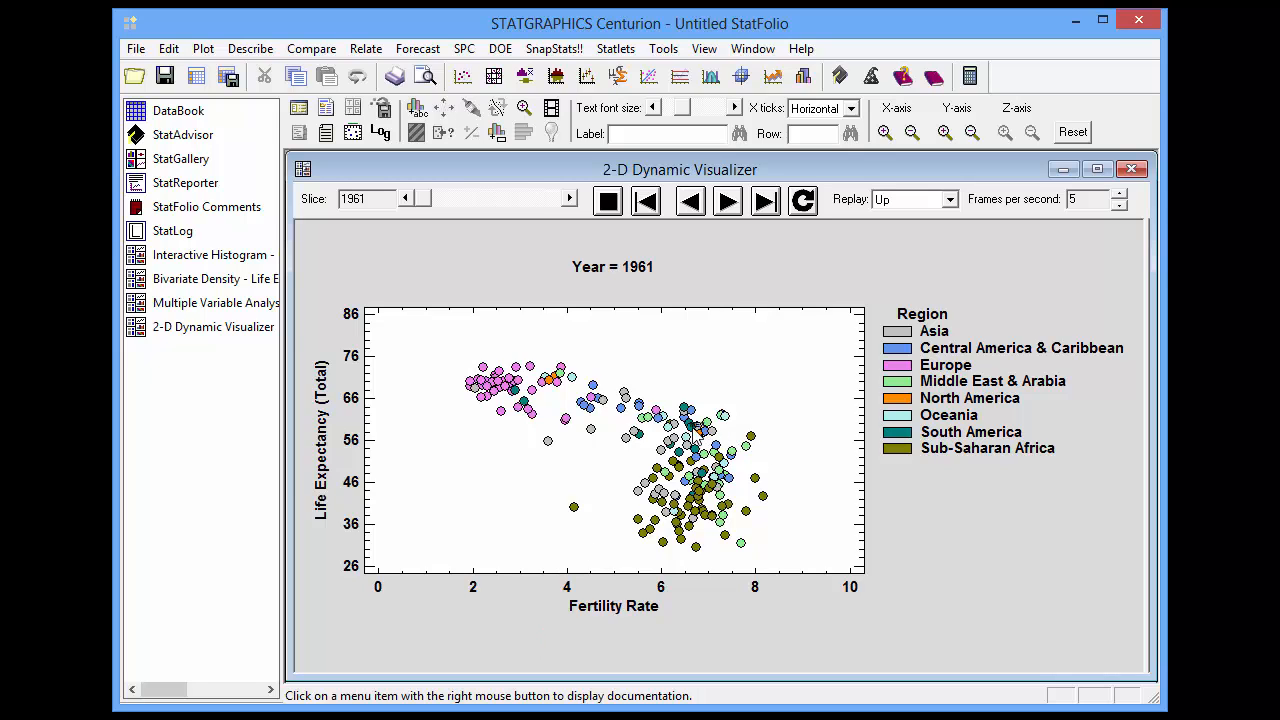
{"action": "mouse_move", "coordinate": [698, 436]}
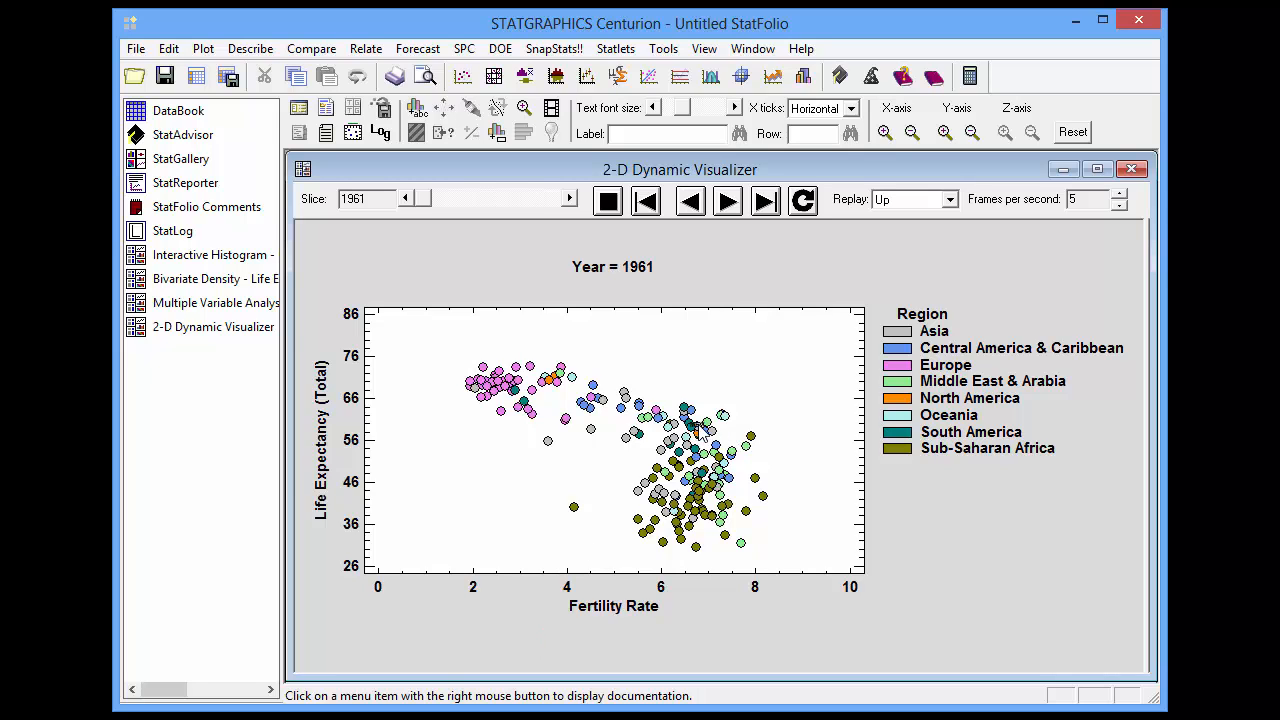
{"action": "mouse_move", "coordinate": [692, 428]}
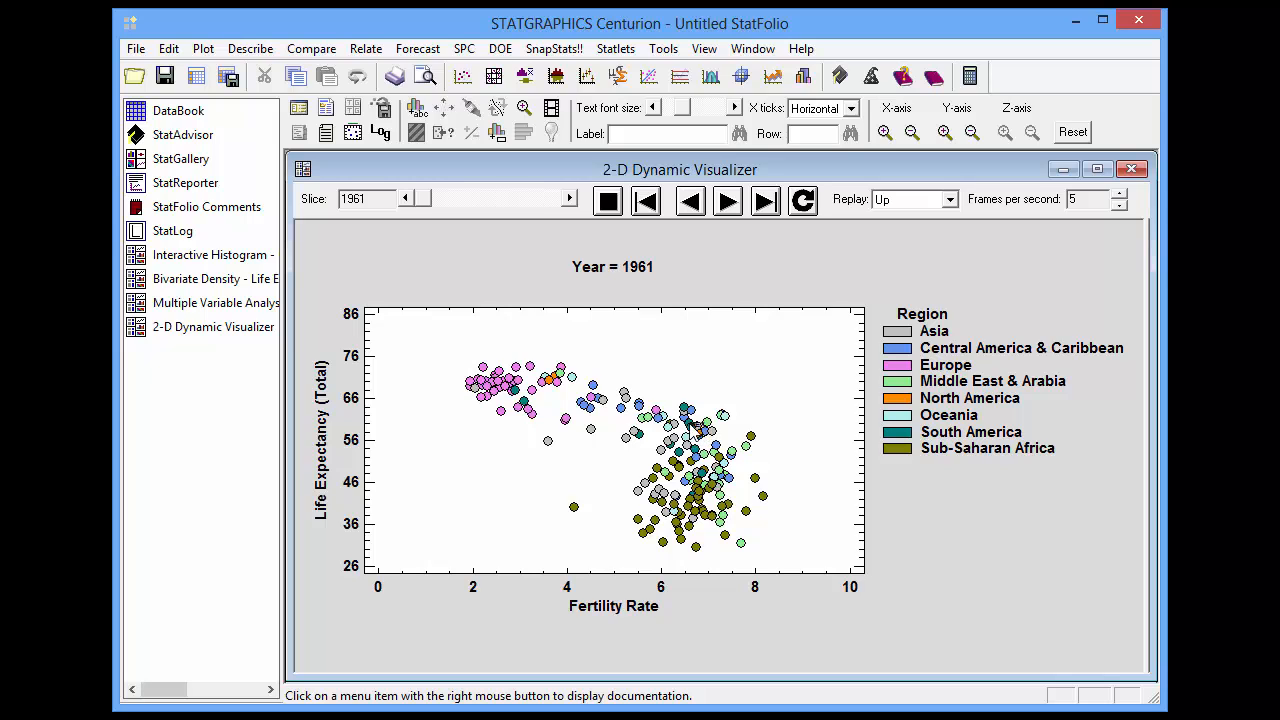
{"action": "mouse_move", "coordinate": [852, 504]}
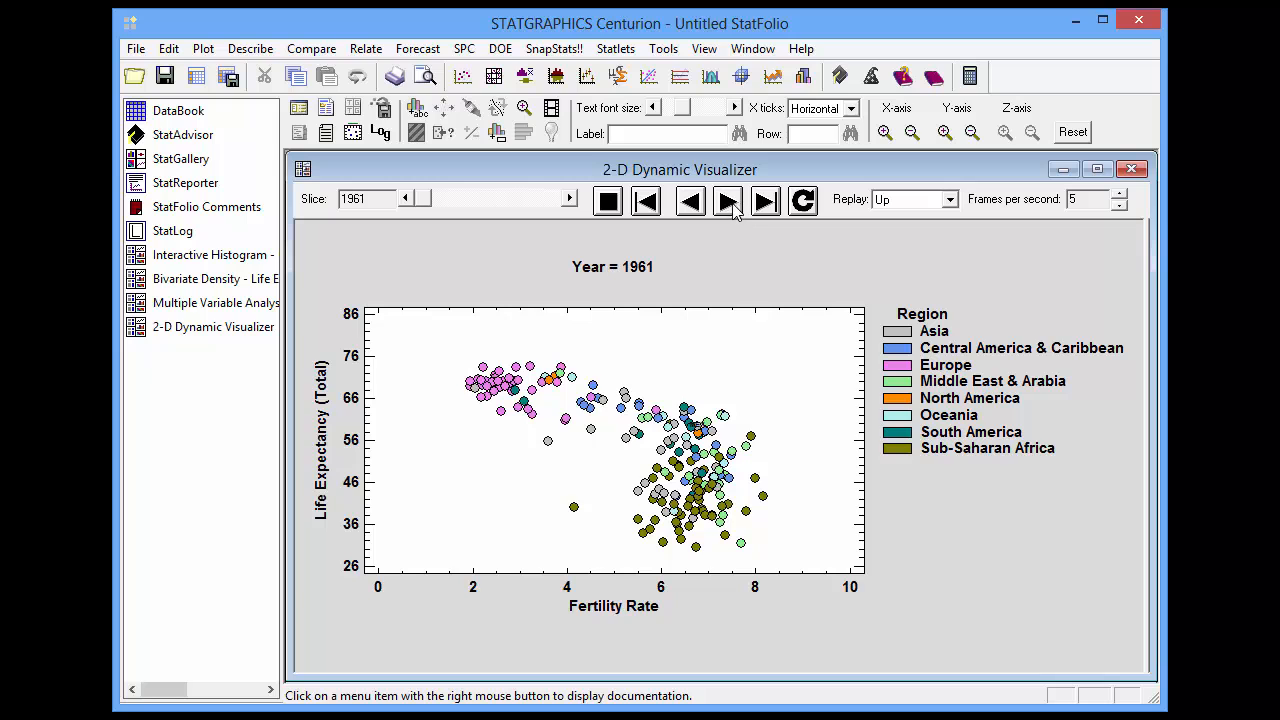
Step: Play the animation from 1961 to 2004 so the MEX bubble leaves a trail
{"action": "left_click", "coordinate": [728, 200]}
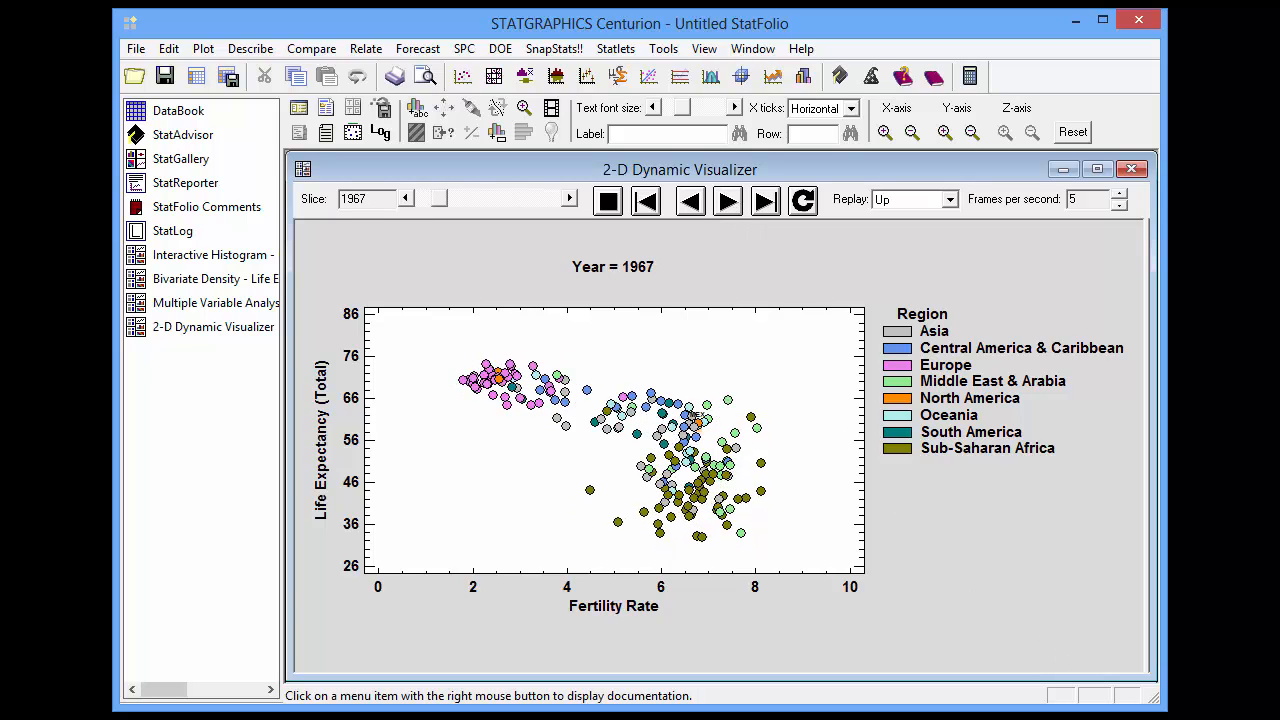
{"action": "left_click", "coordinate": [728, 200]}
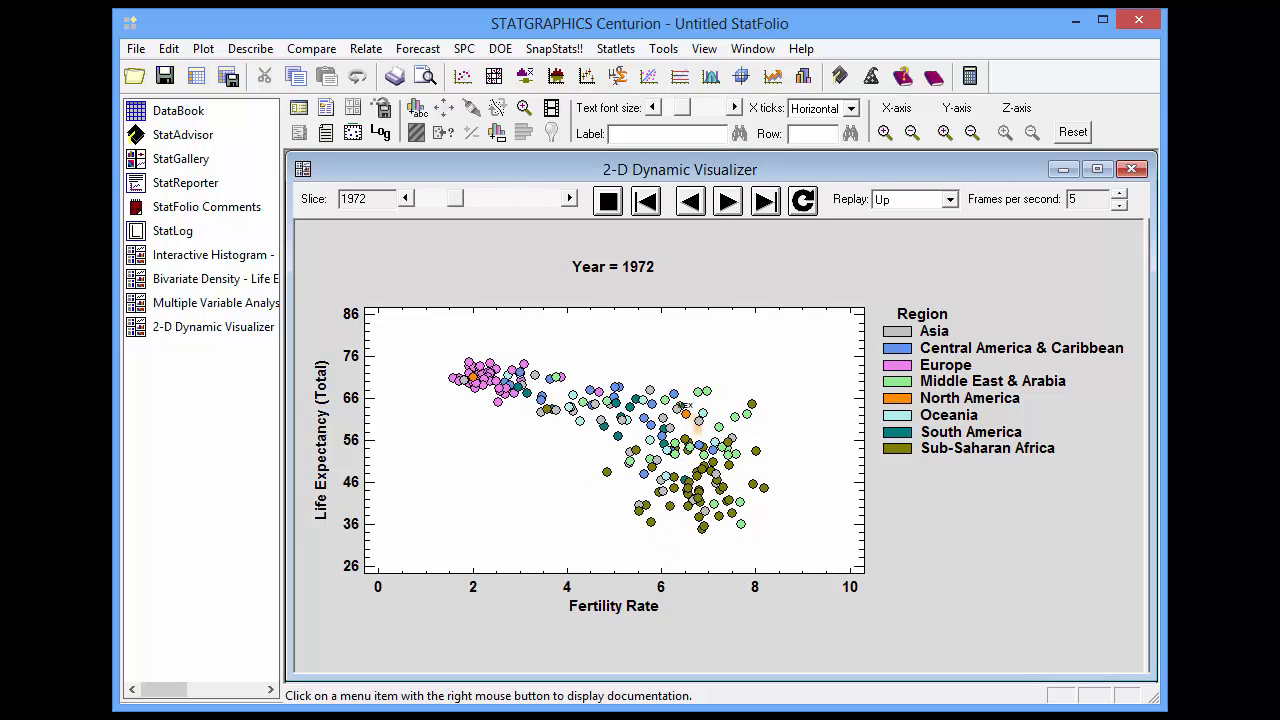
{"action": "left_click", "coordinate": [728, 200]}
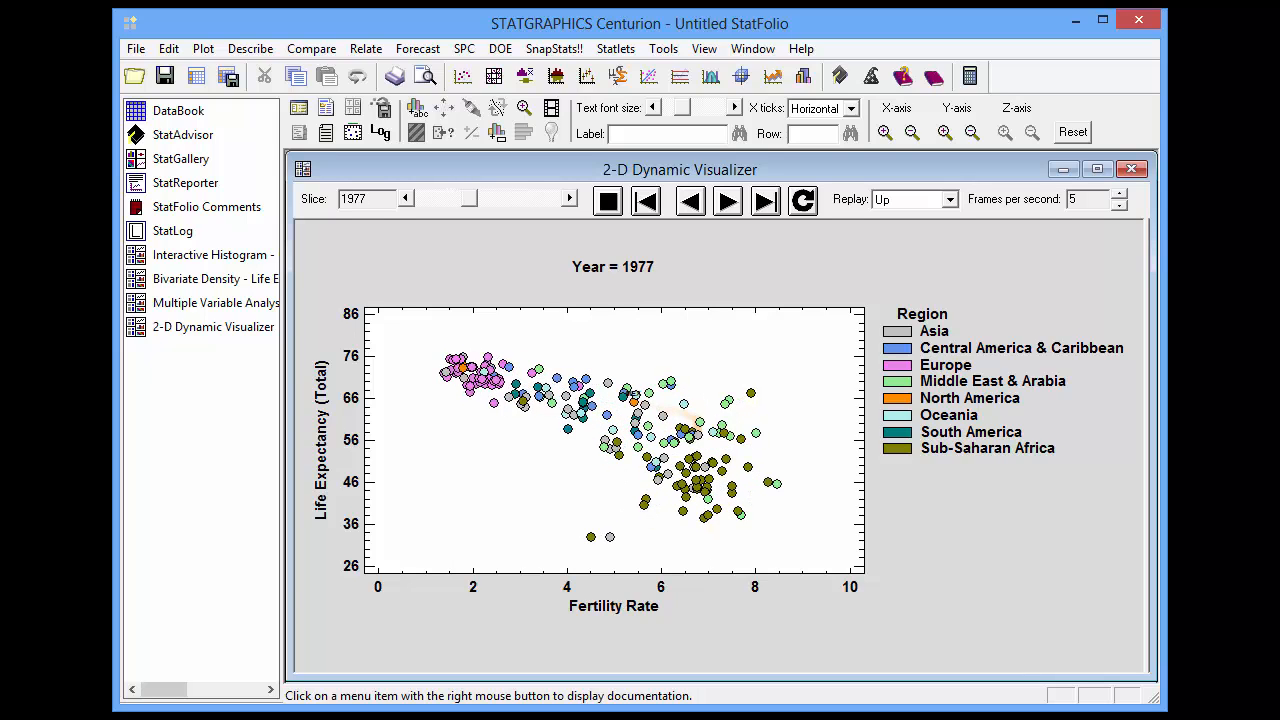
{"action": "left_click", "coordinate": [728, 200]}
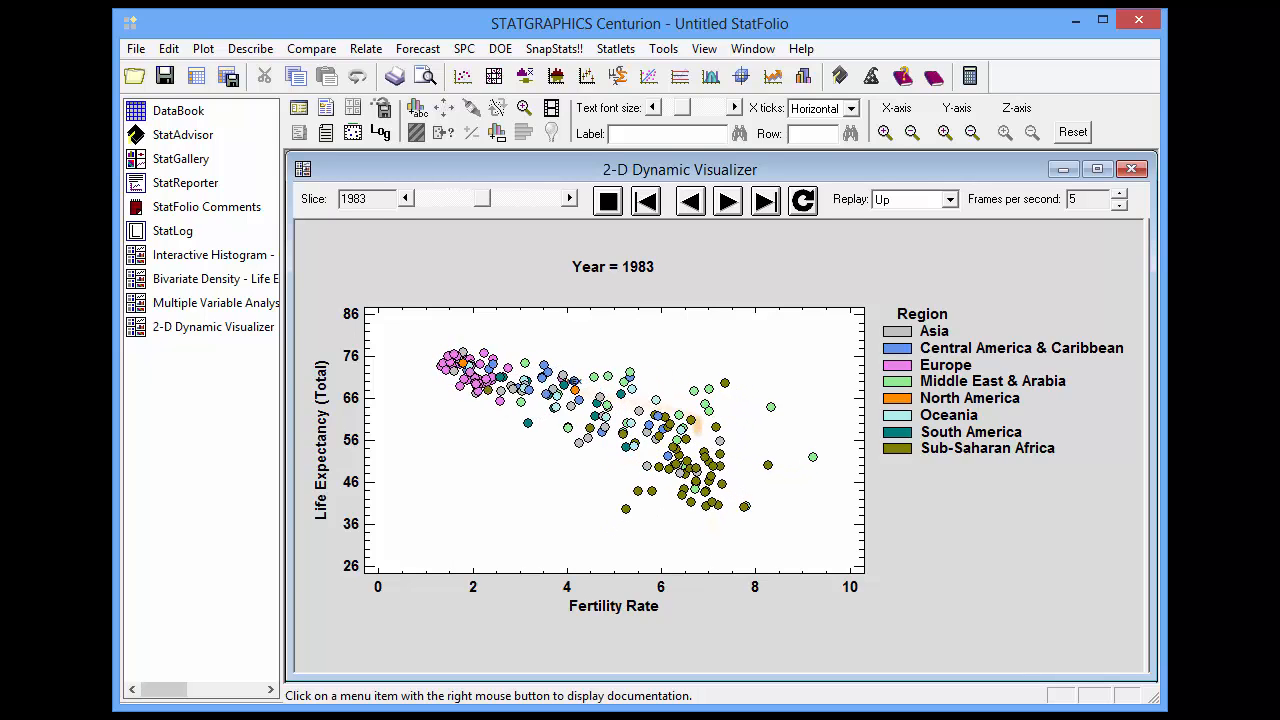
{"action": "left_click", "coordinate": [728, 200]}
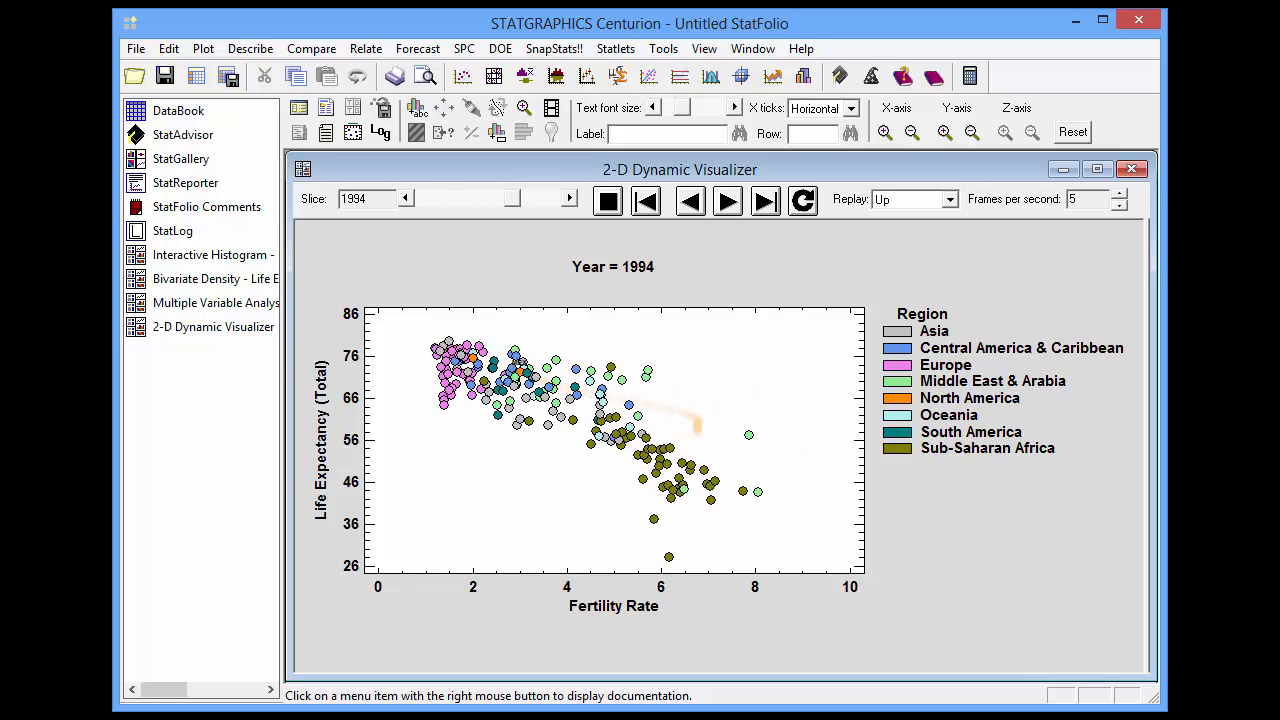
{"action": "left_click", "coordinate": [728, 200]}
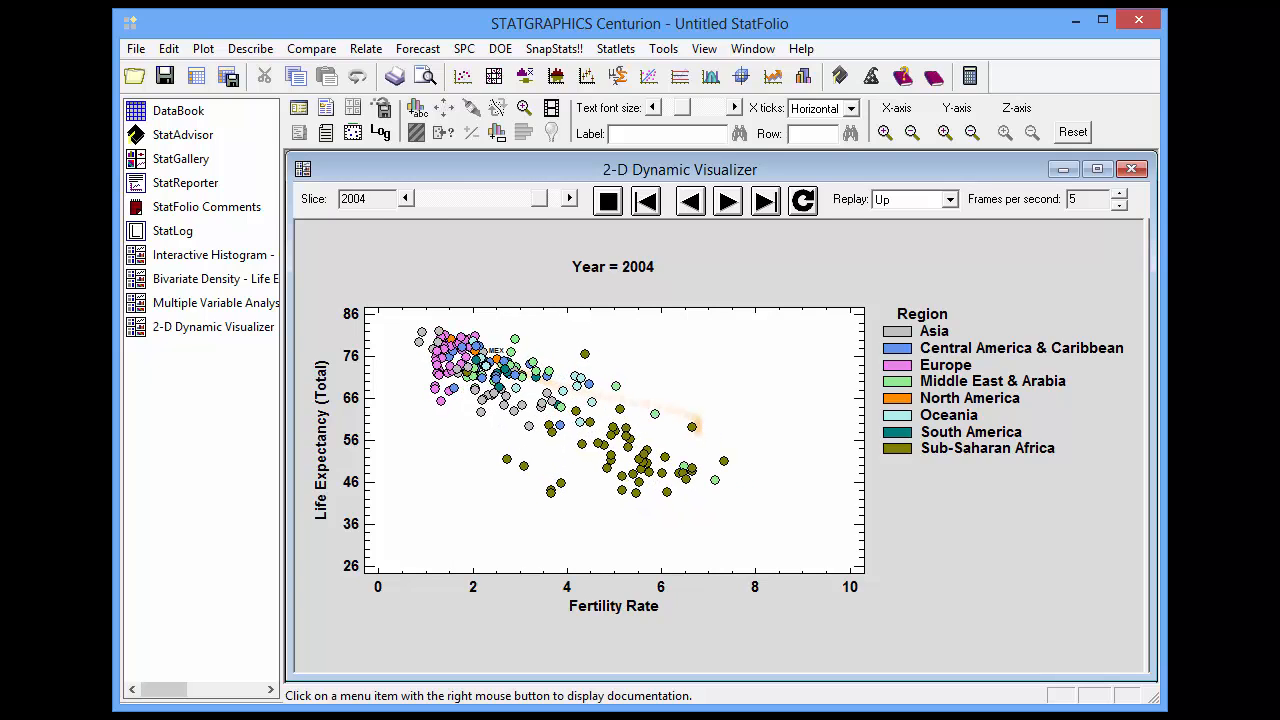
{"action": "left_click", "coordinate": [728, 200]}
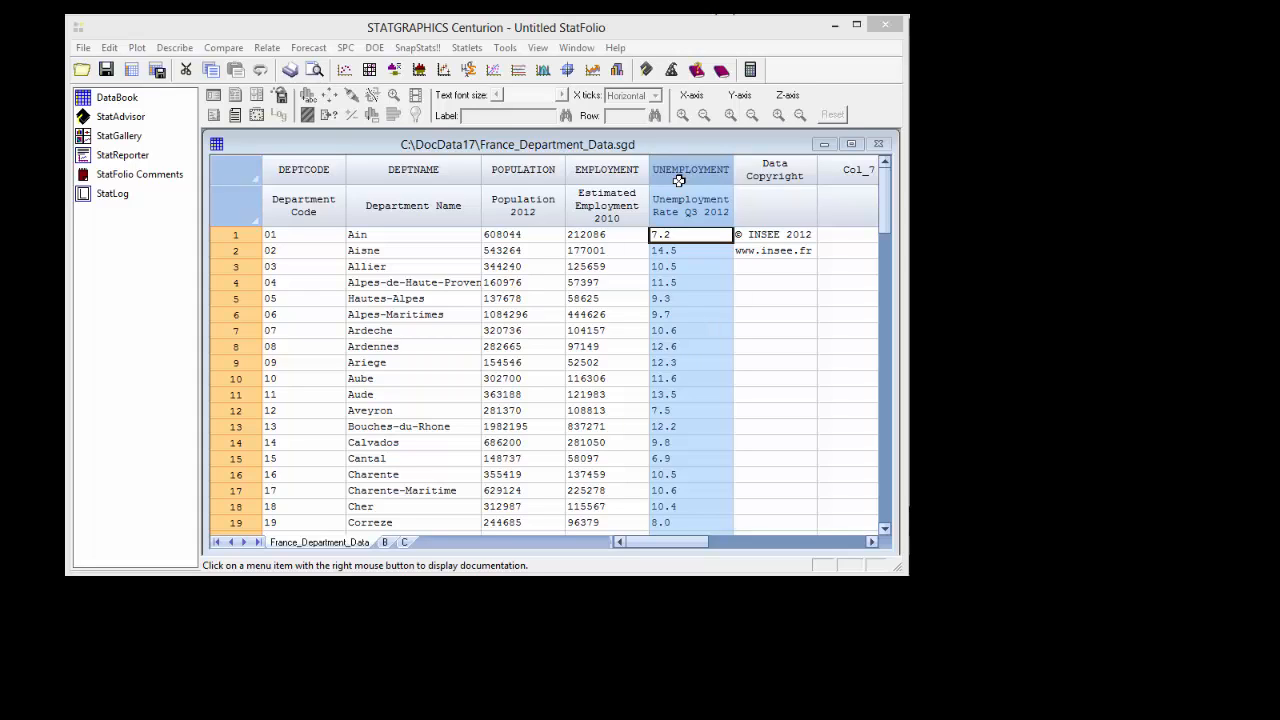
{"action": "mouse_move", "coordinate": [700, 212]}
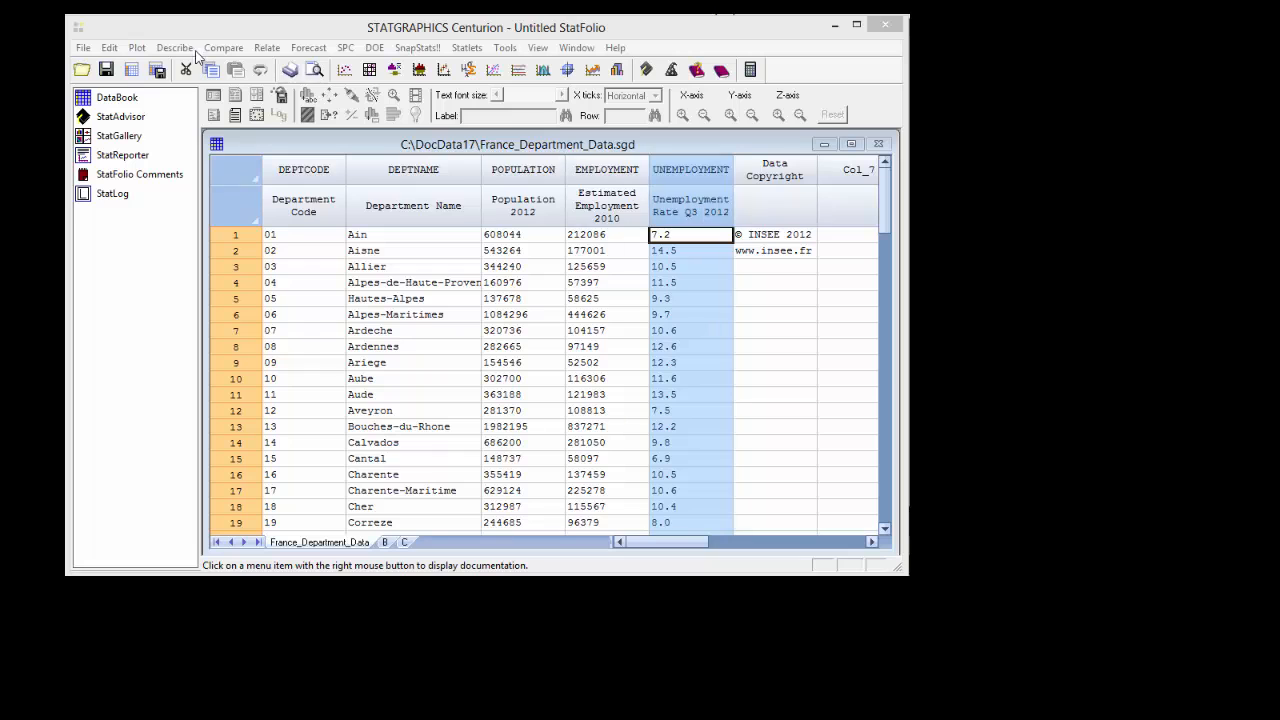
Step: Start a Demographic Map with UNEMPLOYMENT as data and DEPTCODE as region names
{"action": "left_click", "coordinate": [136, 48]}
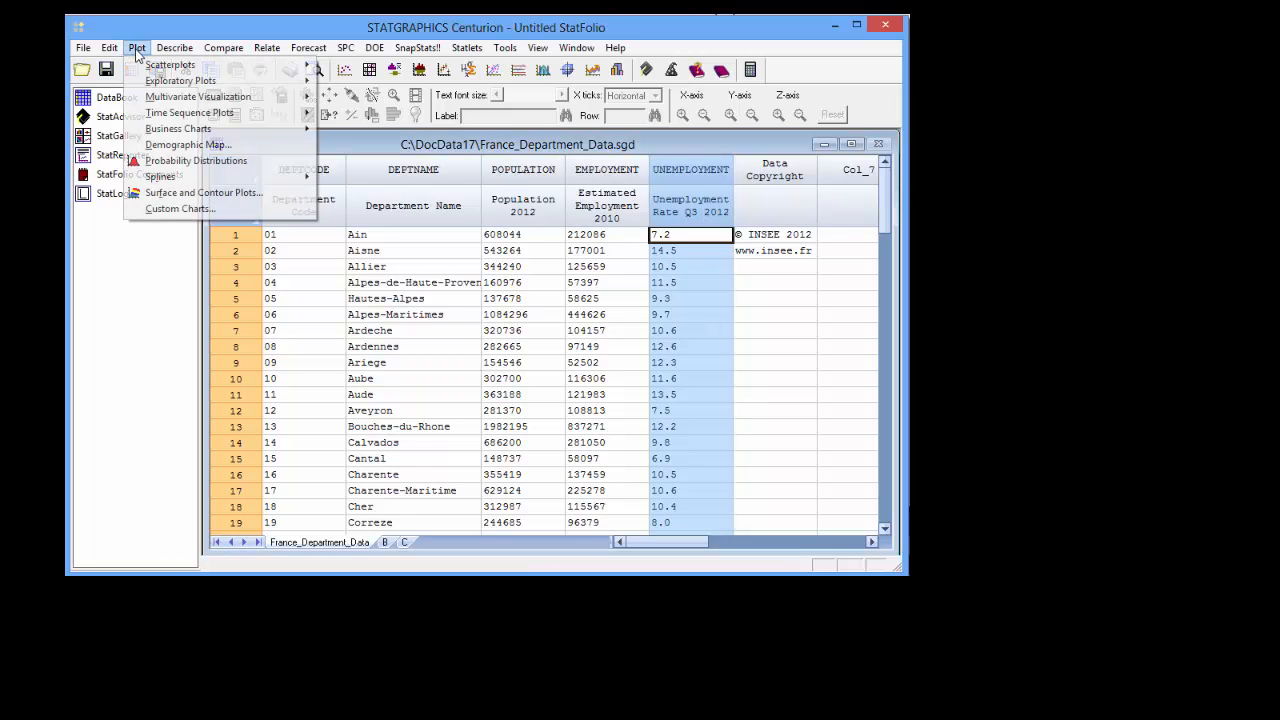
{"action": "left_click", "coordinate": [188, 144]}
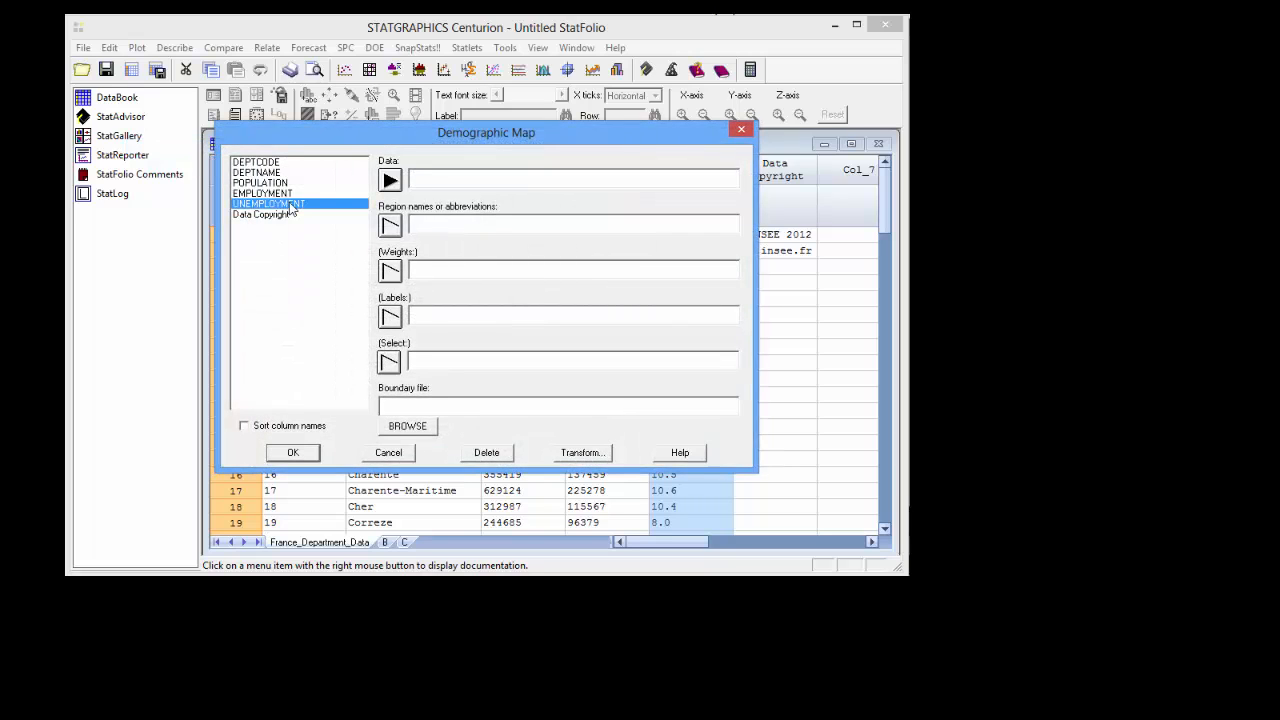
{"action": "left_click", "coordinate": [388, 180]}
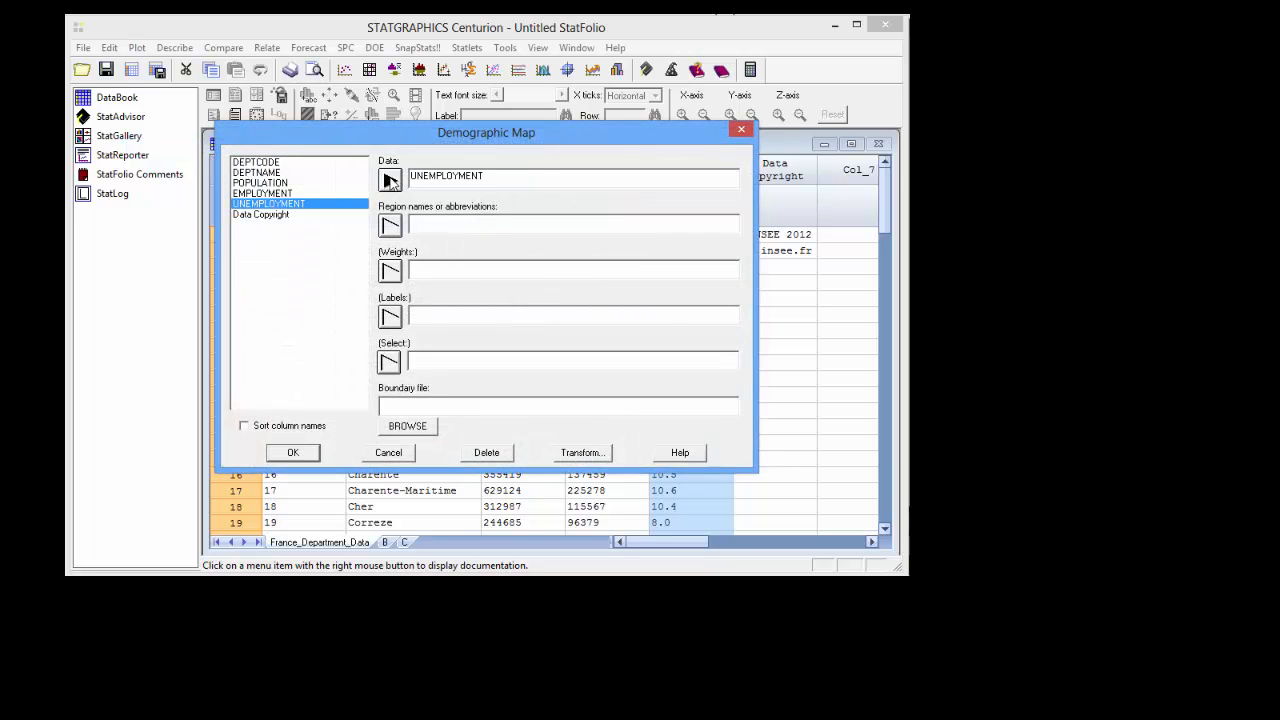
{"action": "left_click", "coordinate": [256, 160]}
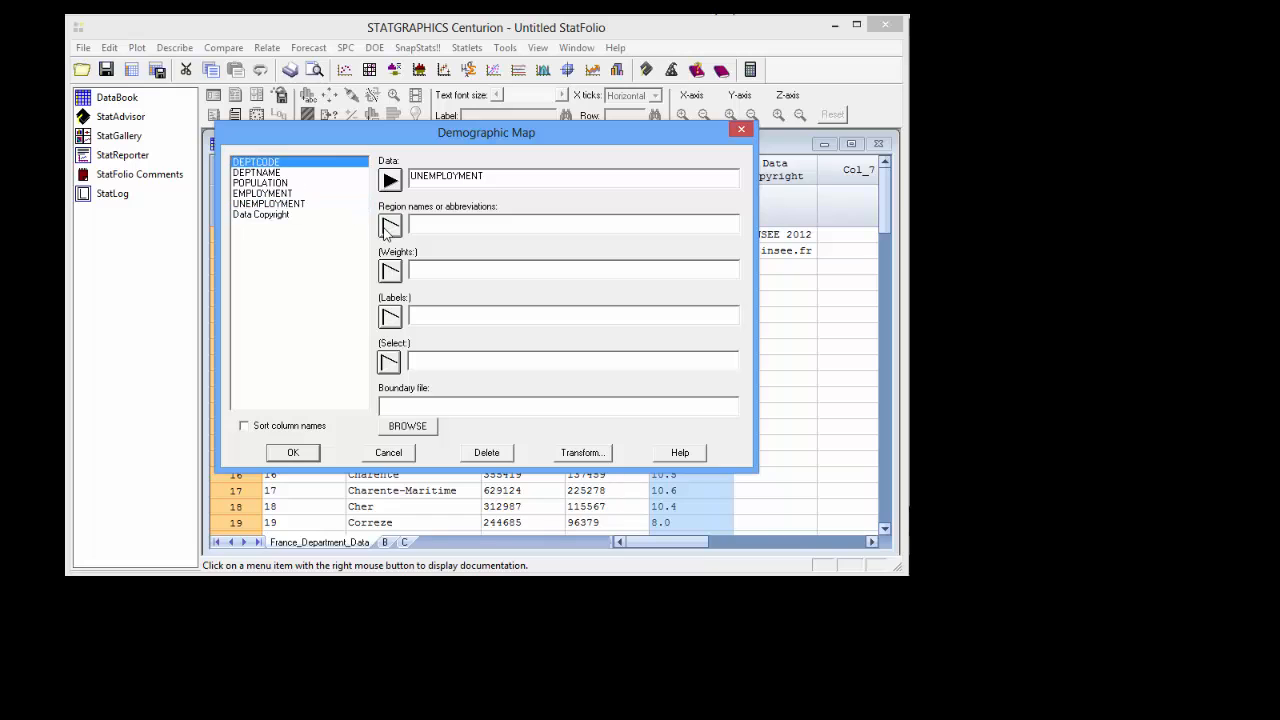
{"action": "left_click", "coordinate": [388, 224]}
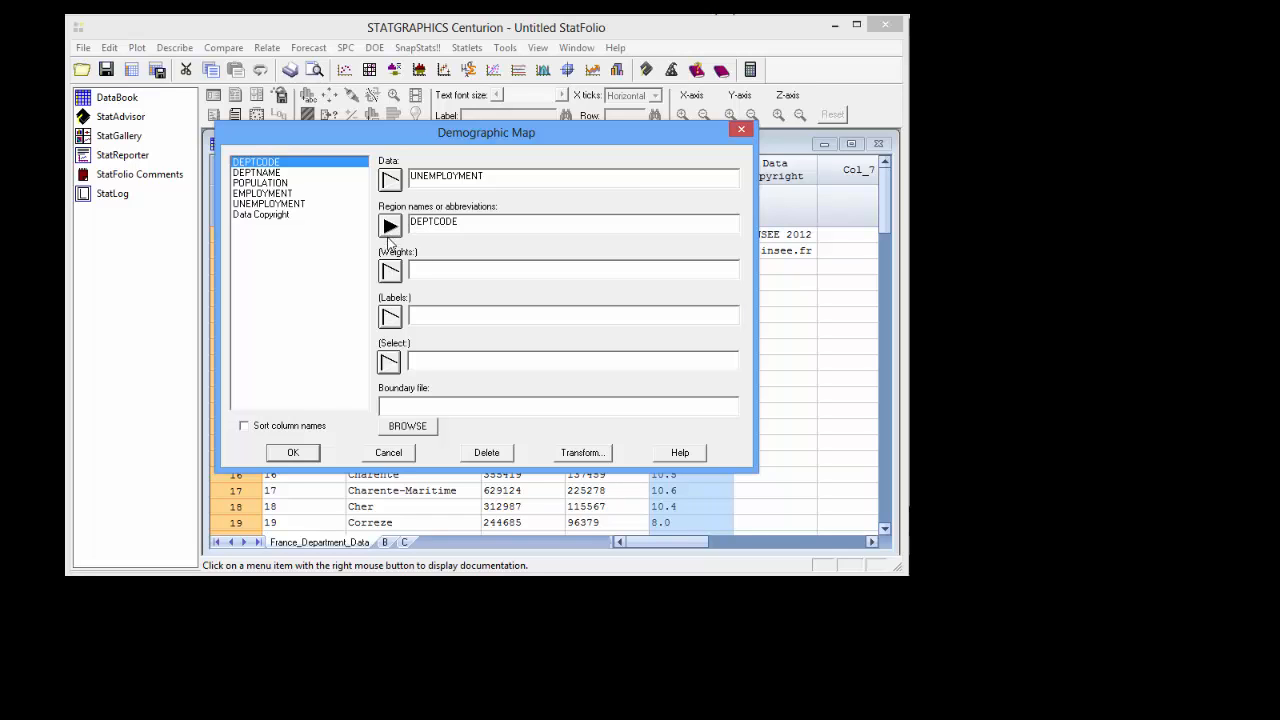
{"action": "mouse_move", "coordinate": [424, 430]}
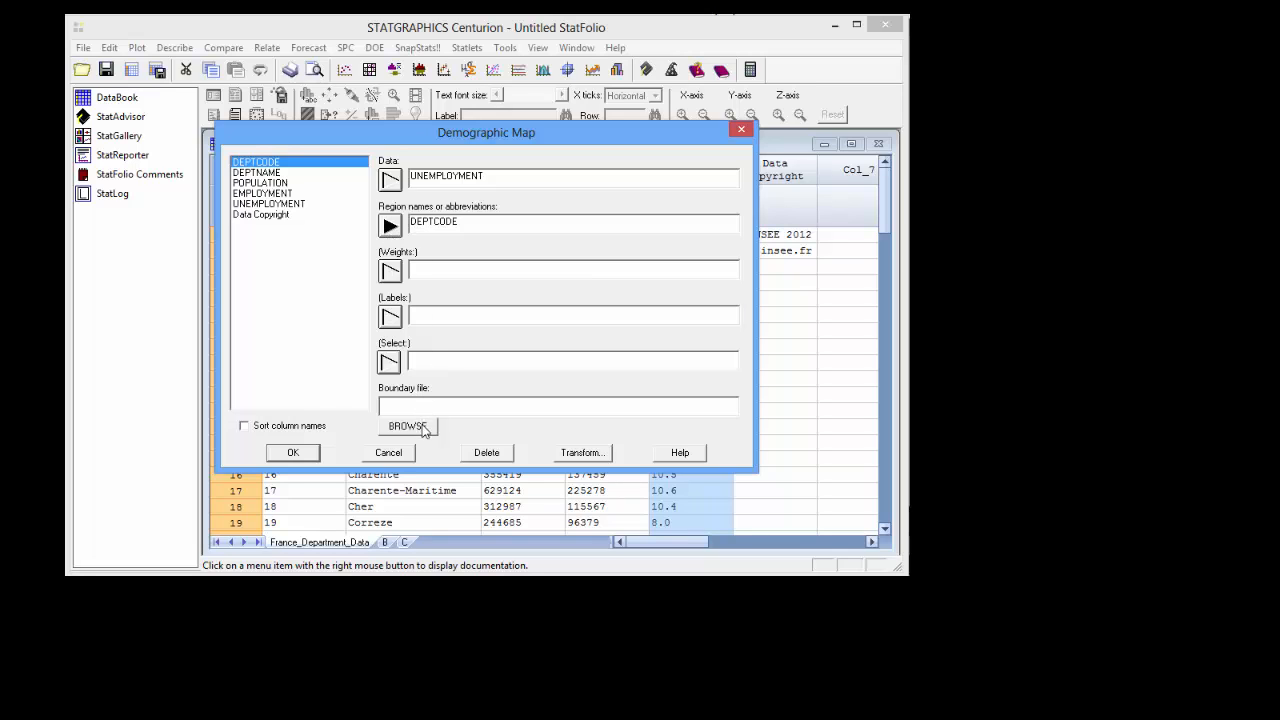
Step: Load the France_Department.bna boundary file and create the map
{"action": "left_click", "coordinate": [408, 426]}
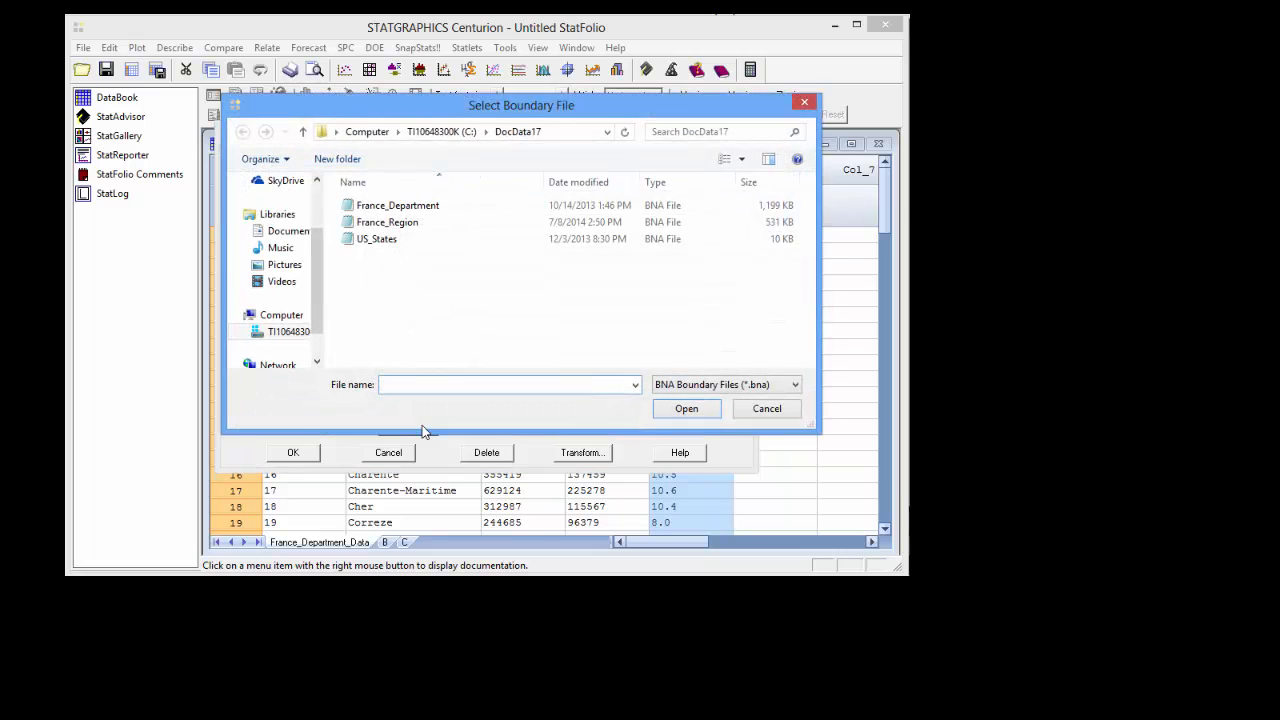
{"action": "left_click", "coordinate": [398, 204]}
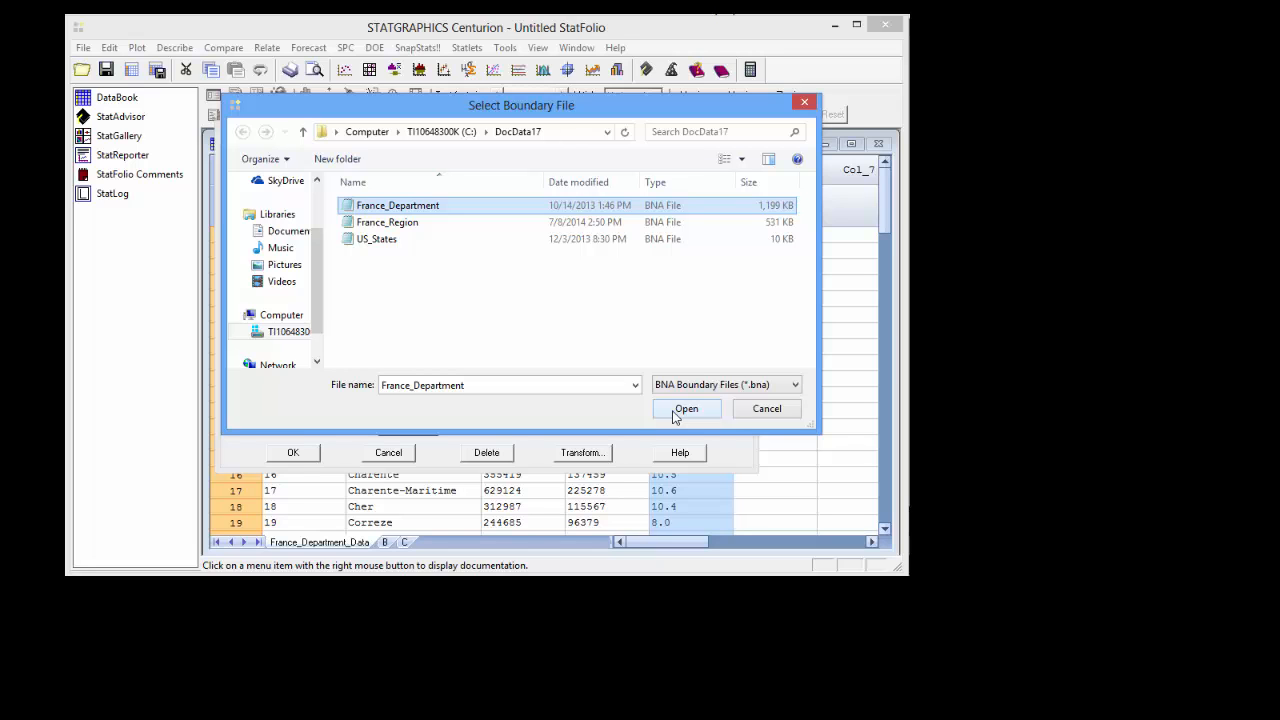
{"action": "left_click", "coordinate": [686, 408]}
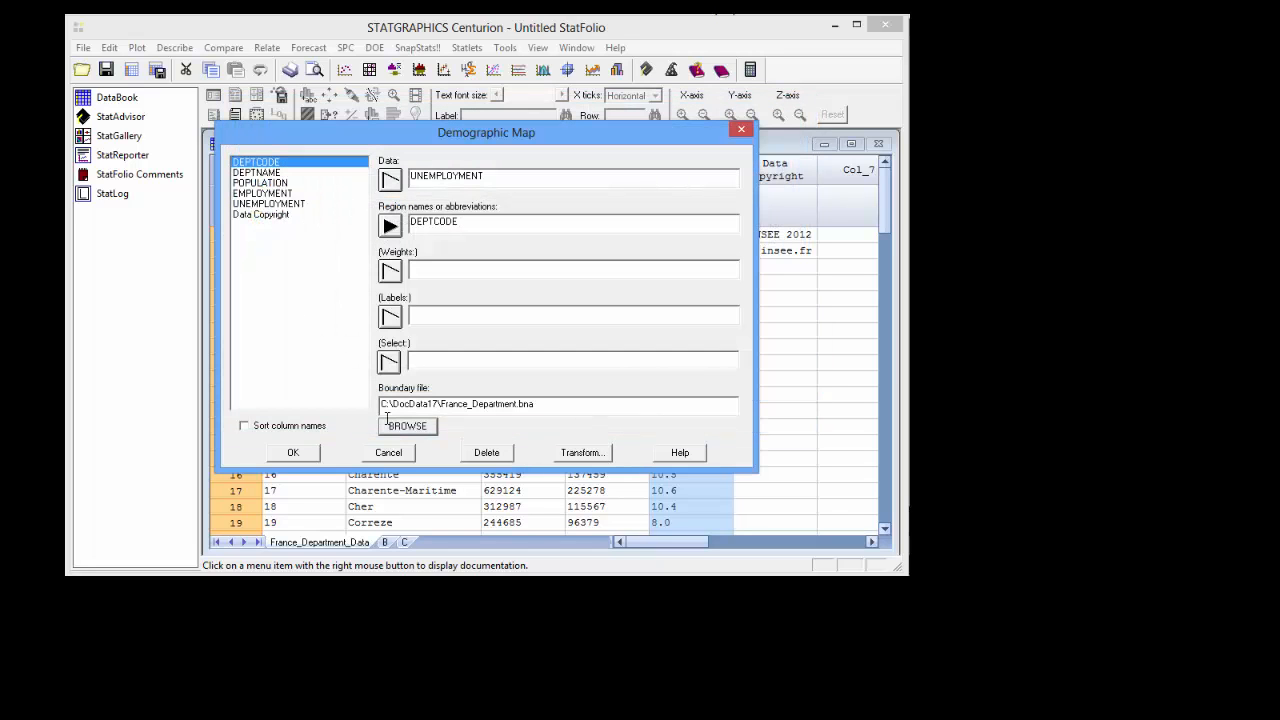
{"action": "left_click", "coordinate": [292, 452]}
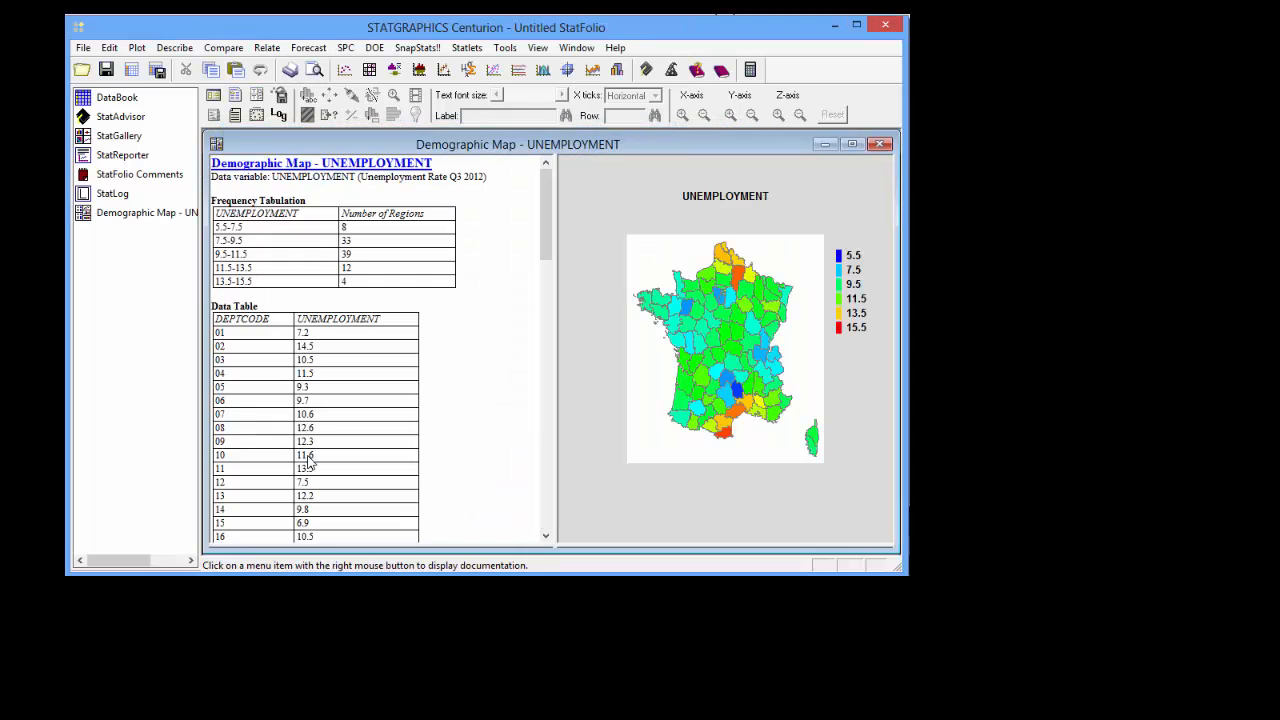
{"action": "mouse_move", "coordinate": [840, 488]}
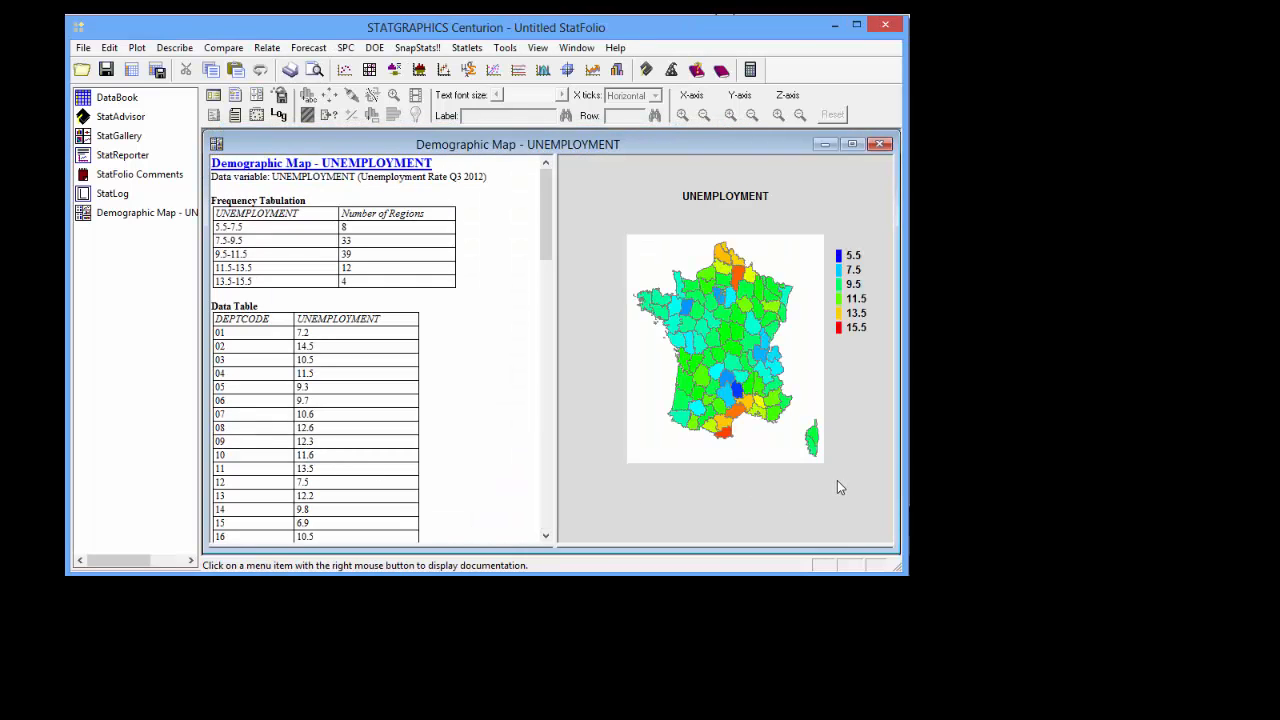
Step: Maximize the unemployment map pane to fill the Demographic Map window
{"action": "left_click", "coordinate": [724, 350]}
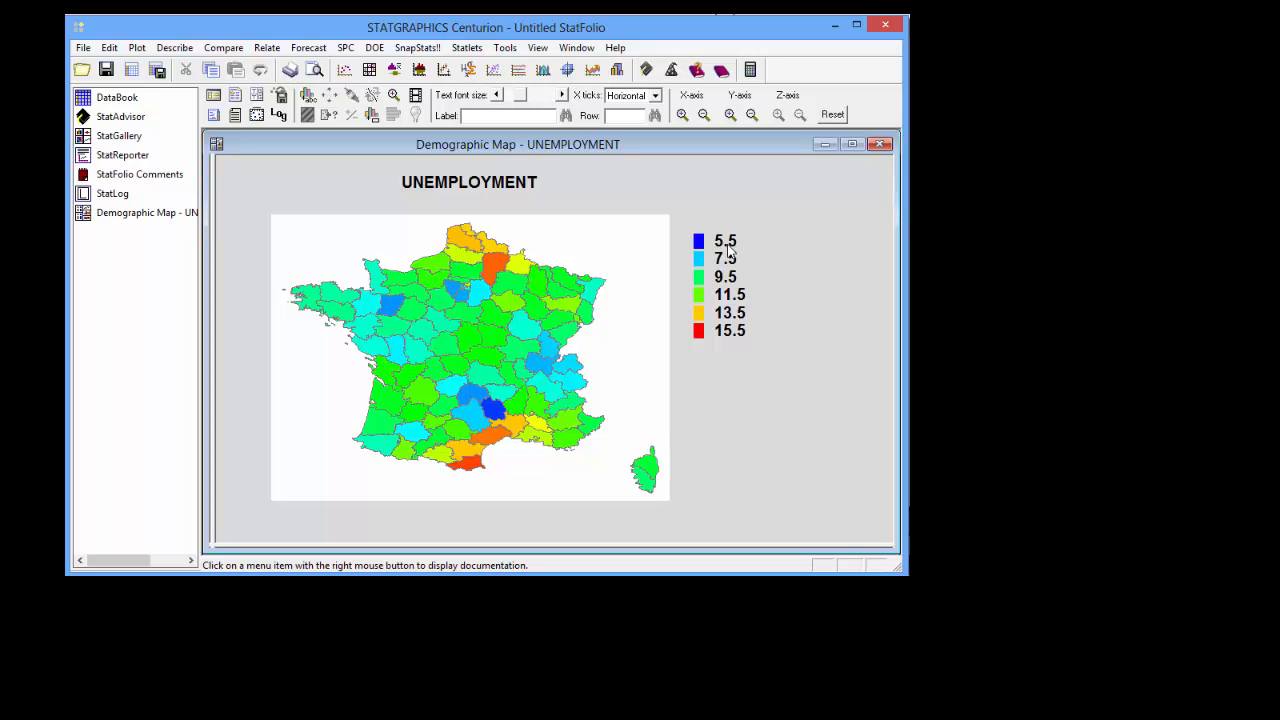
{"action": "mouse_move", "coordinate": [730, 250]}
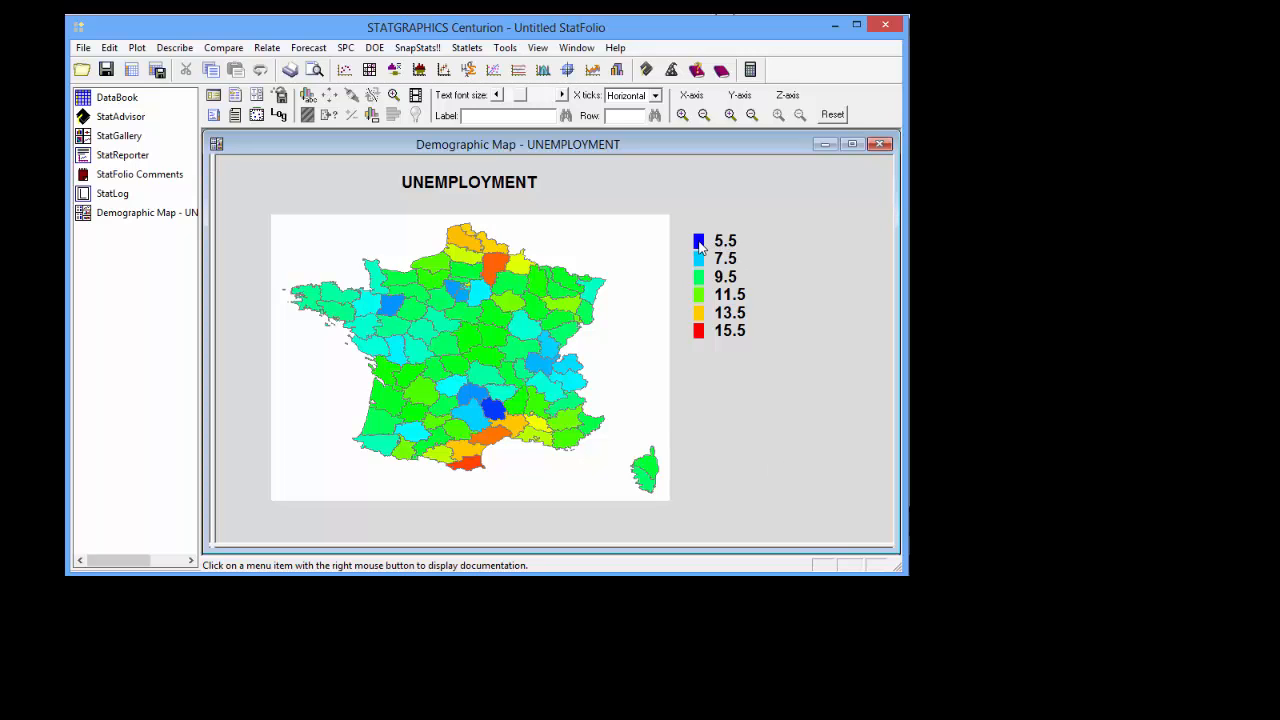
{"action": "mouse_move", "coordinate": [736, 250]}
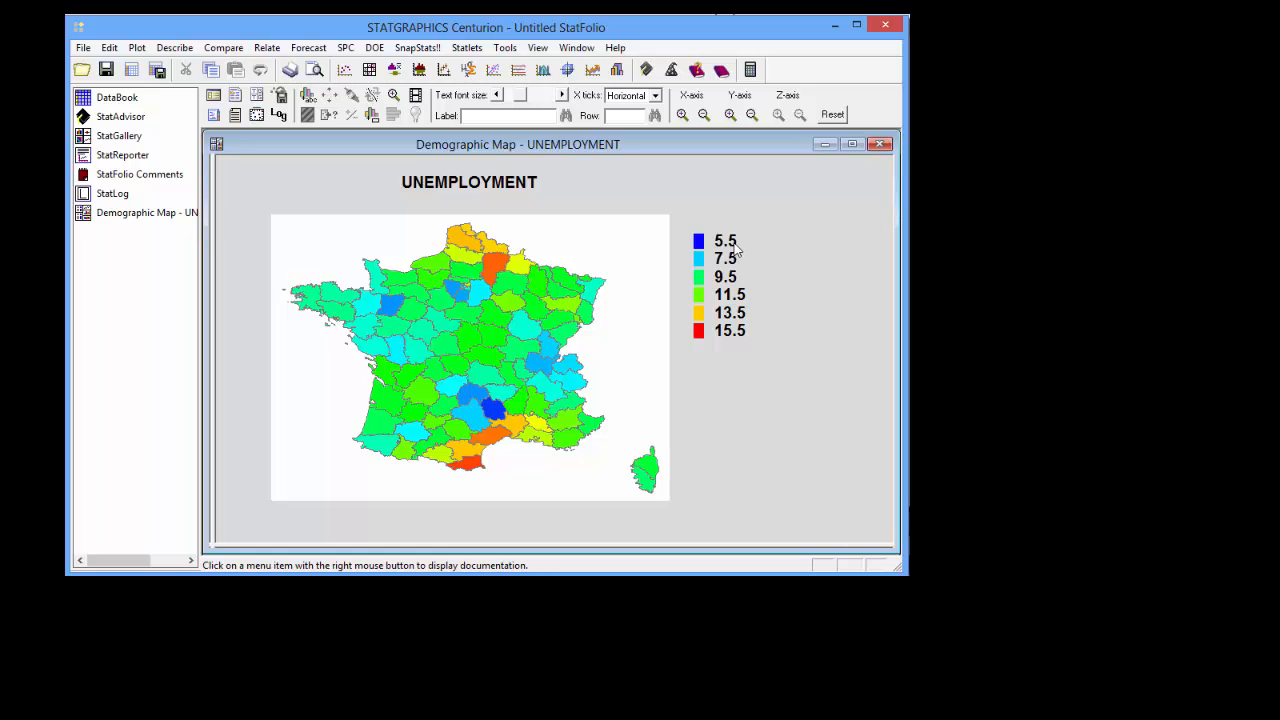
{"action": "mouse_move", "coordinate": [706, 340]}
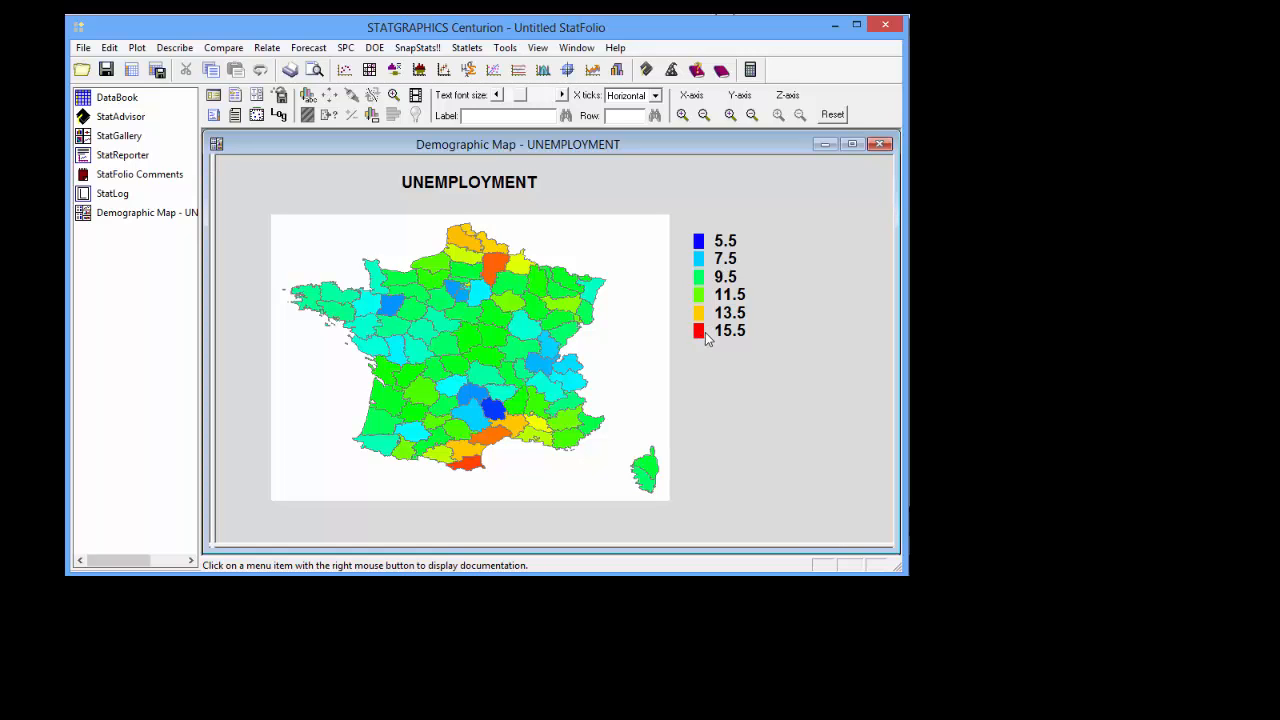
{"action": "mouse_move", "coordinate": [740, 340]}
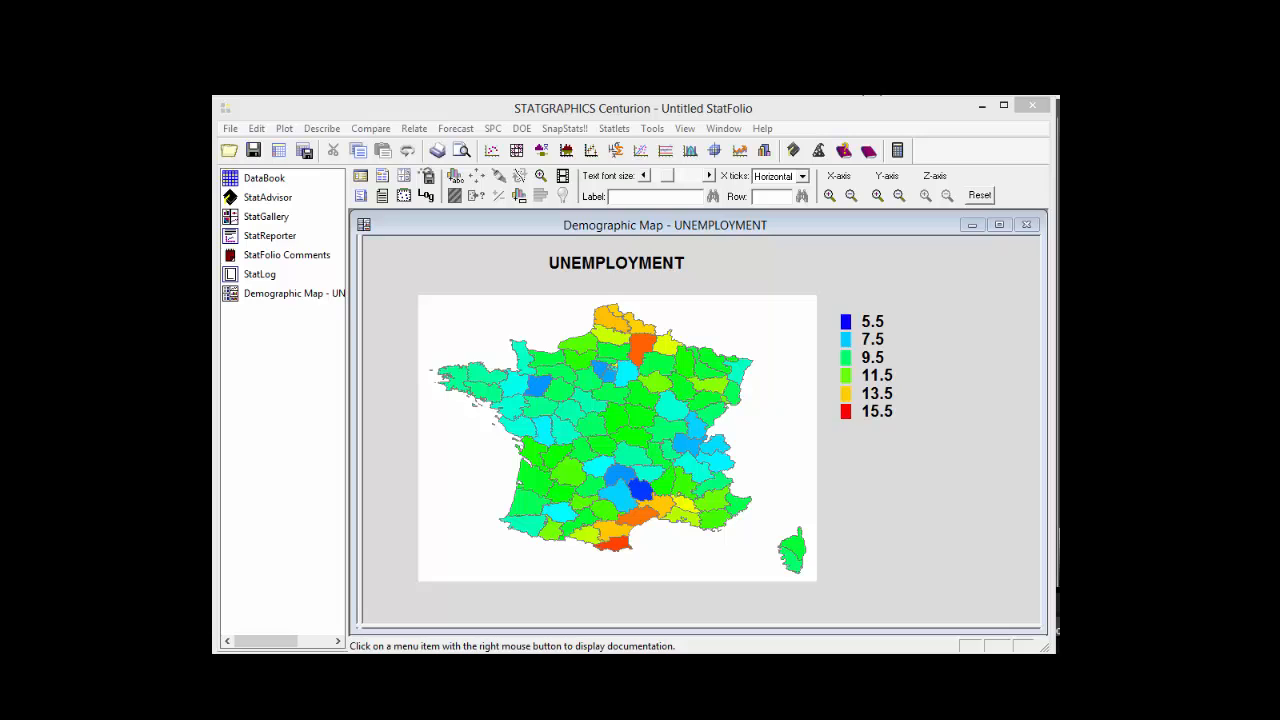
{"action": "mouse_move", "coordinate": [624, 148]}
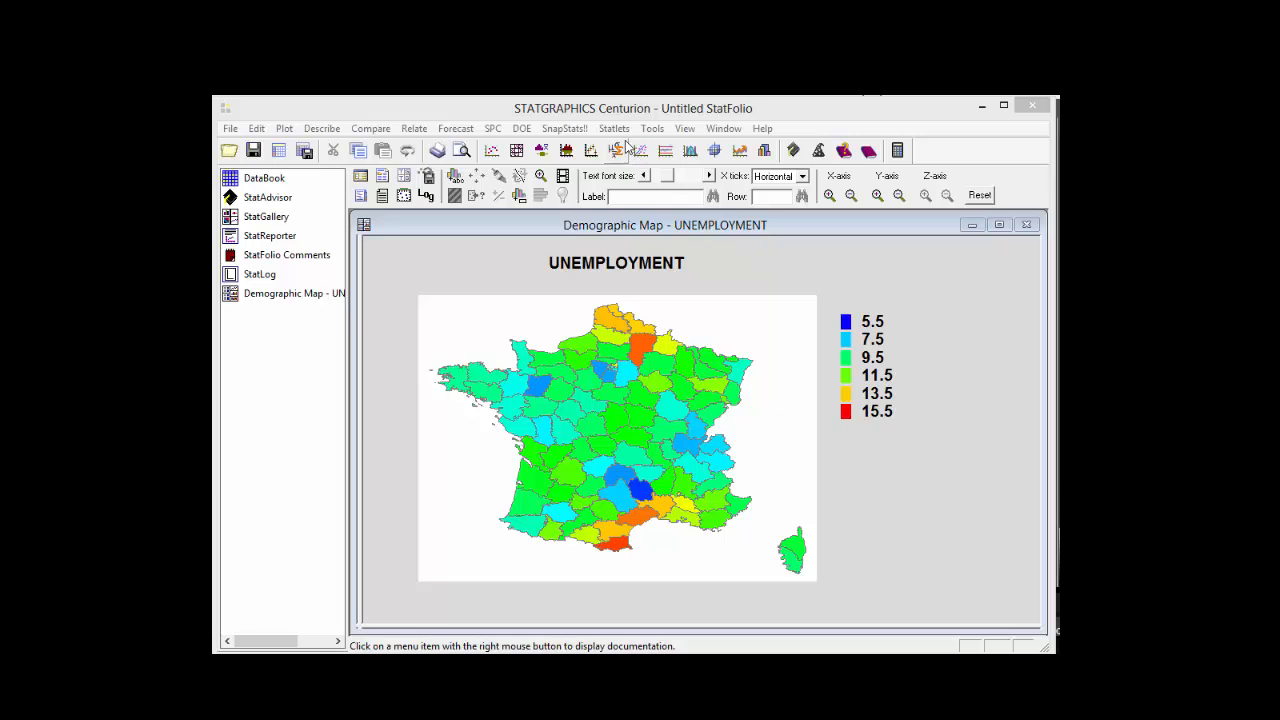
Step: Start Demographic Map Brushing on UNEMPLOYMENT using the France_Department.bna boundary file
{"action": "left_click", "coordinate": [612, 128]}
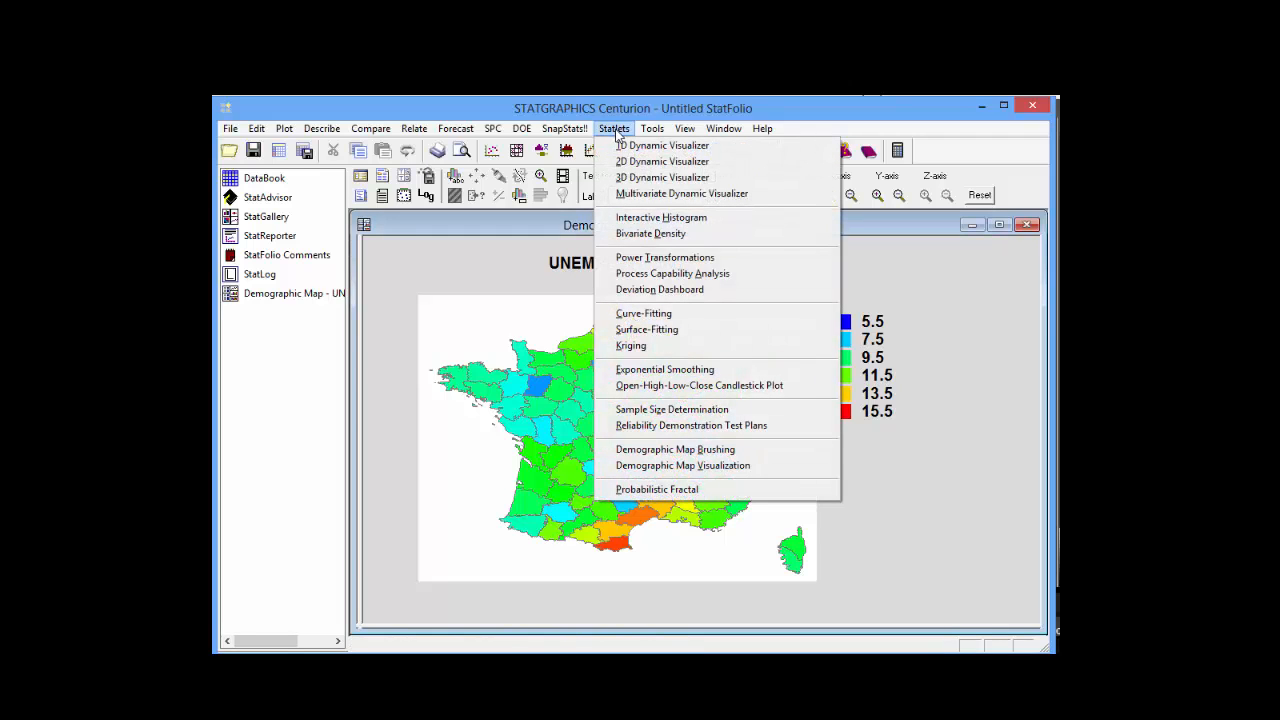
{"action": "left_click", "coordinate": [674, 448]}
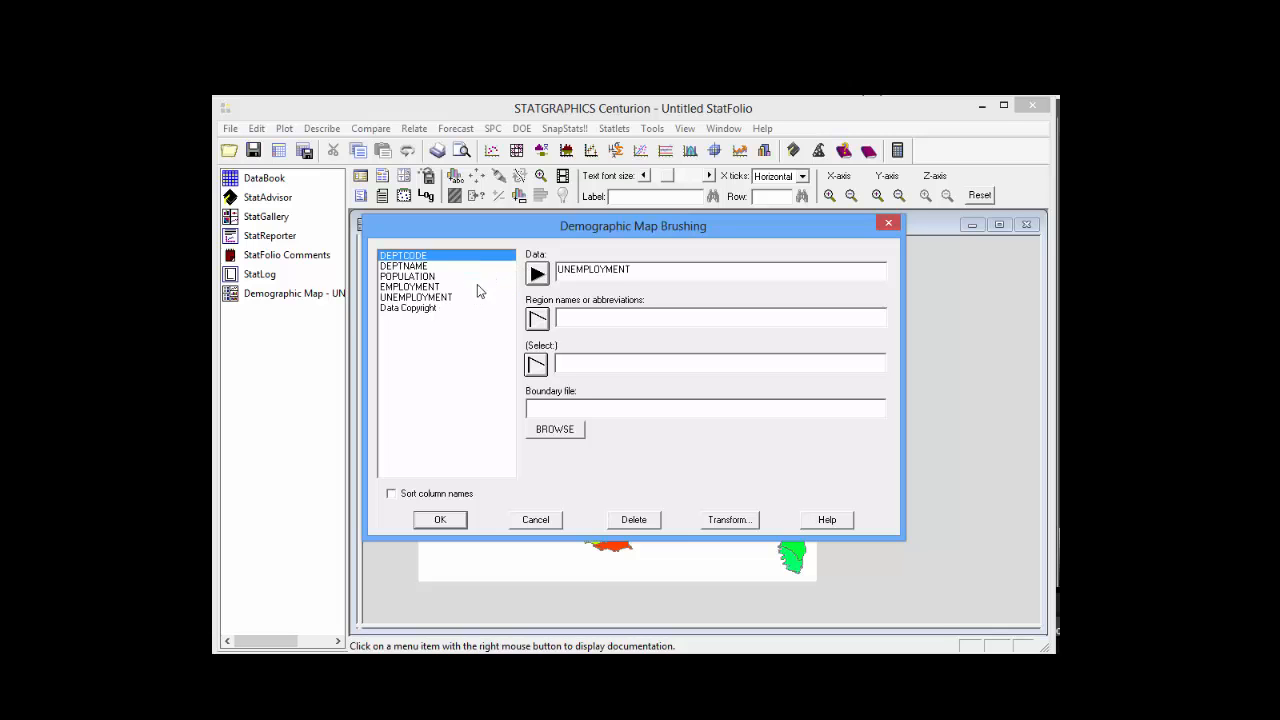
{"action": "left_click", "coordinate": [556, 428]}
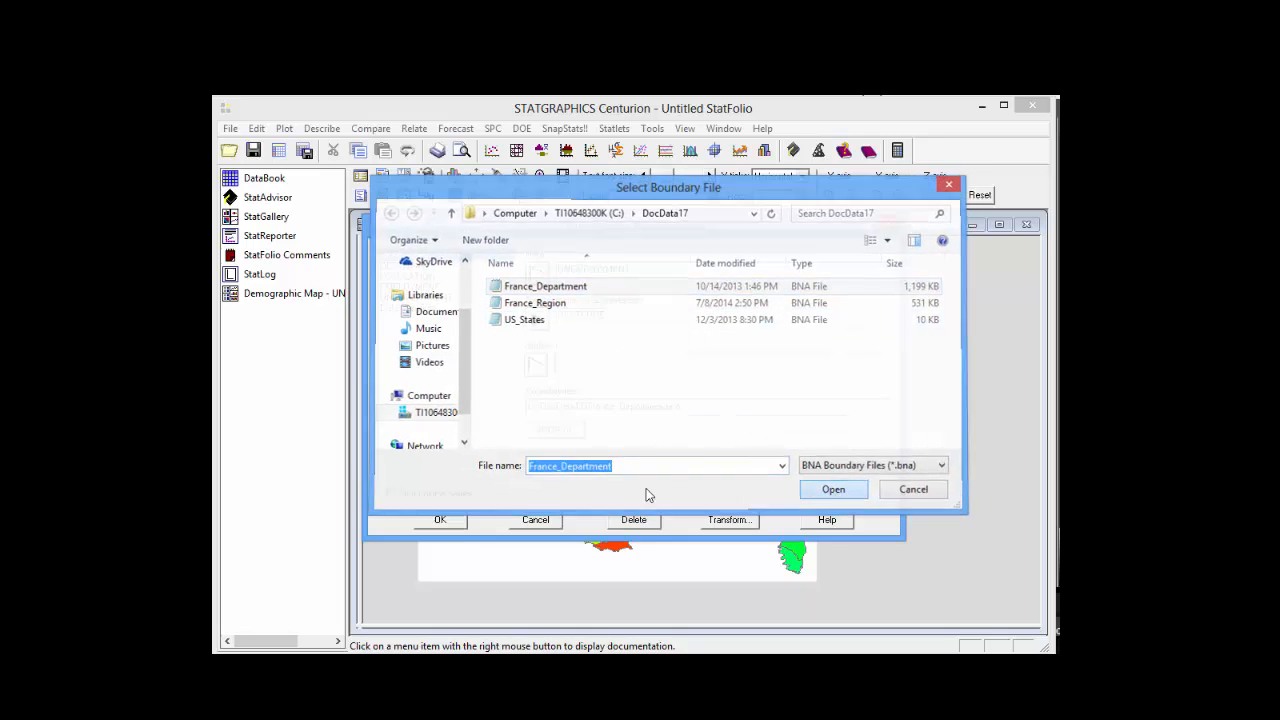
{"action": "left_click", "coordinate": [832, 488]}
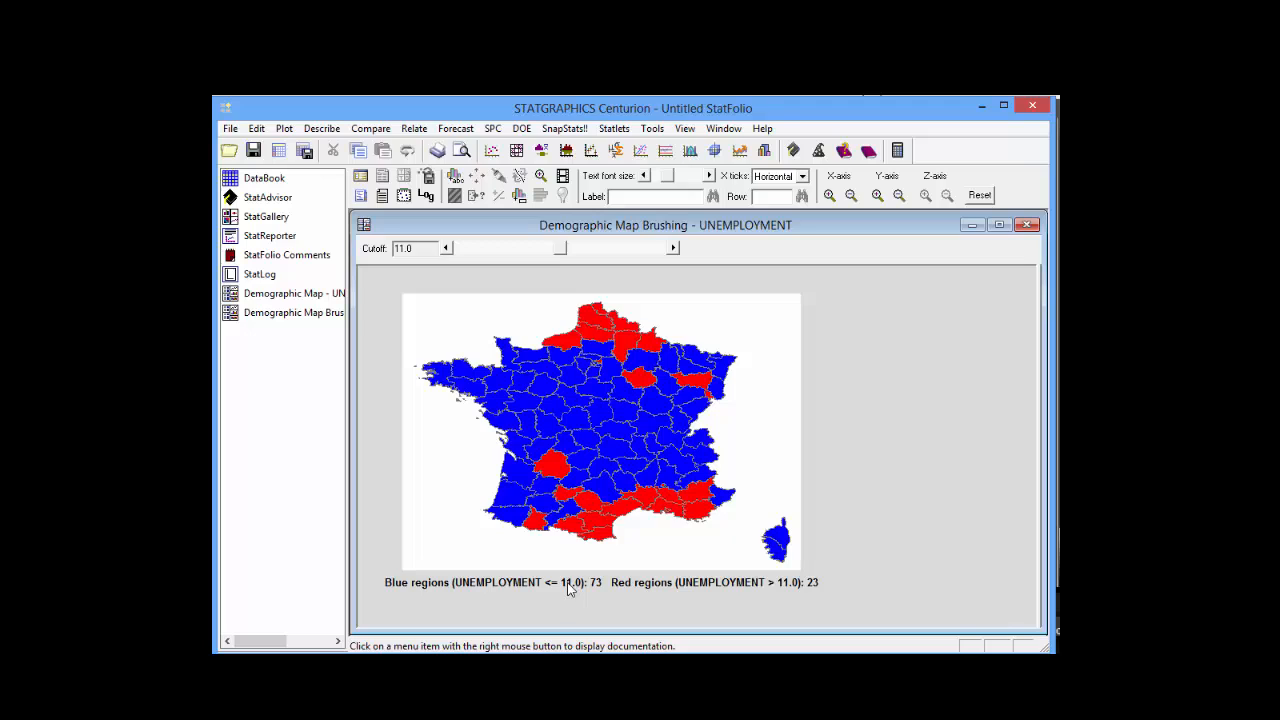
{"action": "mouse_move", "coordinate": [640, 598]}
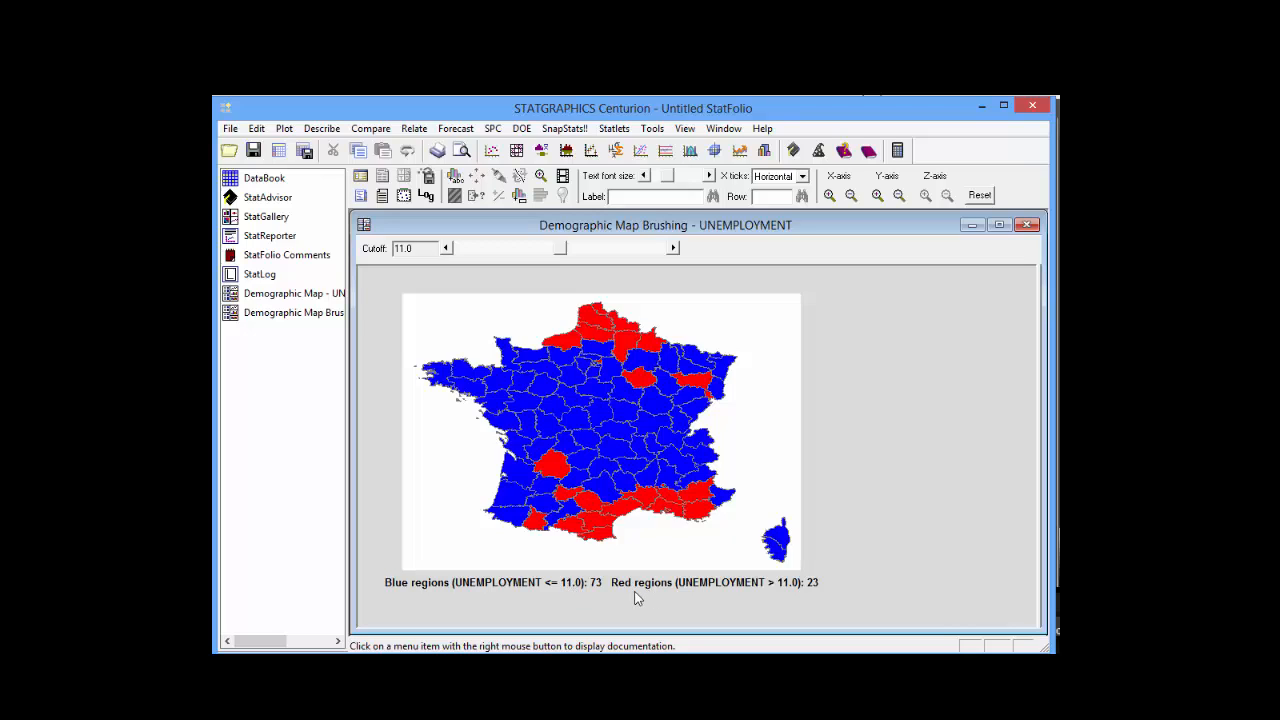
{"action": "mouse_move", "coordinate": [796, 592]}
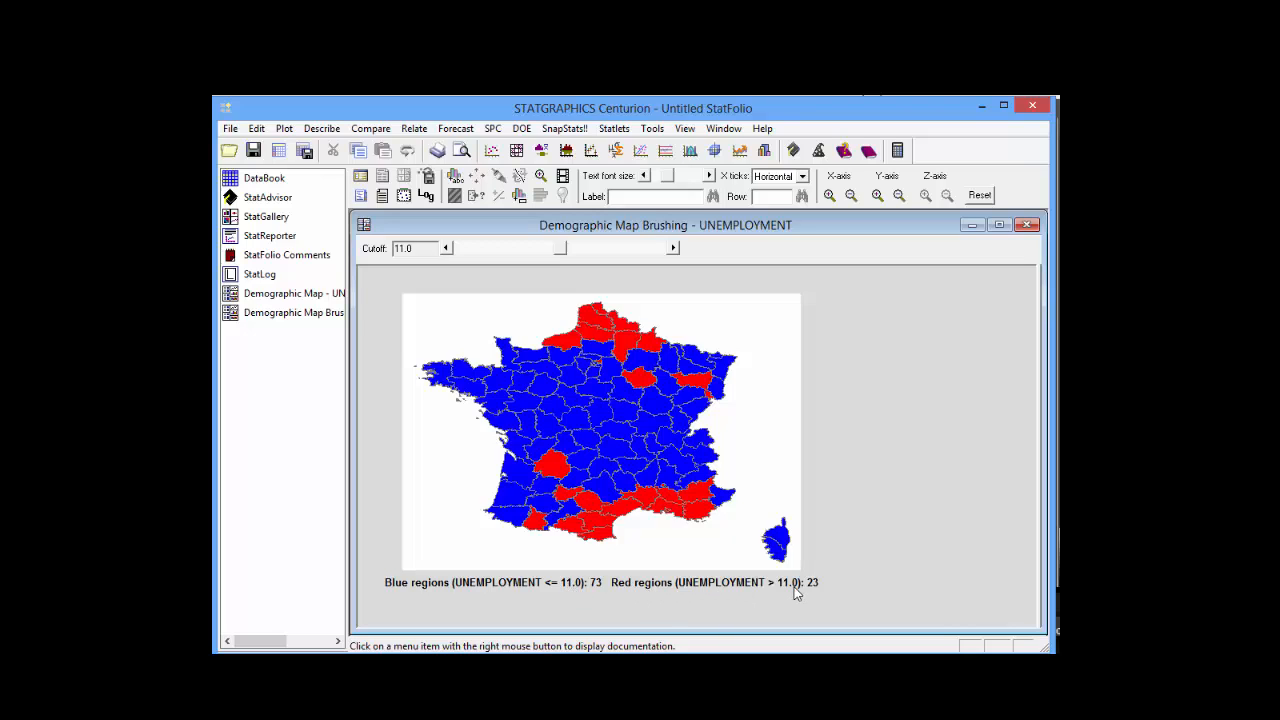
{"action": "mouse_move", "coordinate": [744, 600]}
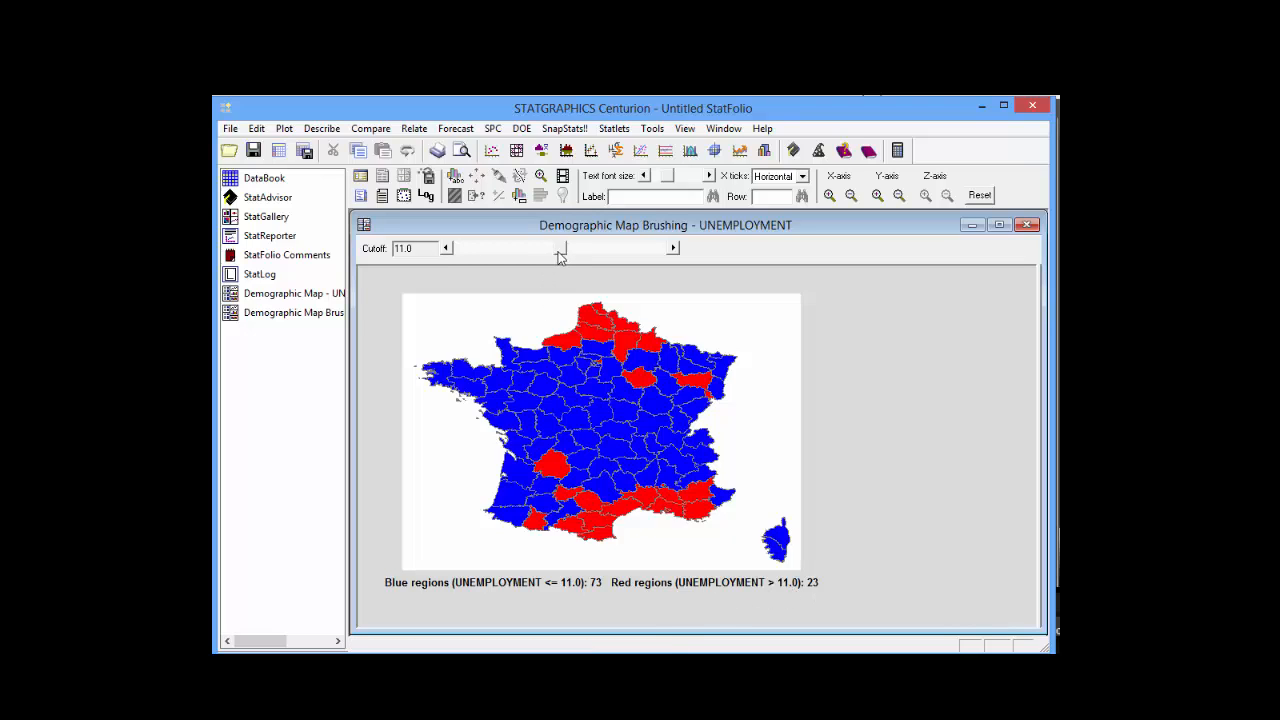
Step: Move the cutoff slider through 13.5, 9.9, 9.4 and 7.8, watching the map recolour
{"action": "left_click_drag", "start_coordinate": [560, 248], "coordinate": [524, 248]}
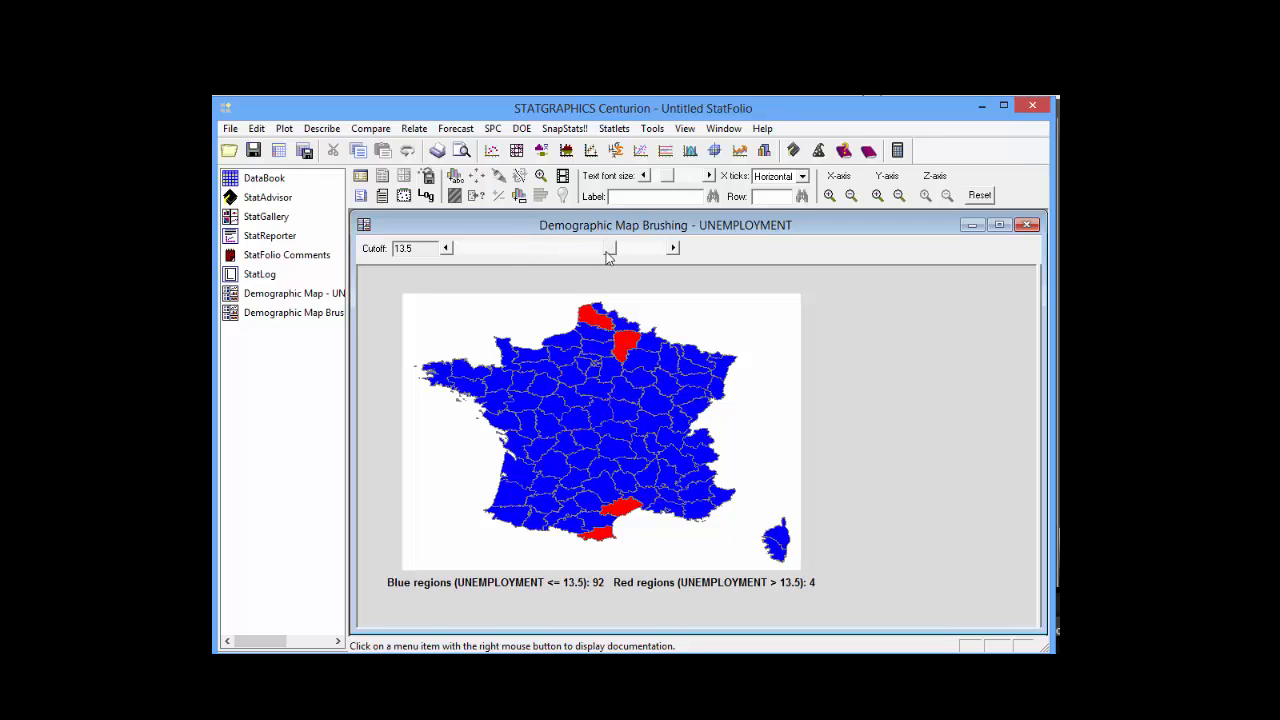
{"action": "left_click_drag", "start_coordinate": [610, 248], "coordinate": [544, 248]}
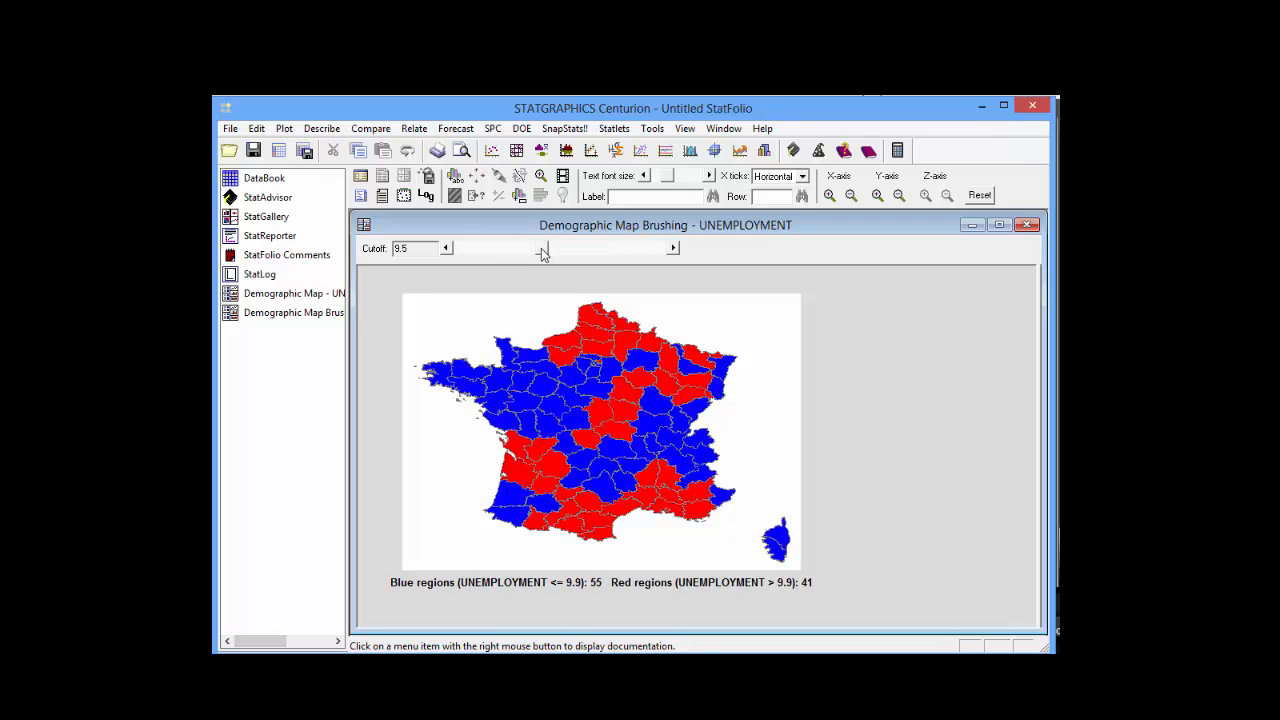
{"action": "left_click", "coordinate": [446, 248]}
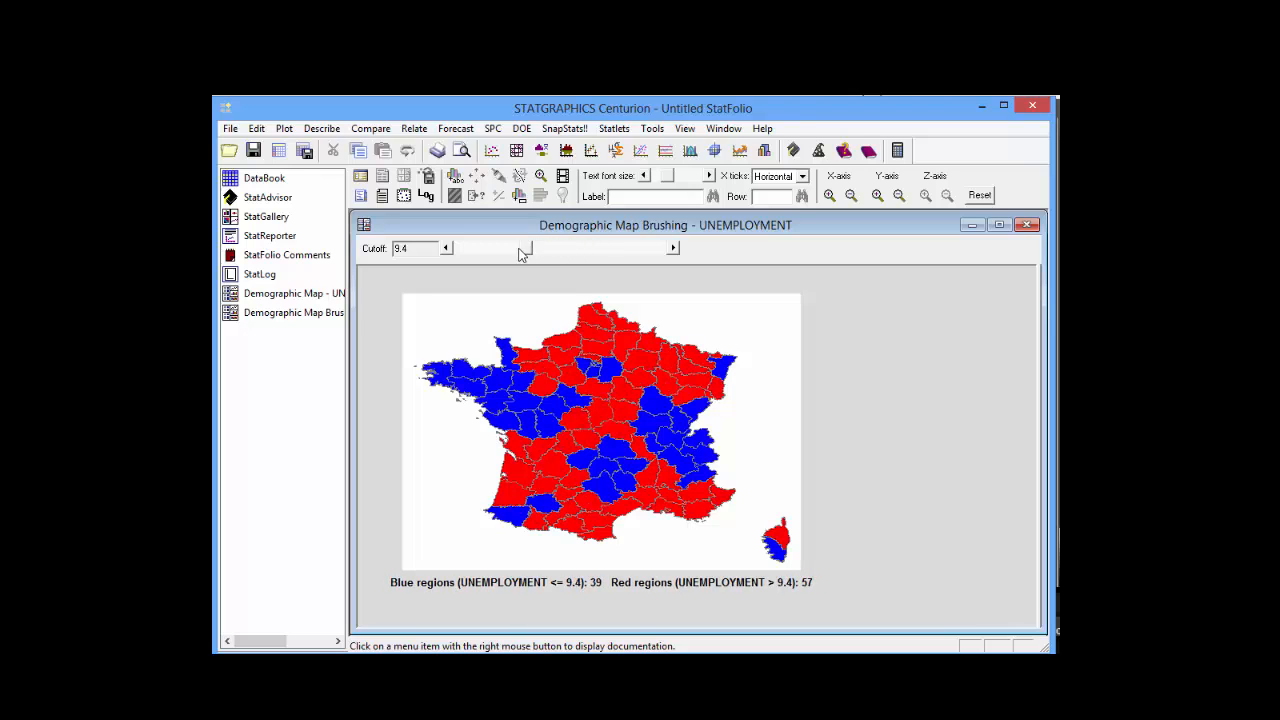
{"action": "left_click_drag", "start_coordinate": [524, 248], "coordinate": [496, 248]}
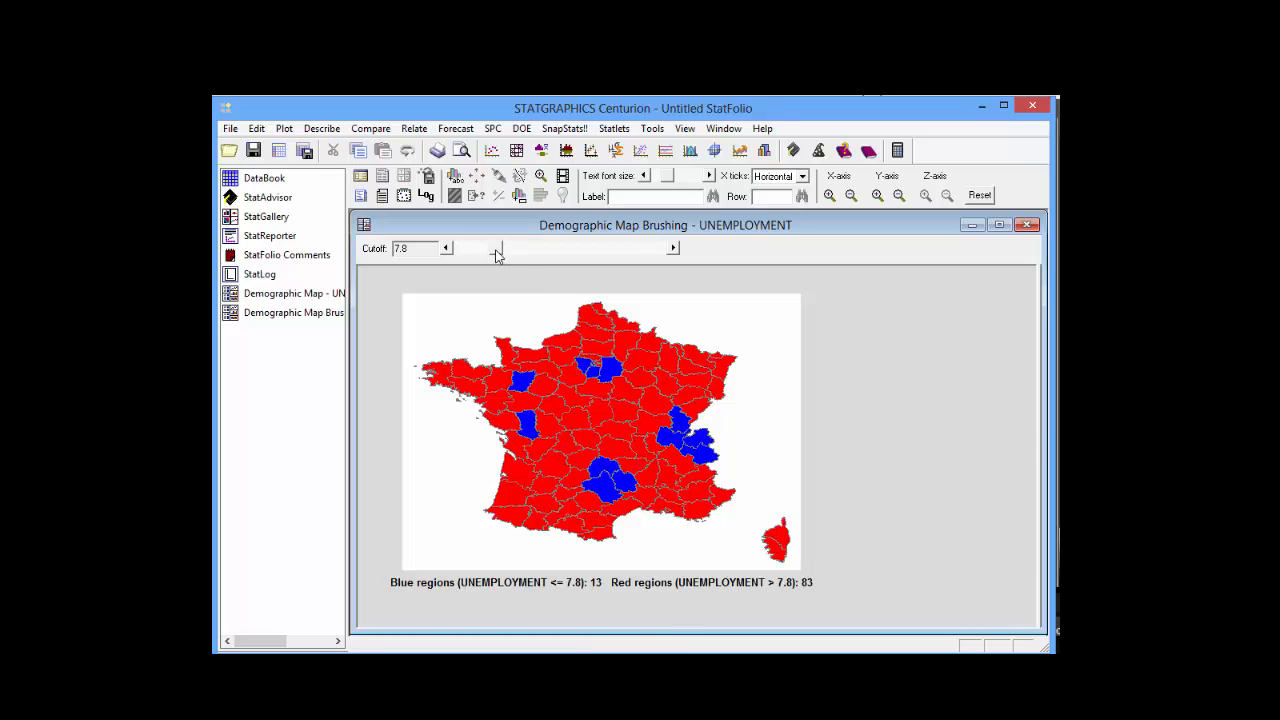
{"action": "left_click_drag", "start_coordinate": [496, 248], "coordinate": [624, 248]}
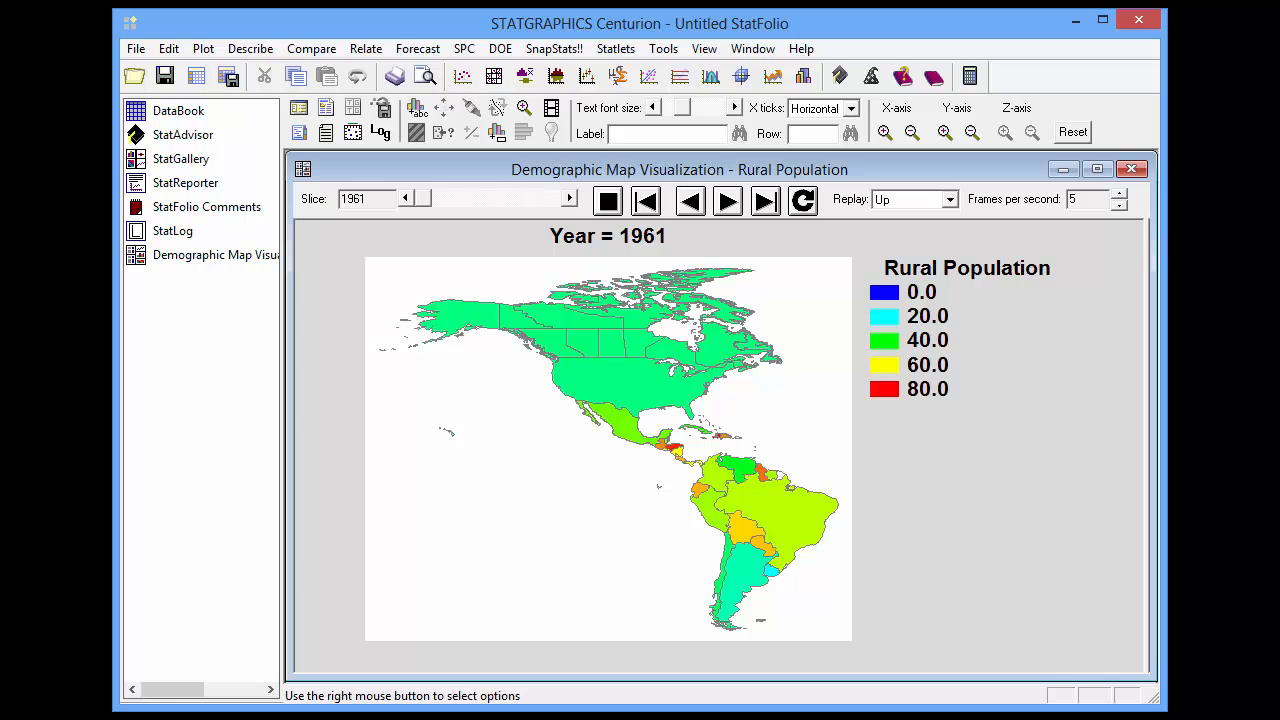
{"action": "mouse_move", "coordinate": [688, 456]}
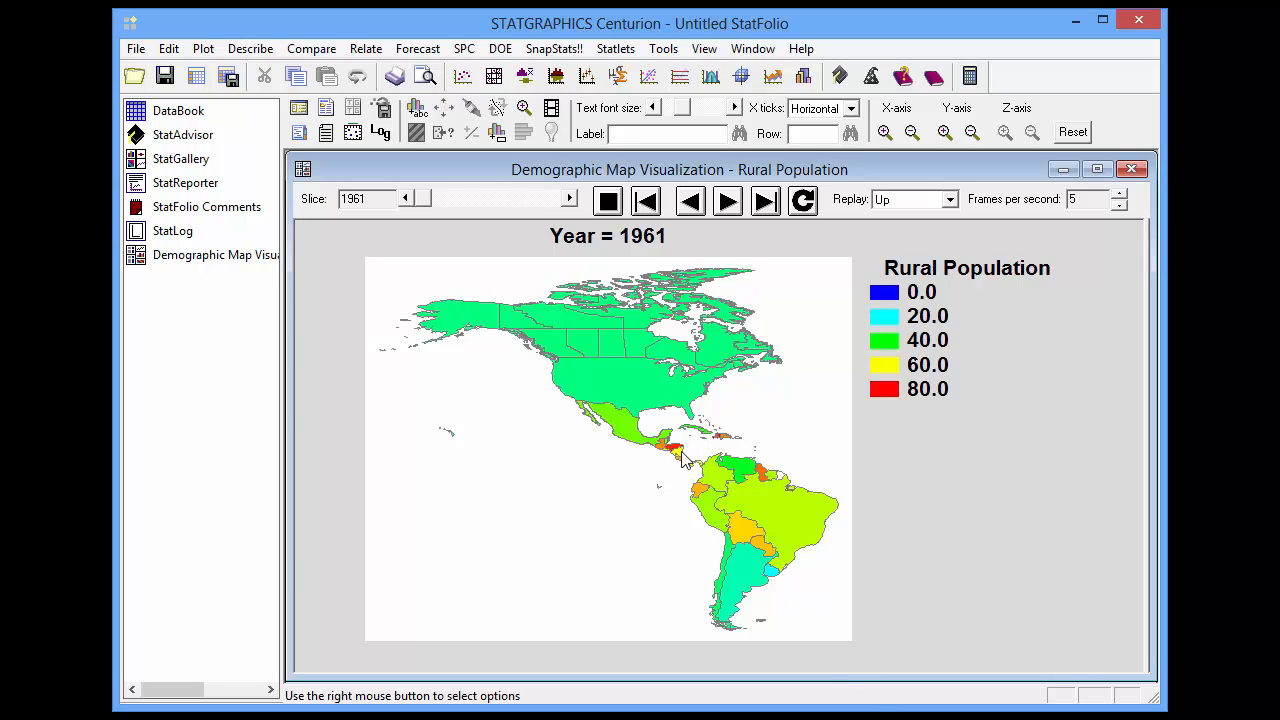
{"action": "mouse_move", "coordinate": [664, 476]}
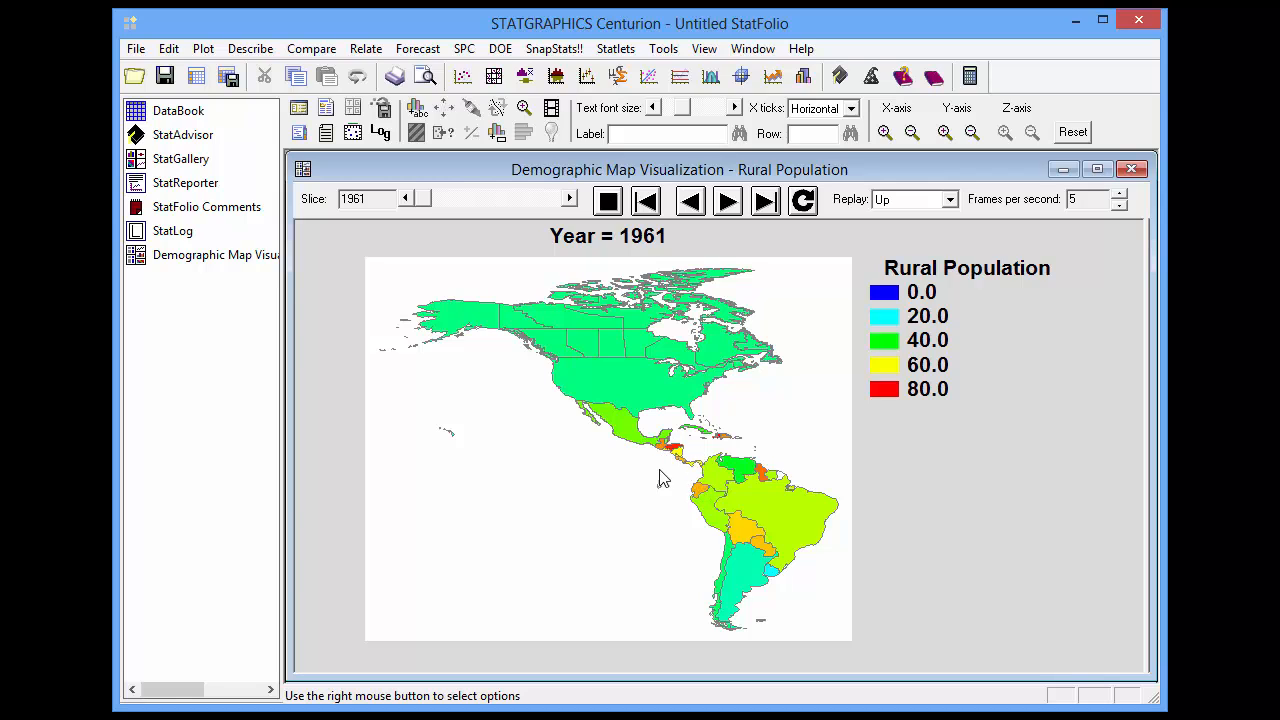
{"action": "mouse_move", "coordinate": [724, 508]}
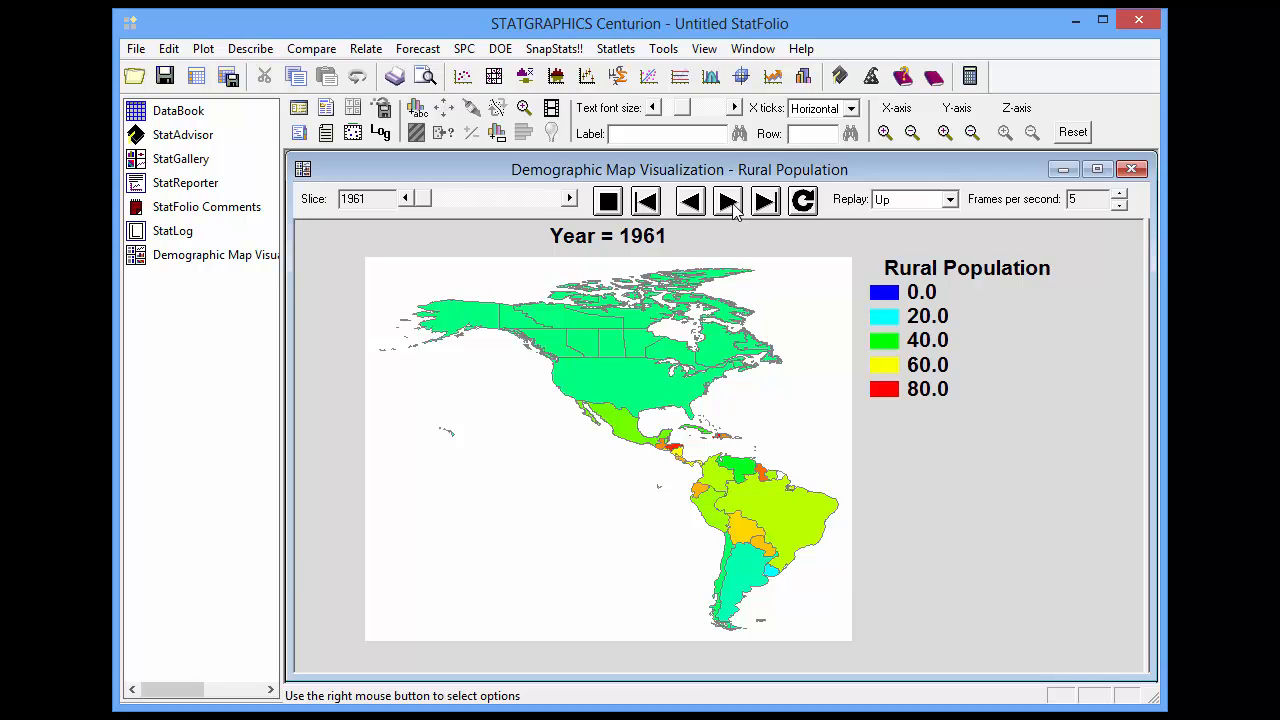
Step: Play the rural population map forward through the years from 1961 to 2008
{"action": "left_click", "coordinate": [728, 200]}
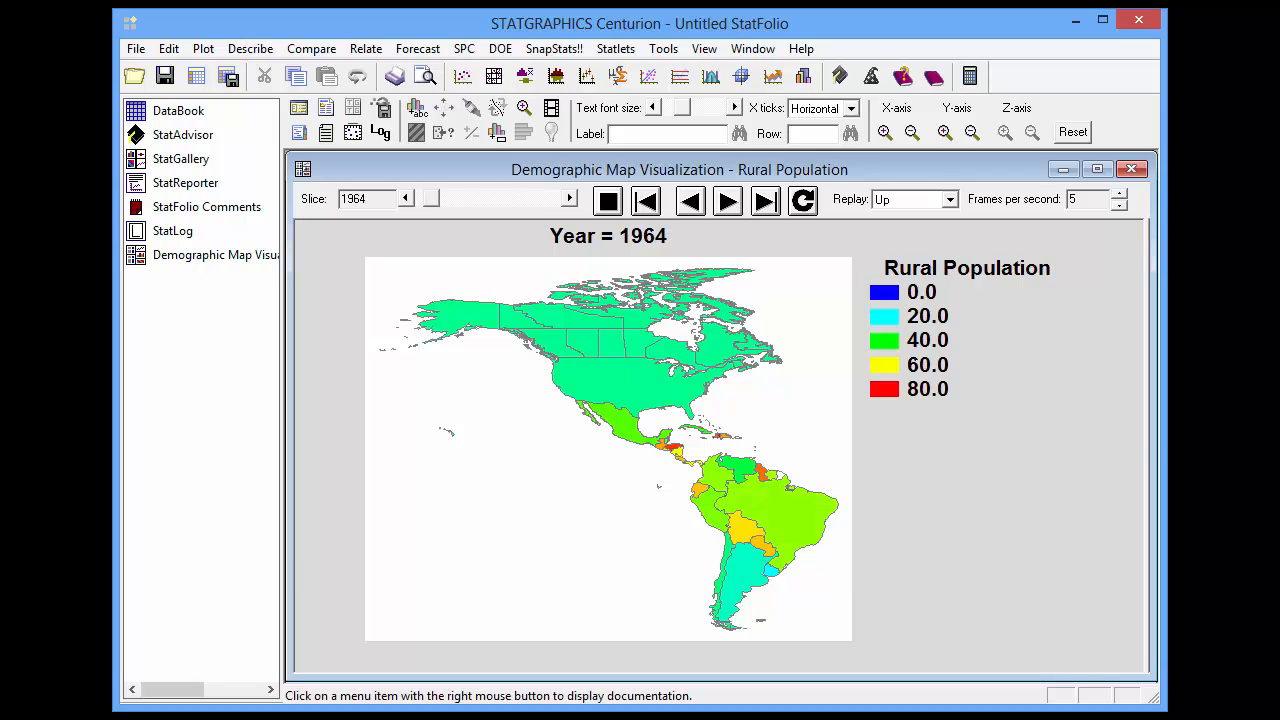
{"action": "left_click", "coordinate": [728, 200]}
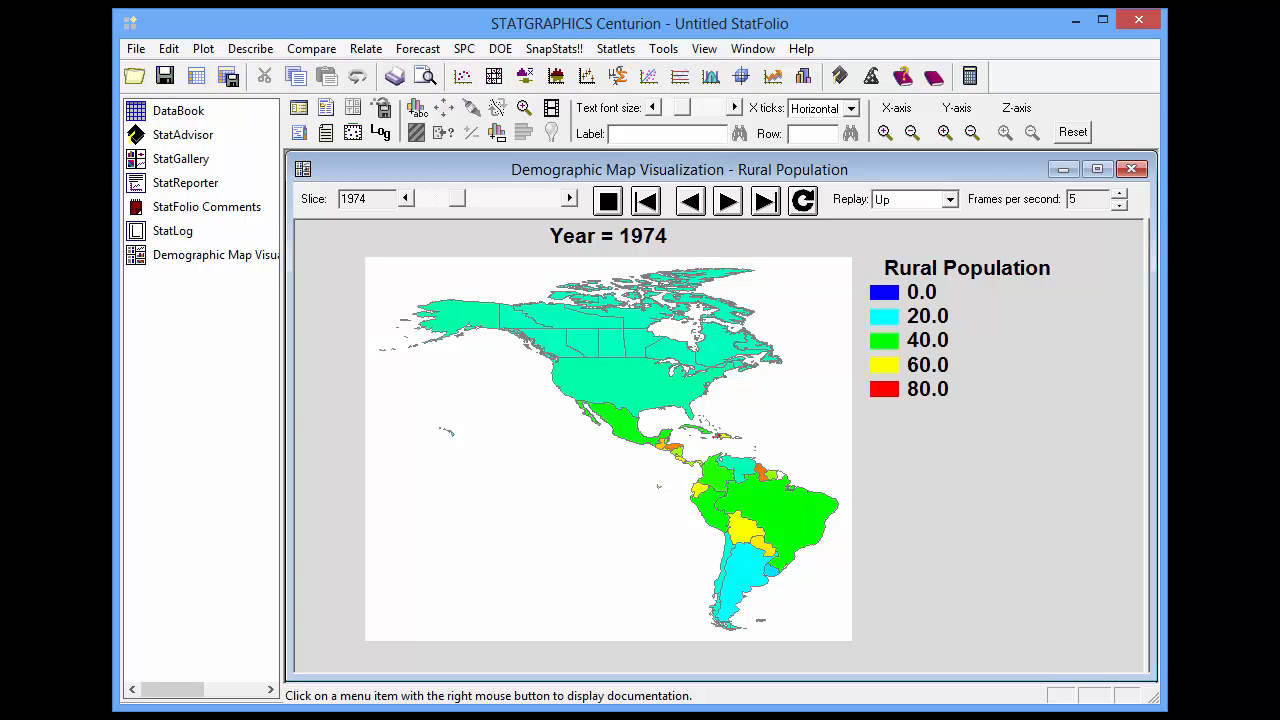
{"action": "left_click", "coordinate": [728, 200]}
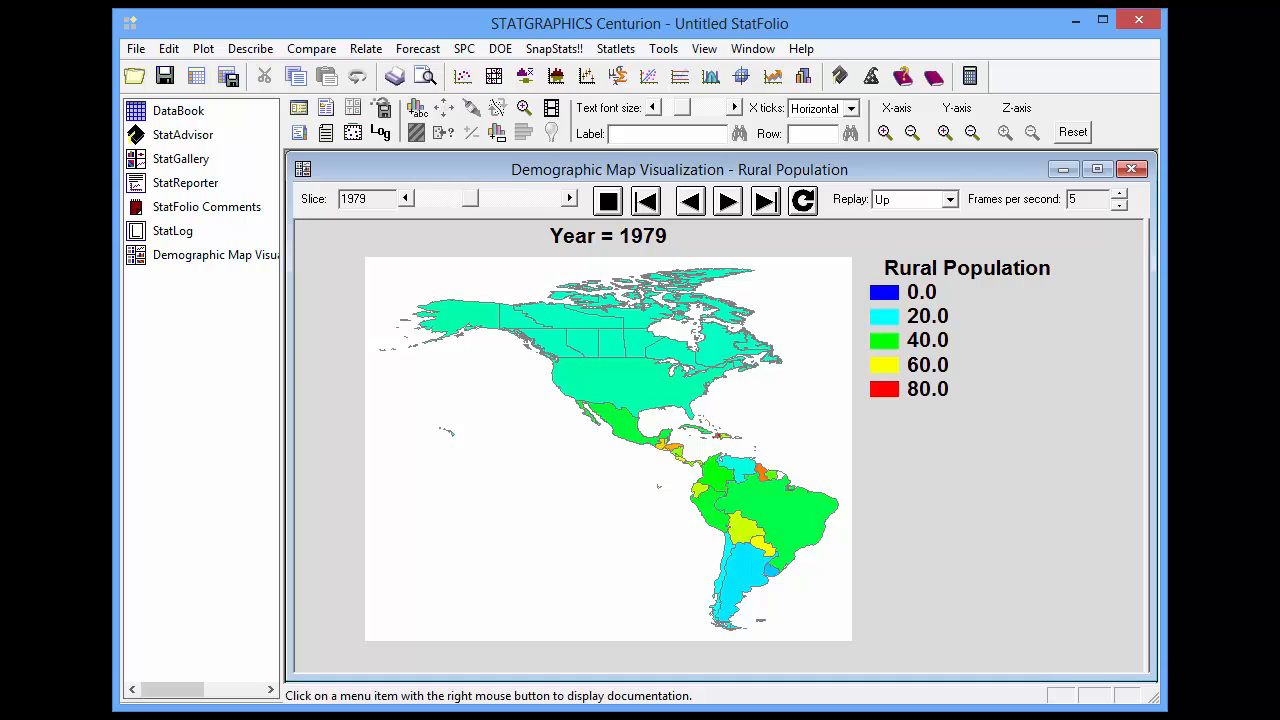
{"action": "left_click", "coordinate": [728, 200]}
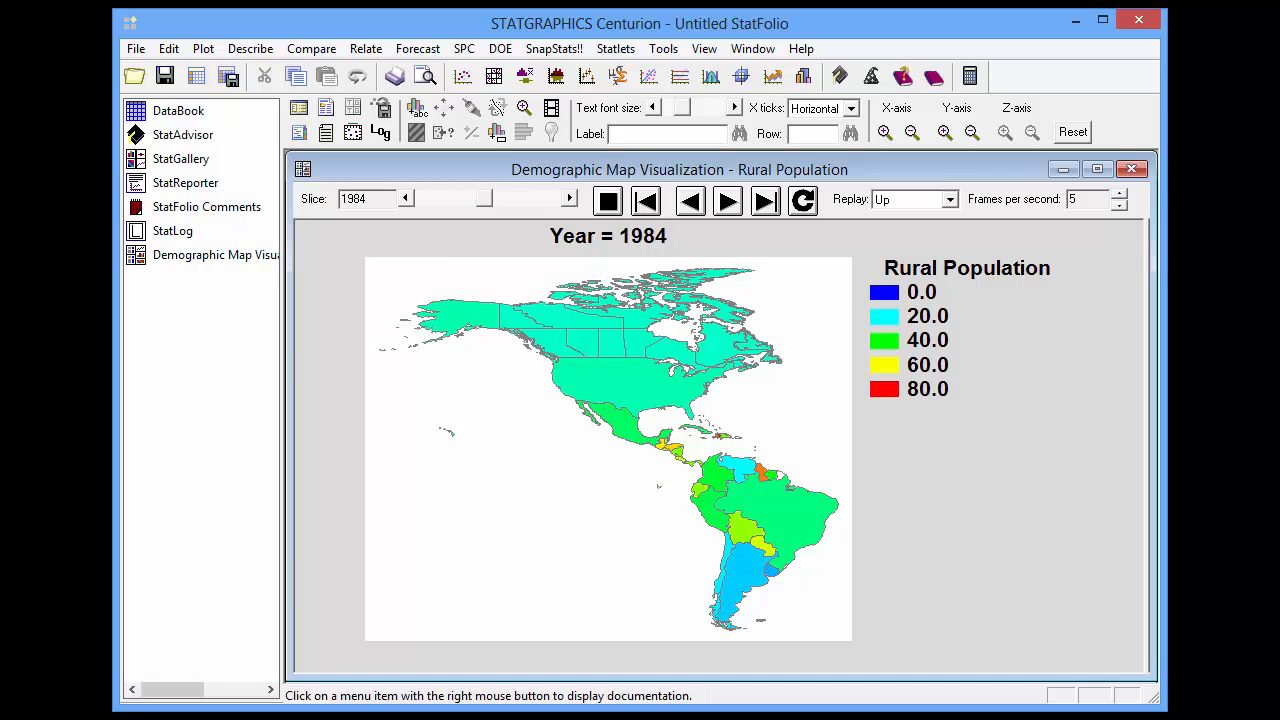
{"action": "left_click", "coordinate": [728, 200]}
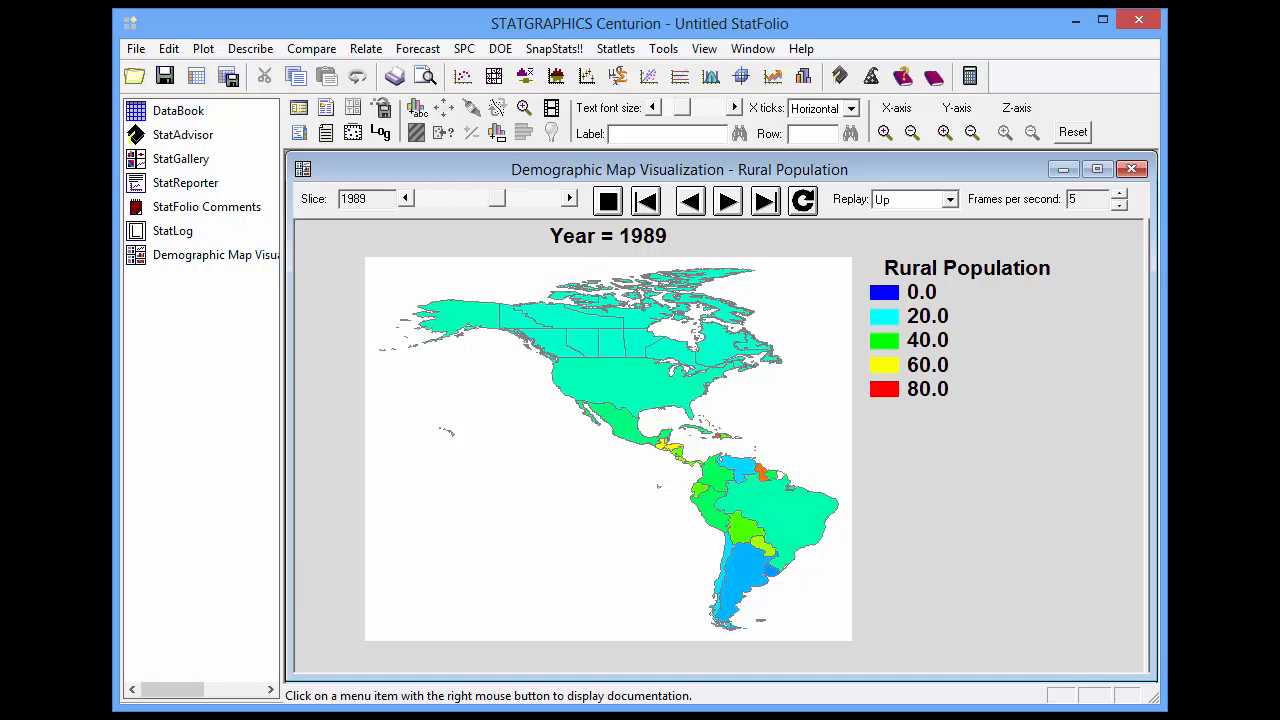
{"action": "left_click", "coordinate": [728, 200]}
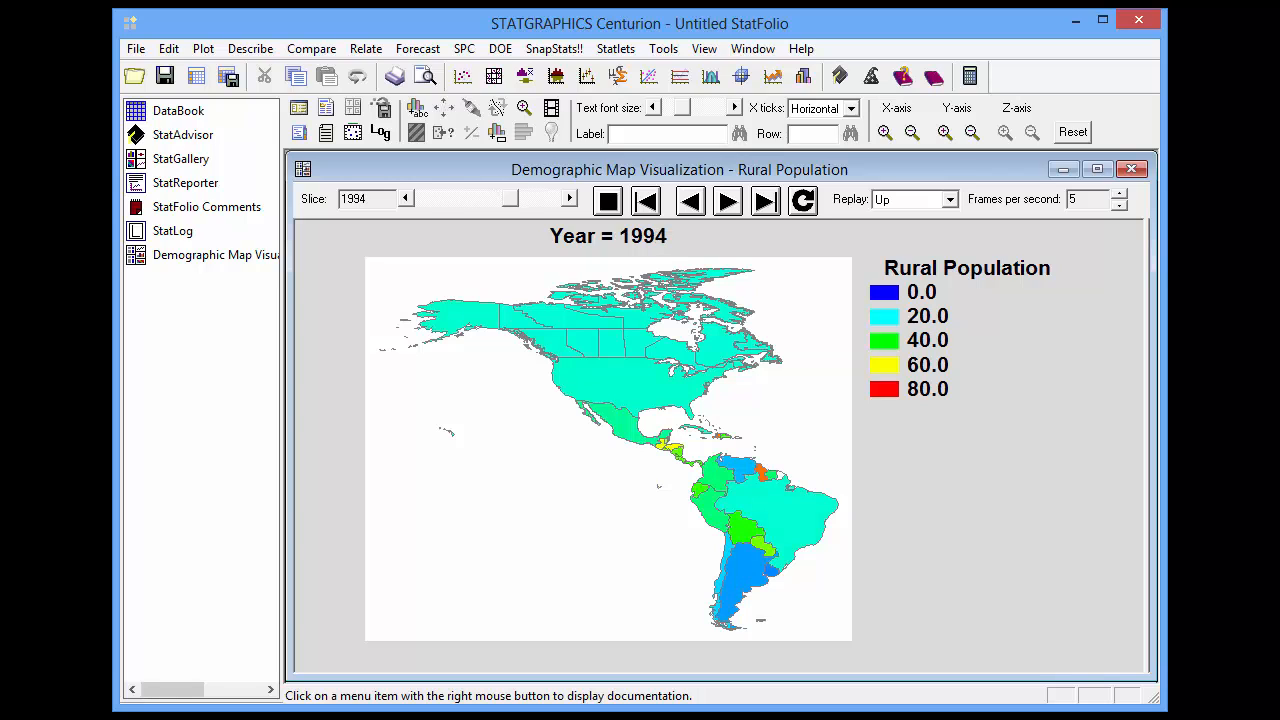
{"action": "left_click", "coordinate": [728, 200]}
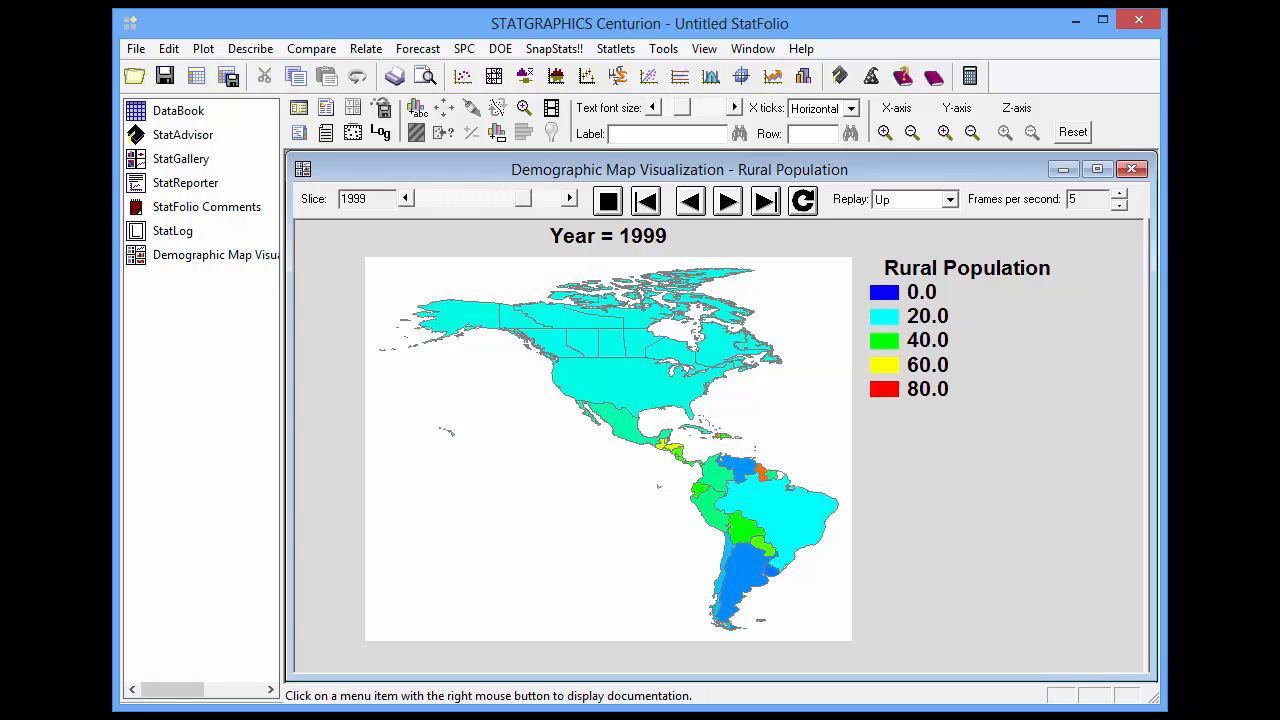
{"action": "left_click", "coordinate": [728, 200]}
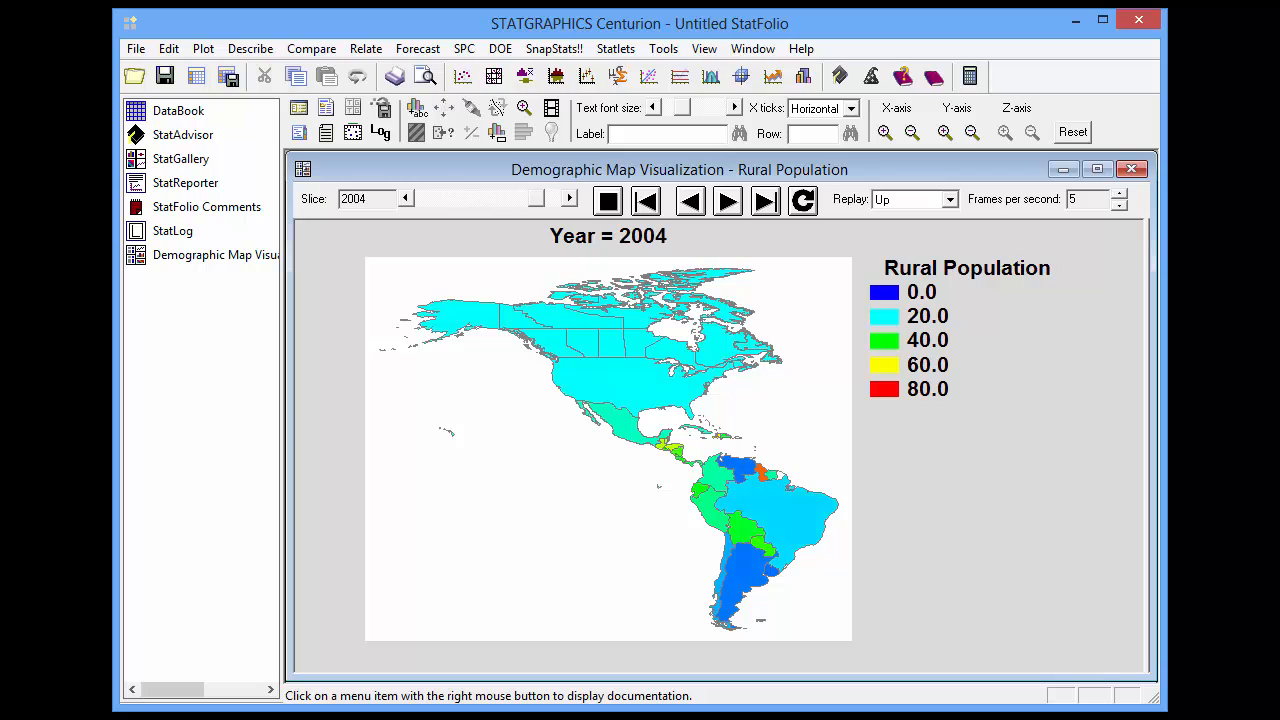
{"action": "left_click", "coordinate": [728, 200]}
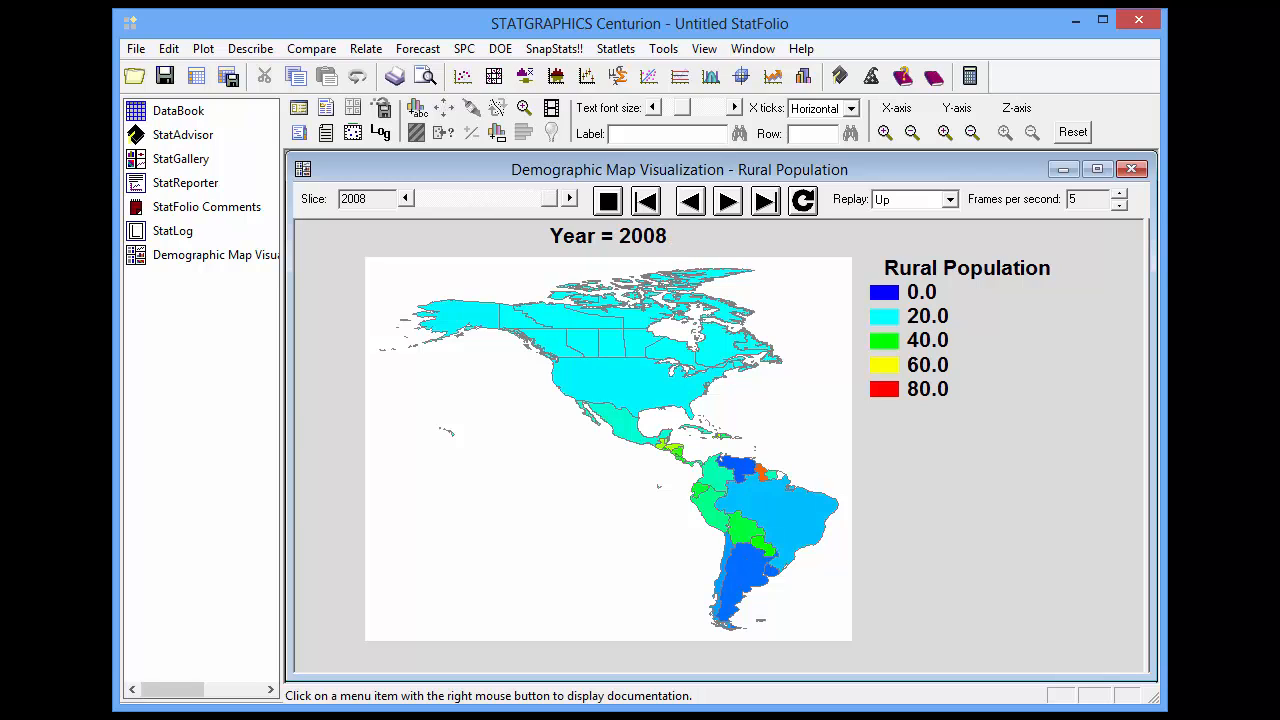
{"action": "left_click", "coordinate": [728, 200]}
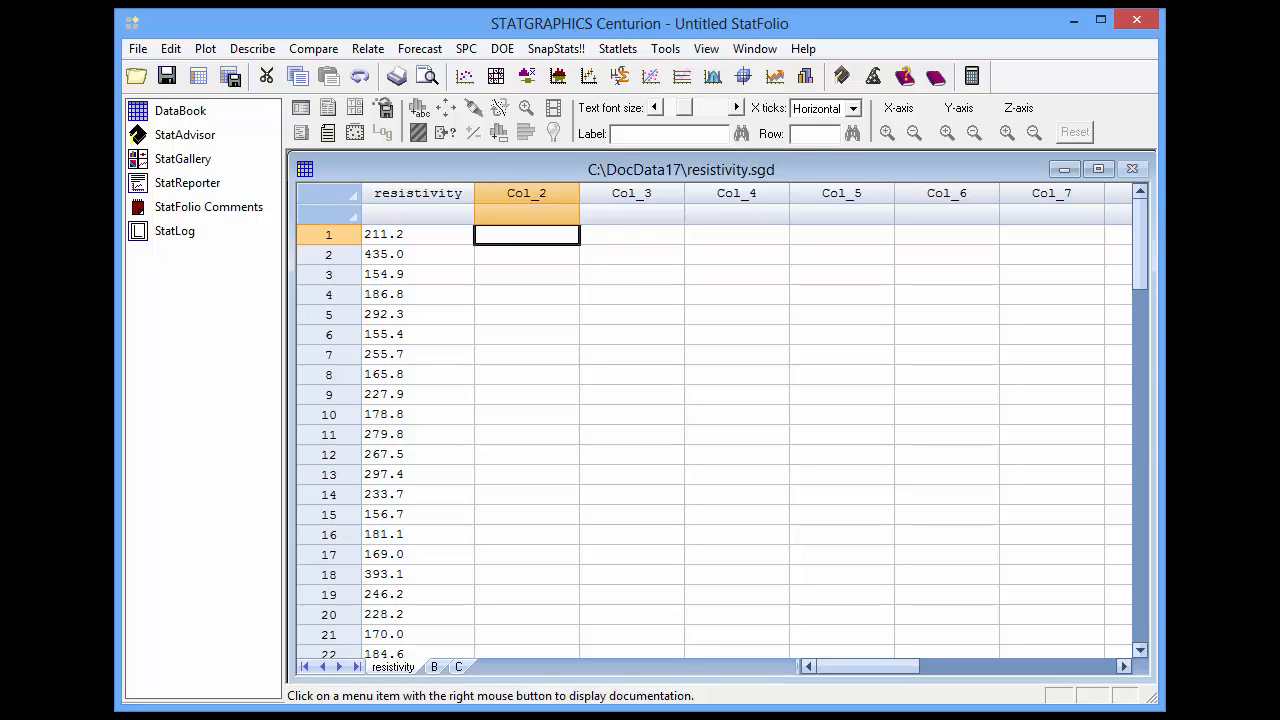
{"action": "mouse_move", "coordinate": [652, 374]}
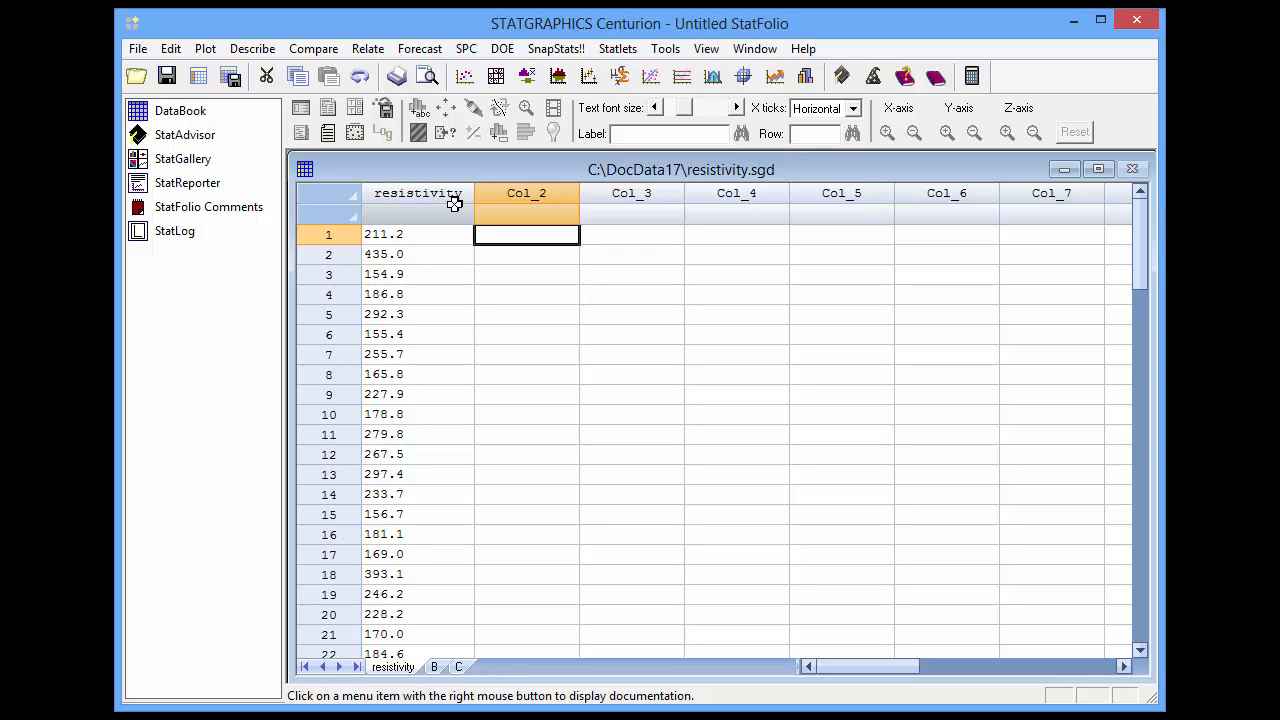
{"action": "mouse_move", "coordinate": [500, 170]}
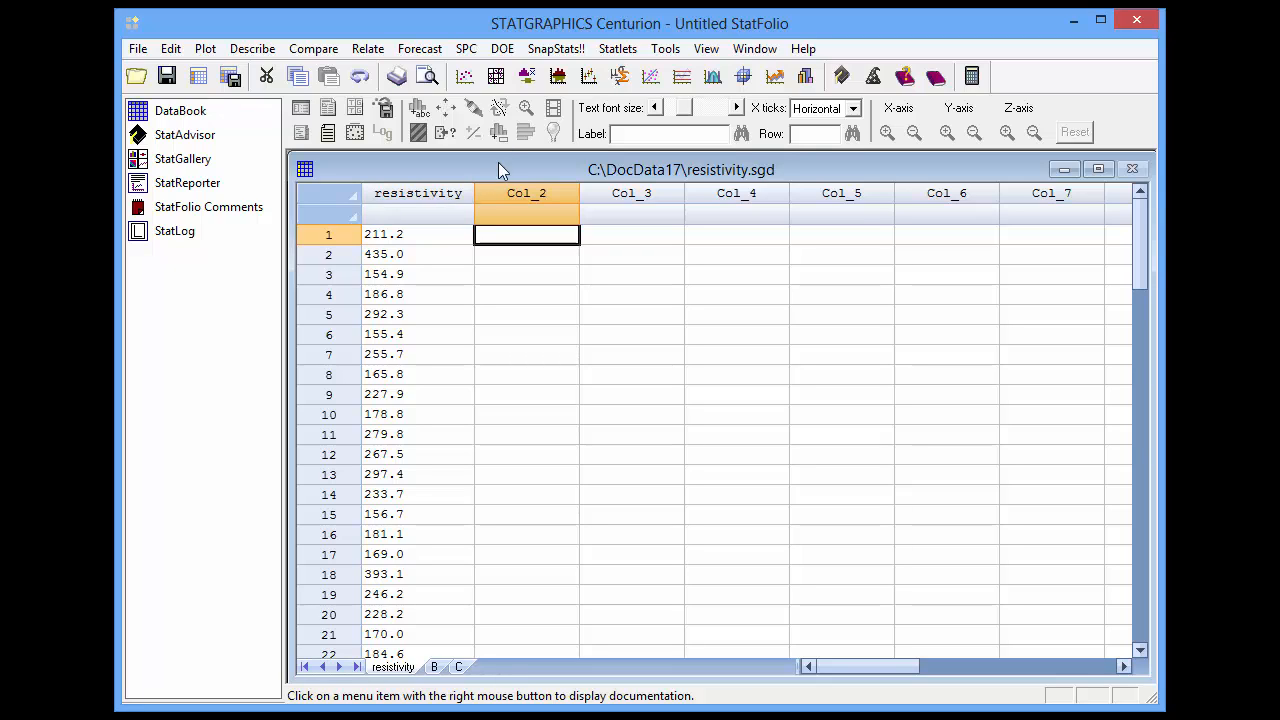
Step: Build an Interactive Histogram statlet with resistivity as the data column
{"action": "left_click", "coordinate": [616, 48]}
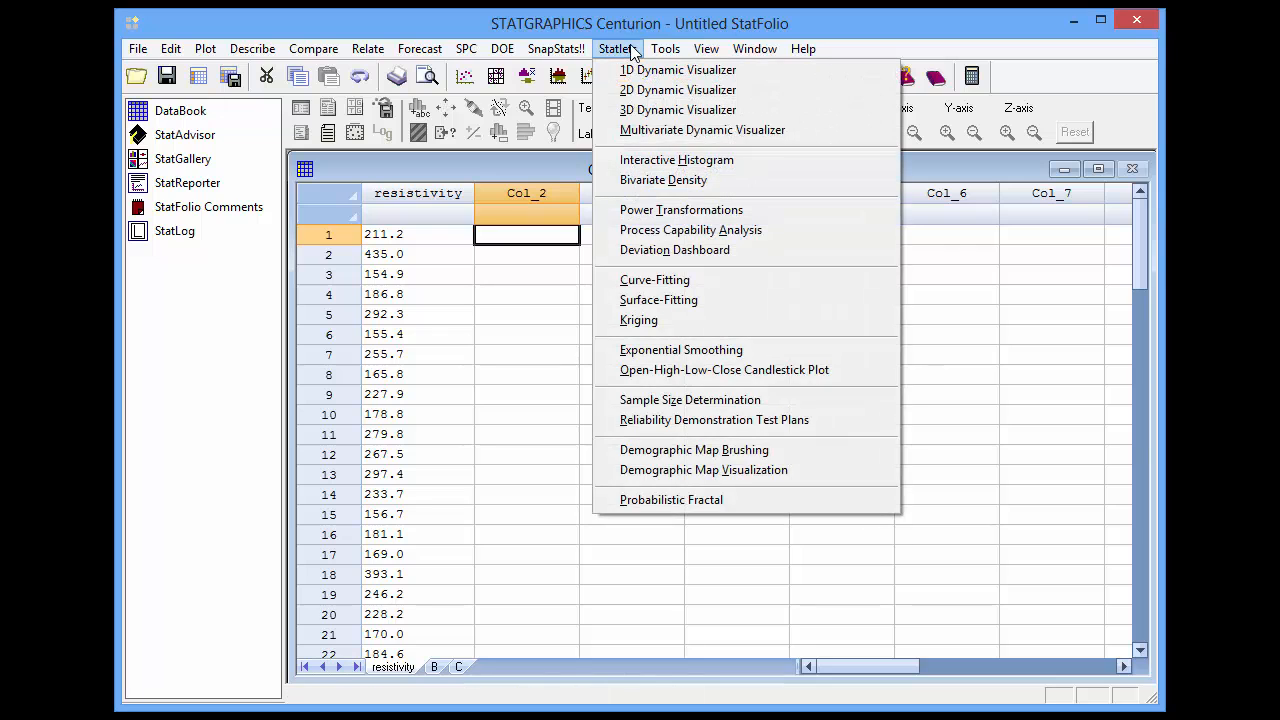
{"action": "mouse_move", "coordinate": [676, 160]}
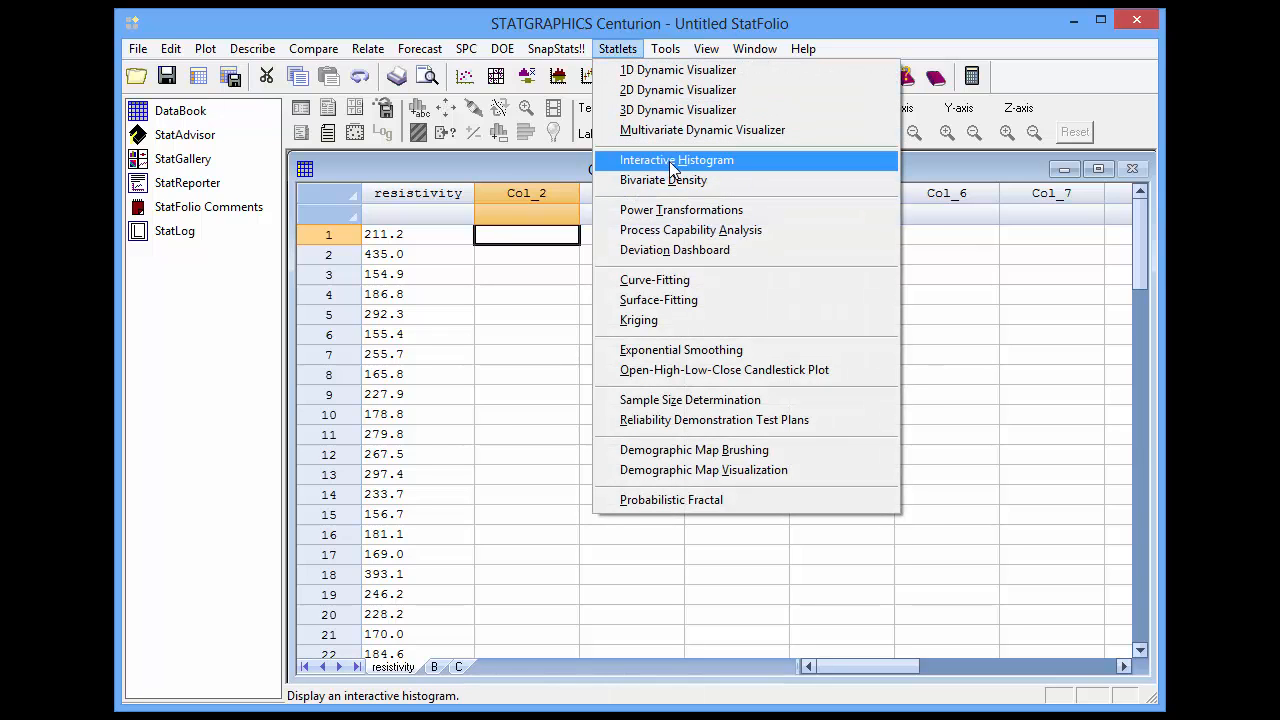
{"action": "left_click", "coordinate": [676, 160]}
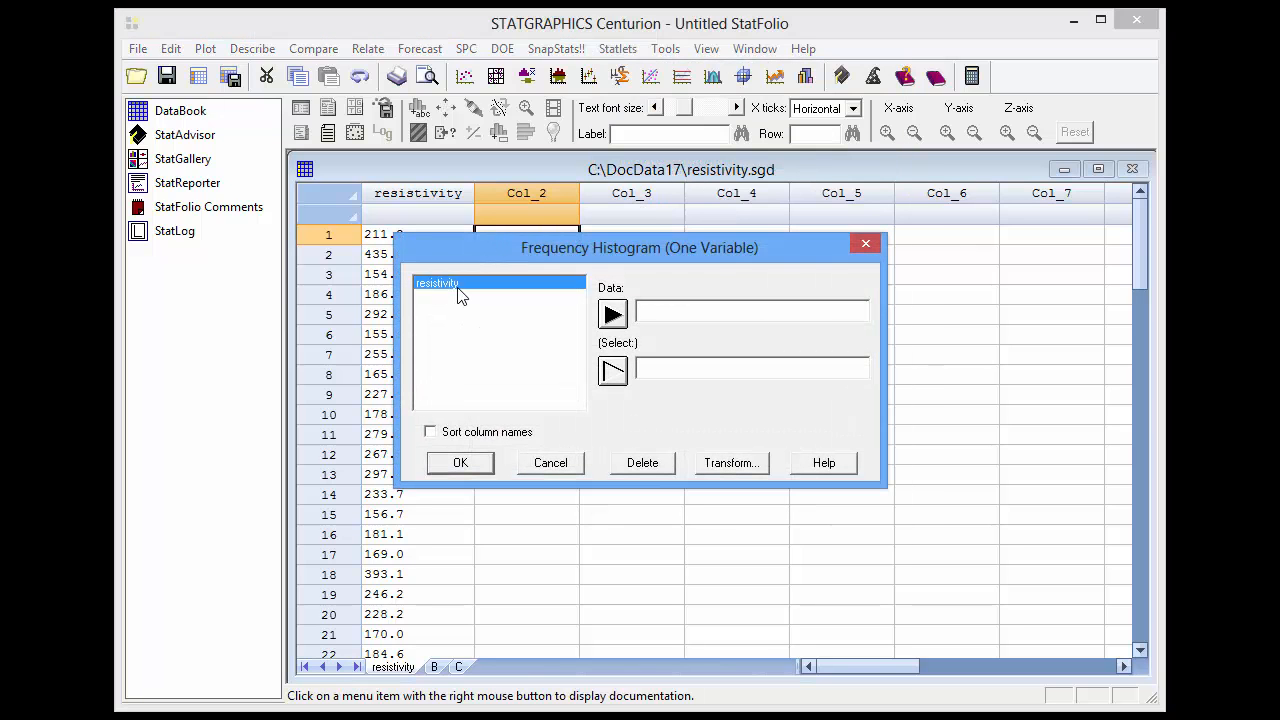
{"action": "left_click", "coordinate": [612, 316]}
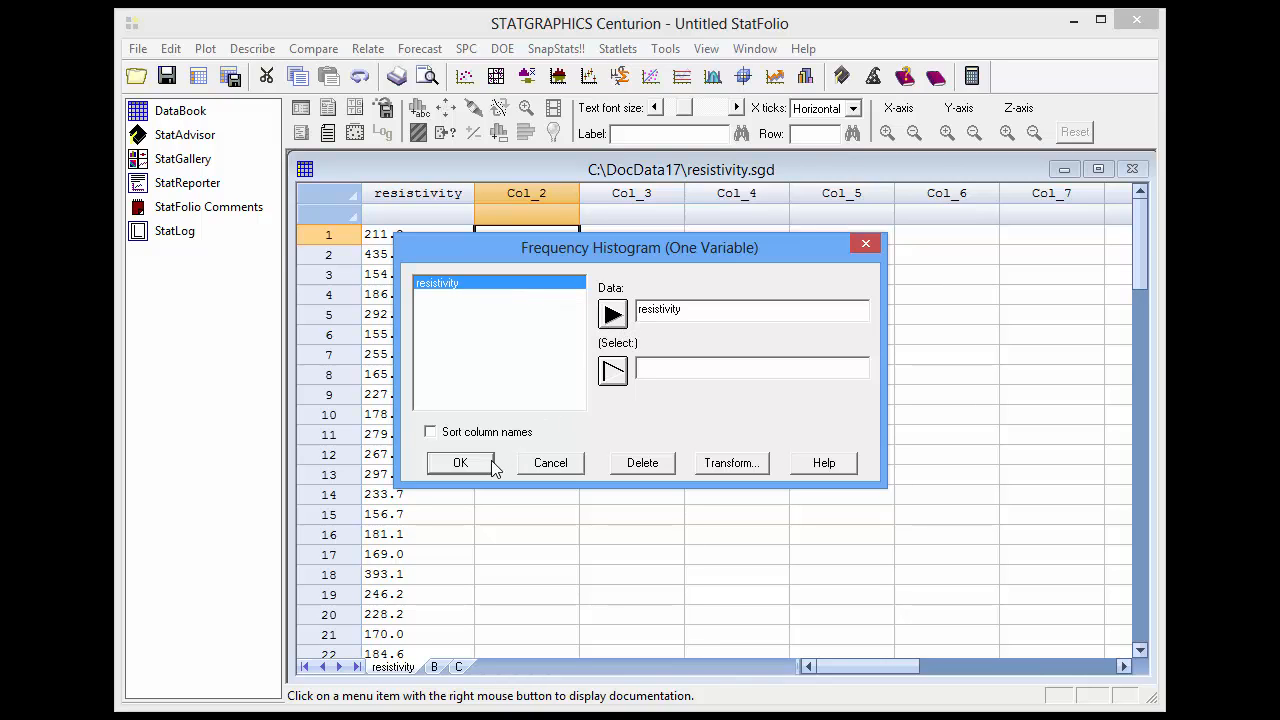
{"action": "left_click", "coordinate": [460, 462]}
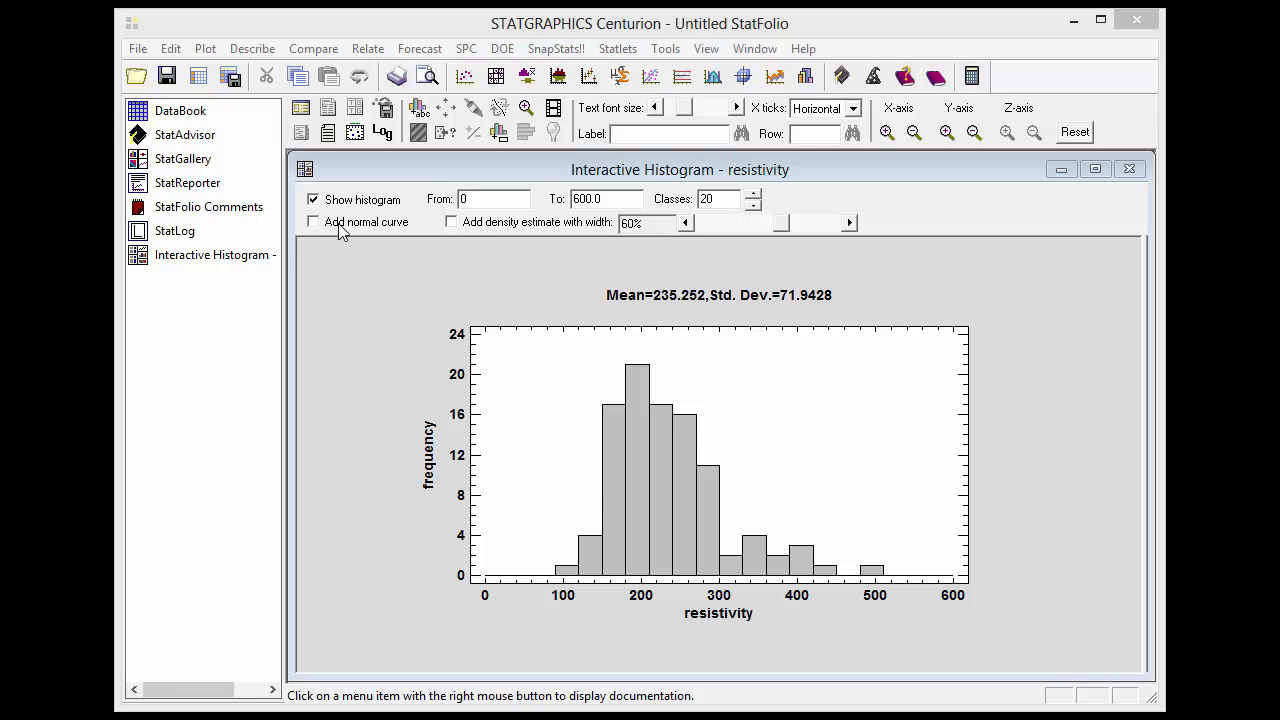
Step: Add the fitted normal curve and the density estimate overlays to the histogram
{"action": "left_click", "coordinate": [312, 220]}
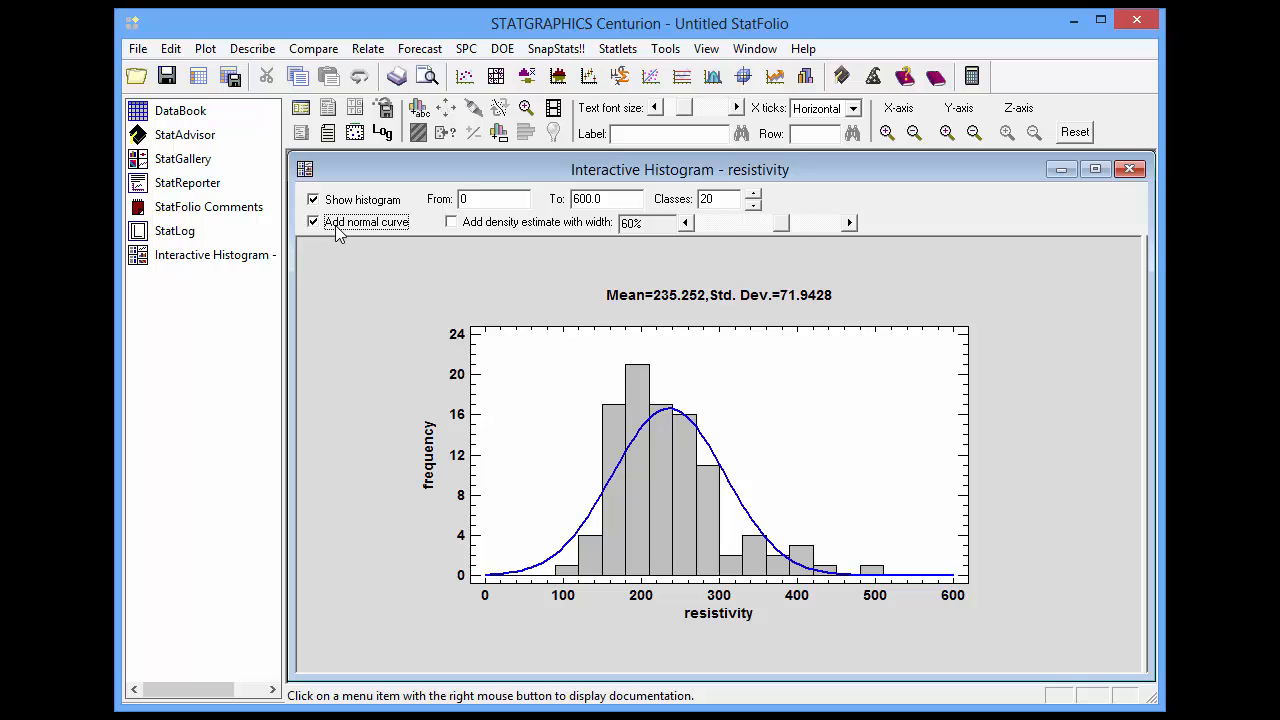
{"action": "mouse_move", "coordinate": [430, 224]}
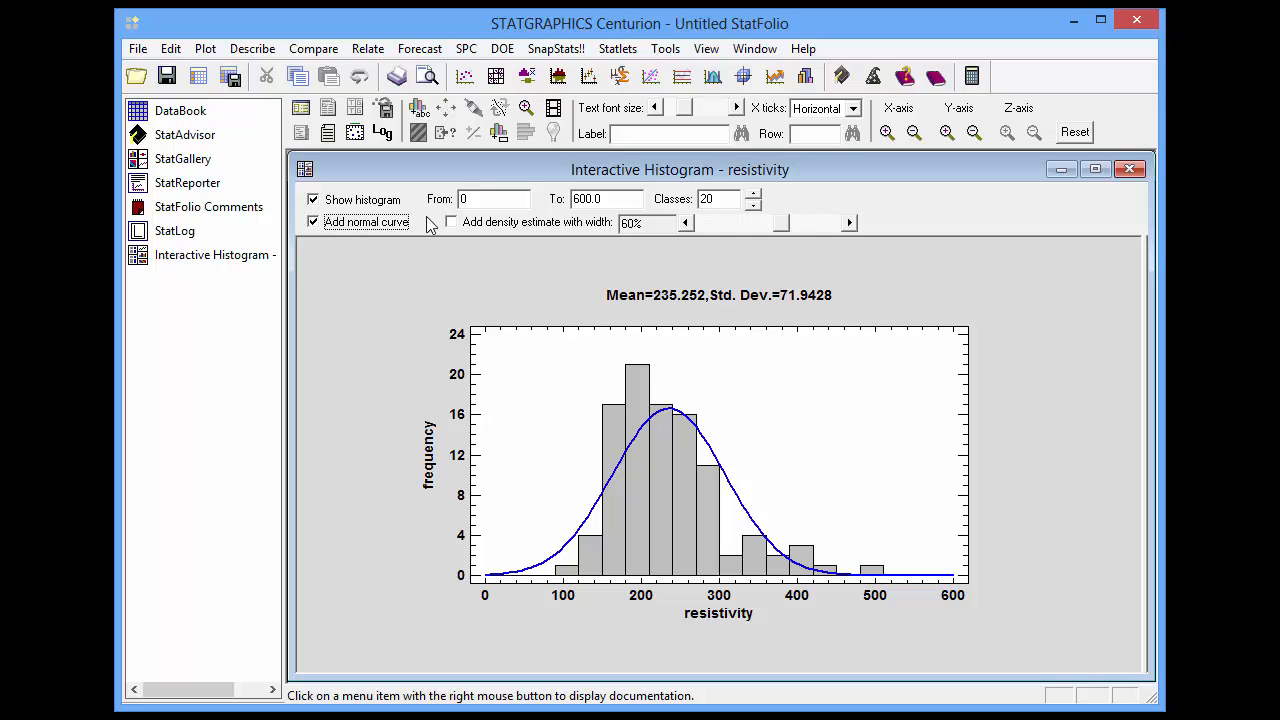
{"action": "left_click", "coordinate": [452, 222]}
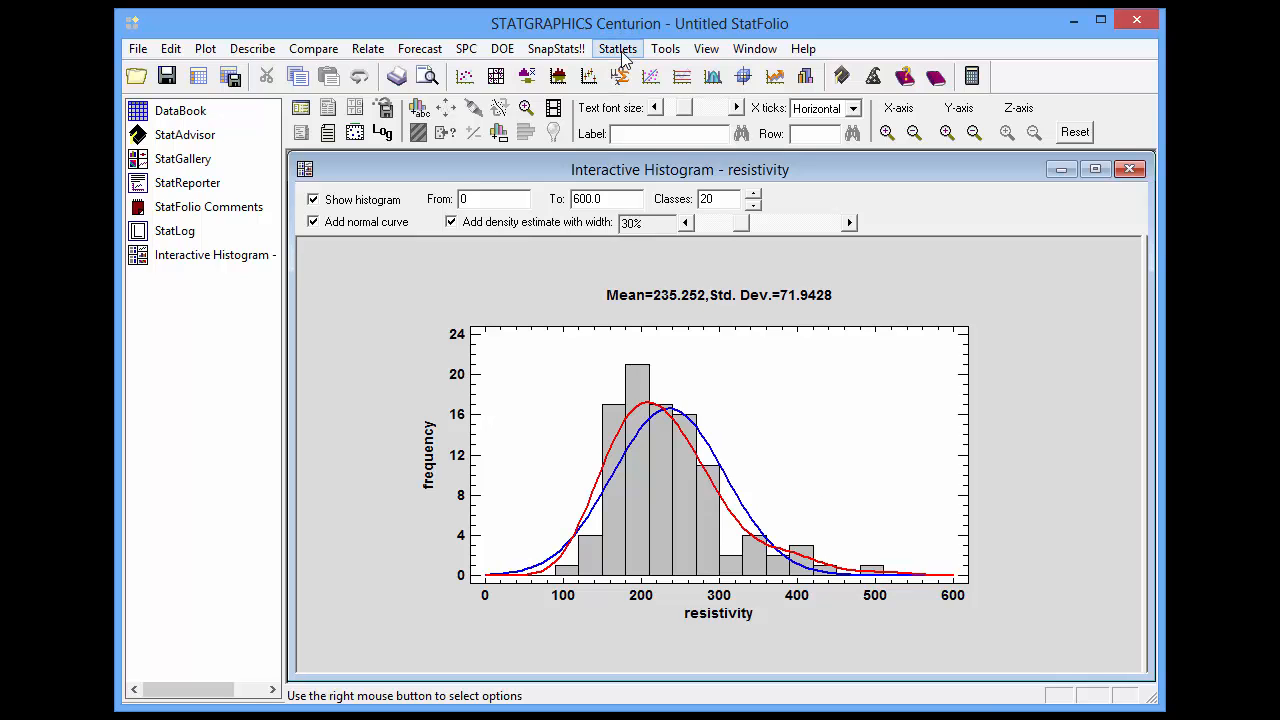
Step: Start the Power Transformations statlet on resistivity and try a power near -0.35
{"action": "left_click", "coordinate": [618, 48]}
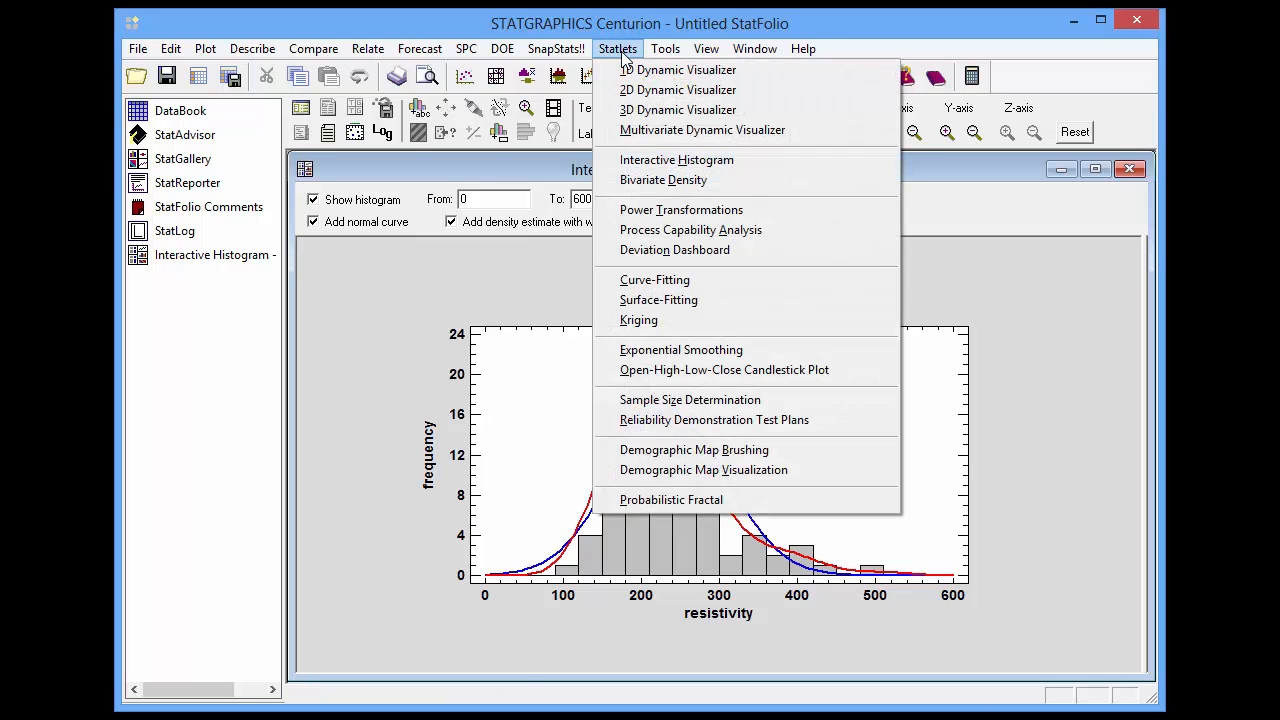
{"action": "mouse_move", "coordinate": [678, 68]}
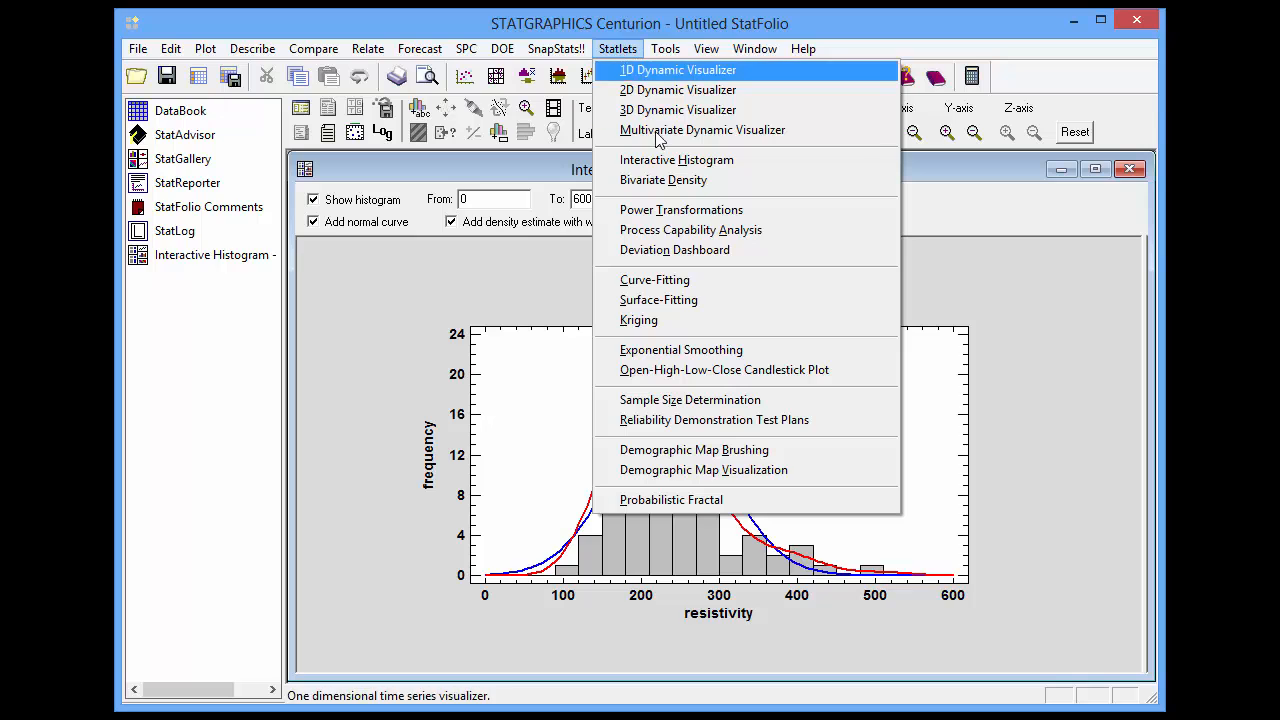
{"action": "mouse_move", "coordinate": [680, 210]}
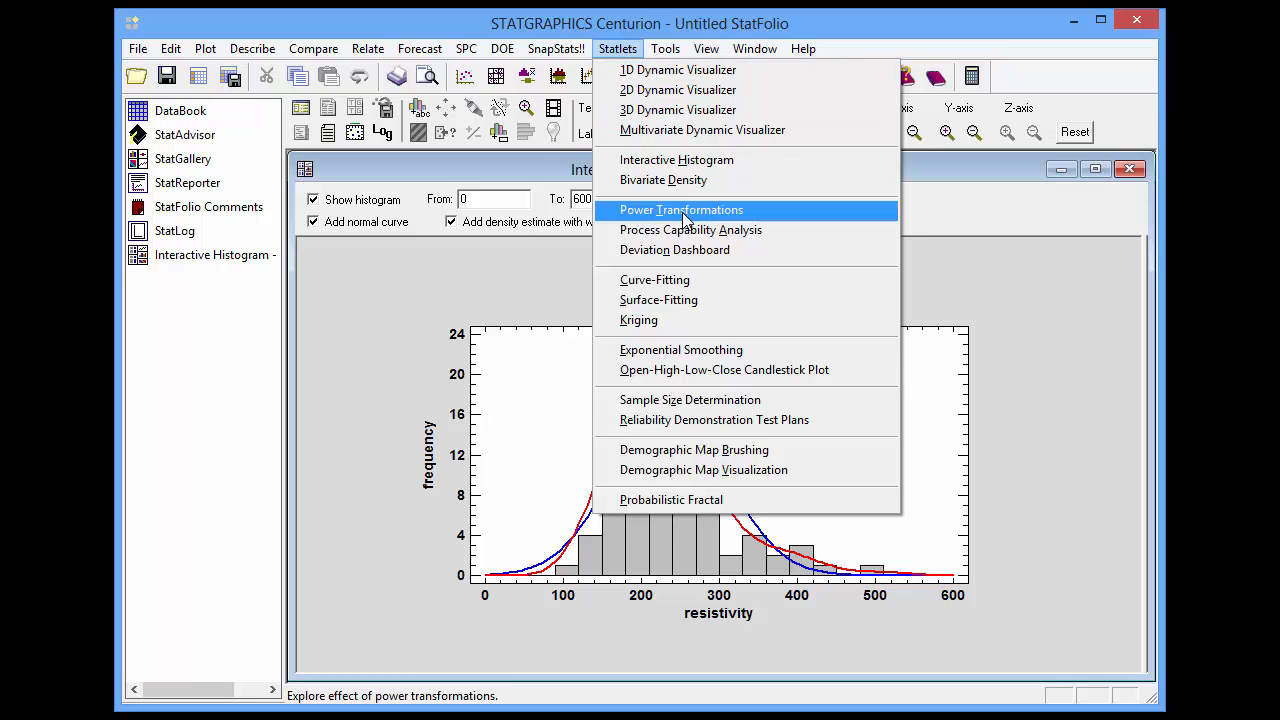
{"action": "left_click", "coordinate": [680, 210]}
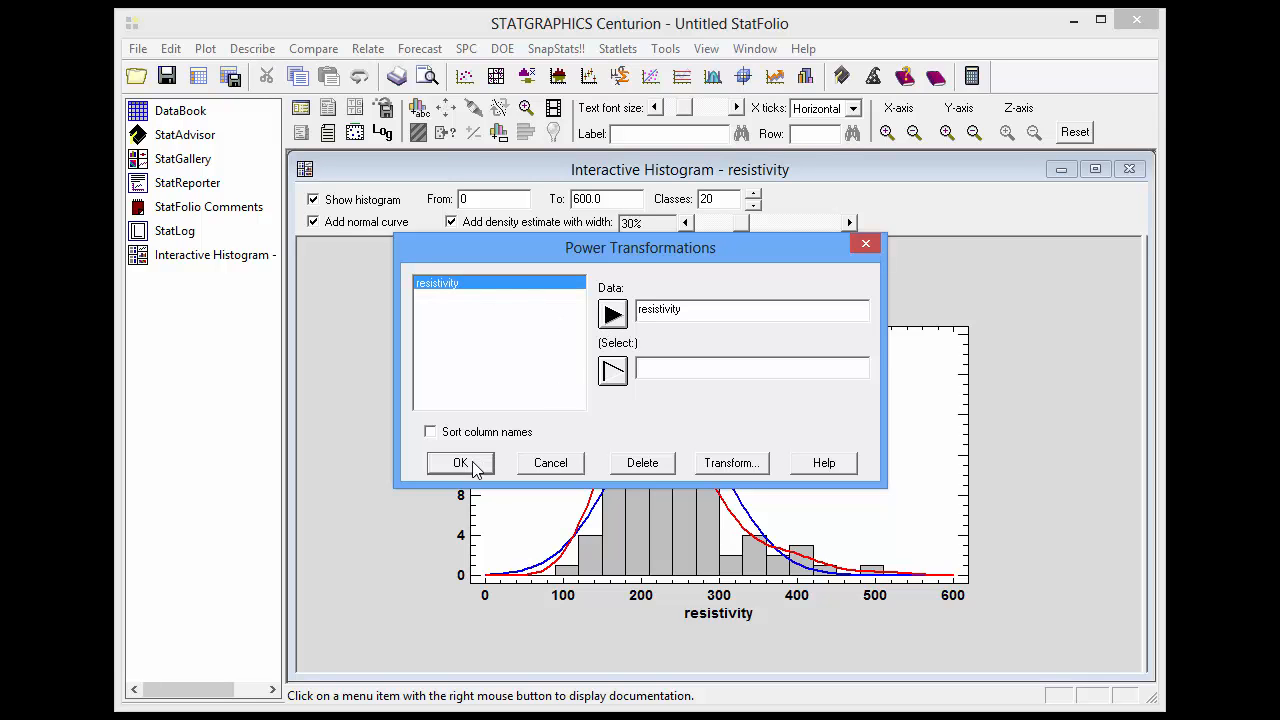
{"action": "left_click", "coordinate": [460, 462]}
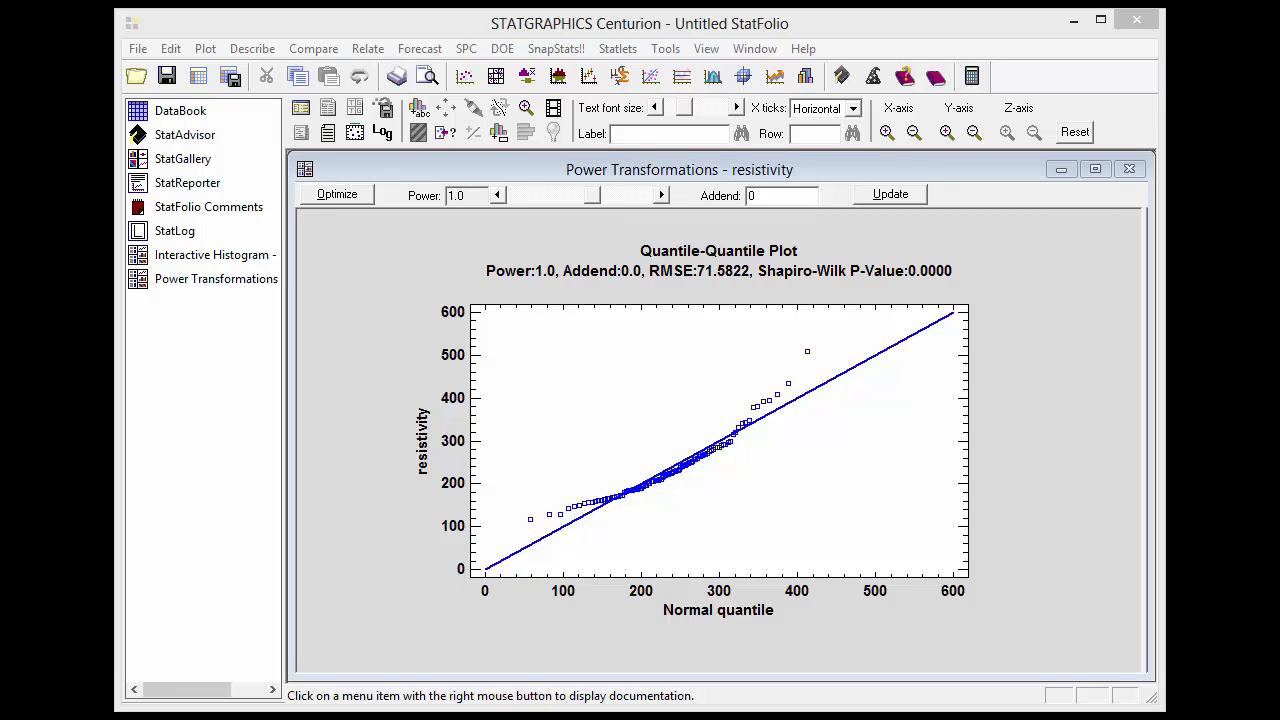
{"action": "mouse_move", "coordinate": [944, 492]}
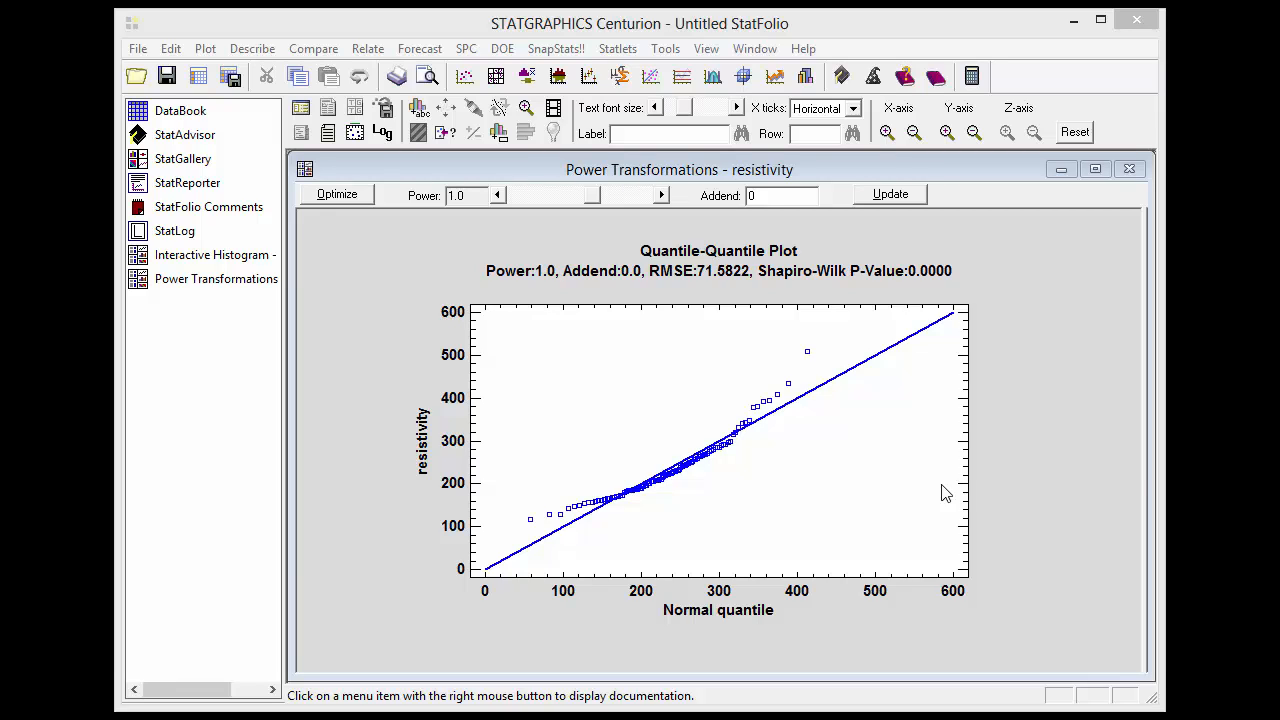
{"action": "mouse_move", "coordinate": [452, 480]}
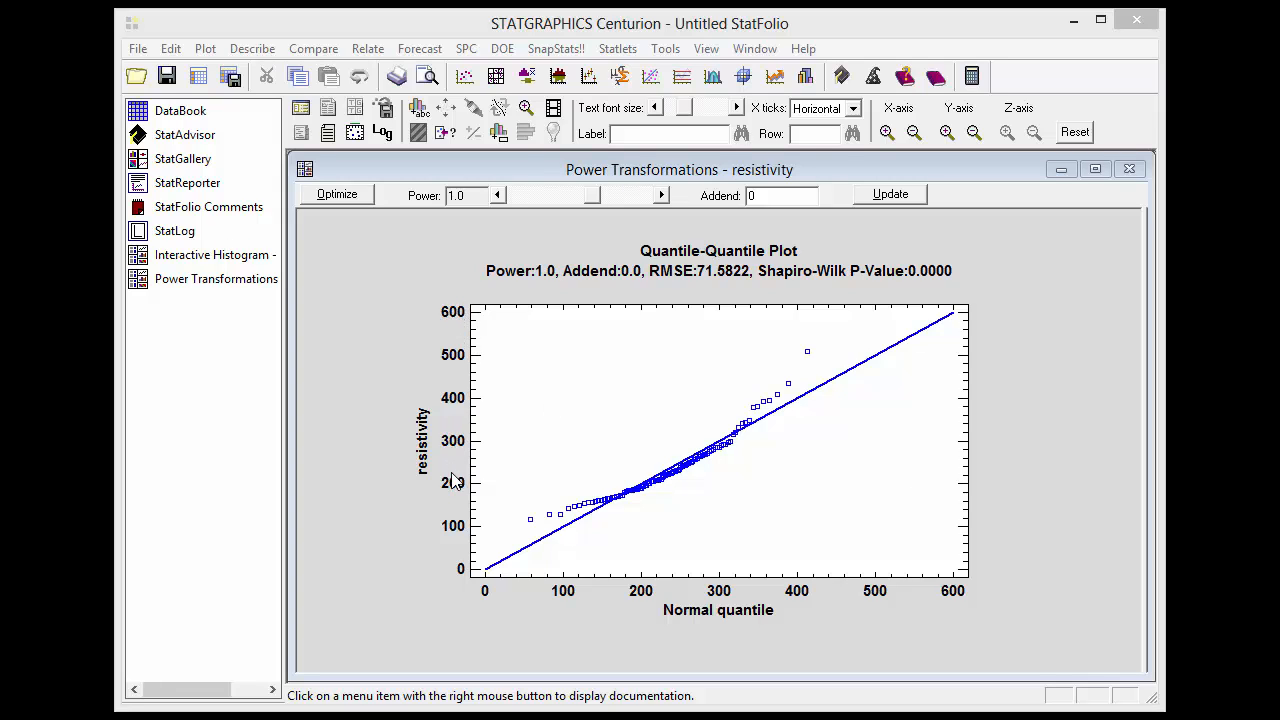
{"action": "mouse_move", "coordinate": [460, 332]}
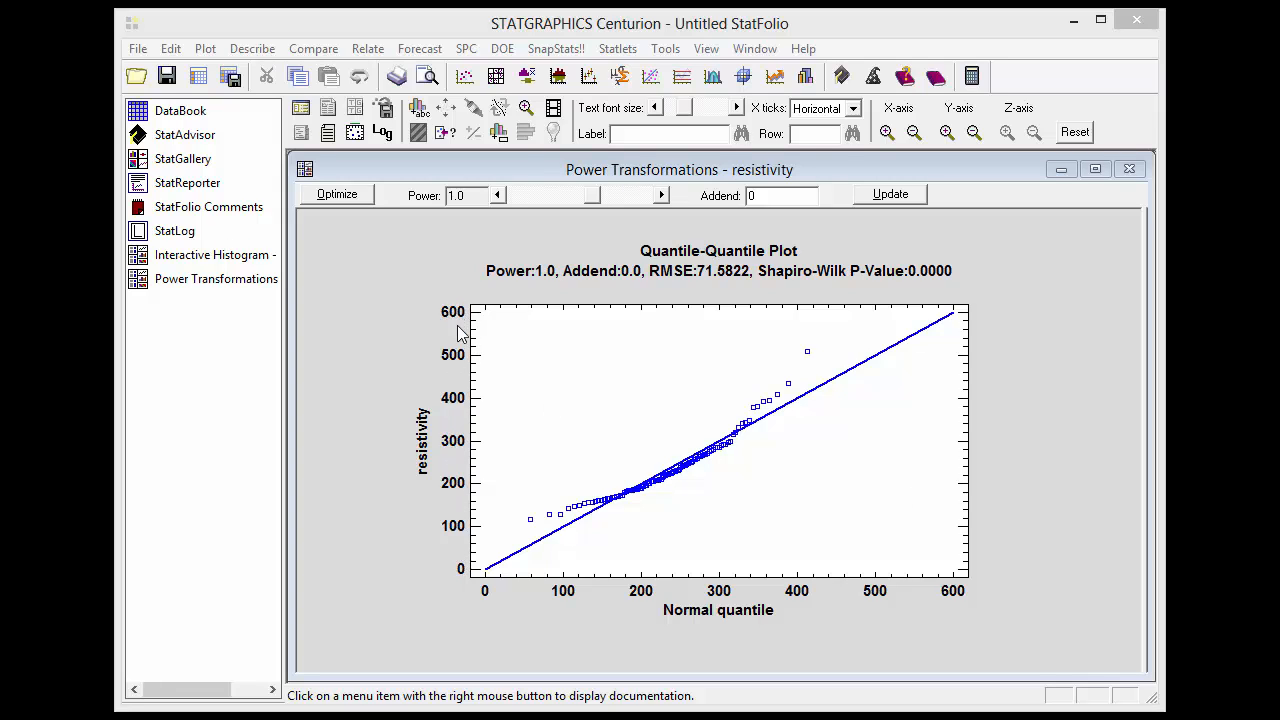
{"action": "mouse_move", "coordinate": [450, 548]}
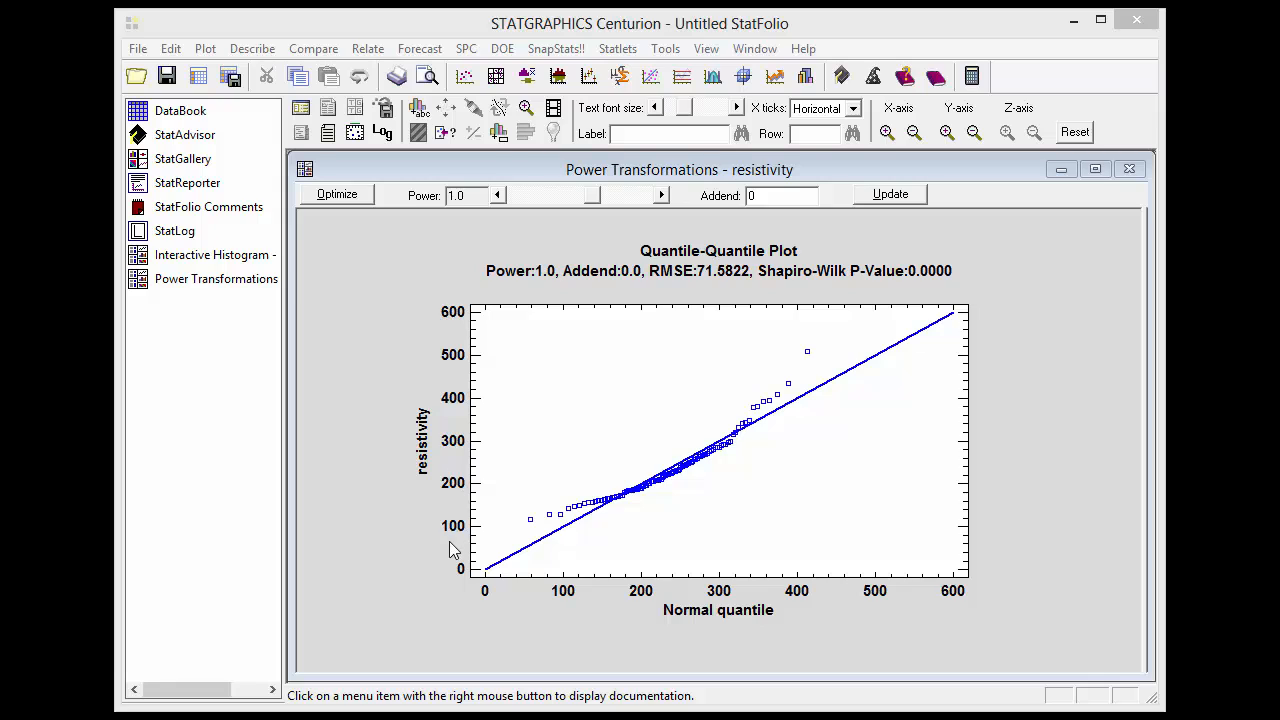
{"action": "mouse_move", "coordinate": [1004, 612]}
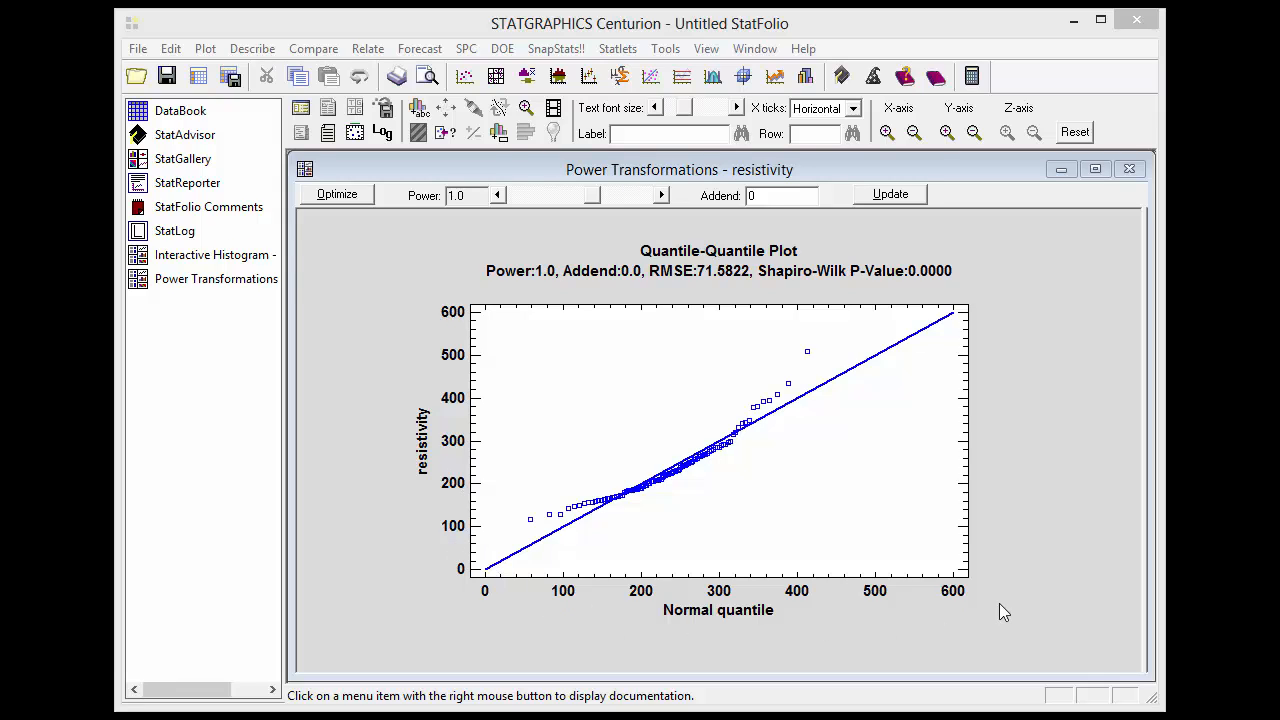
{"action": "mouse_move", "coordinate": [748, 616]}
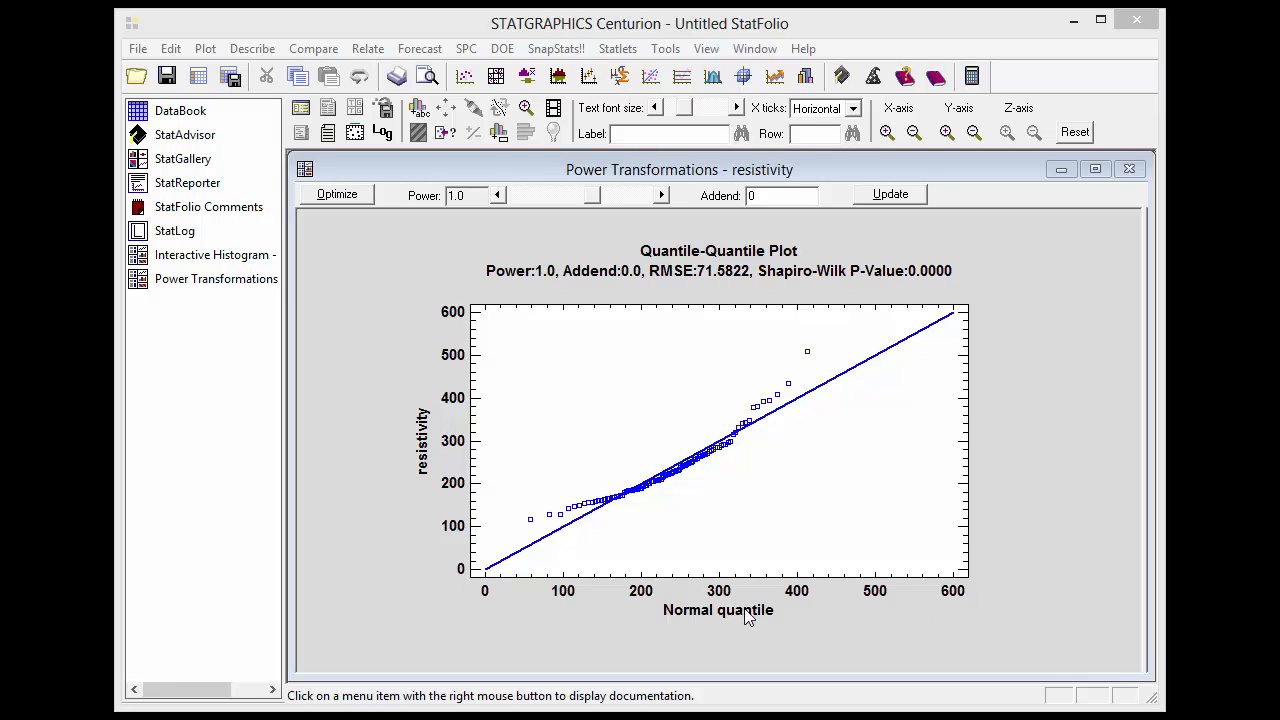
{"action": "mouse_move", "coordinate": [750, 620]}
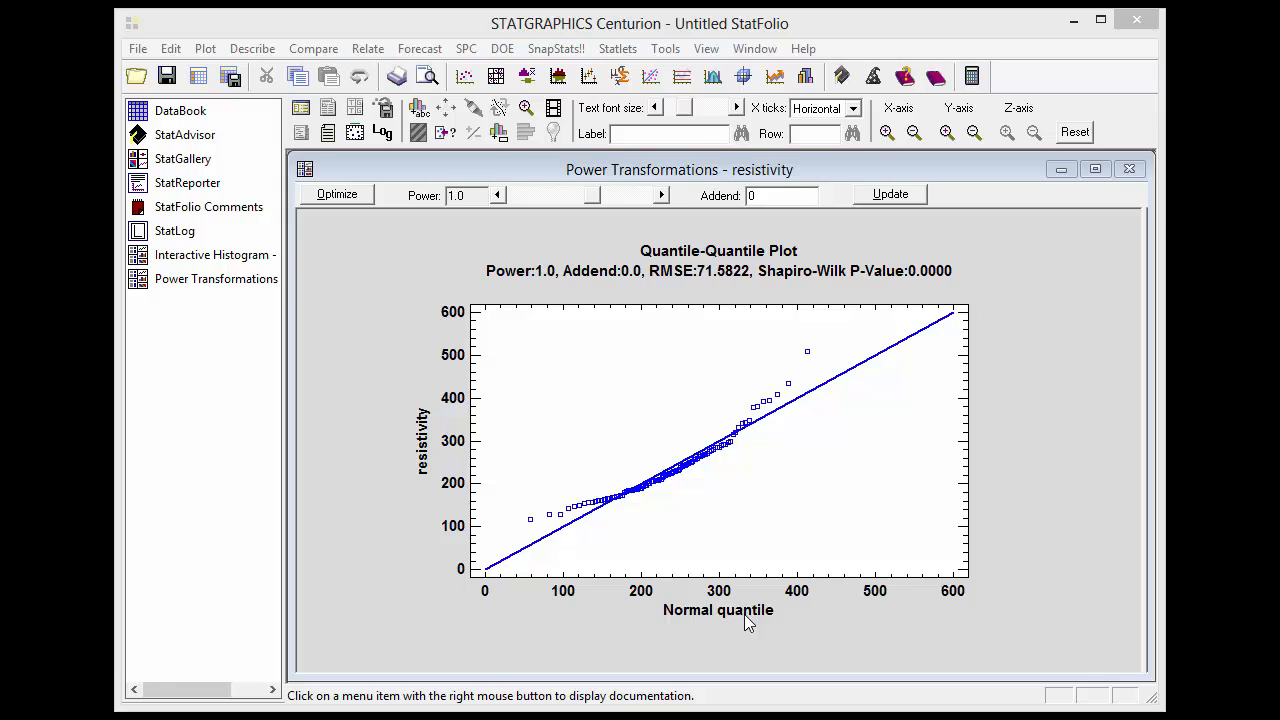
{"action": "mouse_move", "coordinate": [596, 510]}
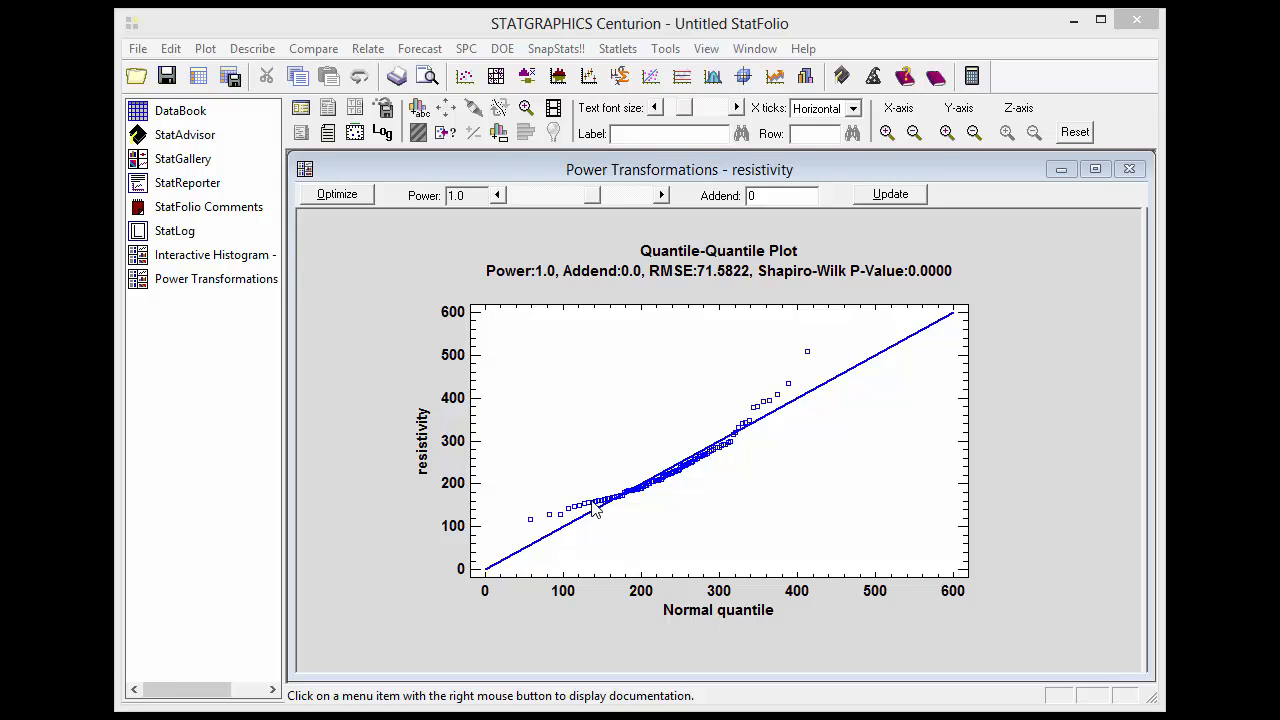
{"action": "mouse_move", "coordinate": [636, 470]}
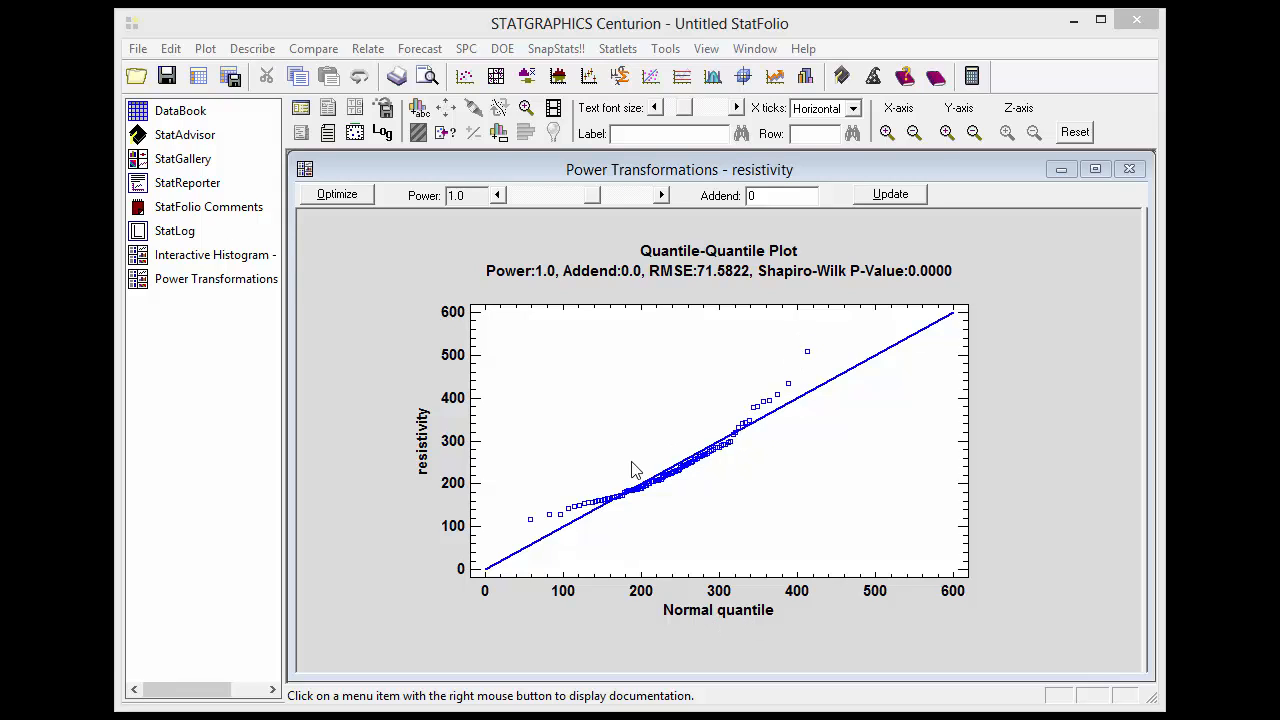
{"action": "mouse_move", "coordinate": [960, 322]}
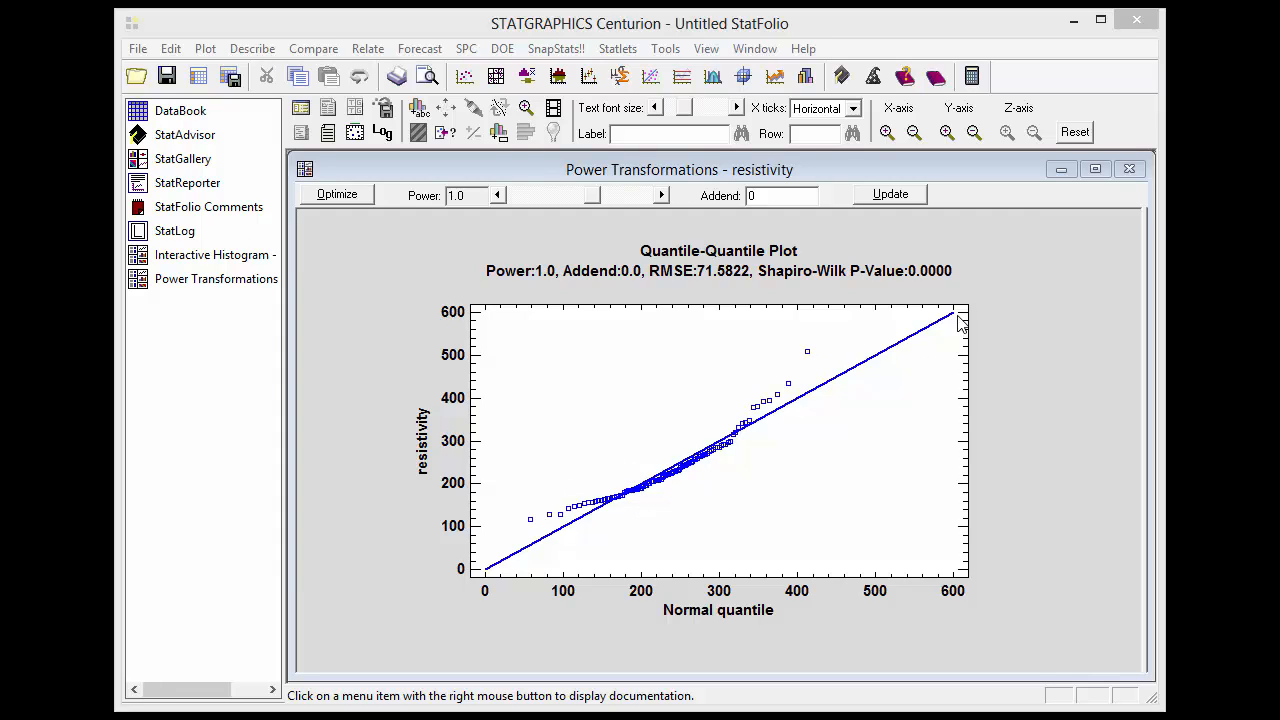
{"action": "mouse_move", "coordinate": [518, 552]}
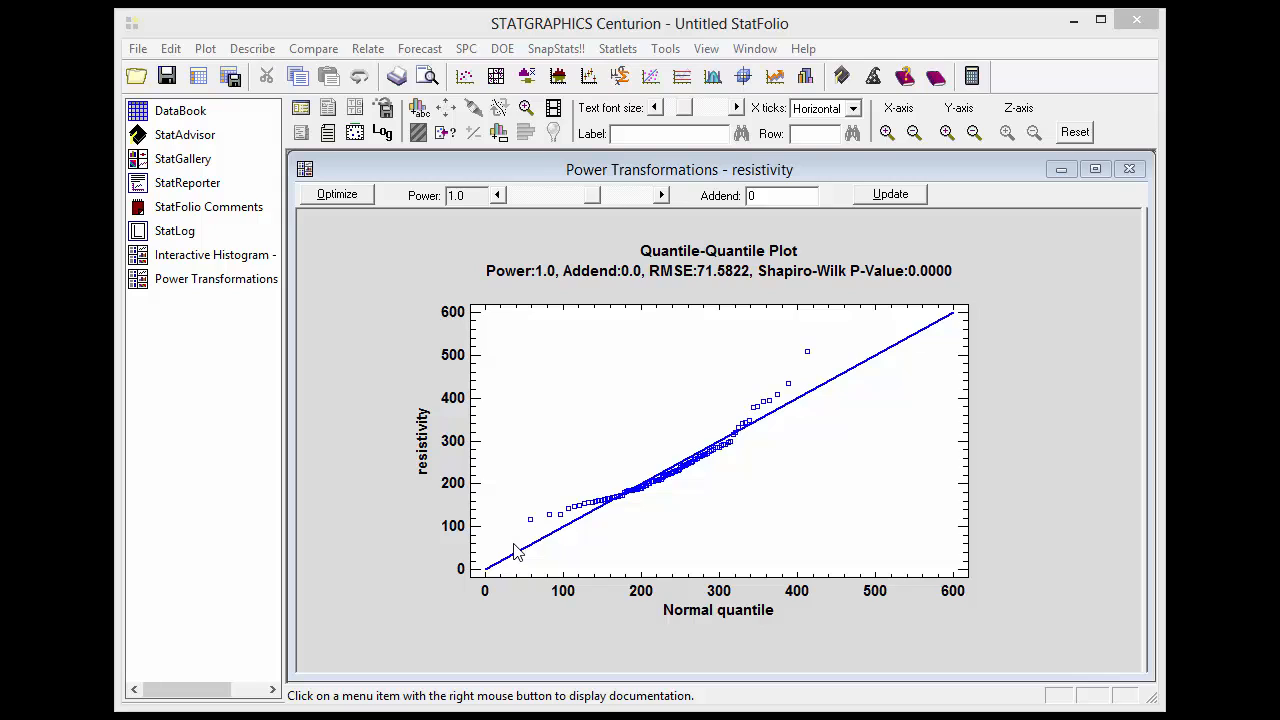
{"action": "mouse_move", "coordinate": [596, 198]}
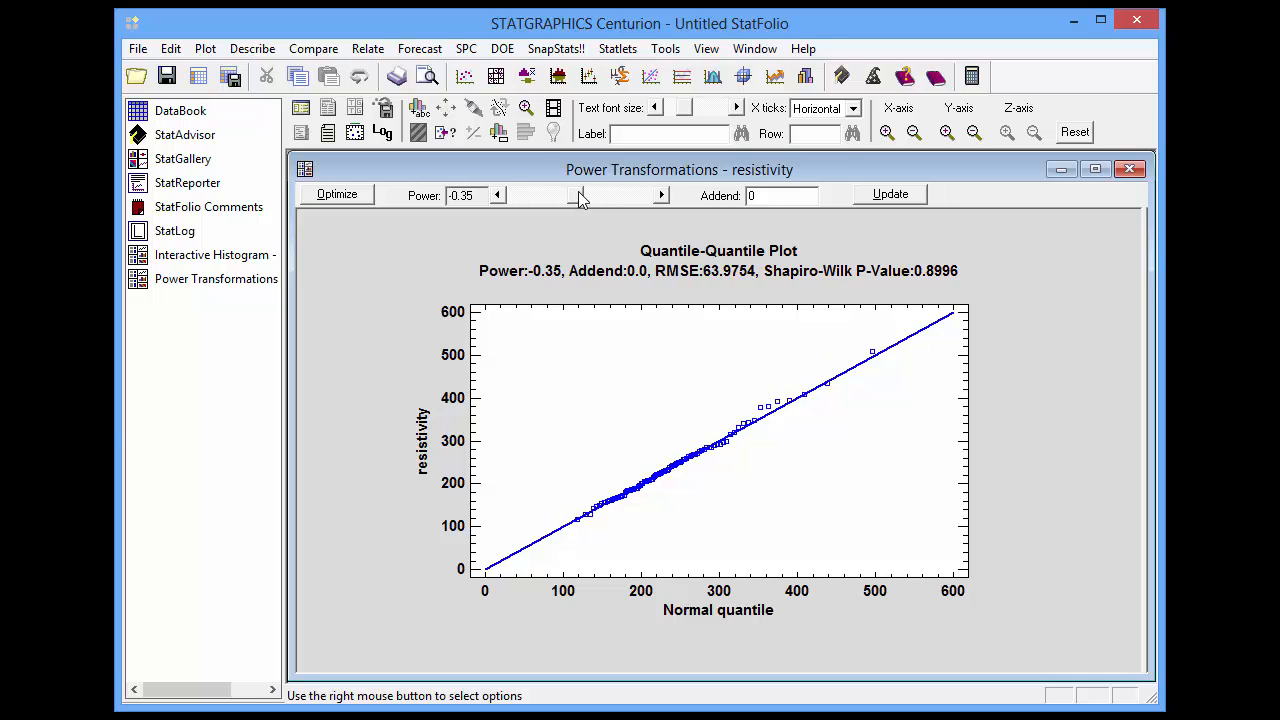
{"action": "left_click", "coordinate": [496, 196]}
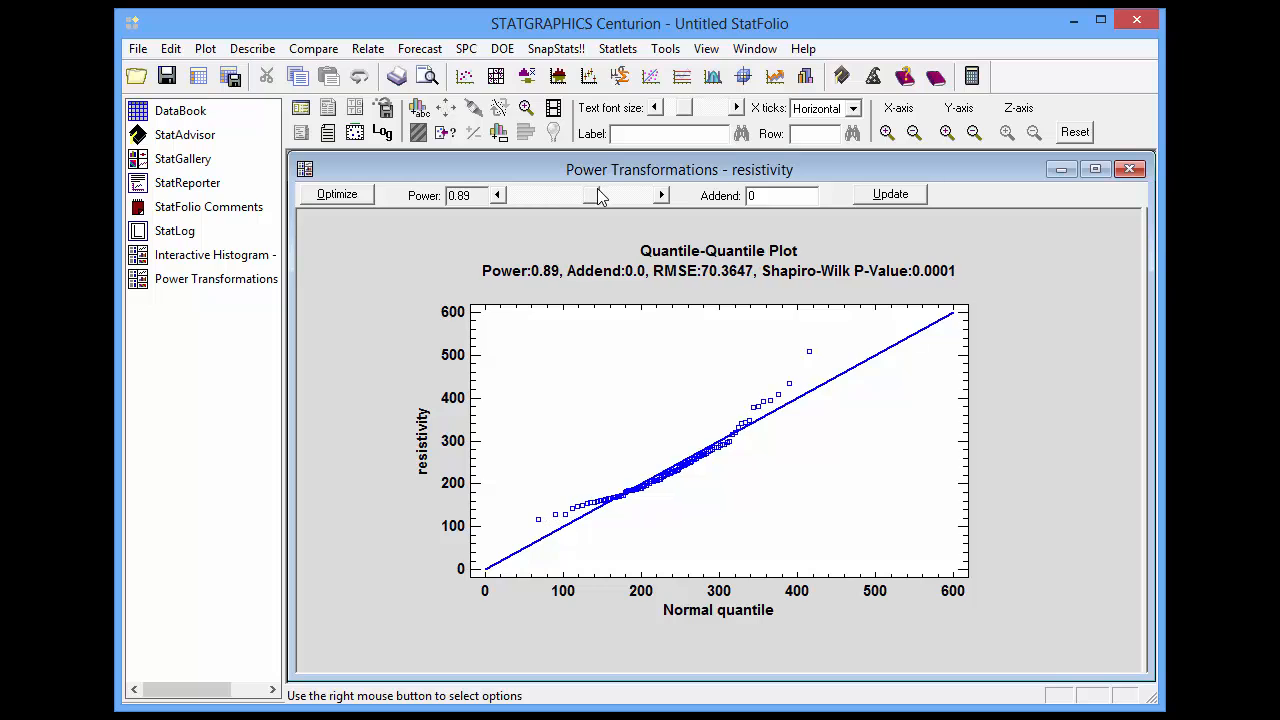
Step: Adjust the power again, then Optimize to the best power of -0.4
{"action": "left_click", "coordinate": [660, 196]}
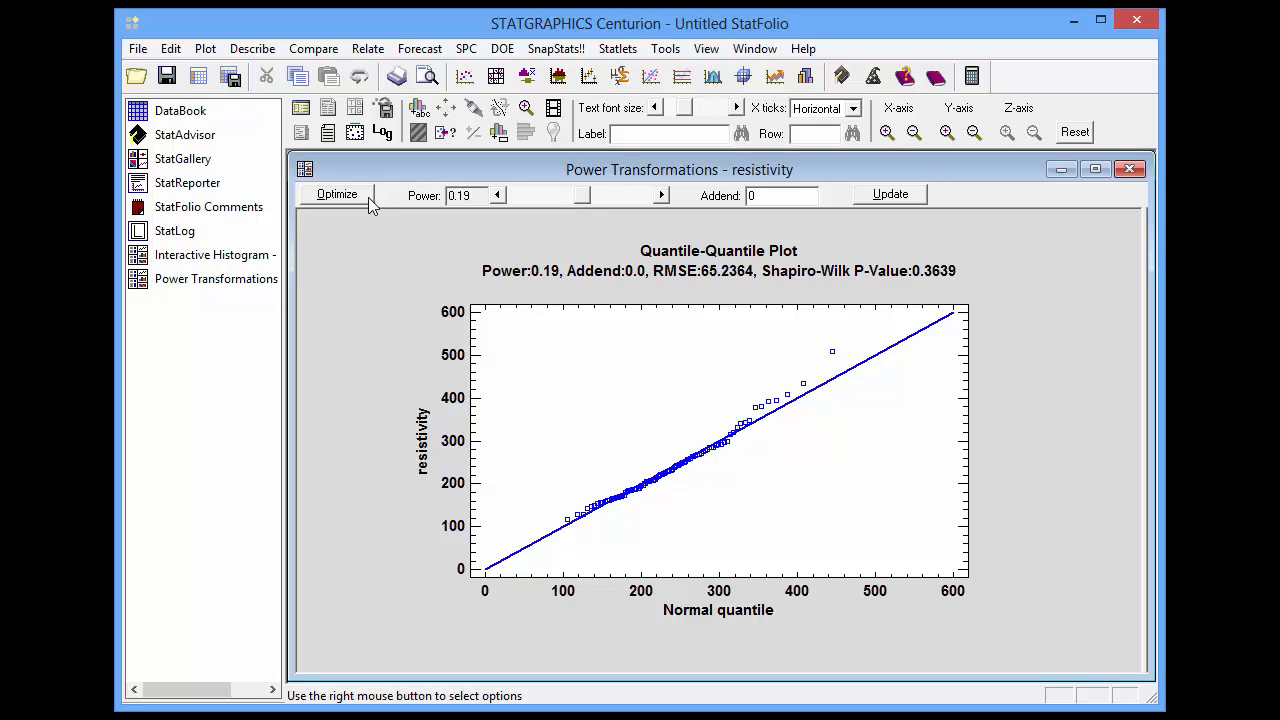
{"action": "left_click", "coordinate": [336, 194]}
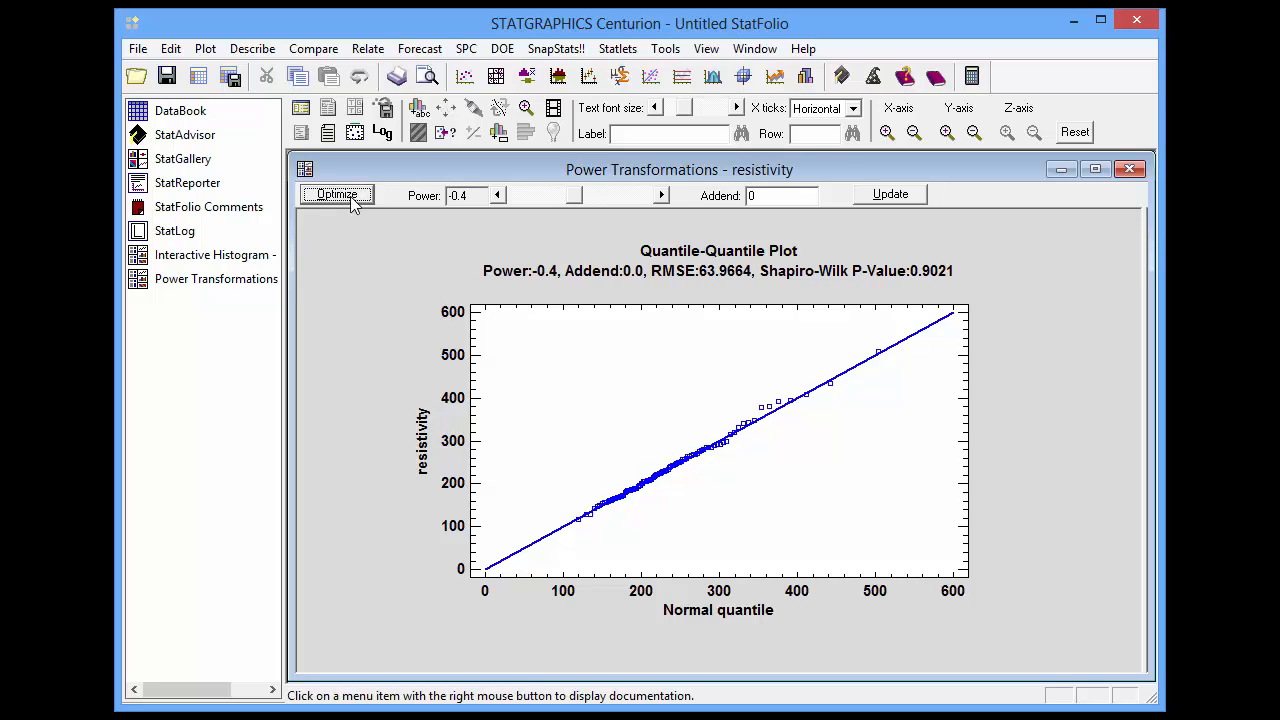
{"action": "mouse_move", "coordinate": [474, 196]}
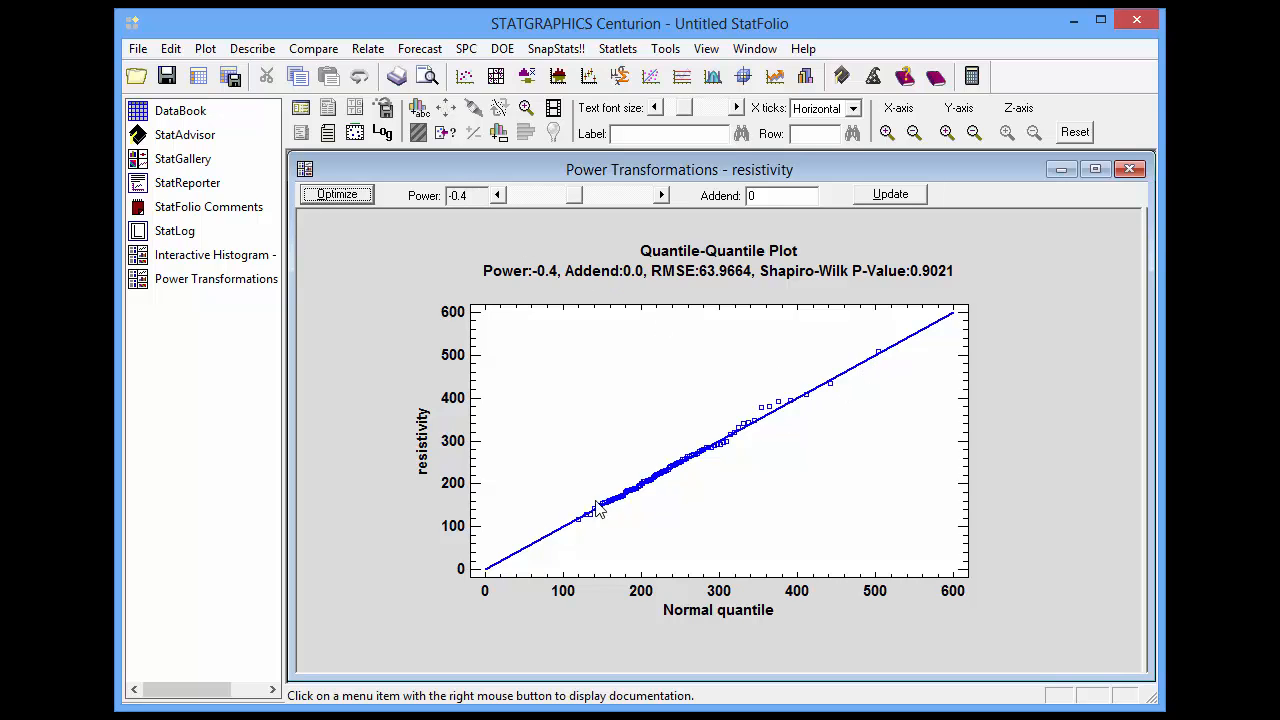
{"action": "mouse_move", "coordinate": [686, 456]}
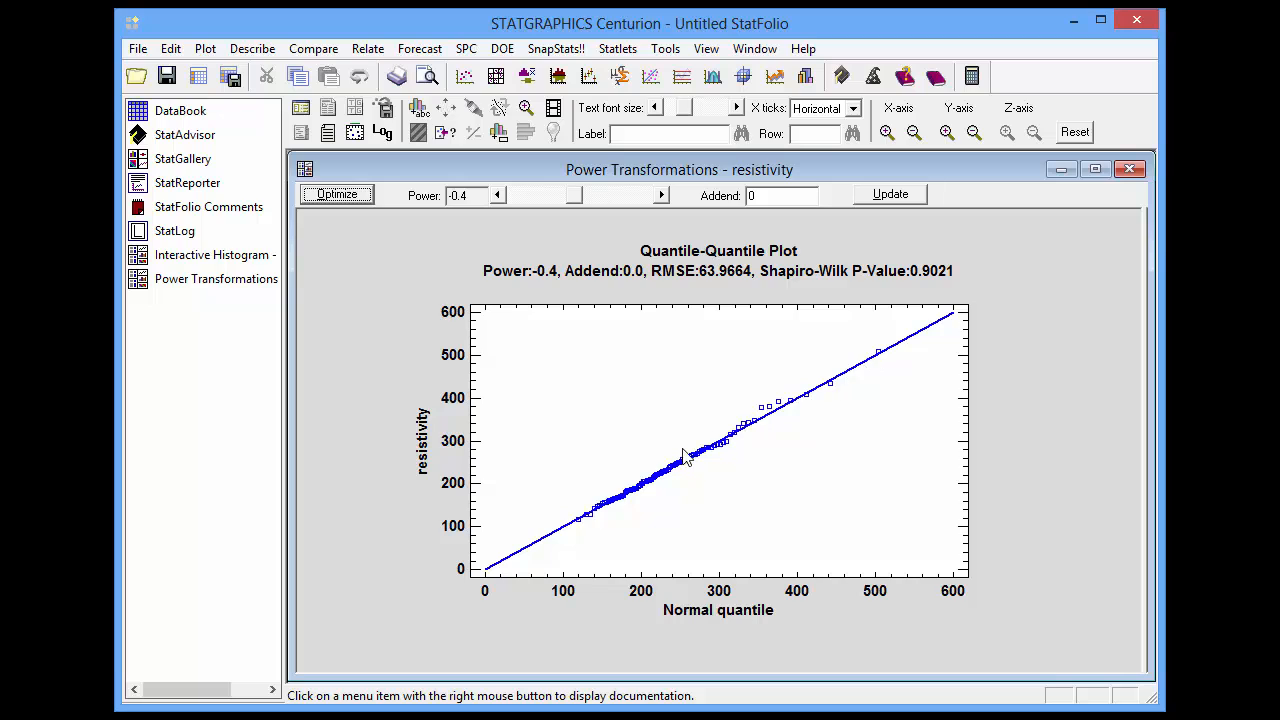
{"action": "mouse_move", "coordinate": [790, 330]}
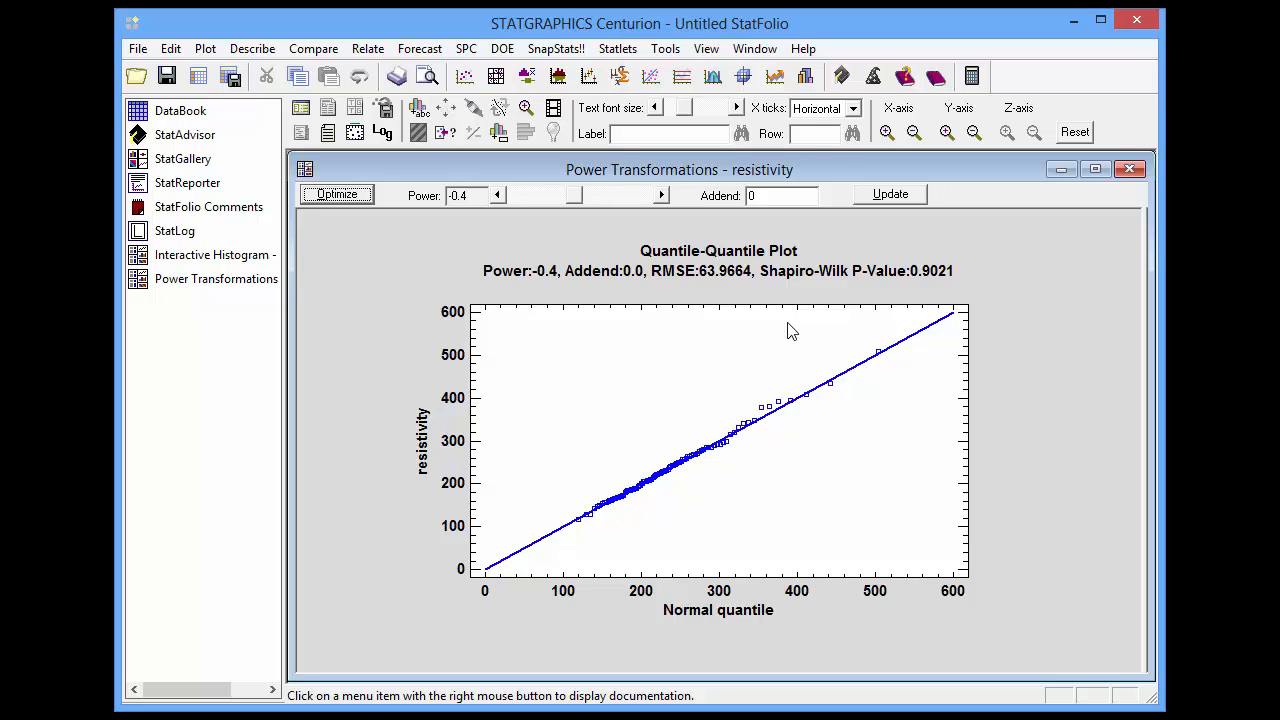
{"action": "mouse_move", "coordinate": [790, 282]}
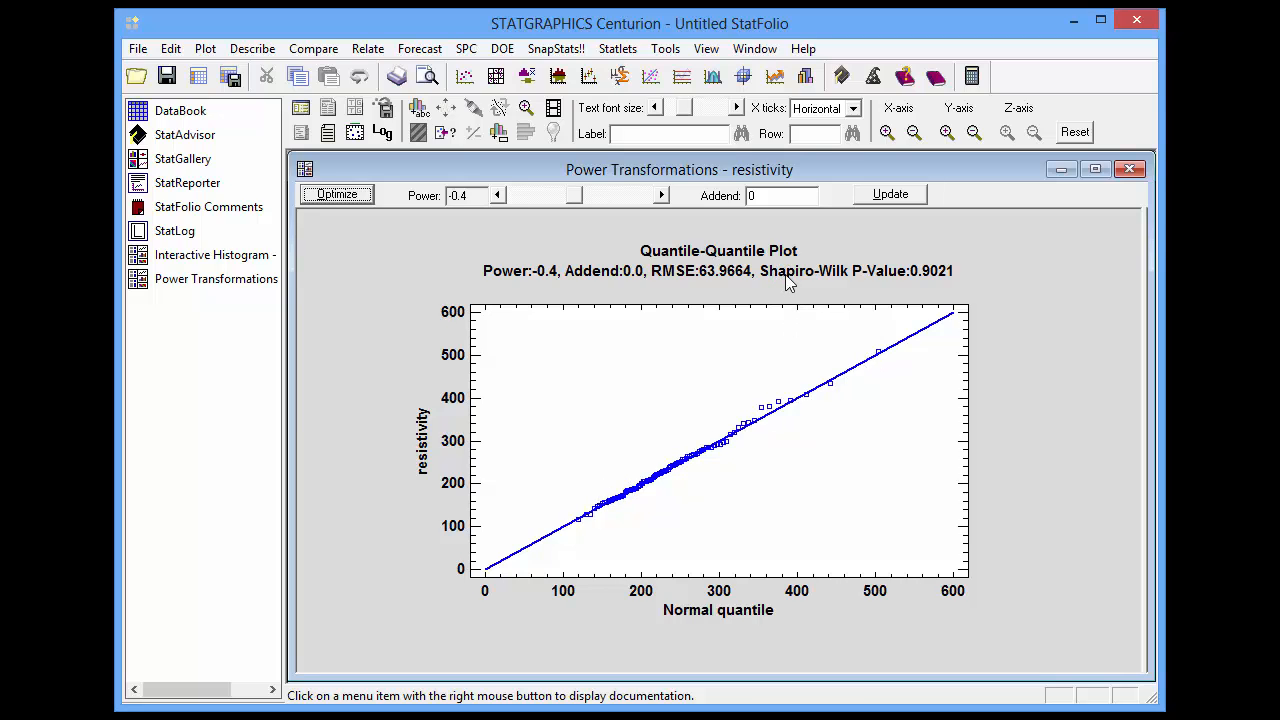
{"action": "mouse_move", "coordinate": [852, 280]}
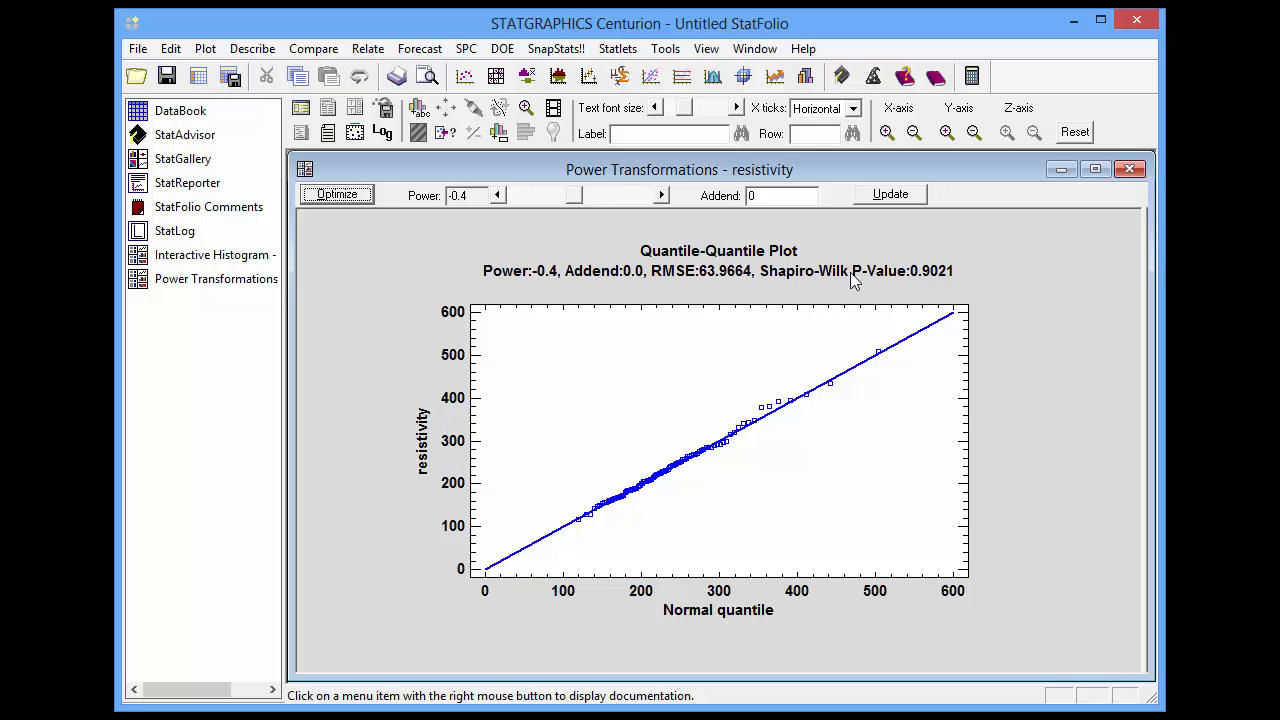
{"action": "mouse_move", "coordinate": [856, 284]}
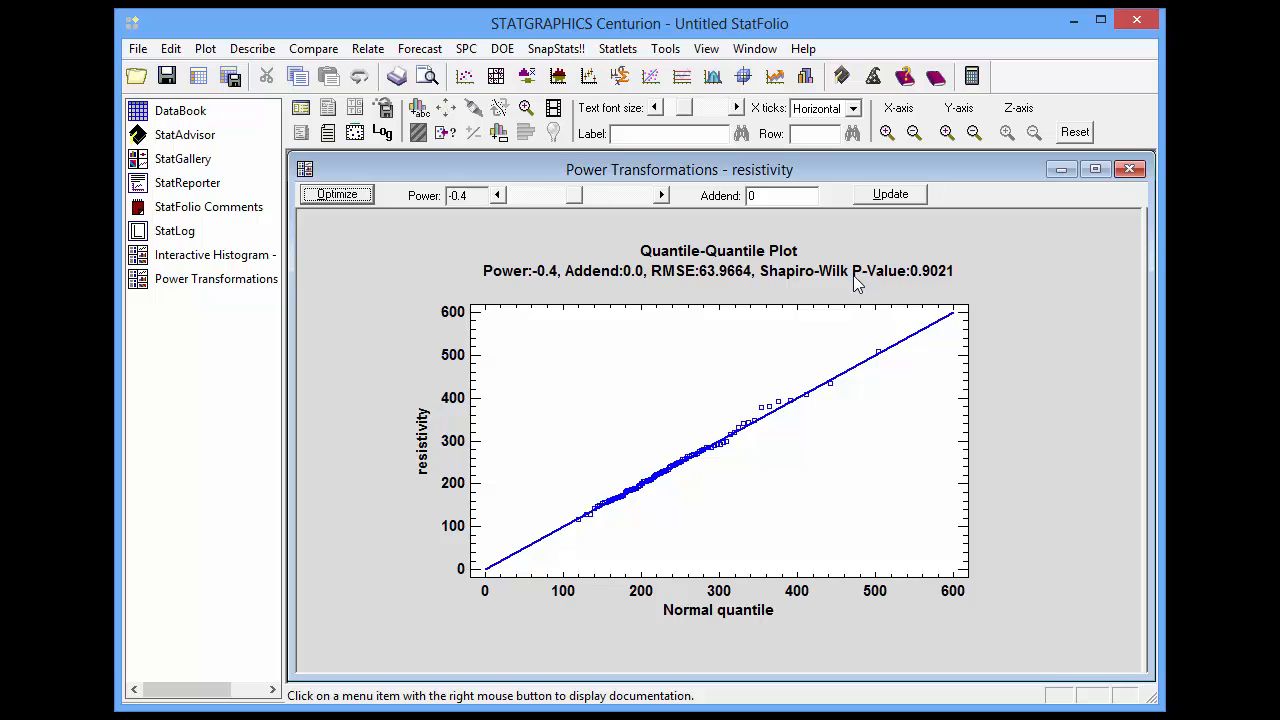
{"action": "mouse_move", "coordinate": [476, 216]}
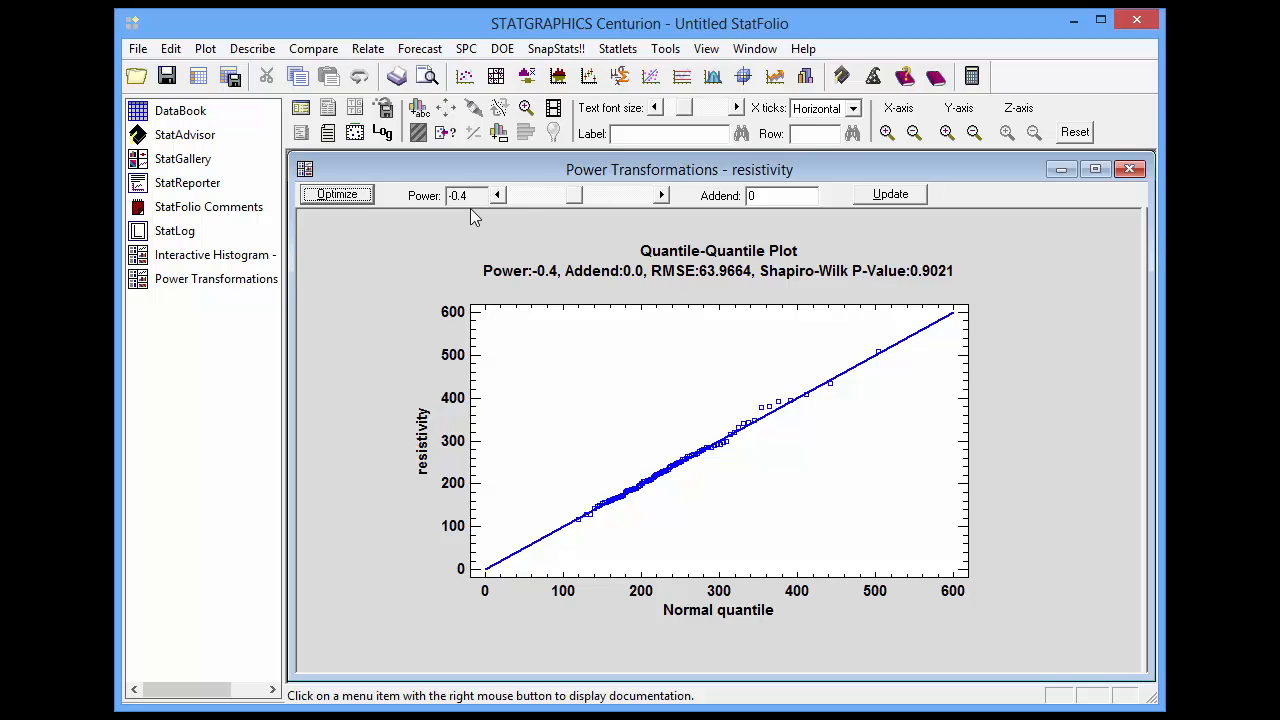
{"action": "mouse_move", "coordinate": [876, 292]}
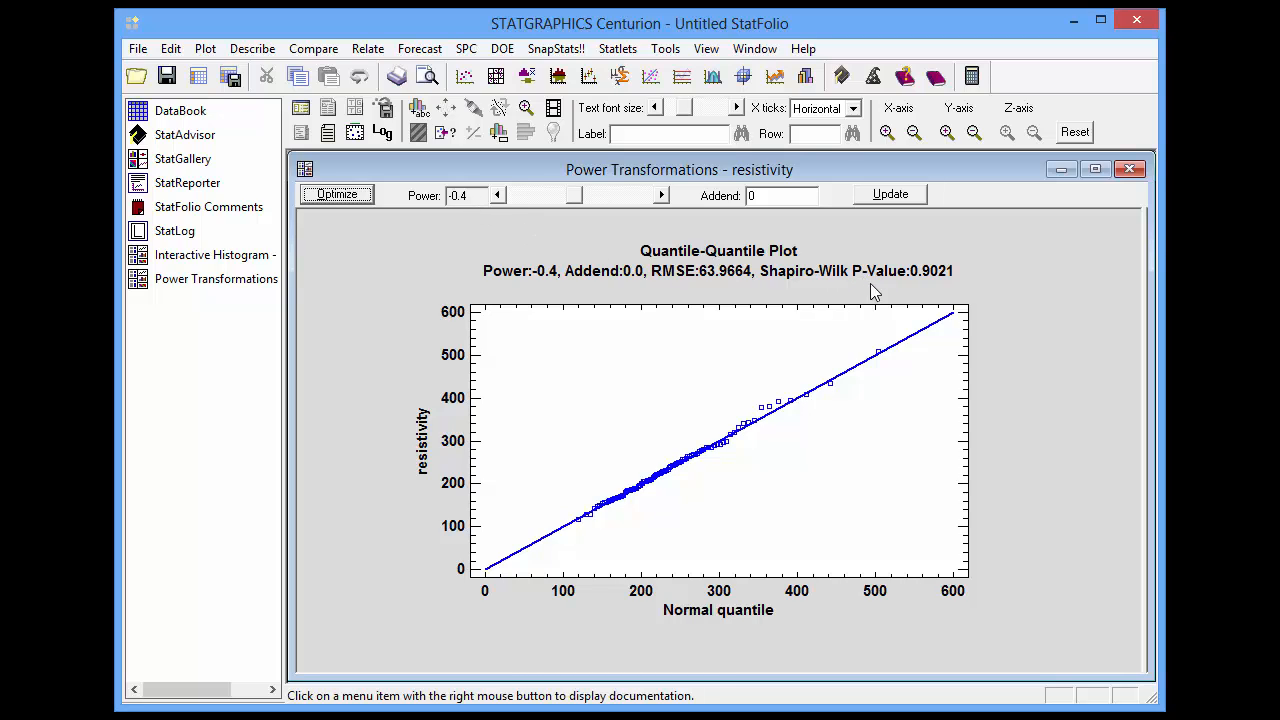
{"action": "mouse_move", "coordinate": [920, 288]}
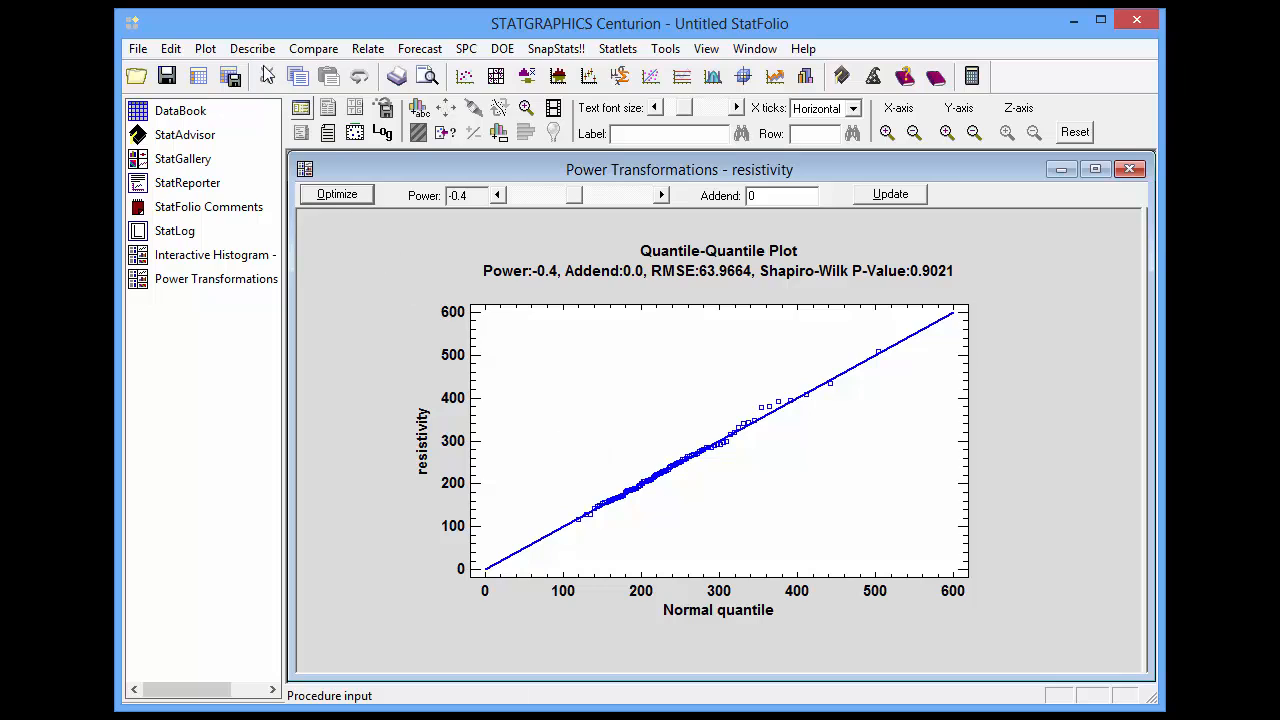
Step: Run Distribution Fitting (Uncensored Data) on resistivity, accepting the default distributions
{"action": "left_click", "coordinate": [252, 48]}
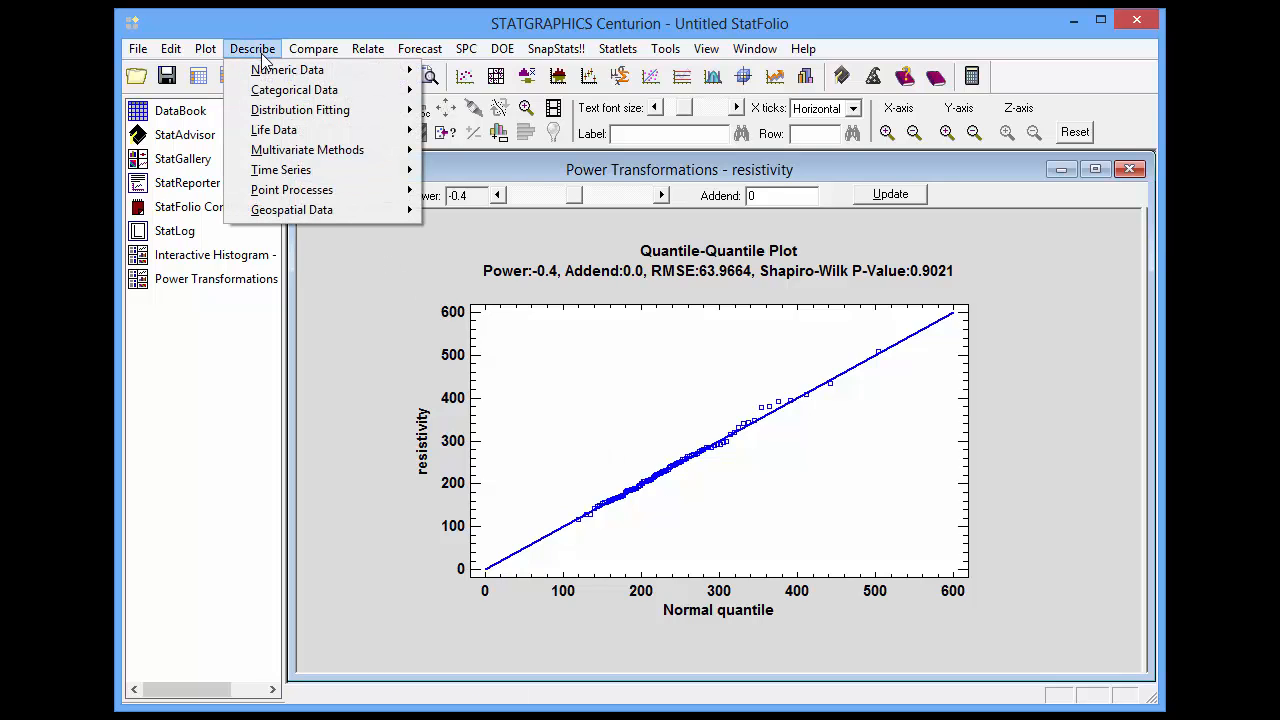
{"action": "mouse_move", "coordinate": [300, 110]}
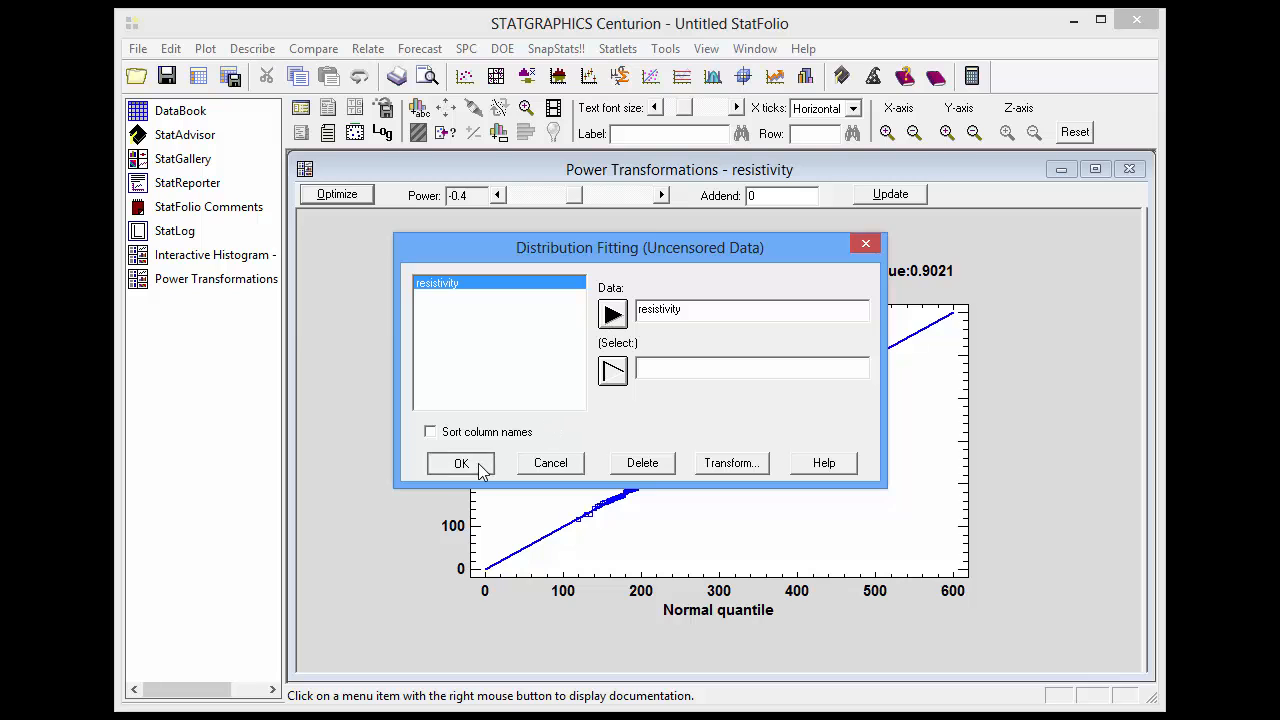
{"action": "left_click", "coordinate": [460, 464]}
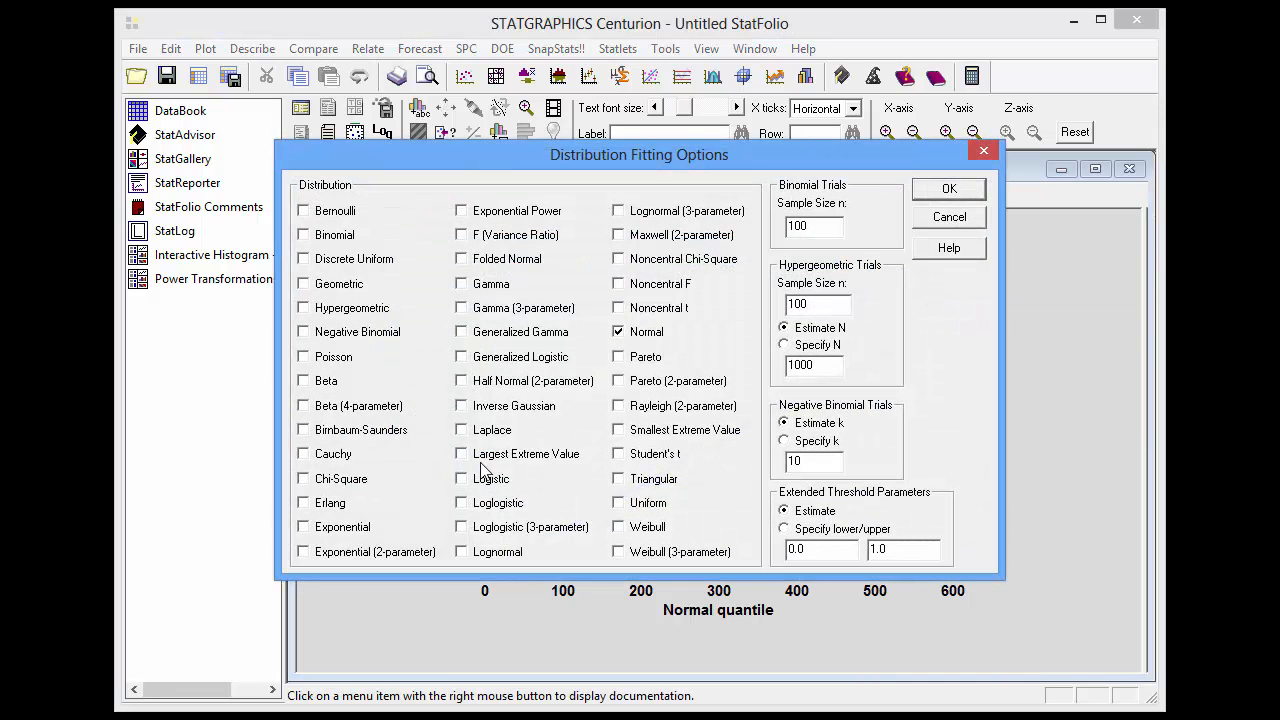
{"action": "mouse_move", "coordinate": [676, 520]}
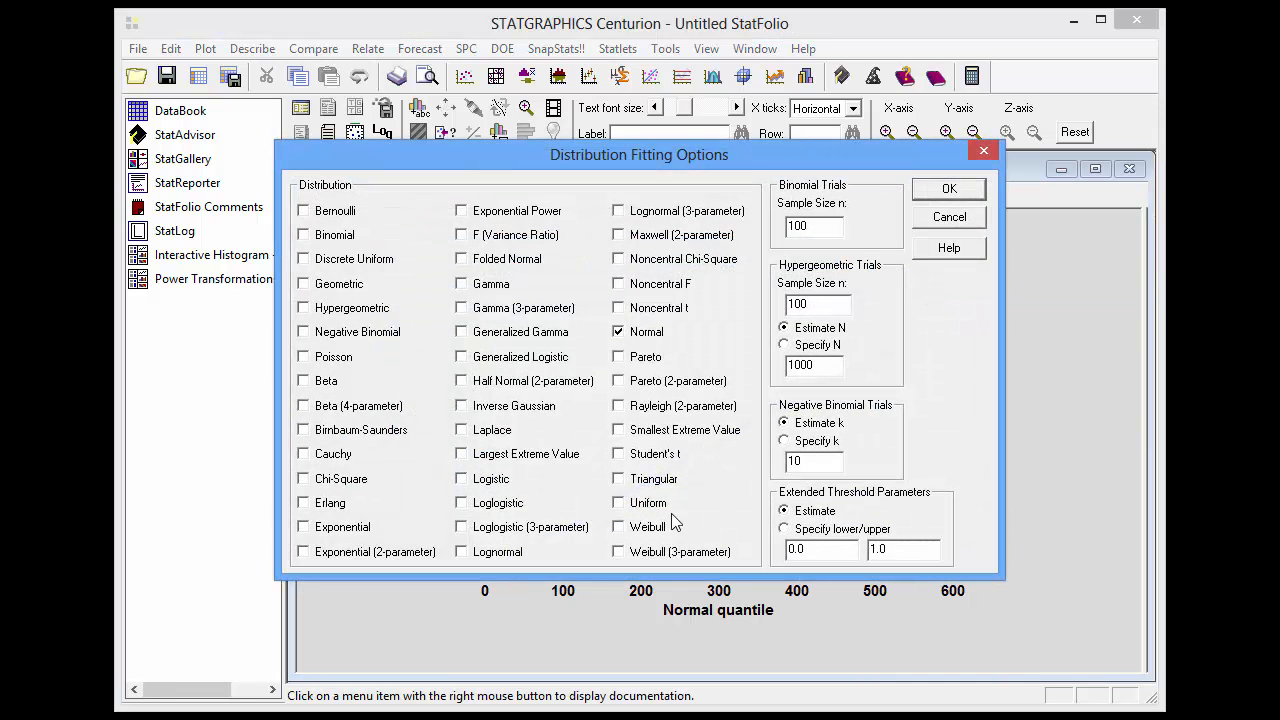
{"action": "mouse_move", "coordinate": [556, 530]}
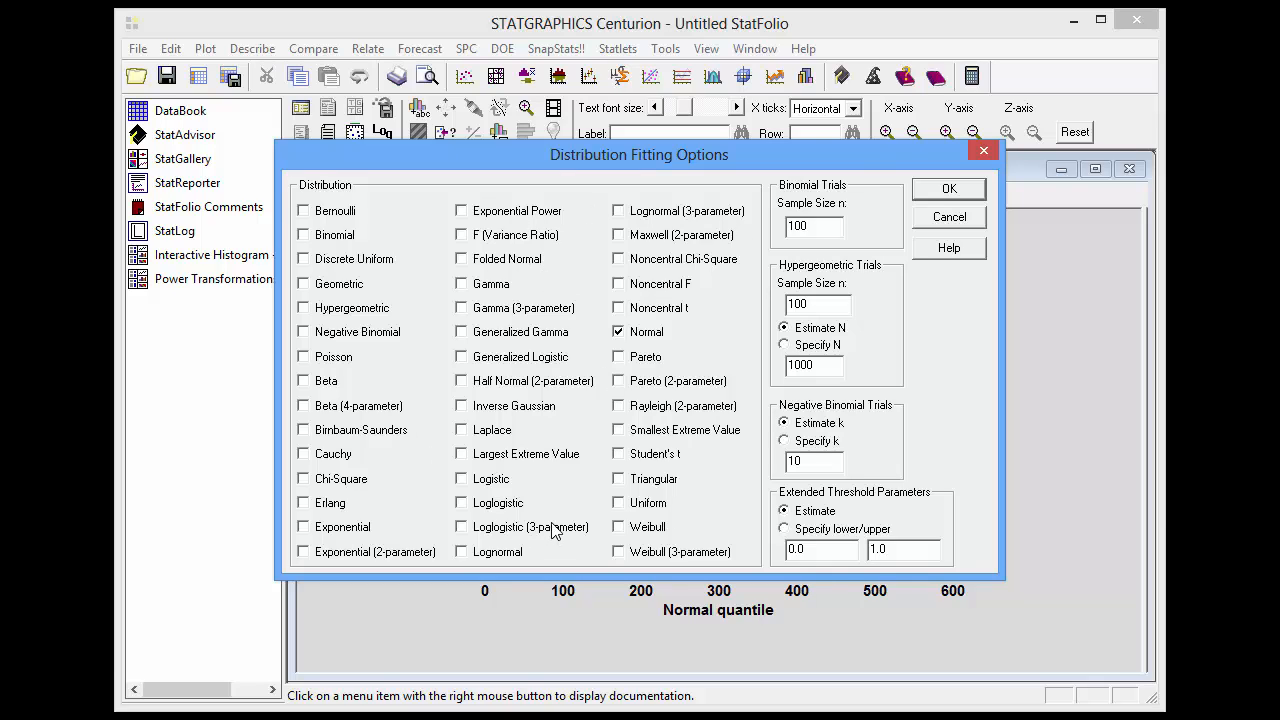
{"action": "mouse_move", "coordinate": [644, 336]}
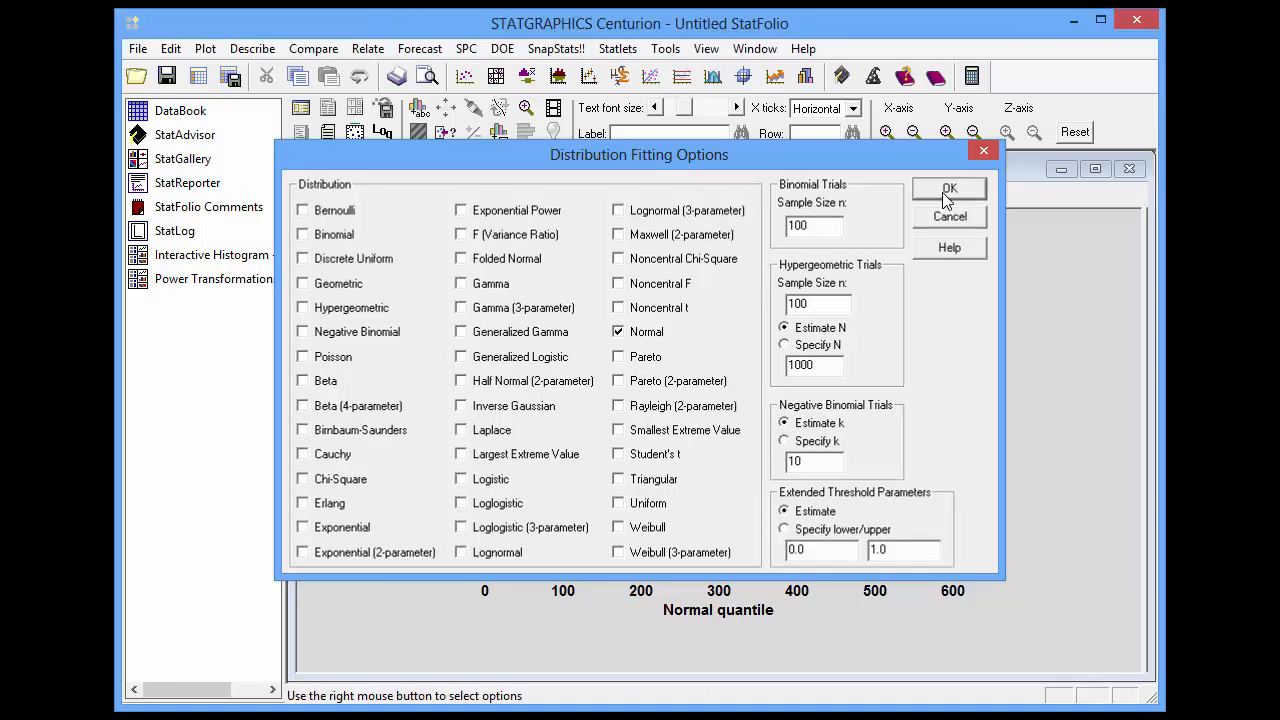
{"action": "left_click", "coordinate": [948, 190]}
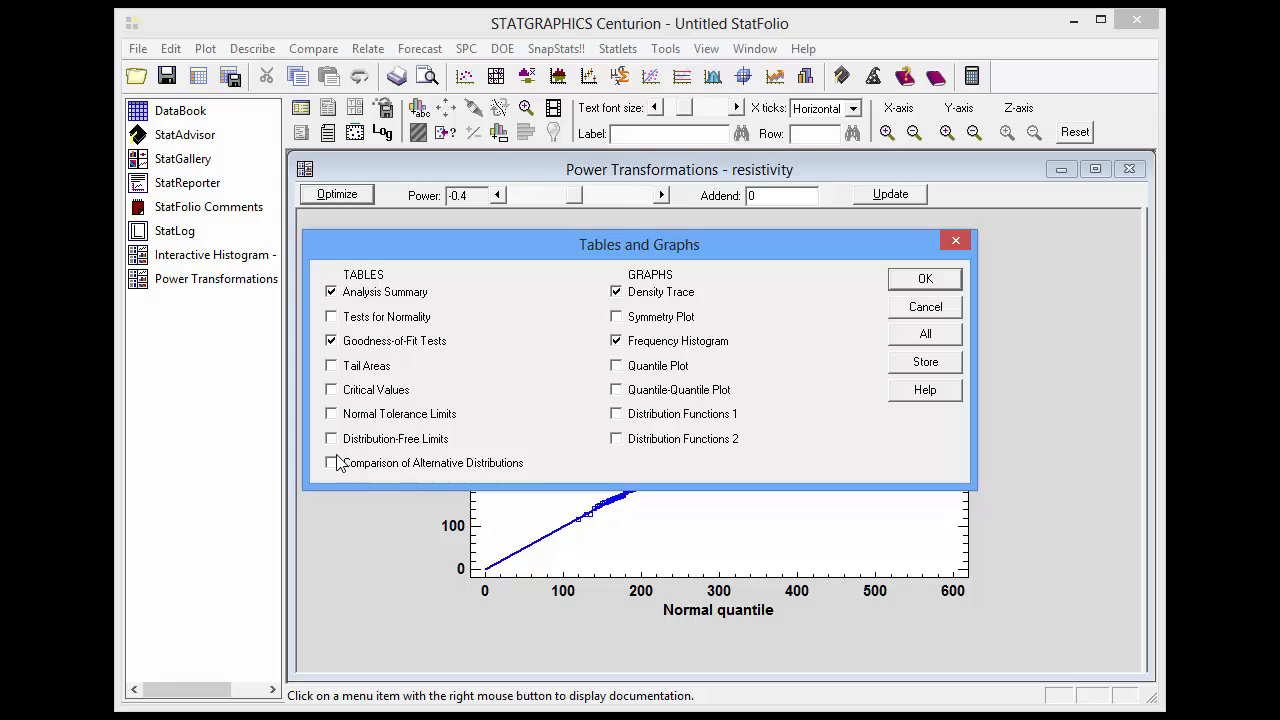
Step: Add the Comparison of Alternative Distributions table and produce the chosen output
{"action": "left_click", "coordinate": [332, 462]}
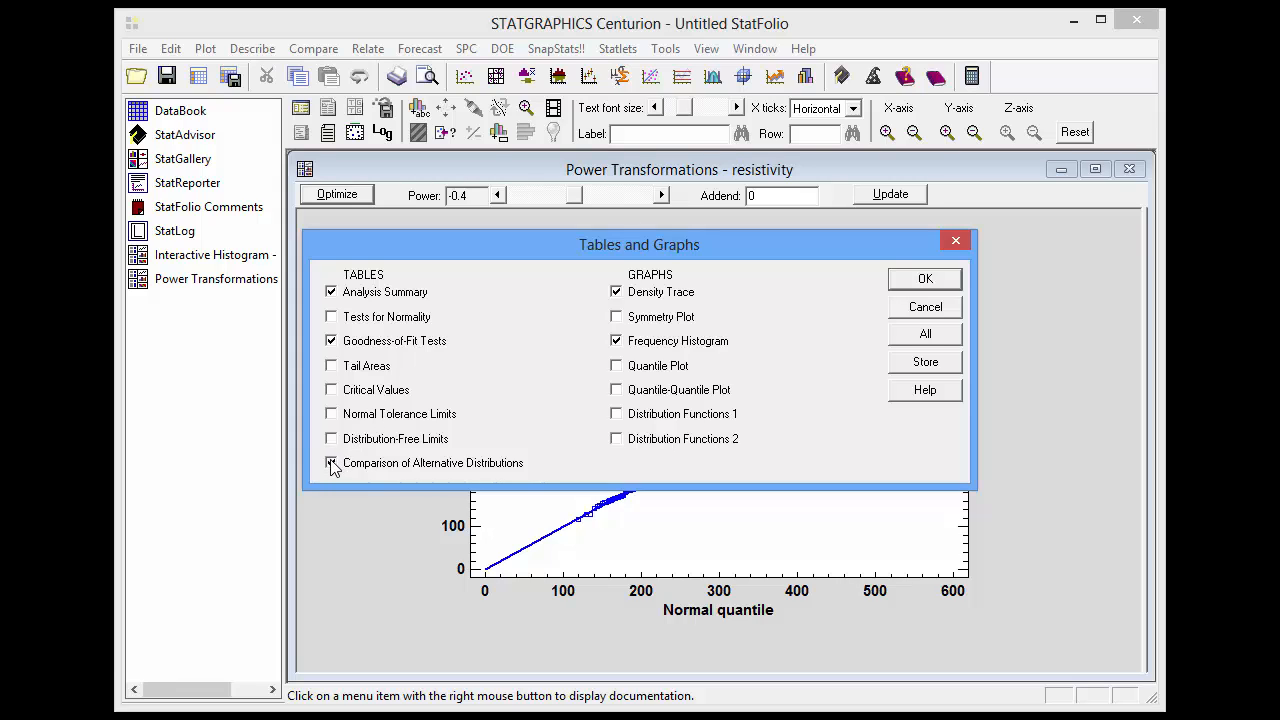
{"action": "left_click", "coordinate": [332, 462]}
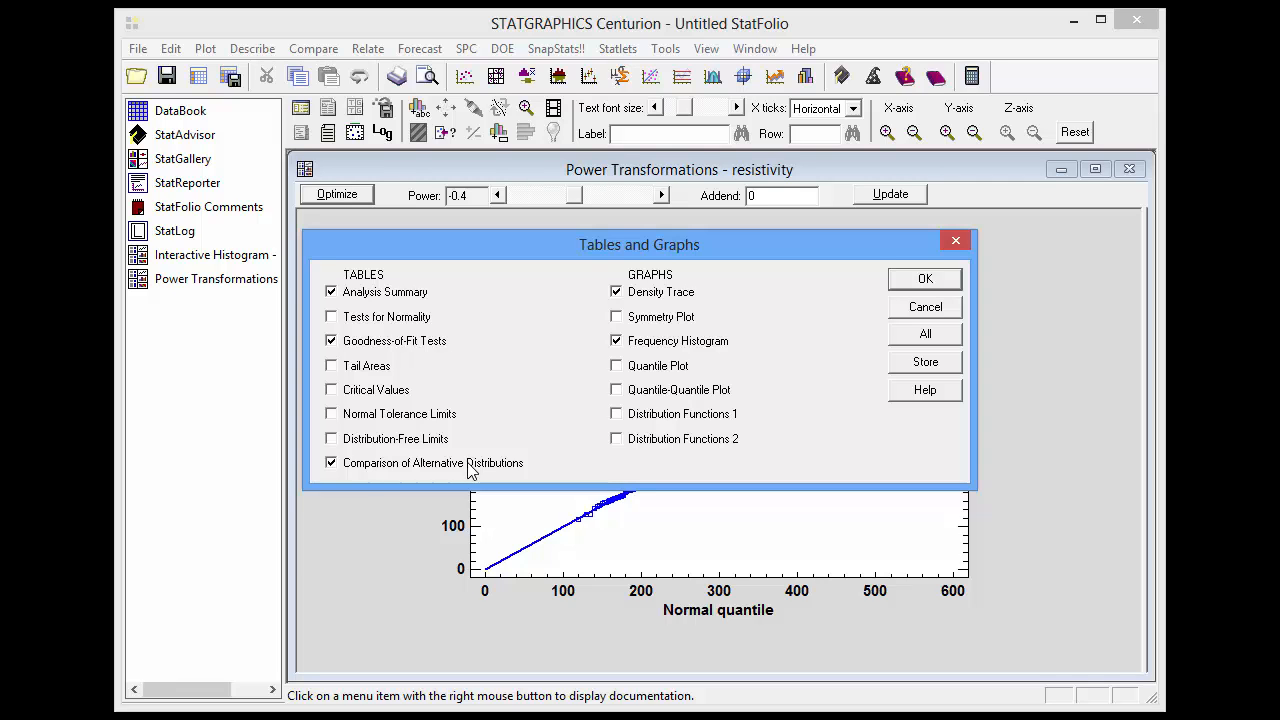
{"action": "left_click", "coordinate": [924, 278]}
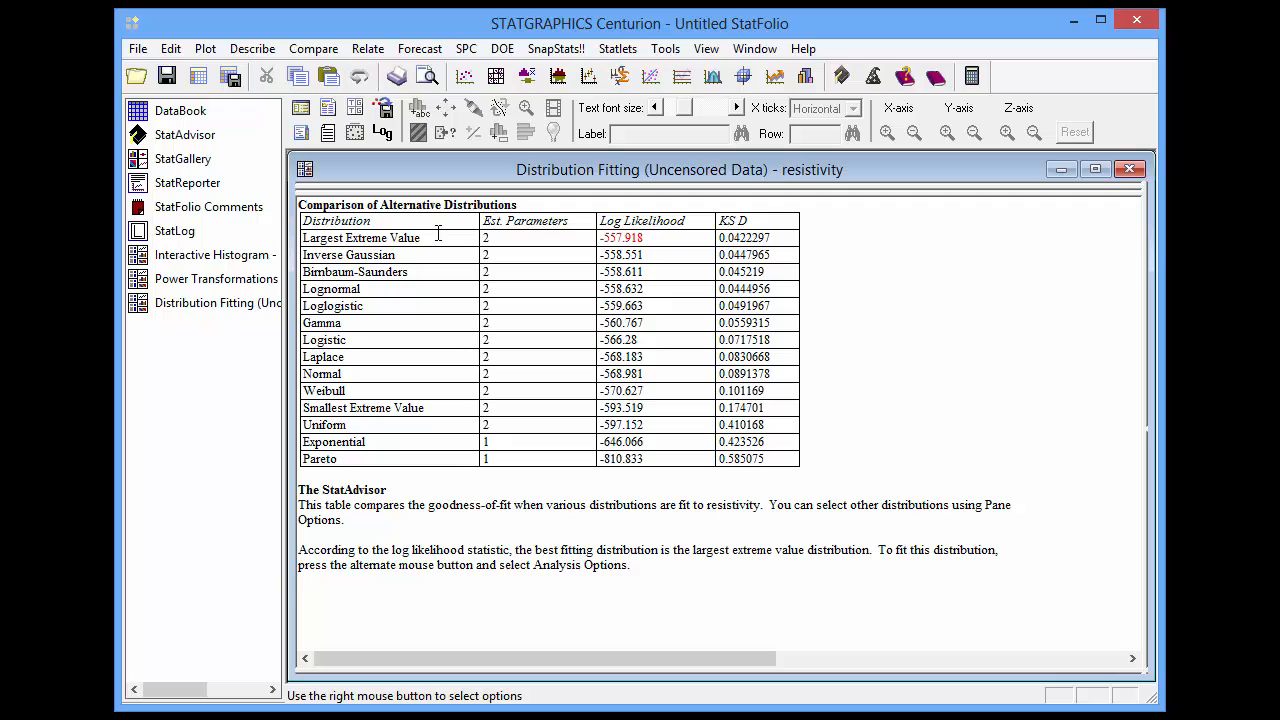
{"action": "mouse_move", "coordinate": [436, 450]}
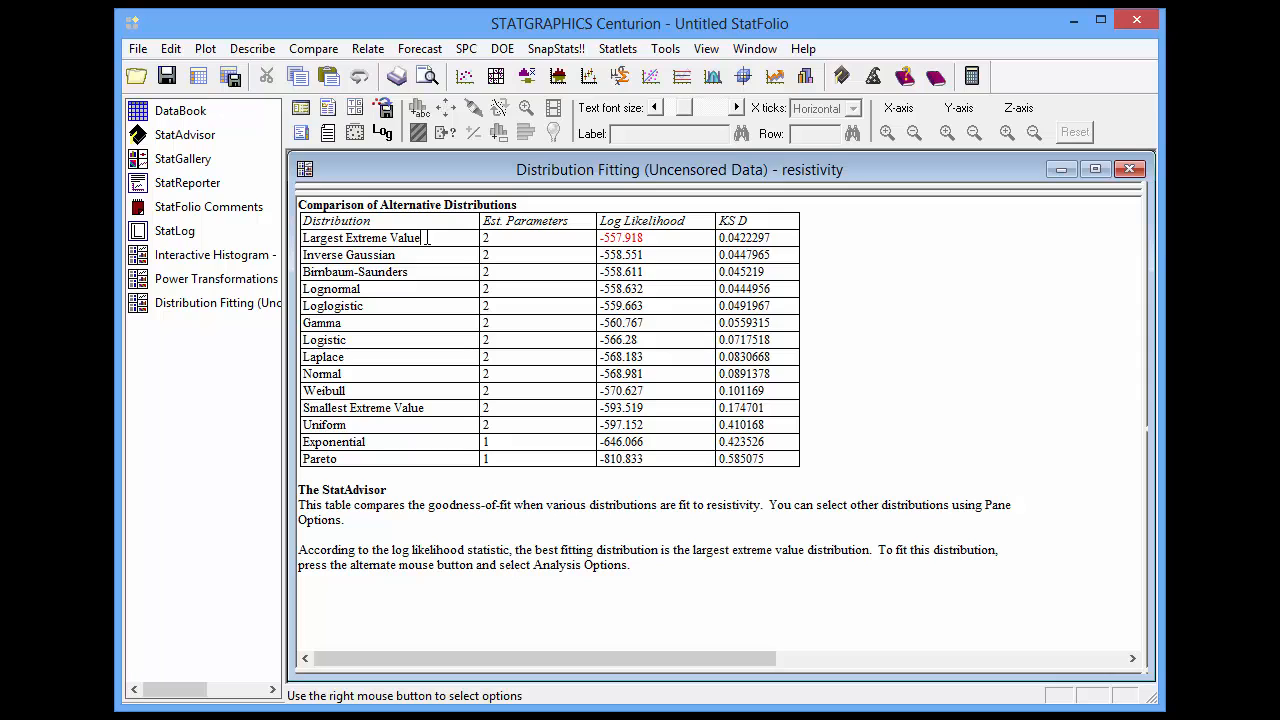
{"action": "mouse_move", "coordinate": [848, 340]}
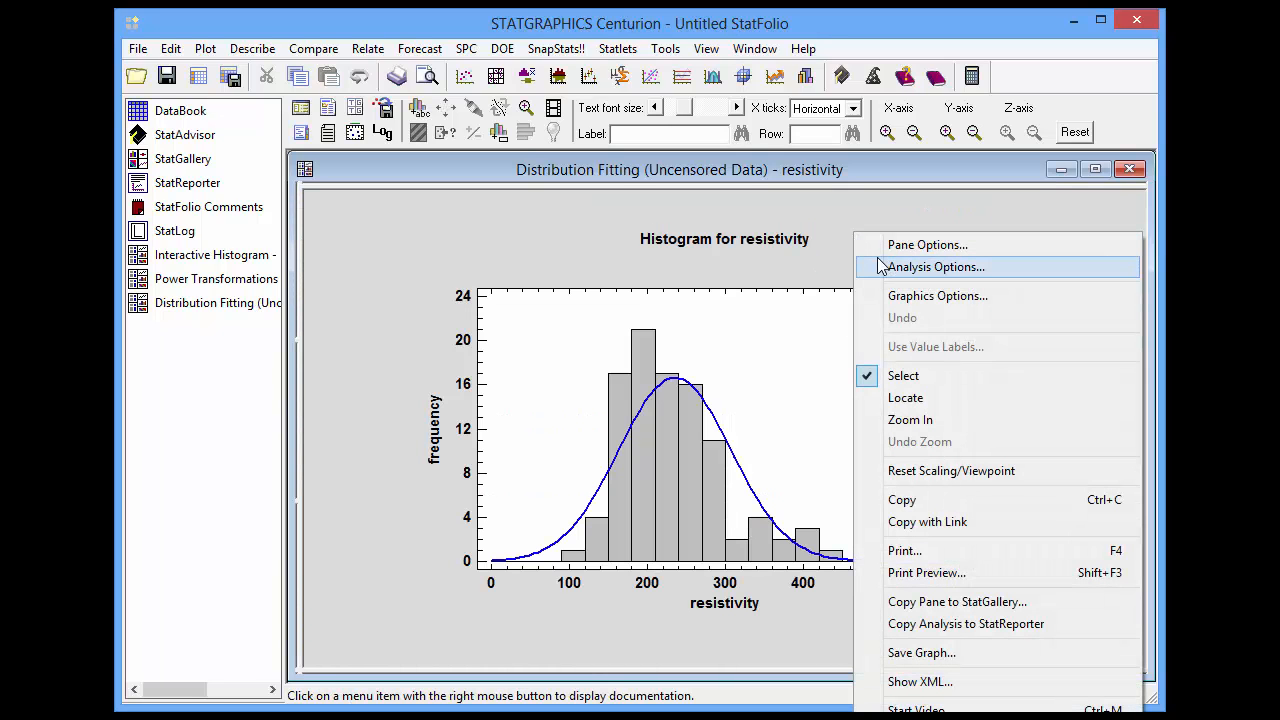
Step: In Analysis Options, add Largest Extreme Value to the fitted distributions alongside Normal
{"action": "left_click", "coordinate": [934, 266]}
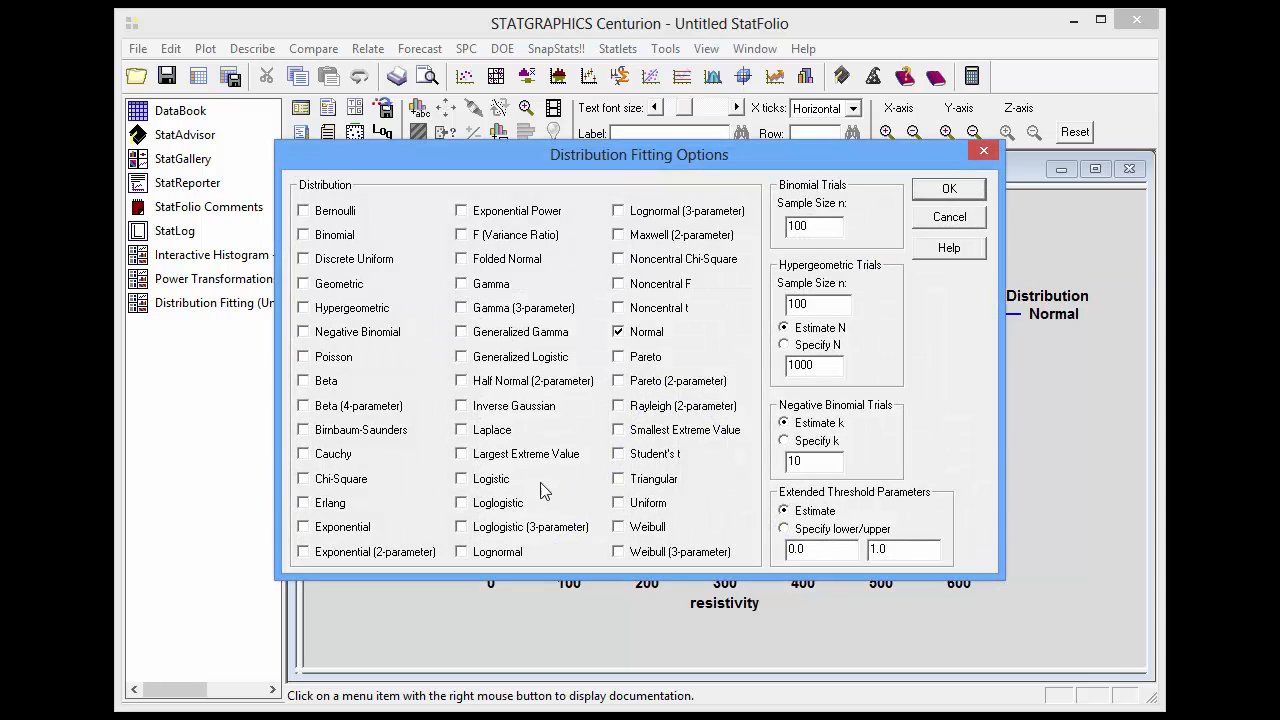
{"action": "left_click", "coordinate": [460, 452]}
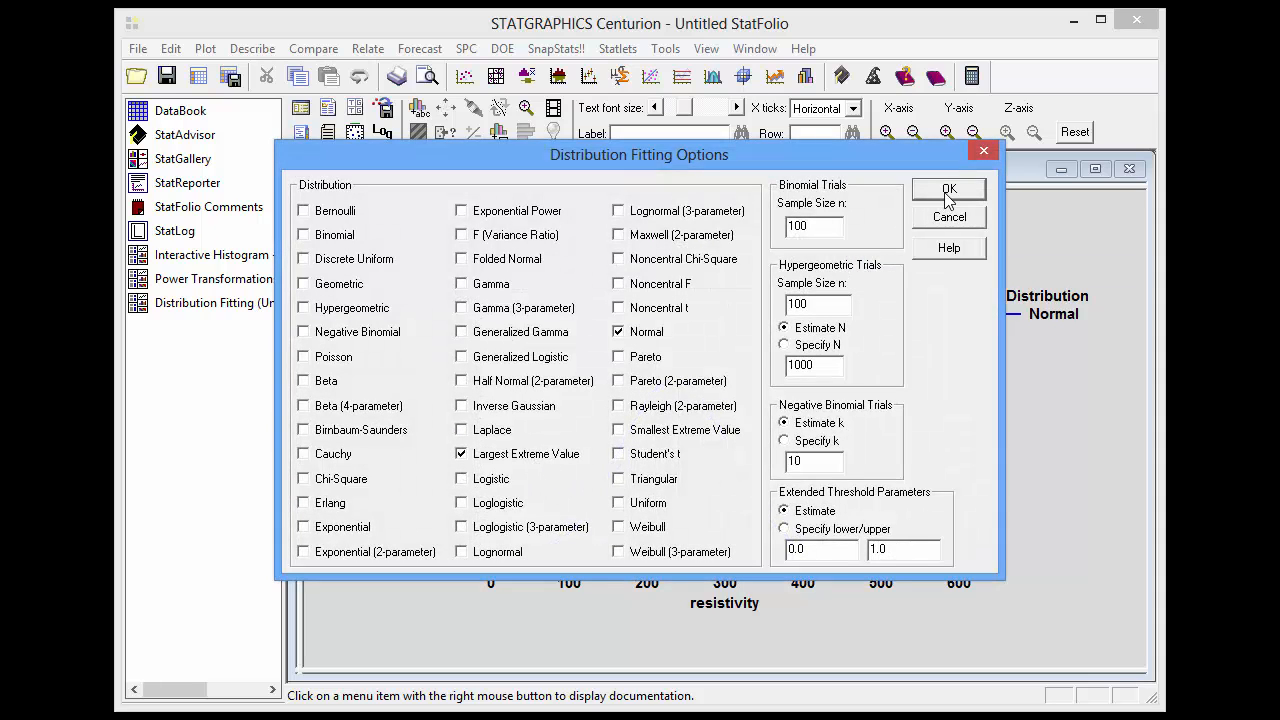
{"action": "left_click", "coordinate": [948, 192]}
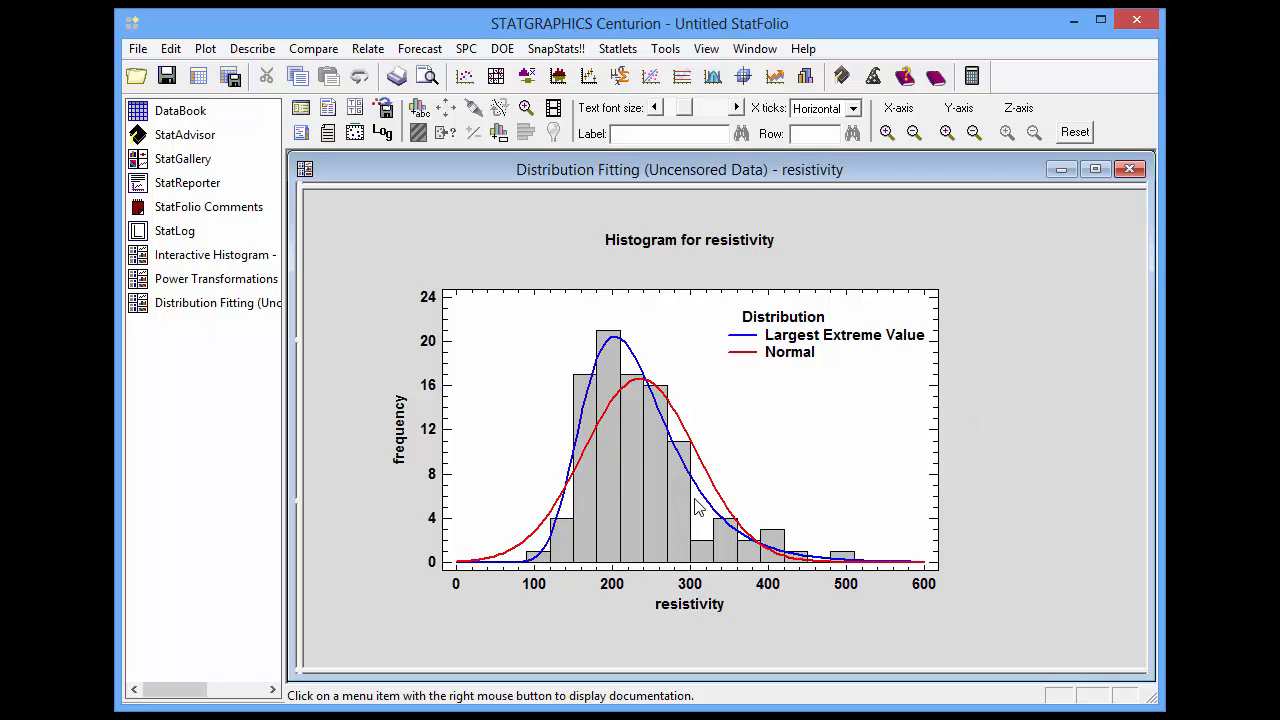
{"action": "mouse_move", "coordinate": [824, 572]}
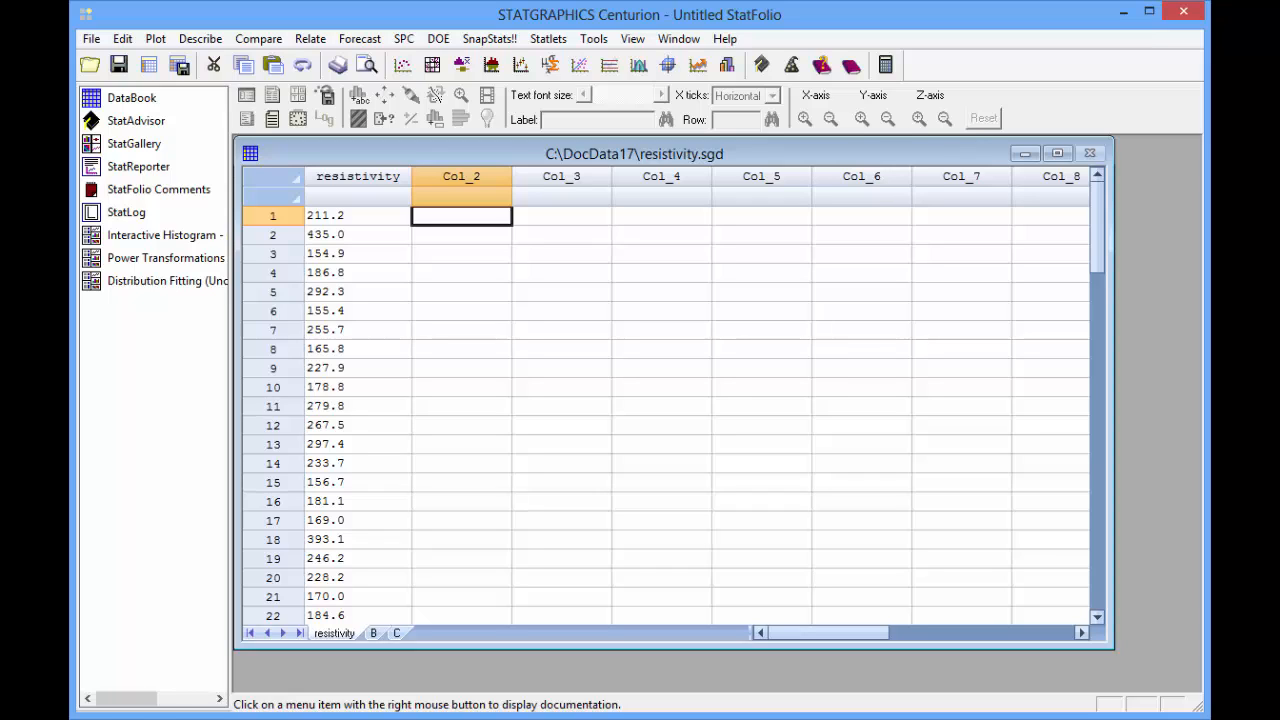
Step: Start a Process Capability Analysis statlet from the Statlets menu
{"action": "left_click", "coordinate": [548, 38]}
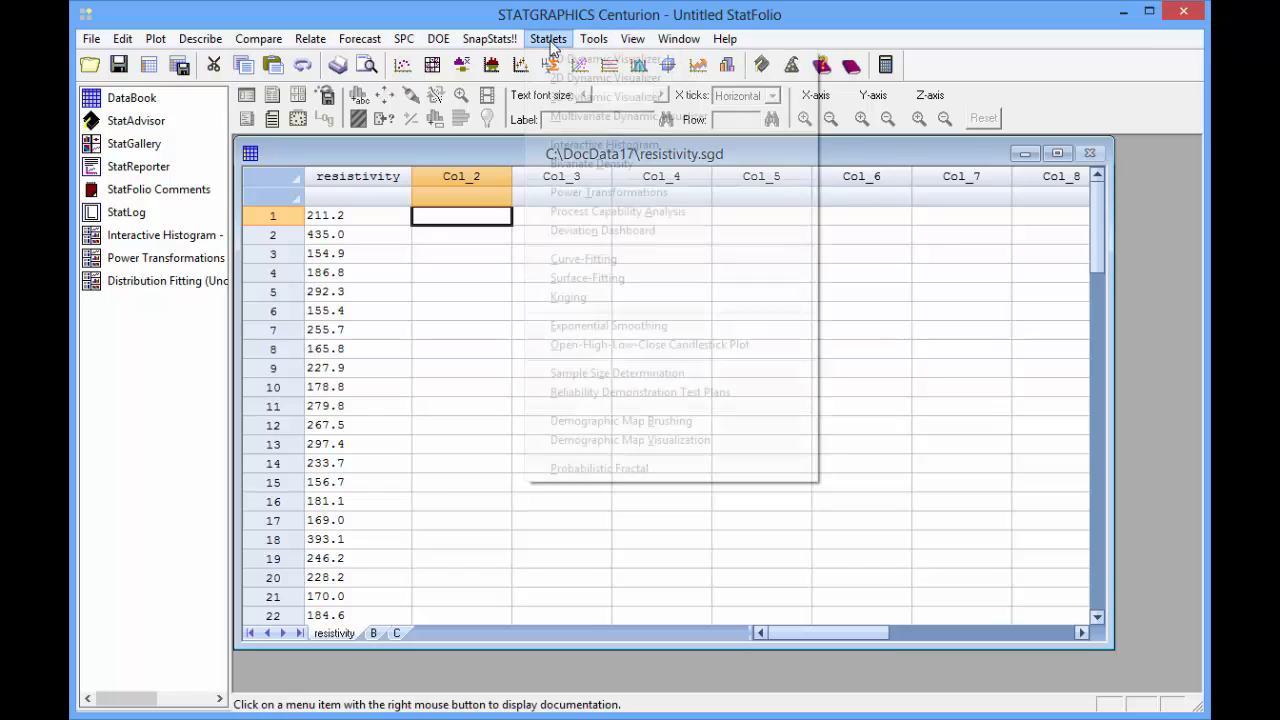
{"action": "left_click", "coordinate": [548, 38]}
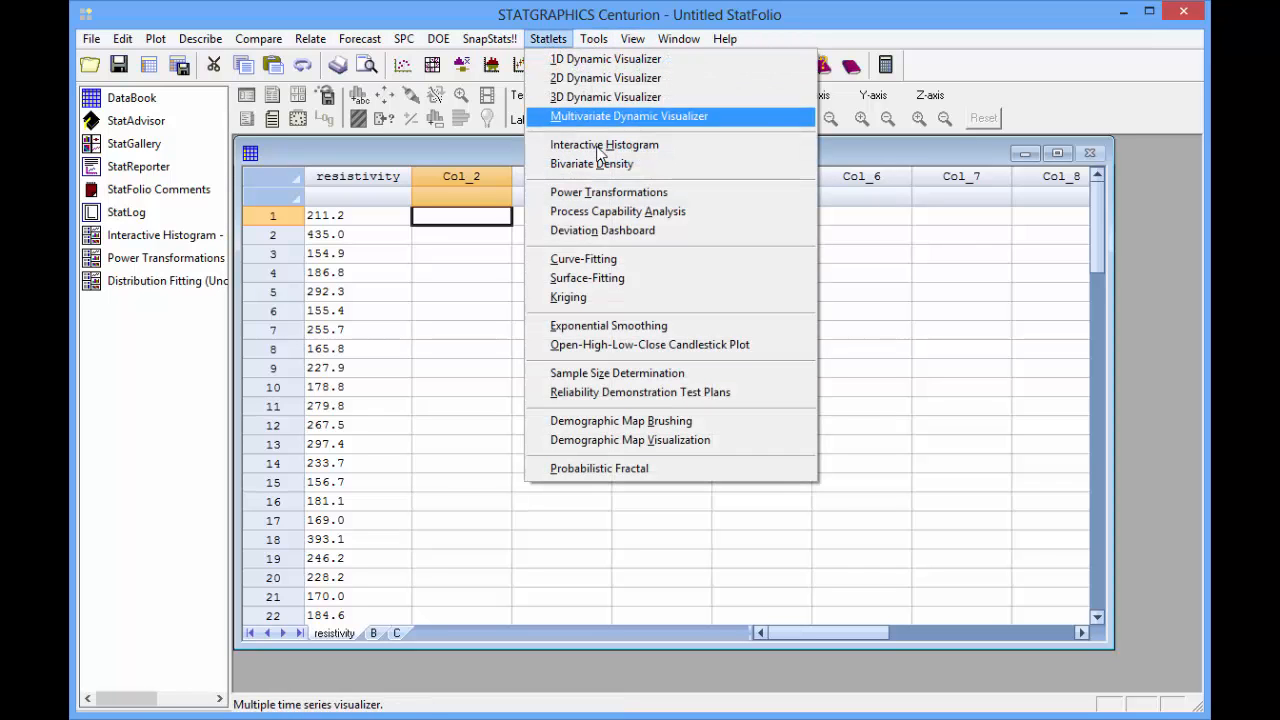
{"action": "mouse_move", "coordinate": [636, 212]}
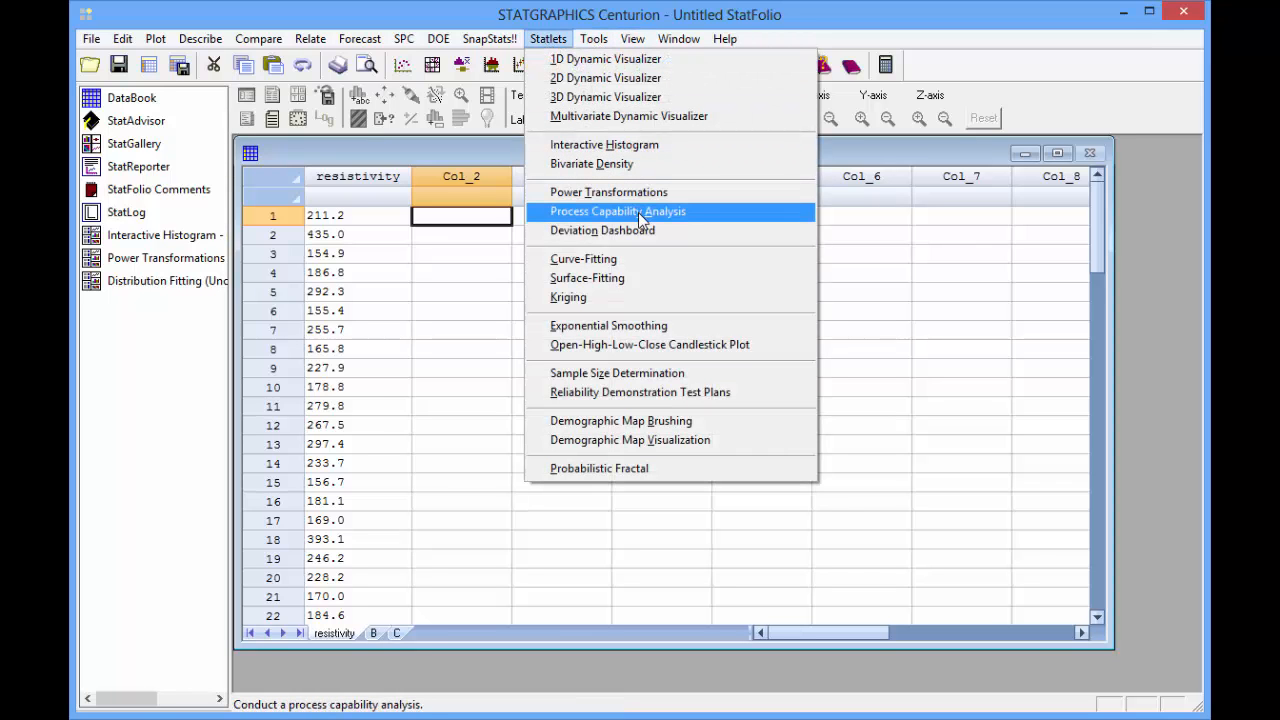
{"action": "left_click", "coordinate": [616, 212]}
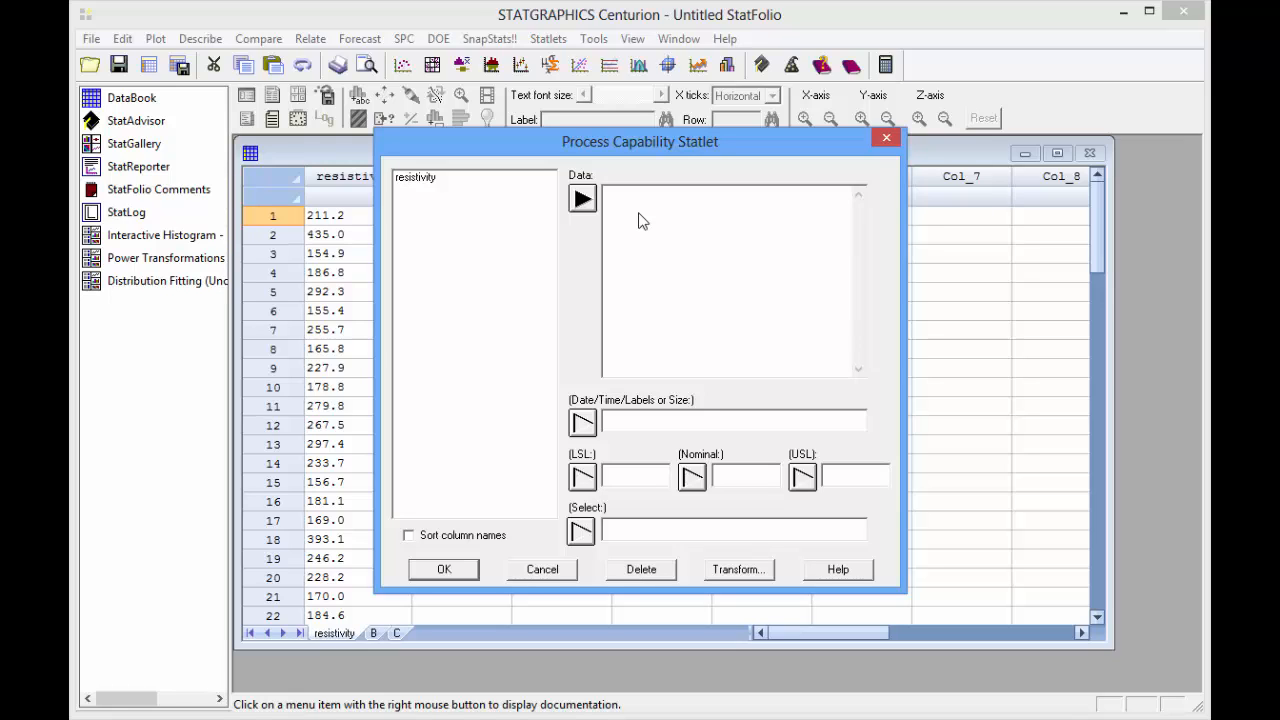
Step: Use resistivity as the data and enter an upper specification limit of 500
{"action": "left_click", "coordinate": [414, 176]}
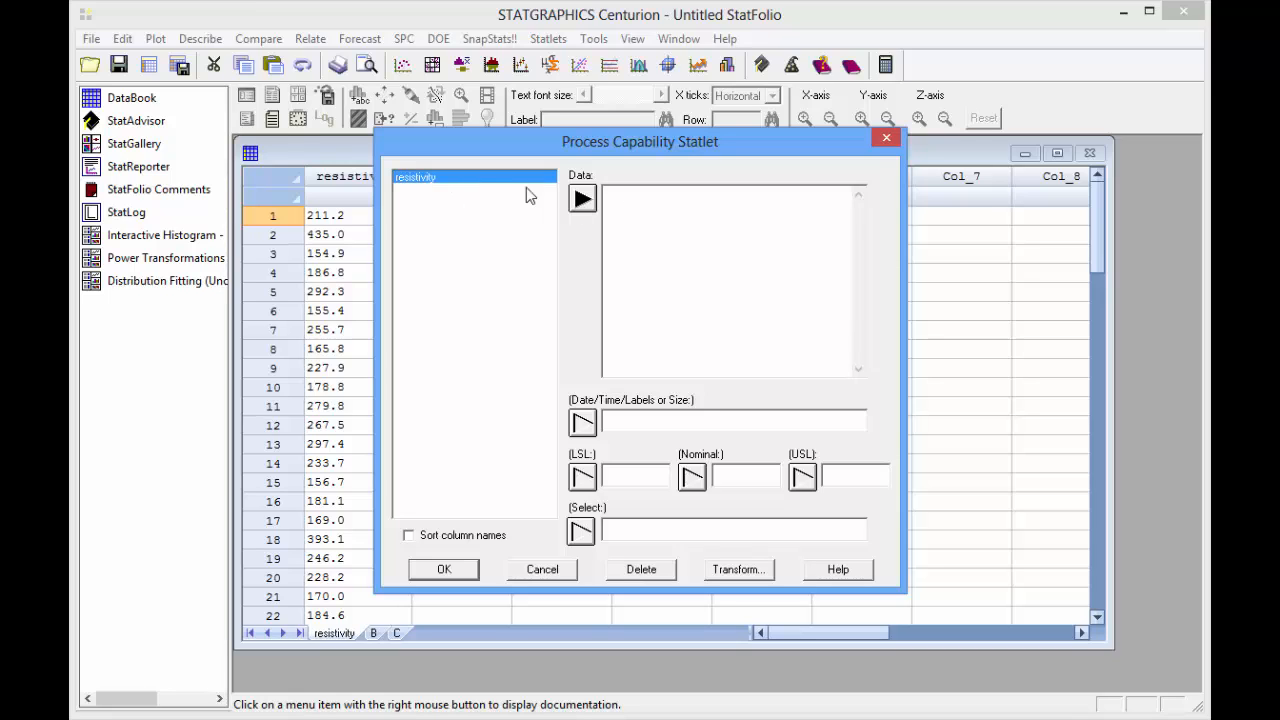
{"action": "left_click", "coordinate": [582, 198]}
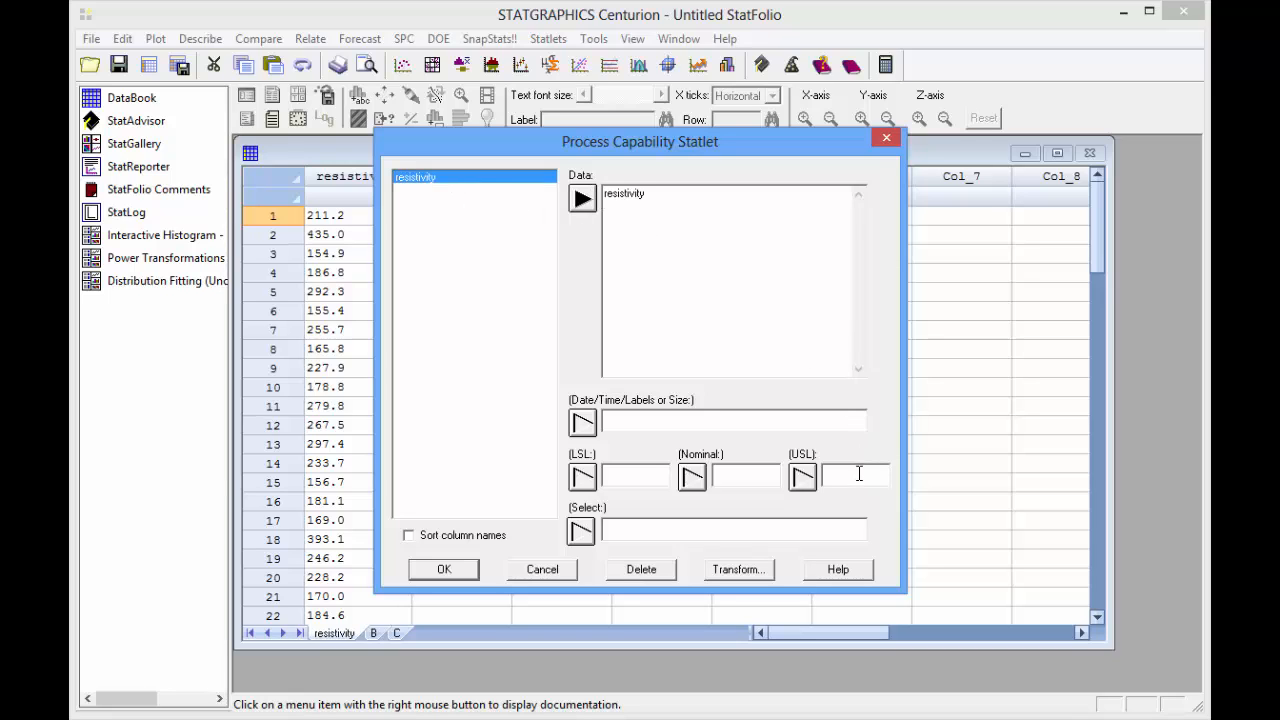
{"action": "type", "text": "5"}
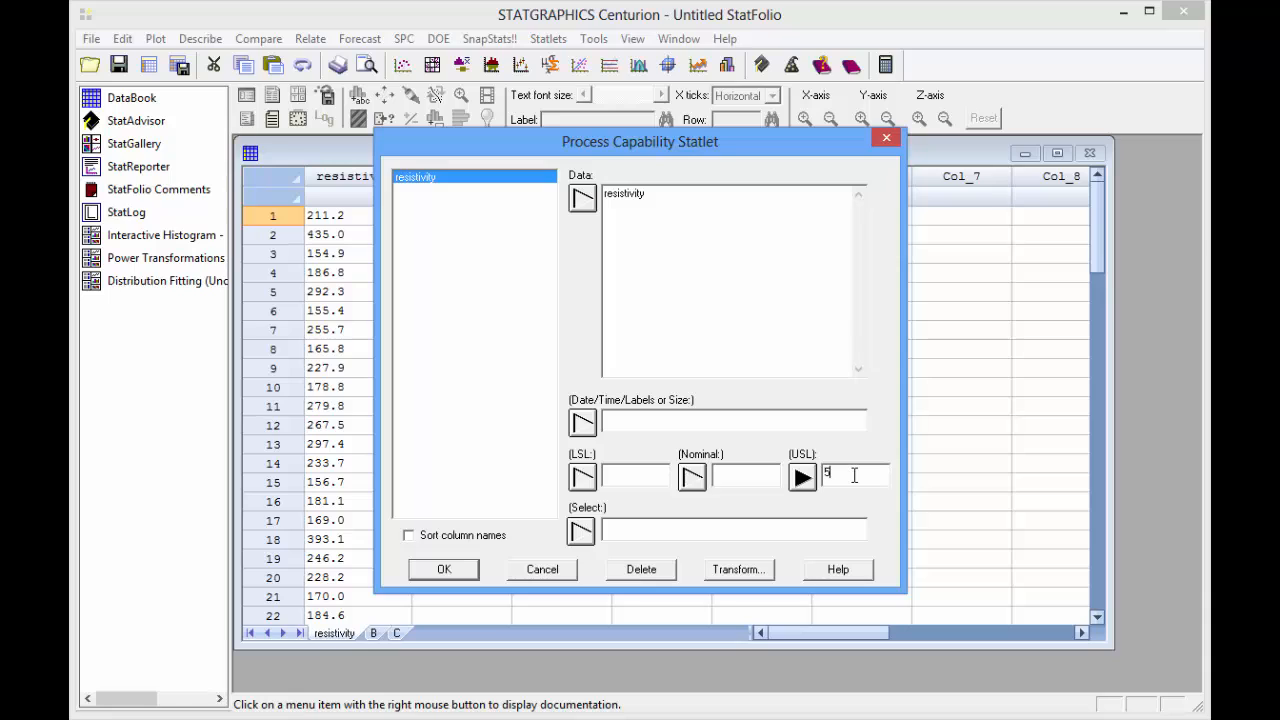
{"action": "type", "text": "00"}
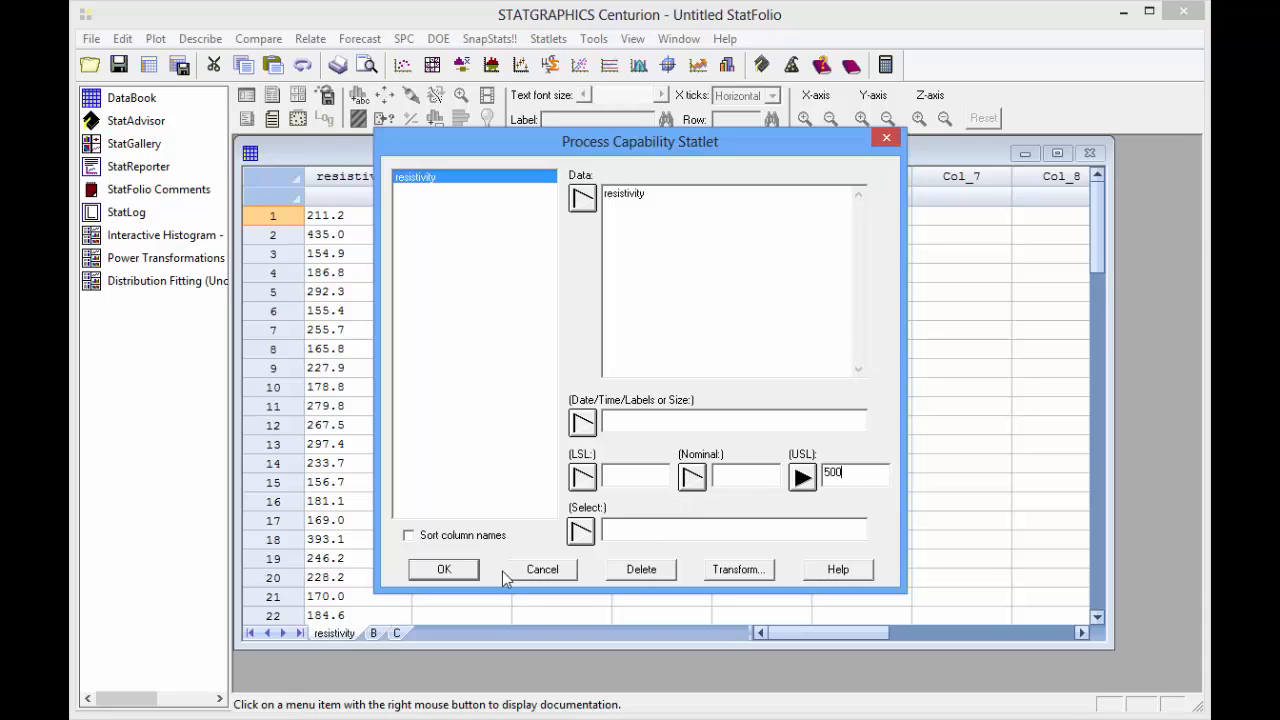
Step: Run the capability analysis, plotting resistivity with two-sided 3-sigma limits against USL 500
{"action": "left_click", "coordinate": [444, 568]}
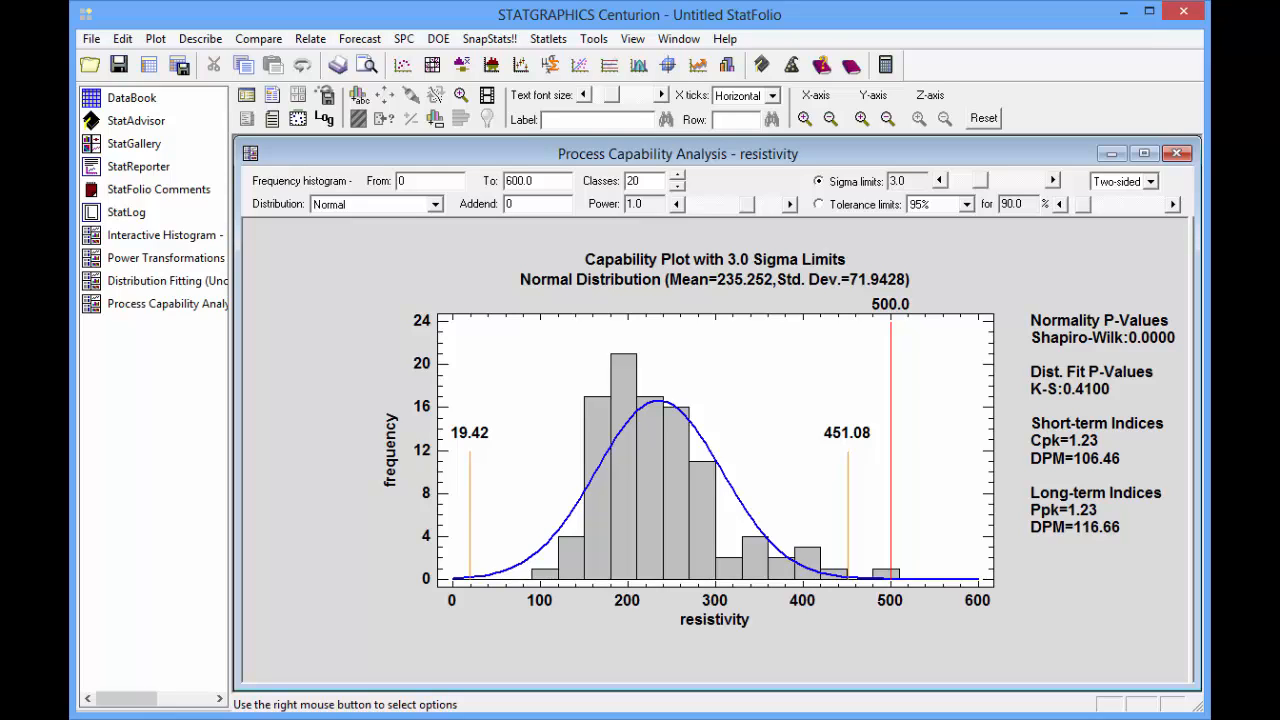
{"action": "mouse_move", "coordinate": [472, 486]}
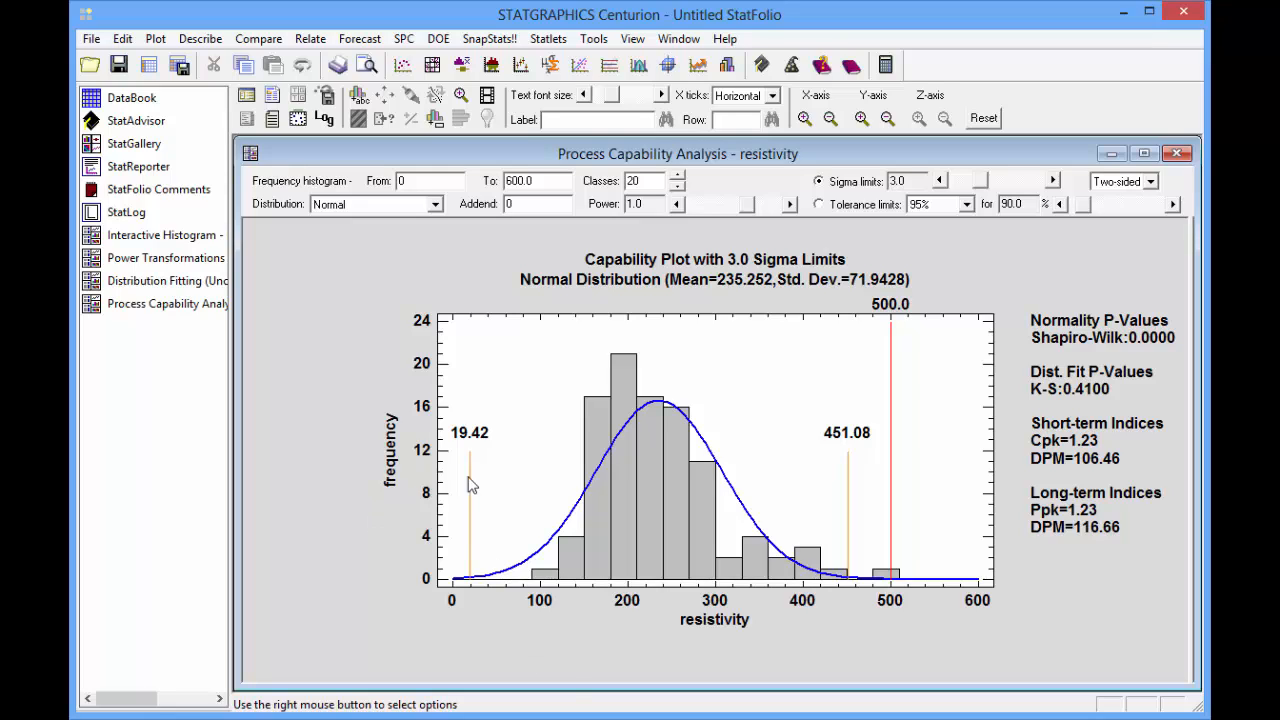
{"action": "mouse_move", "coordinate": [708, 468]}
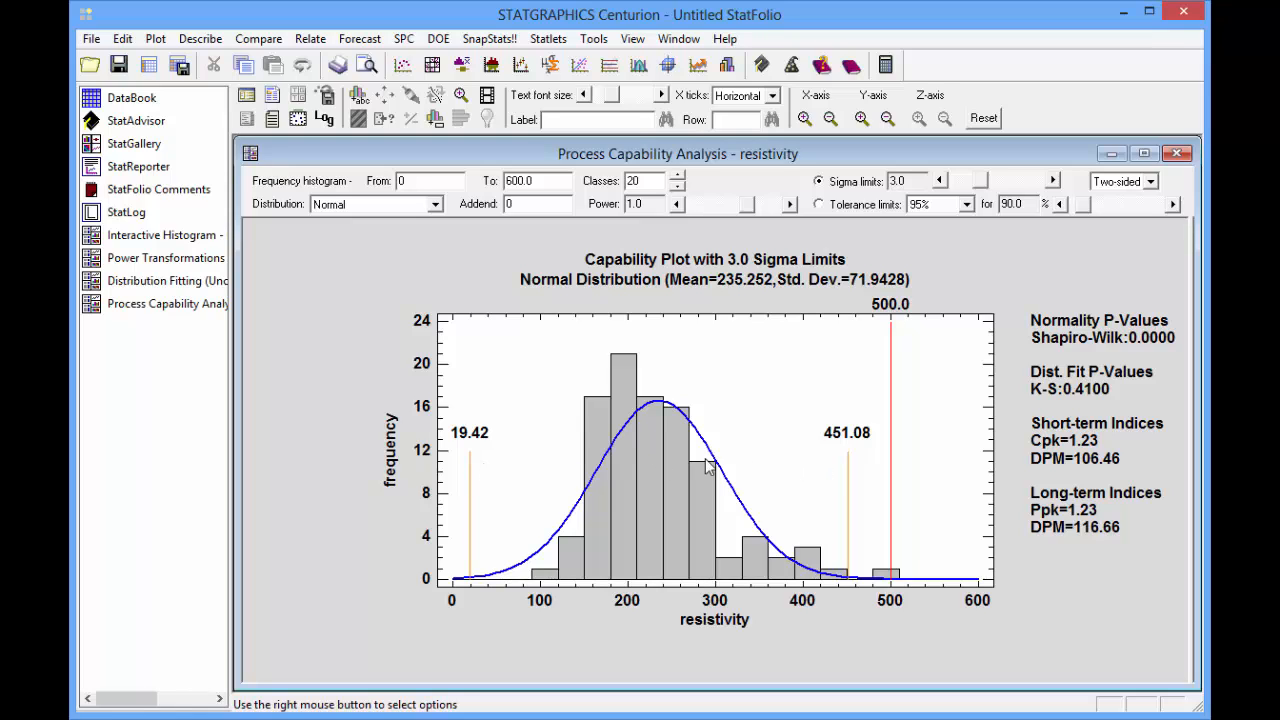
{"action": "mouse_move", "coordinate": [838, 472]}
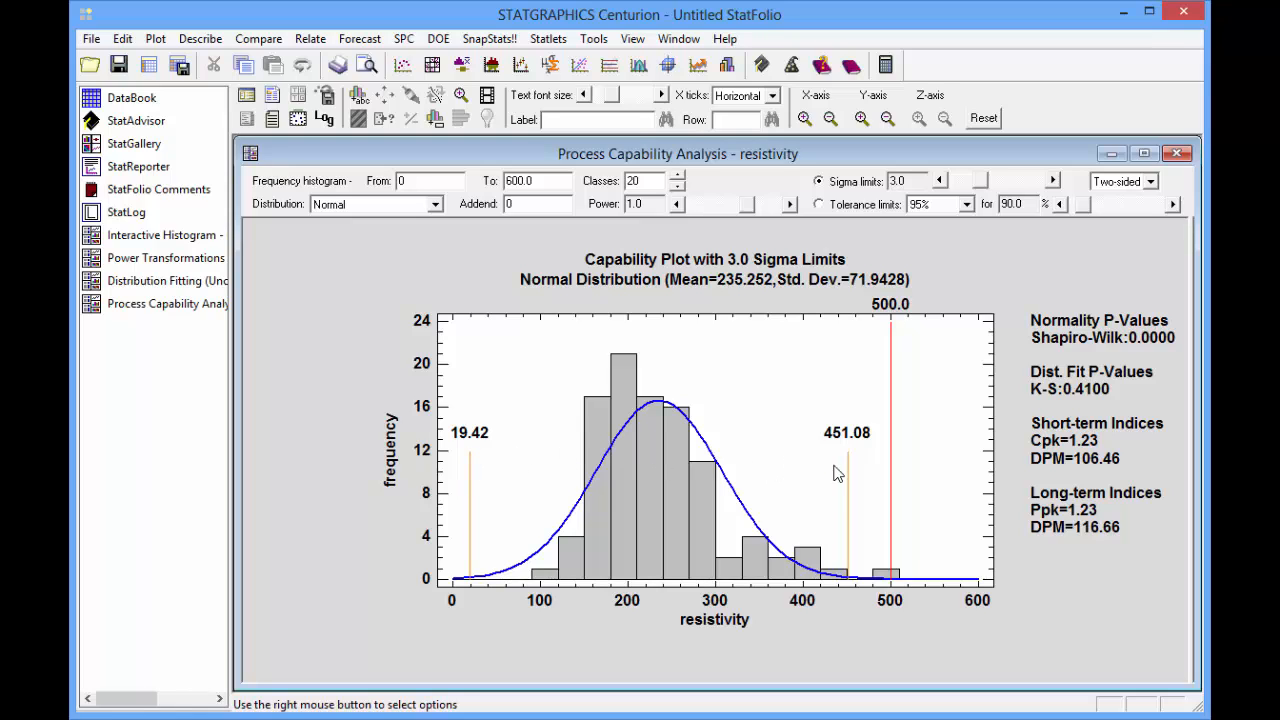
{"action": "mouse_move", "coordinate": [844, 488]}
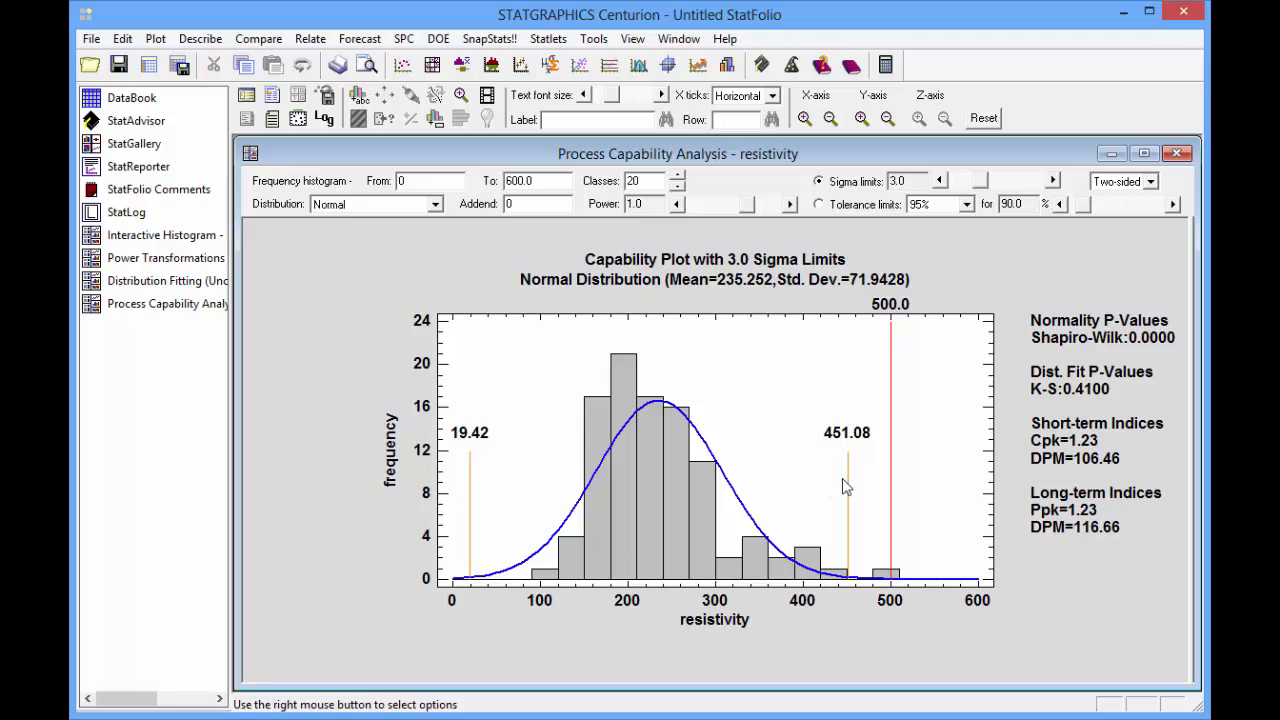
{"action": "mouse_move", "coordinate": [870, 452]}
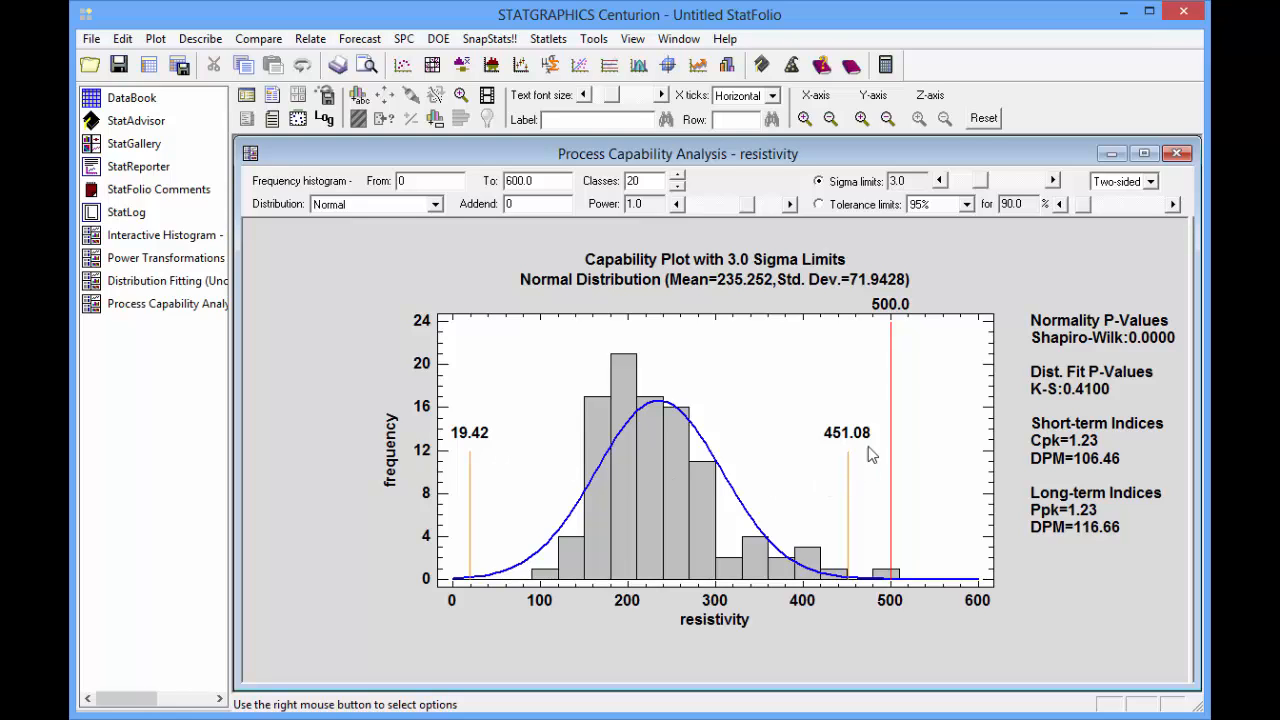
{"action": "mouse_move", "coordinate": [892, 322]}
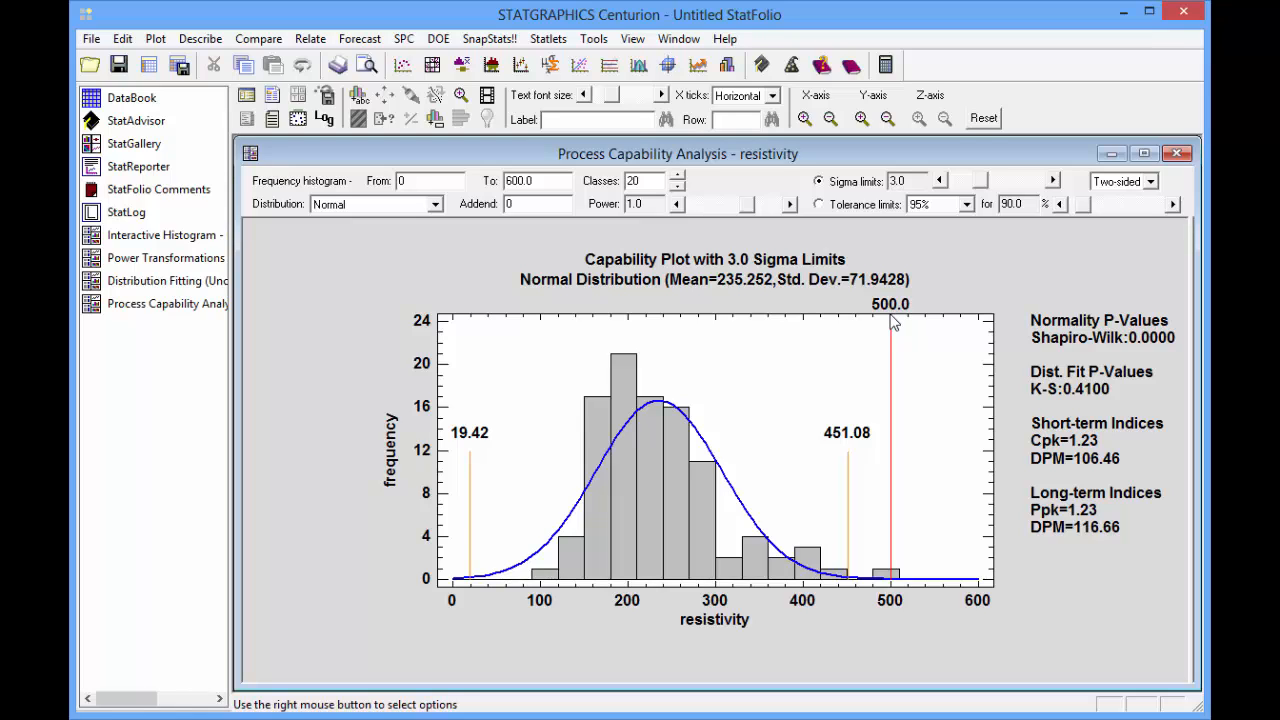
{"action": "mouse_move", "coordinate": [1032, 532]}
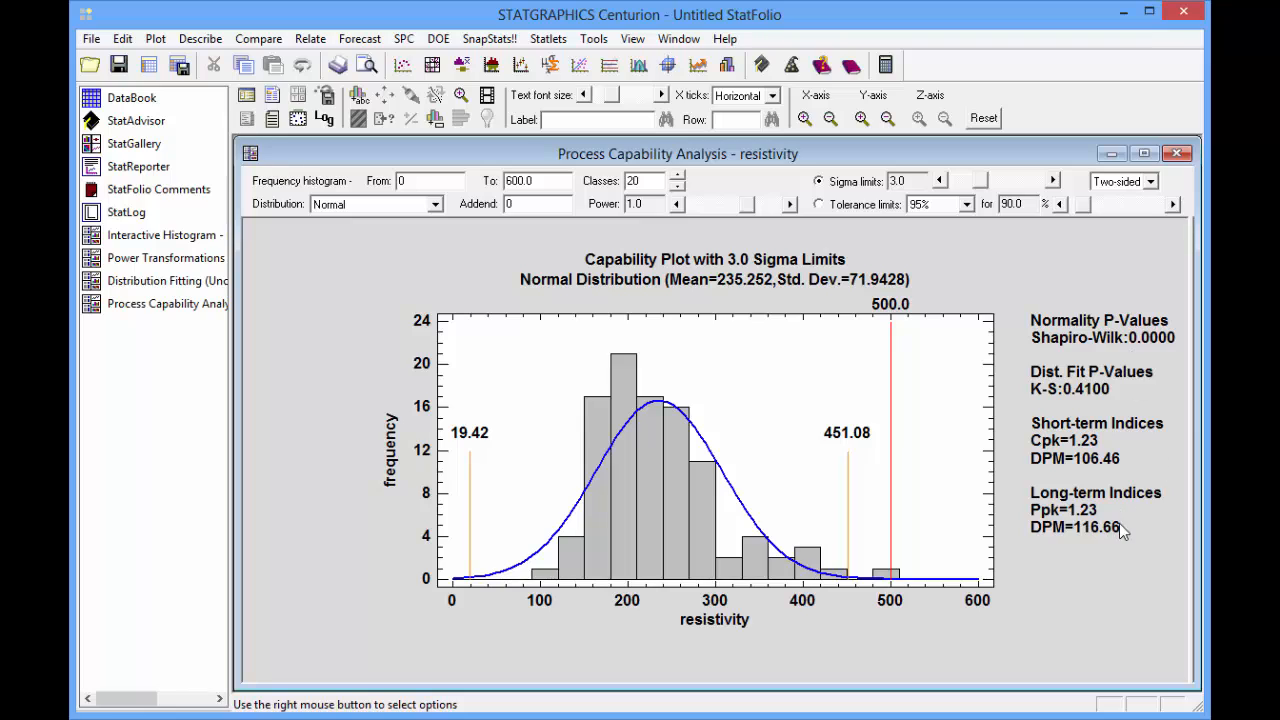
{"action": "mouse_move", "coordinate": [1044, 540]}
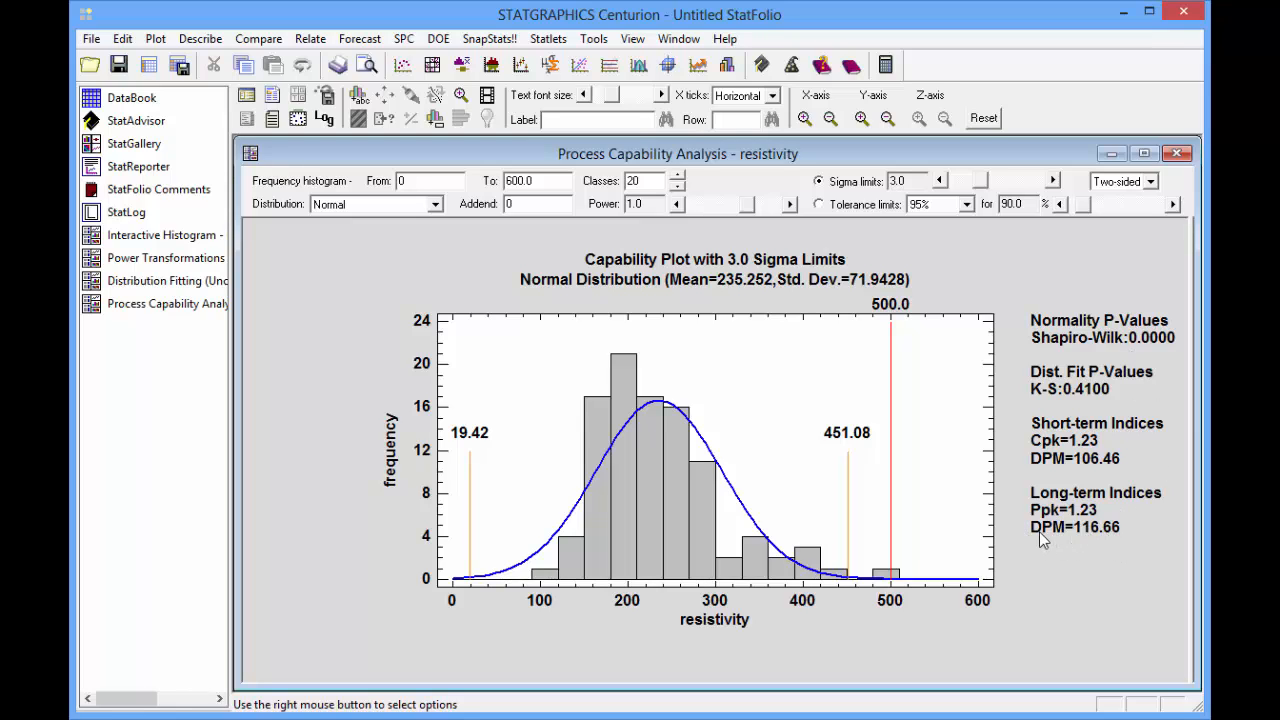
{"action": "mouse_move", "coordinate": [1070, 538]}
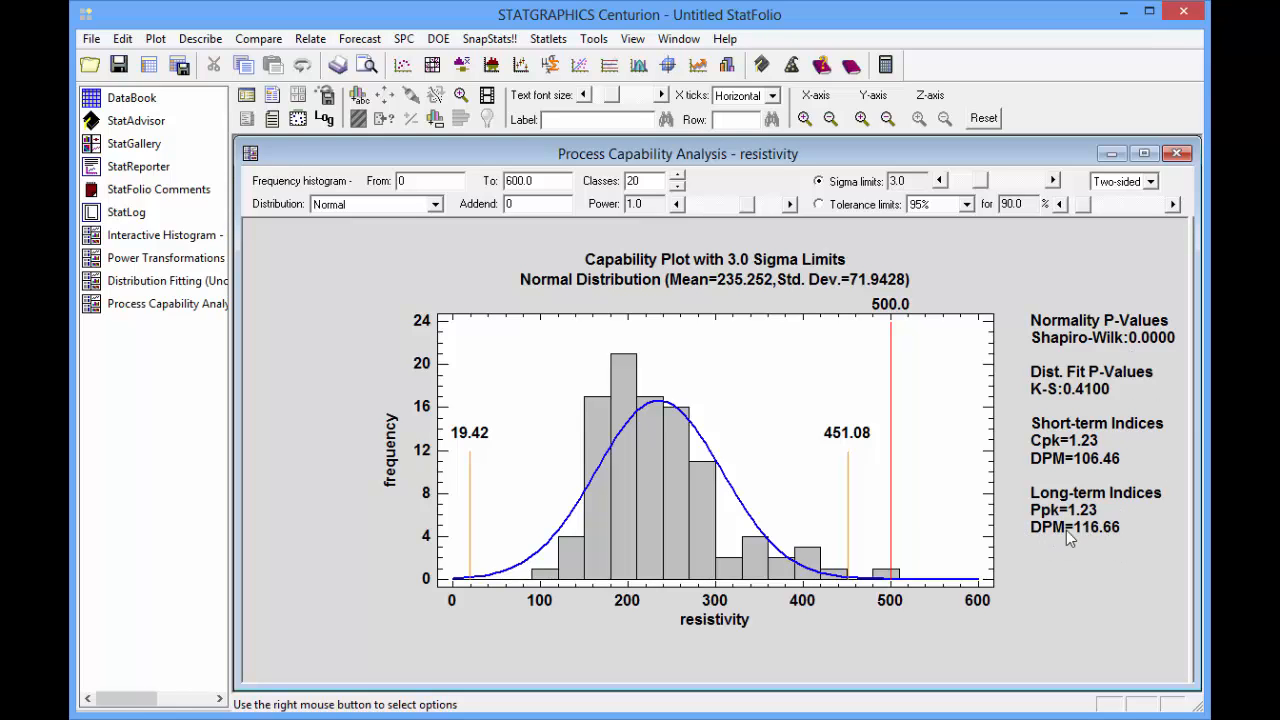
{"action": "mouse_move", "coordinate": [1050, 538]}
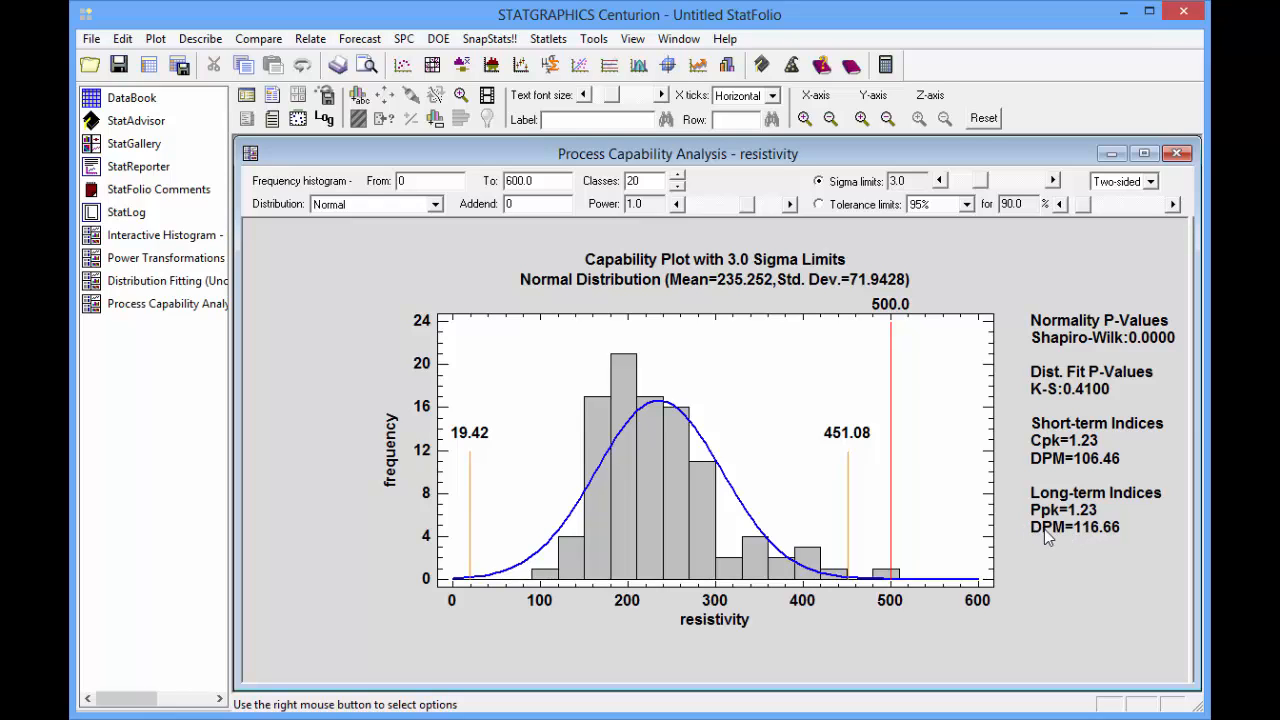
{"action": "mouse_move", "coordinate": [1064, 540]}
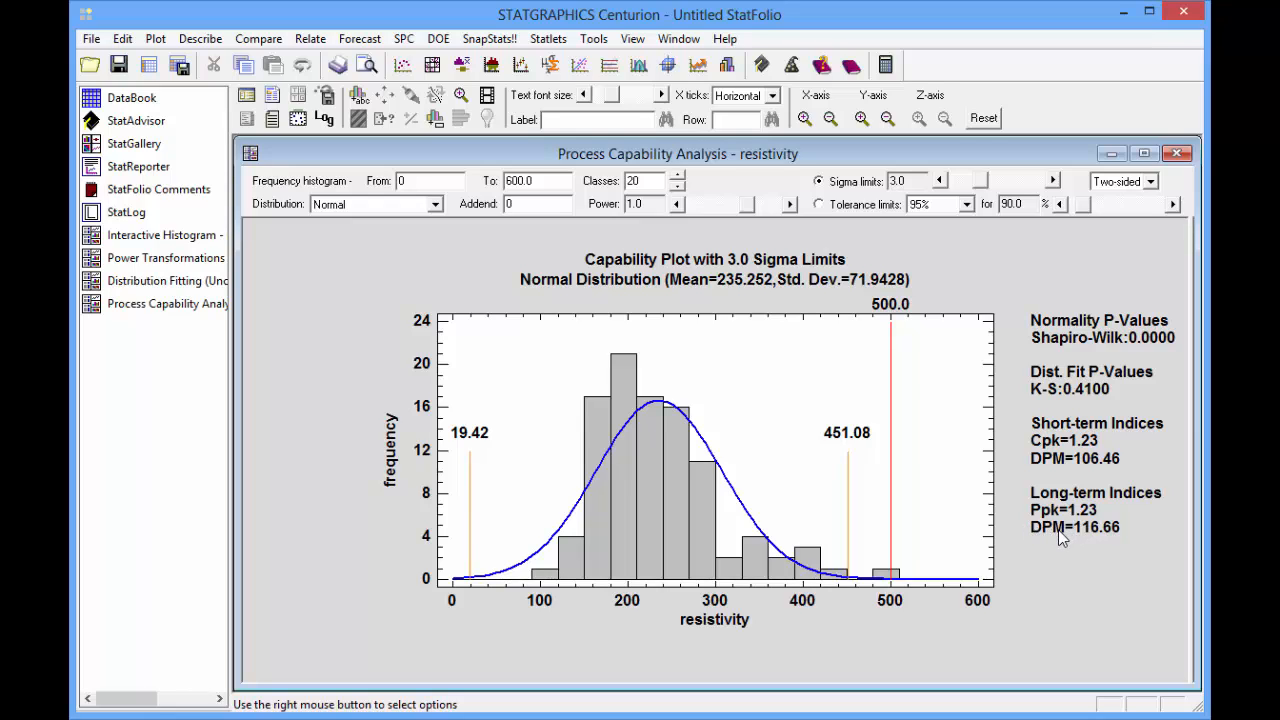
{"action": "mouse_move", "coordinate": [698, 398]}
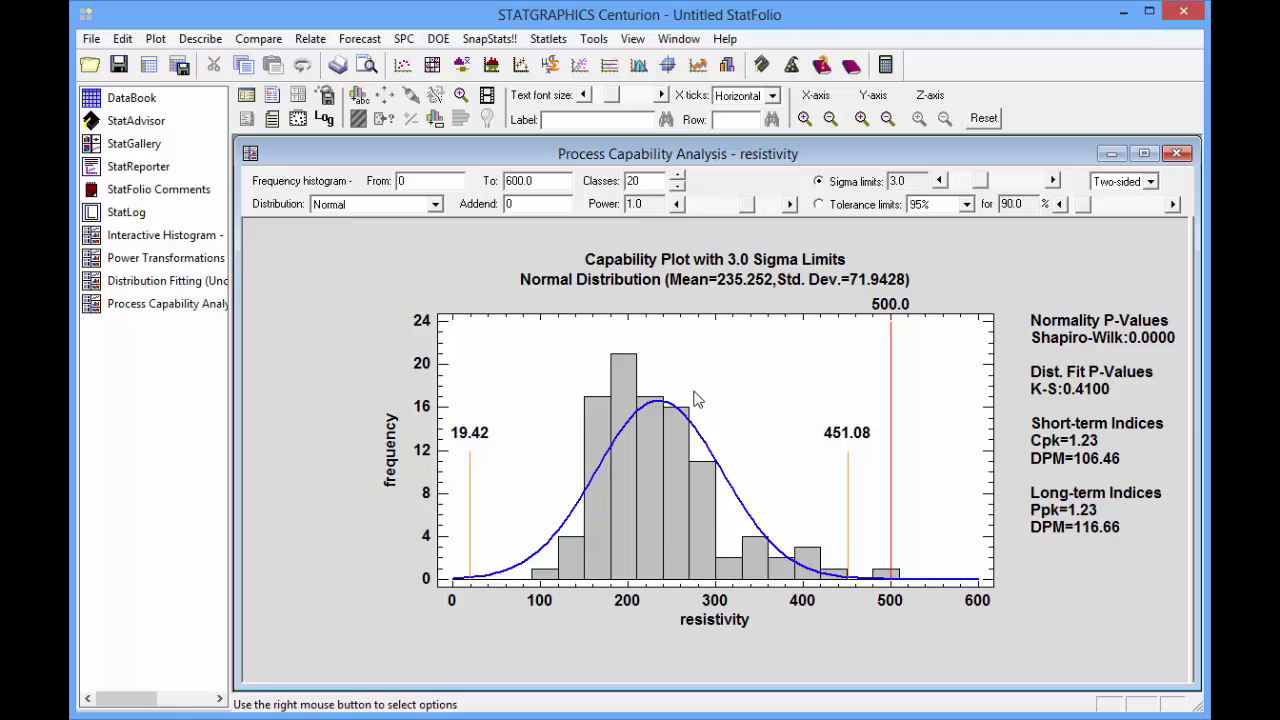
{"action": "mouse_move", "coordinate": [1098, 540]}
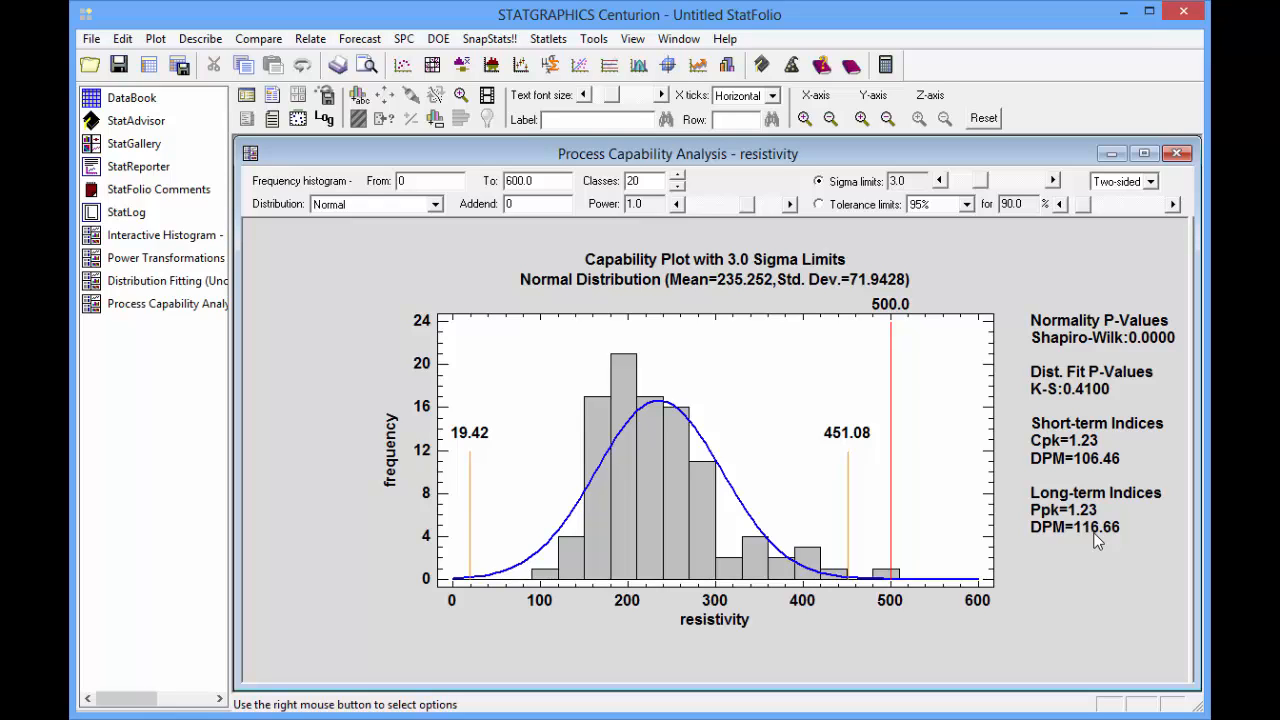
{"action": "mouse_move", "coordinate": [1058, 546]}
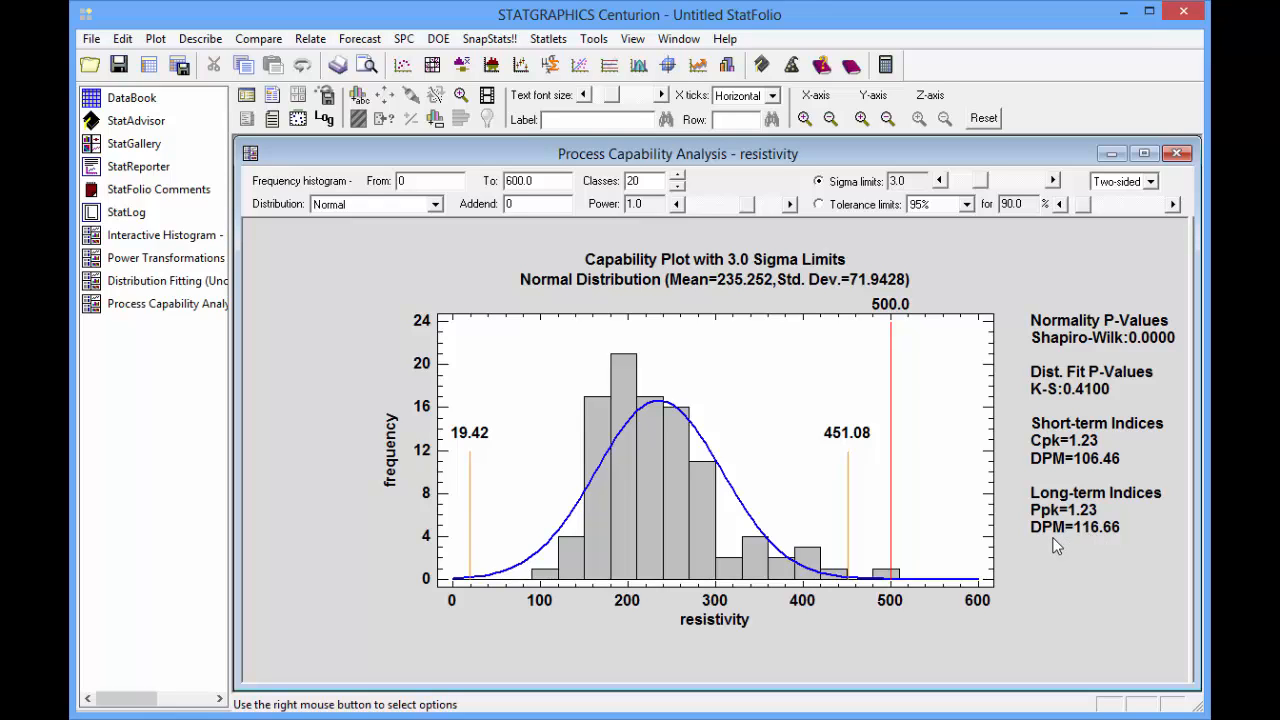
{"action": "mouse_move", "coordinate": [904, 486]}
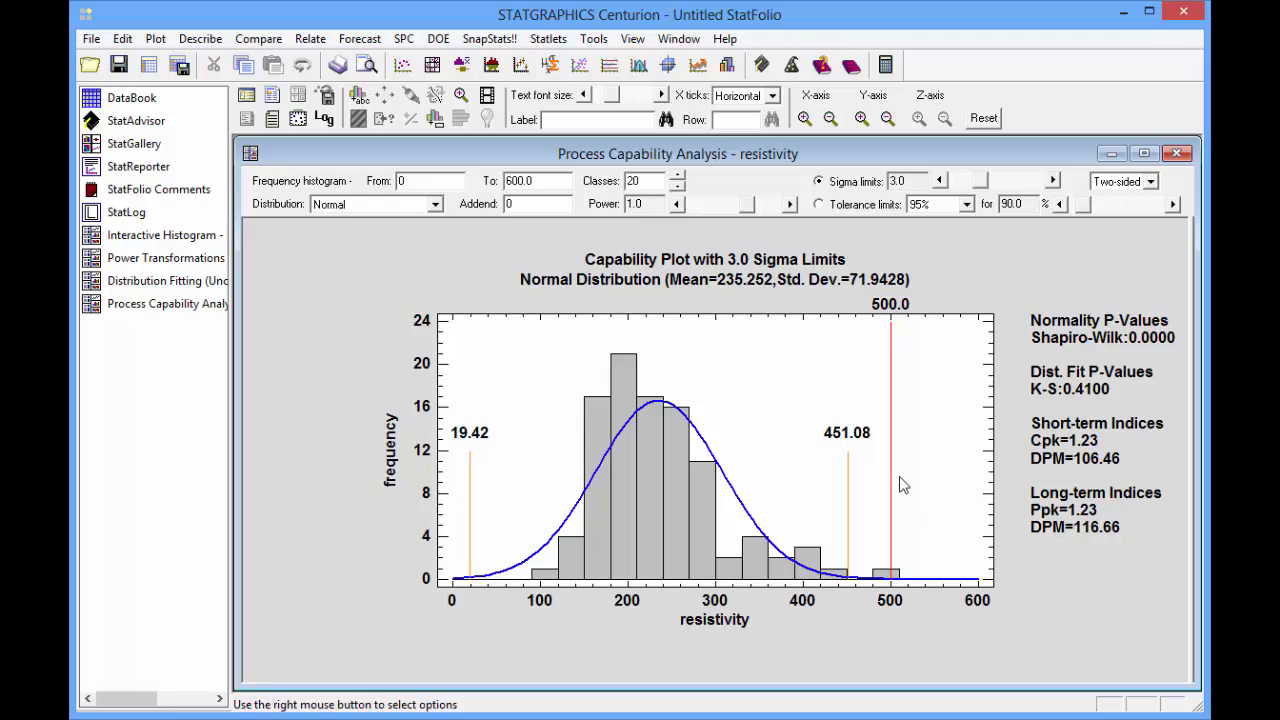
{"action": "mouse_move", "coordinate": [1076, 552]}
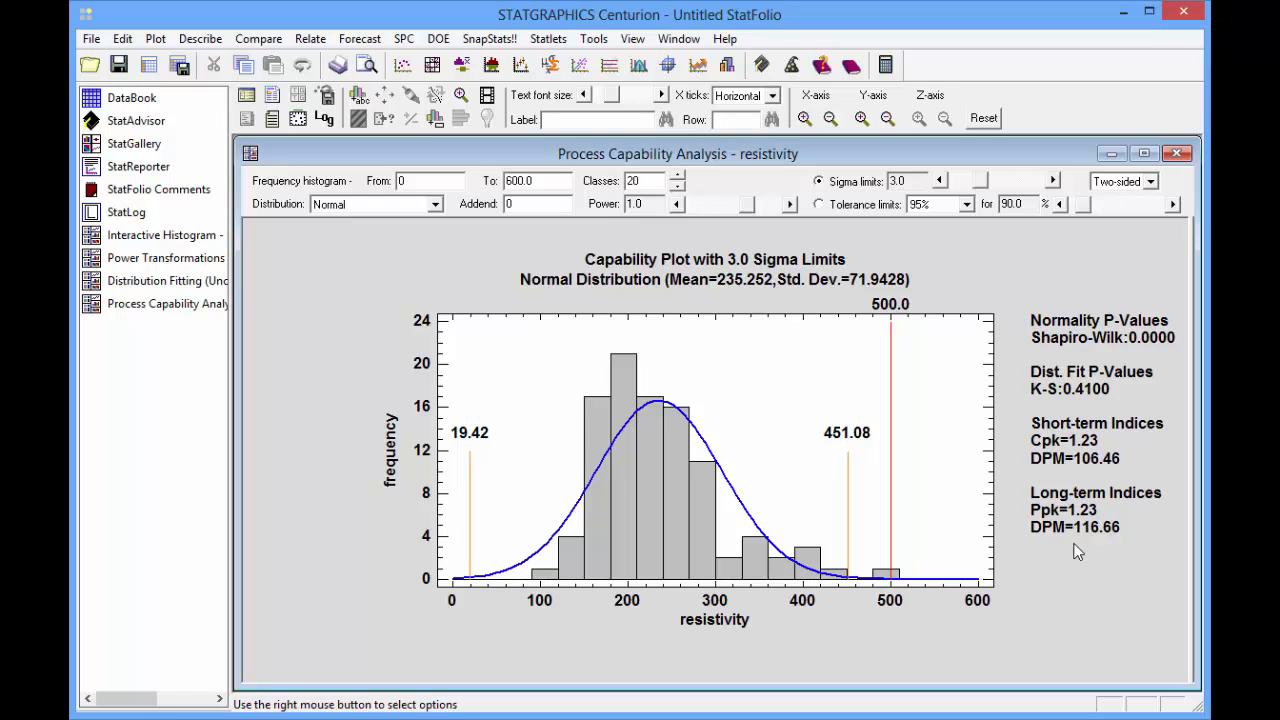
{"action": "mouse_move", "coordinate": [1156, 190]}
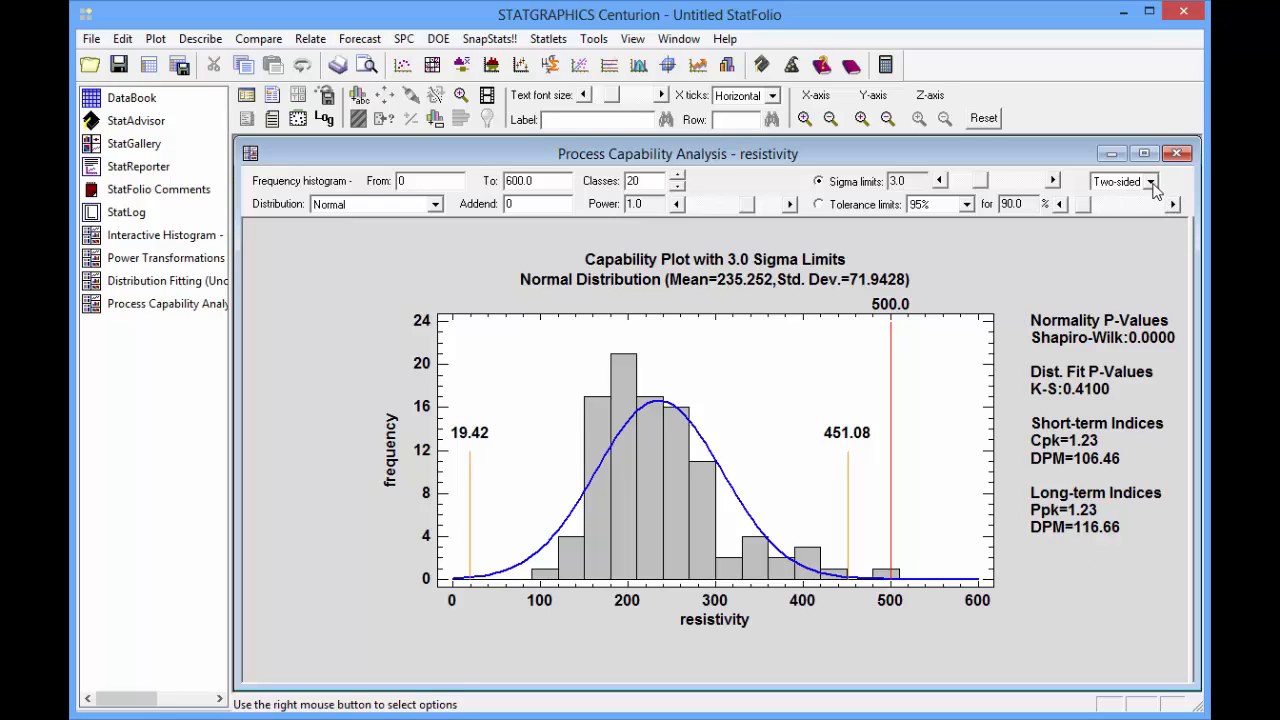
Step: Restrict the capability plot to upper-side limits only, leaving the 451.08 limit
{"action": "left_click", "coordinate": [1152, 180]}
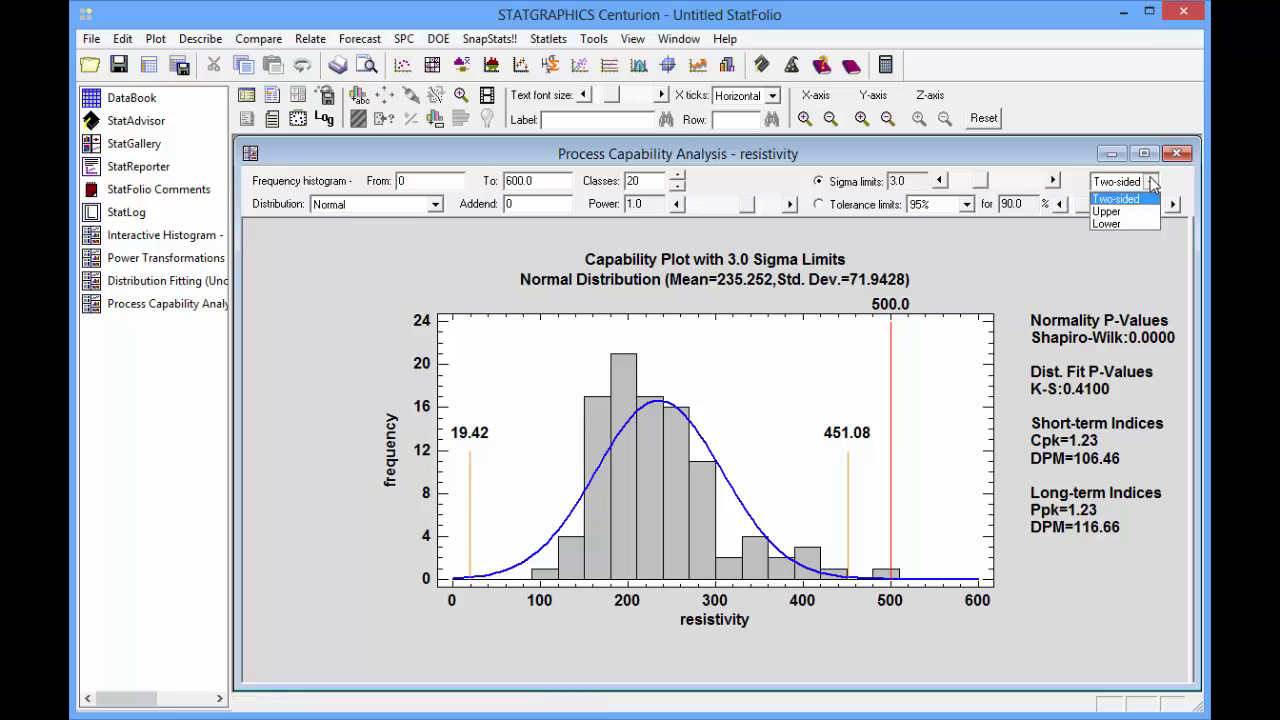
{"action": "mouse_move", "coordinate": [1108, 212]}
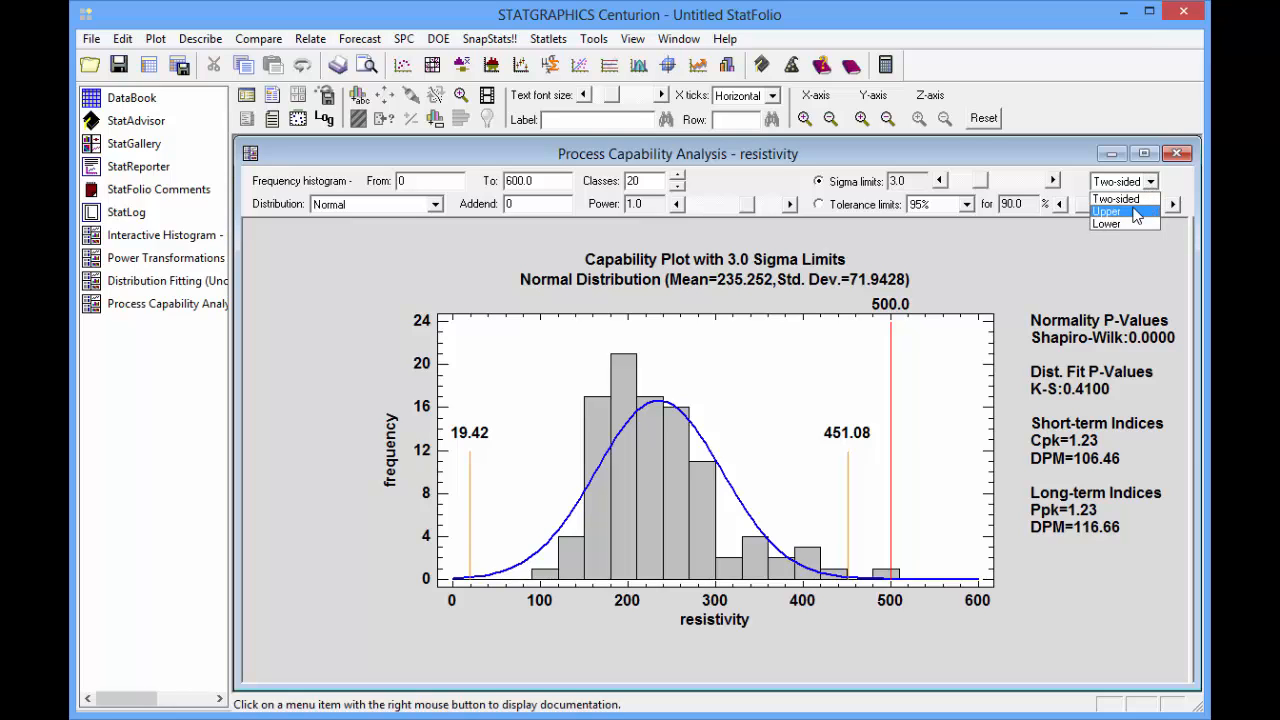
{"action": "left_click", "coordinate": [1106, 212]}
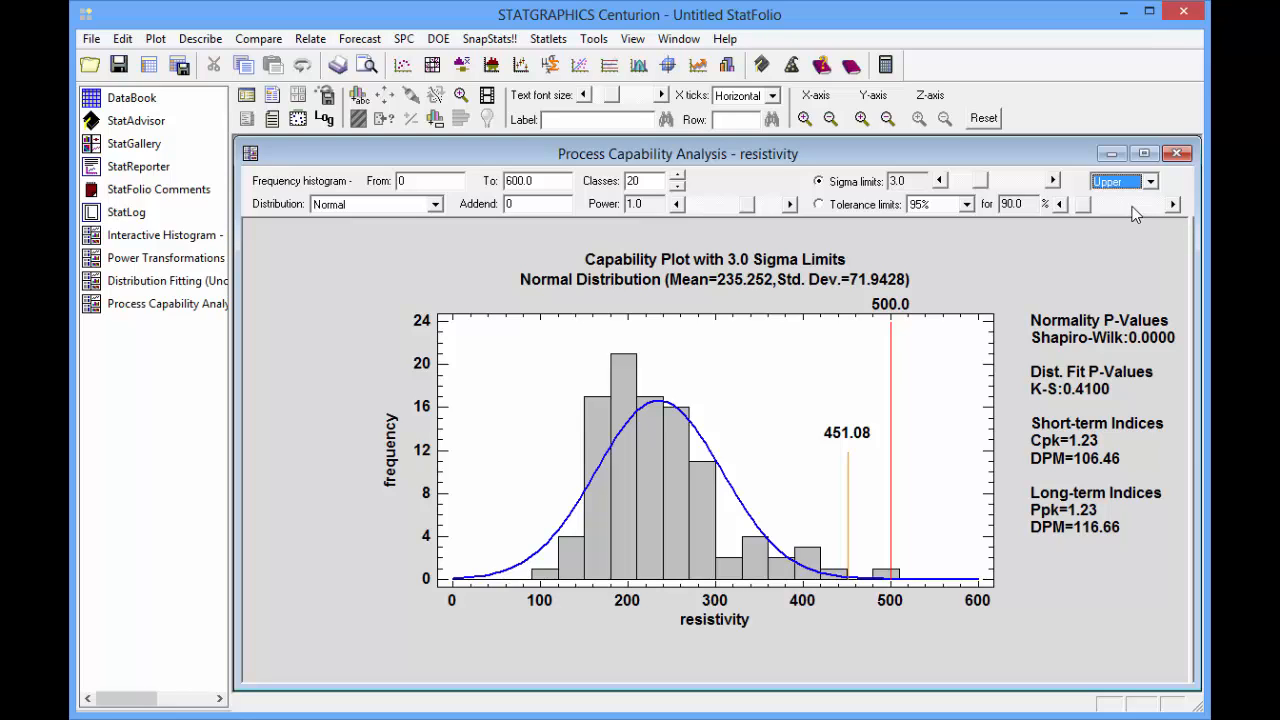
{"action": "mouse_move", "coordinate": [856, 192]}
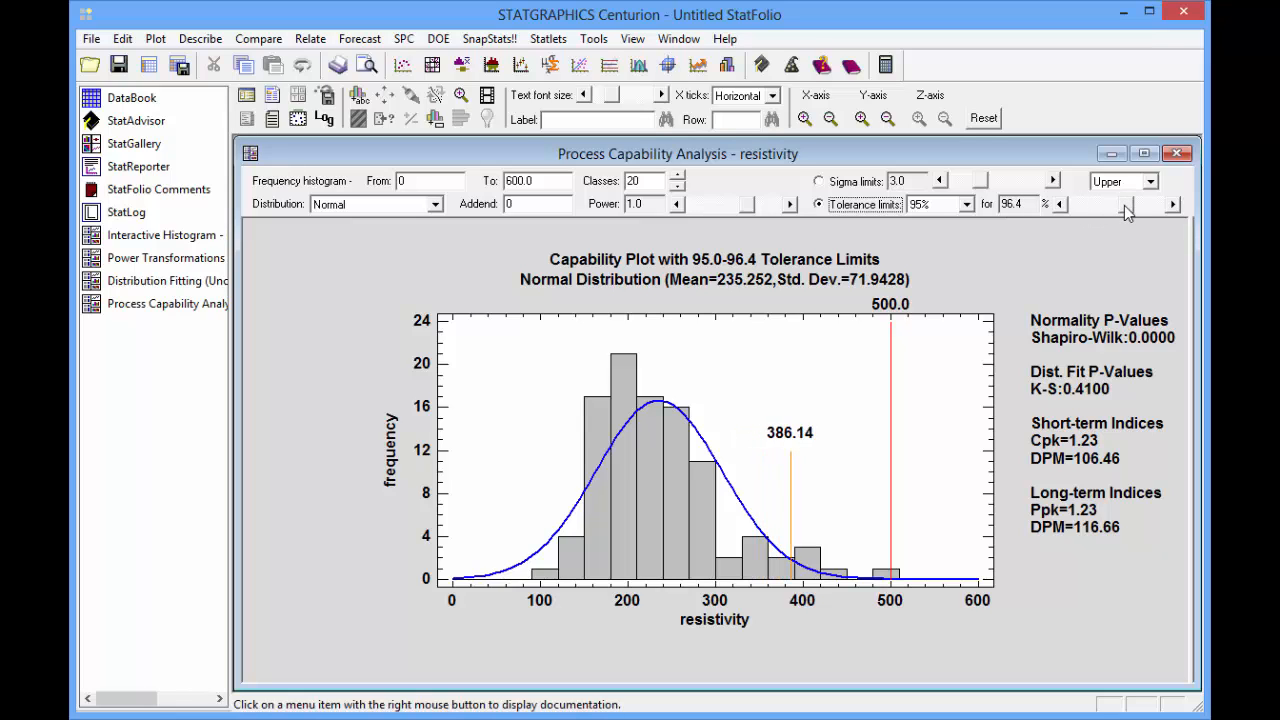
Step: Raise the tolerance limit coverage to 99.9%, moving the upper limit to 489.89
{"action": "left_click", "coordinate": [1172, 204]}
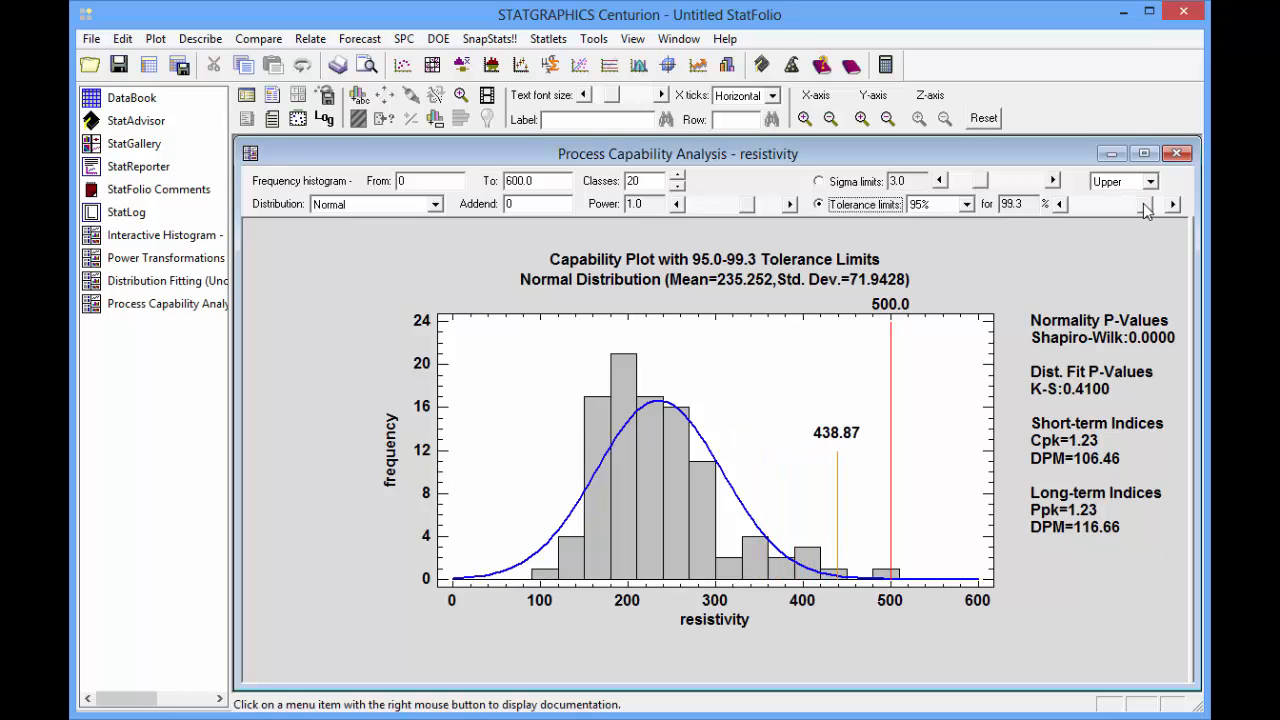
{"action": "left_click", "coordinate": [1172, 204]}
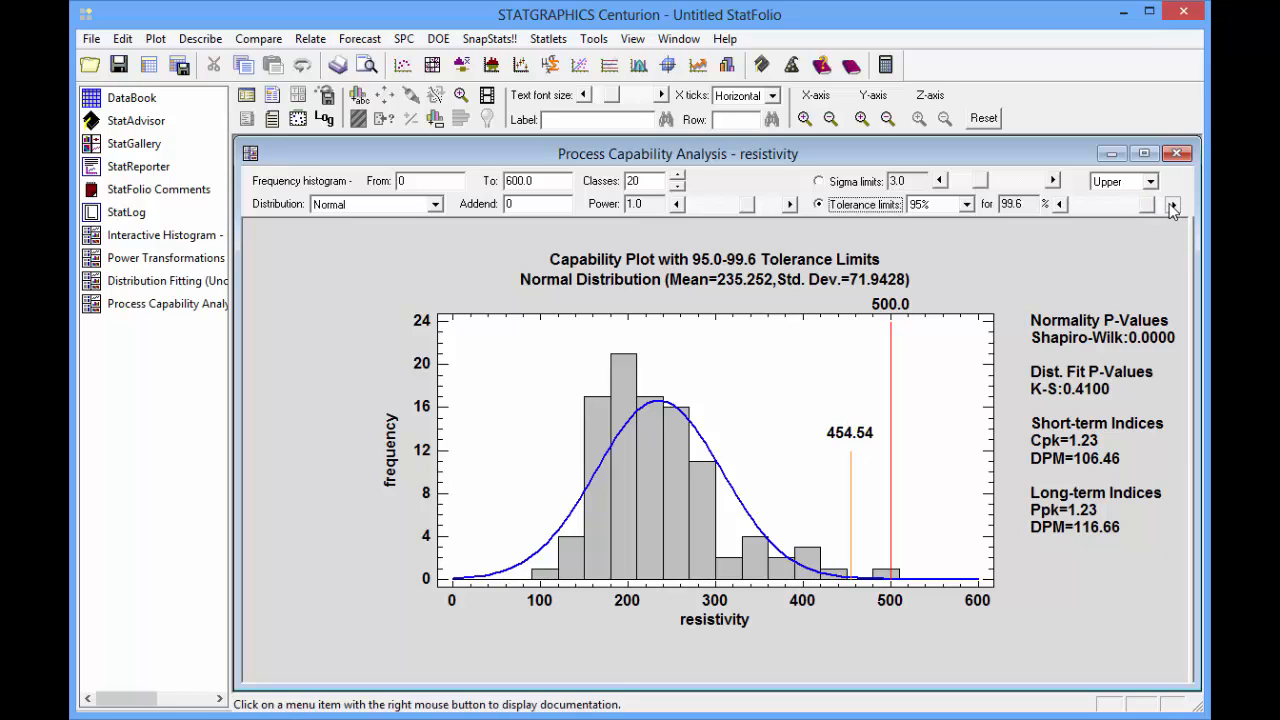
{"action": "left_click", "coordinate": [1172, 198]}
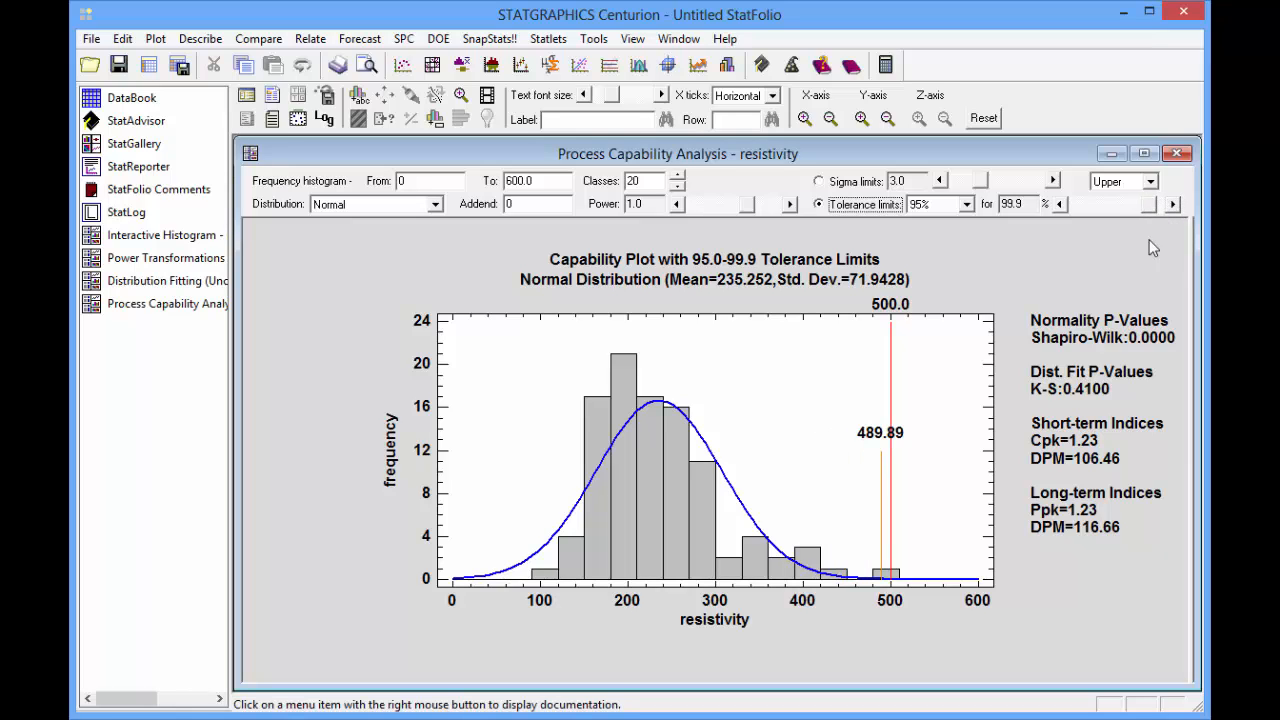
{"action": "mouse_move", "coordinate": [1132, 270]}
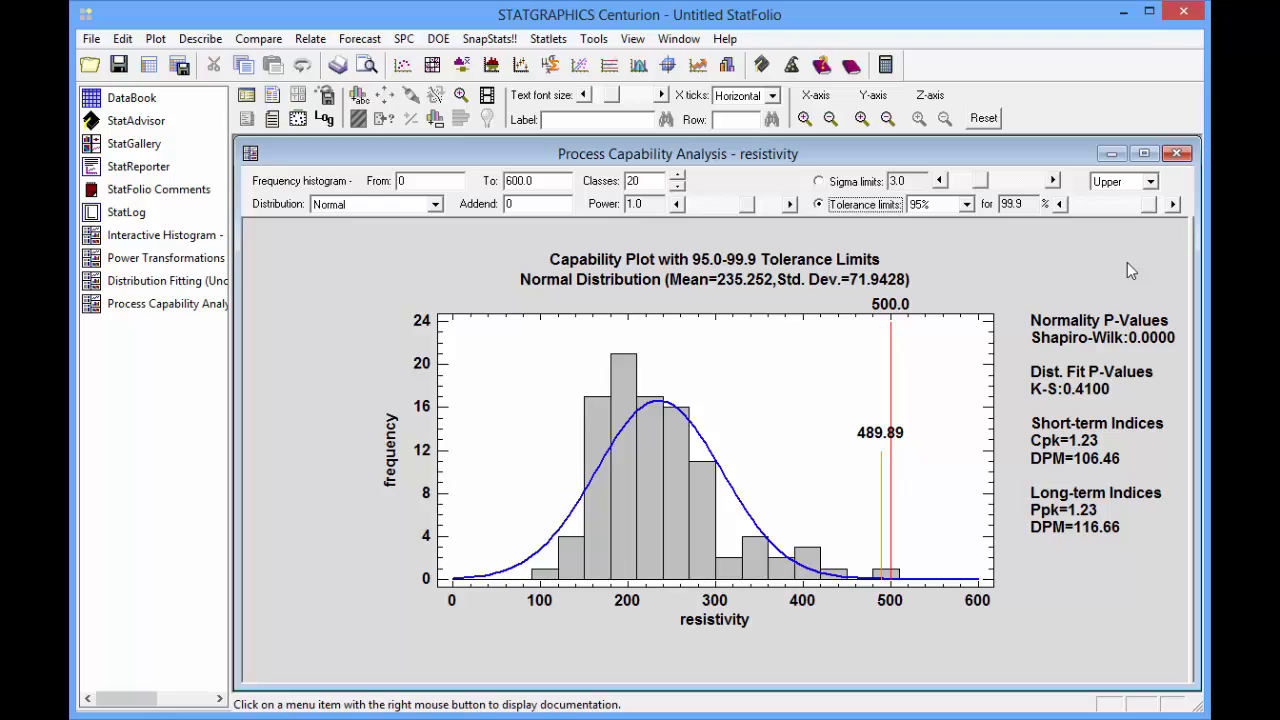
{"action": "mouse_move", "coordinate": [968, 248]}
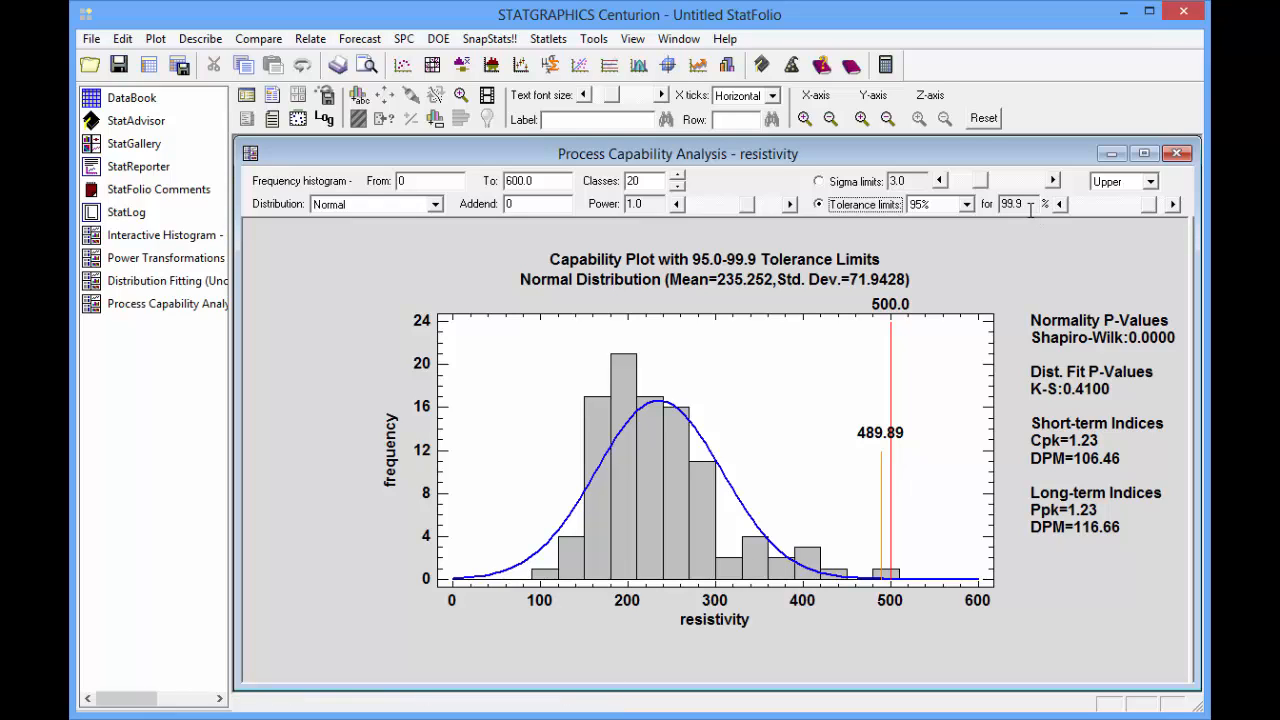
{"action": "mouse_move", "coordinate": [884, 444]}
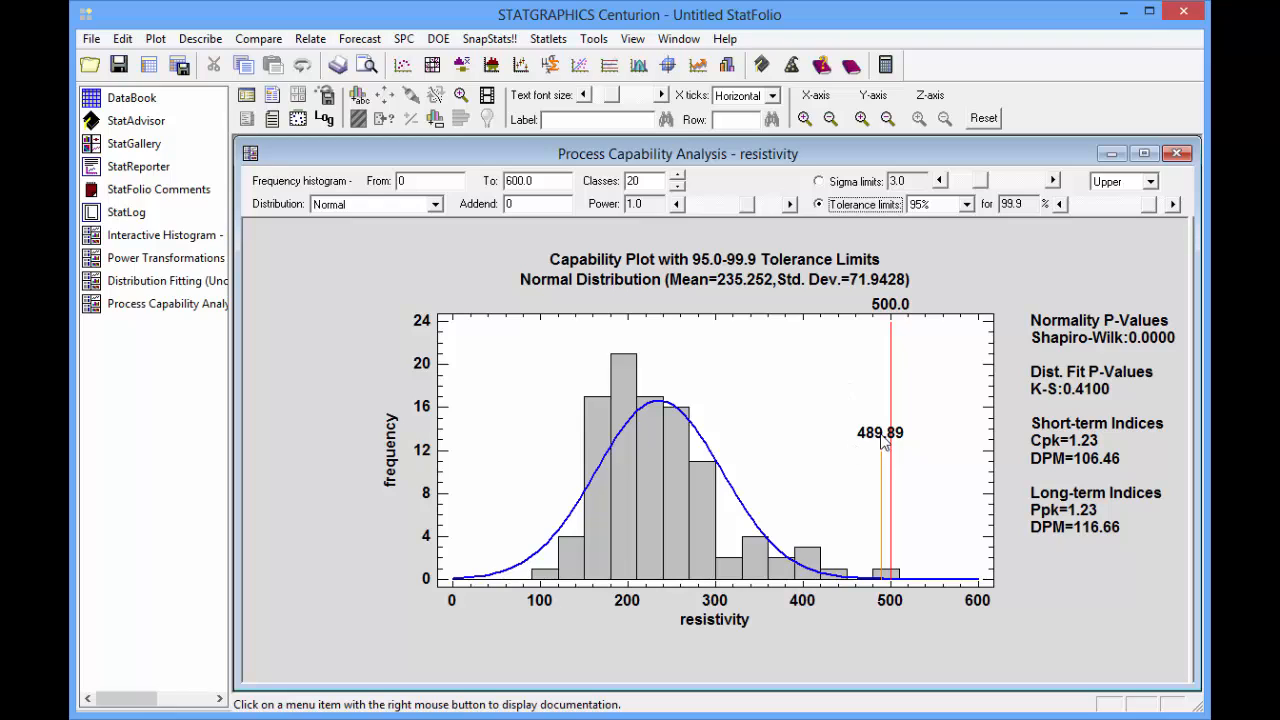
{"action": "mouse_move", "coordinate": [882, 432]}
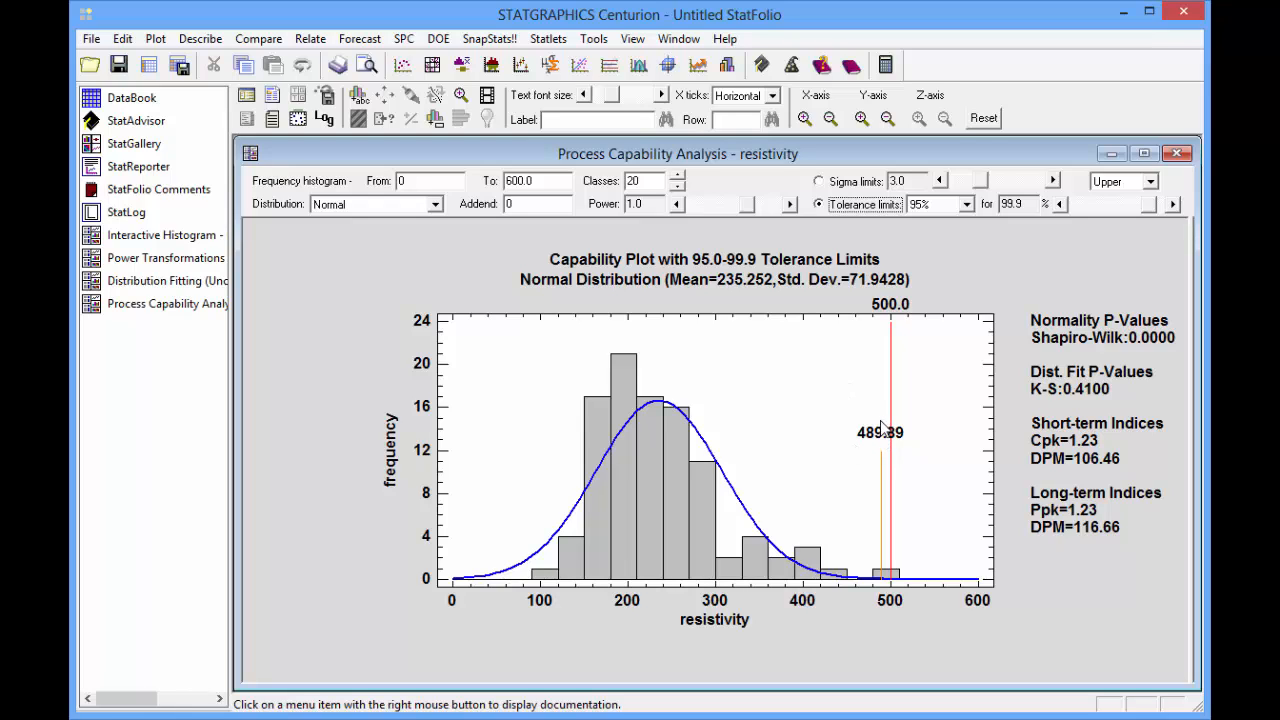
{"action": "mouse_move", "coordinate": [750, 464]}
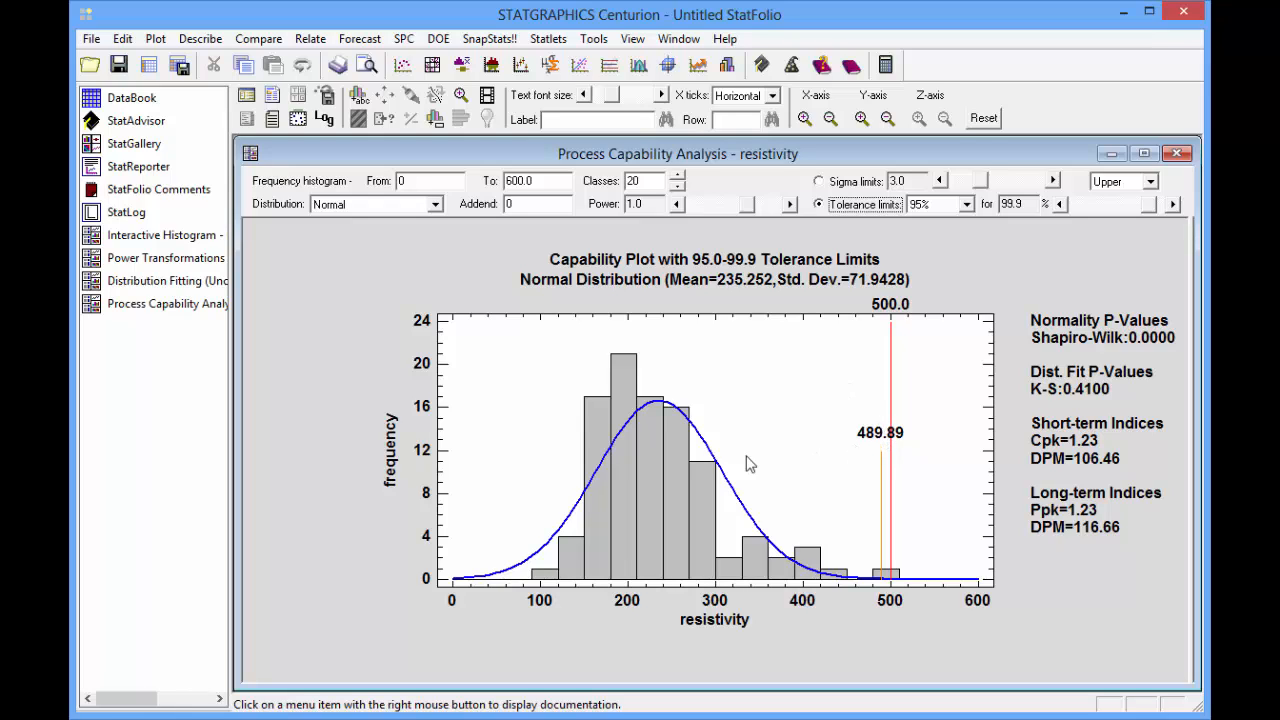
{"action": "mouse_move", "coordinate": [770, 532]}
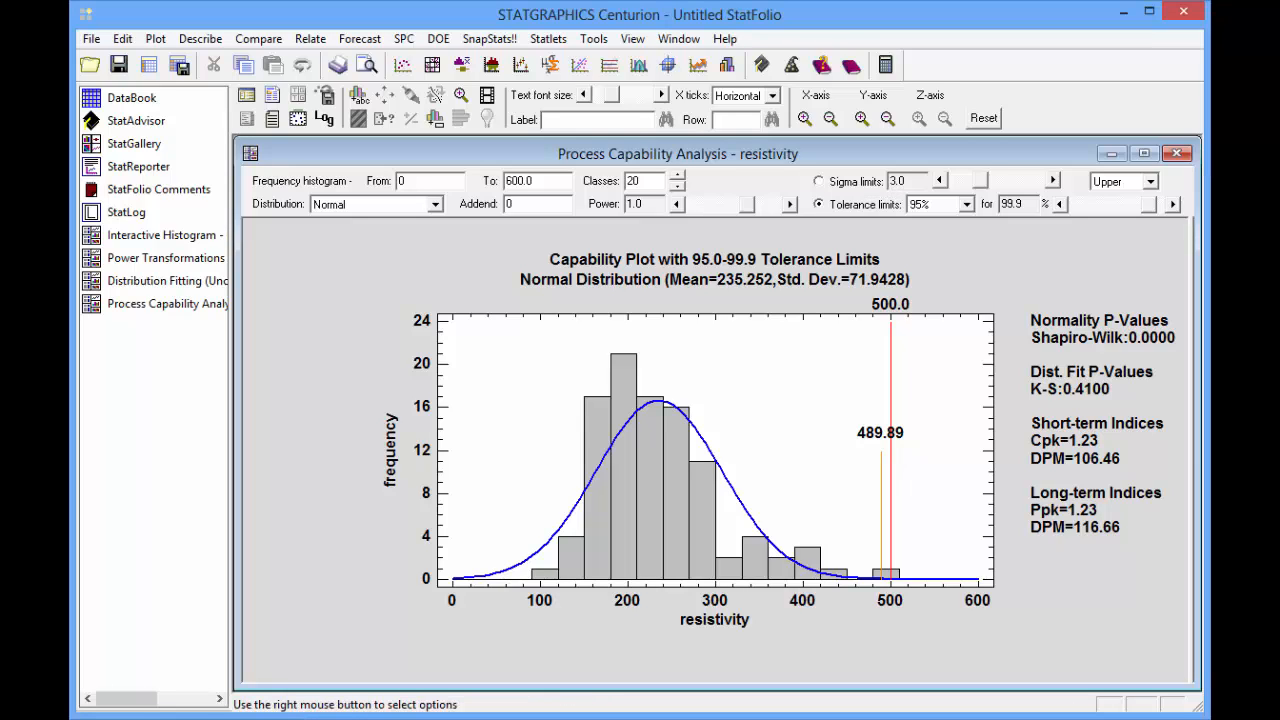
{"action": "mouse_move", "coordinate": [1016, 628]}
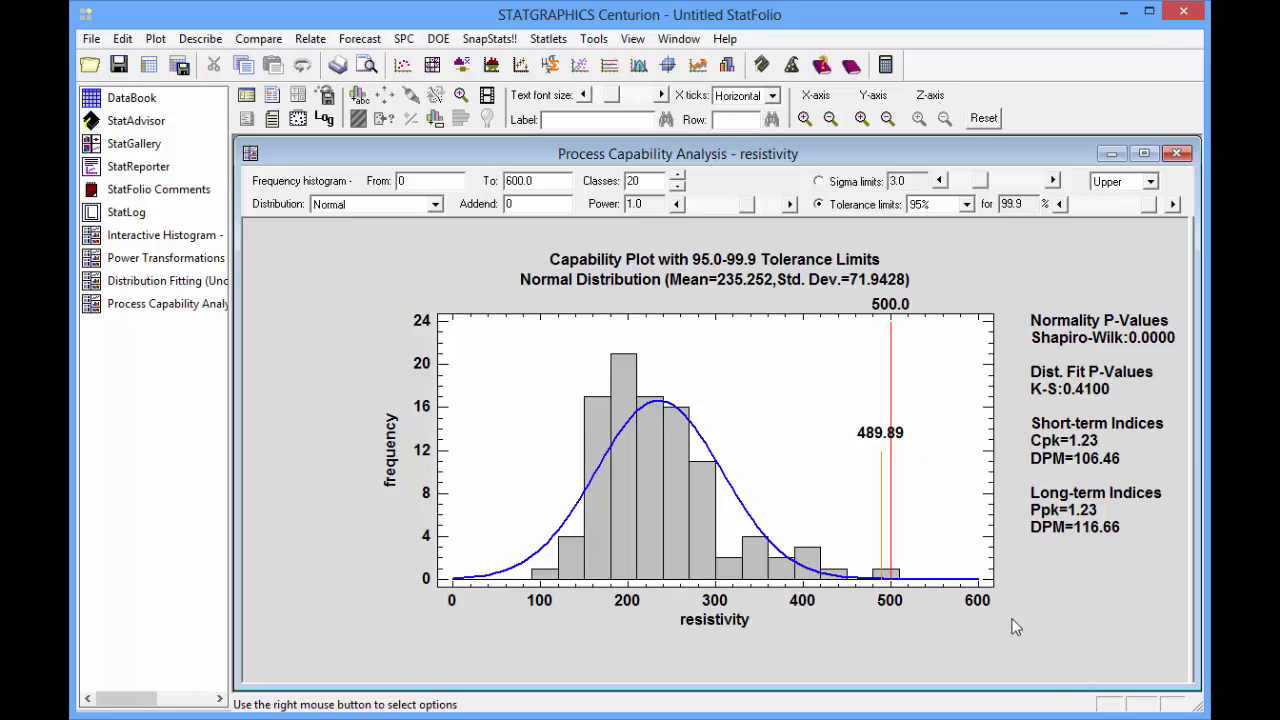
{"action": "mouse_move", "coordinate": [764, 210]}
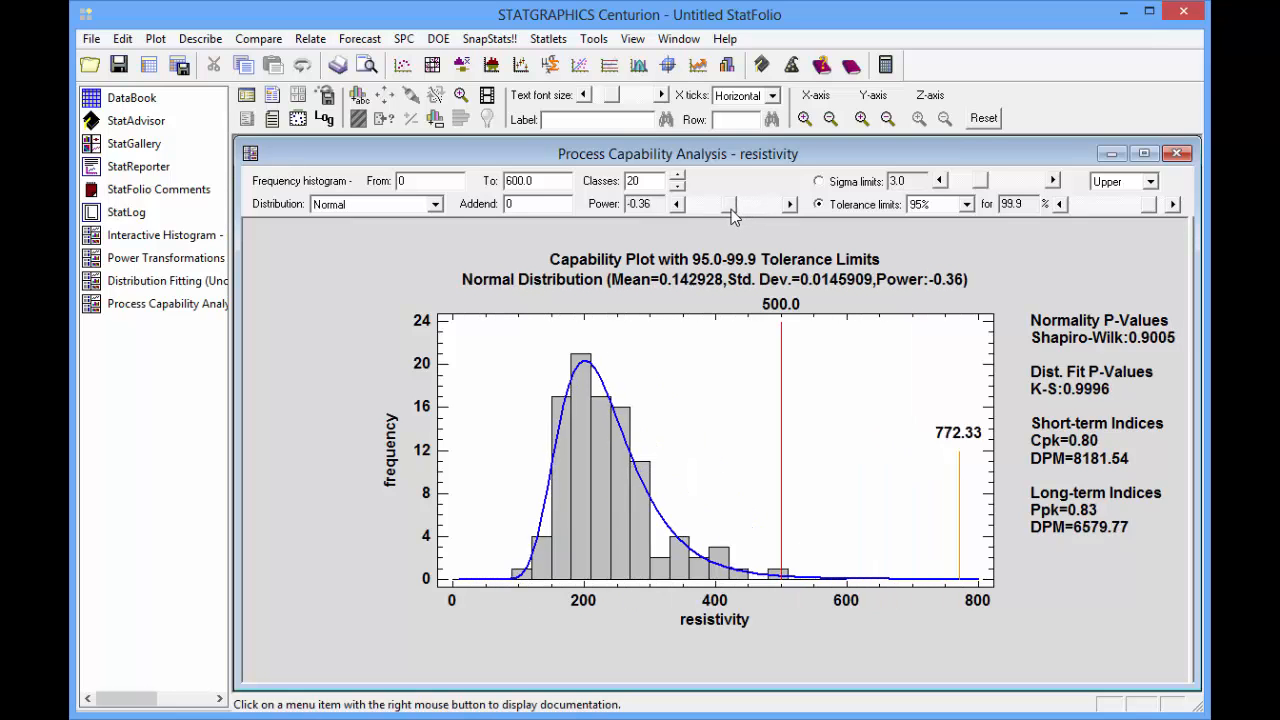
Step: Try power transformations down to -0.4, then reset the power to 1.0
{"action": "left_click", "coordinate": [676, 204]}
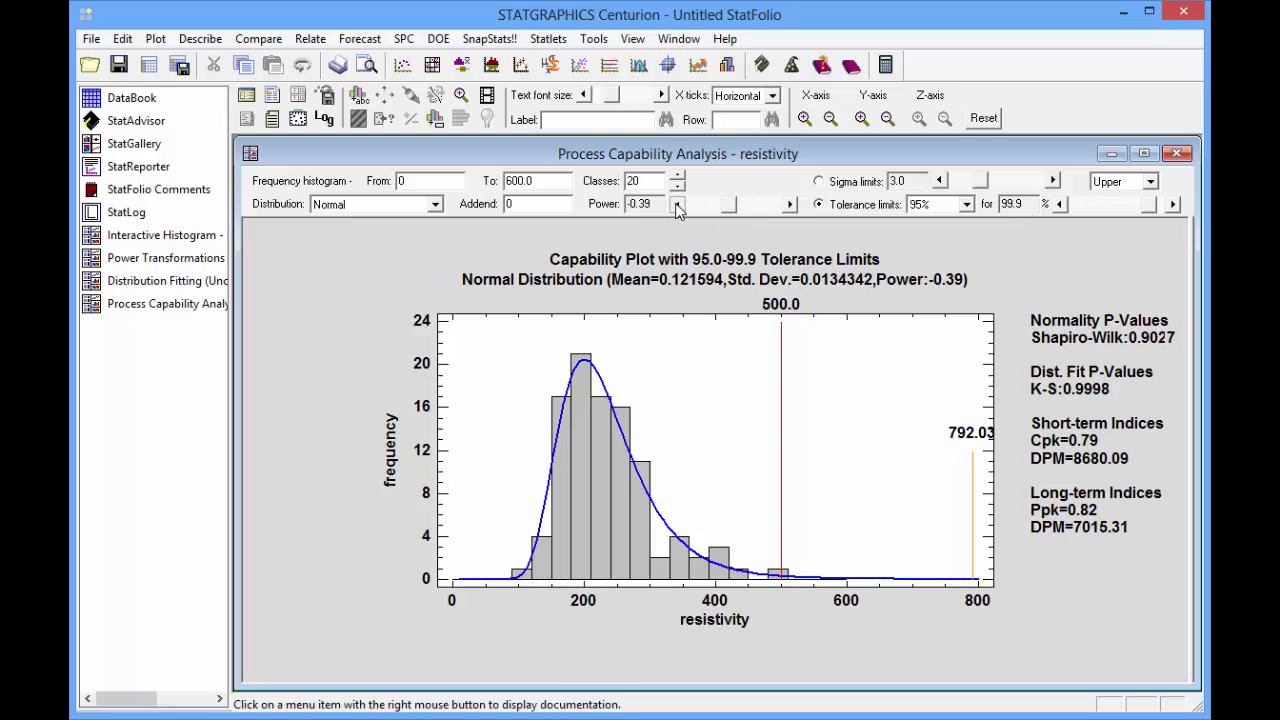
{"action": "left_click", "coordinate": [676, 208]}
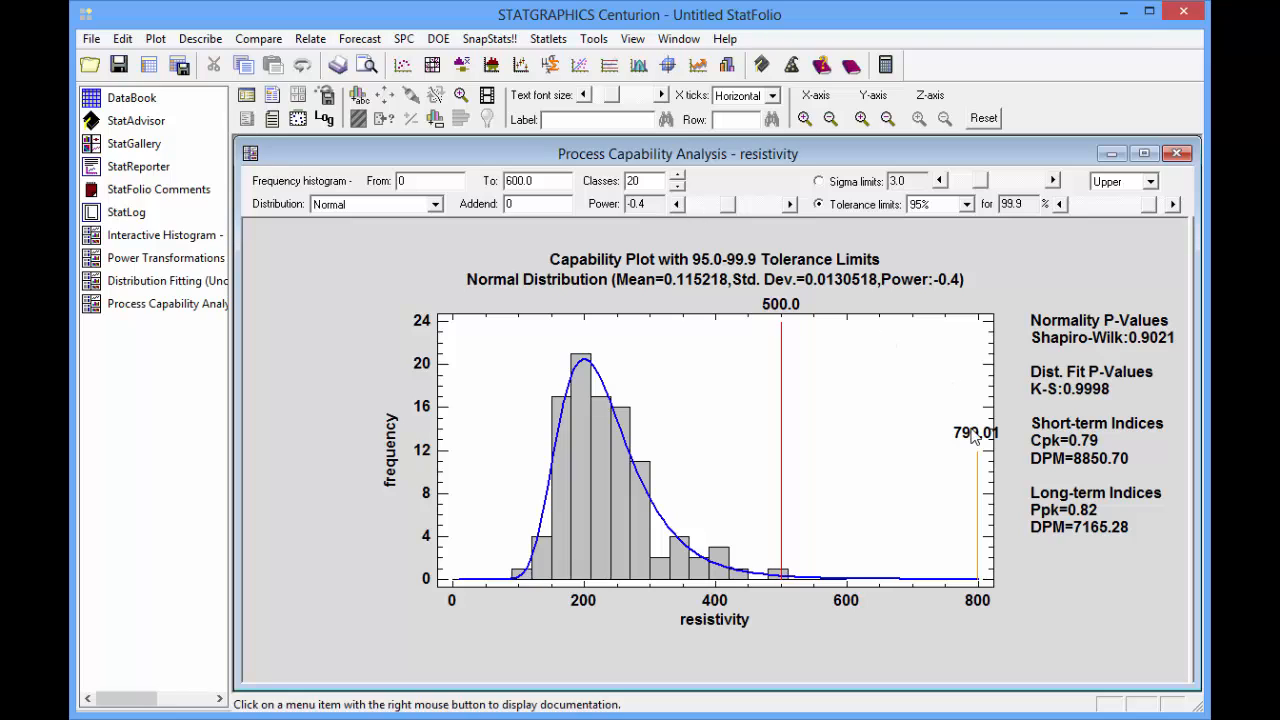
{"action": "mouse_move", "coordinate": [964, 448]}
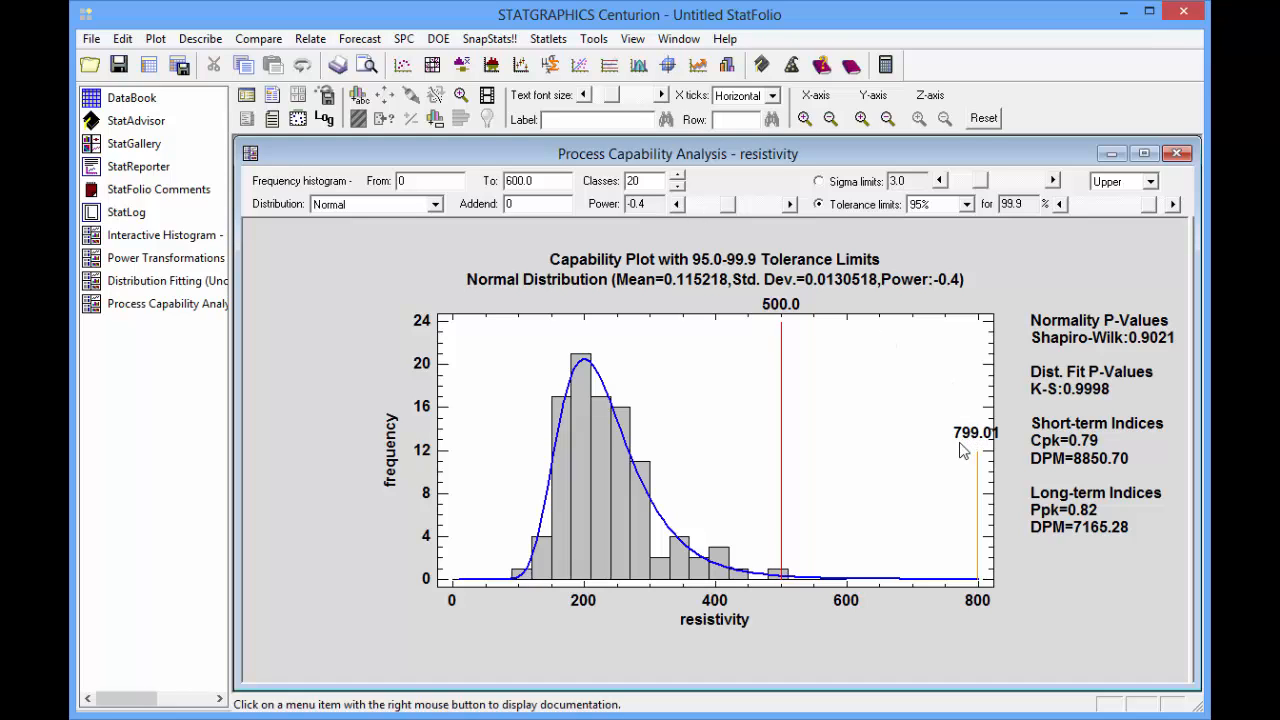
{"action": "mouse_move", "coordinate": [780, 336]}
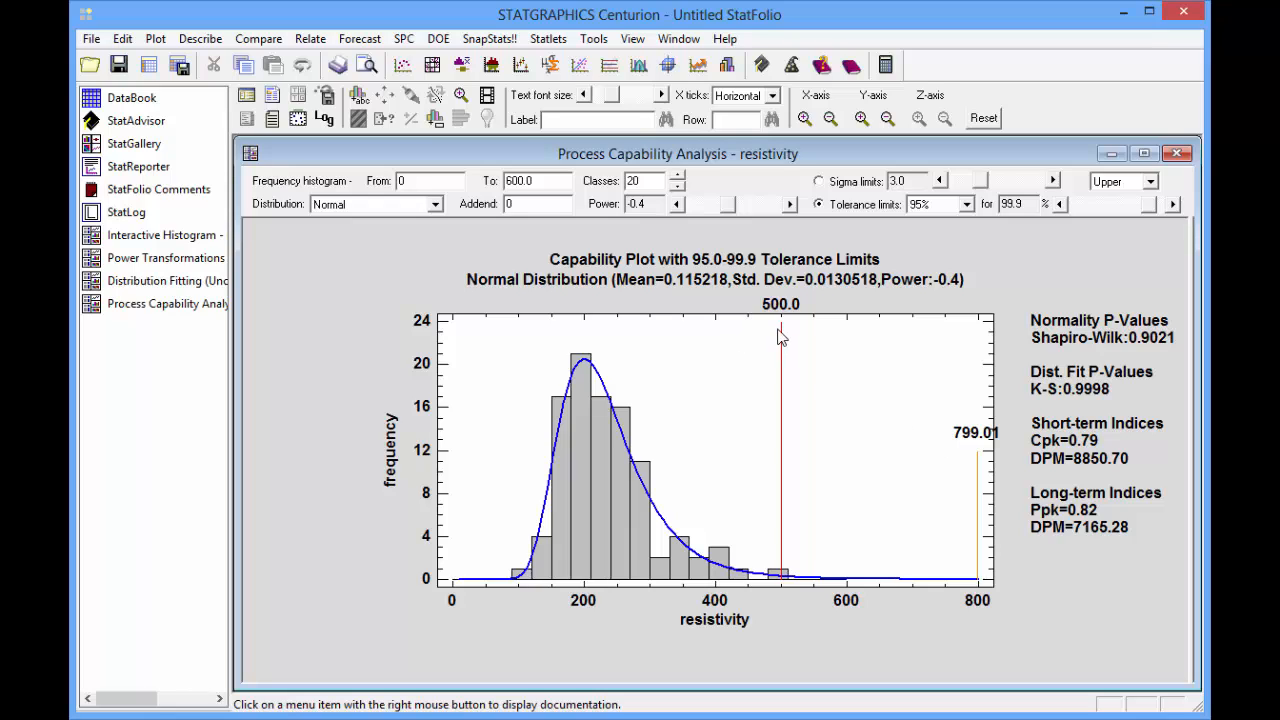
{"action": "mouse_move", "coordinate": [978, 436]}
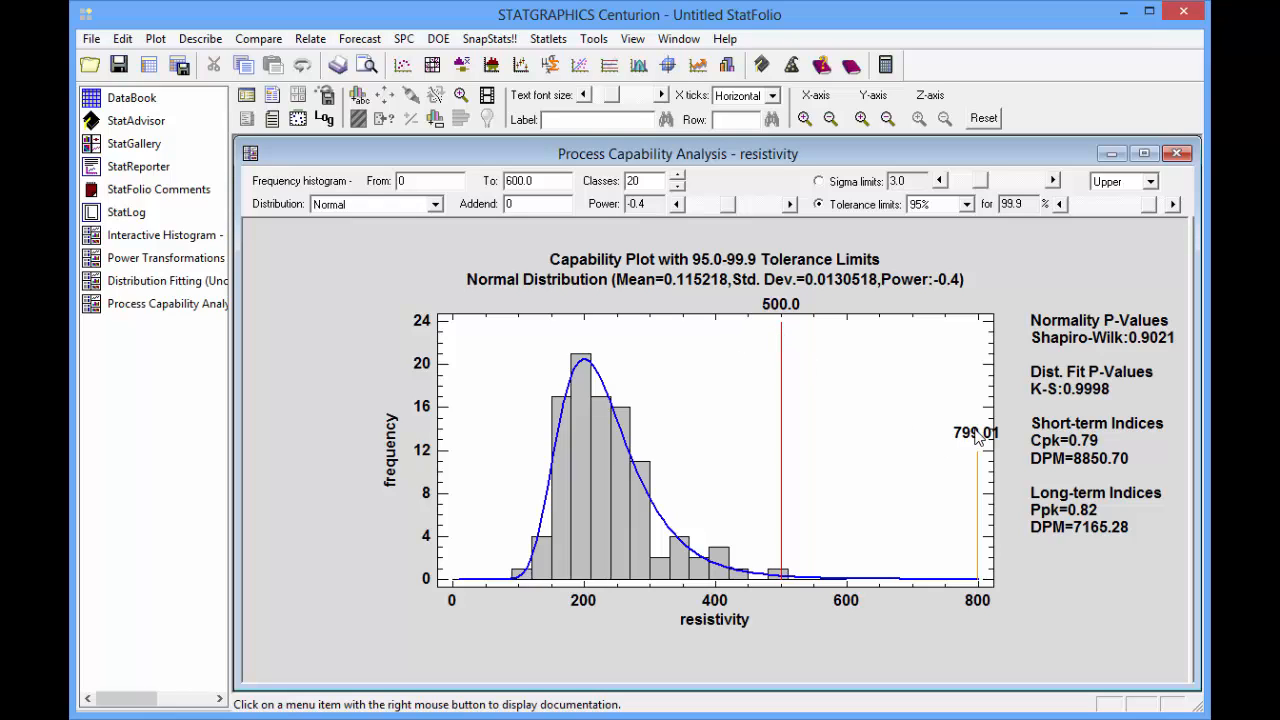
{"action": "mouse_move", "coordinate": [1056, 544]}
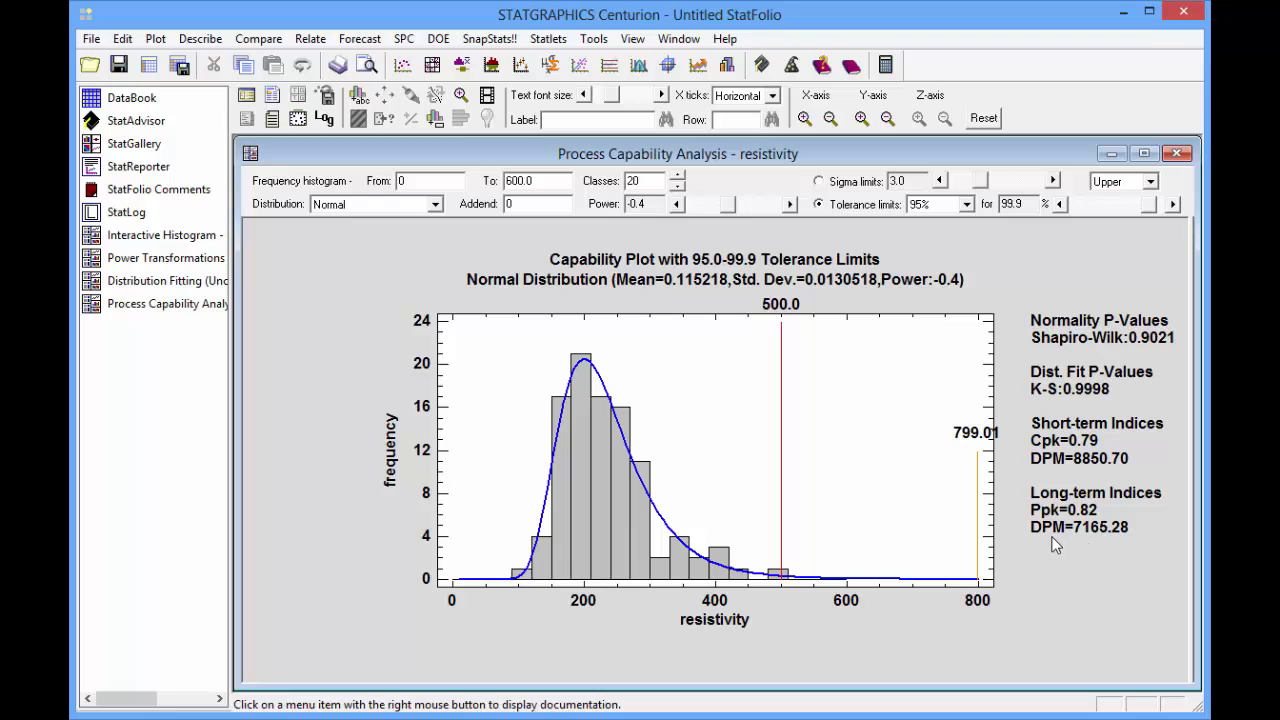
{"action": "mouse_move", "coordinate": [1088, 544]}
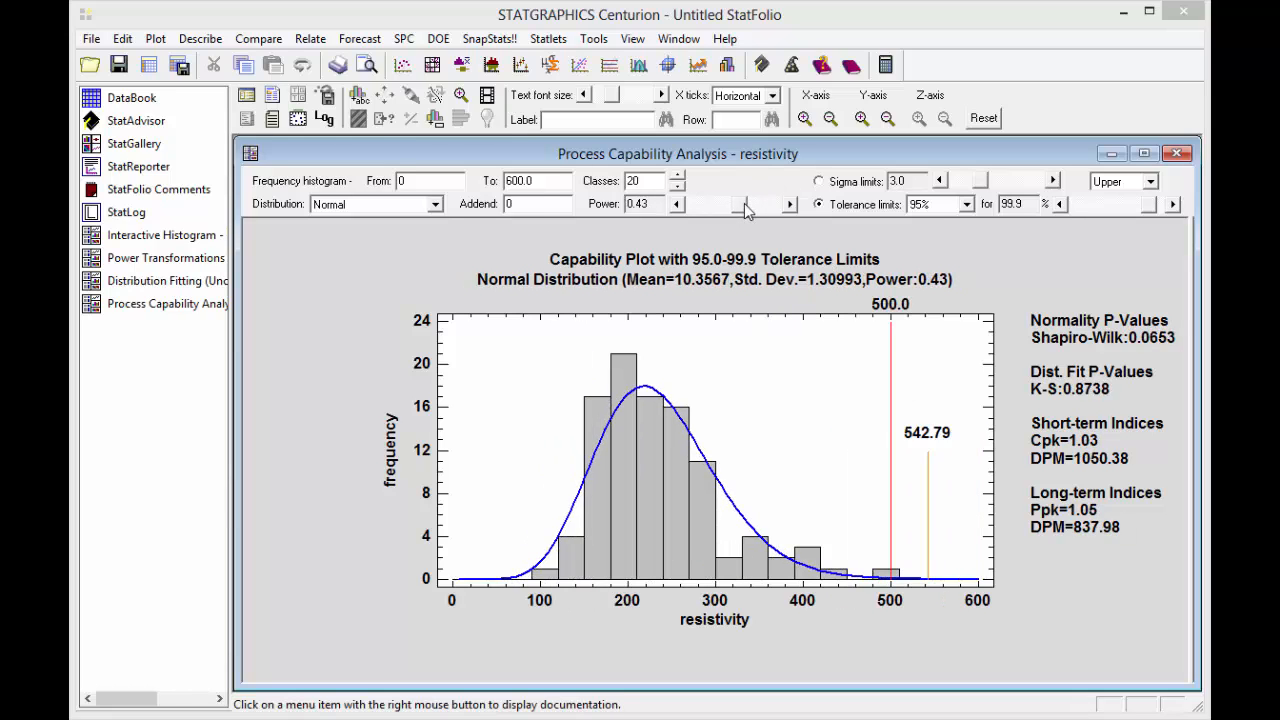
{"action": "left_click", "coordinate": [788, 200]}
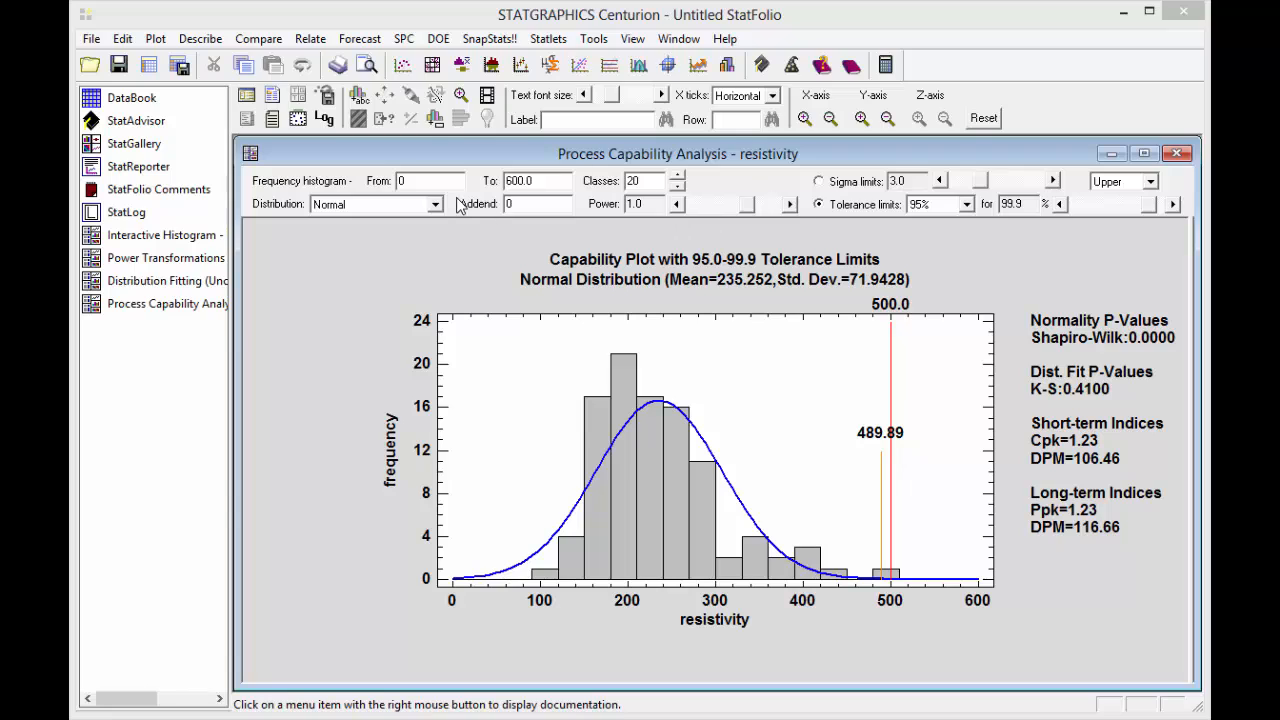
Step: Fit a Largest Extreme Value distribution, giving an upper tolerance limit of 628.69 and Cpk 0.85
{"action": "left_click", "coordinate": [436, 204]}
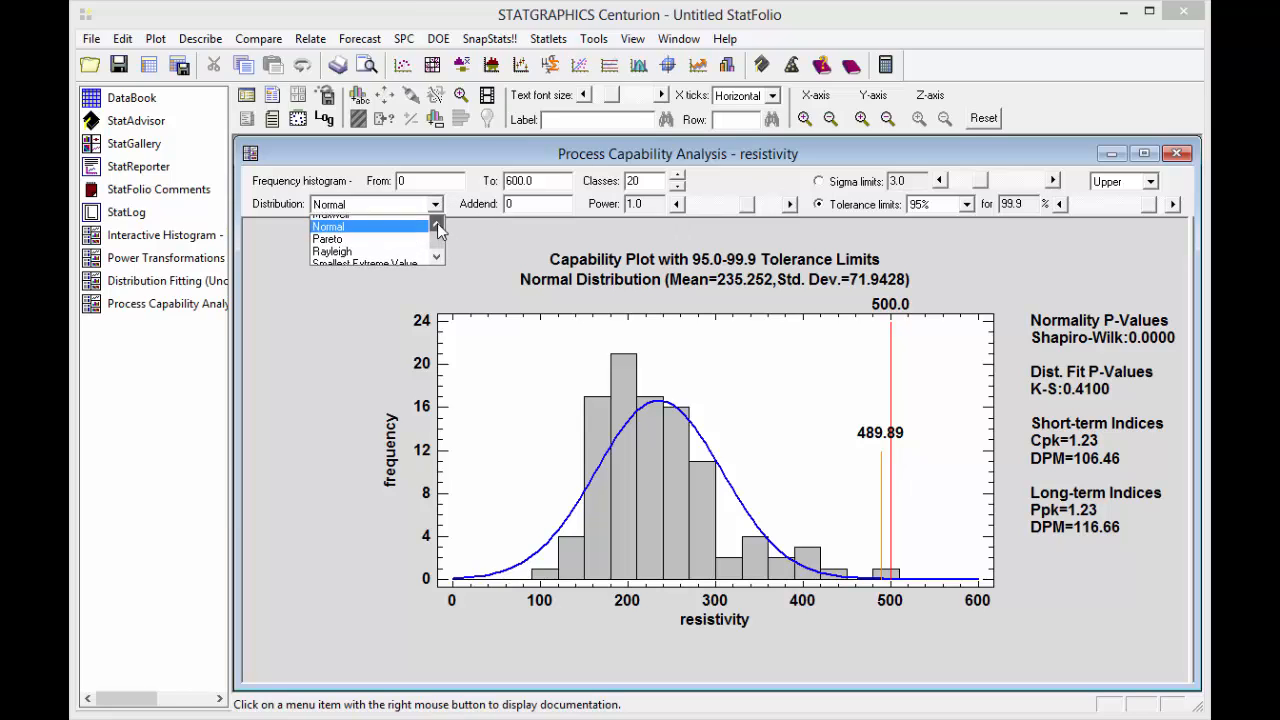
{"action": "left_click", "coordinate": [436, 228]}
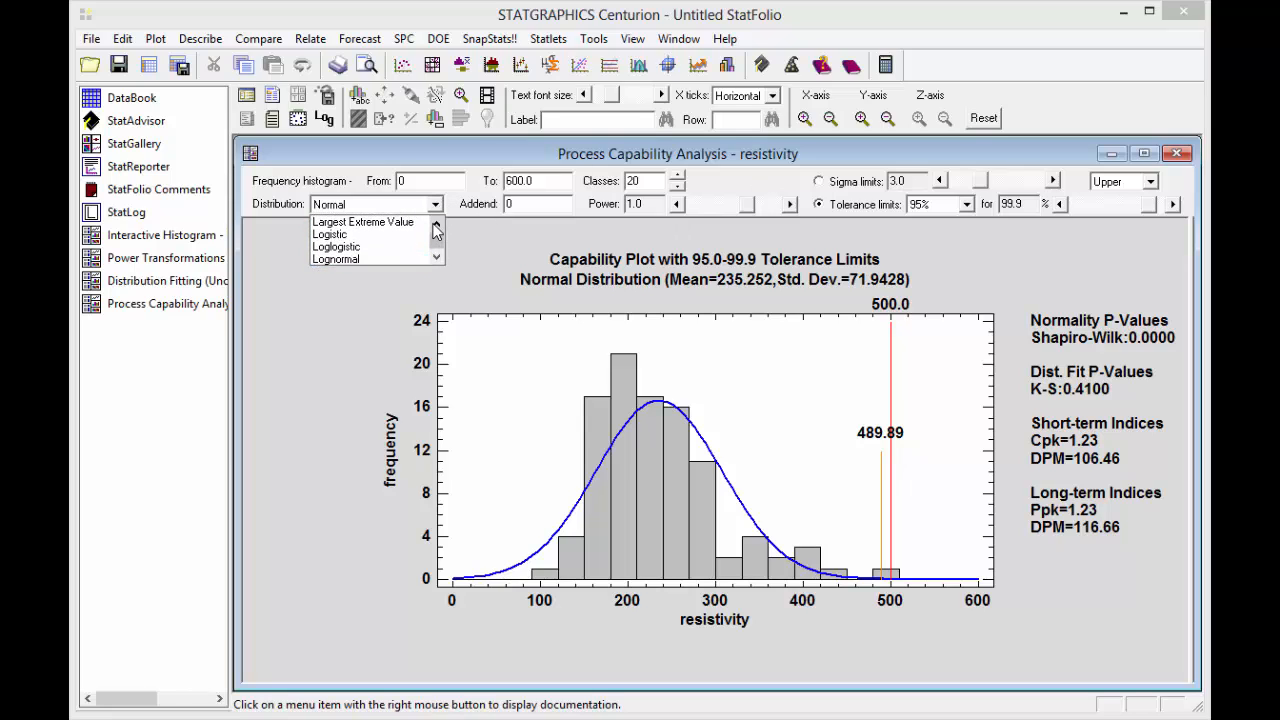
{"action": "left_click", "coordinate": [364, 222]}
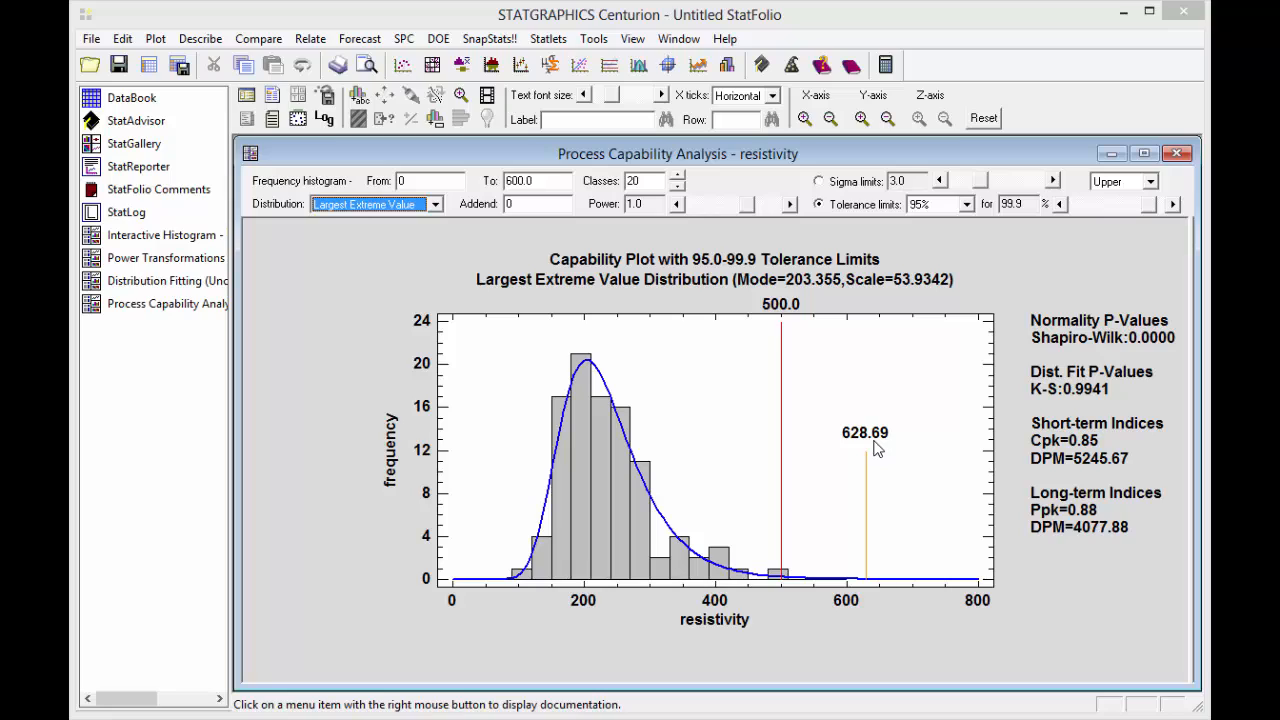
{"action": "mouse_move", "coordinate": [1094, 538]}
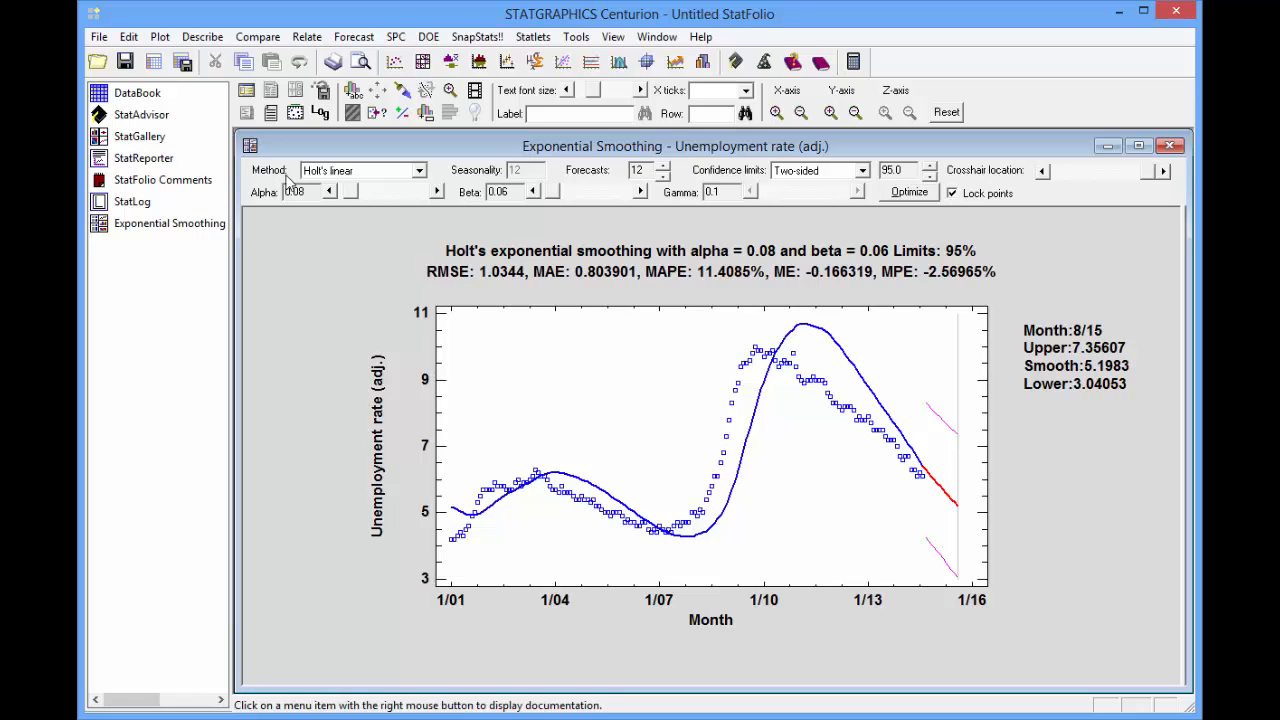
{"action": "mouse_move", "coordinate": [358, 196]}
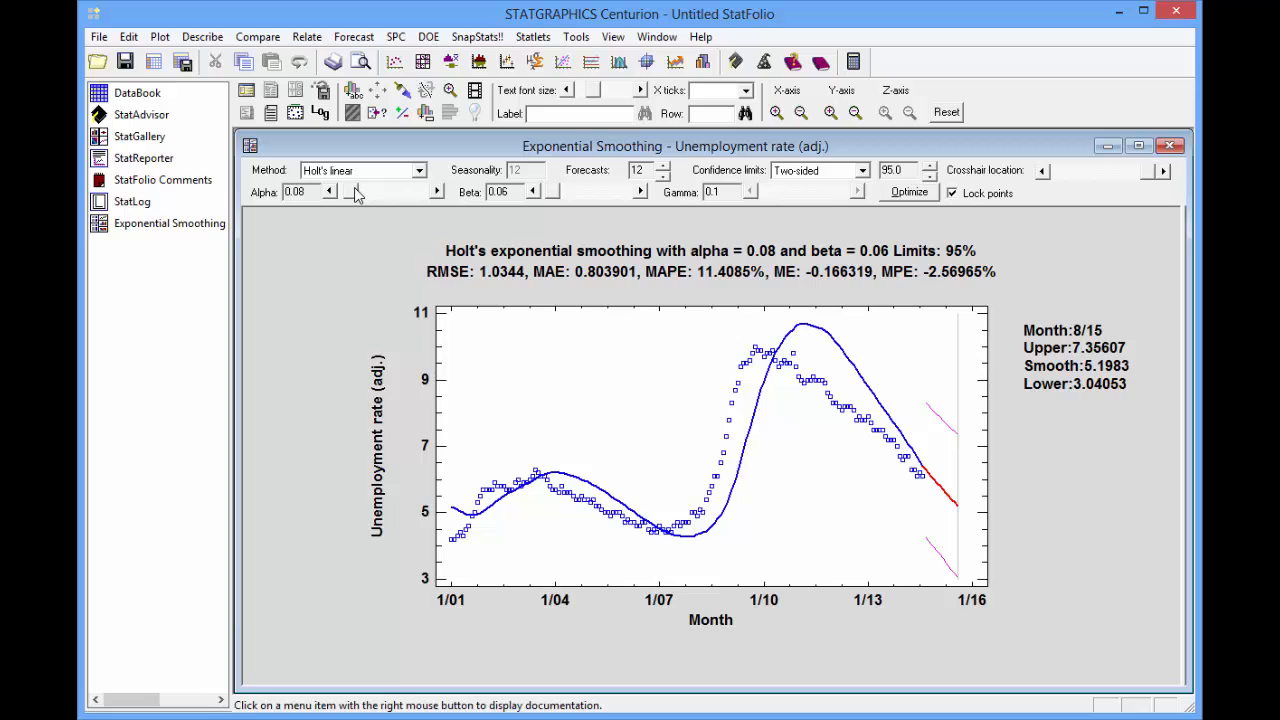
Step: Adjust alpha to 0.13 and beta to about 0.23, then optimize to alpha 0.88 and beta 0.25
{"action": "left_click", "coordinate": [328, 188]}
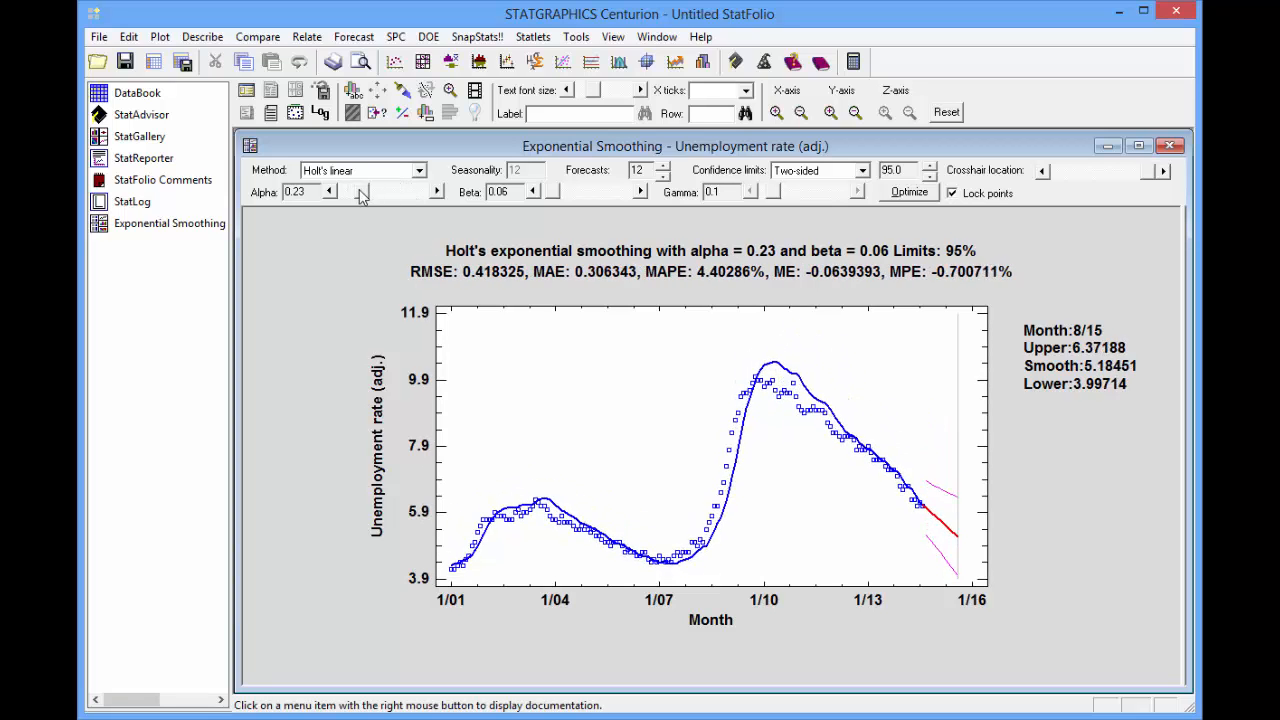
{"action": "left_click", "coordinate": [328, 196]}
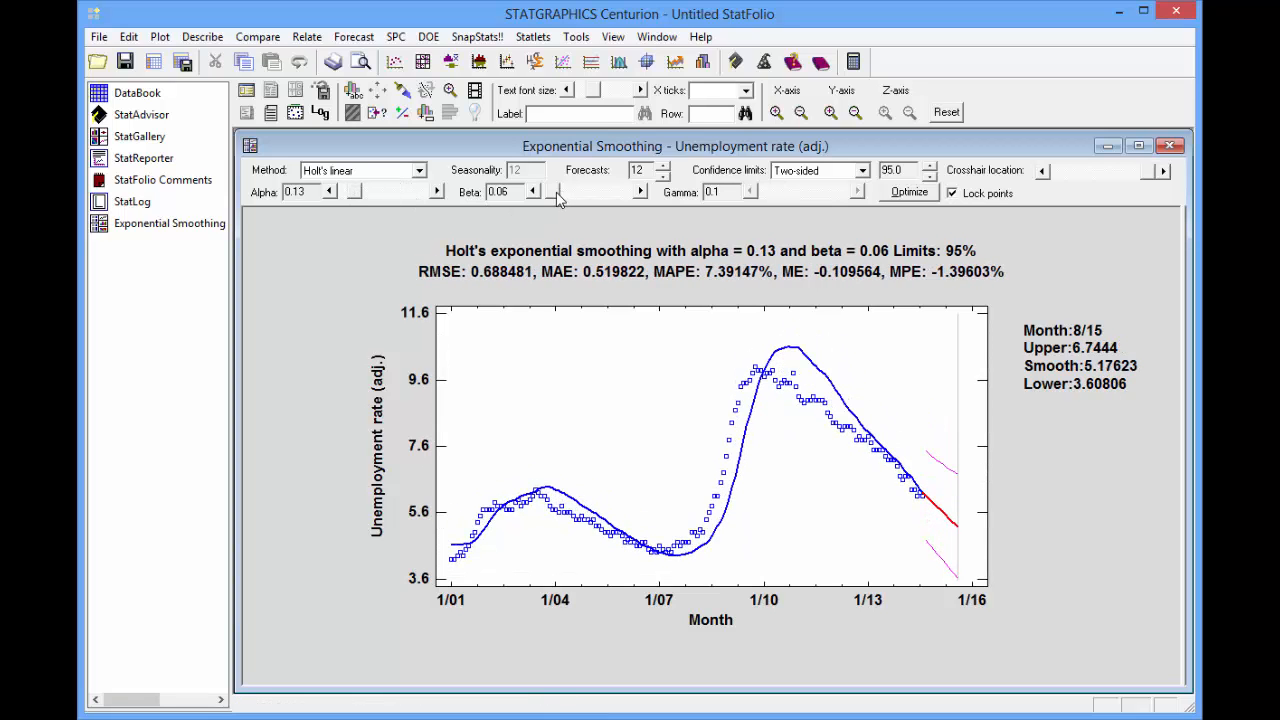
{"action": "left_click", "coordinate": [560, 192]}
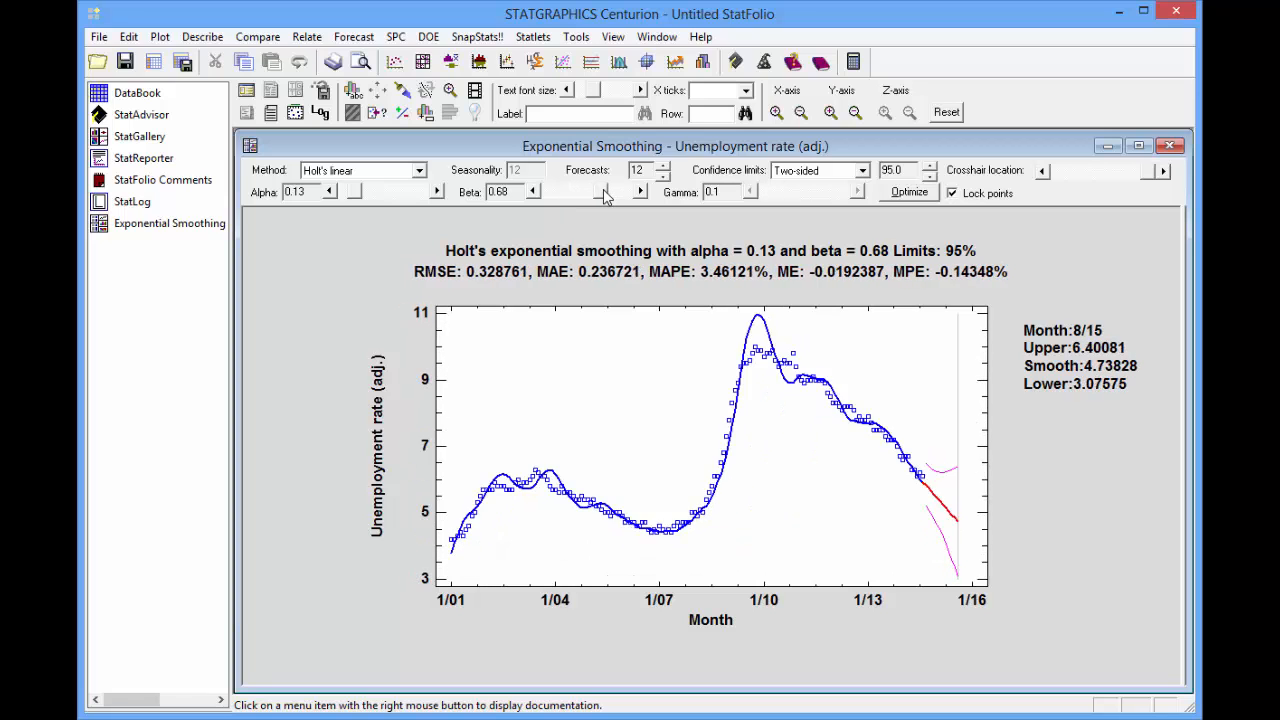
{"action": "left_click", "coordinate": [532, 196]}
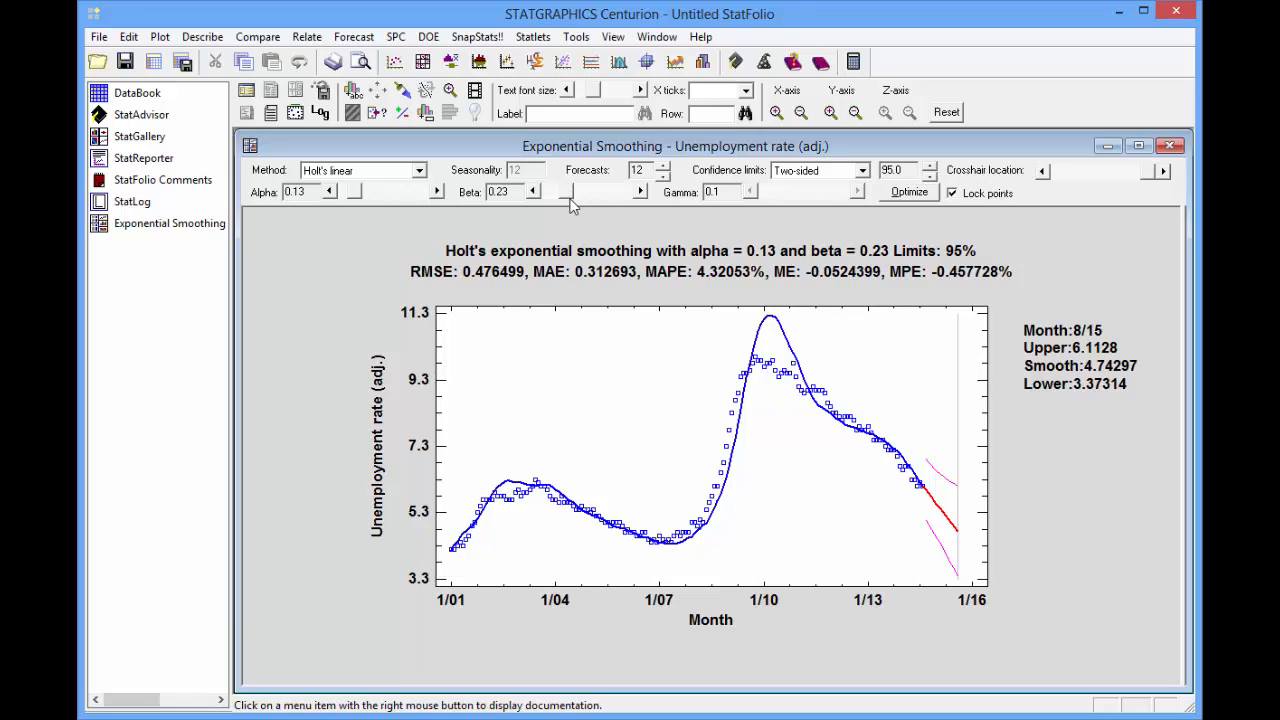
{"action": "mouse_move", "coordinate": [732, 276]}
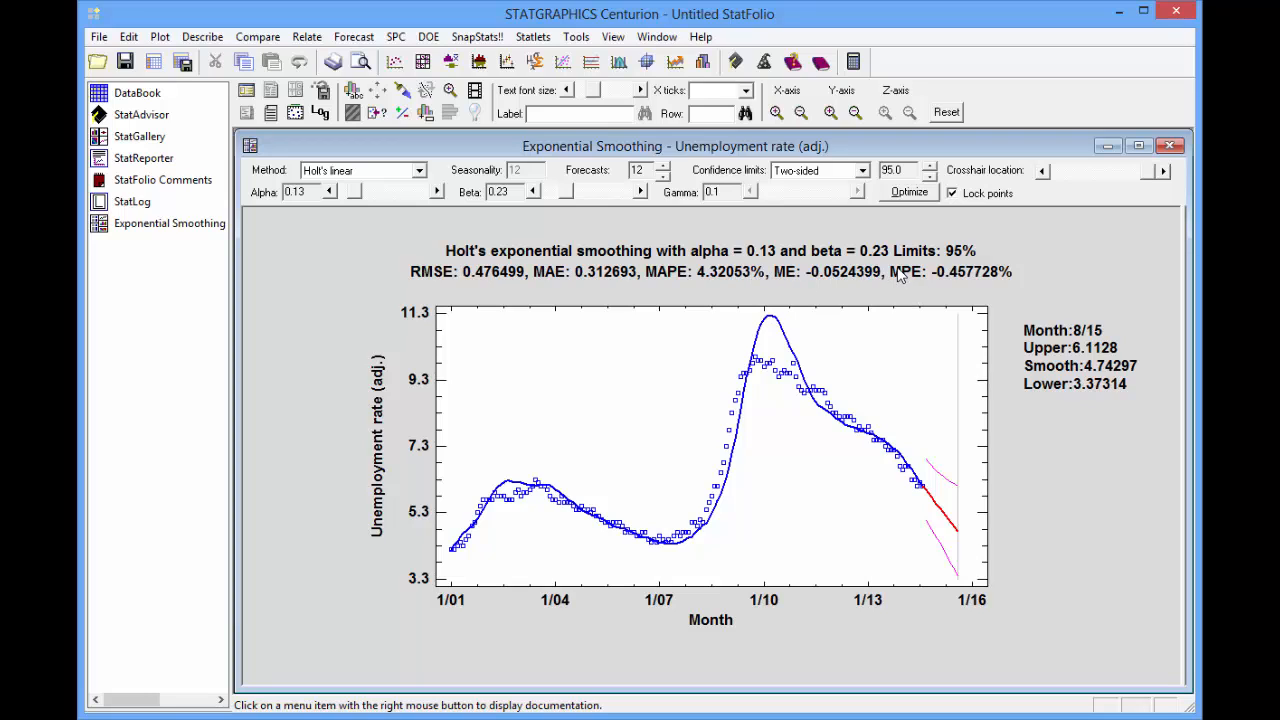
{"action": "left_click", "coordinate": [908, 192]}
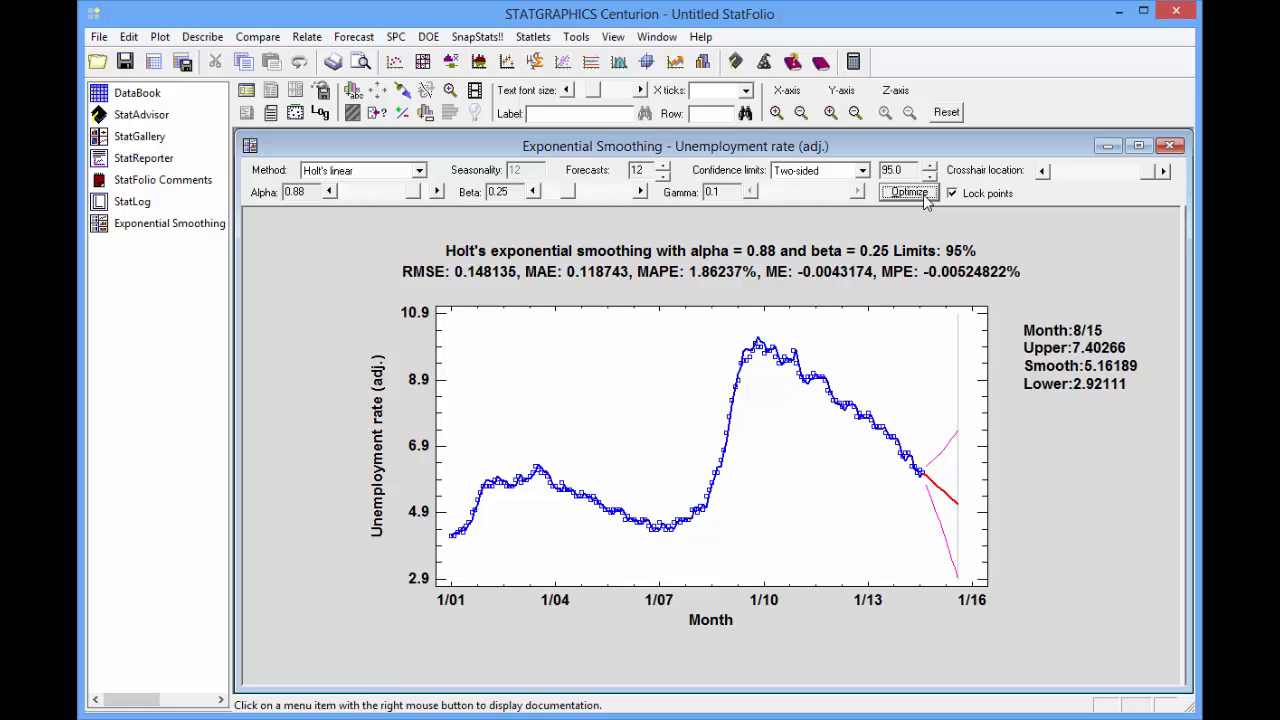
{"action": "mouse_move", "coordinate": [948, 492]}
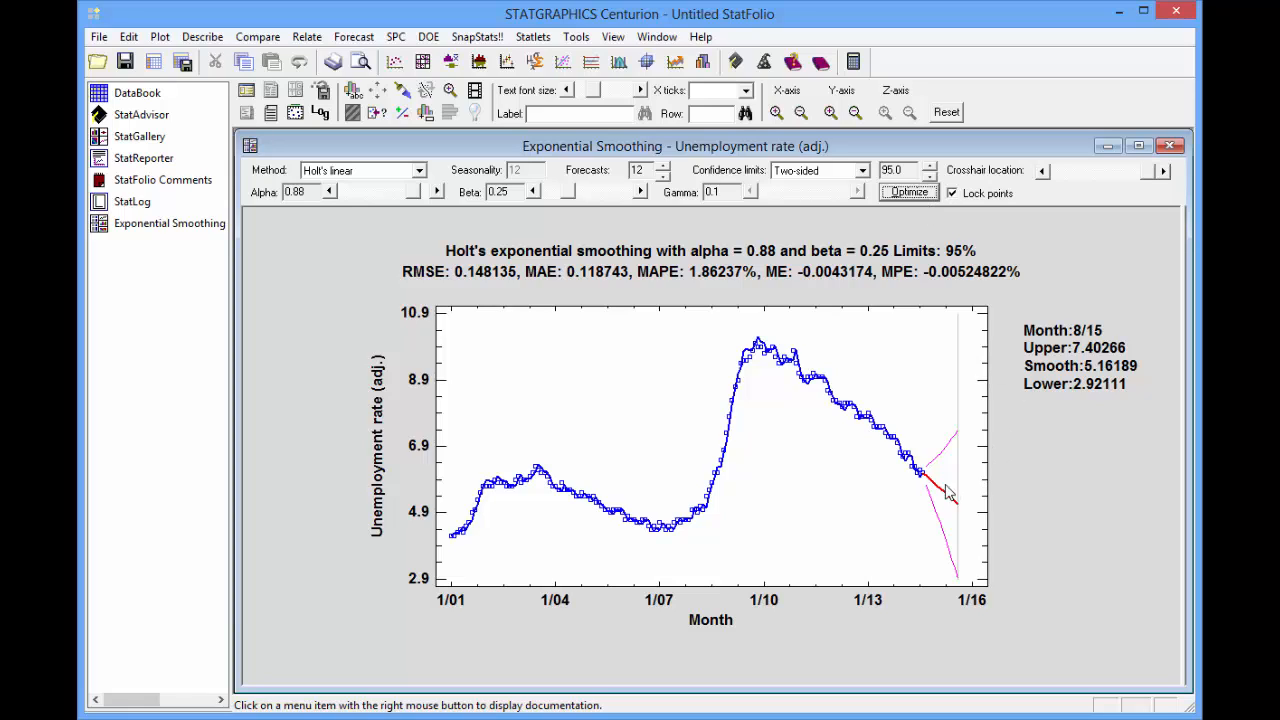
{"action": "mouse_move", "coordinate": [924, 486]}
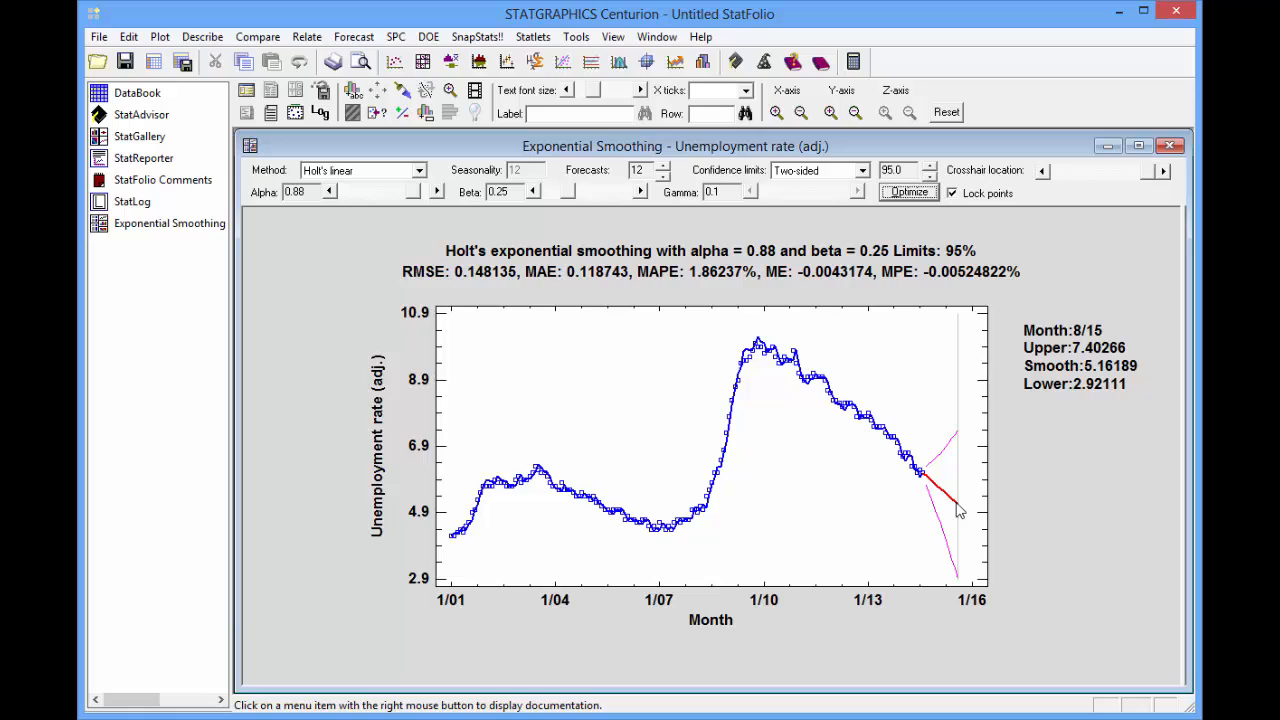
{"action": "mouse_move", "coordinate": [956, 448]}
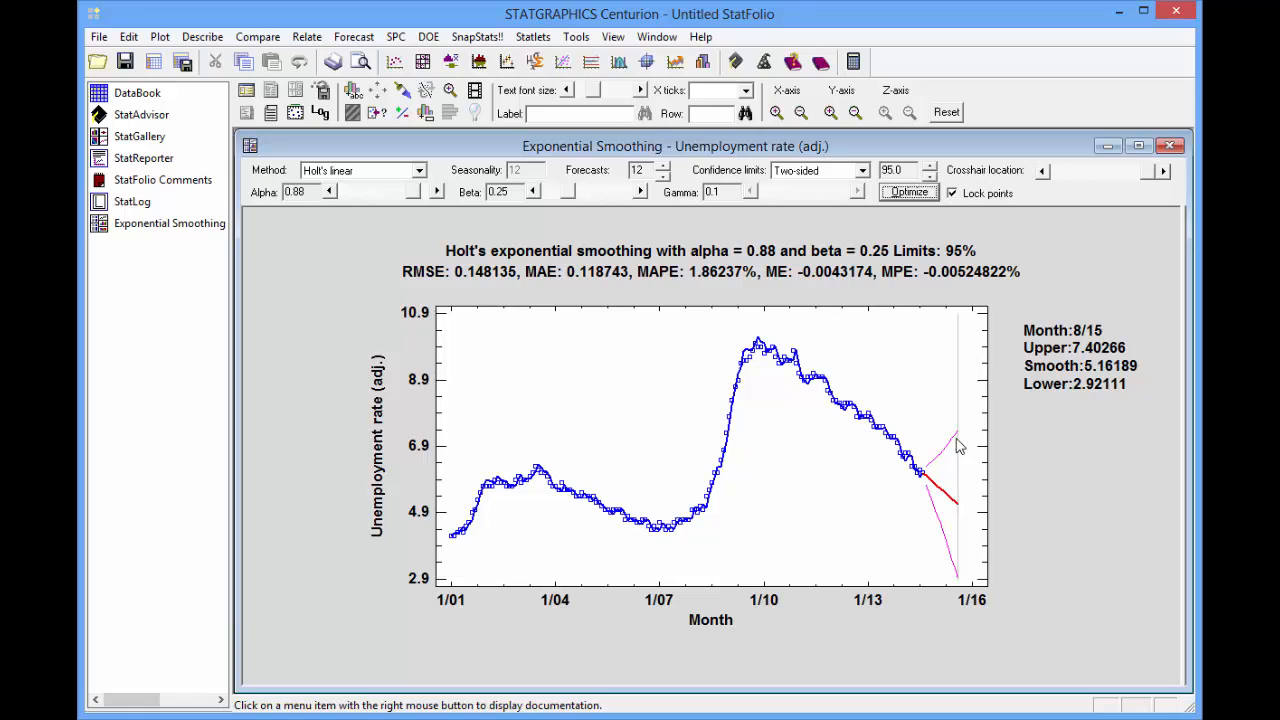
{"action": "mouse_move", "coordinate": [952, 544]}
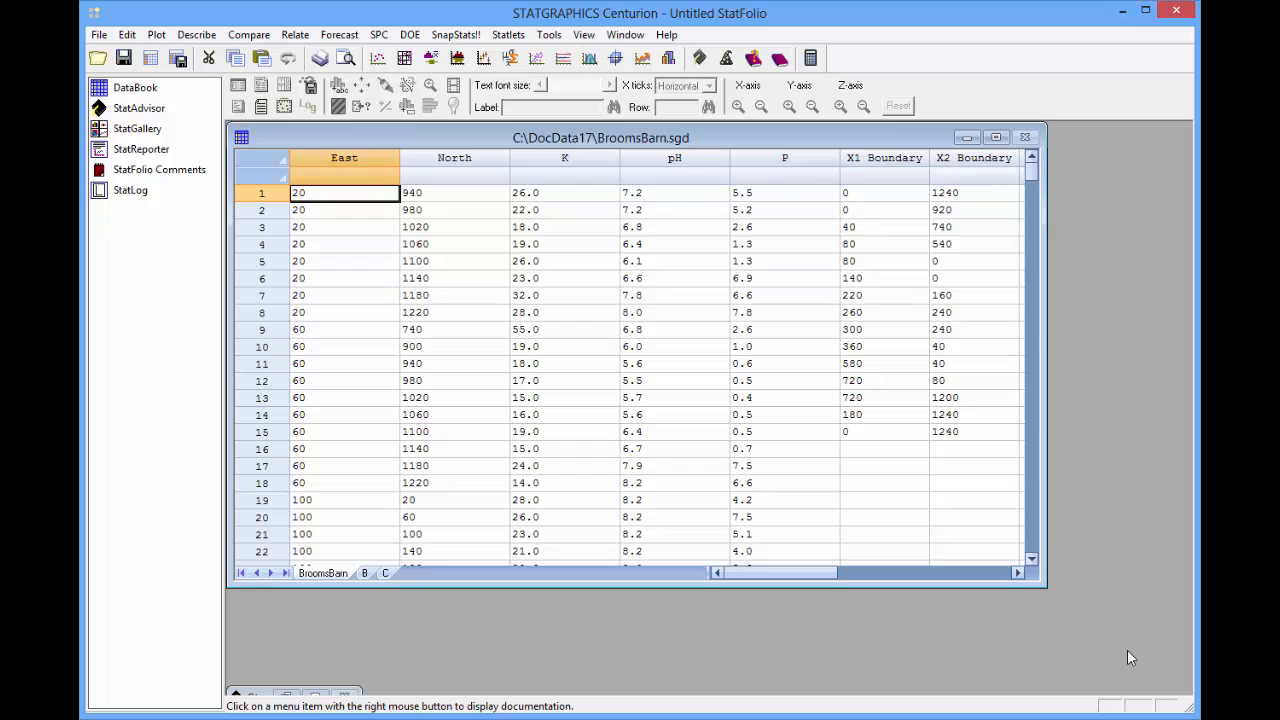
{"action": "mouse_move", "coordinate": [752, 416]}
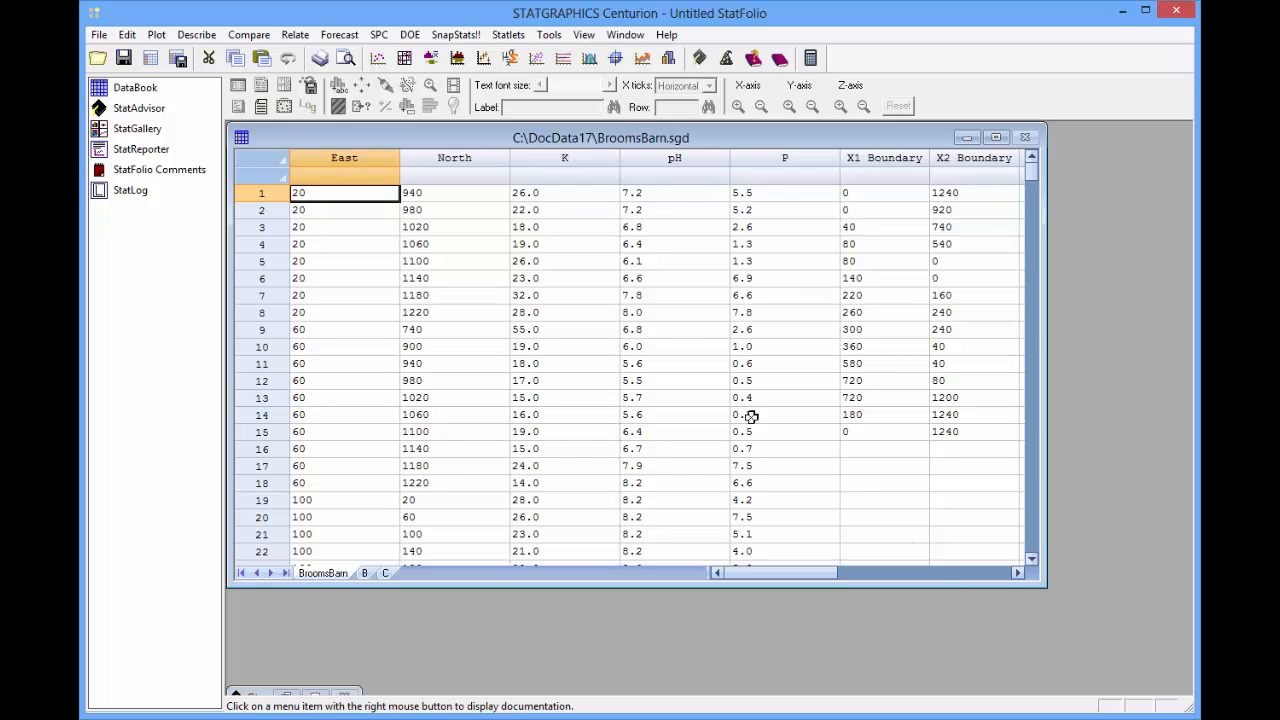
Step: Start a Kriging statlet with LOG(K) as Y, East as X1 and North as X2
{"action": "left_click", "coordinate": [508, 34]}
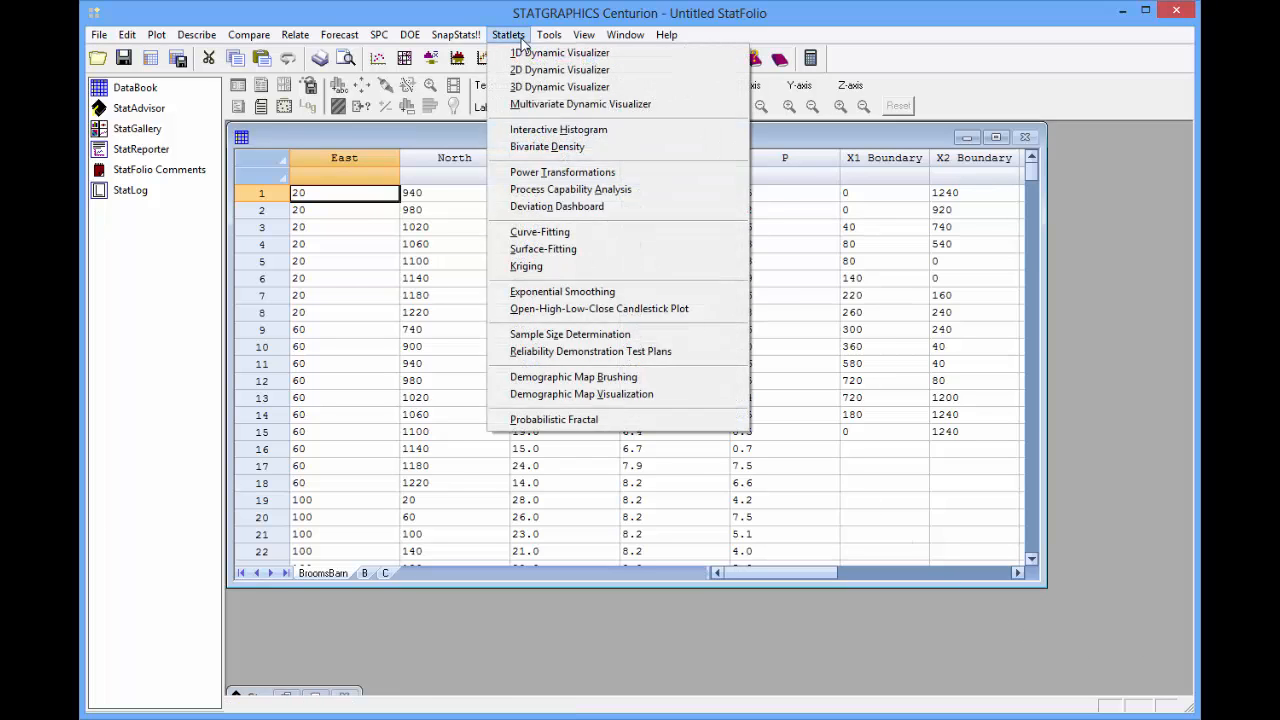
{"action": "mouse_move", "coordinate": [526, 266]}
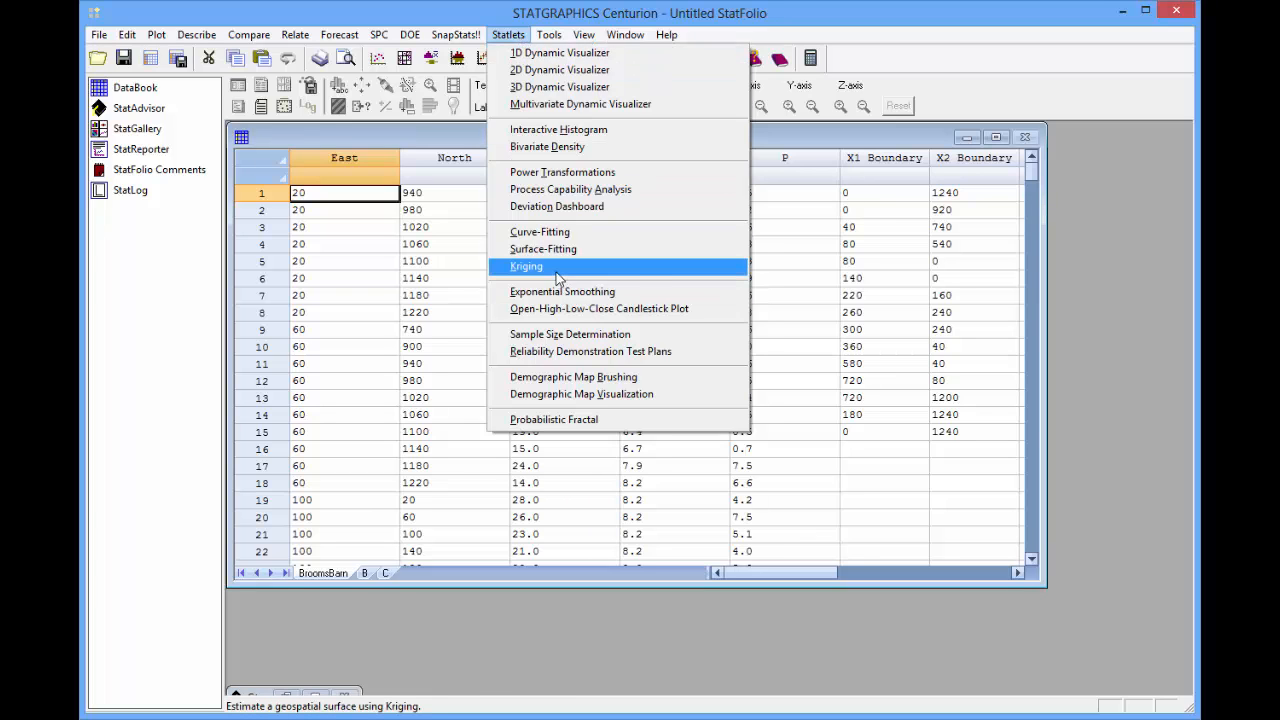
{"action": "left_click", "coordinate": [526, 266]}
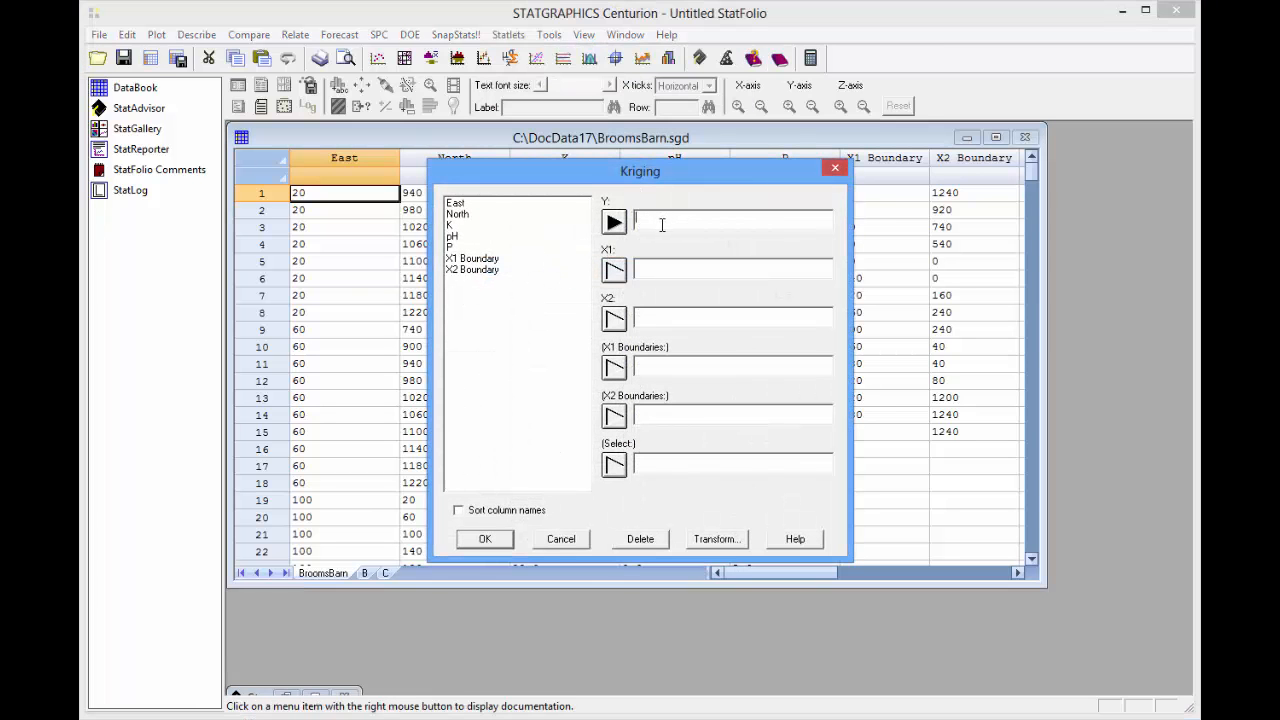
{"action": "type", "text": "L0"}
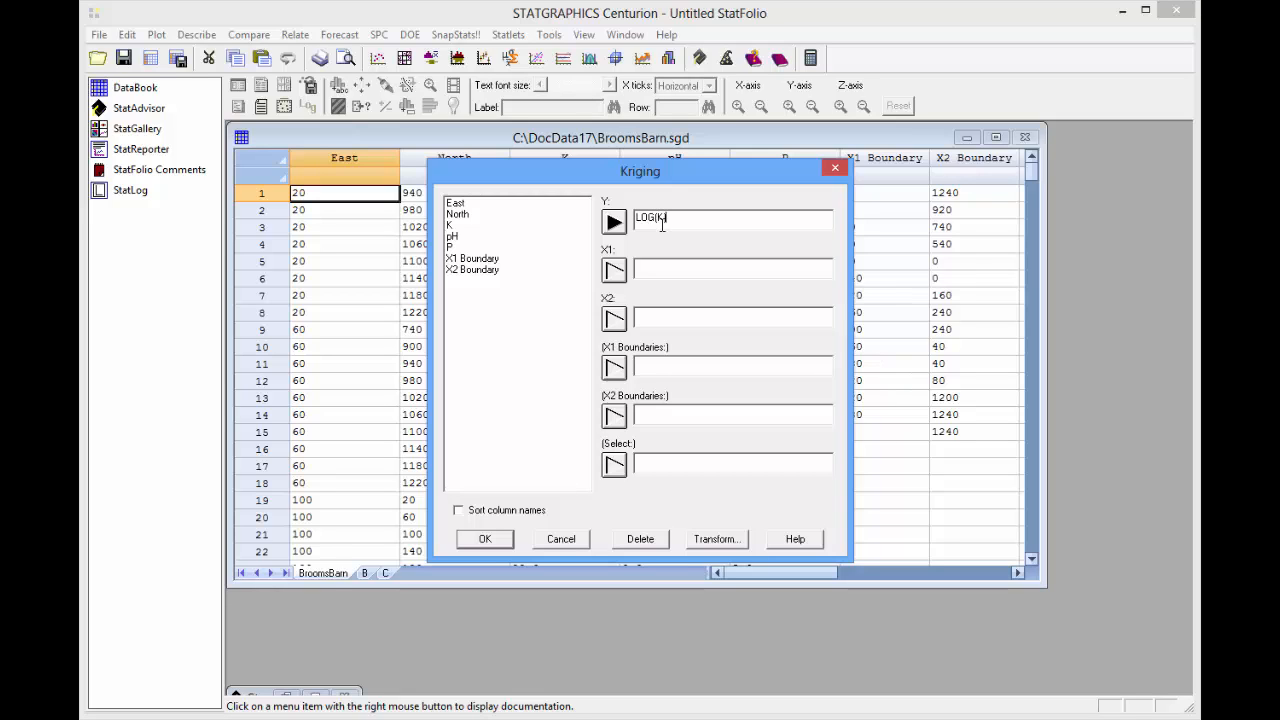
{"action": "mouse_move", "coordinate": [492, 204]}
{"action": "type", "text": ")"}
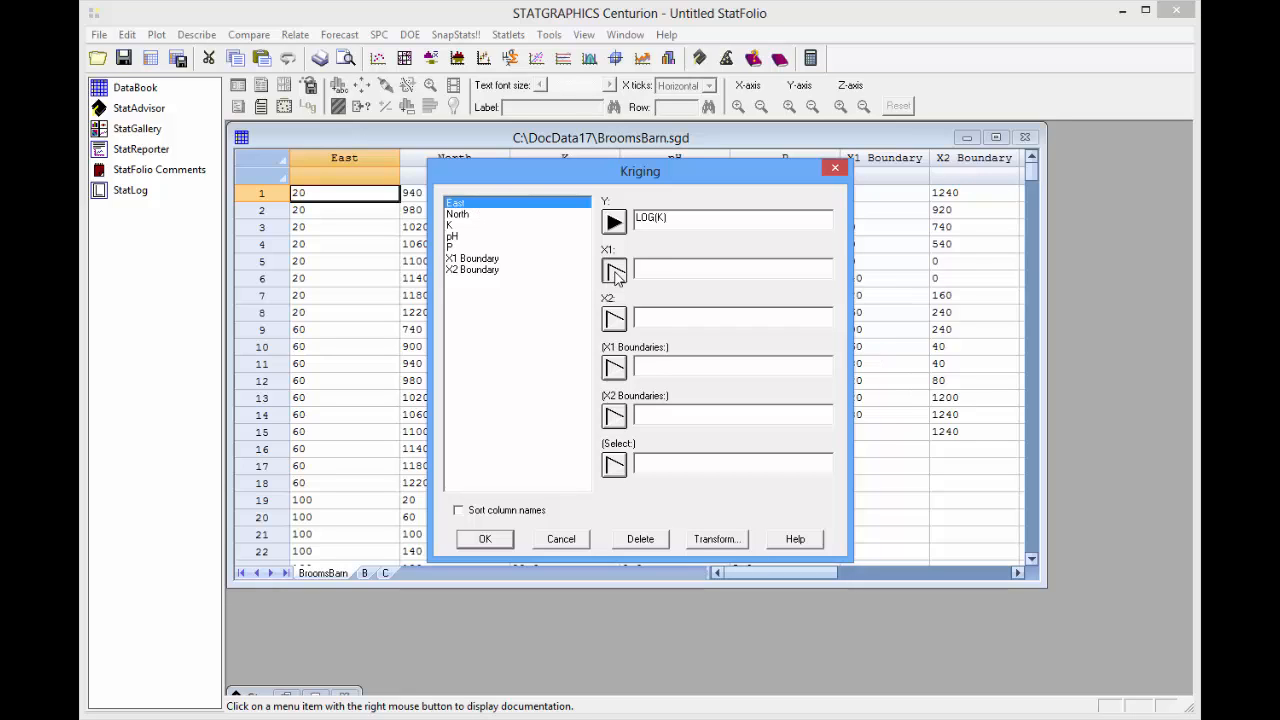
{"action": "left_click", "coordinate": [614, 270]}
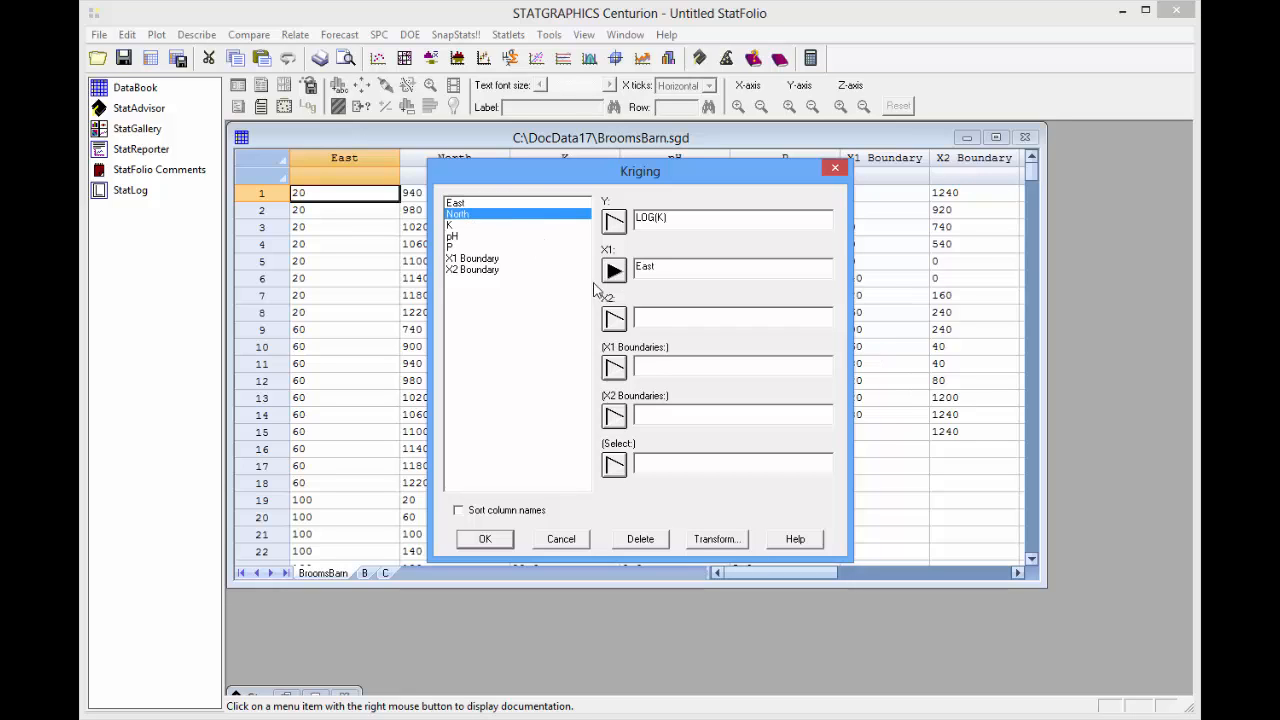
{"action": "left_click", "coordinate": [614, 318]}
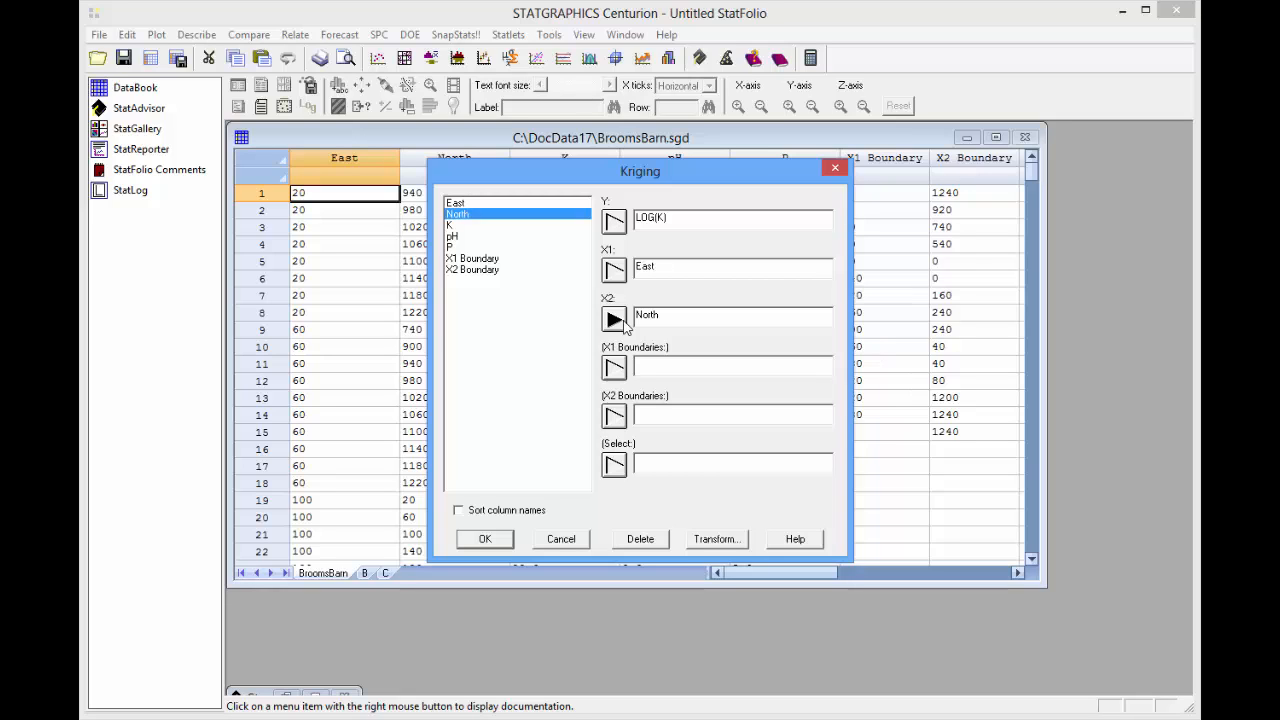
Step: Assign X1 Boundary and X2 Boundary as boundaries and run the Kriging analysis
{"action": "left_click", "coordinate": [472, 258]}
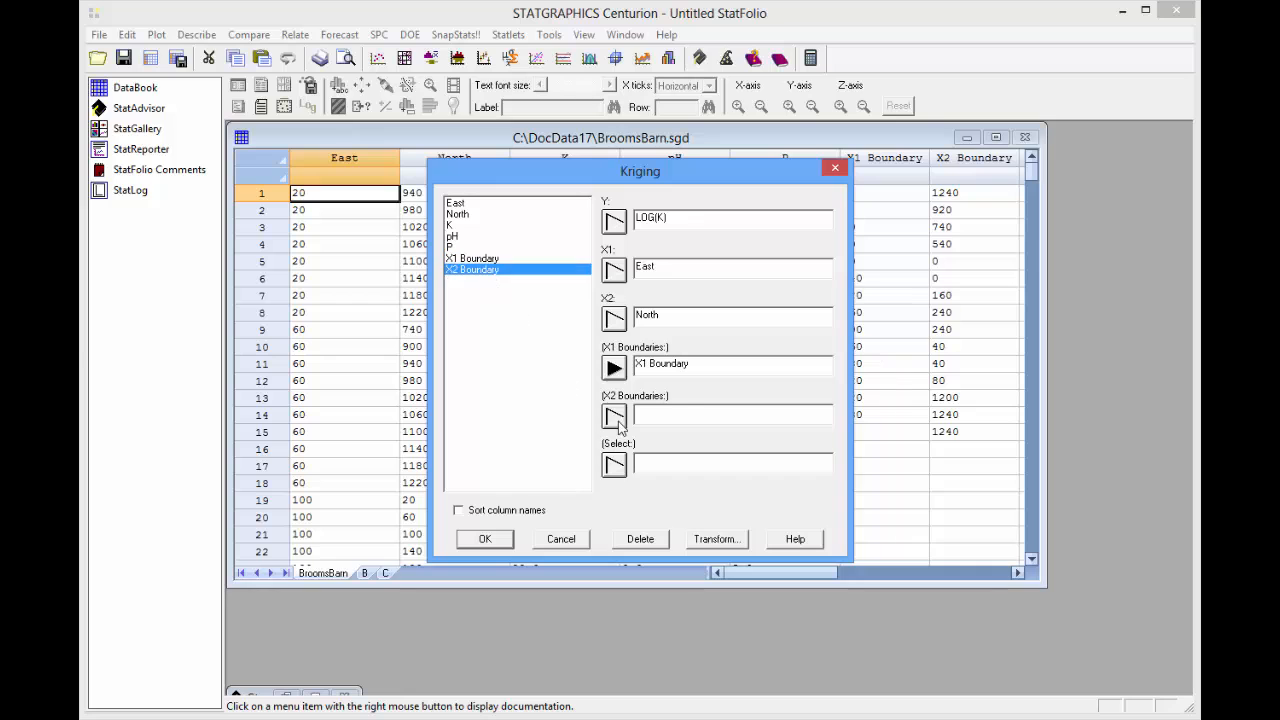
{"action": "left_click", "coordinate": [612, 418]}
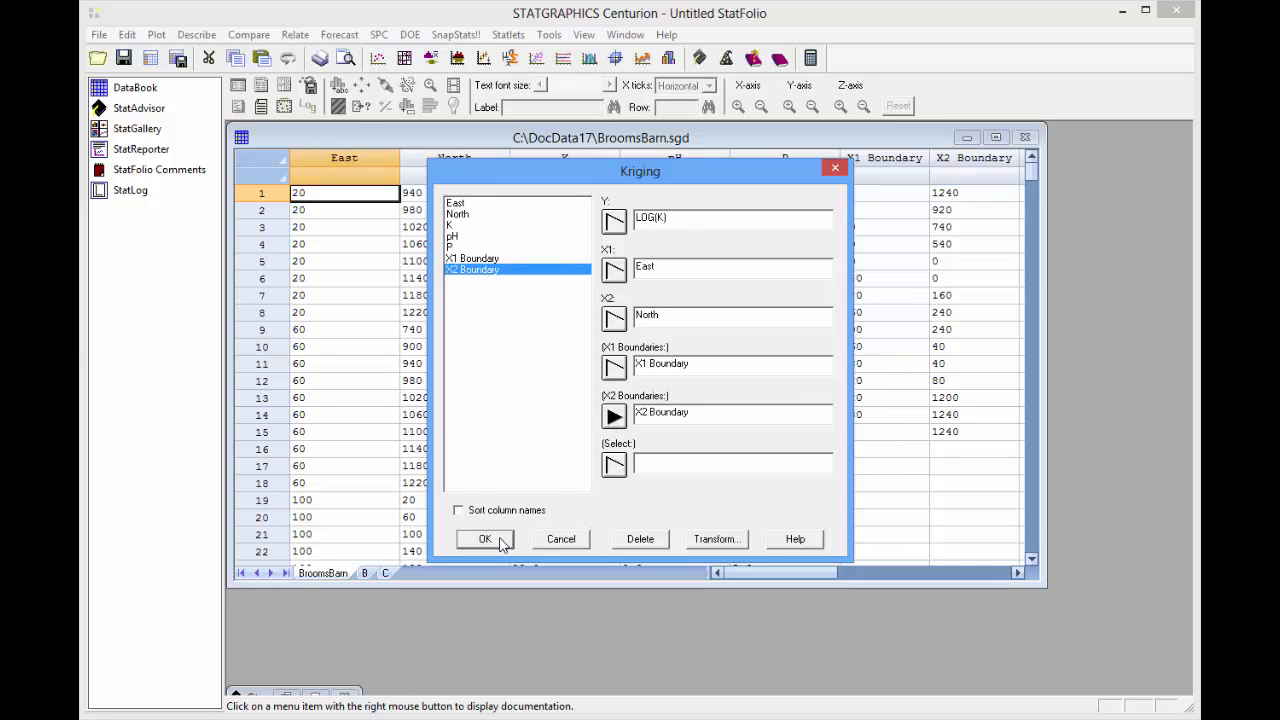
{"action": "left_click", "coordinate": [484, 540]}
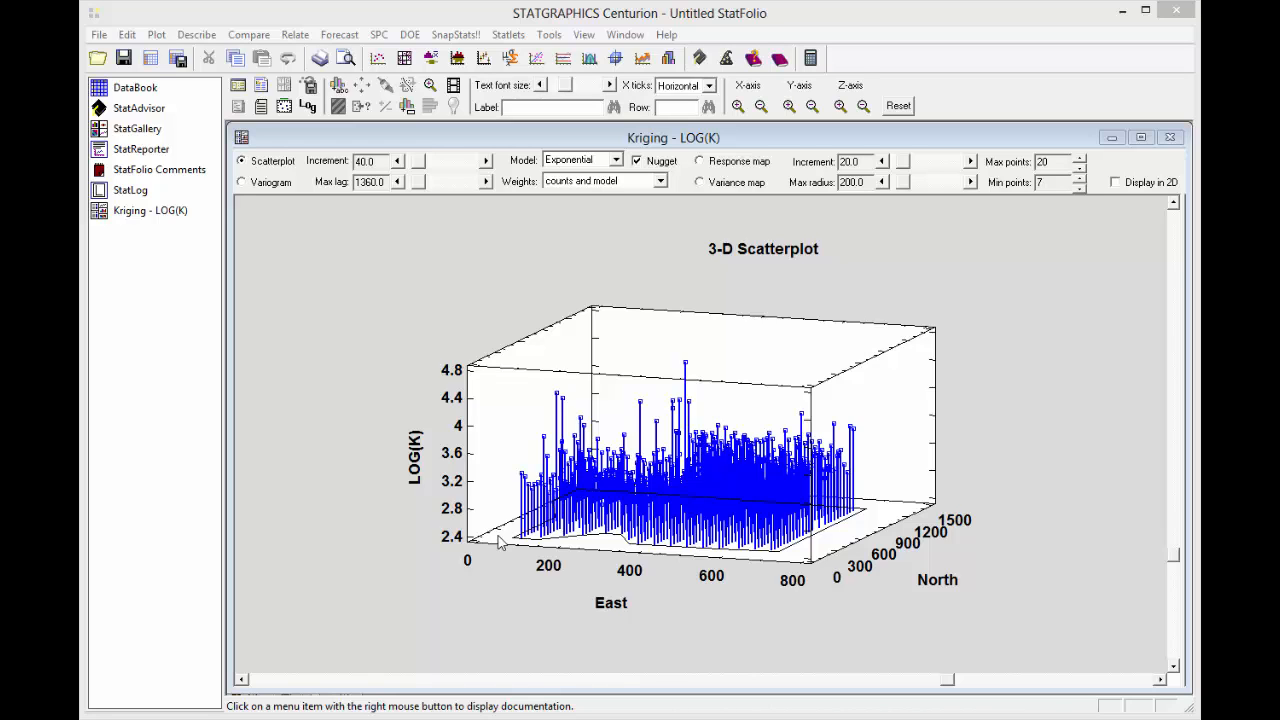
{"action": "mouse_move", "coordinate": [1176, 560]}
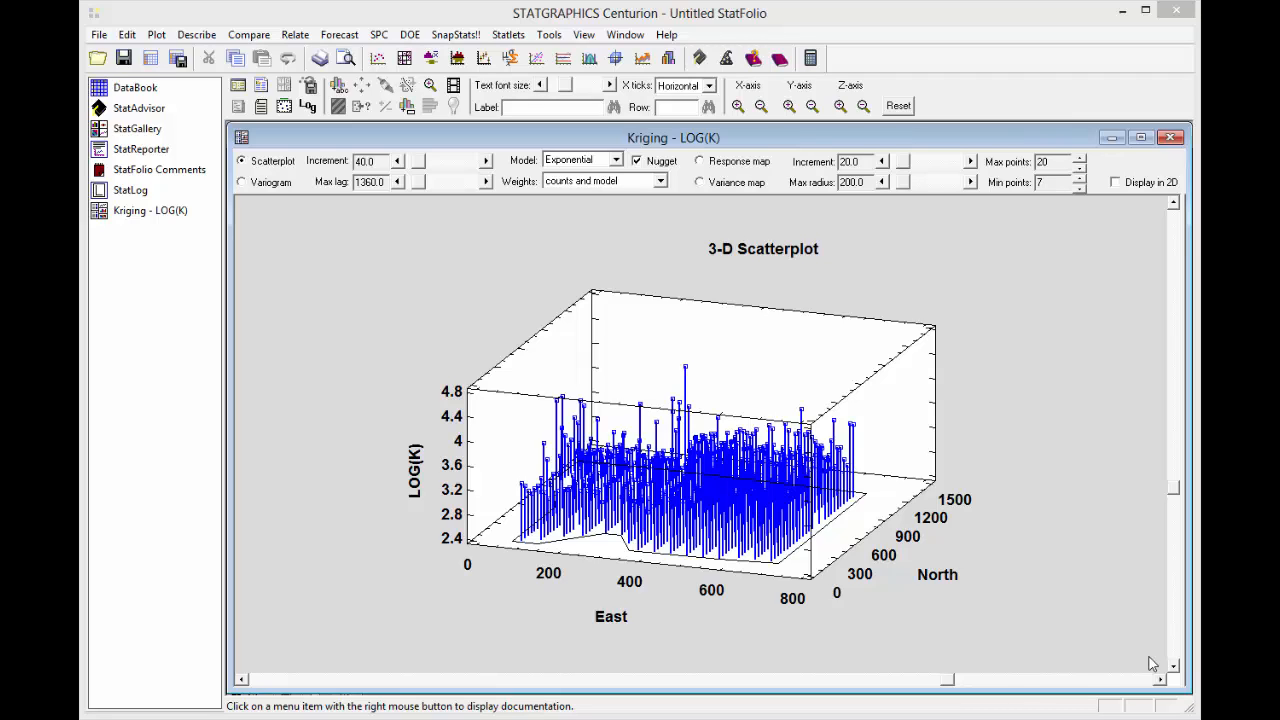
{"action": "mouse_move", "coordinate": [1096, 662]}
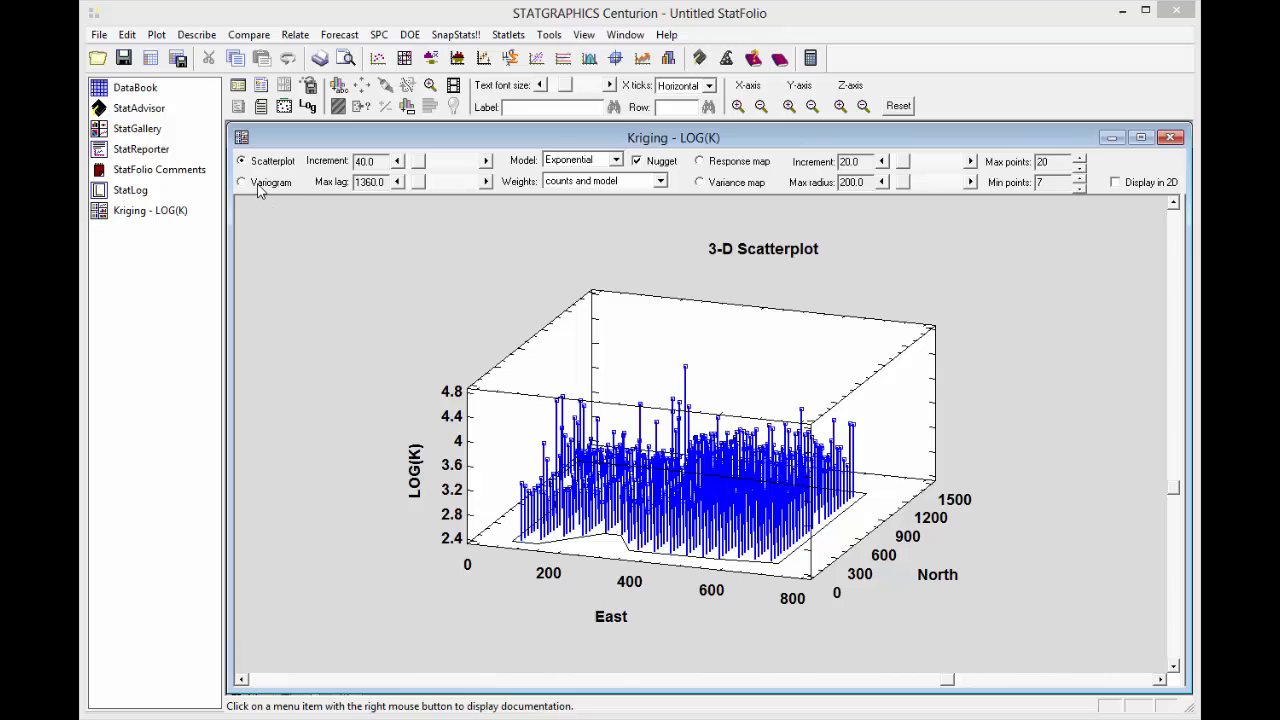
Step: Display the LOG(K) variogram with its fitted exponential model, nugget 0.0615
{"action": "left_click", "coordinate": [240, 182]}
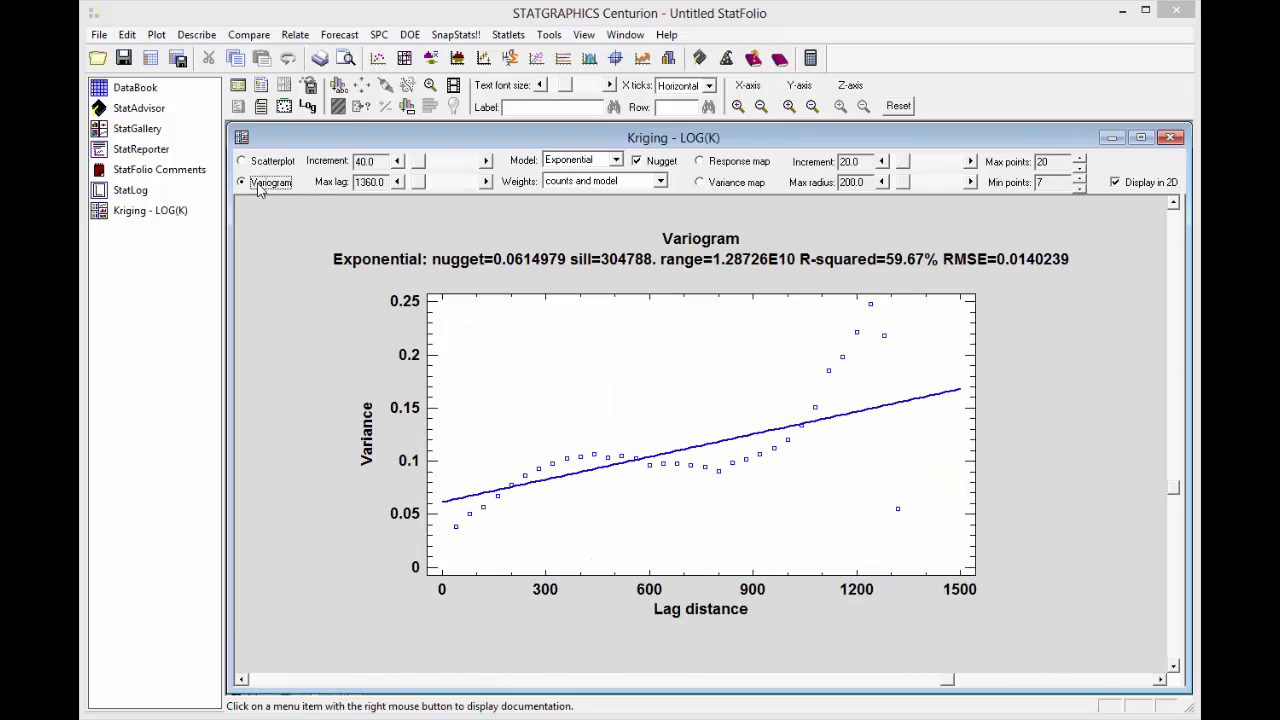
{"action": "mouse_move", "coordinate": [476, 486]}
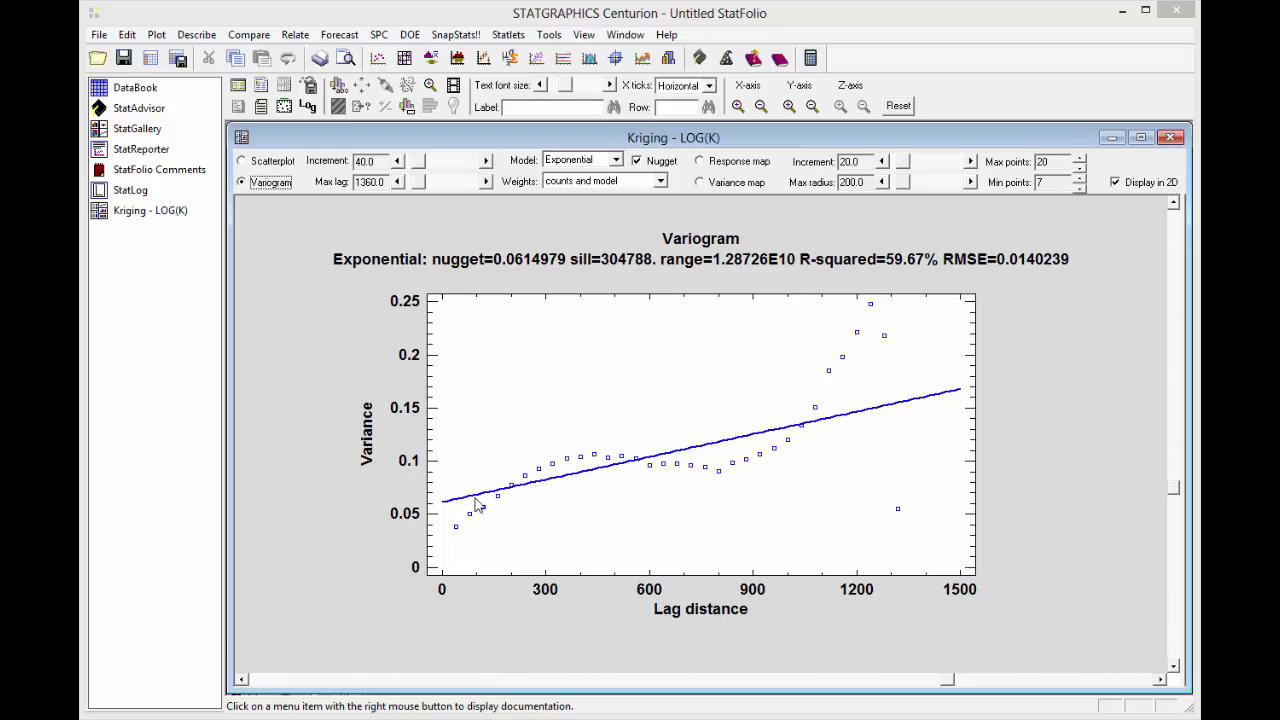
{"action": "mouse_move", "coordinate": [668, 598]}
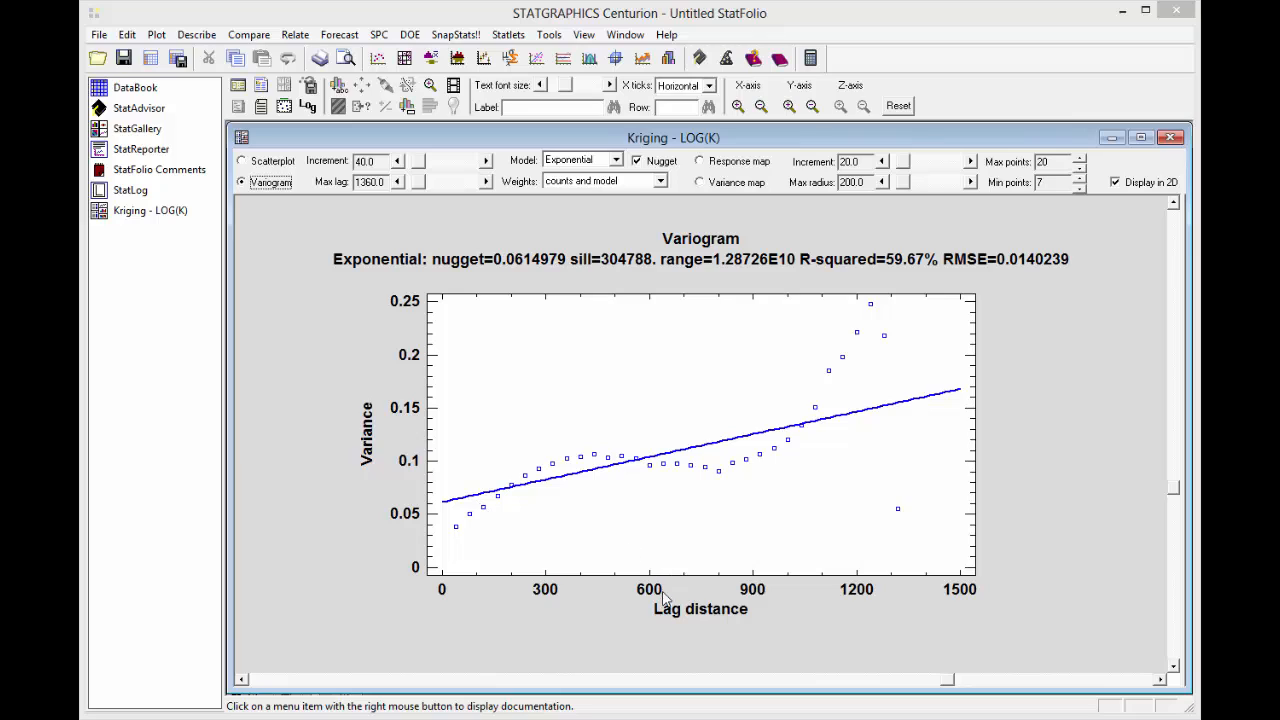
{"action": "mouse_move", "coordinate": [730, 616]}
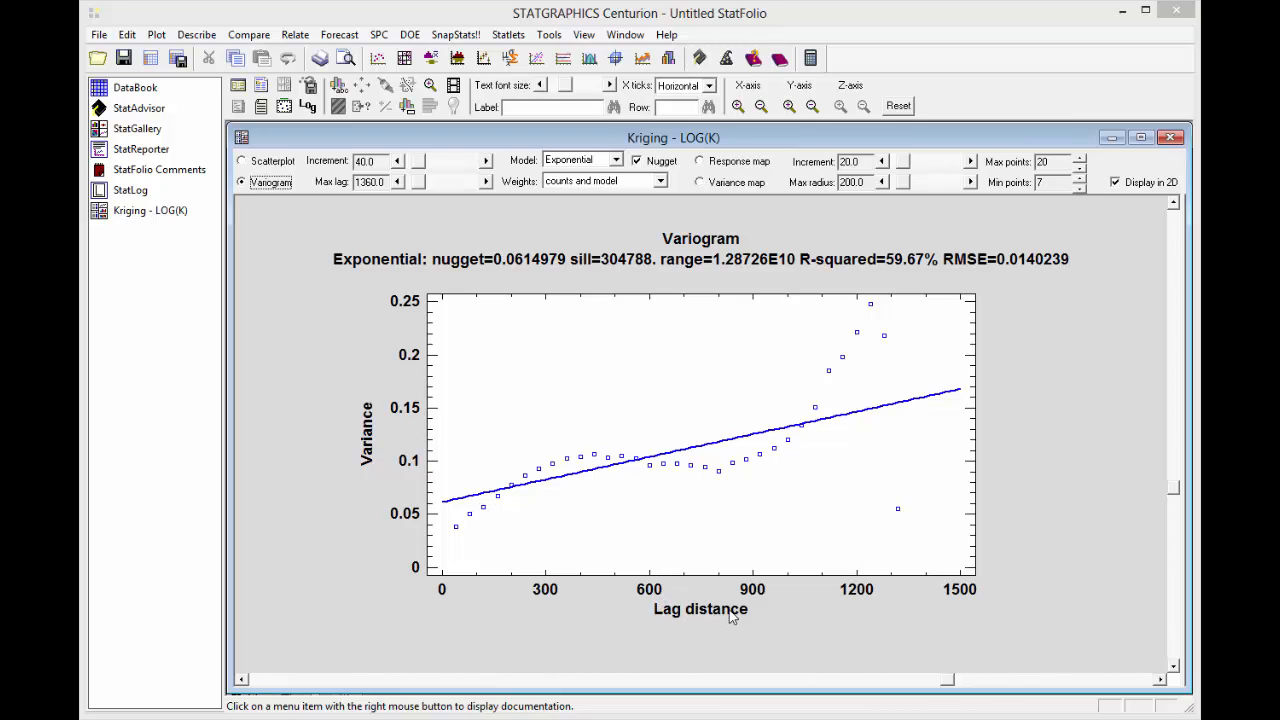
{"action": "mouse_move", "coordinate": [472, 532]}
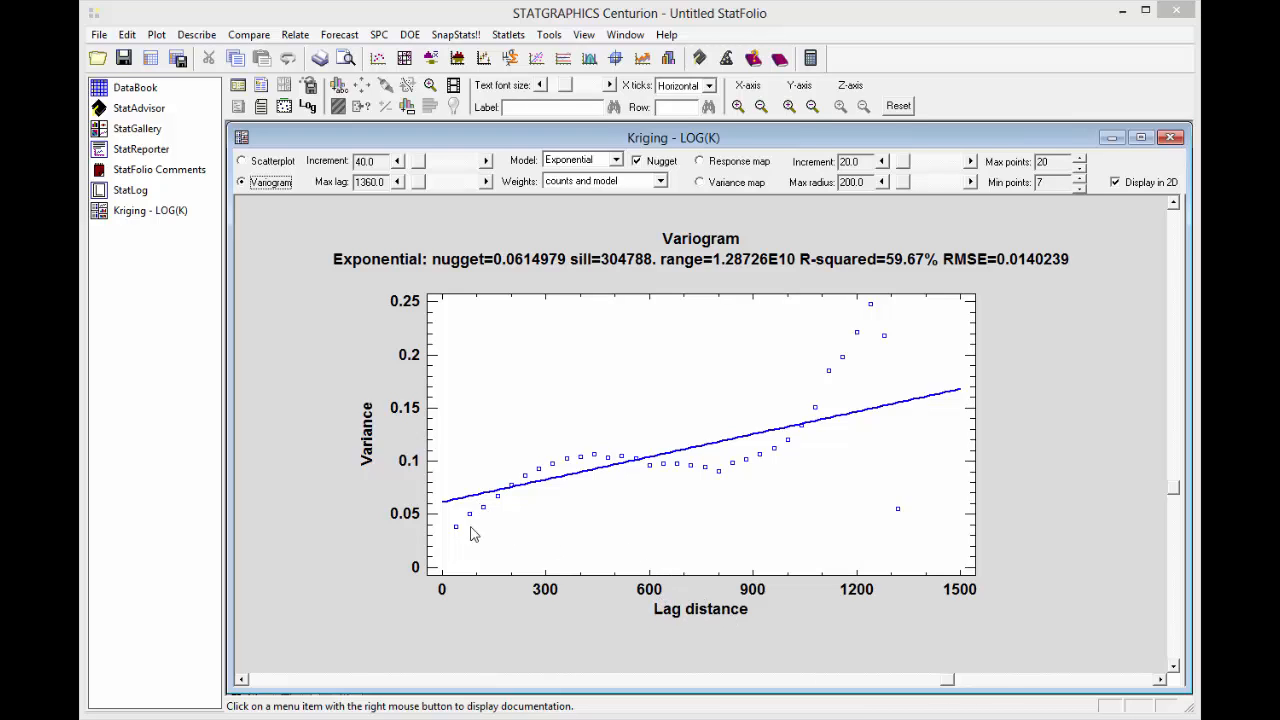
{"action": "mouse_move", "coordinate": [436, 540]}
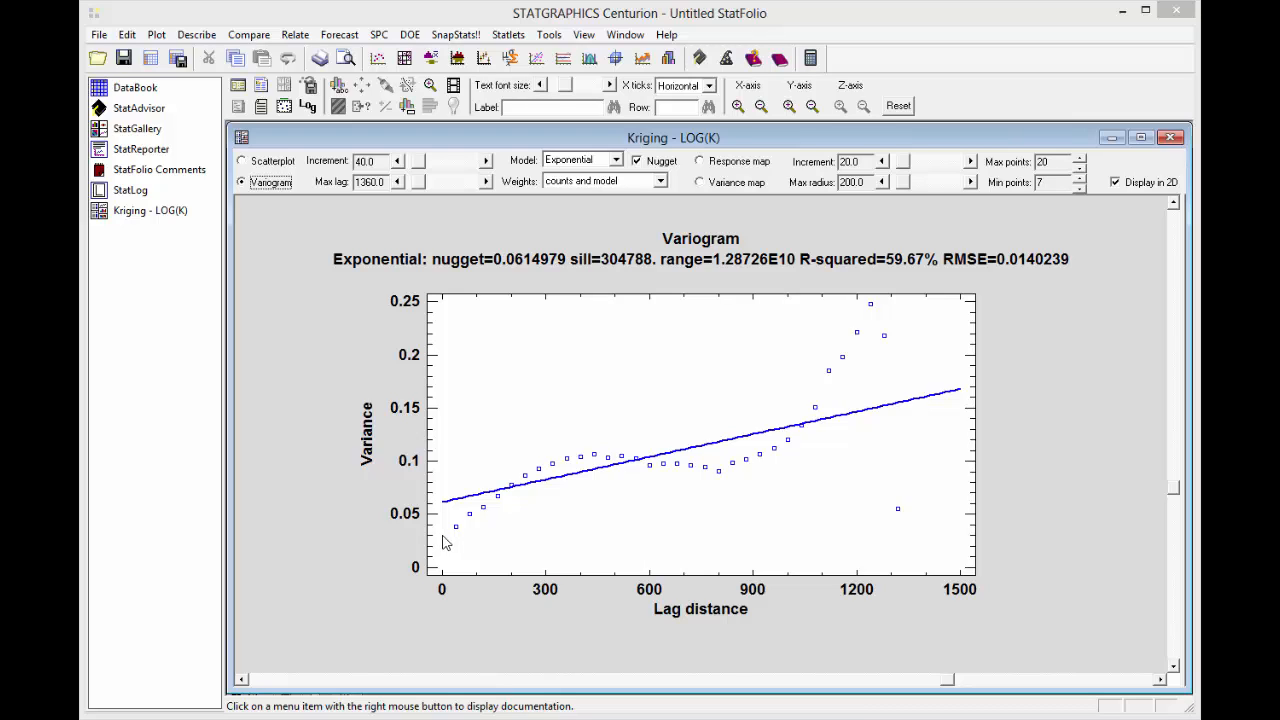
{"action": "mouse_move", "coordinate": [588, 460]}
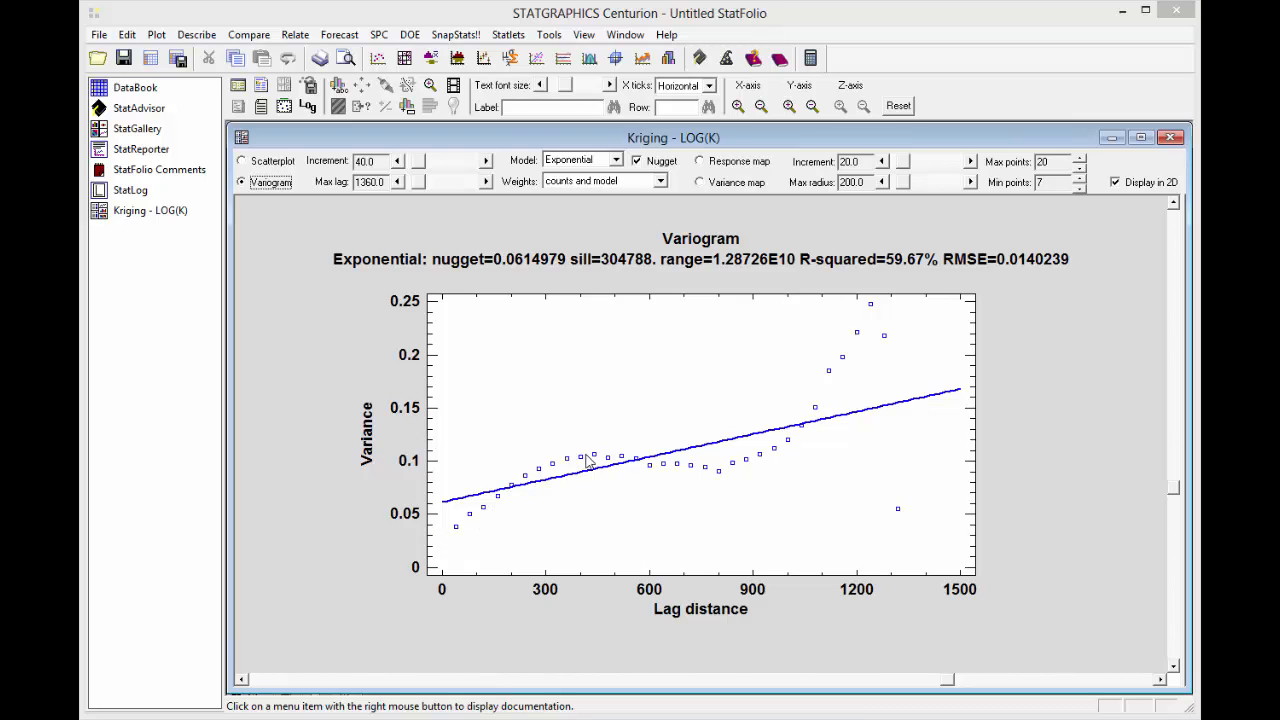
{"action": "mouse_move", "coordinate": [678, 466]}
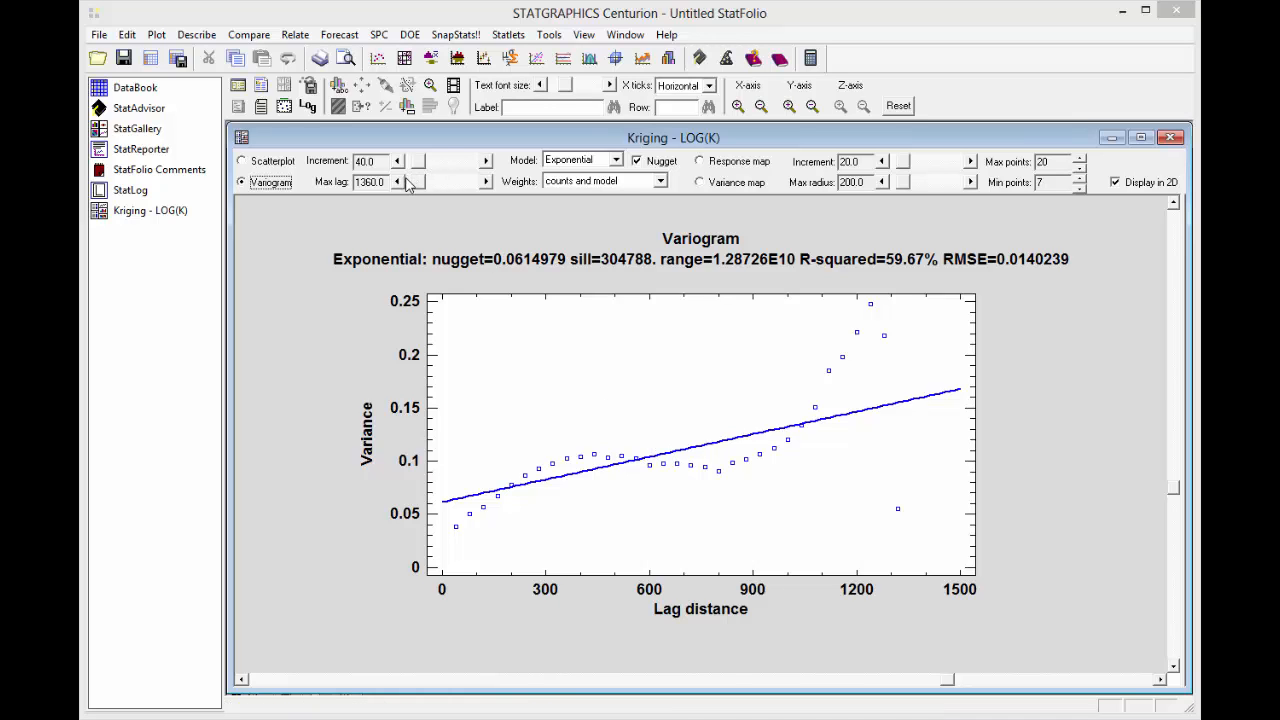
Step: Set the variogram maximum lag to 816 and keep the Exponential model, reaching R-squared 95.26%
{"action": "left_click", "coordinate": [398, 184]}
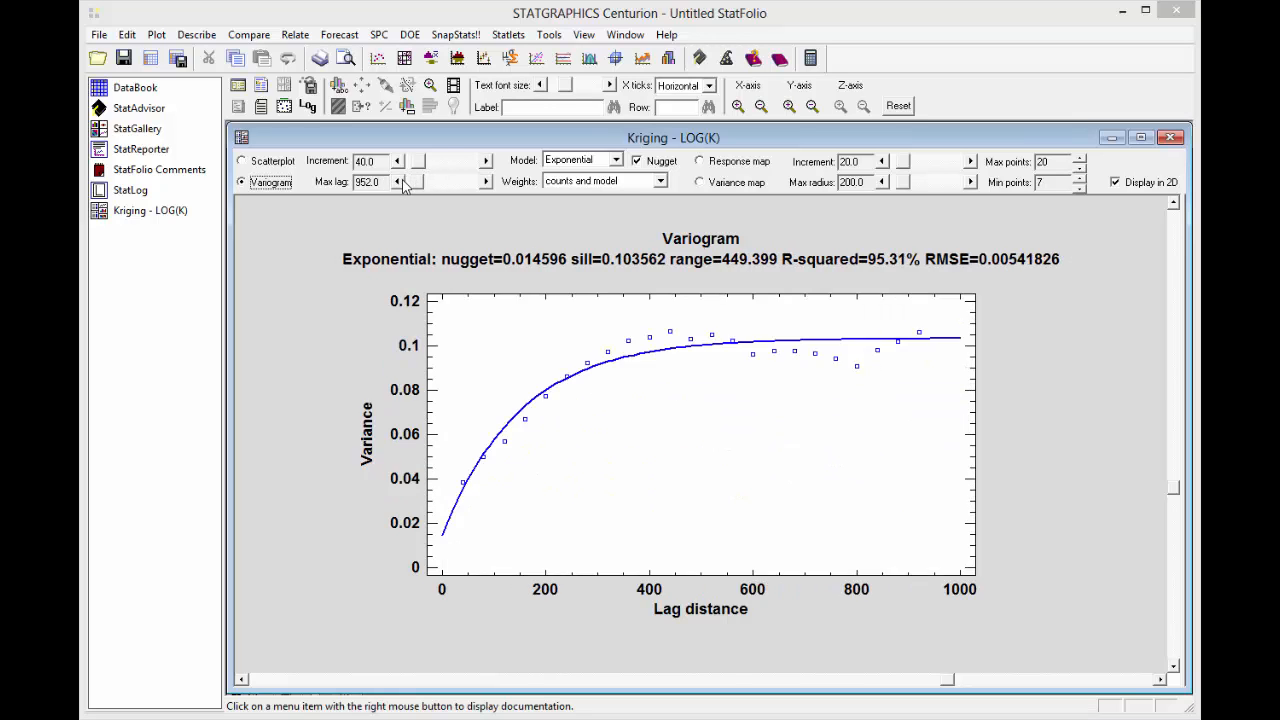
{"action": "left_click", "coordinate": [398, 184]}
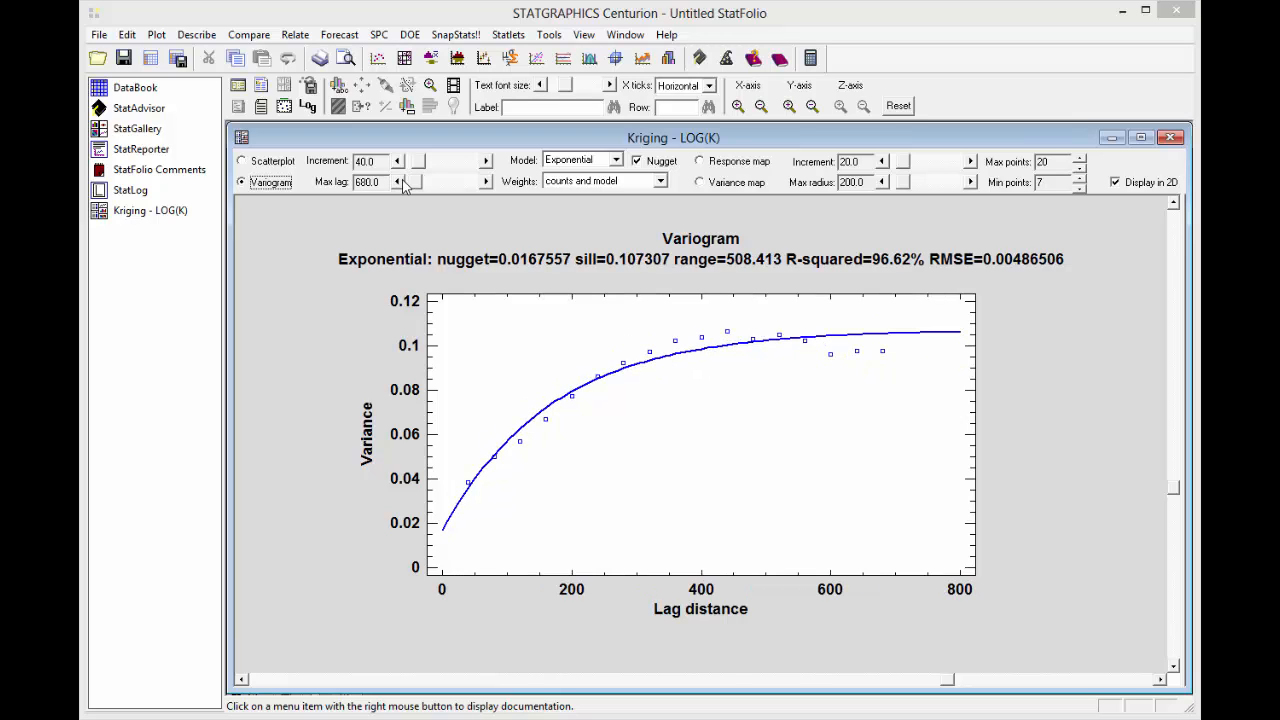
{"action": "left_click", "coordinate": [398, 184]}
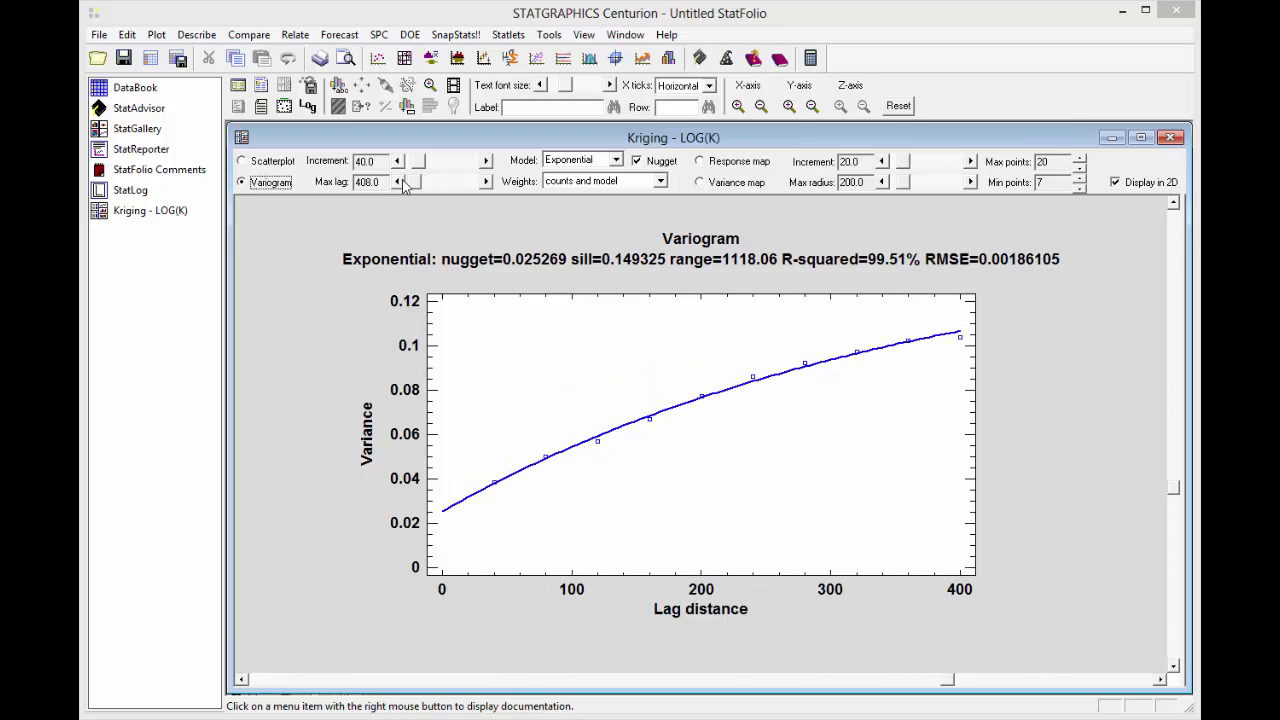
{"action": "left_click", "coordinate": [486, 178]}
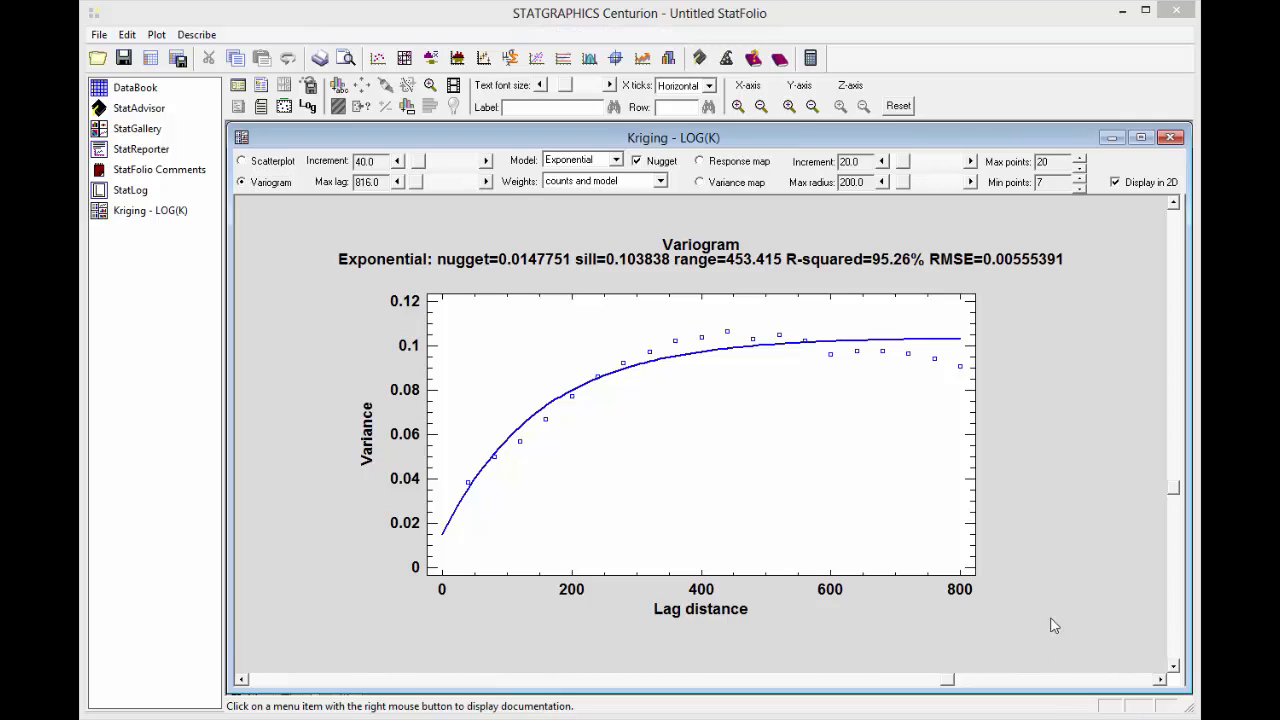
{"action": "left_click", "coordinate": [616, 160]}
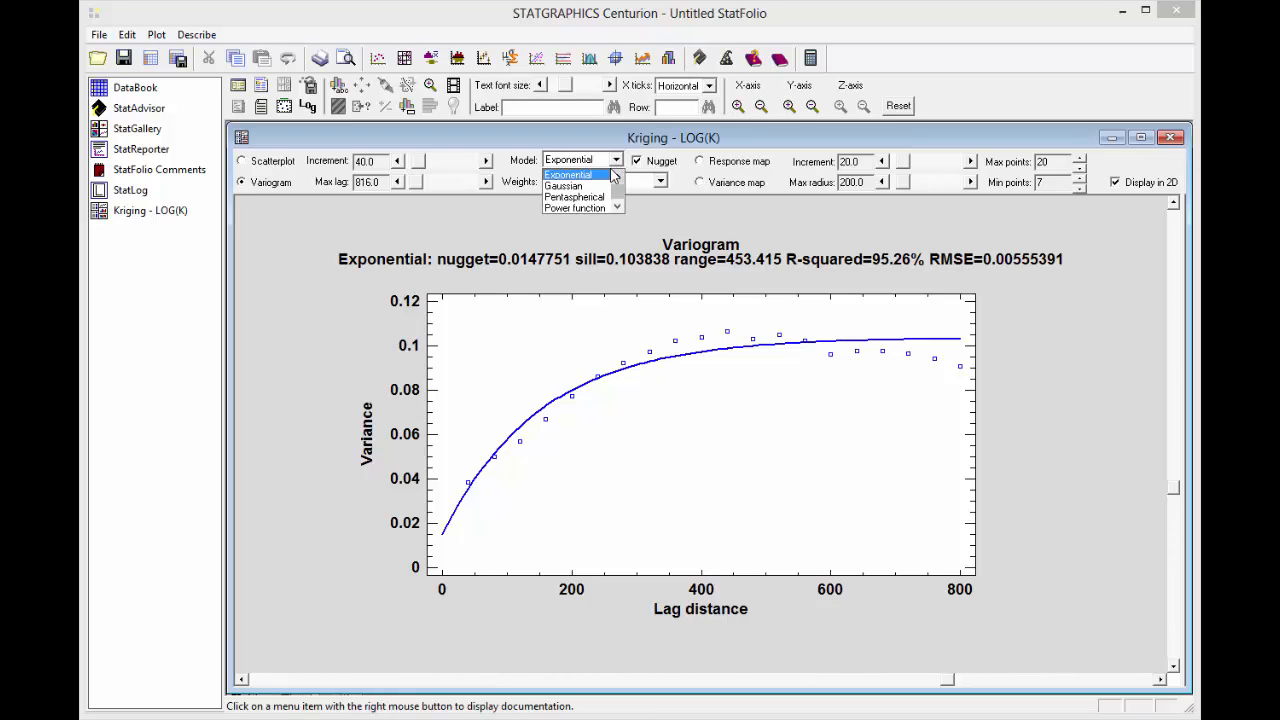
{"action": "left_click", "coordinate": [568, 174]}
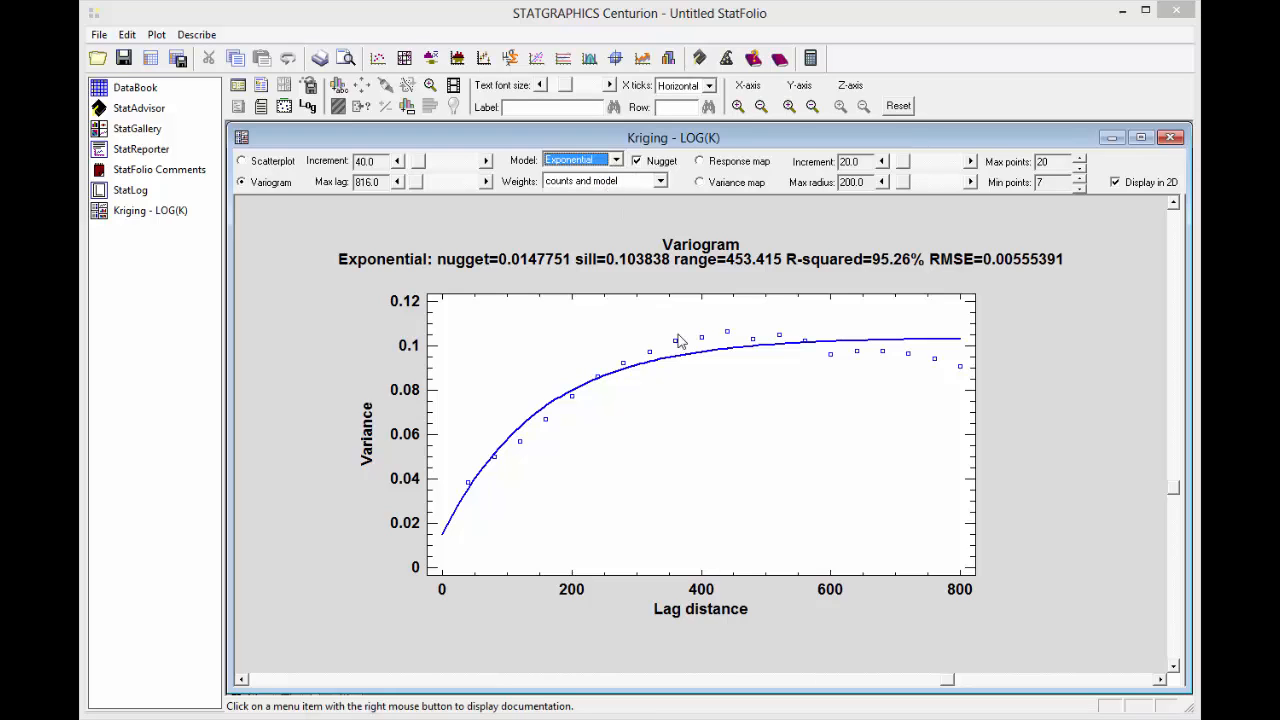
{"action": "mouse_move", "coordinate": [744, 390]}
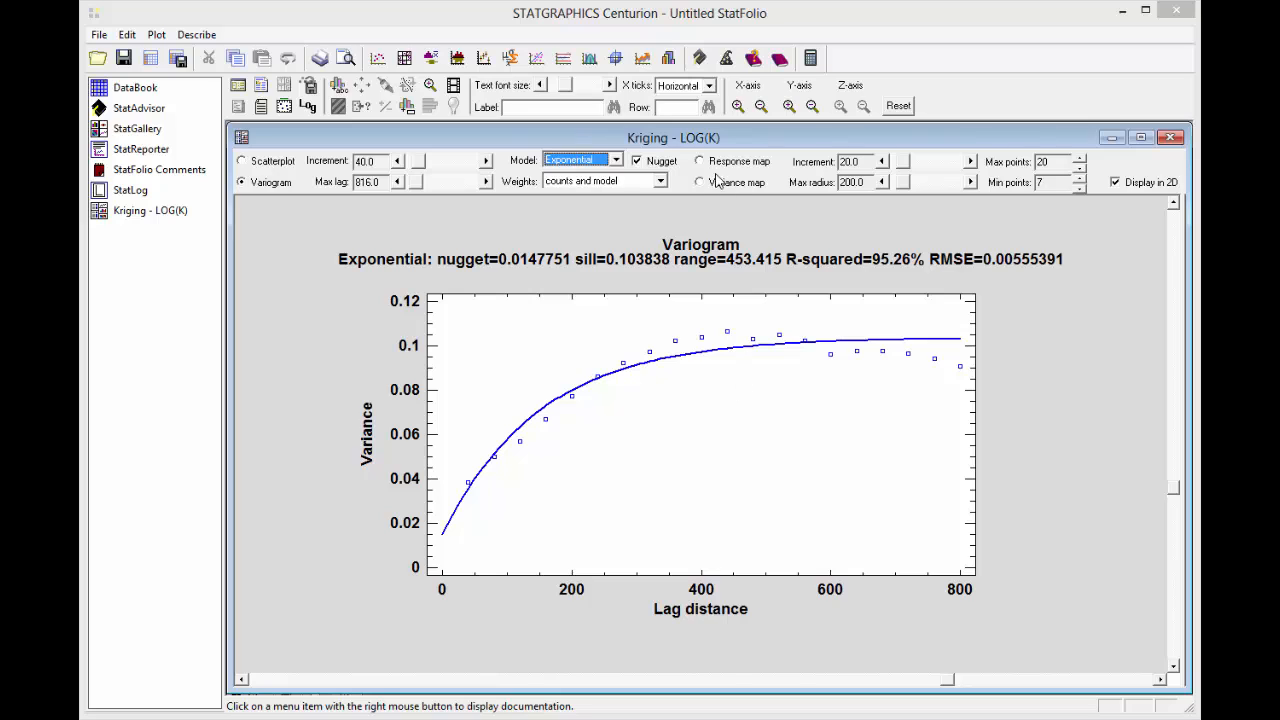
Step: Show the LOG(K) response map over East and North with the grid increment reduced to 16
{"action": "left_click", "coordinate": [700, 160]}
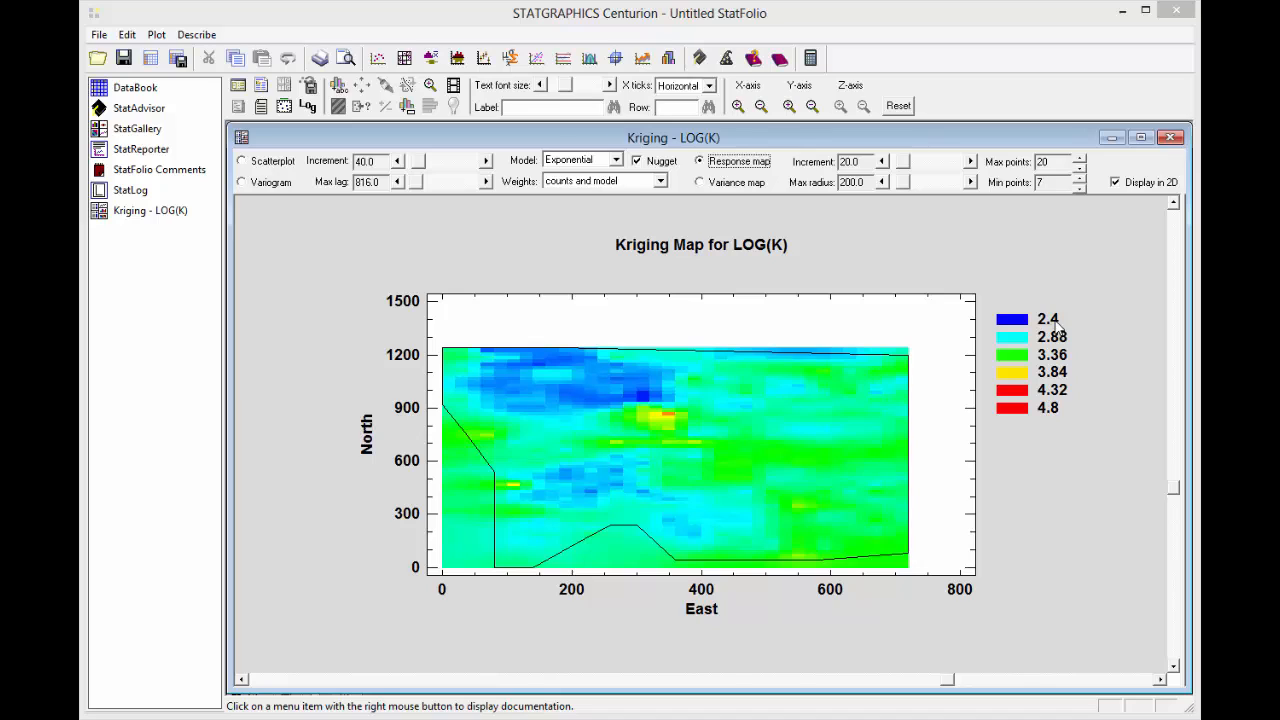
{"action": "mouse_move", "coordinate": [896, 172]}
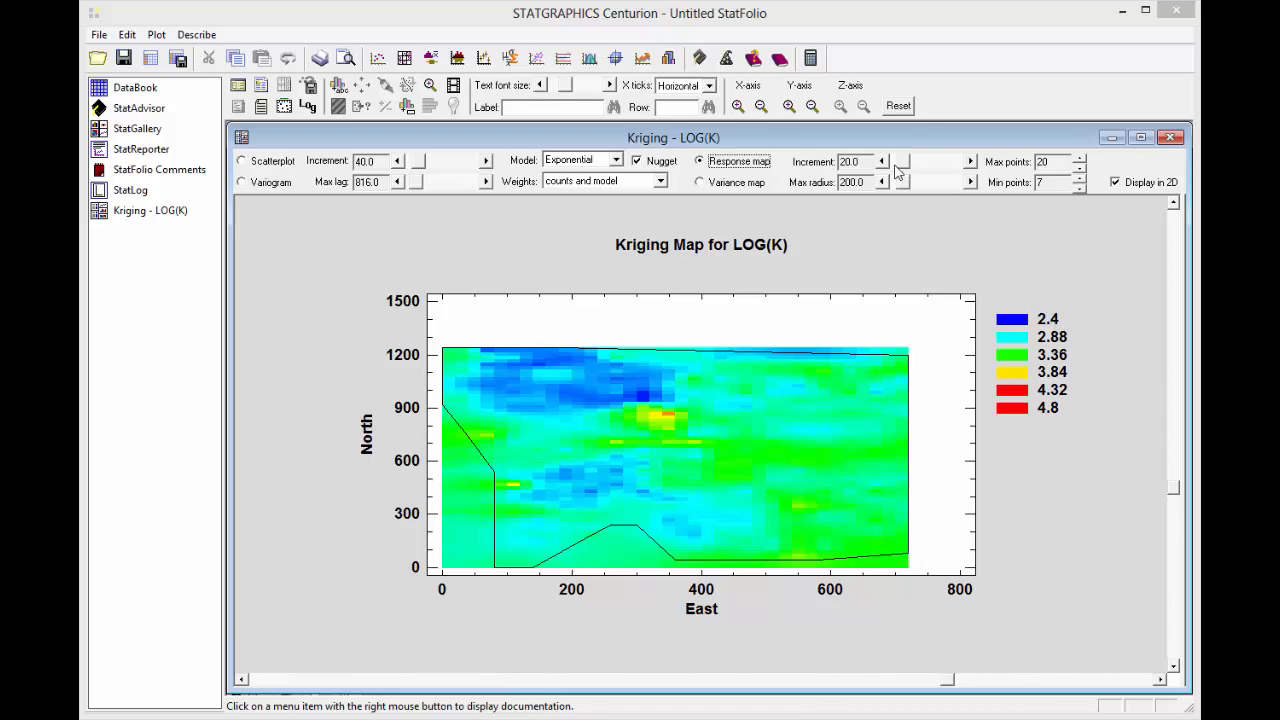
{"action": "left_click", "coordinate": [880, 164]}
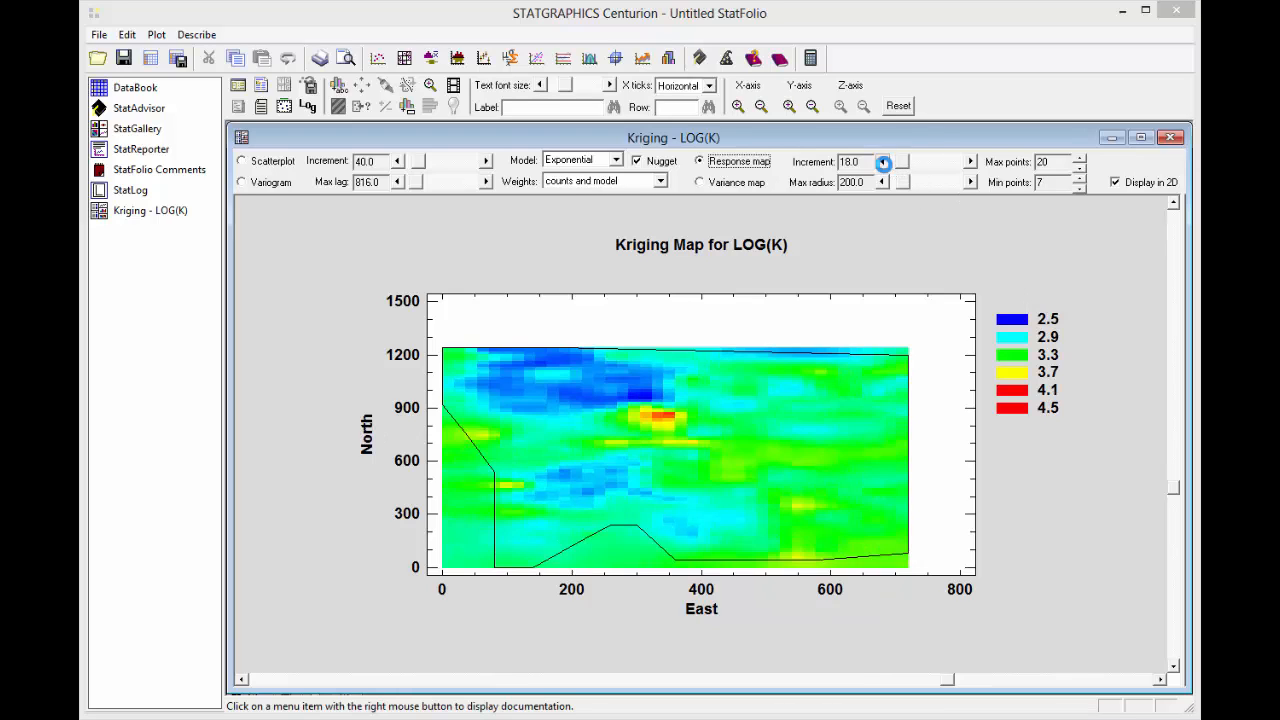
{"action": "left_click", "coordinate": [884, 166]}
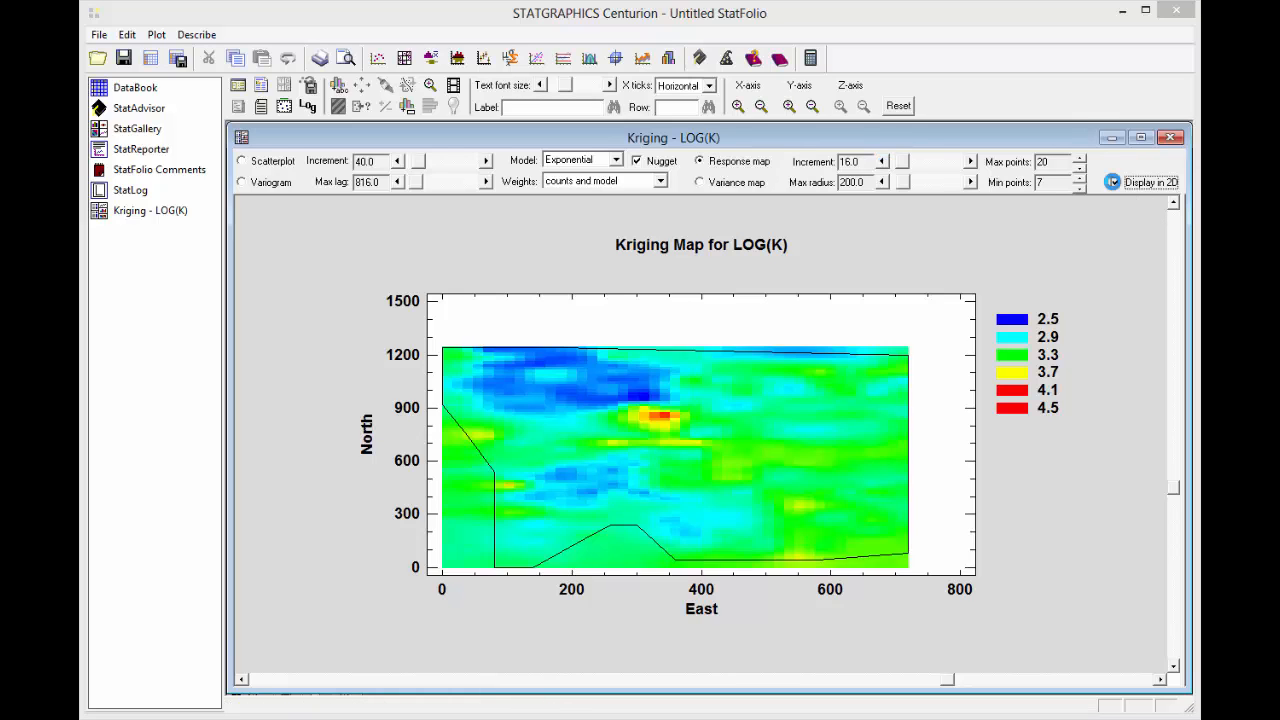
Step: Show the LOG(K) kriging estimates as a 3D perspective surface over East and North
{"action": "left_click", "coordinate": [1114, 182]}
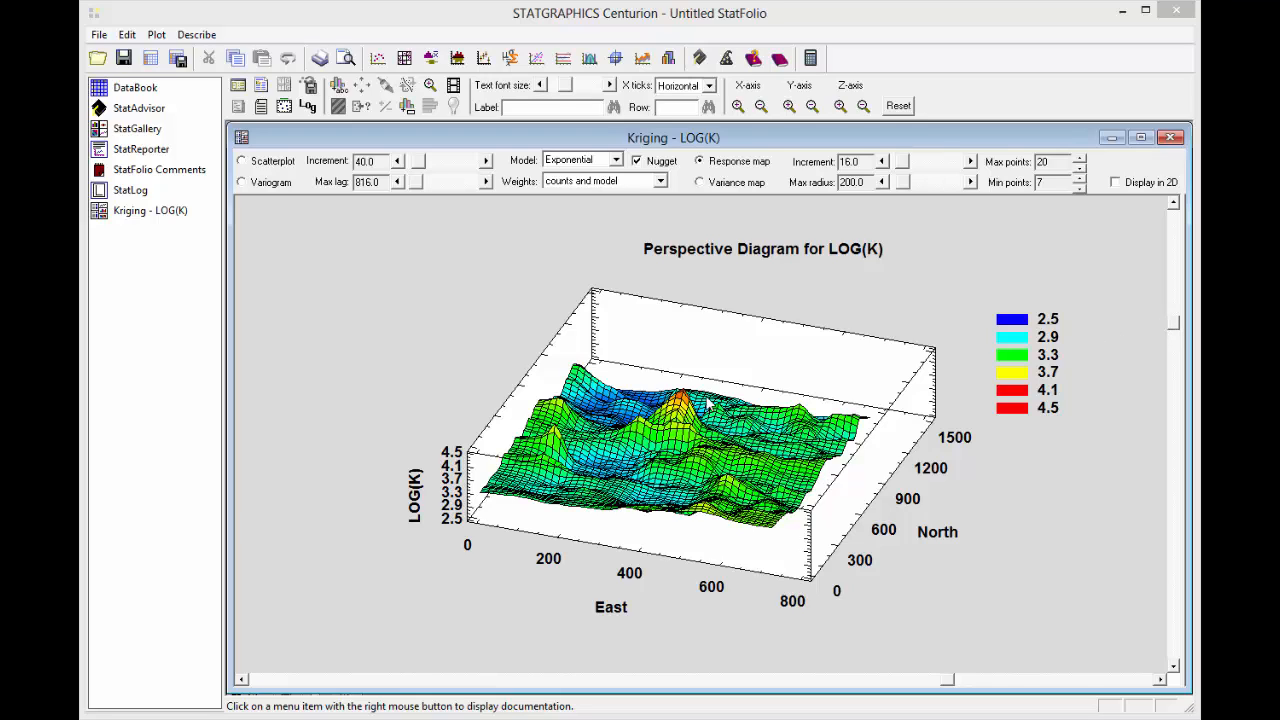
{"action": "mouse_move", "coordinate": [684, 408]}
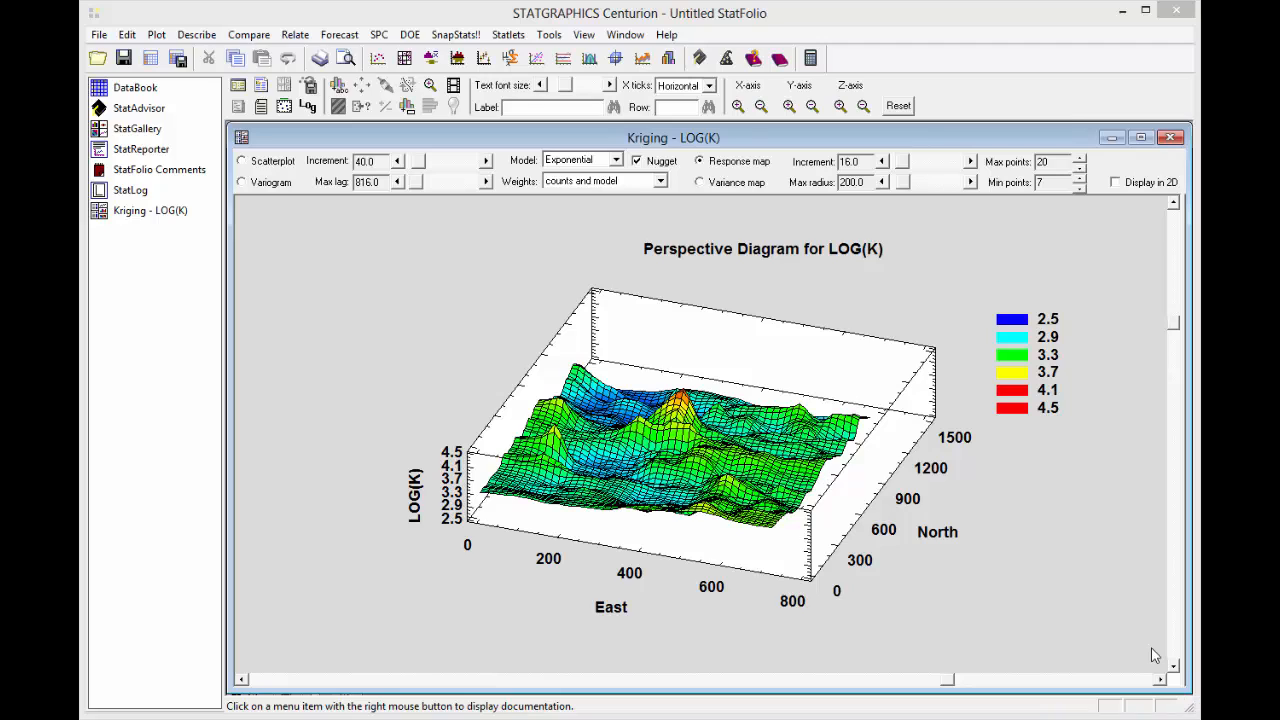
{"action": "mouse_move", "coordinate": [700, 124]}
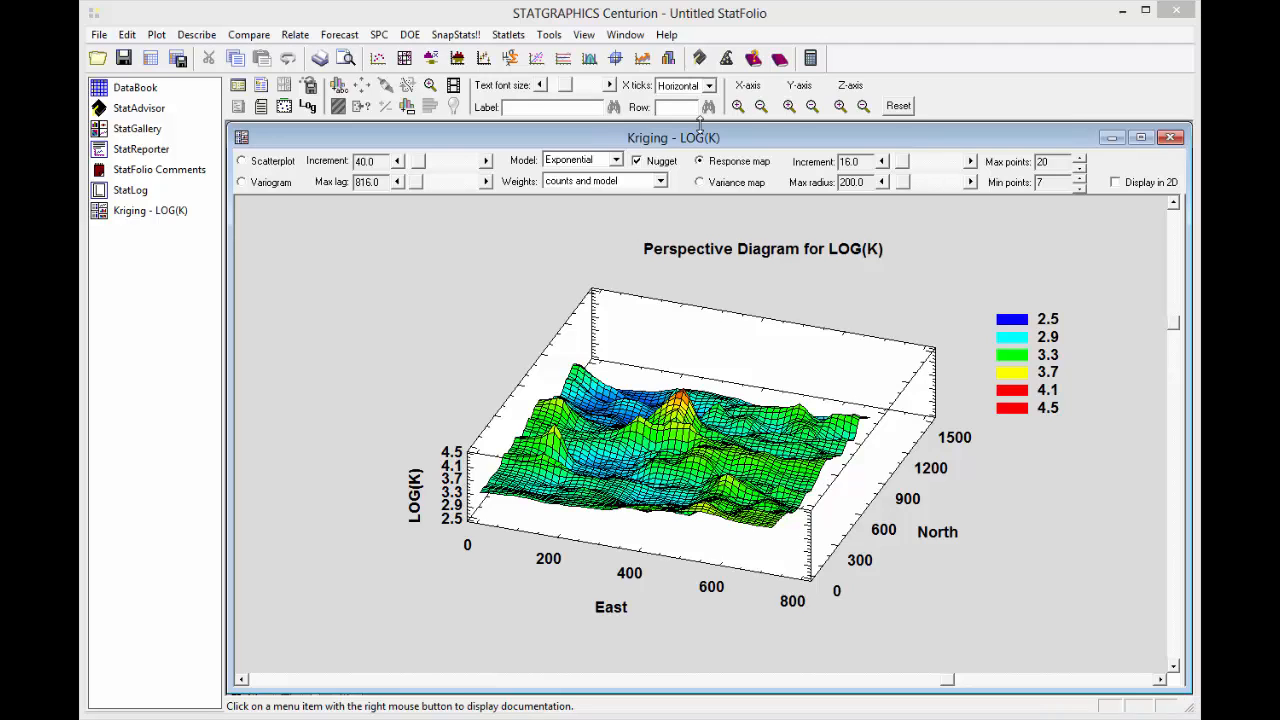
Step: Switch the 3D kriging surface from LOG(K) estimates to the kriging variance map
{"action": "left_click", "coordinate": [700, 182]}
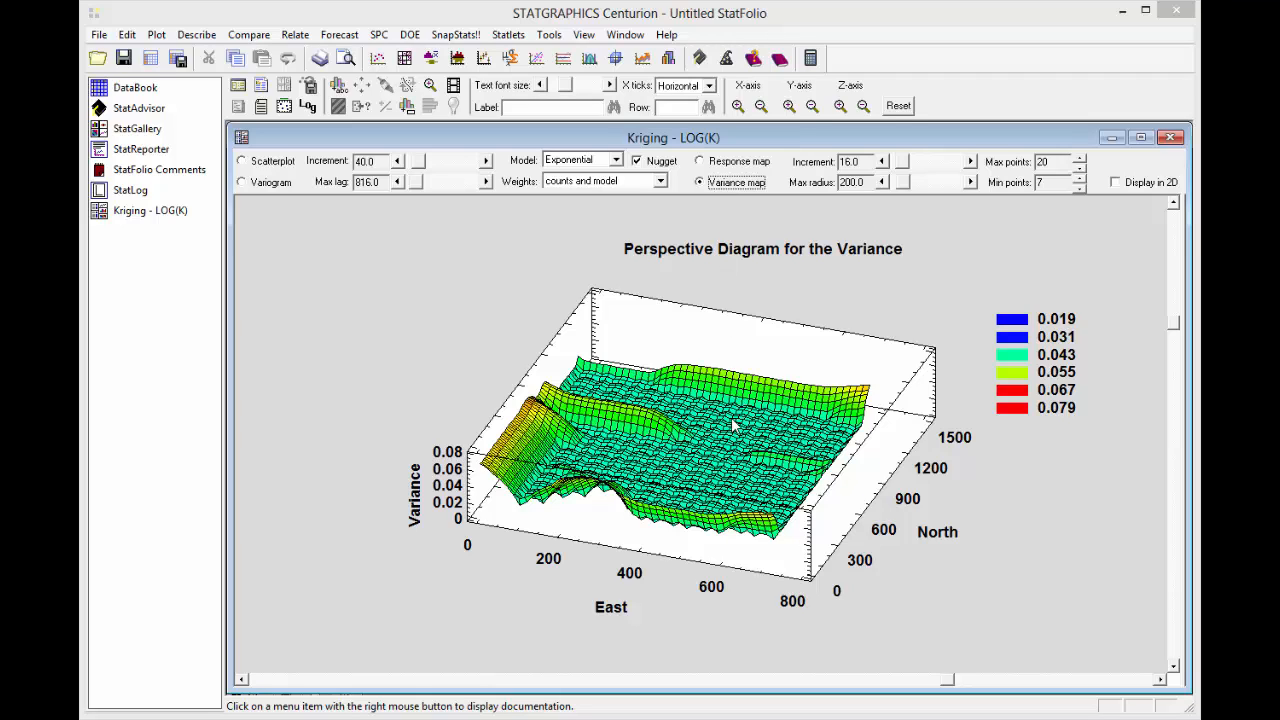
{"action": "mouse_move", "coordinate": [684, 476]}
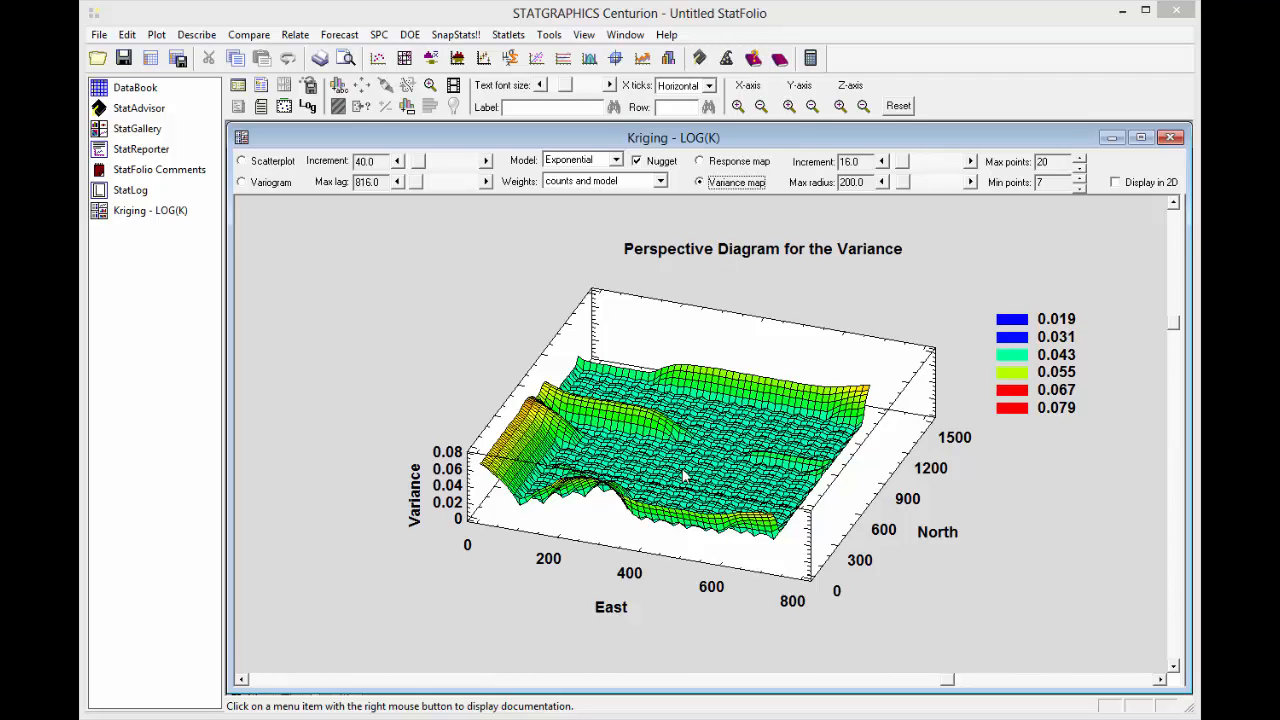
{"action": "mouse_move", "coordinate": [696, 396]}
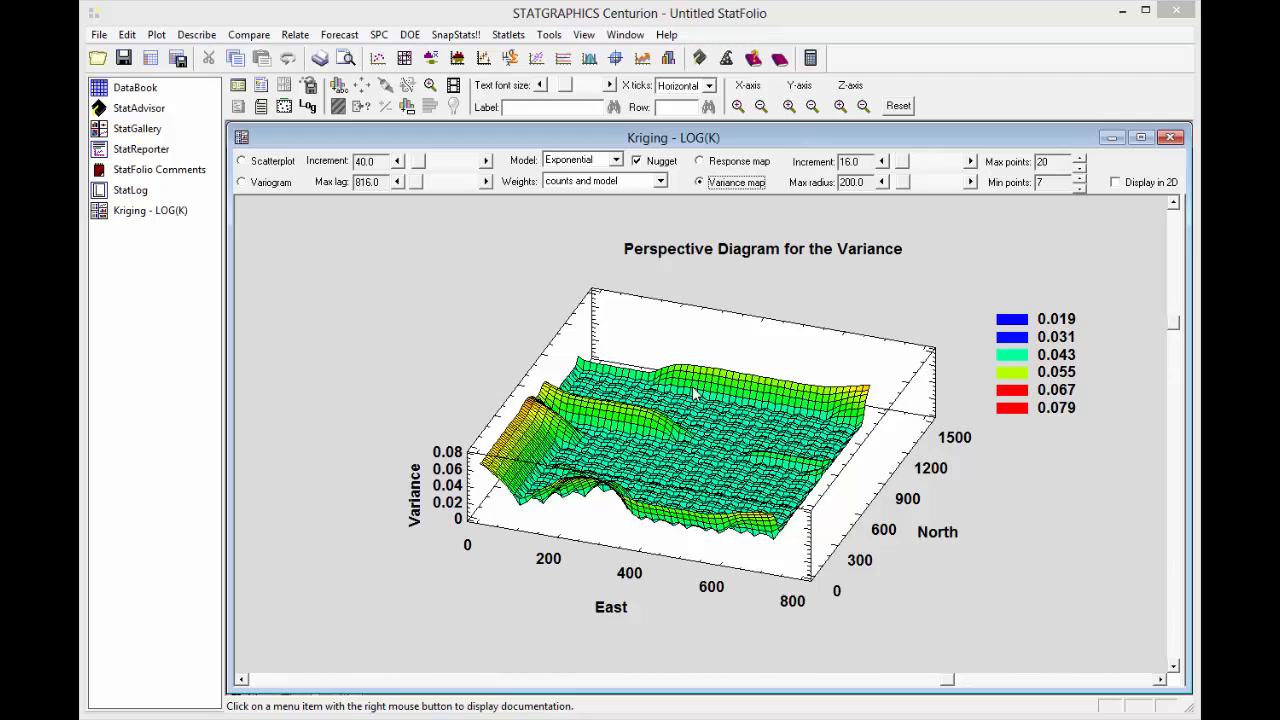
{"action": "mouse_move", "coordinate": [650, 436]}
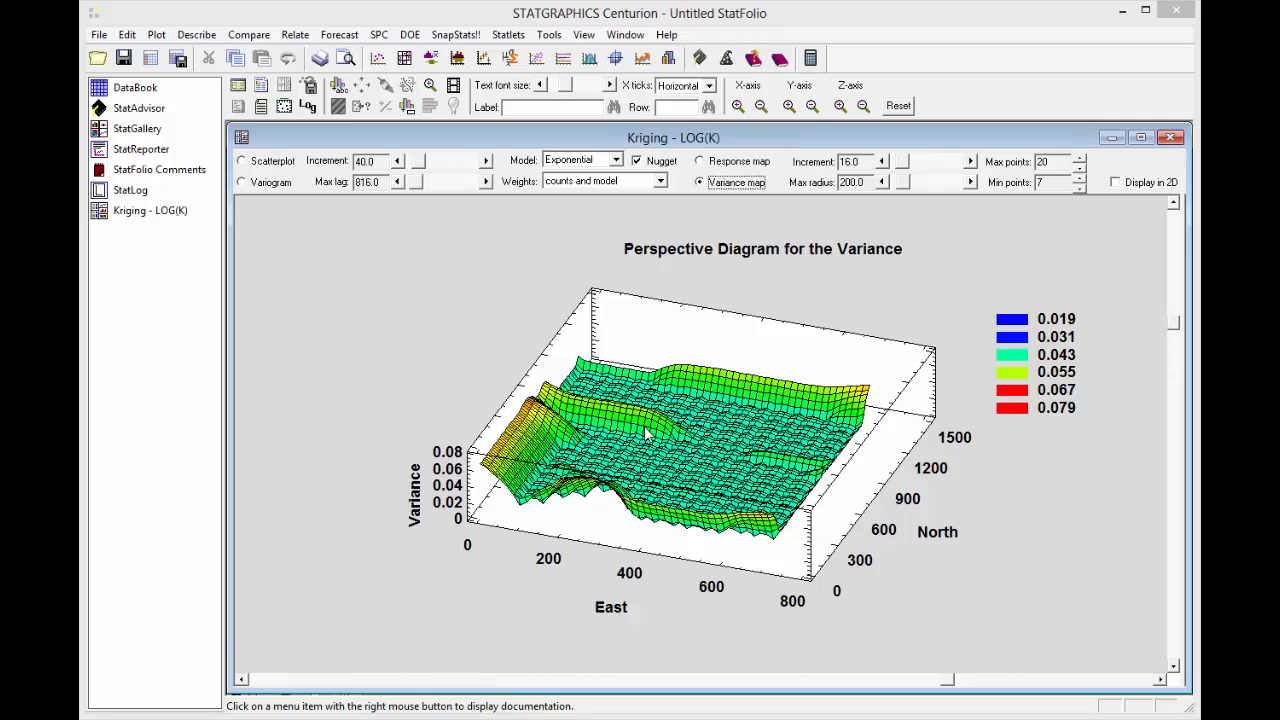
{"action": "mouse_move", "coordinate": [776, 464]}
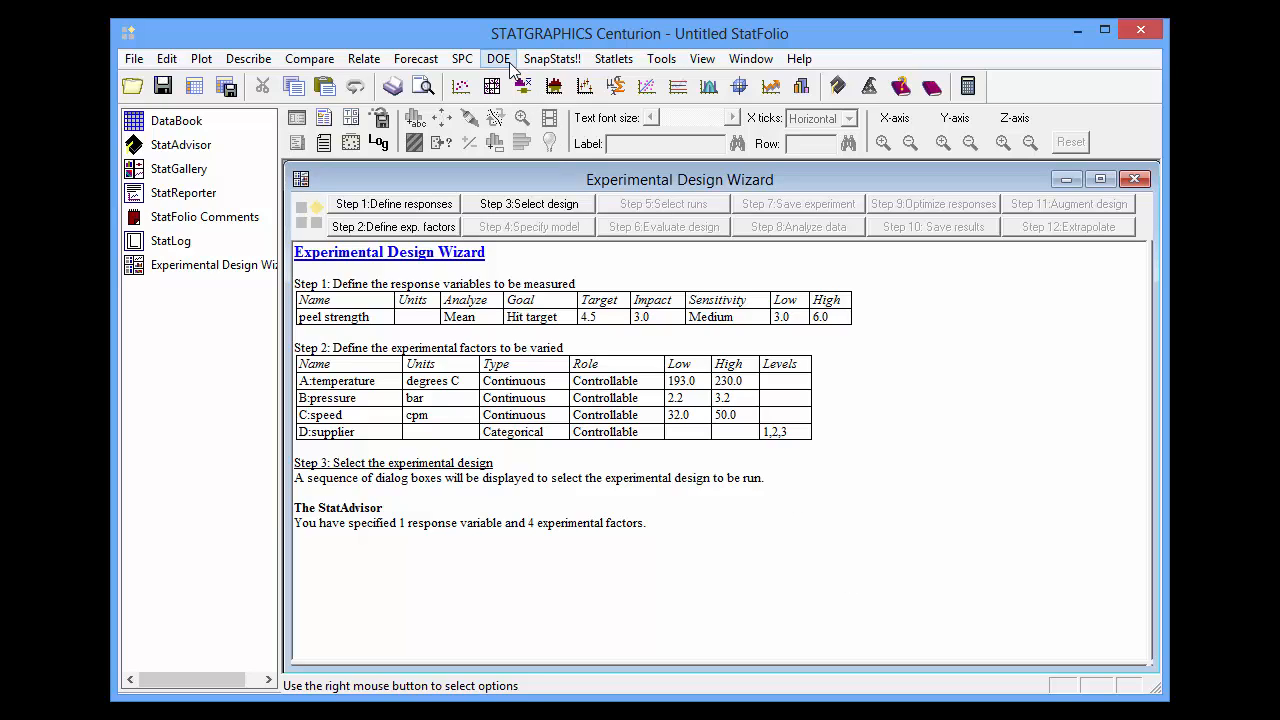
Step: Bring up the Define Responses dialog for peel strength in the Experimental Design Wizard
{"action": "left_click", "coordinate": [498, 58]}
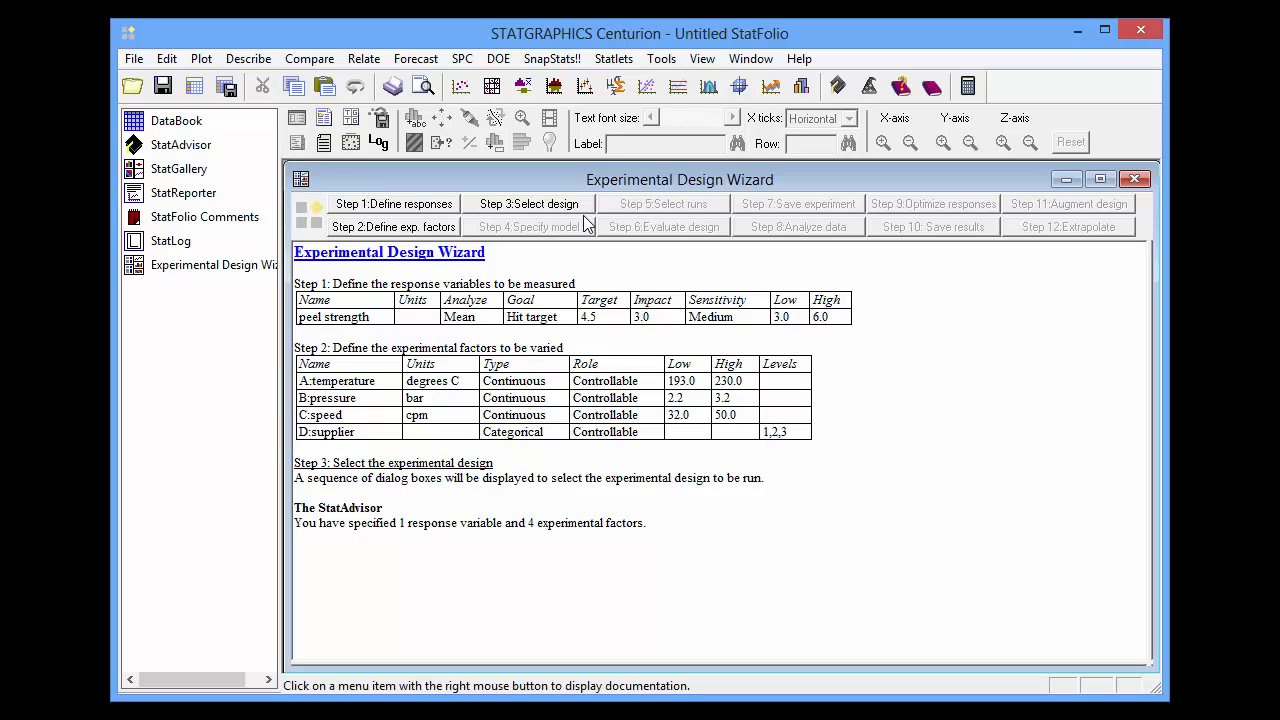
{"action": "mouse_move", "coordinate": [664, 234]}
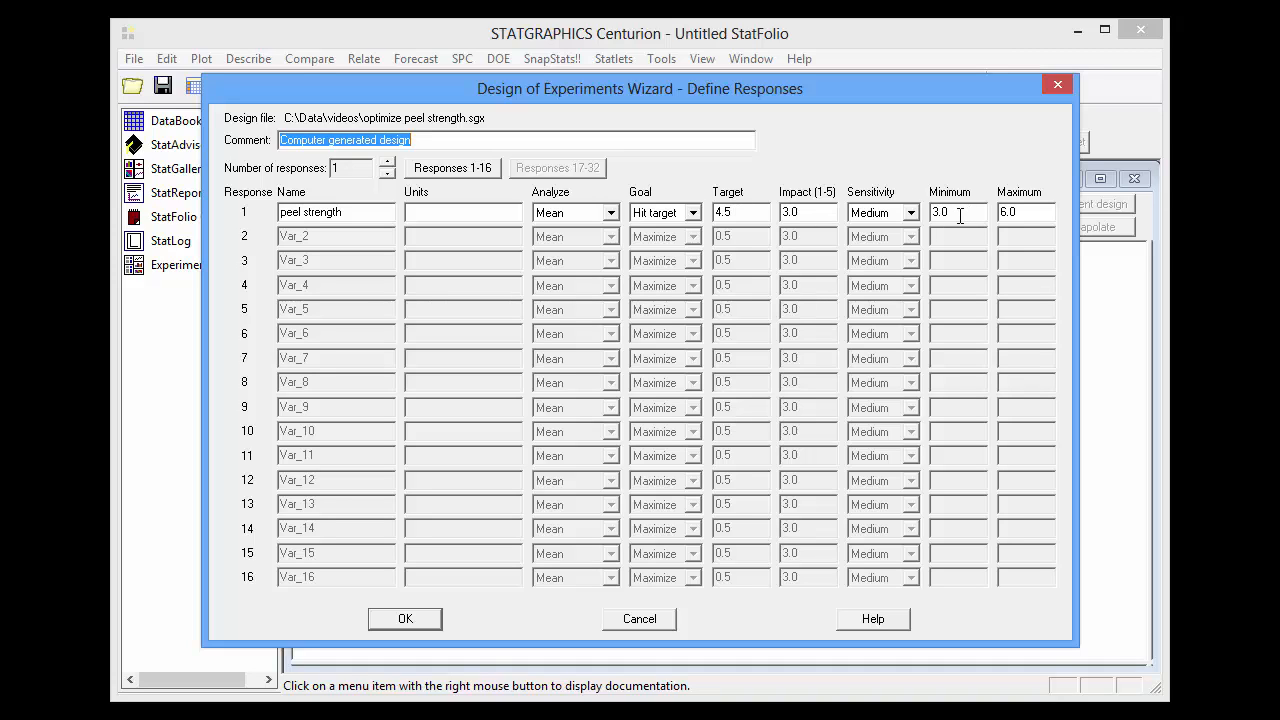
{"action": "mouse_move", "coordinate": [884, 216]}
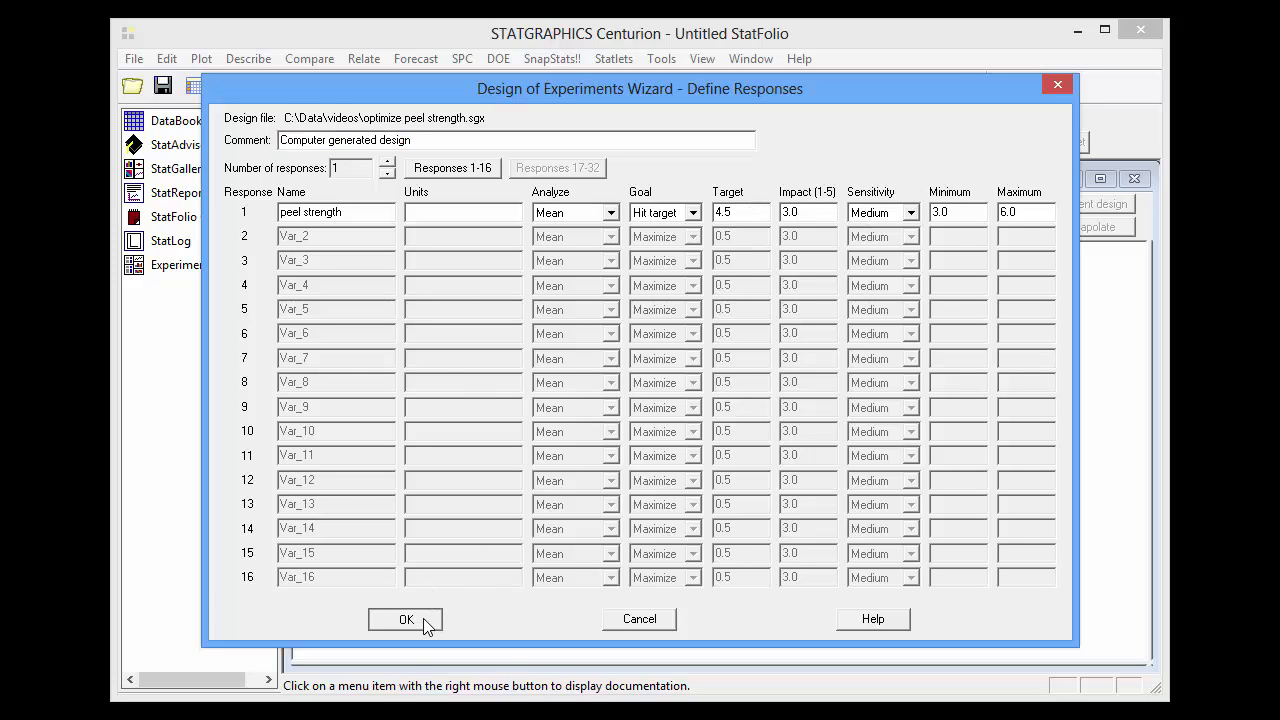
Step: Accept peel strength as response and temperature, pressure, speed, supplier as factors
{"action": "left_click", "coordinate": [404, 620]}
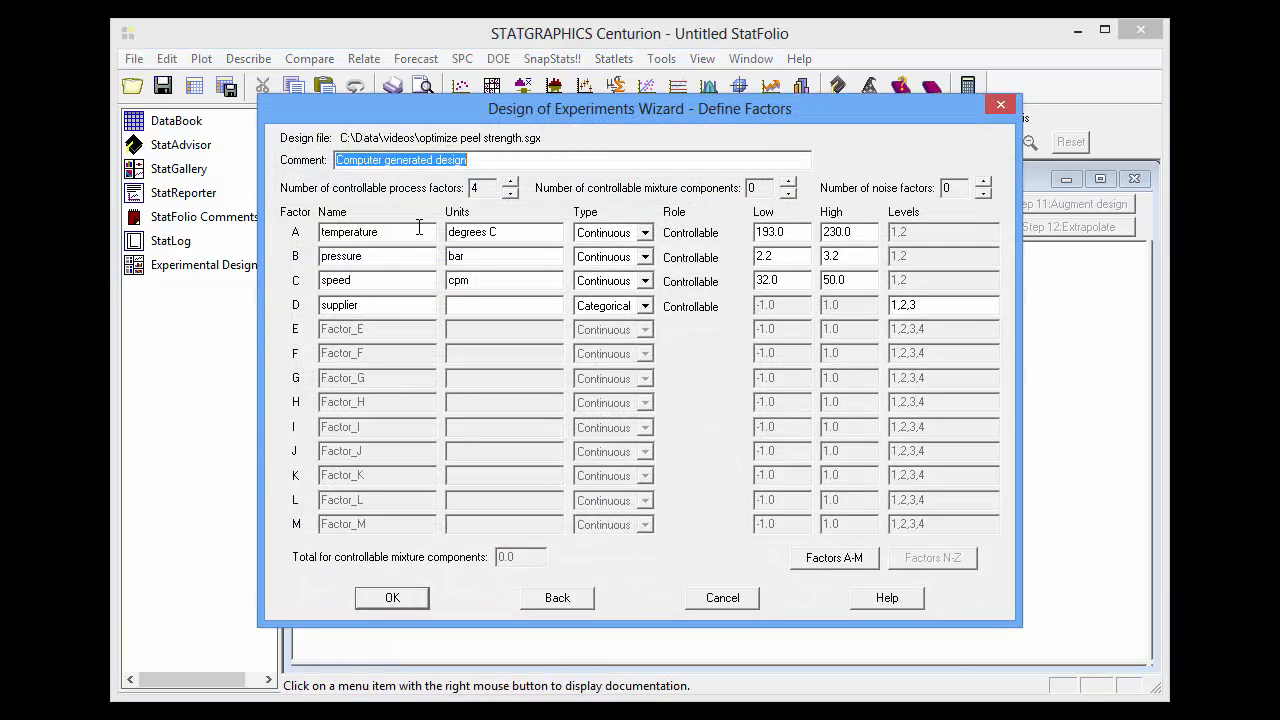
{"action": "mouse_move", "coordinate": [586, 240]}
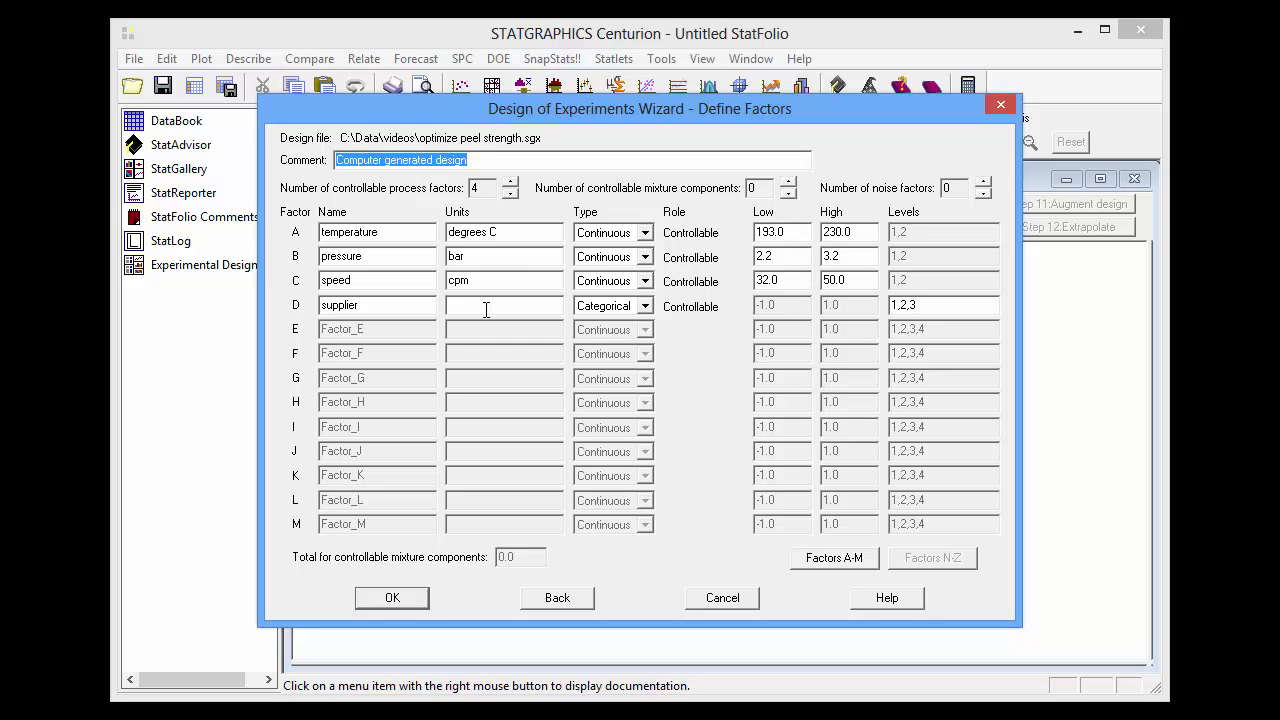
{"action": "mouse_move", "coordinate": [644, 306]}
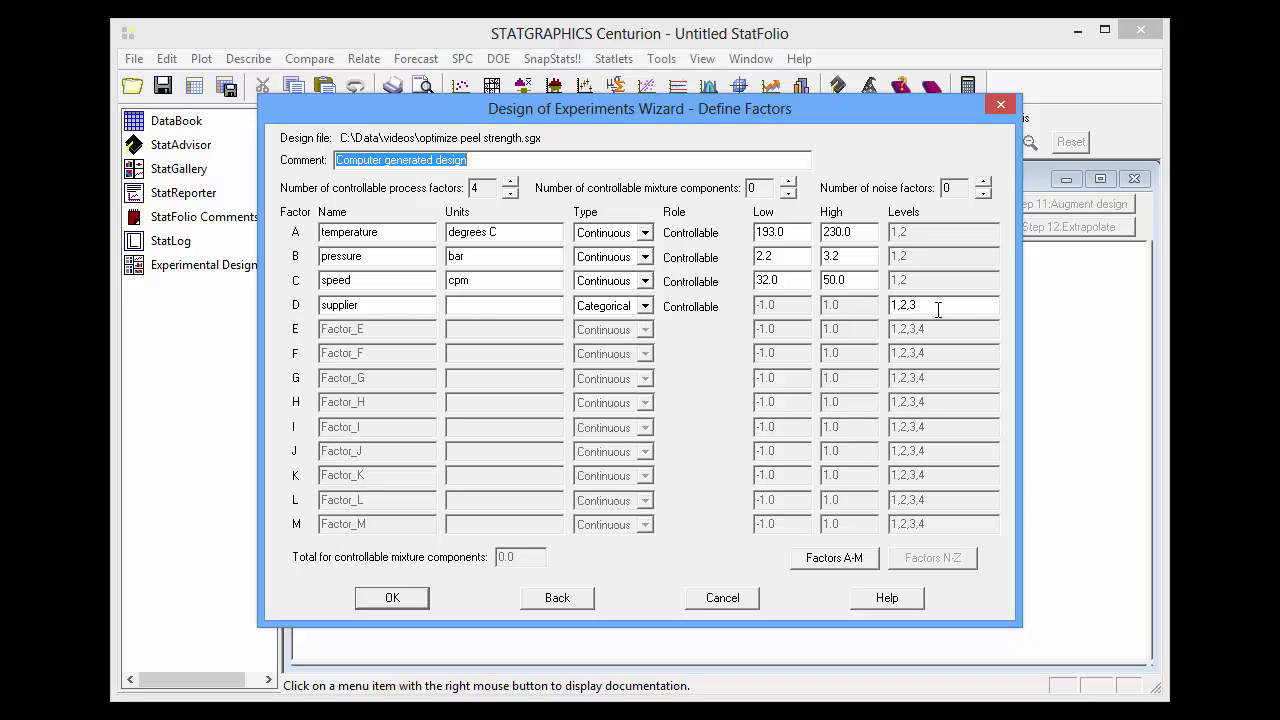
{"action": "mouse_move", "coordinate": [820, 388]}
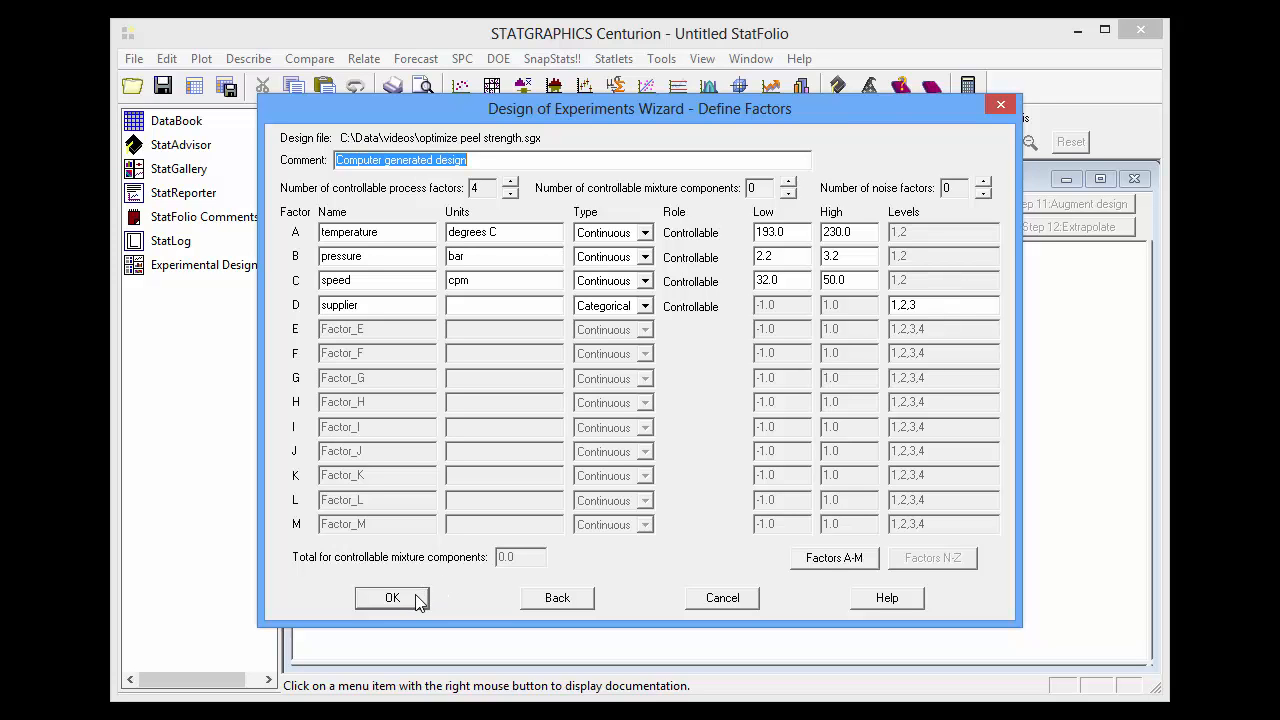
{"action": "left_click", "coordinate": [392, 598]}
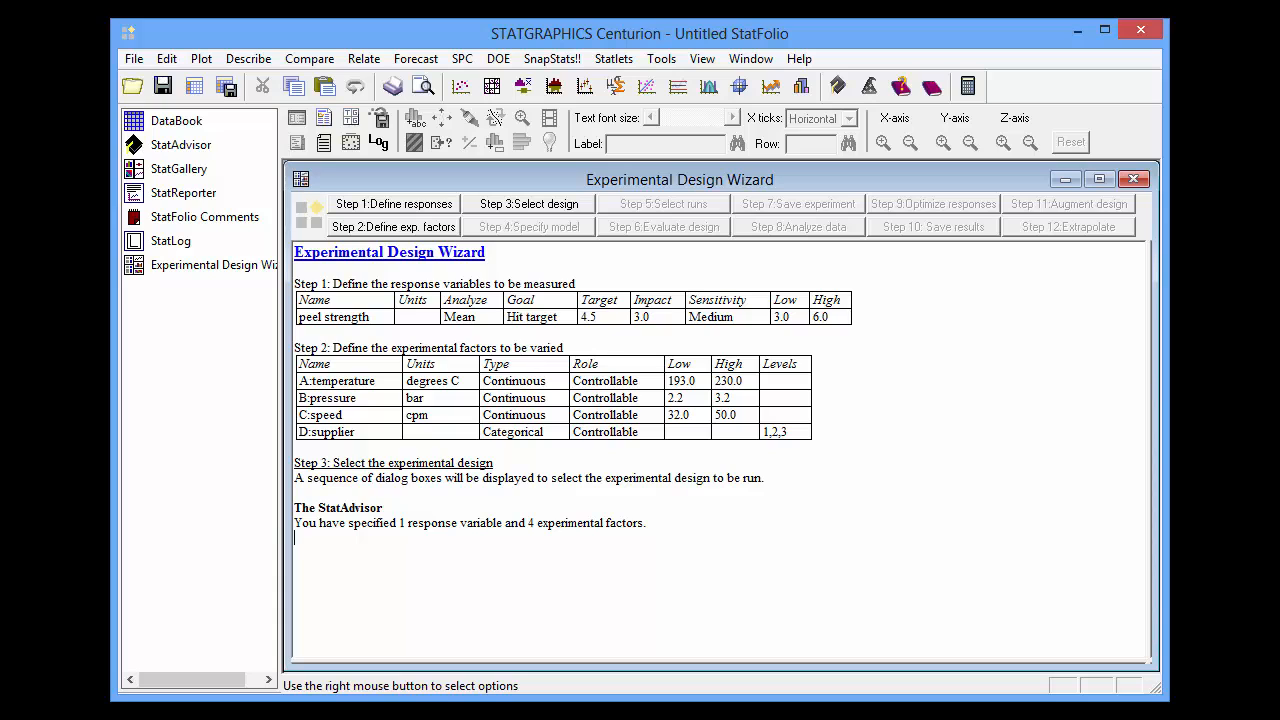
{"action": "mouse_move", "coordinate": [592, 230]}
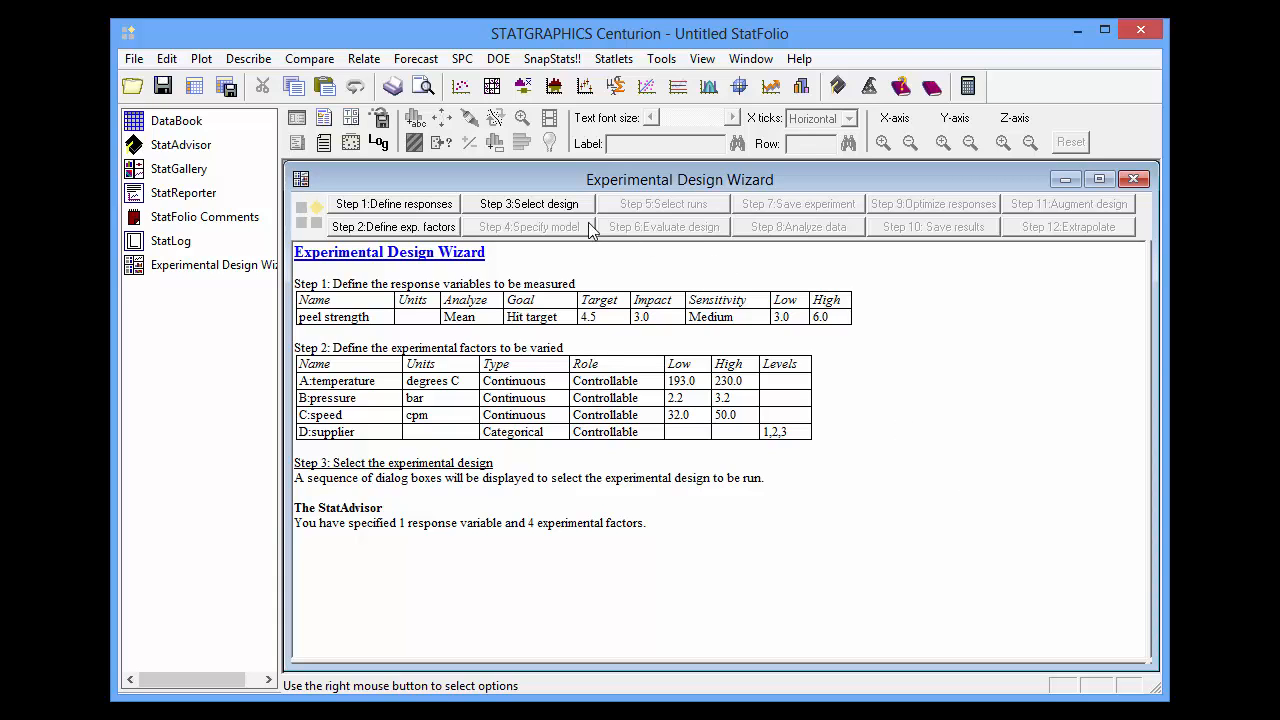
Step: Choose a computer-generated design class for the four process factors
{"action": "left_click", "coordinate": [528, 204]}
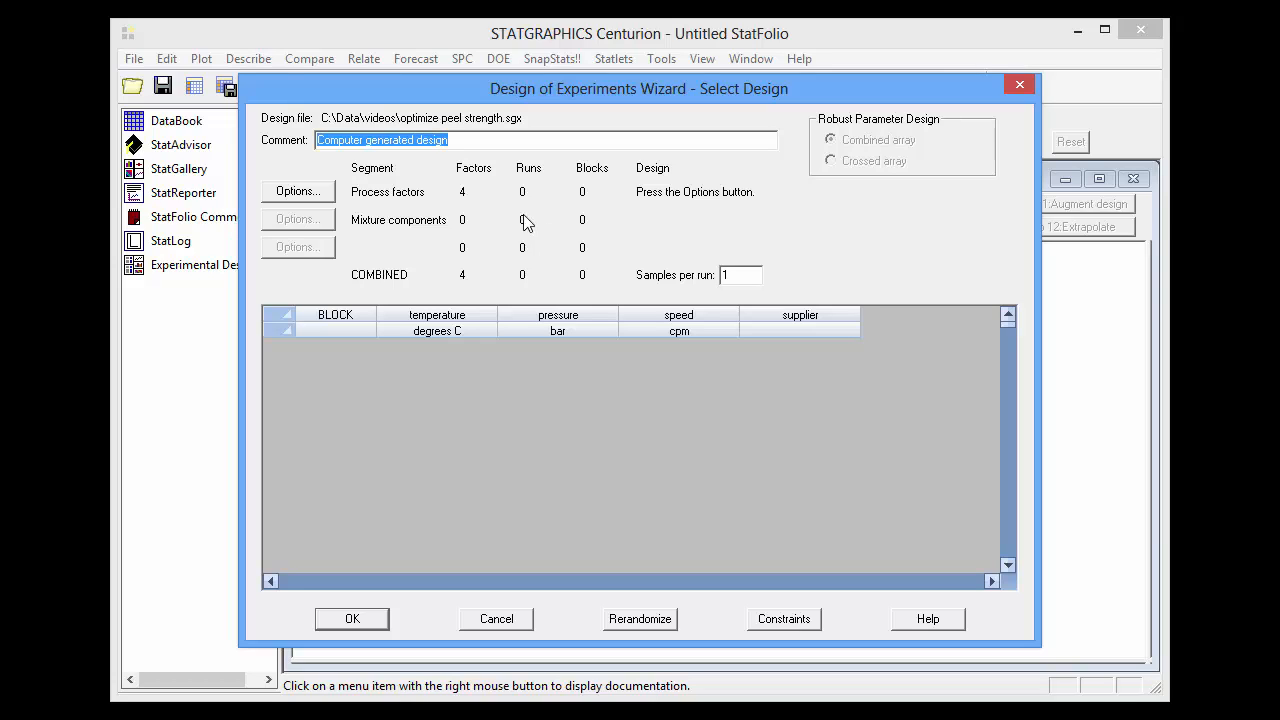
{"action": "mouse_move", "coordinate": [416, 204]}
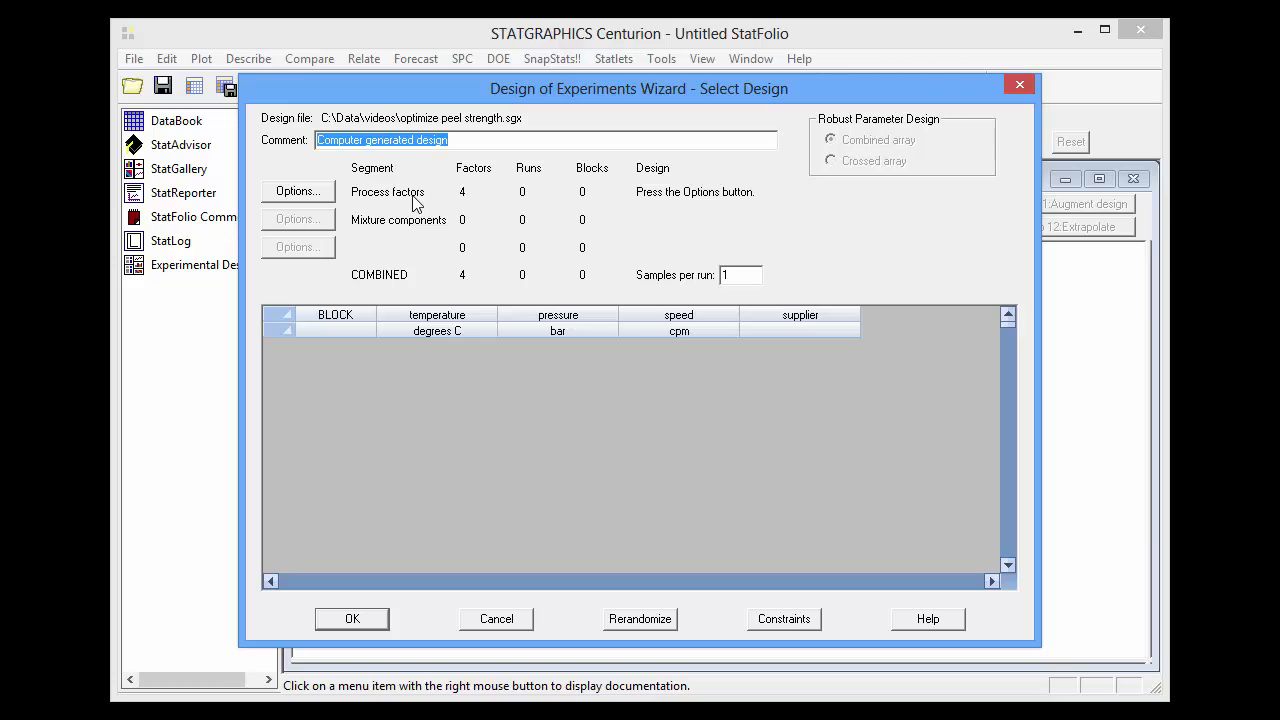
{"action": "mouse_move", "coordinate": [426, 248]}
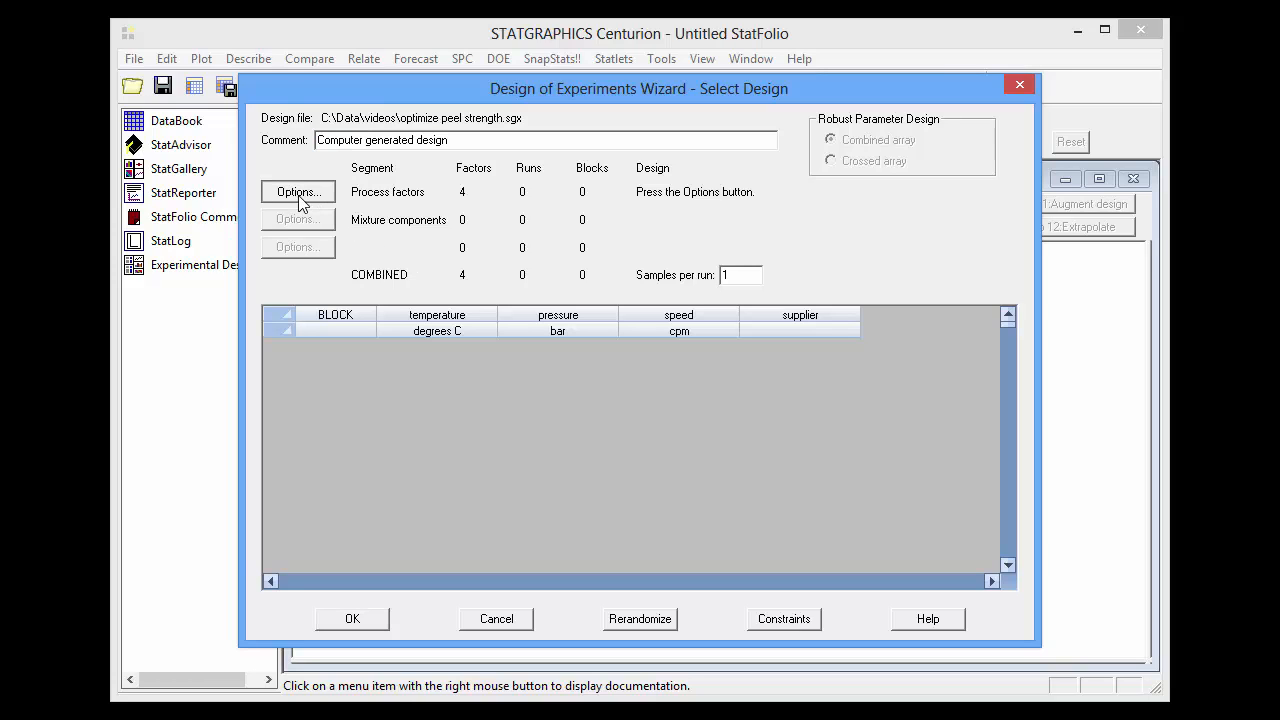
{"action": "left_click", "coordinate": [296, 192]}
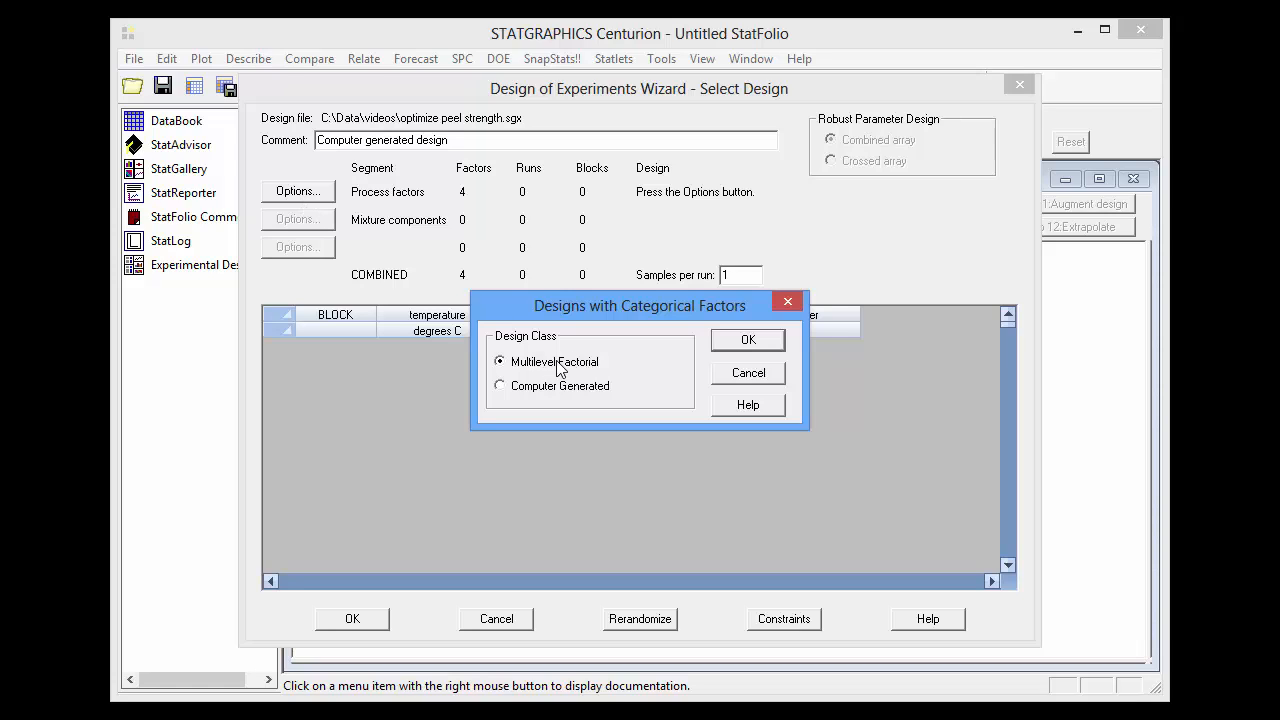
{"action": "mouse_move", "coordinate": [592, 374]}
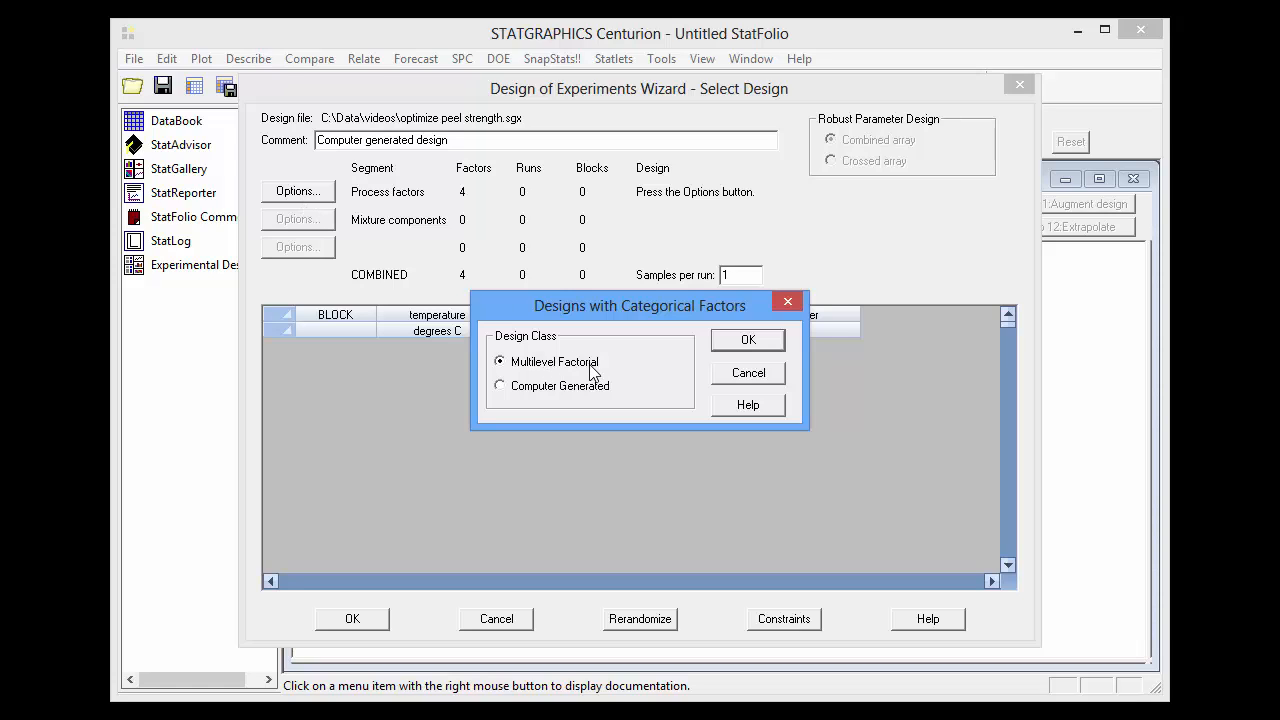
{"action": "left_click", "coordinate": [500, 386]}
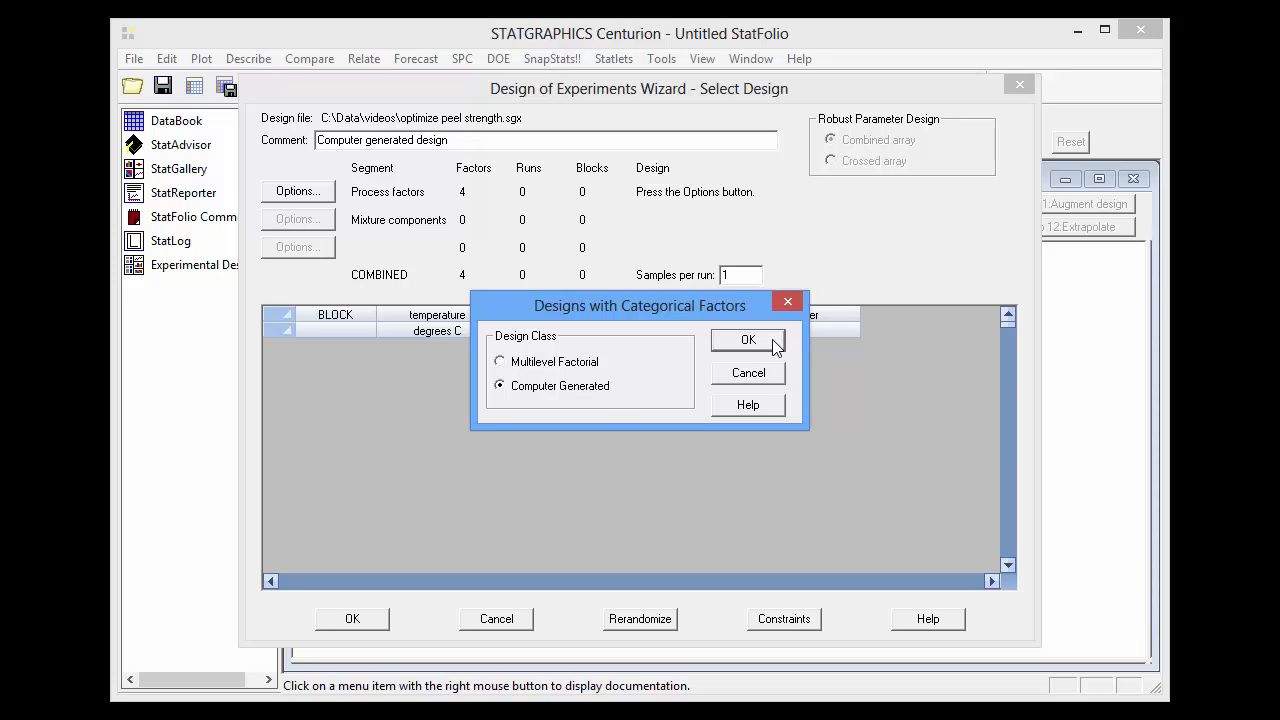
{"action": "left_click", "coordinate": [748, 340]}
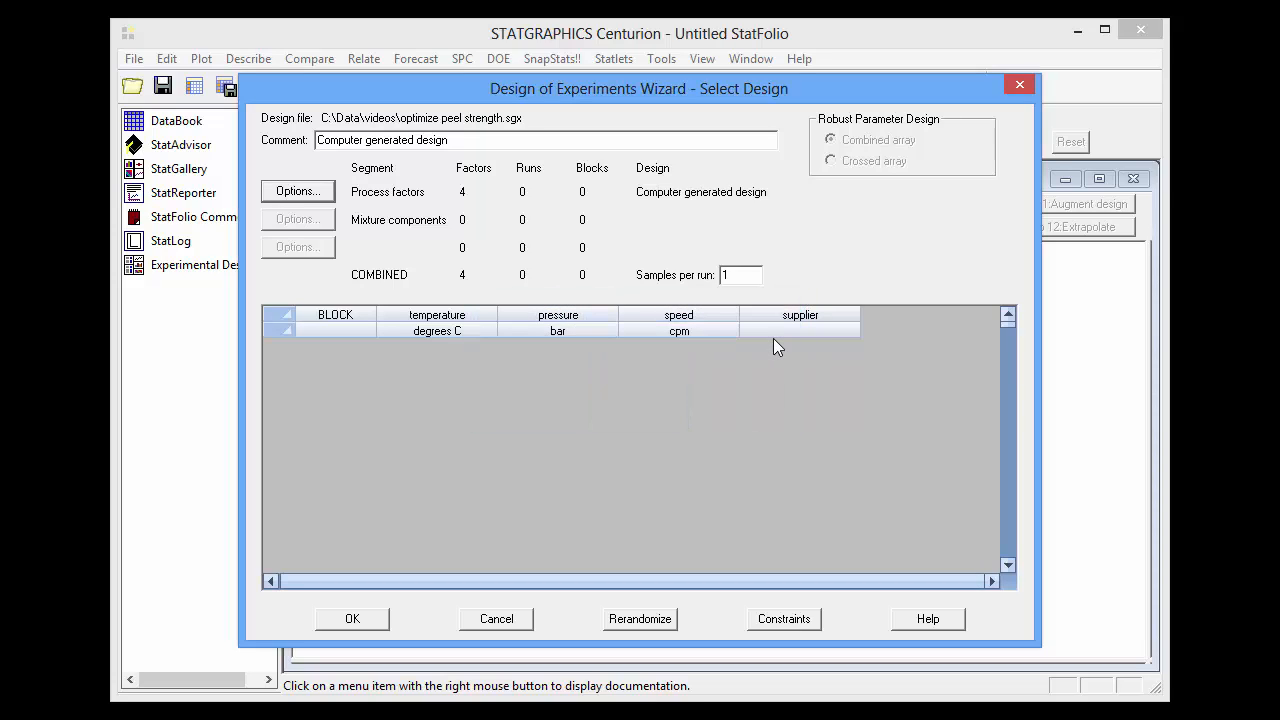
{"action": "mouse_move", "coordinate": [812, 624]}
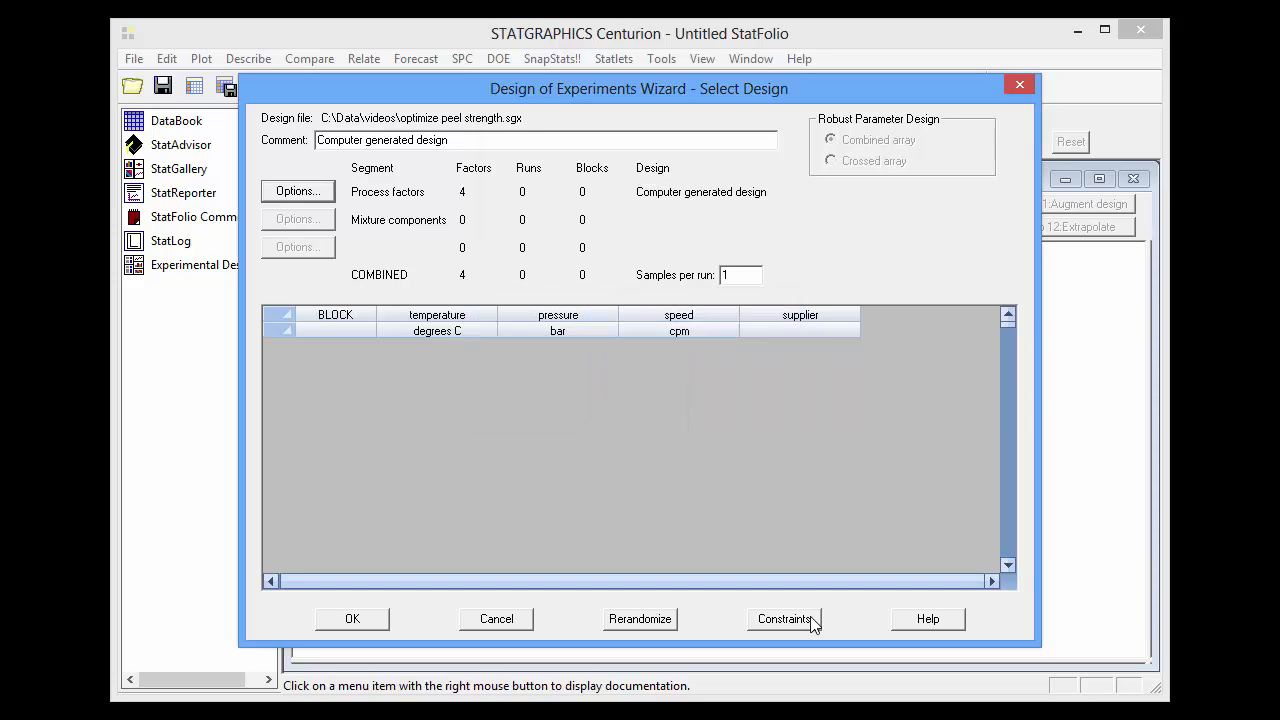
Step: Review factor constraints without adding any and accept the computer-generated design
{"action": "left_click", "coordinate": [784, 618]}
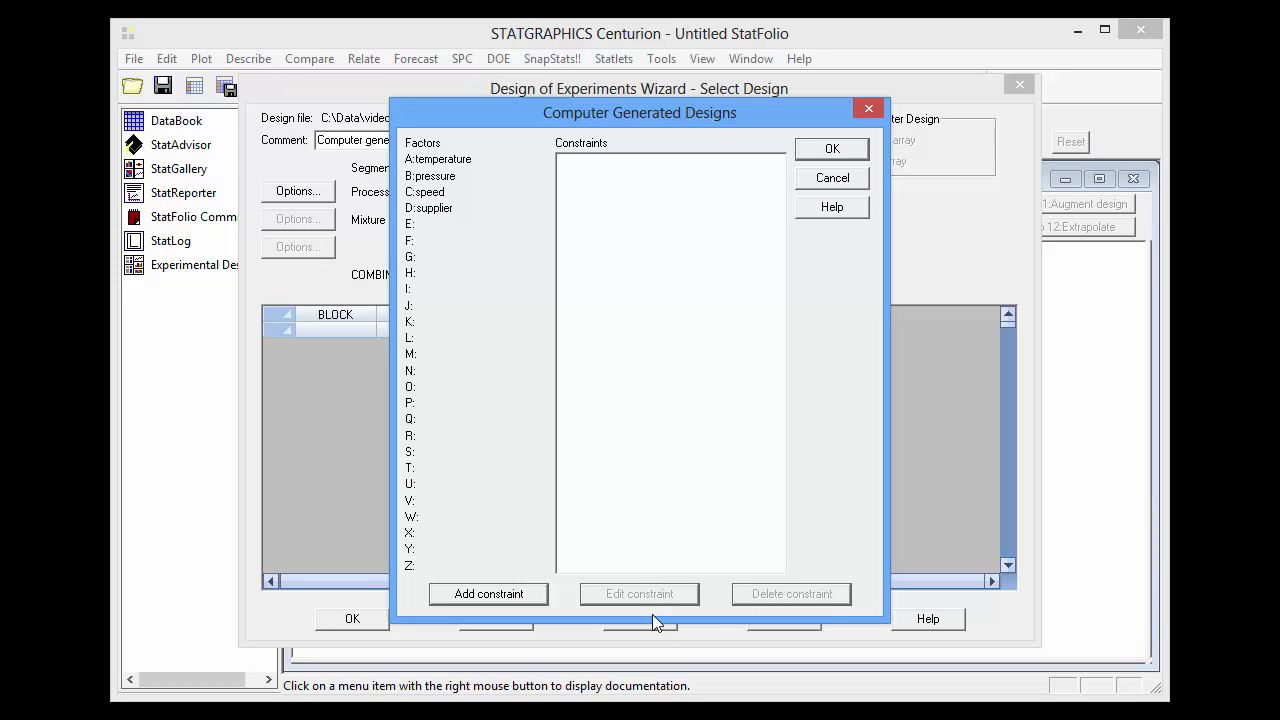
{"action": "left_click", "coordinate": [488, 592]}
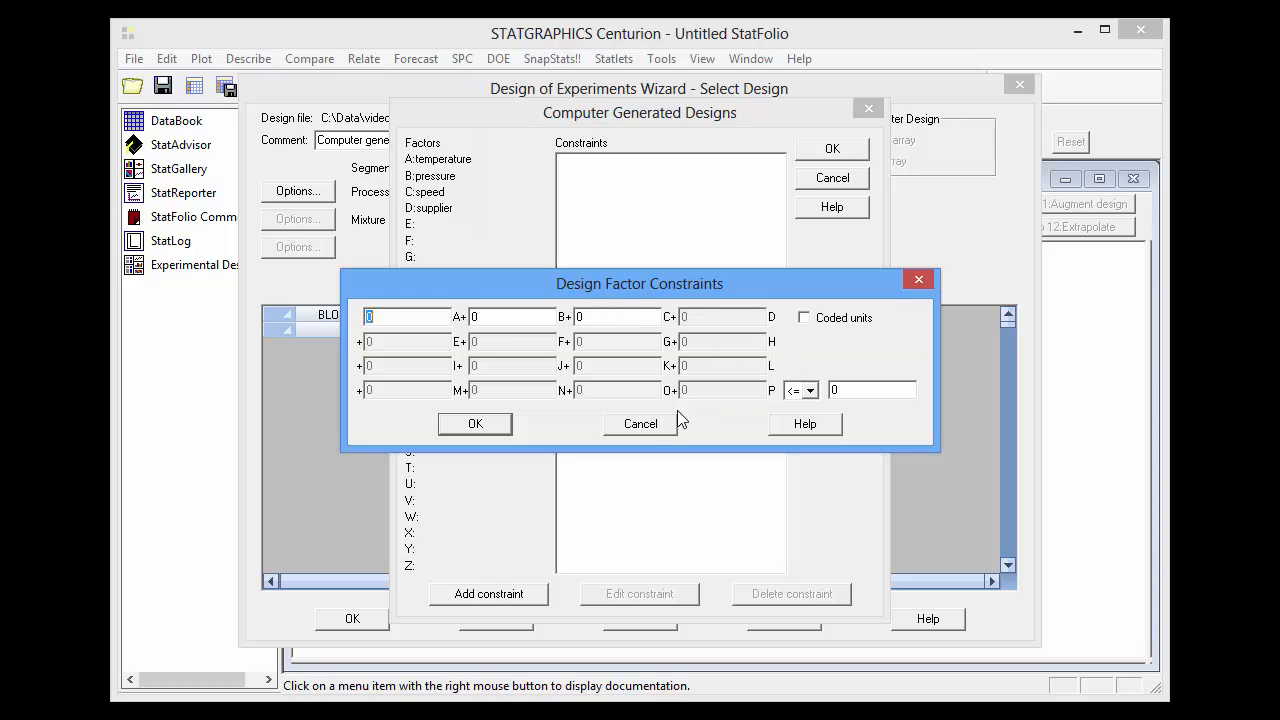
{"action": "left_click", "coordinate": [640, 424]}
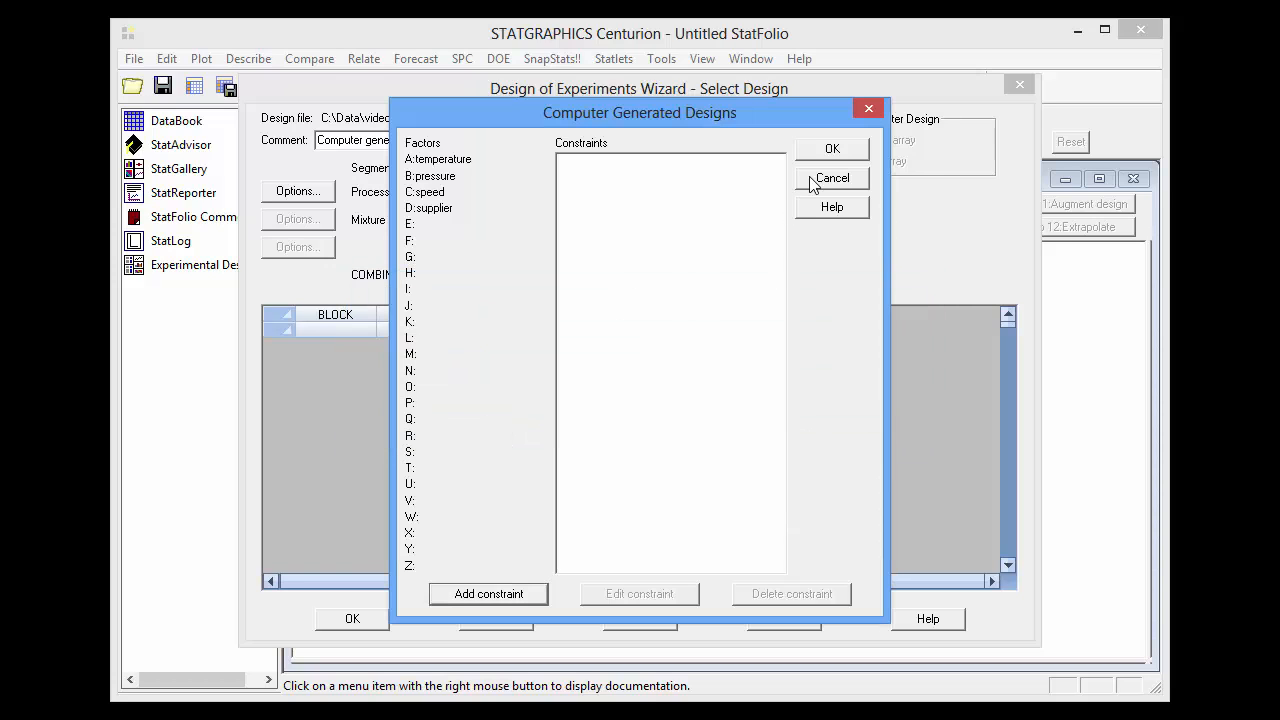
{"action": "left_click", "coordinate": [832, 176]}
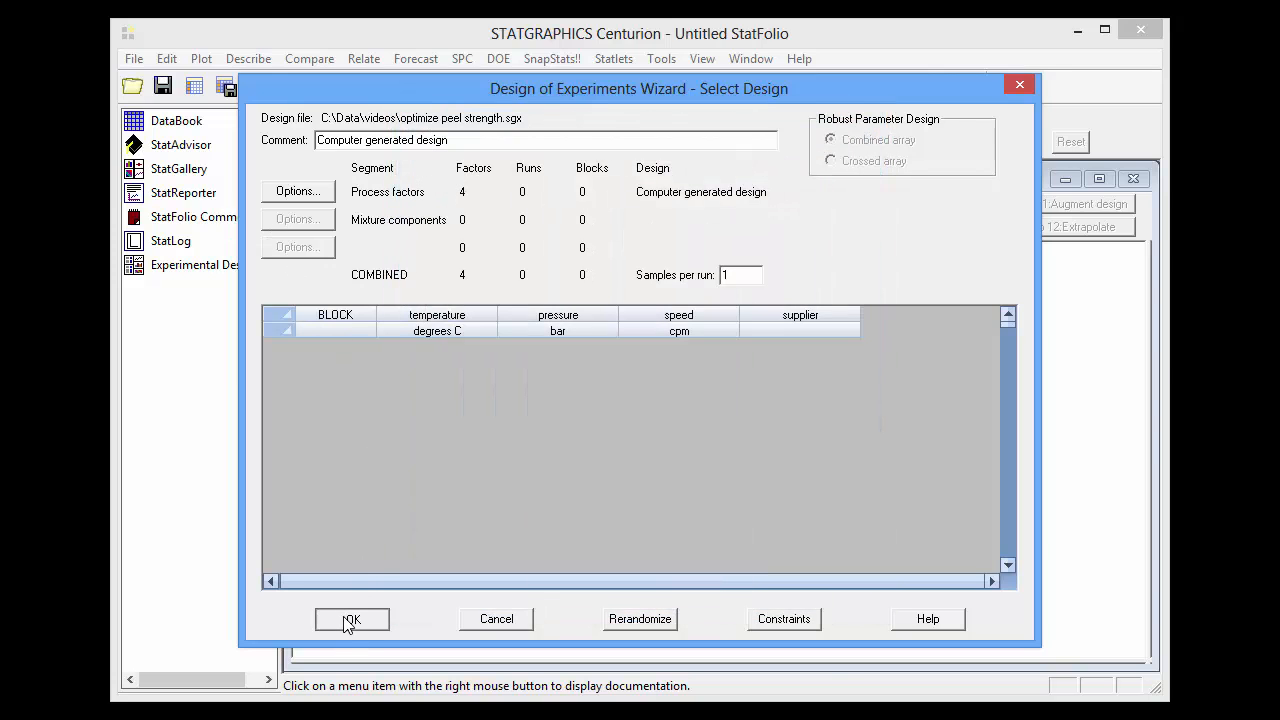
{"action": "left_click", "coordinate": [352, 620]}
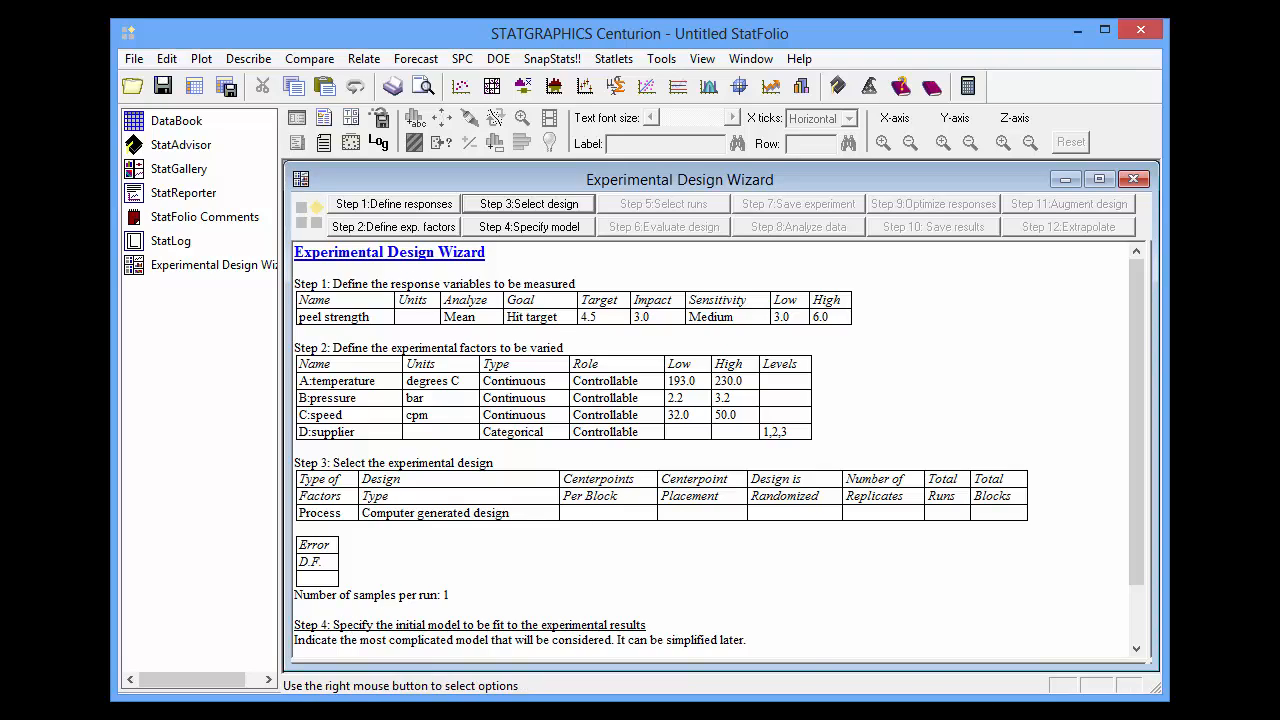
Step: Keep a quadratic model with all main effects, interactions and squared terms
{"action": "left_click", "coordinate": [528, 226]}
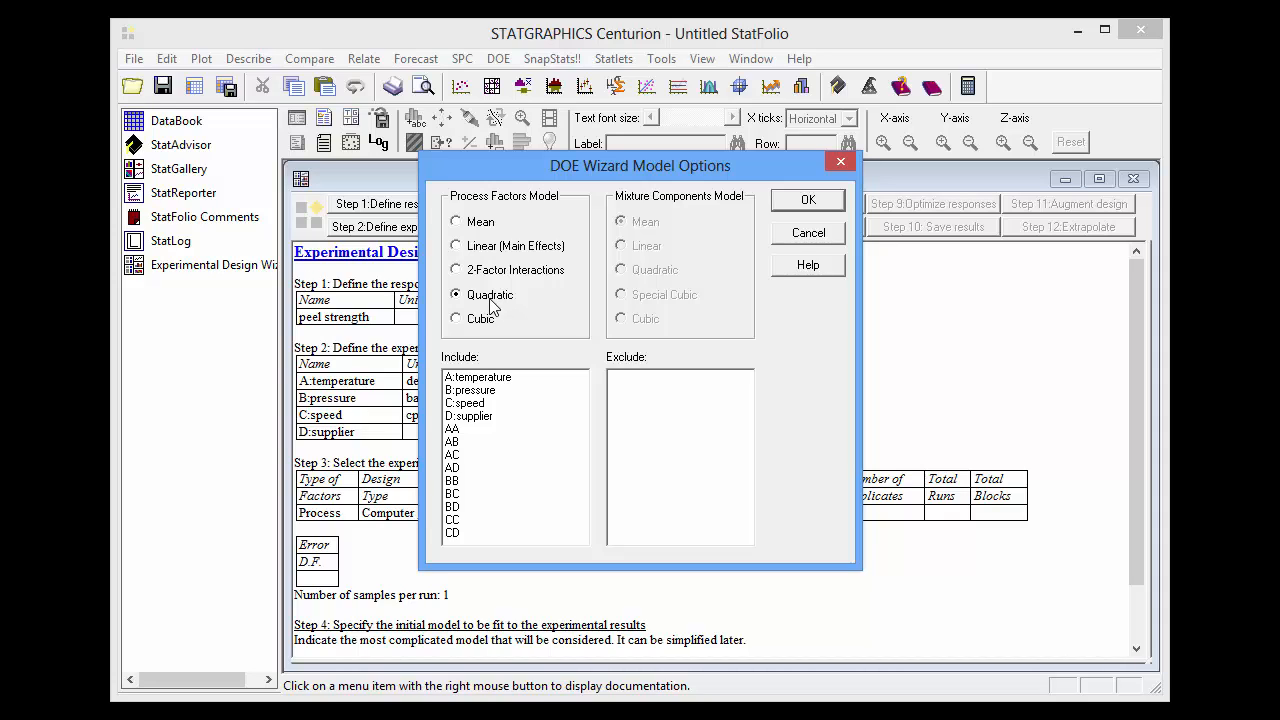
{"action": "mouse_move", "coordinate": [468, 388]}
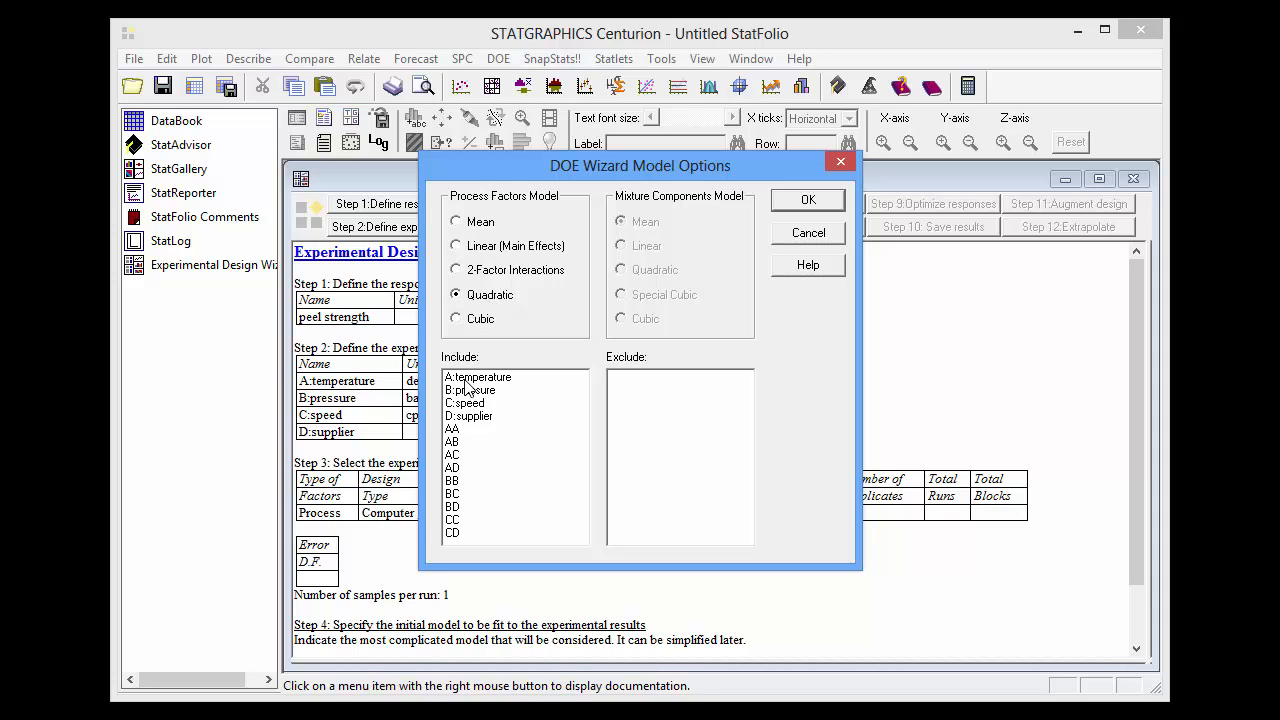
{"action": "mouse_move", "coordinate": [464, 418]}
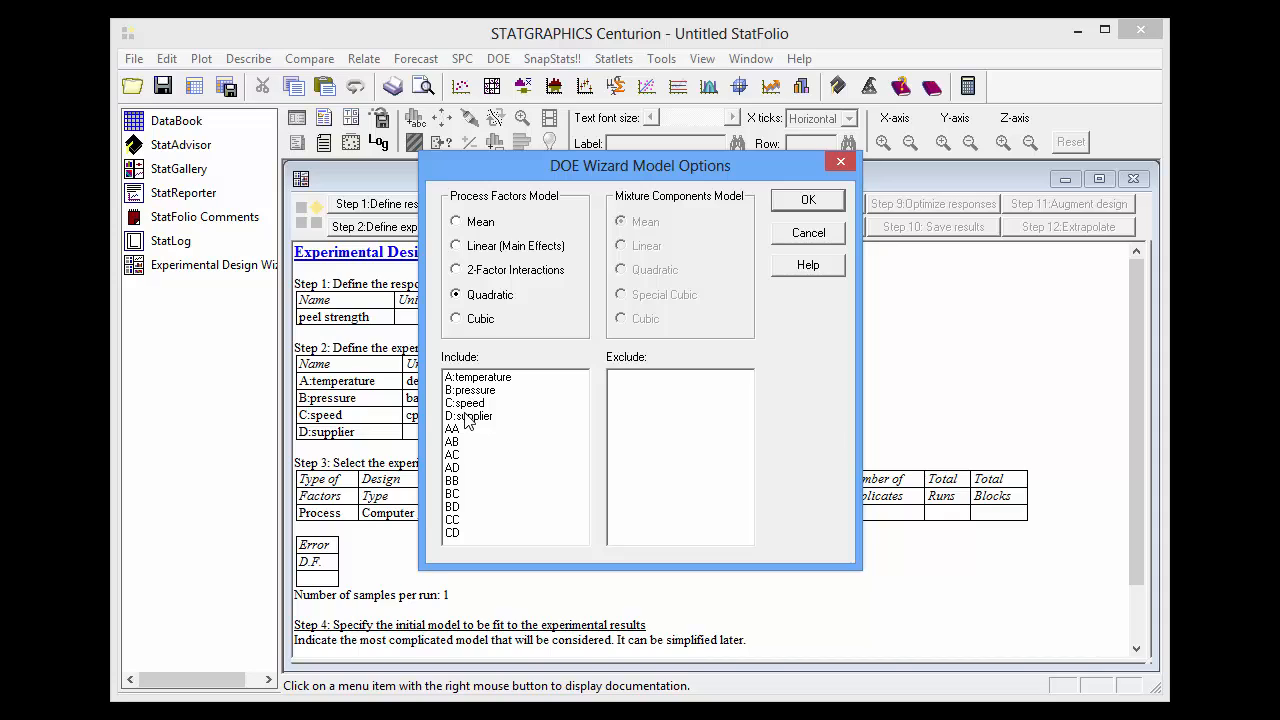
{"action": "mouse_move", "coordinate": [462, 438]}
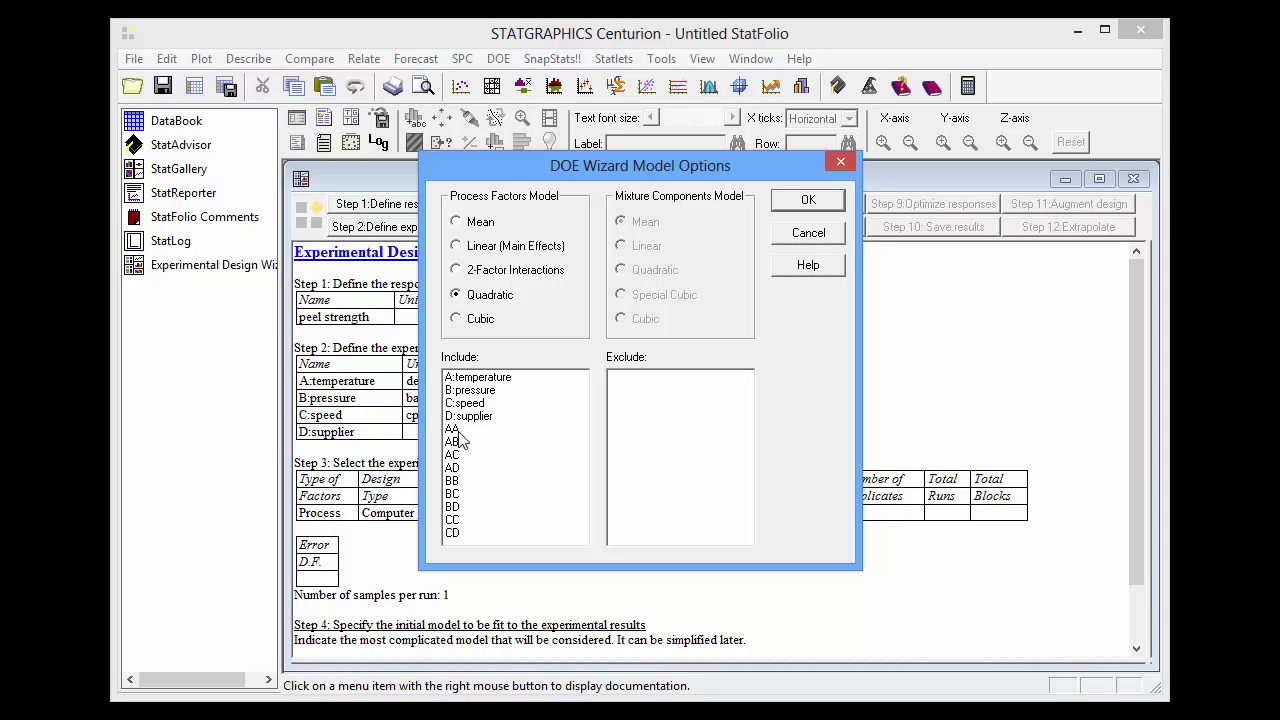
{"action": "mouse_move", "coordinate": [464, 524]}
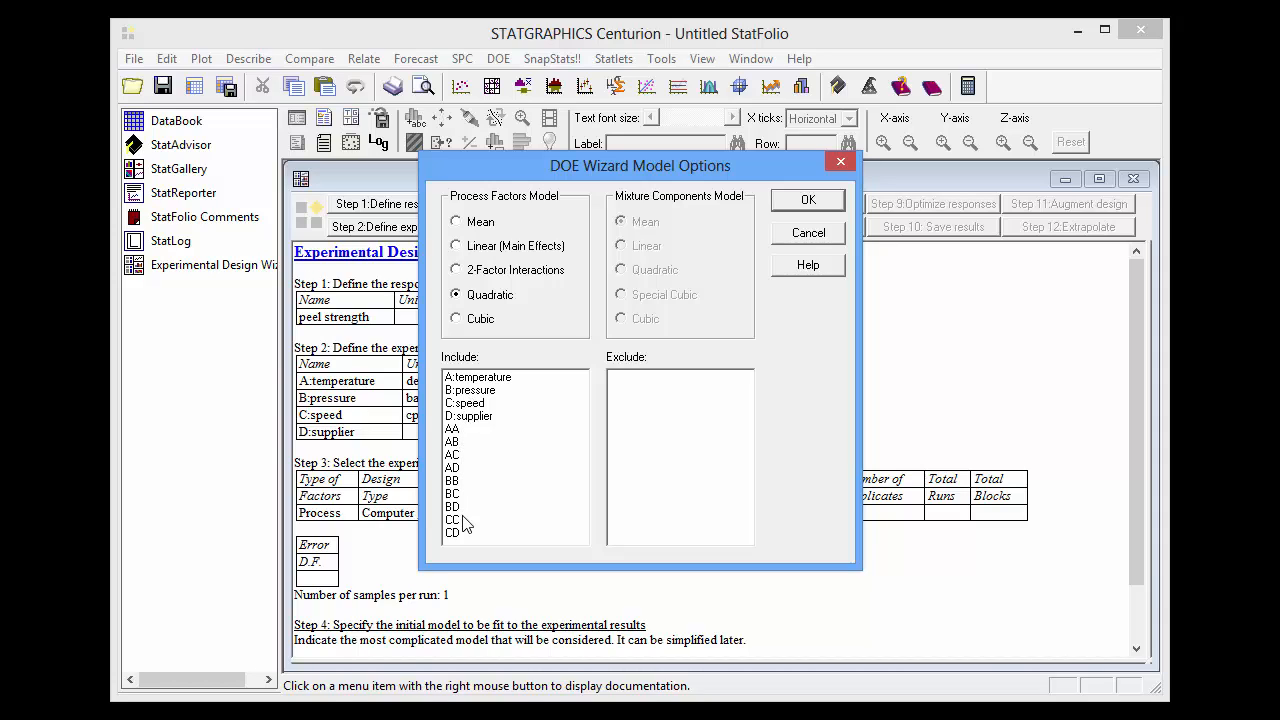
{"action": "mouse_move", "coordinate": [468, 528]}
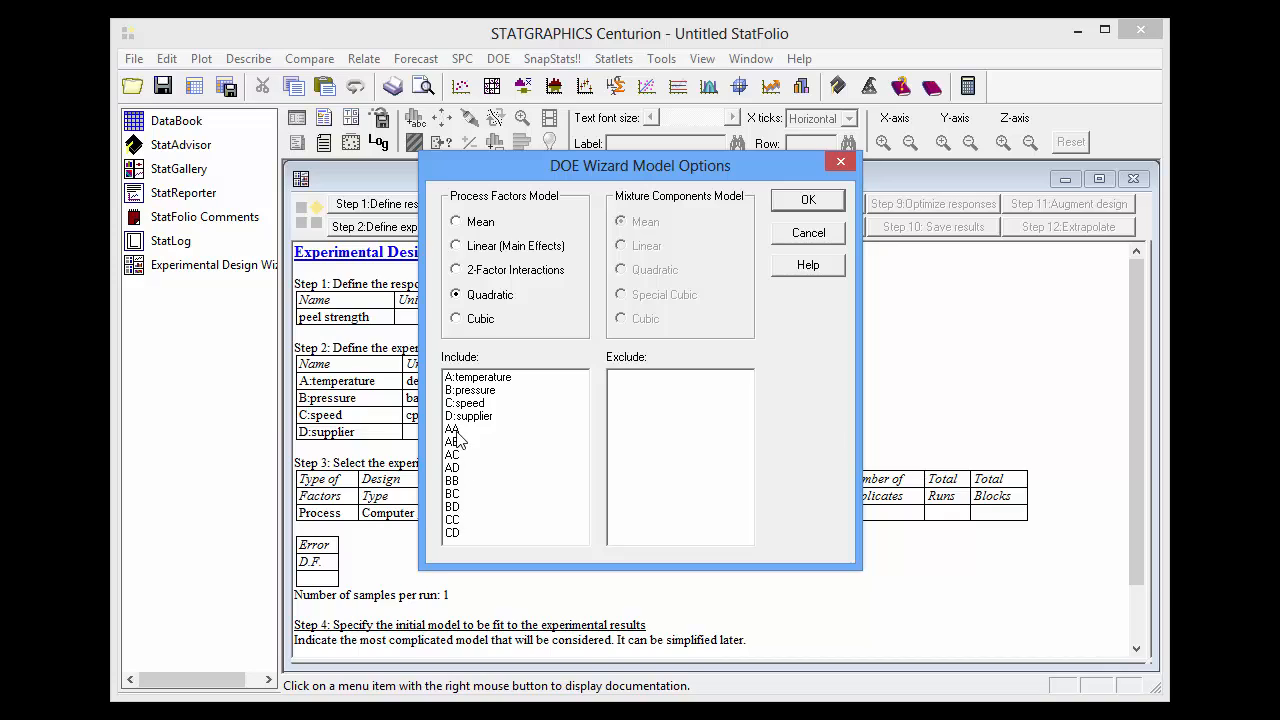
{"action": "double_click", "coordinate": [452, 428]}
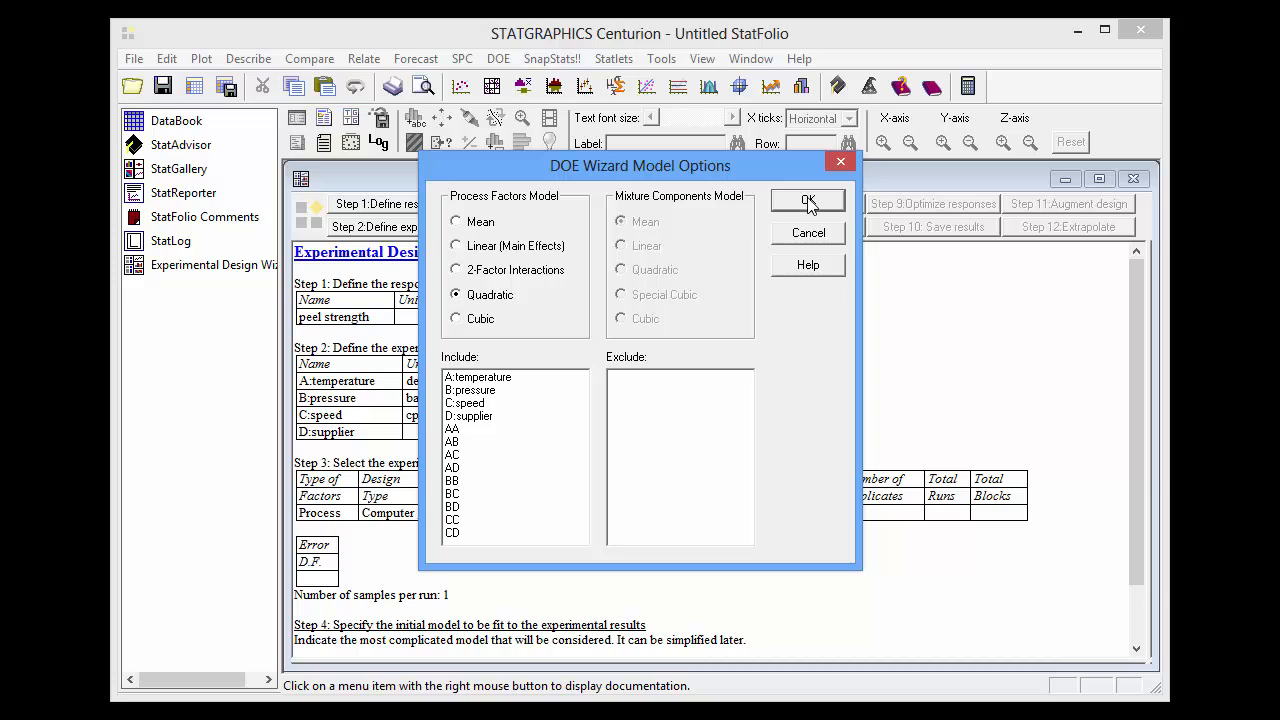
{"action": "left_click", "coordinate": [808, 202]}
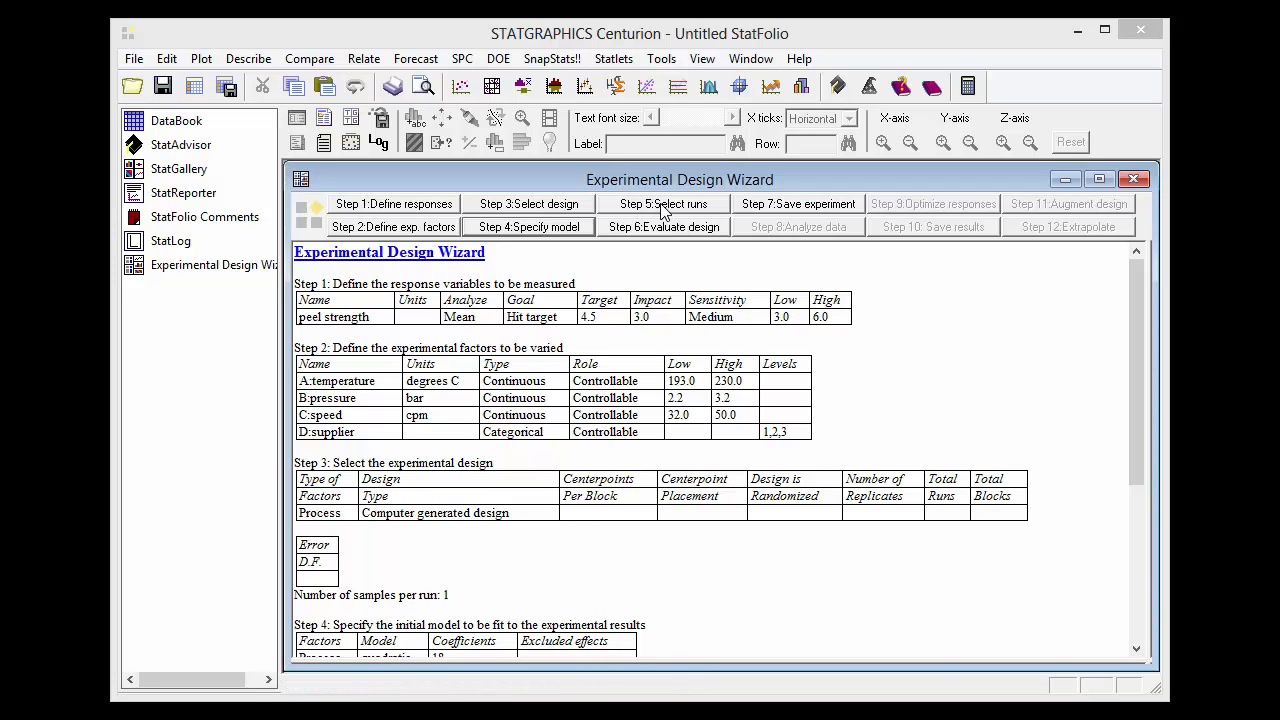
Step: Select runs by I-efficiency with 24 base runs, 0 replicates and 0 centerpoints
{"action": "left_click", "coordinate": [664, 204]}
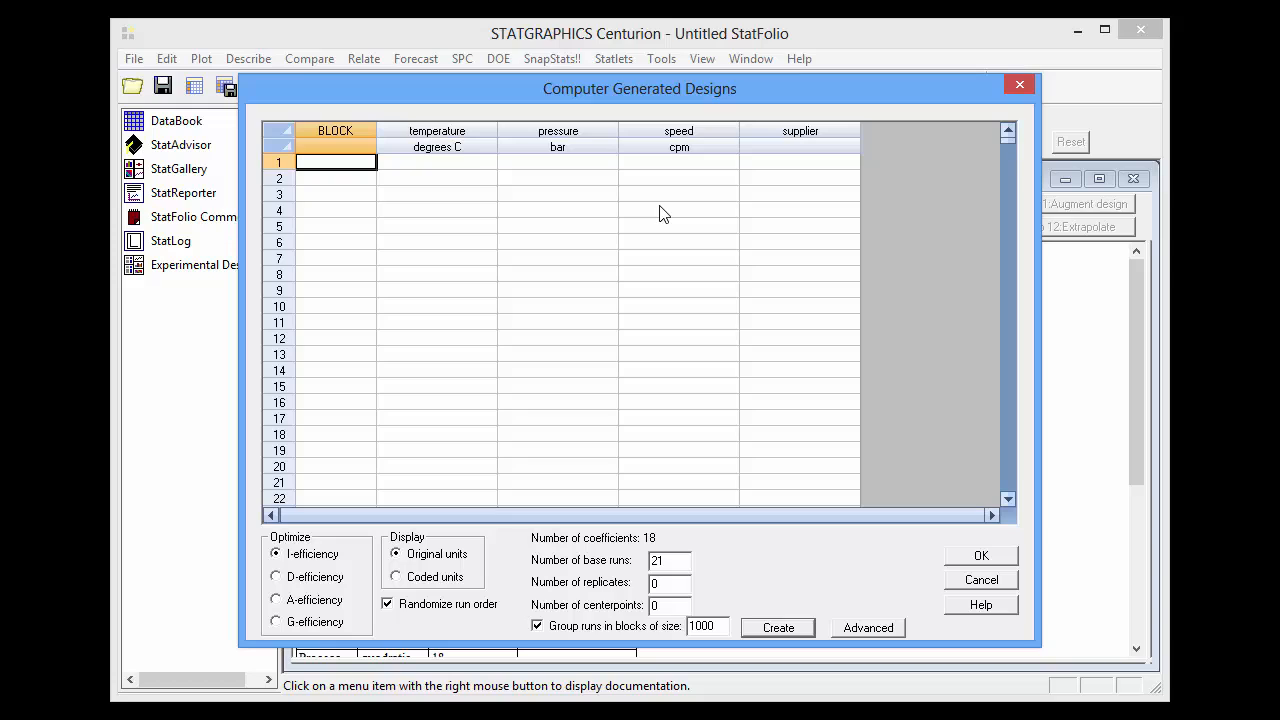
{"action": "mouse_move", "coordinate": [324, 568]}
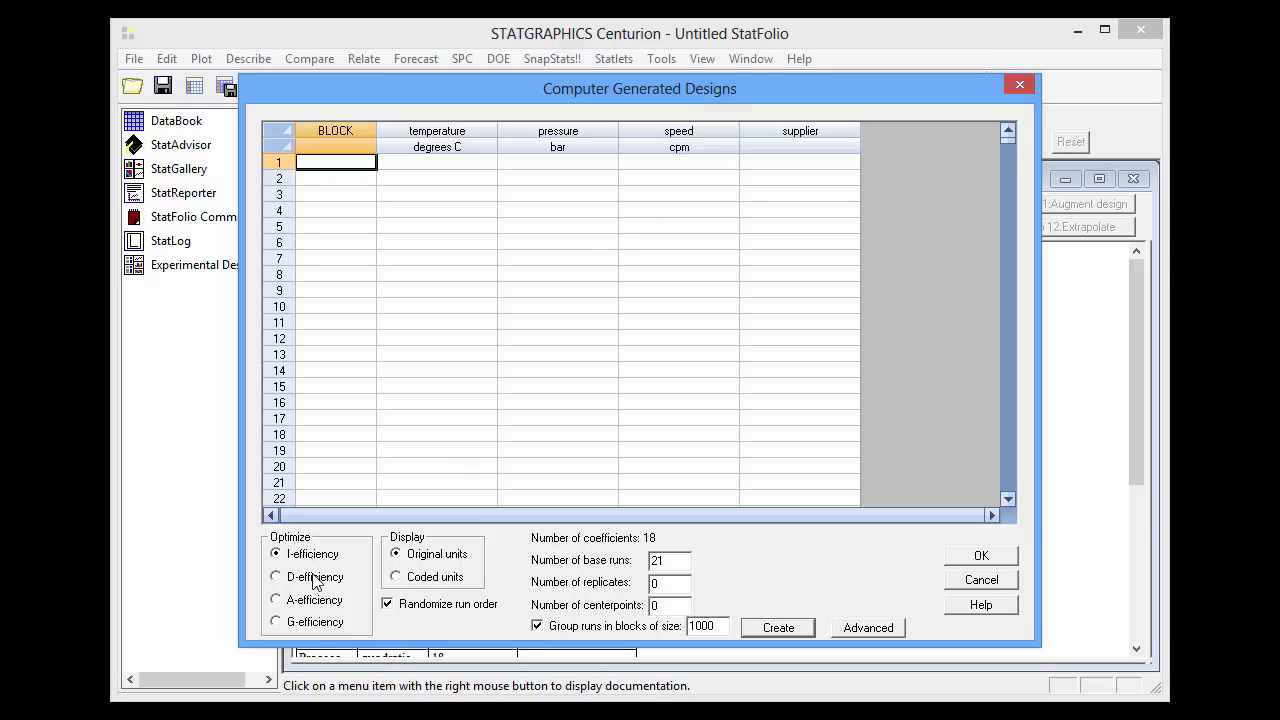
{"action": "mouse_move", "coordinate": [320, 604]}
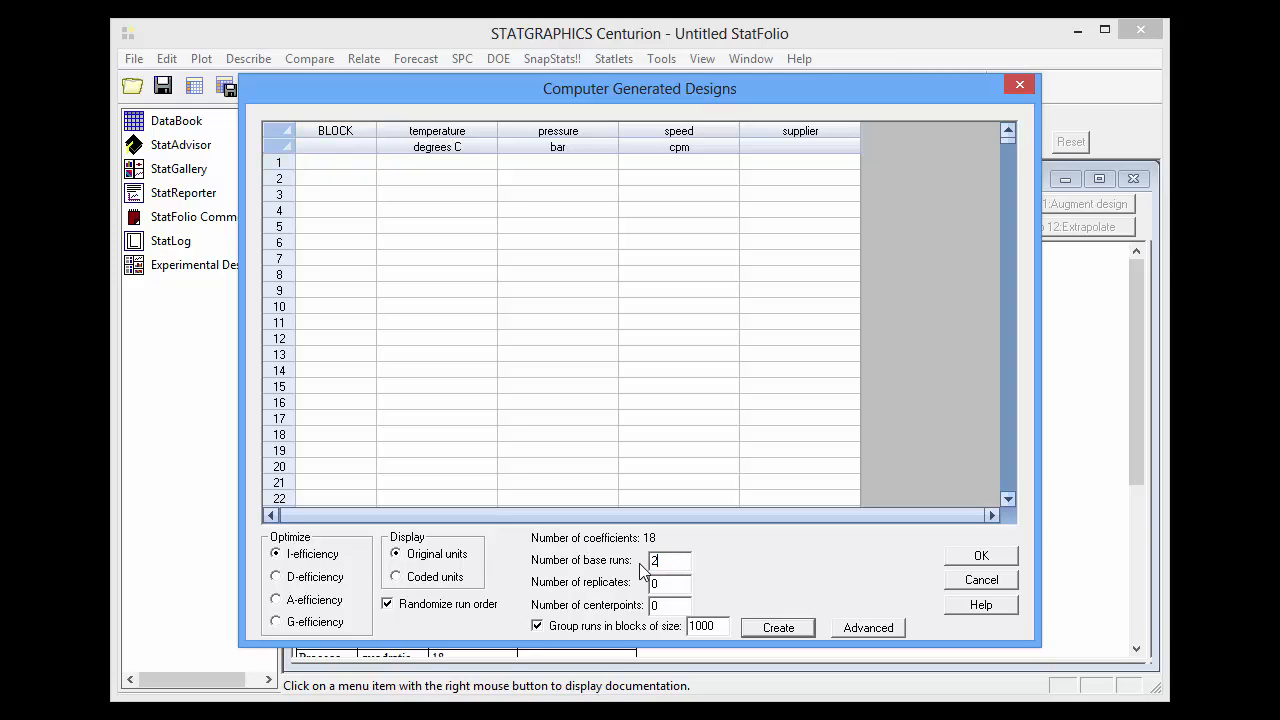
{"action": "type", "text": "4"}
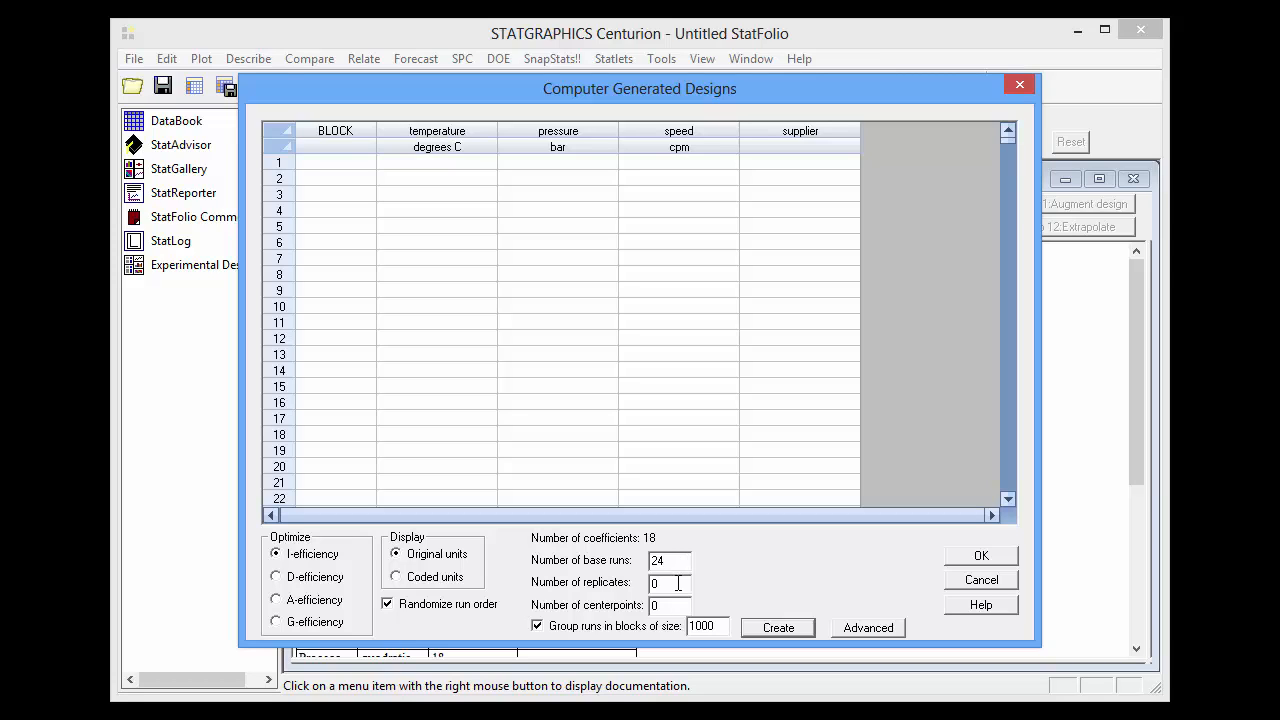
{"action": "left_click", "coordinate": [670, 584]}
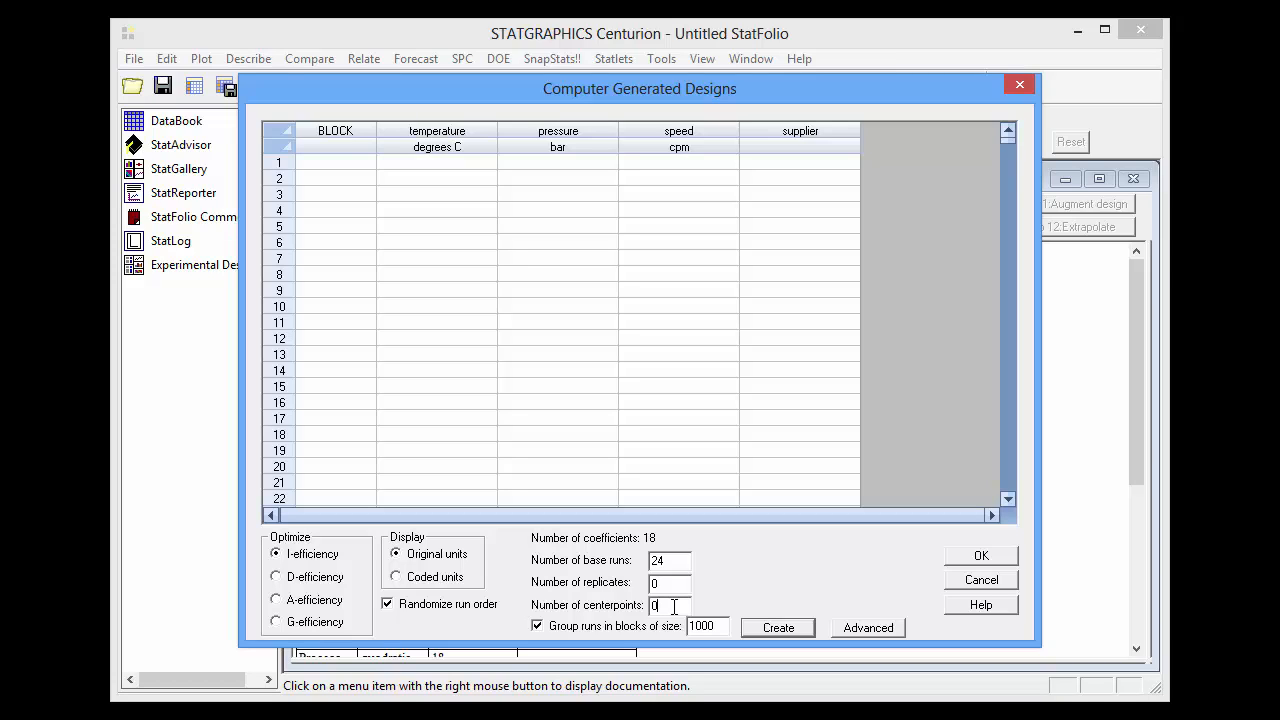
{"action": "mouse_move", "coordinate": [678, 578]}
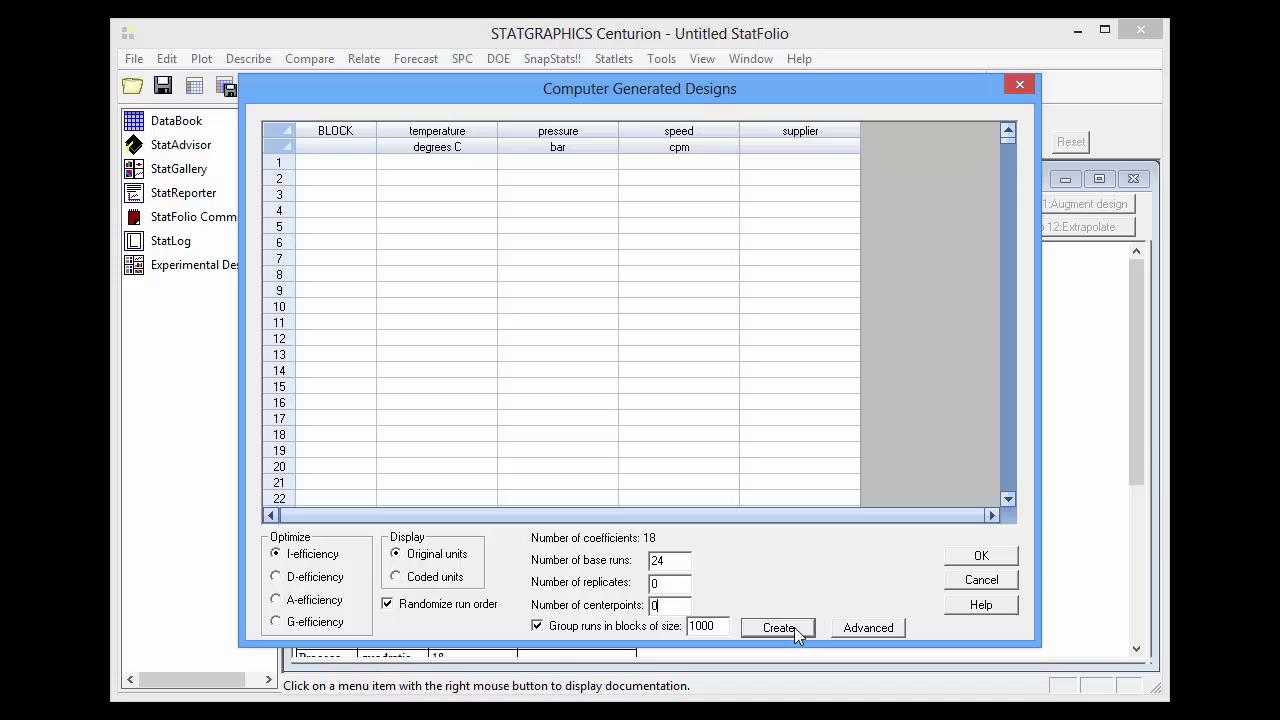
{"action": "mouse_move", "coordinate": [864, 638]}
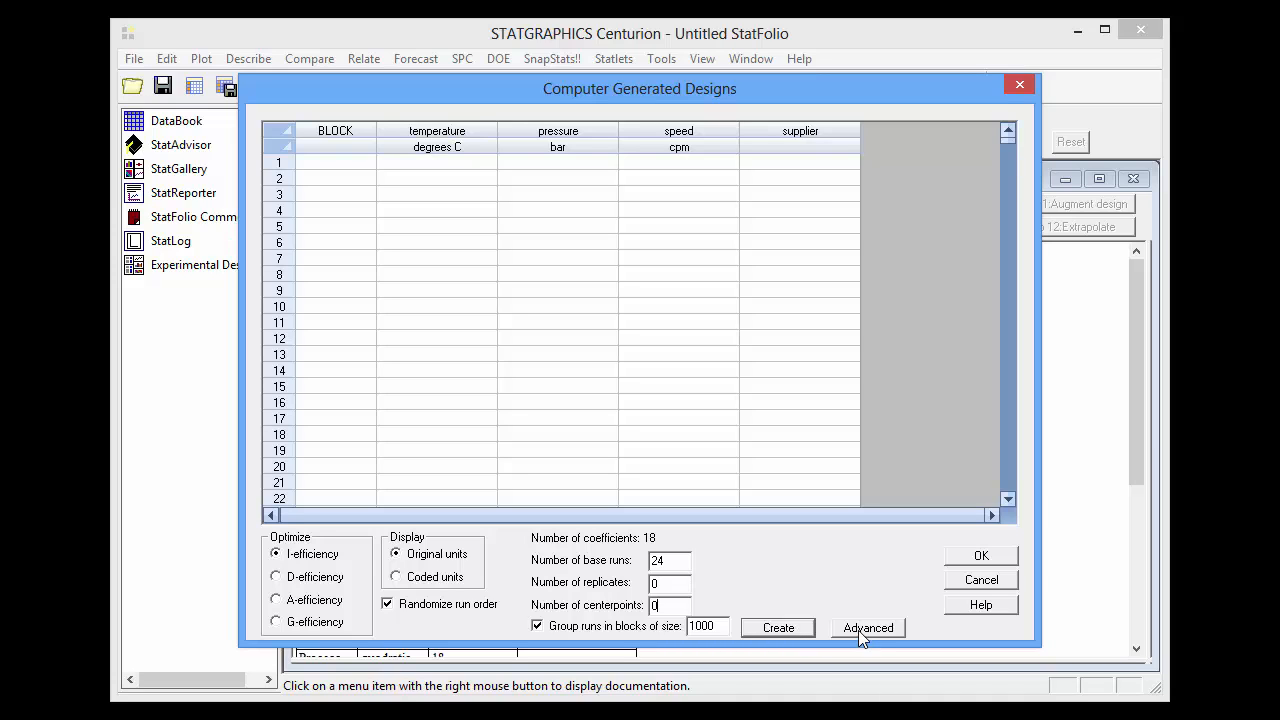
Step: Set the advanced search to consider 3 continuous factor levels instead of 5
{"action": "left_click", "coordinate": [868, 628]}
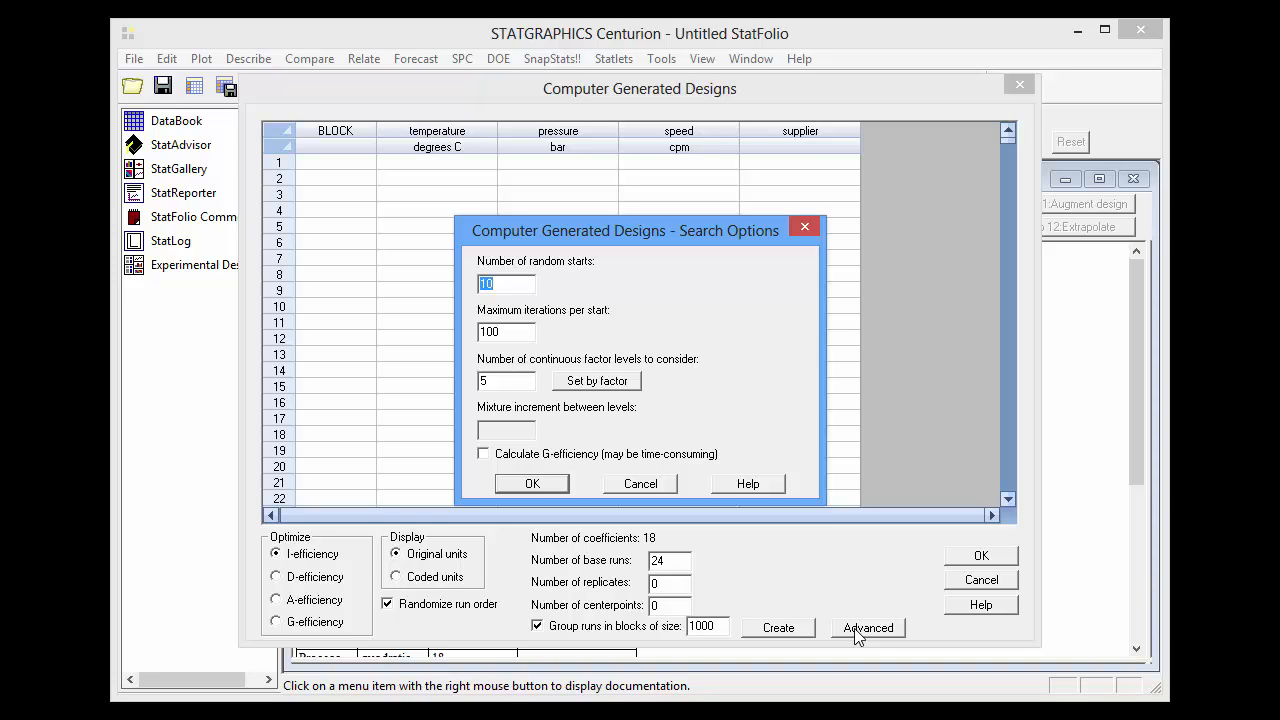
{"action": "left_click", "coordinate": [504, 380]}
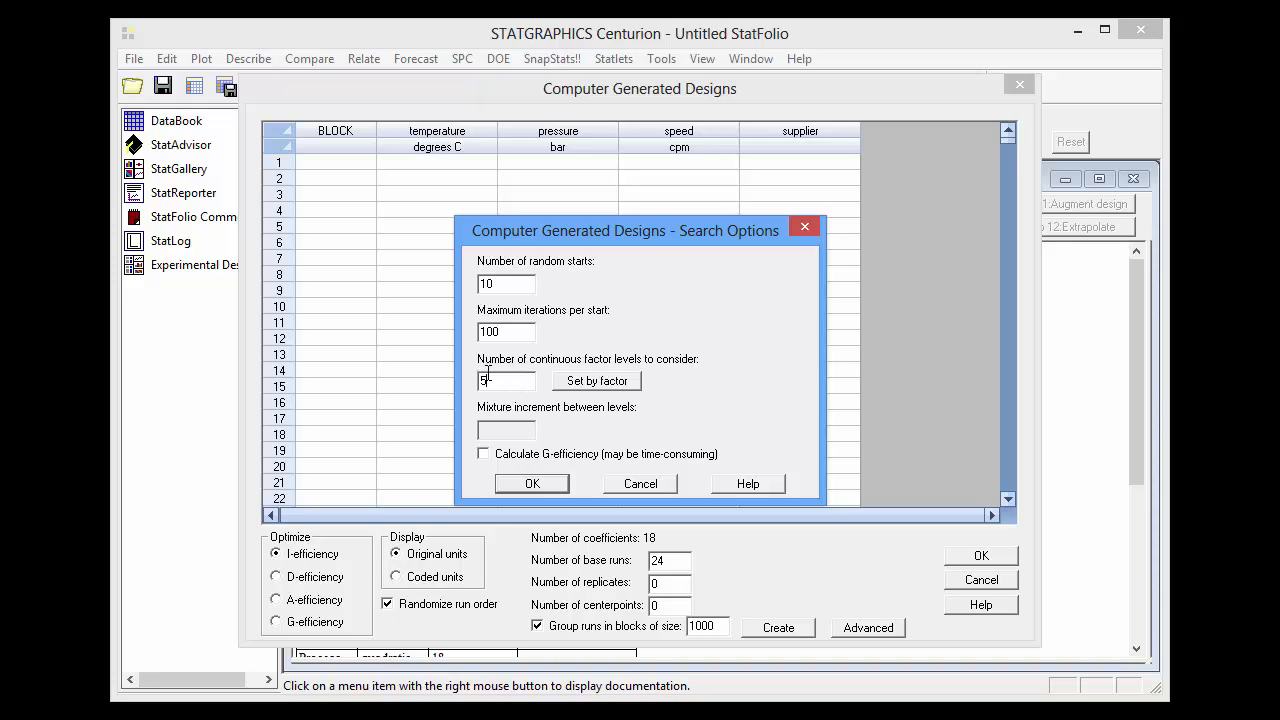
{"action": "type", "text": "3"}
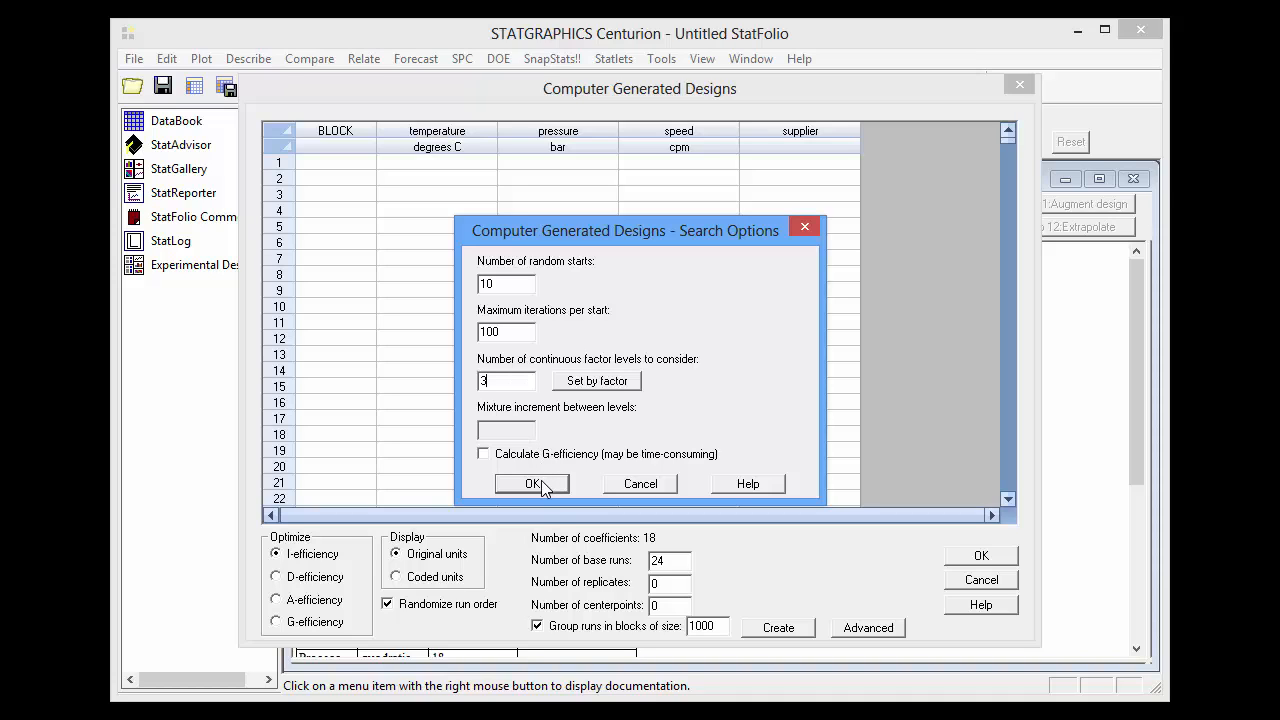
{"action": "left_click", "coordinate": [532, 484]}
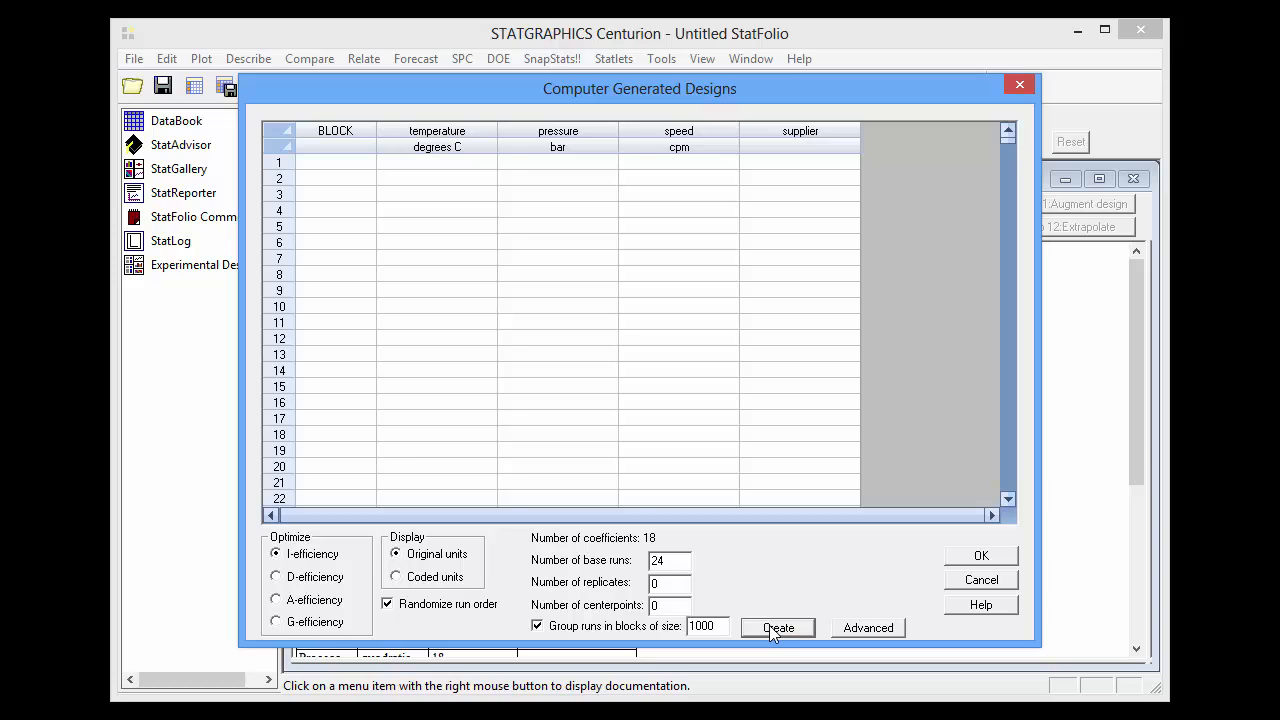
Step: Create the 24-run design and view its runs in the DataBook datasheet
{"action": "left_click", "coordinate": [776, 628]}
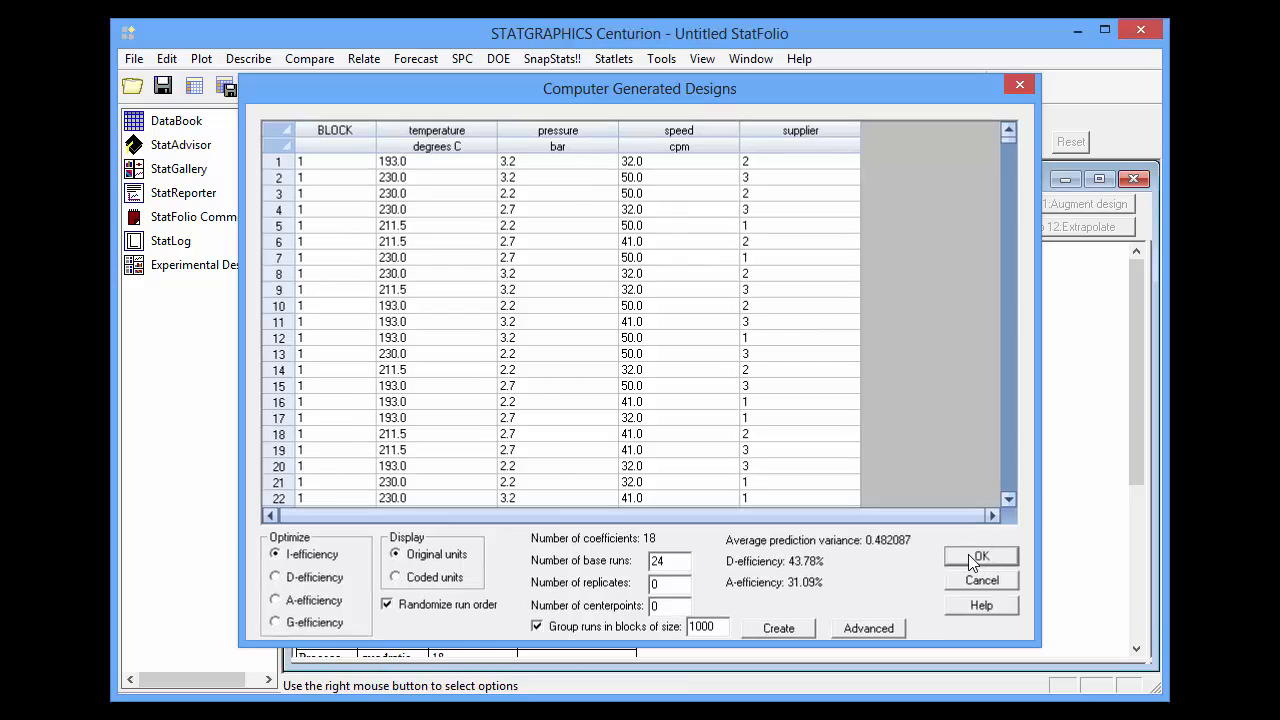
{"action": "left_click", "coordinate": [980, 556]}
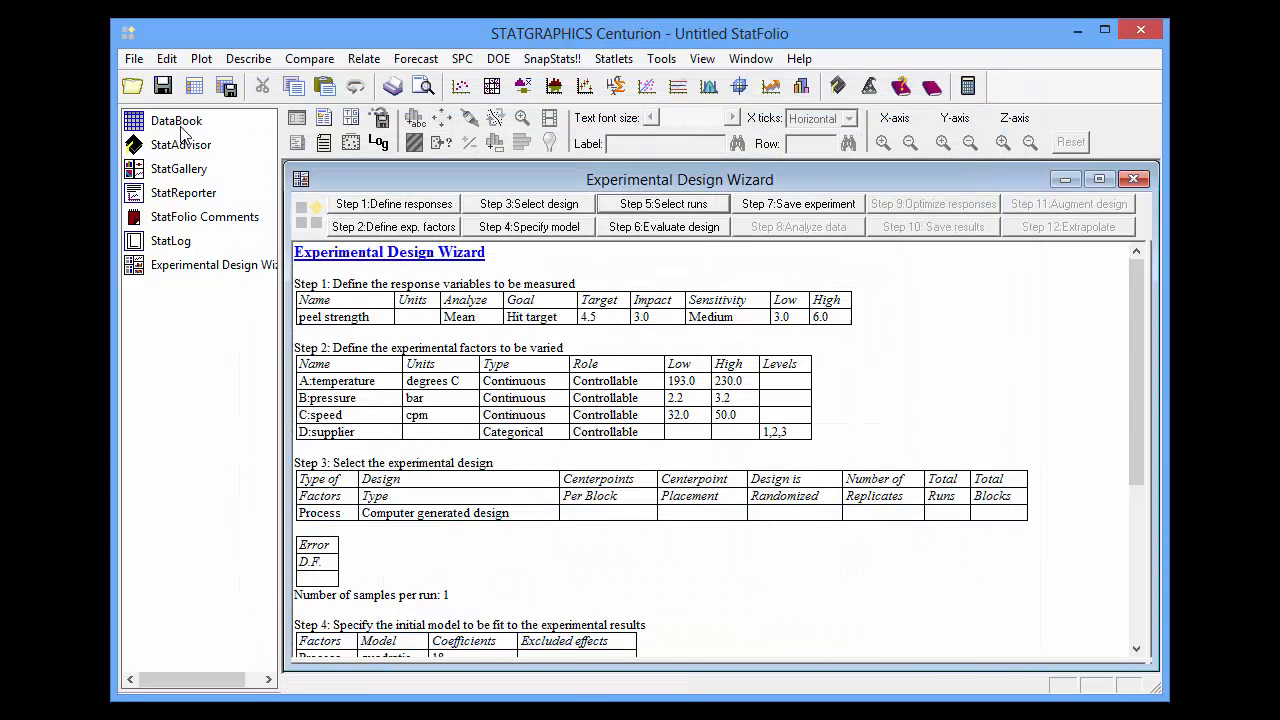
{"action": "left_click", "coordinate": [176, 122]}
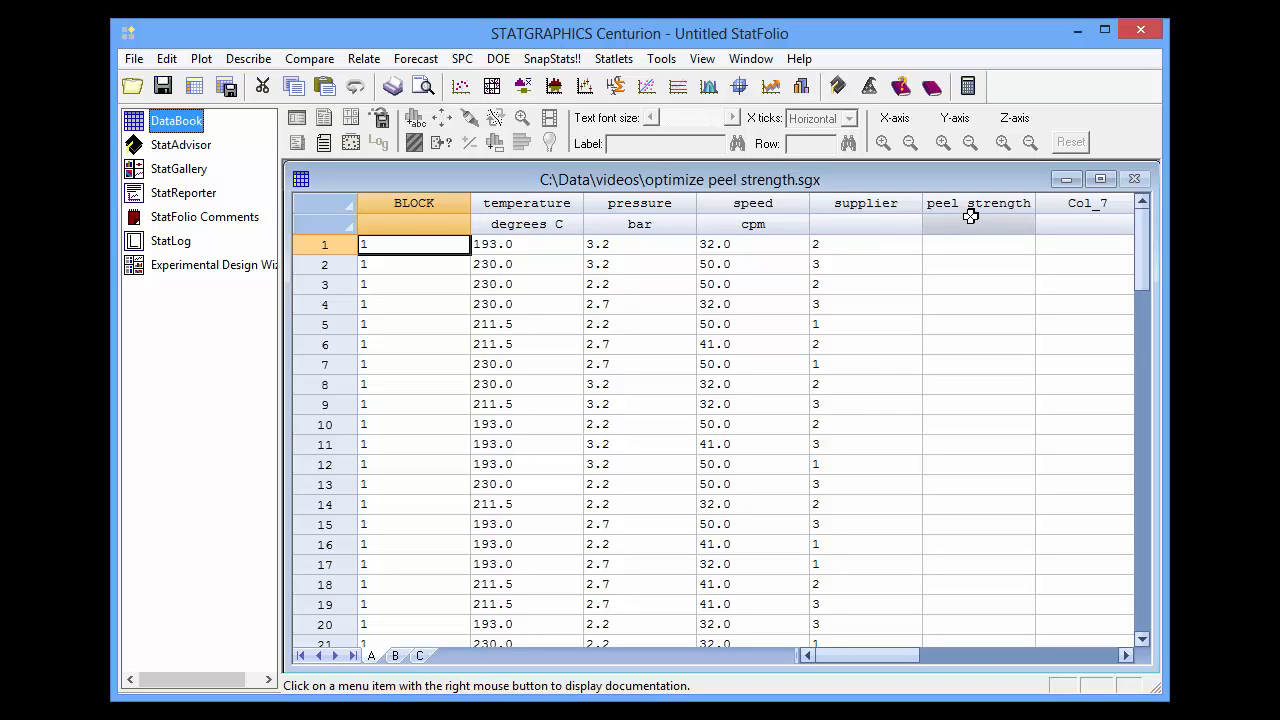
Step: Return from the peel strength datasheet to the Experimental Design Wizard summary
{"action": "left_click", "coordinate": [978, 244]}
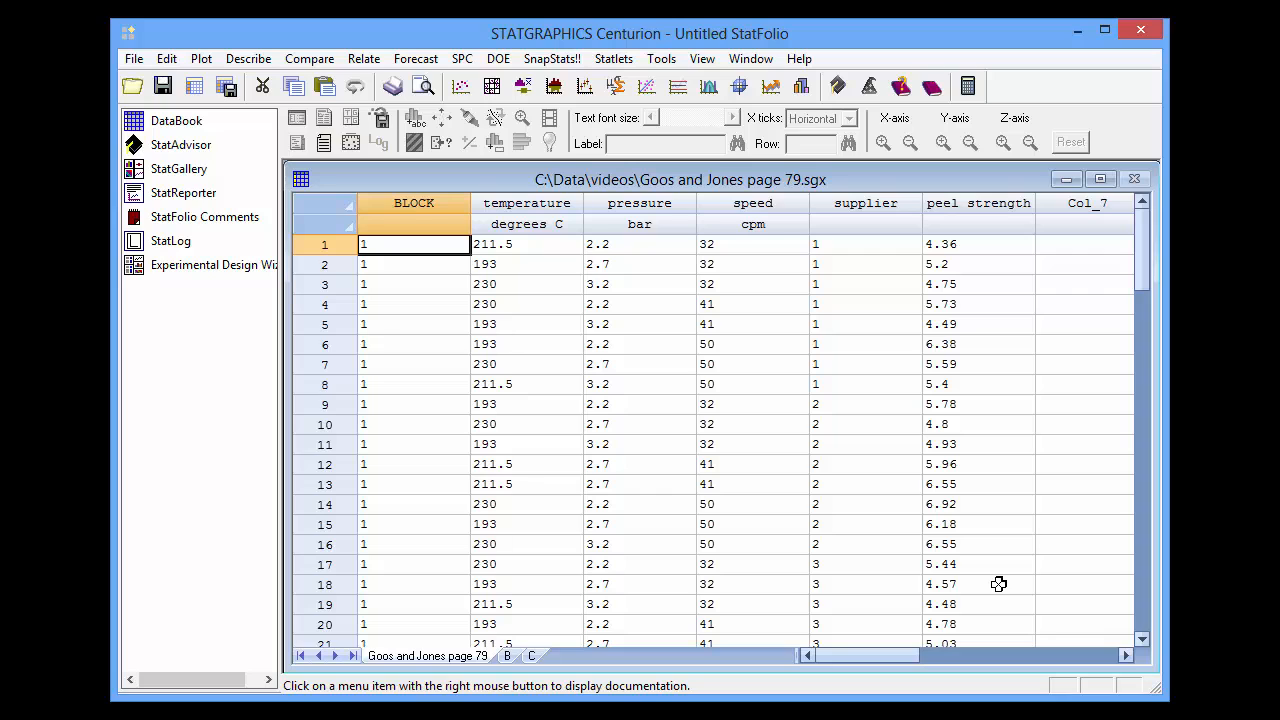
{"action": "mouse_move", "coordinate": [490, 356]}
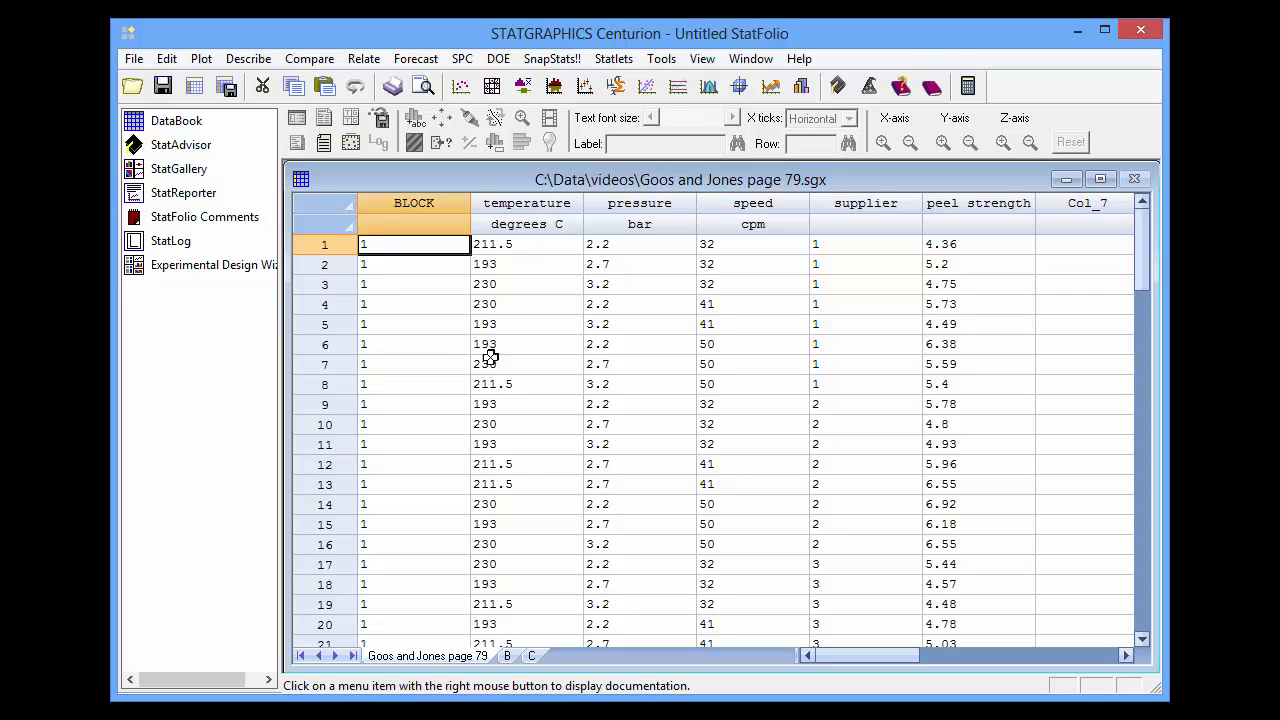
{"action": "left_click", "coordinate": [212, 264]}
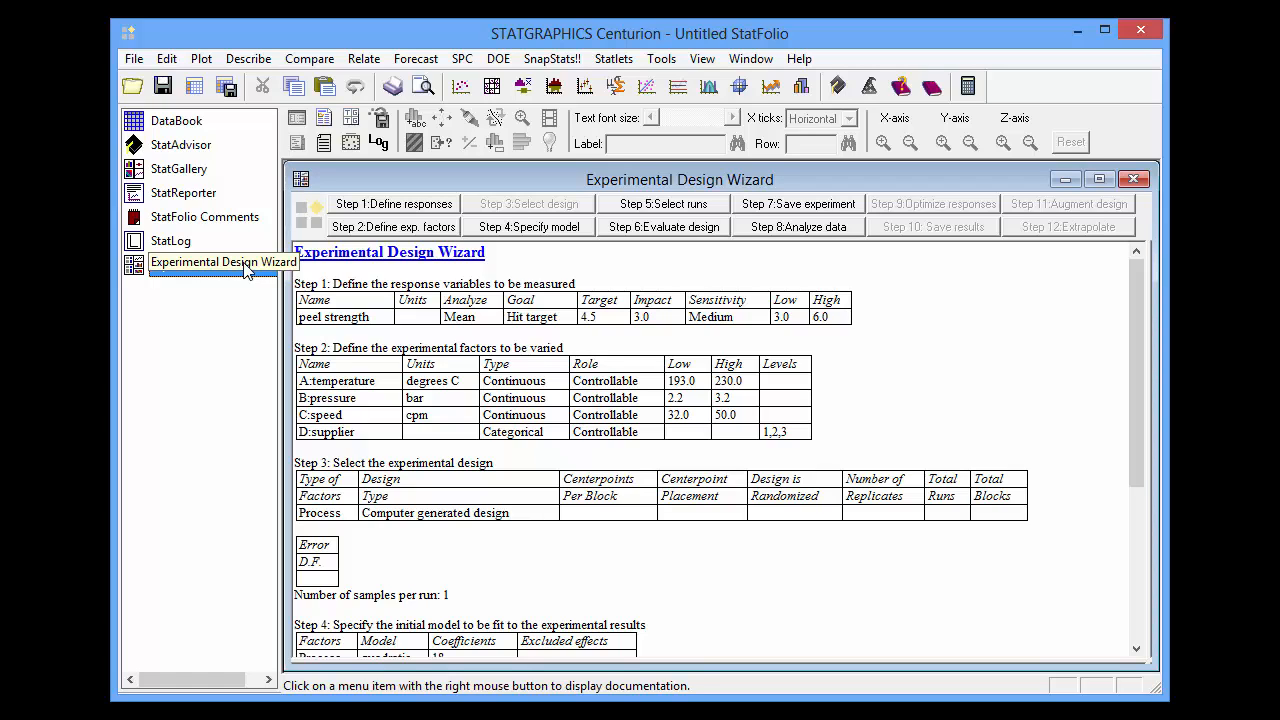
Step: Analyze the peel strength data with no transformation and dismiss the models-fitted notice
{"action": "left_click", "coordinate": [224, 264]}
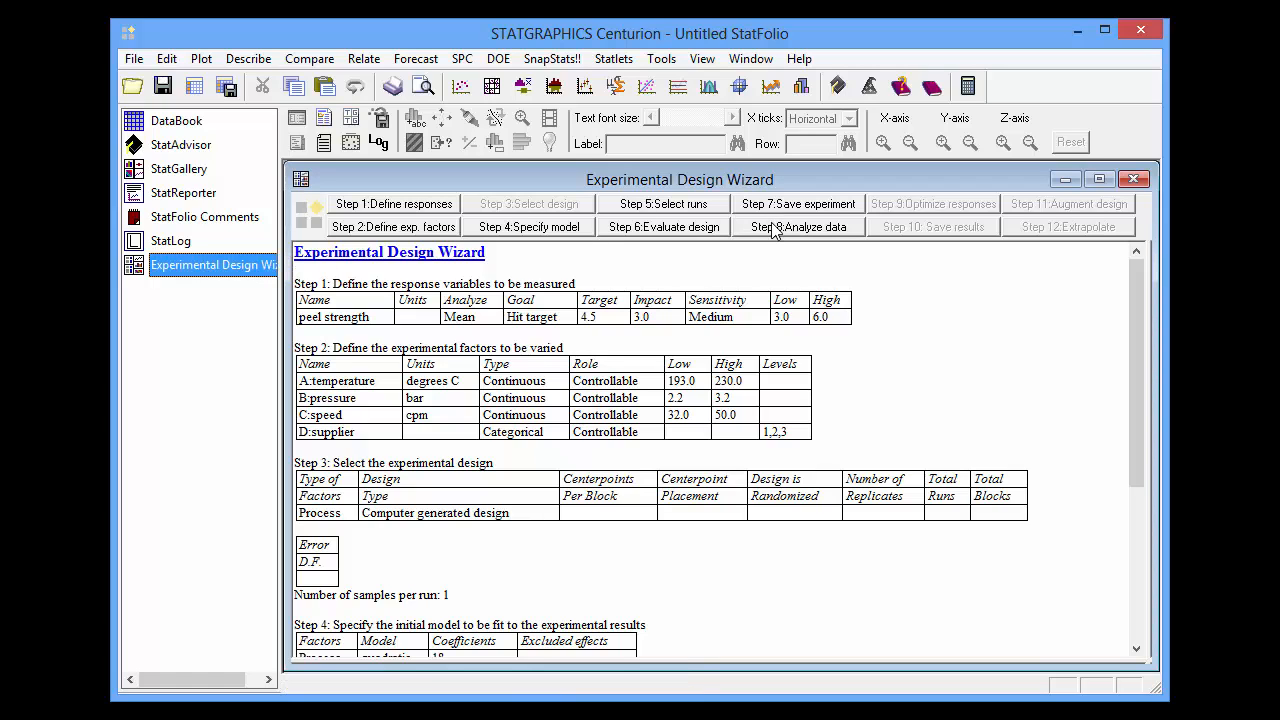
{"action": "left_click", "coordinate": [796, 226]}
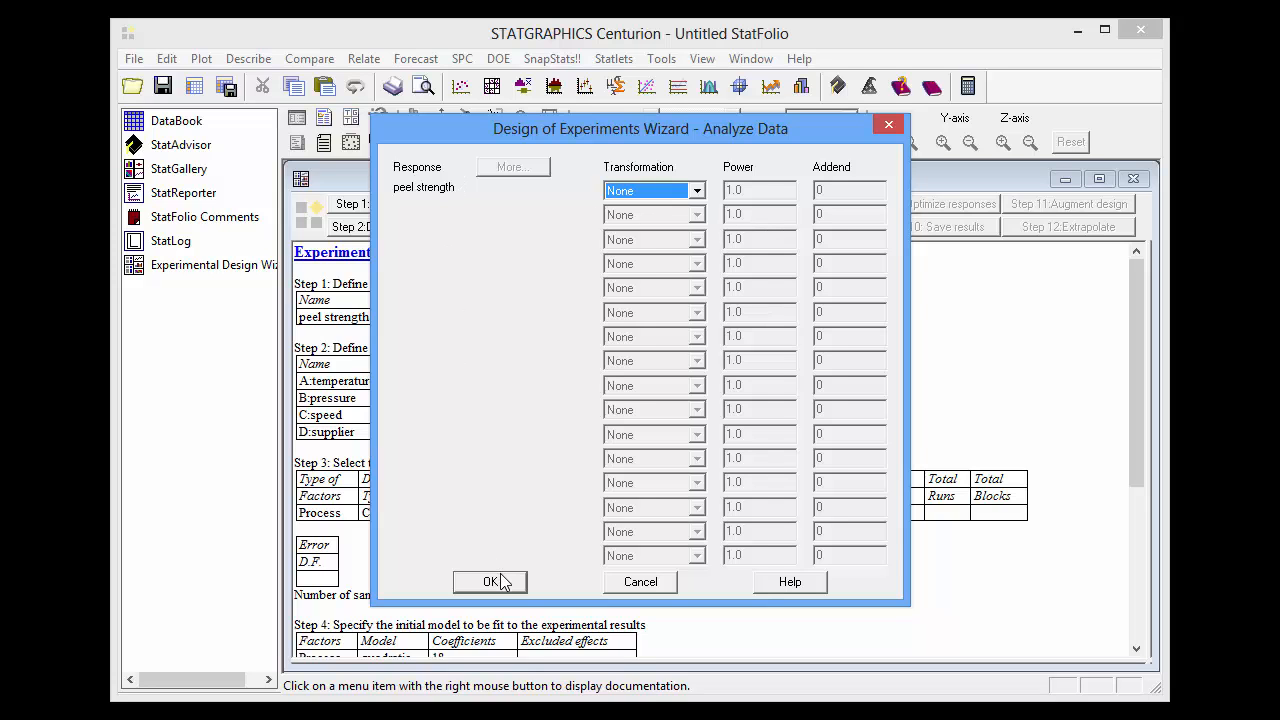
{"action": "left_click", "coordinate": [488, 582]}
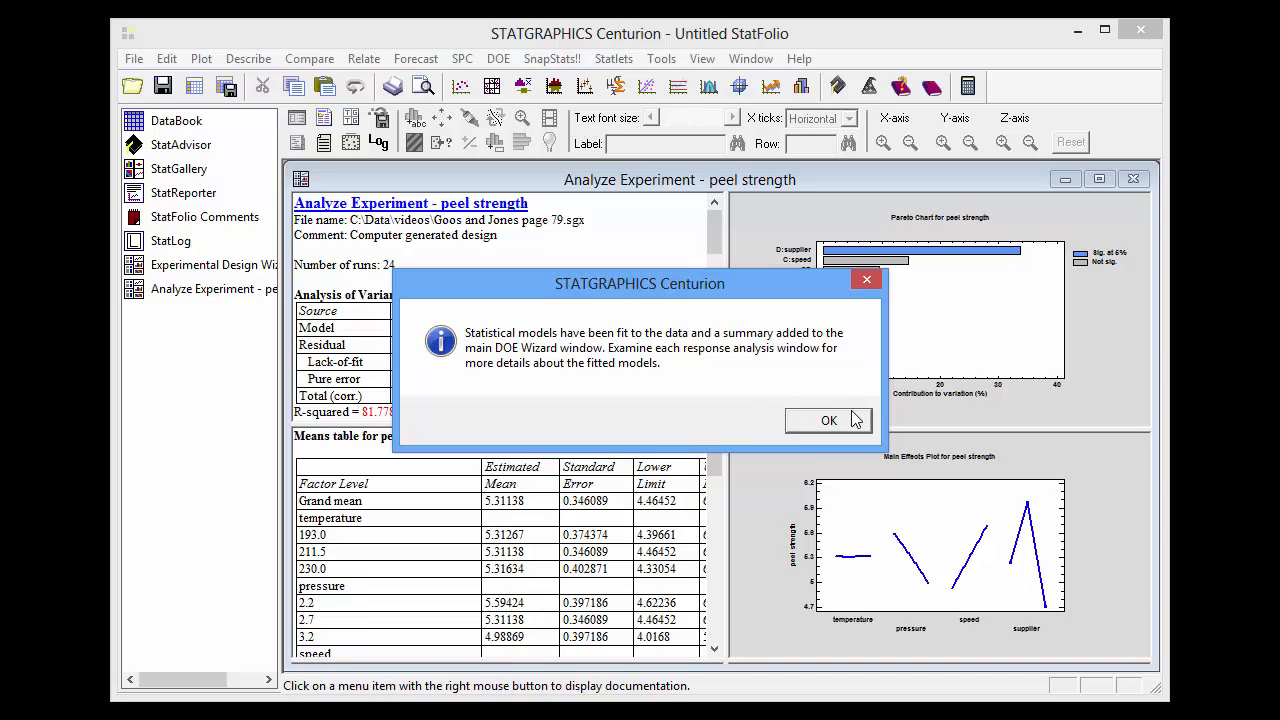
{"action": "left_click", "coordinate": [828, 420]}
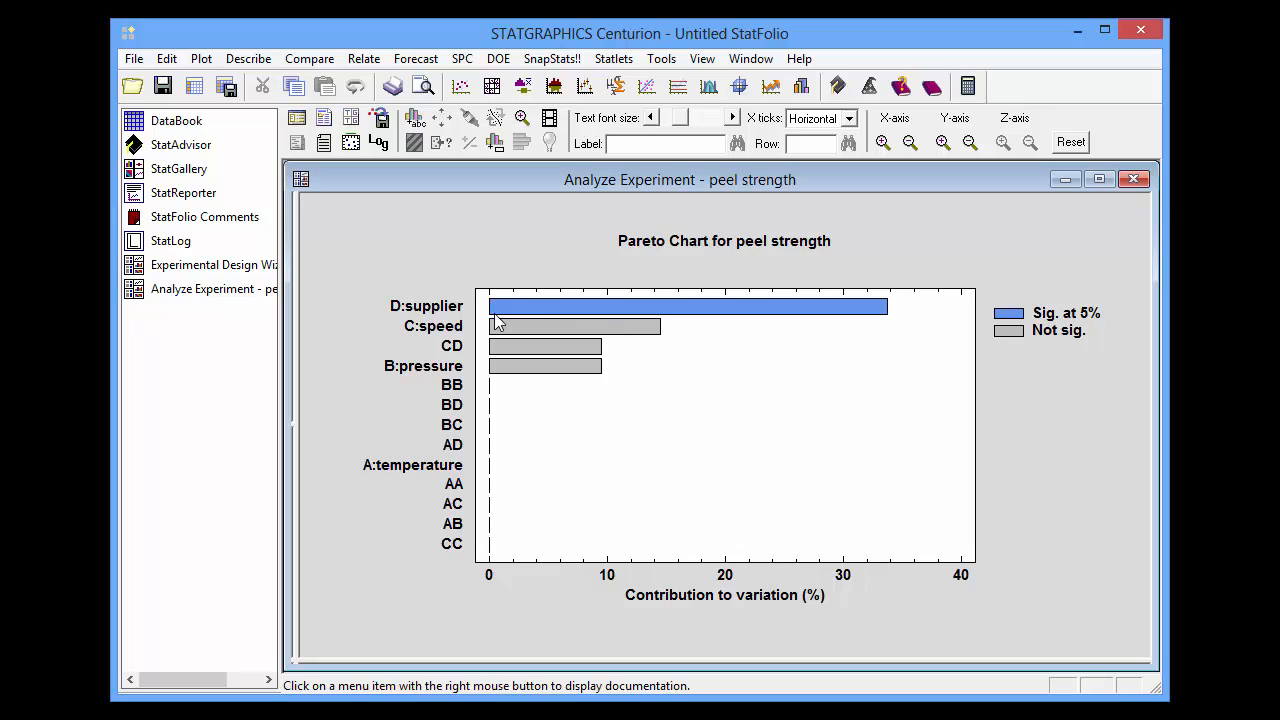
{"action": "mouse_move", "coordinate": [872, 326]}
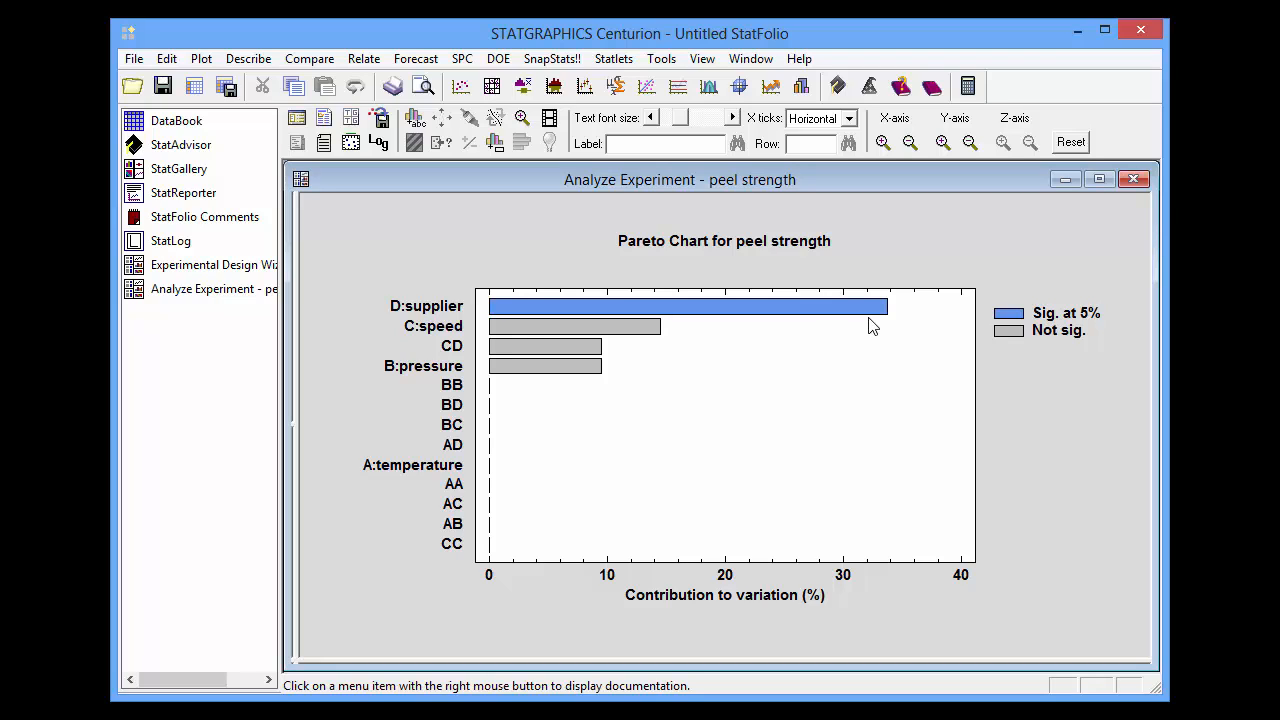
{"action": "mouse_move", "coordinate": [528, 360]}
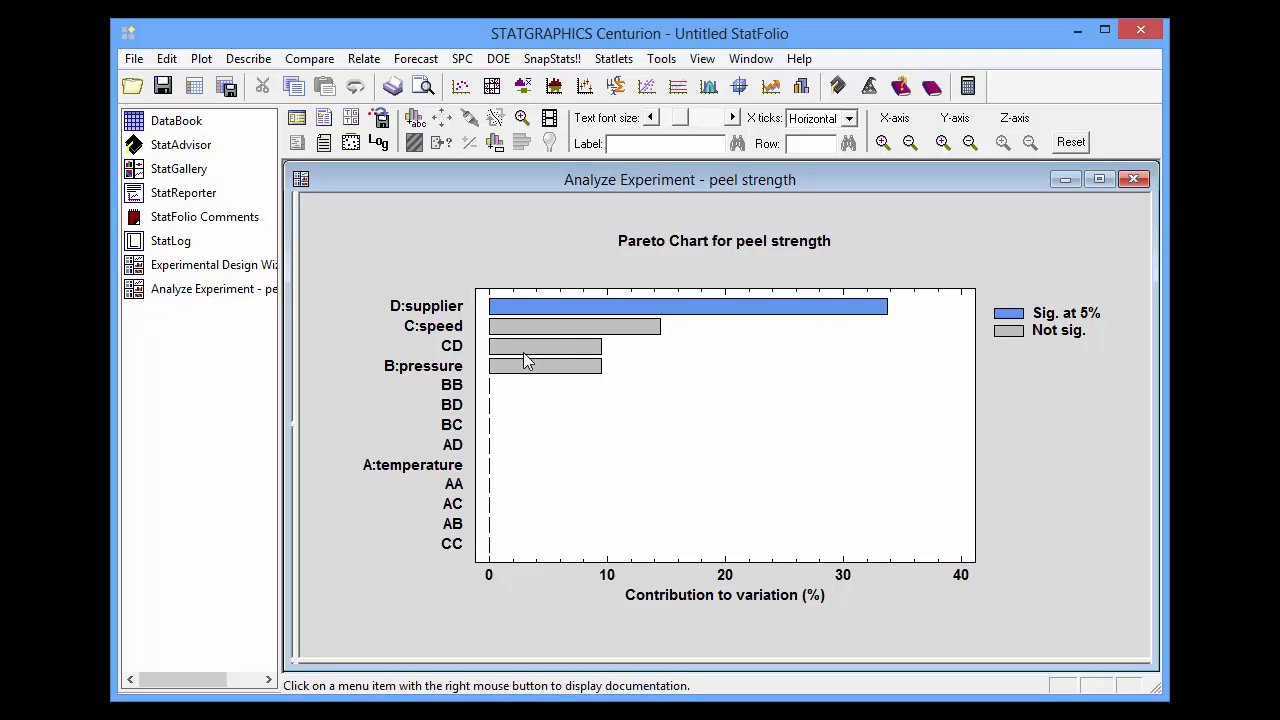
{"action": "mouse_move", "coordinate": [536, 368]}
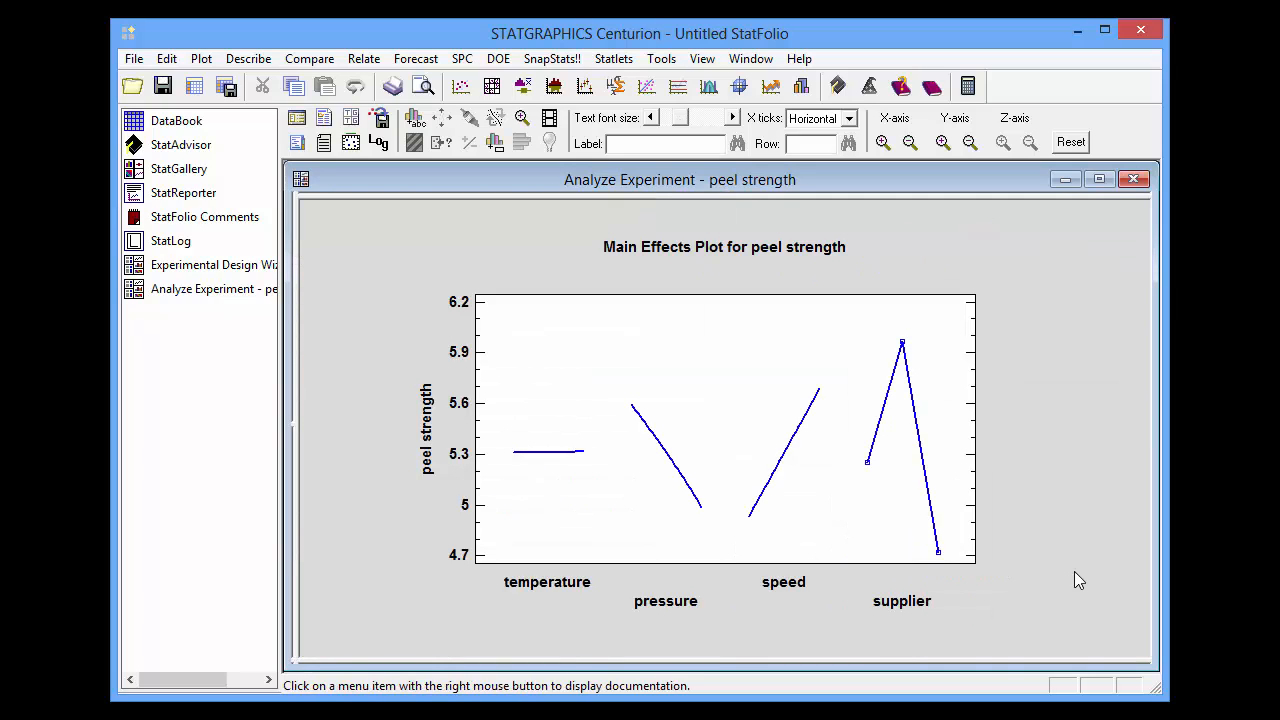
{"action": "mouse_move", "coordinate": [884, 380]}
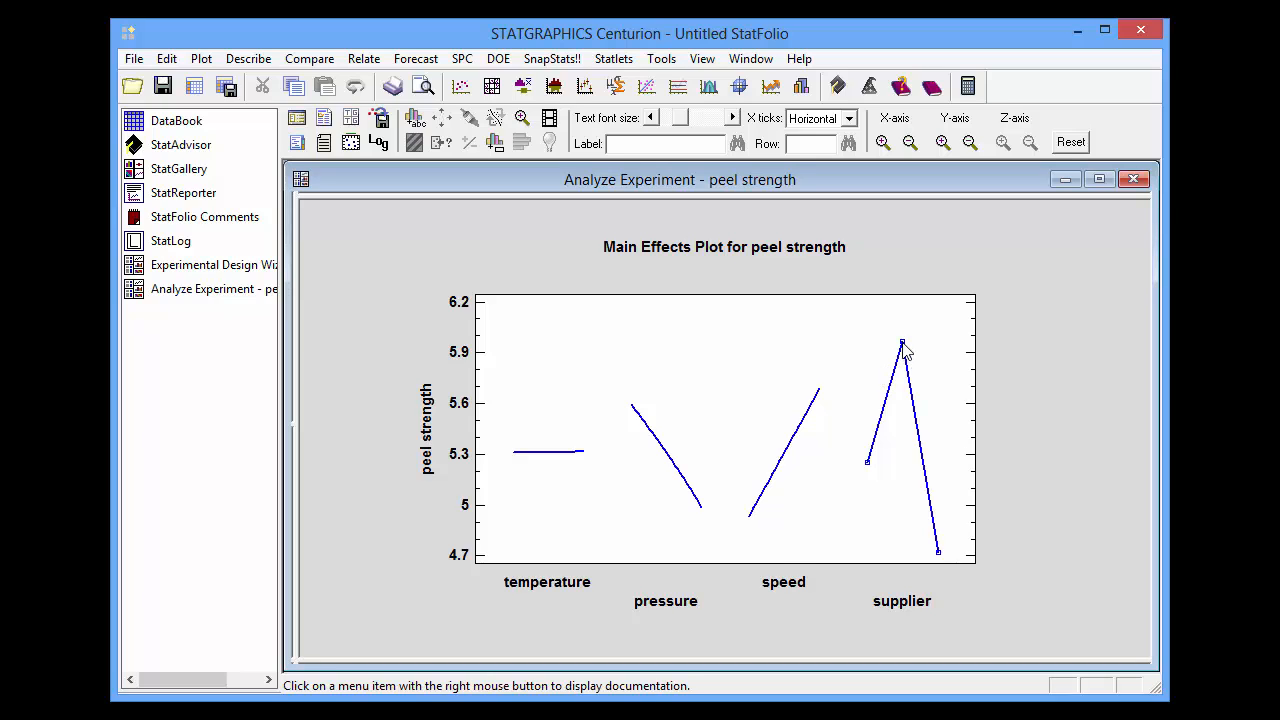
{"action": "mouse_move", "coordinate": [938, 552]}
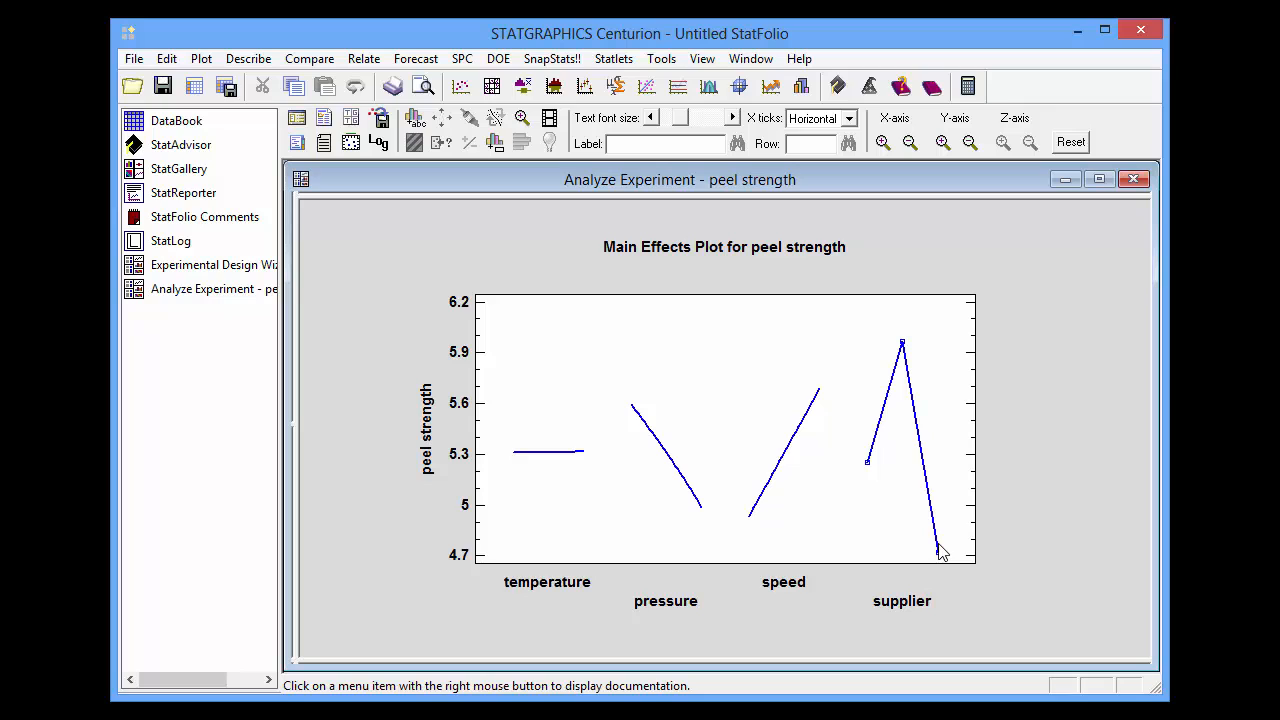
{"action": "mouse_move", "coordinate": [904, 360]}
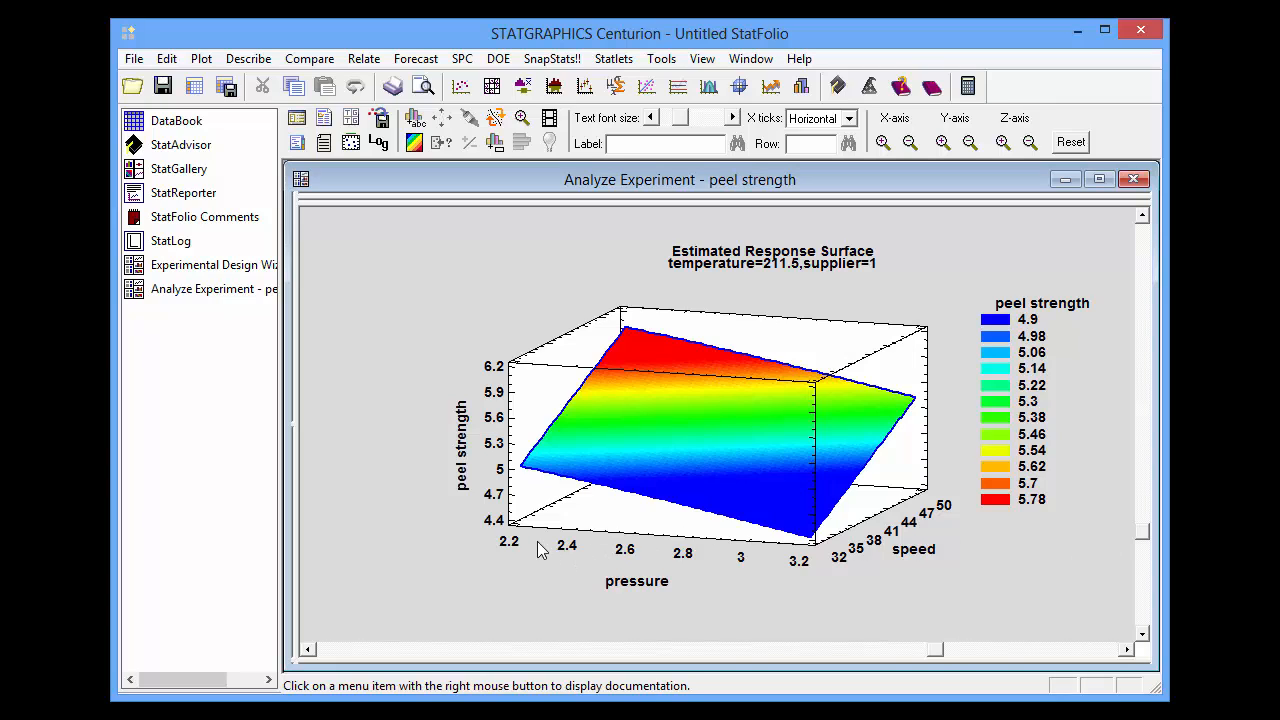
{"action": "mouse_move", "coordinate": [930, 530]}
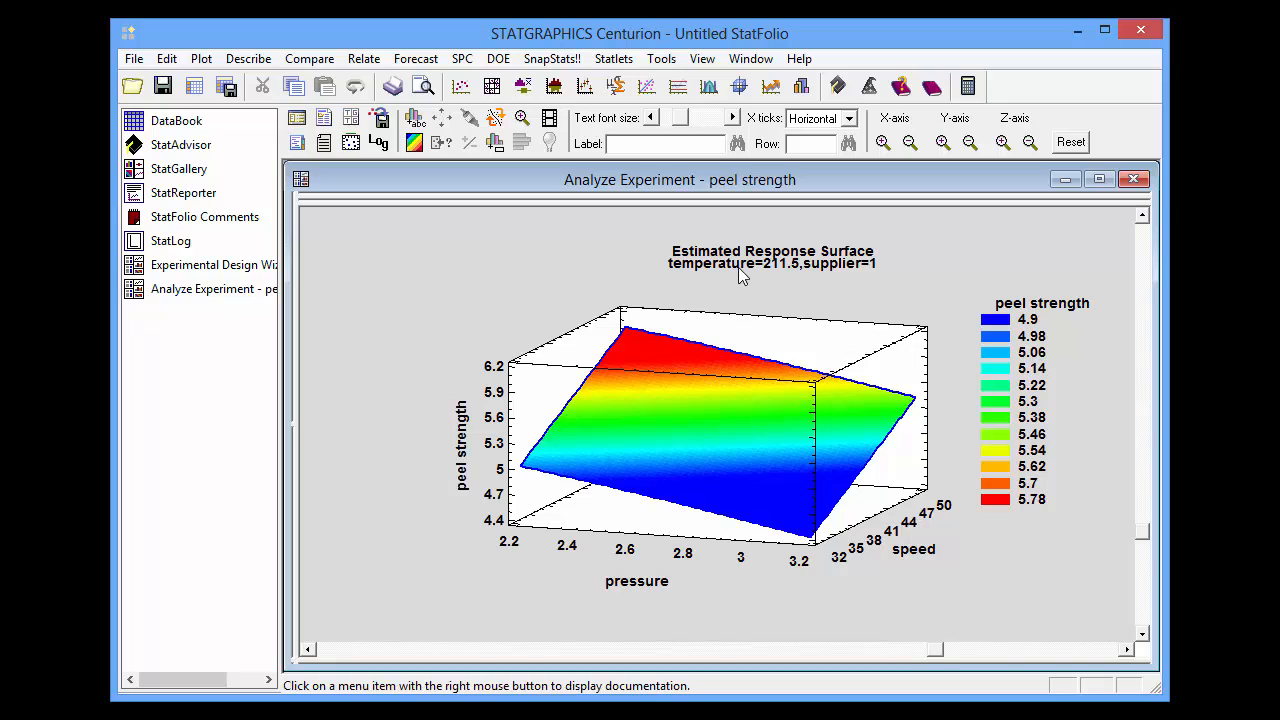
{"action": "mouse_move", "coordinate": [884, 276]}
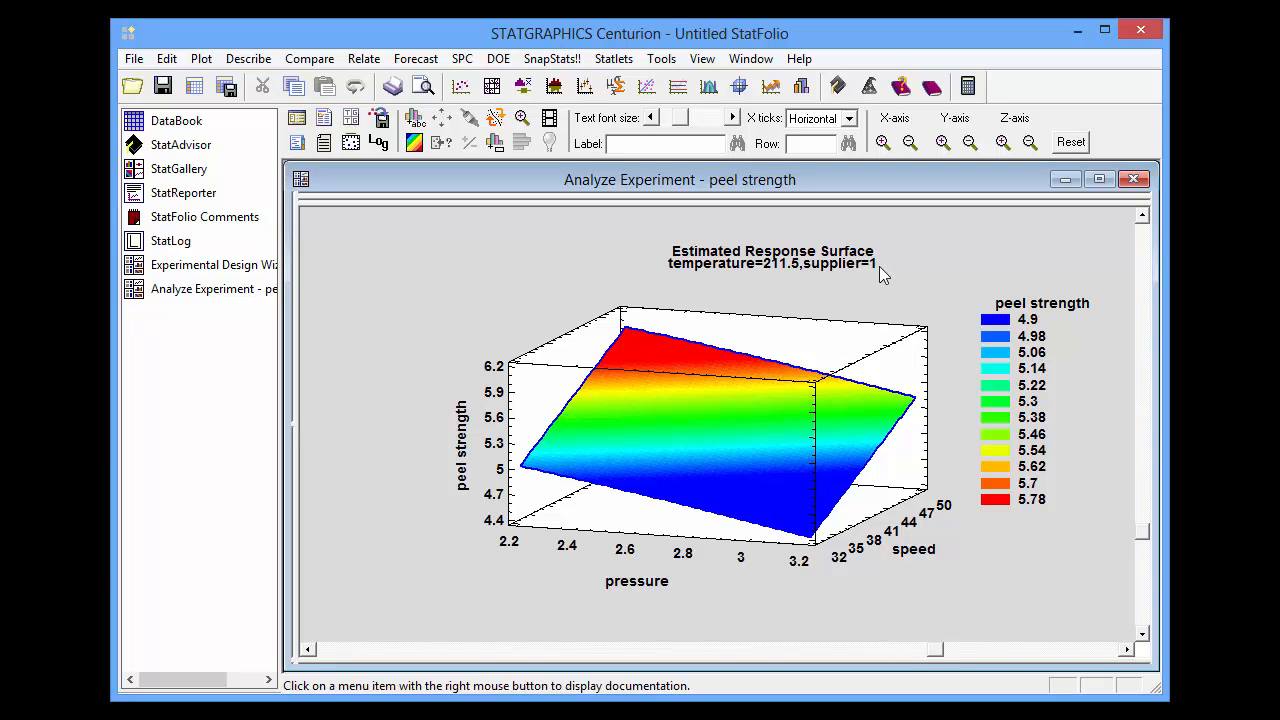
{"action": "mouse_move", "coordinate": [760, 476]}
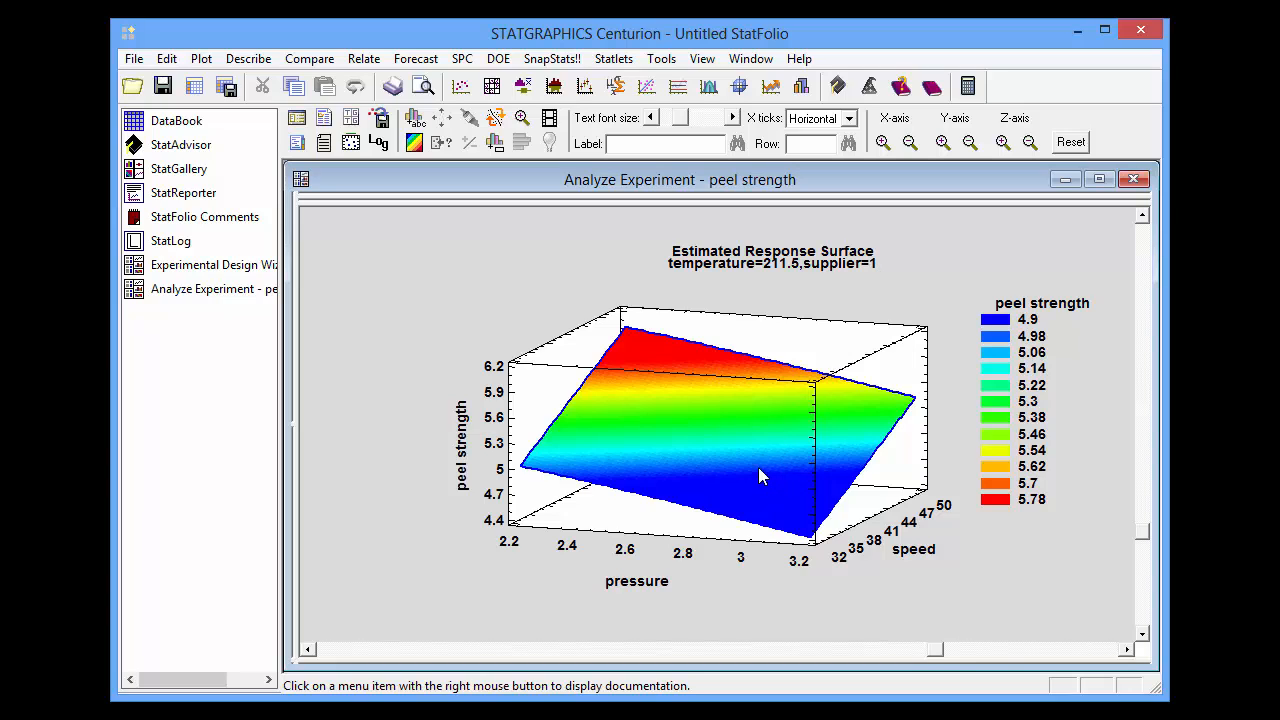
{"action": "mouse_move", "coordinate": [640, 340]}
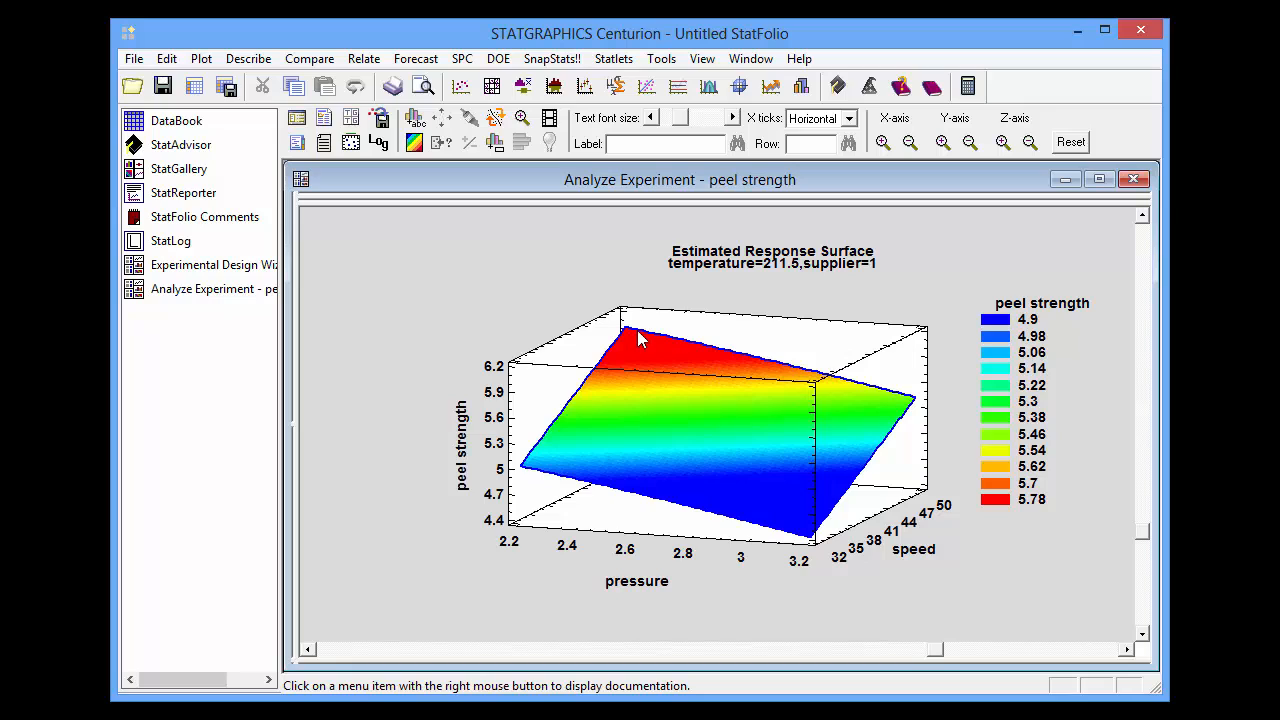
{"action": "mouse_move", "coordinate": [612, 332]}
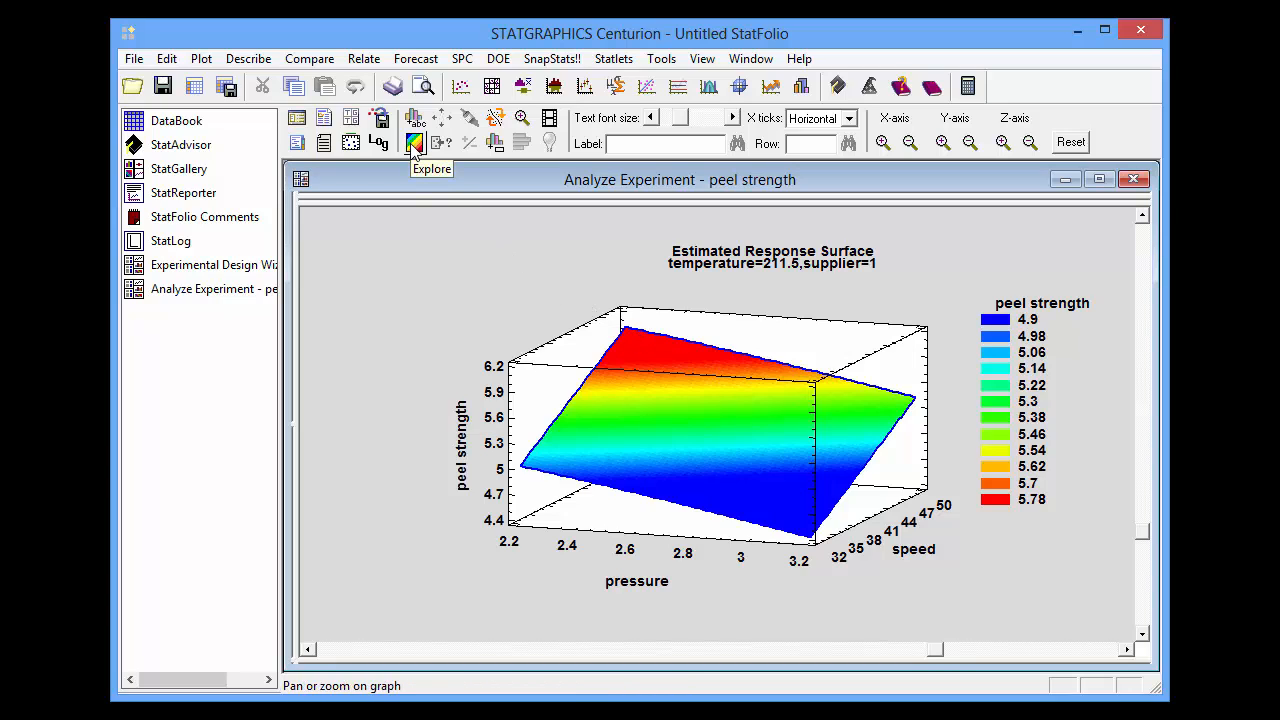
Step: Explore the peel strength response surface for suppliers 2 and 3, then return to supplier 1
{"action": "left_click", "coordinate": [416, 144]}
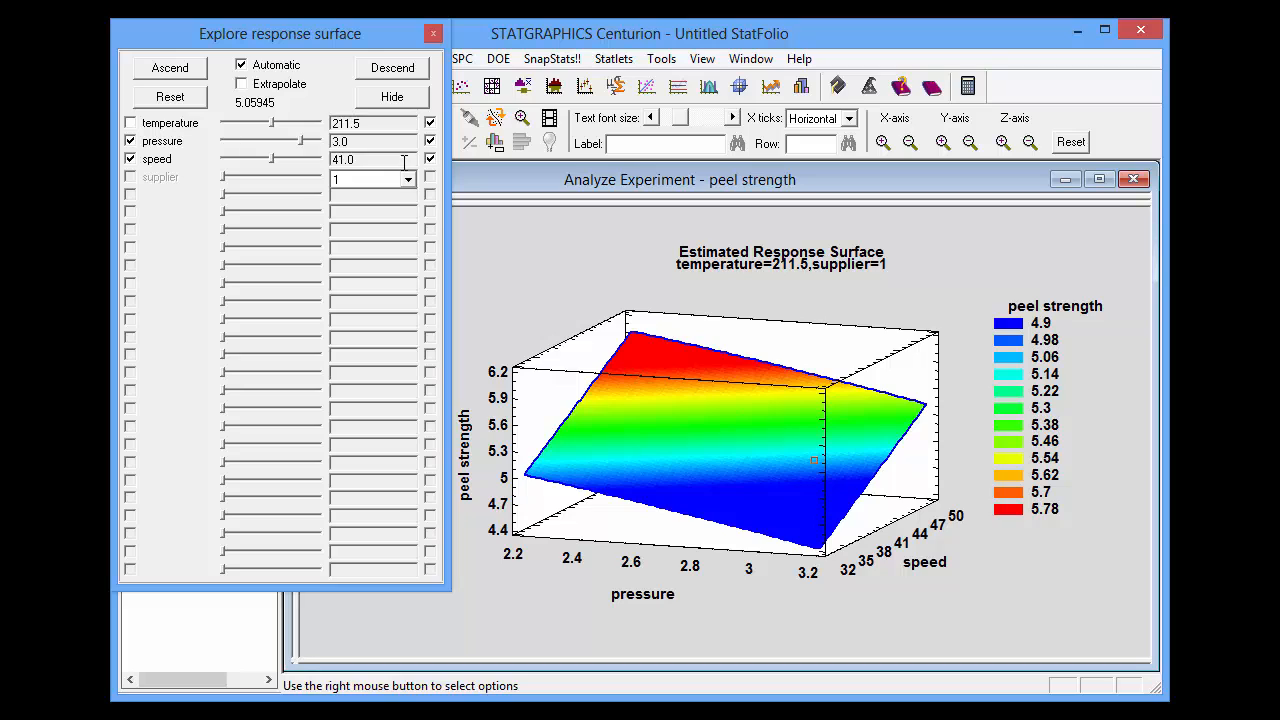
{"action": "left_click", "coordinate": [406, 180]}
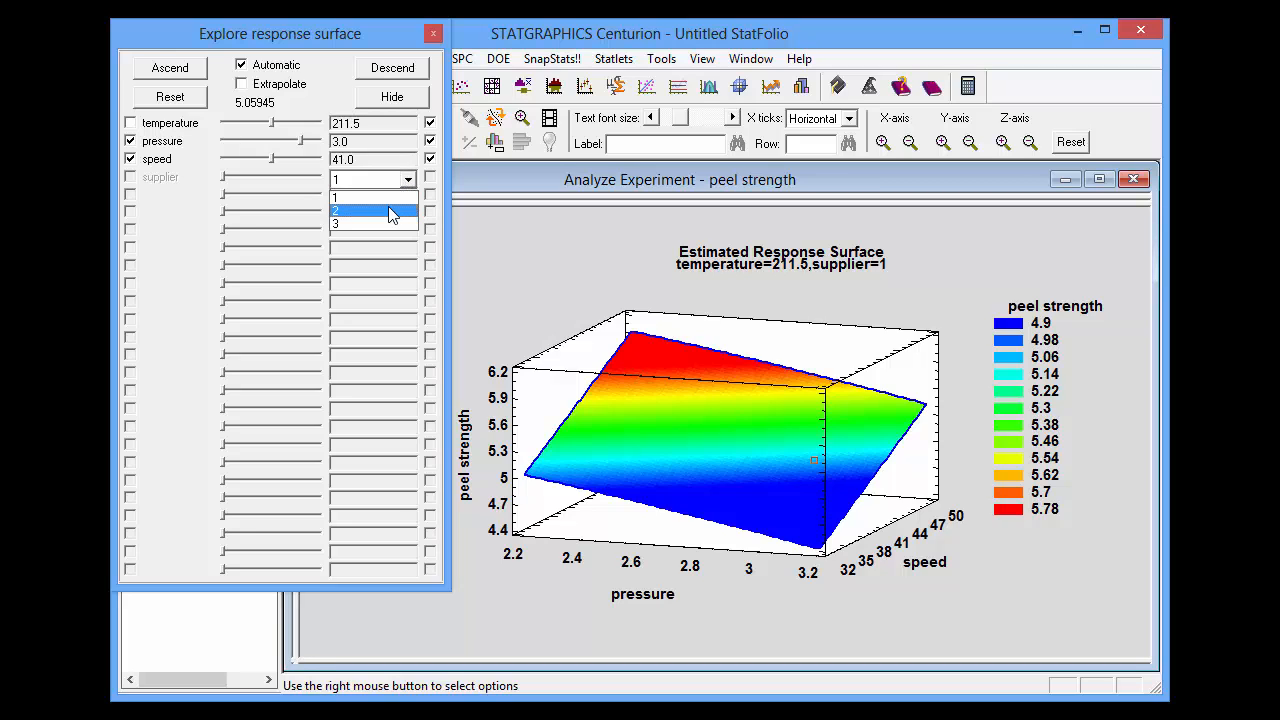
{"action": "left_click", "coordinate": [360, 210]}
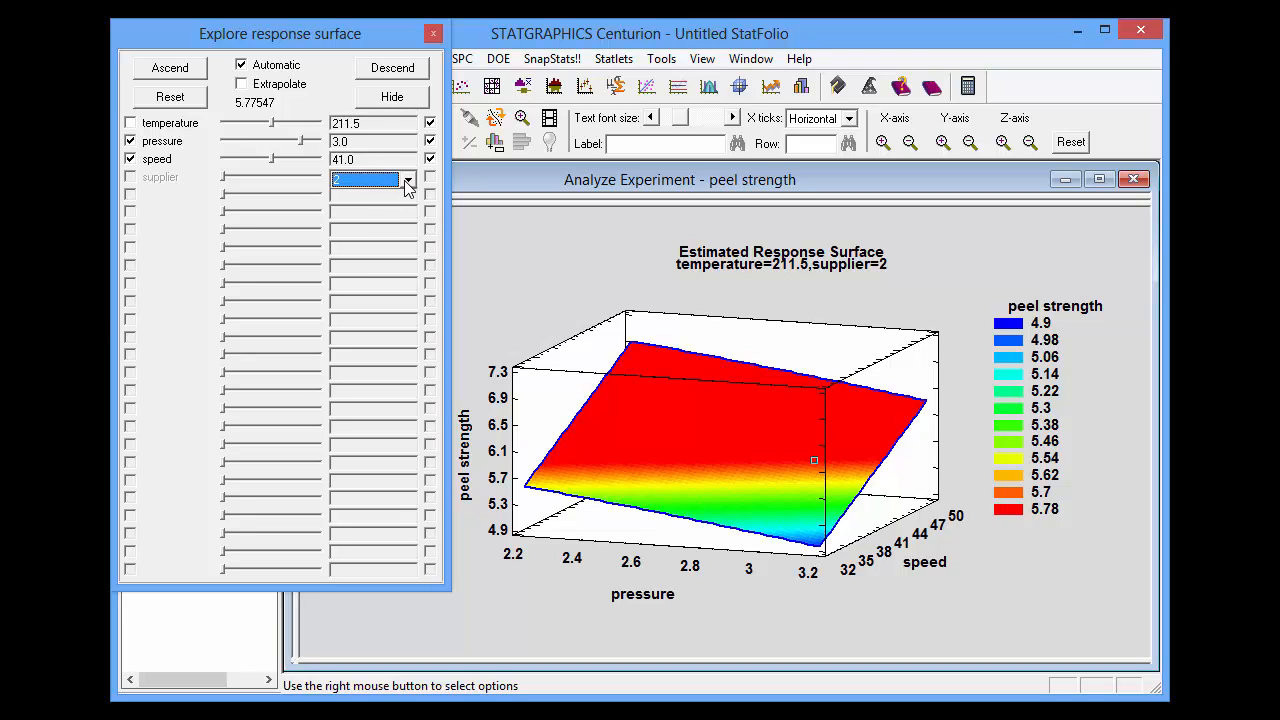
{"action": "left_click", "coordinate": [408, 180]}
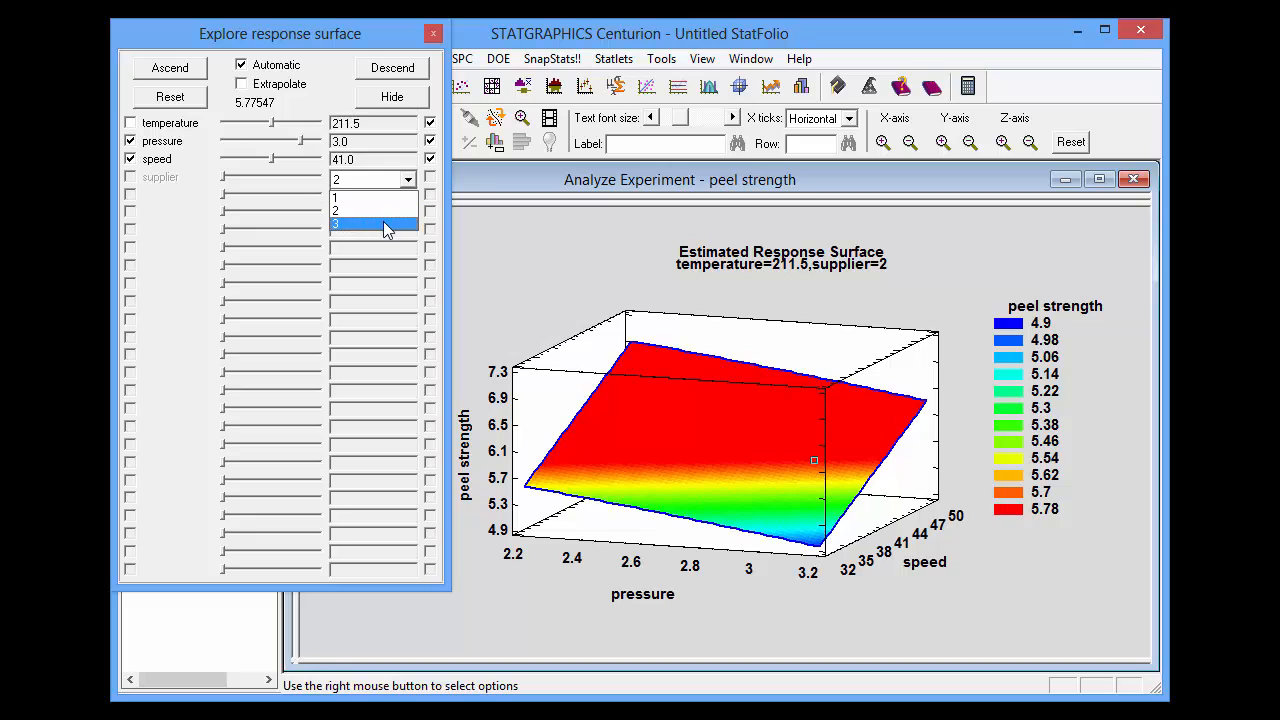
{"action": "left_click", "coordinate": [370, 224]}
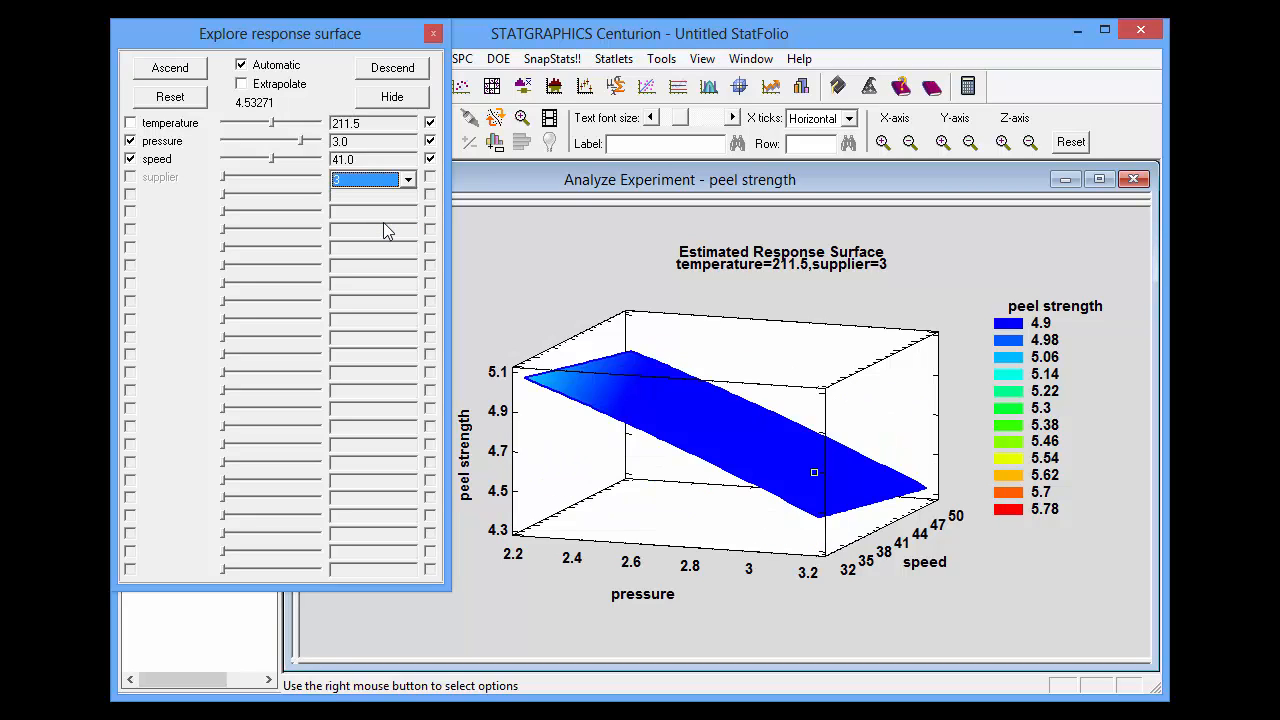
{"action": "left_click", "coordinate": [406, 180]}
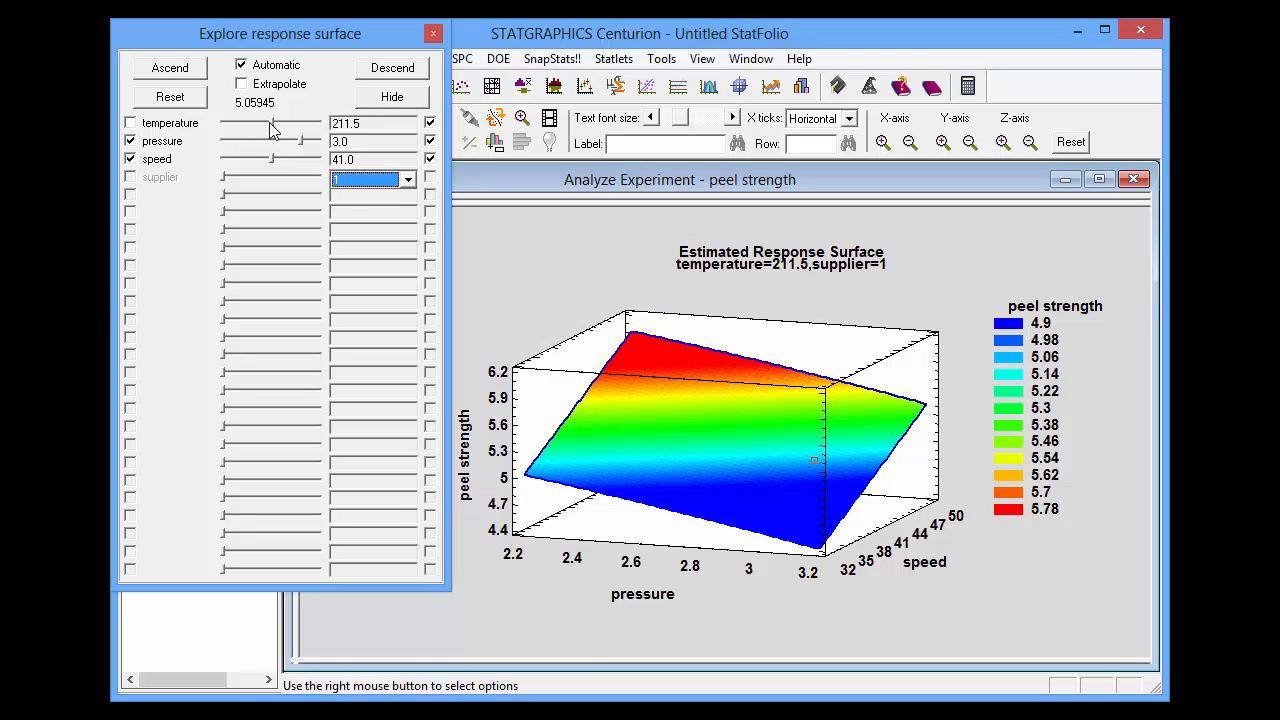
Step: Vary the temperature slider through about 208.91, 205.95 and 215.2, ending near 212.61
{"action": "left_click_drag", "start_coordinate": [272, 124], "coordinate": [258, 124]}
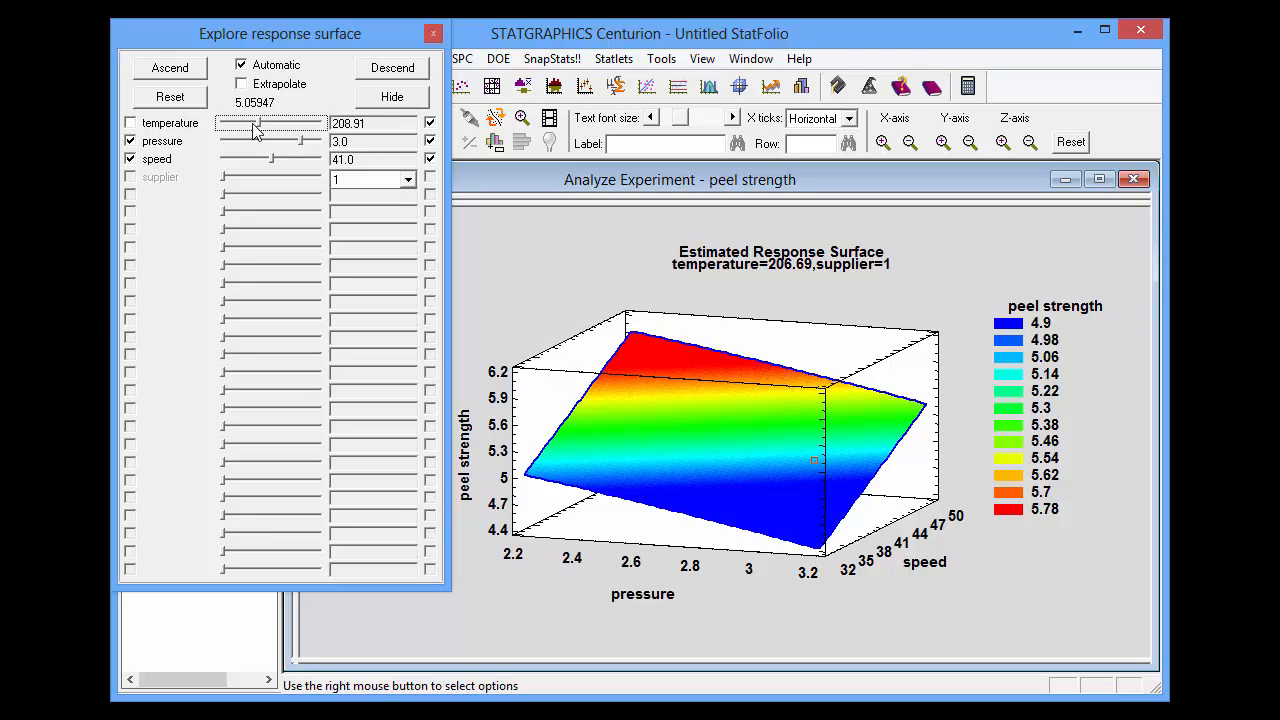
{"action": "left_click_drag", "start_coordinate": [258, 124], "coordinate": [256, 124]}
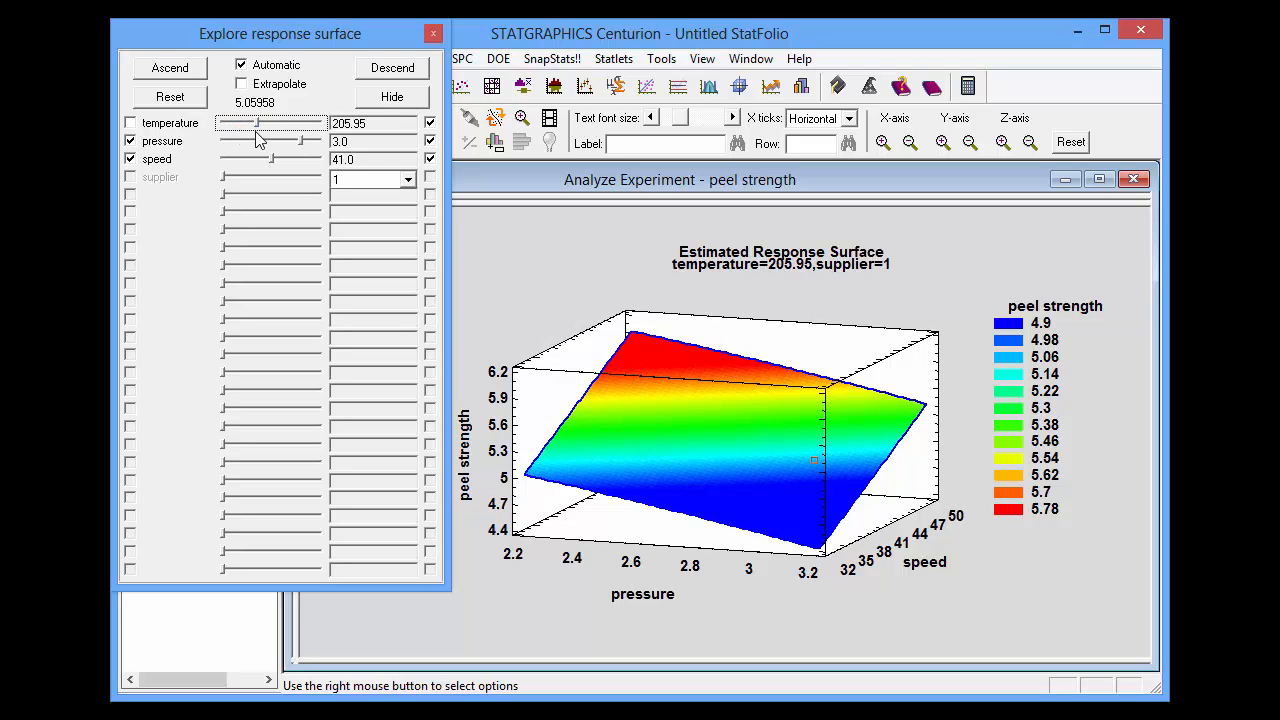
{"action": "left_click_drag", "start_coordinate": [258, 124], "coordinate": [290, 124]}
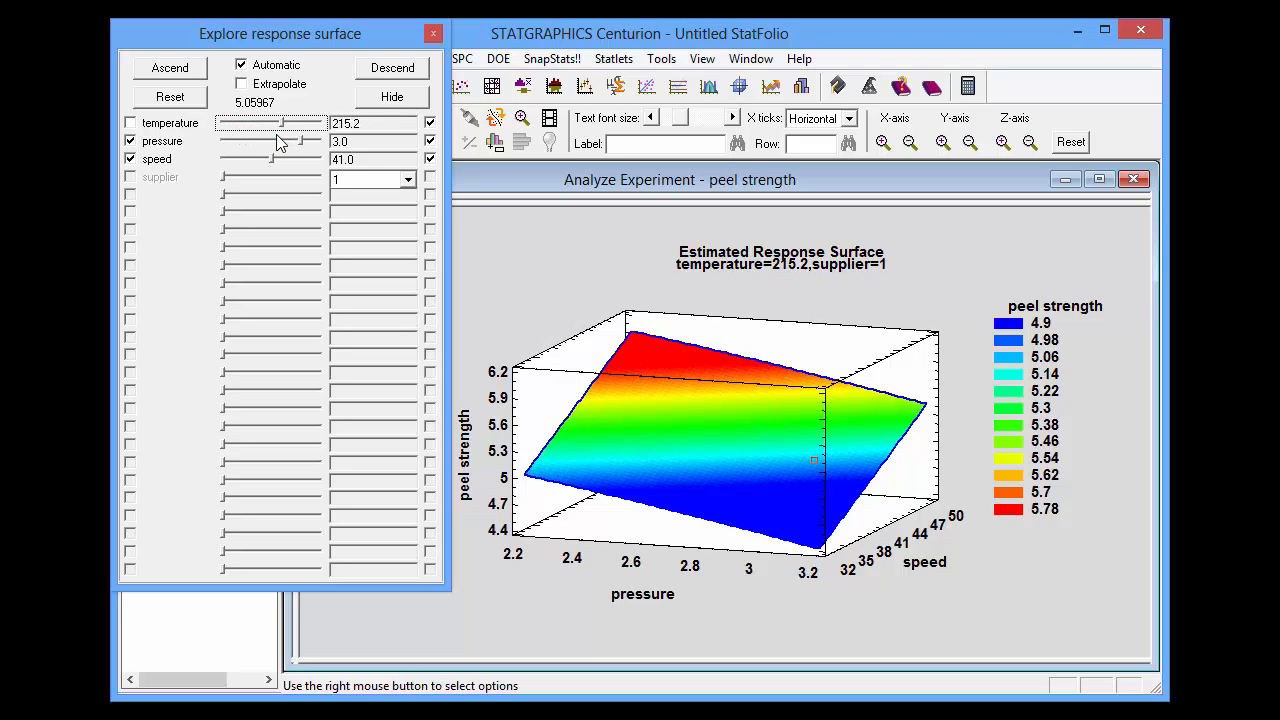
{"action": "left_click_drag", "start_coordinate": [280, 124], "coordinate": [276, 124]}
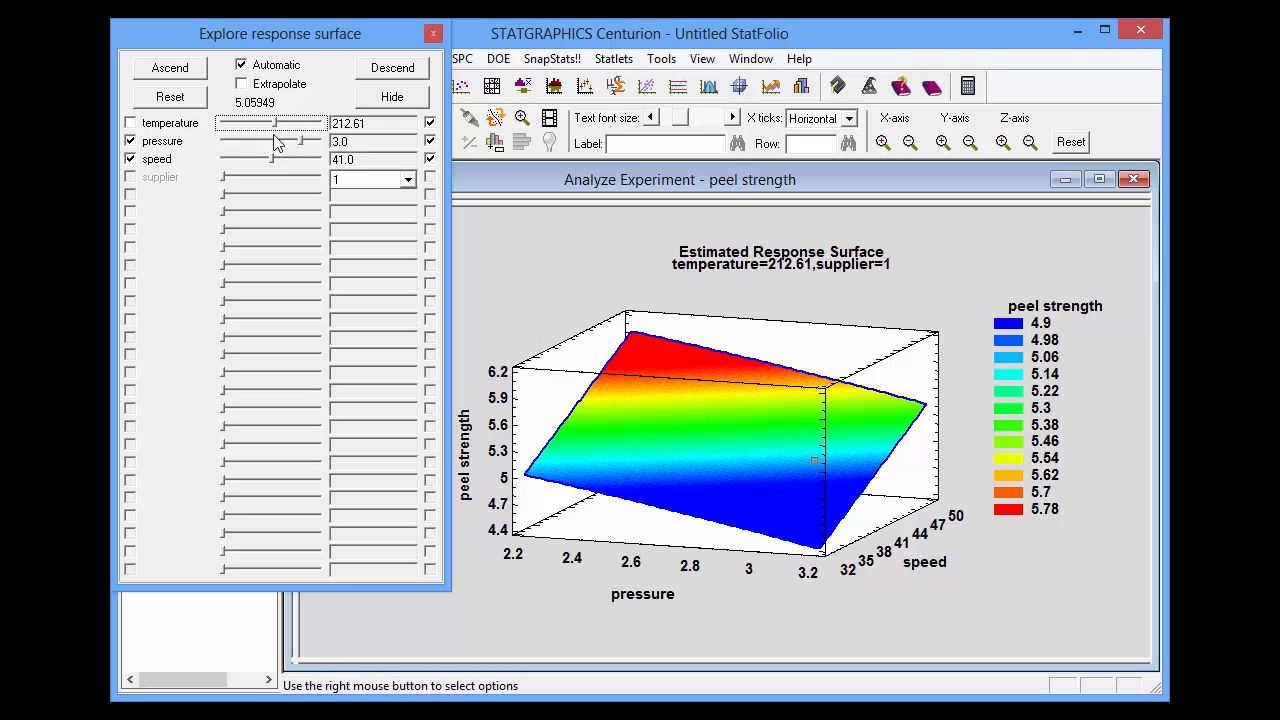